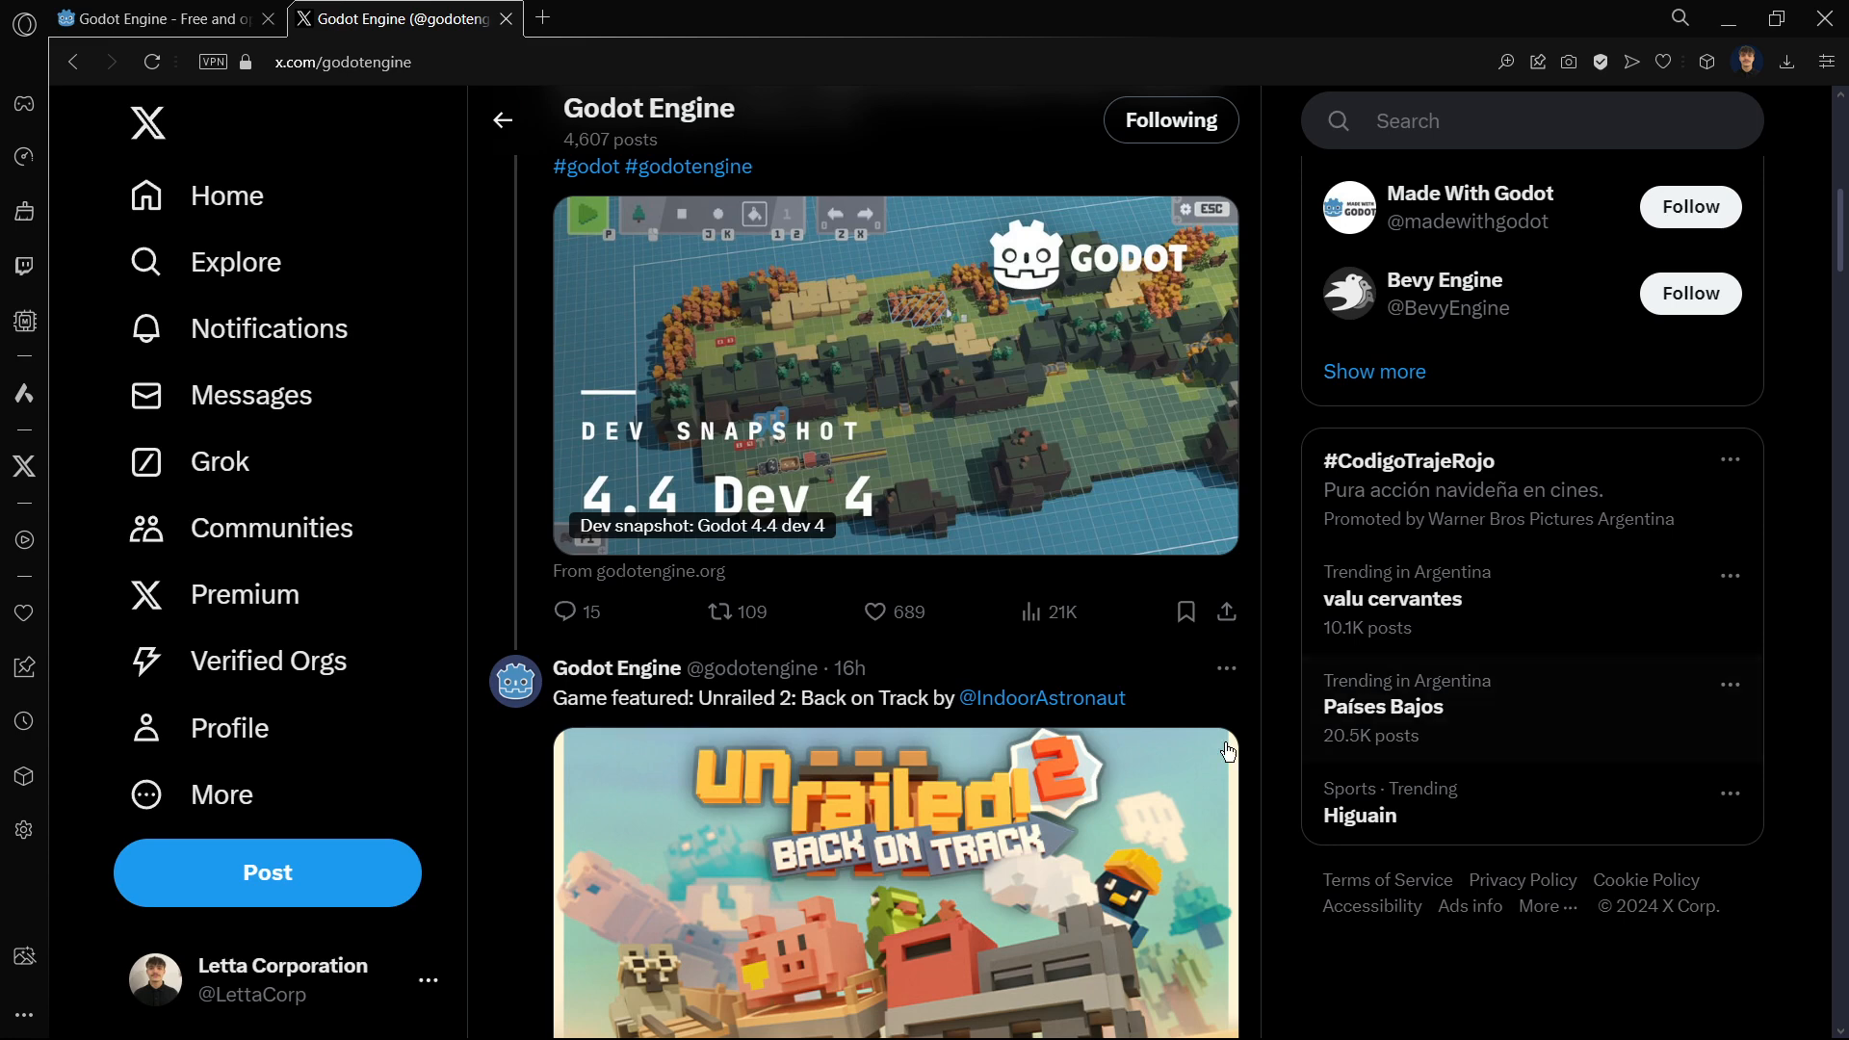
mouse_move(1291, 689)
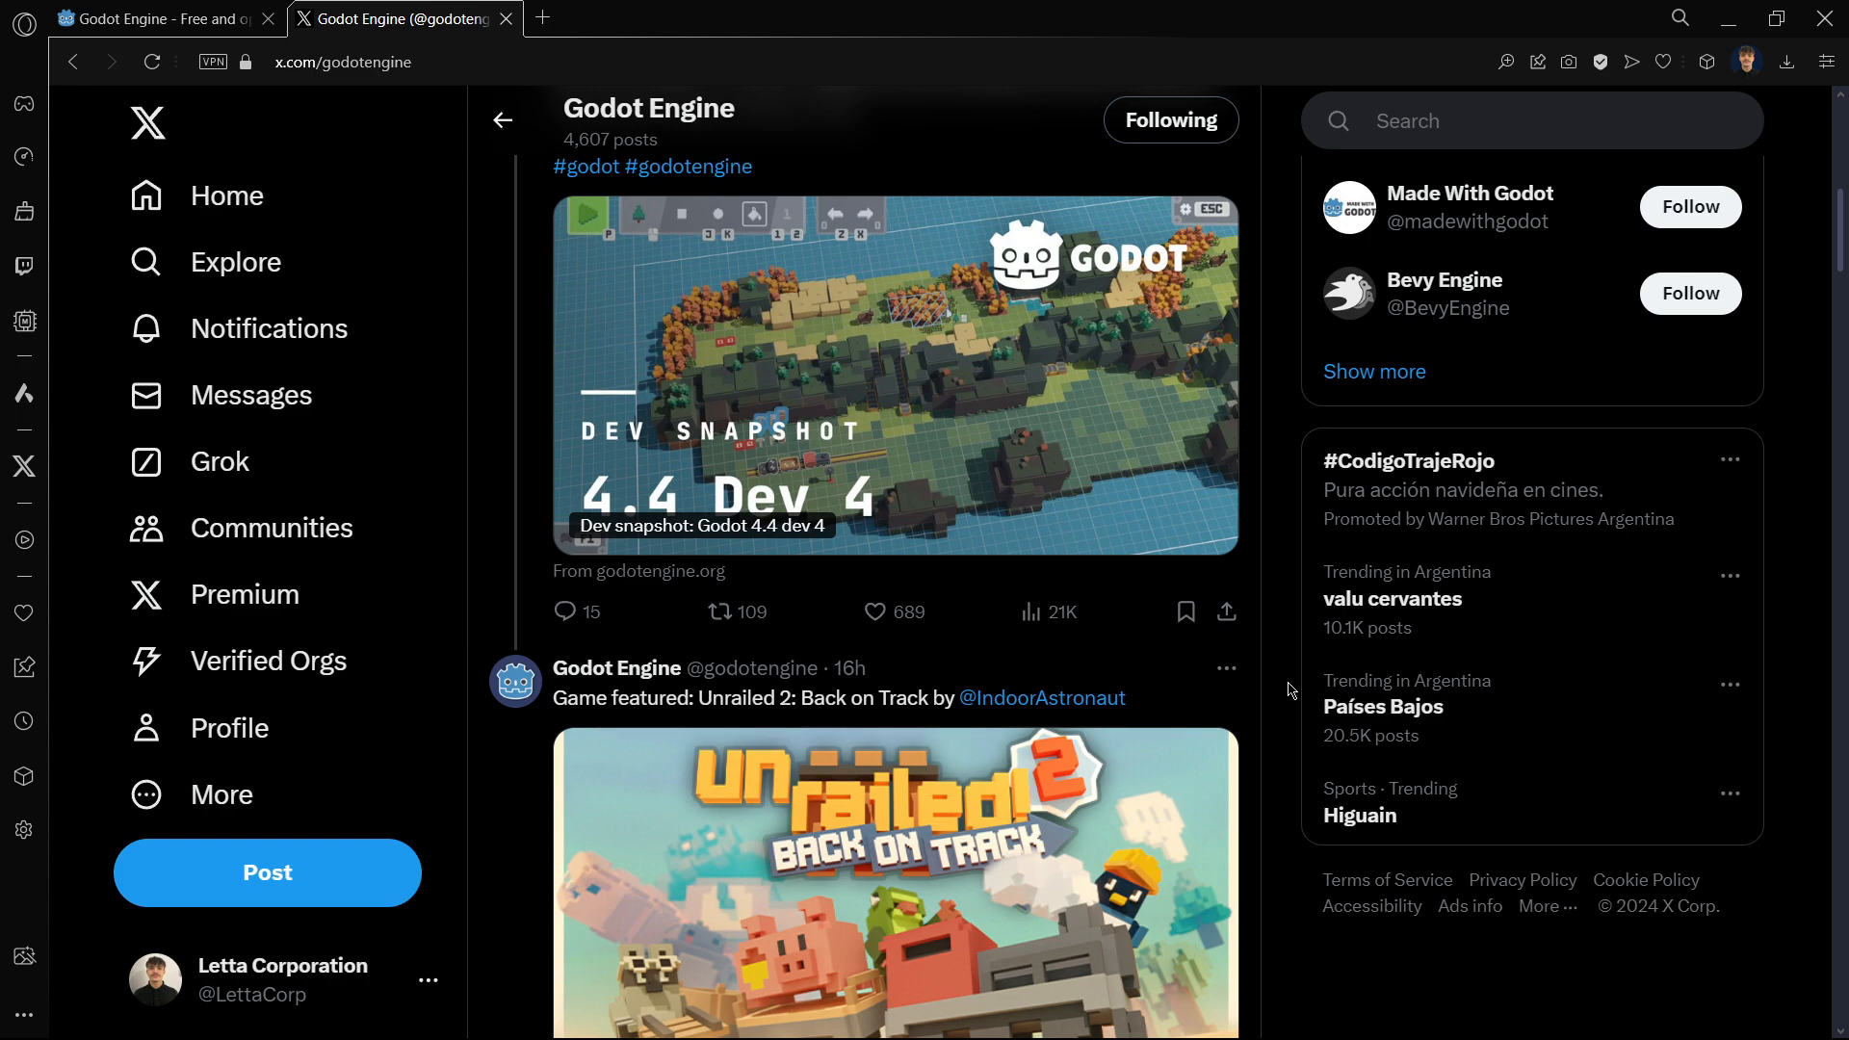
- Scroll the Godot Engine feed and open the Godot 4.4 dev 4 snapshot announcement post
scroll(down, 3)
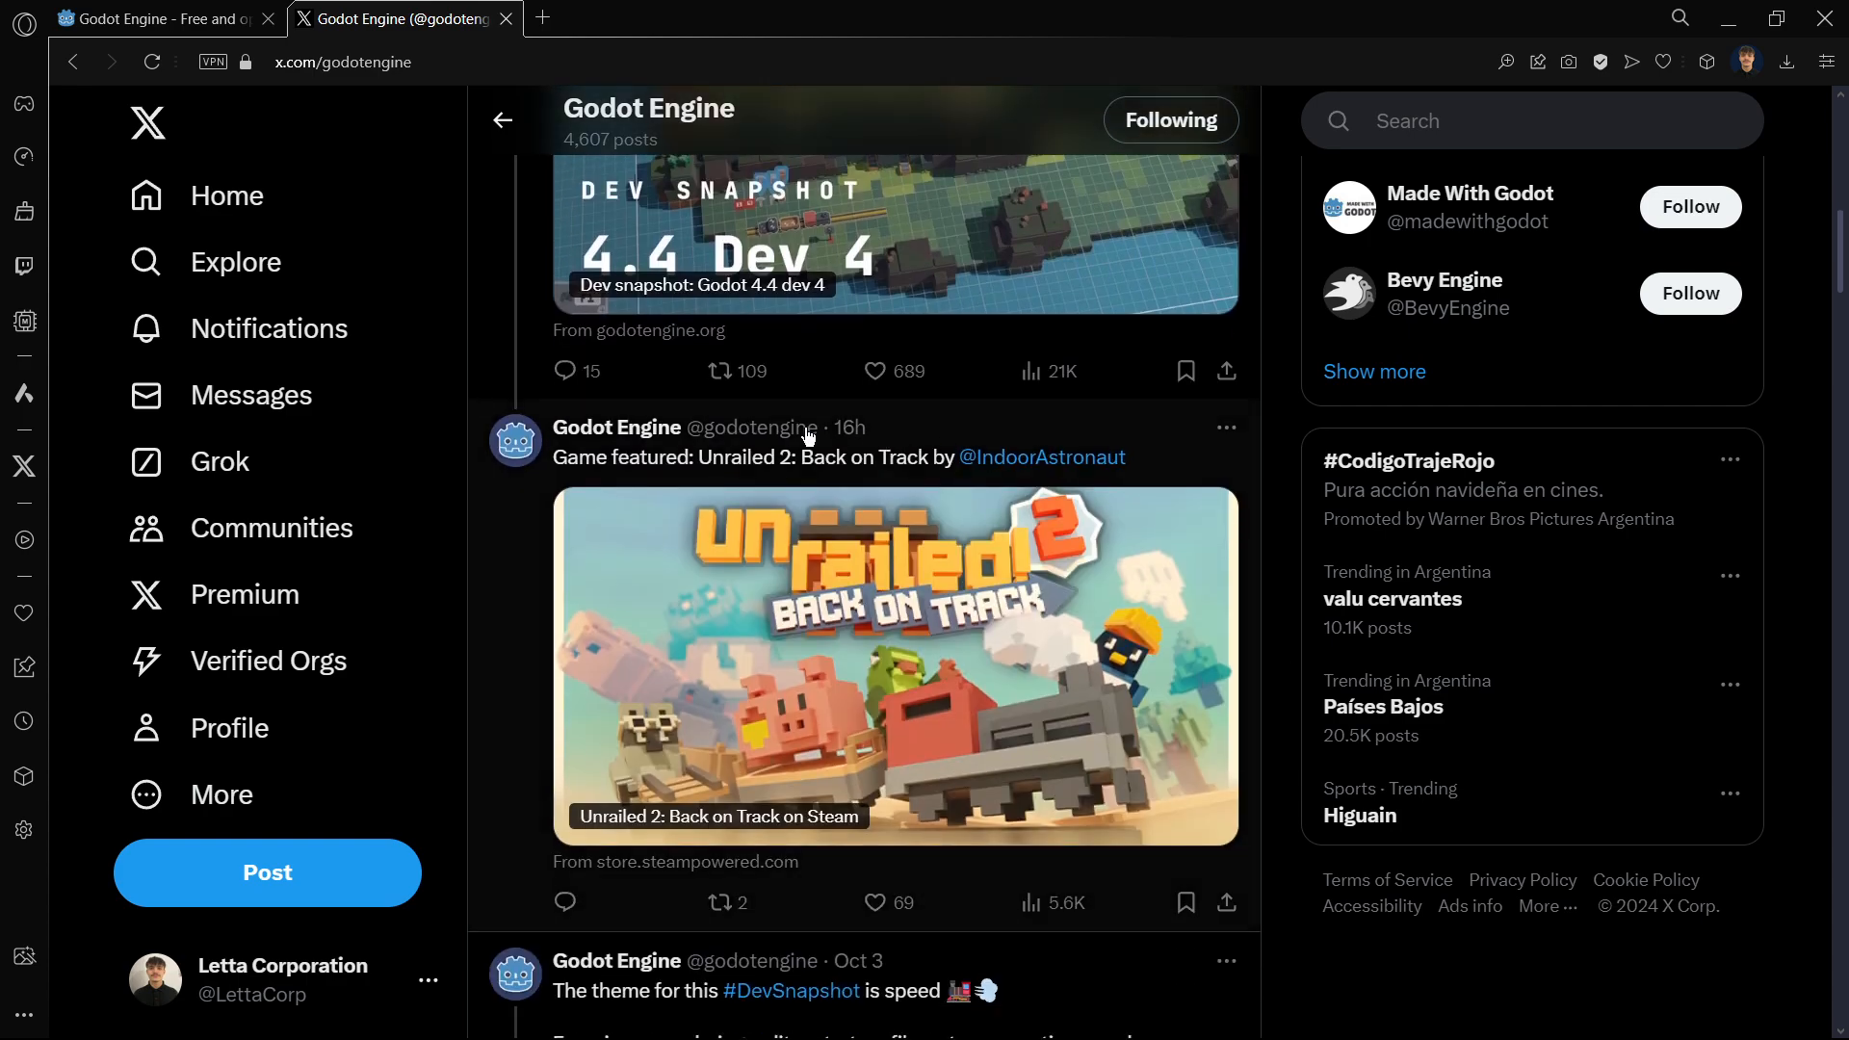
scroll(down, 3)
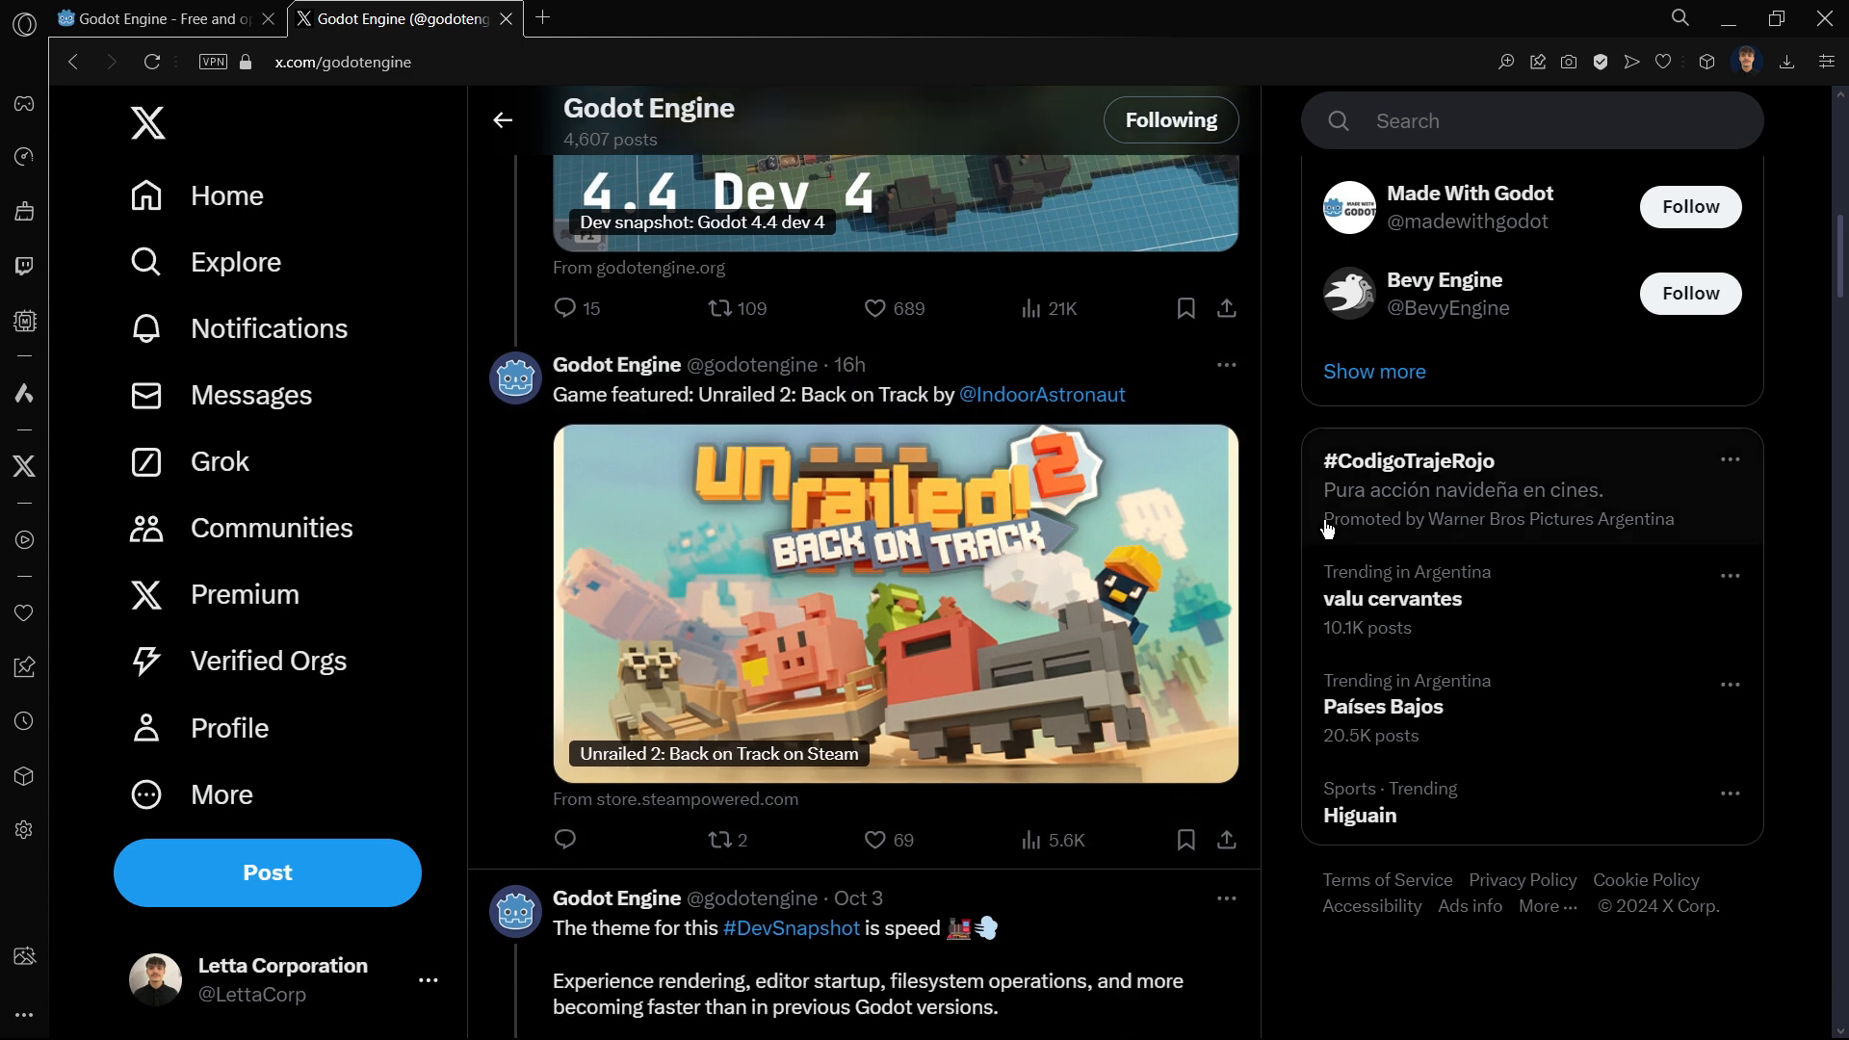
scroll(down, 3)
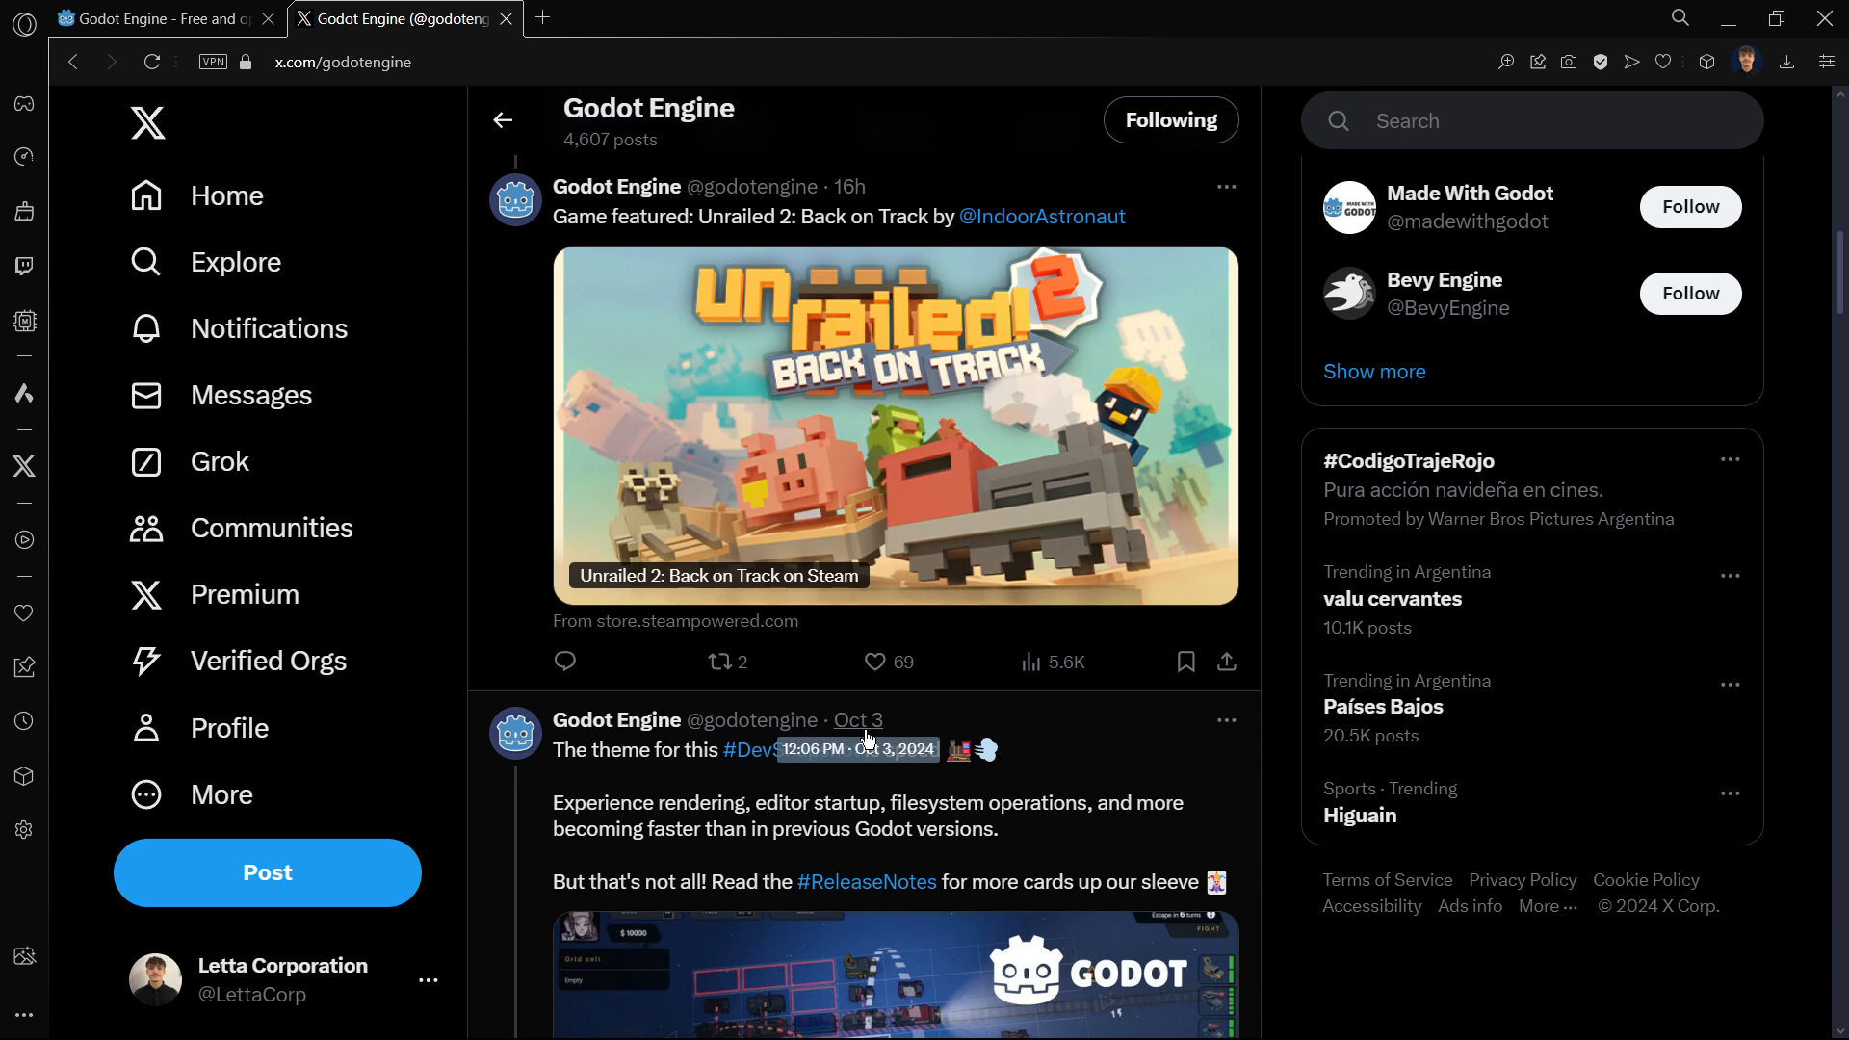
mouse_move(1253, 634)
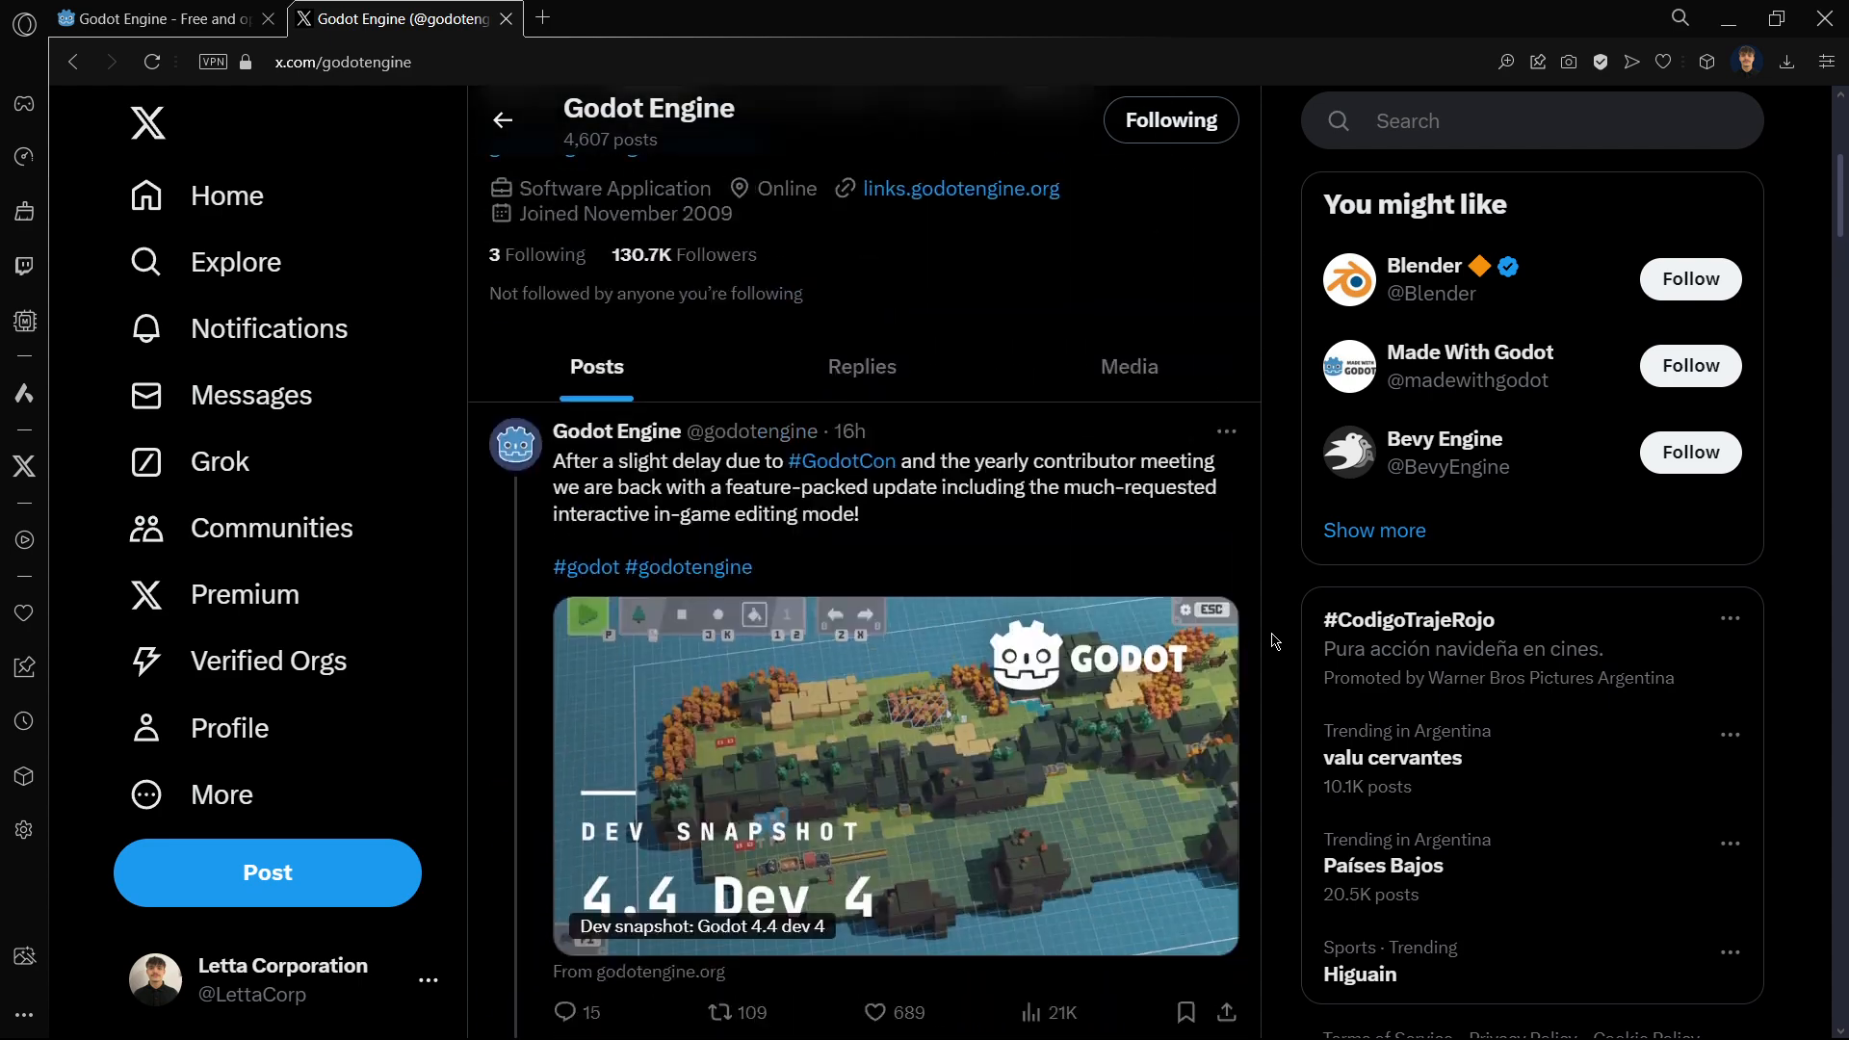
scroll(down, 3)
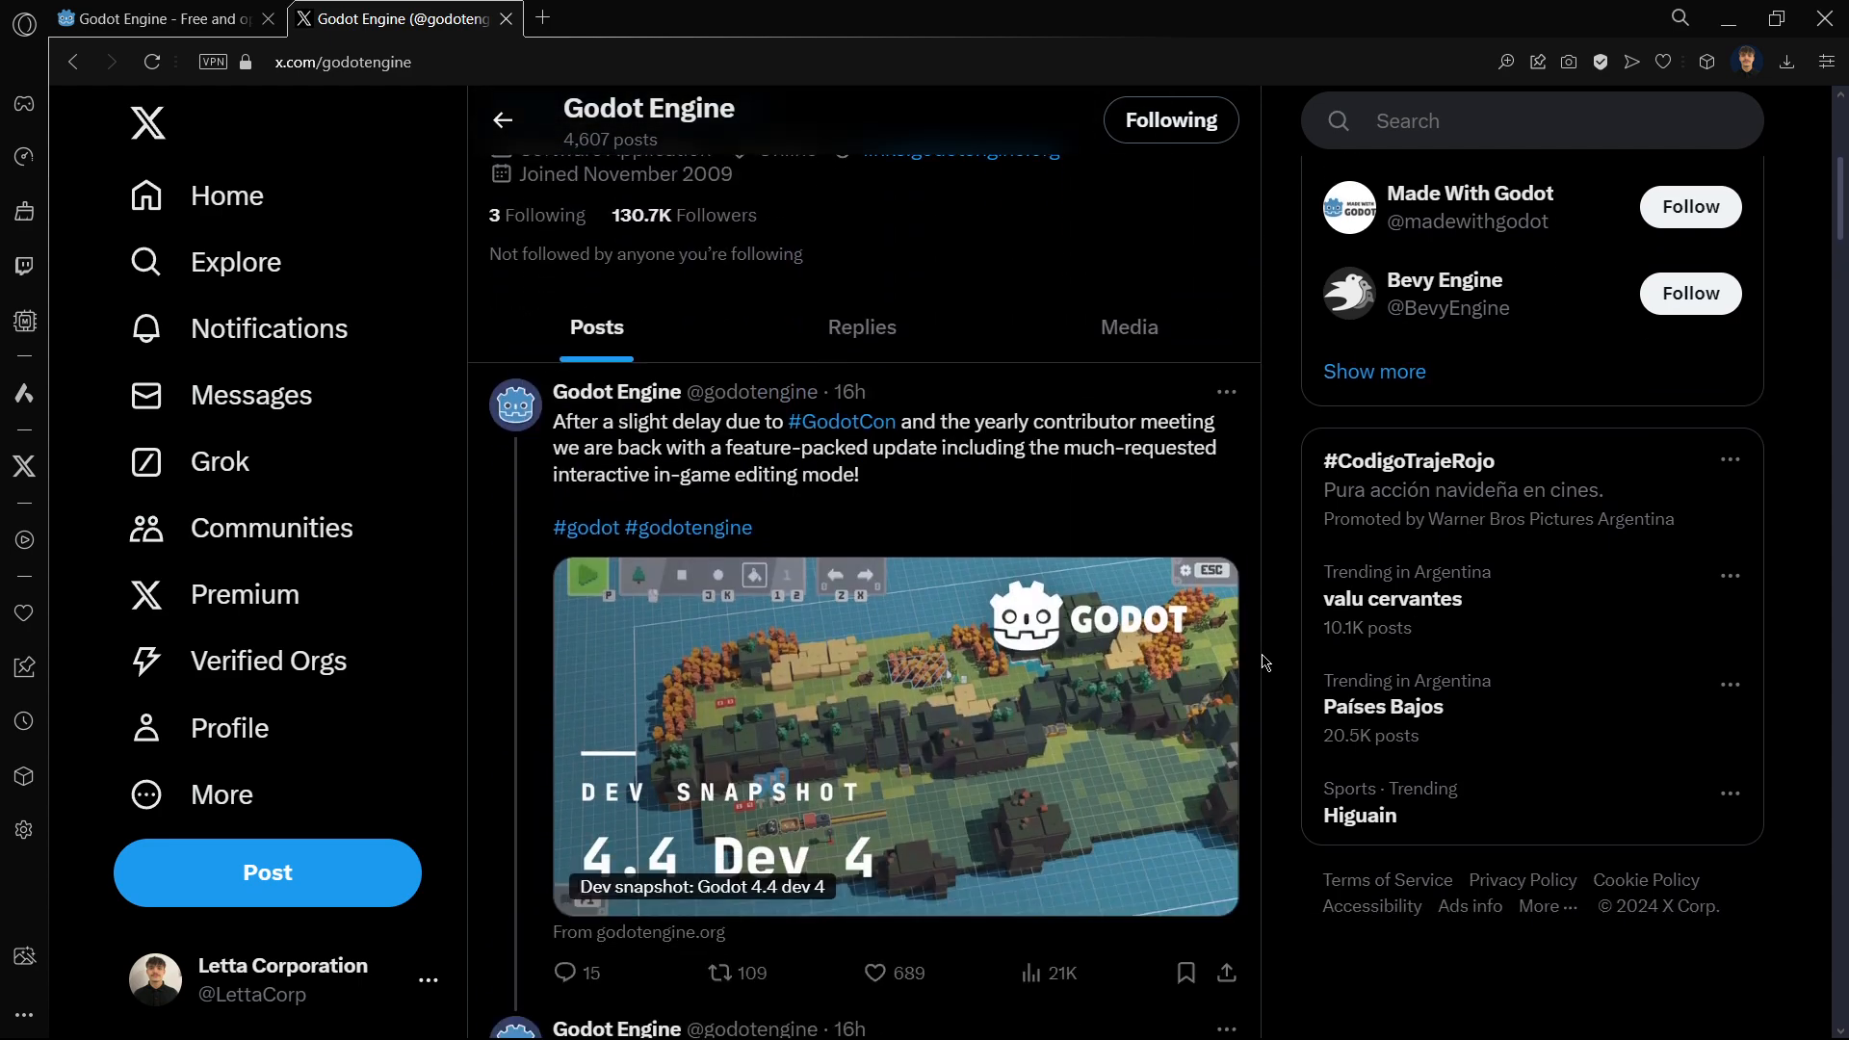
click(884, 447)
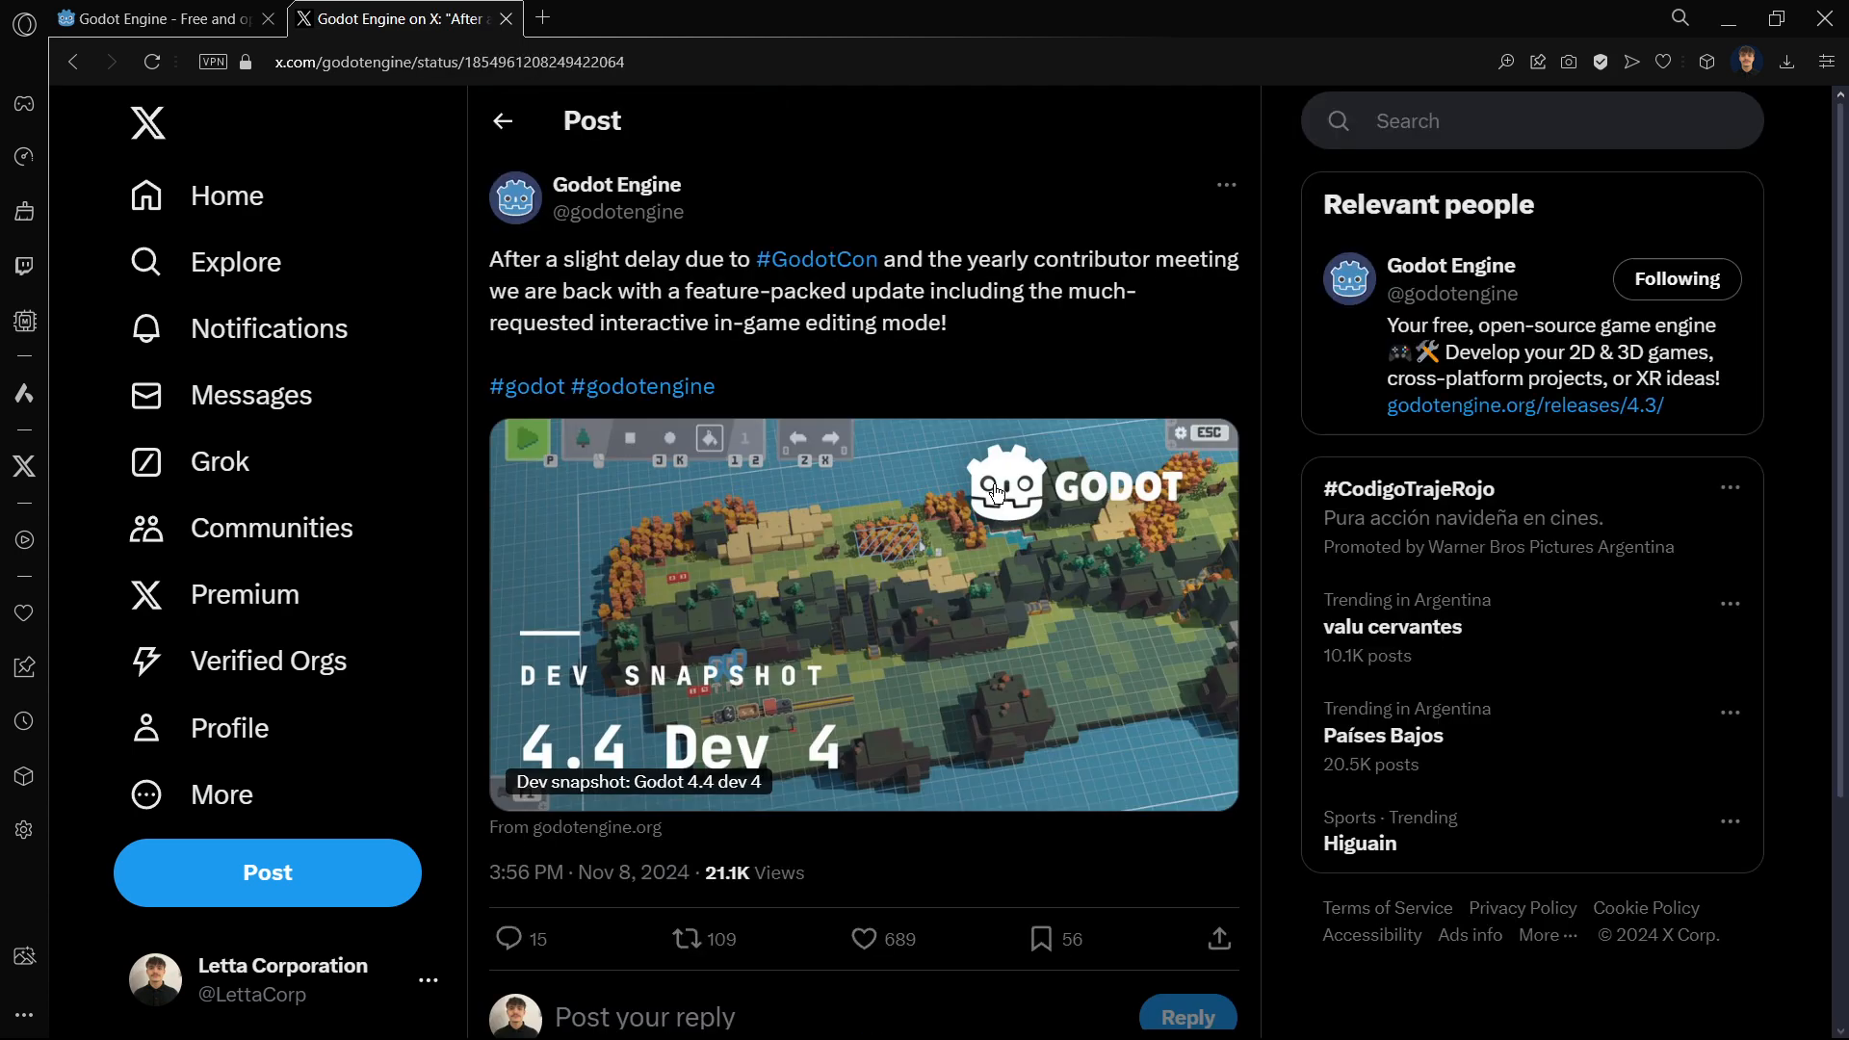
mouse_move(907, 276)
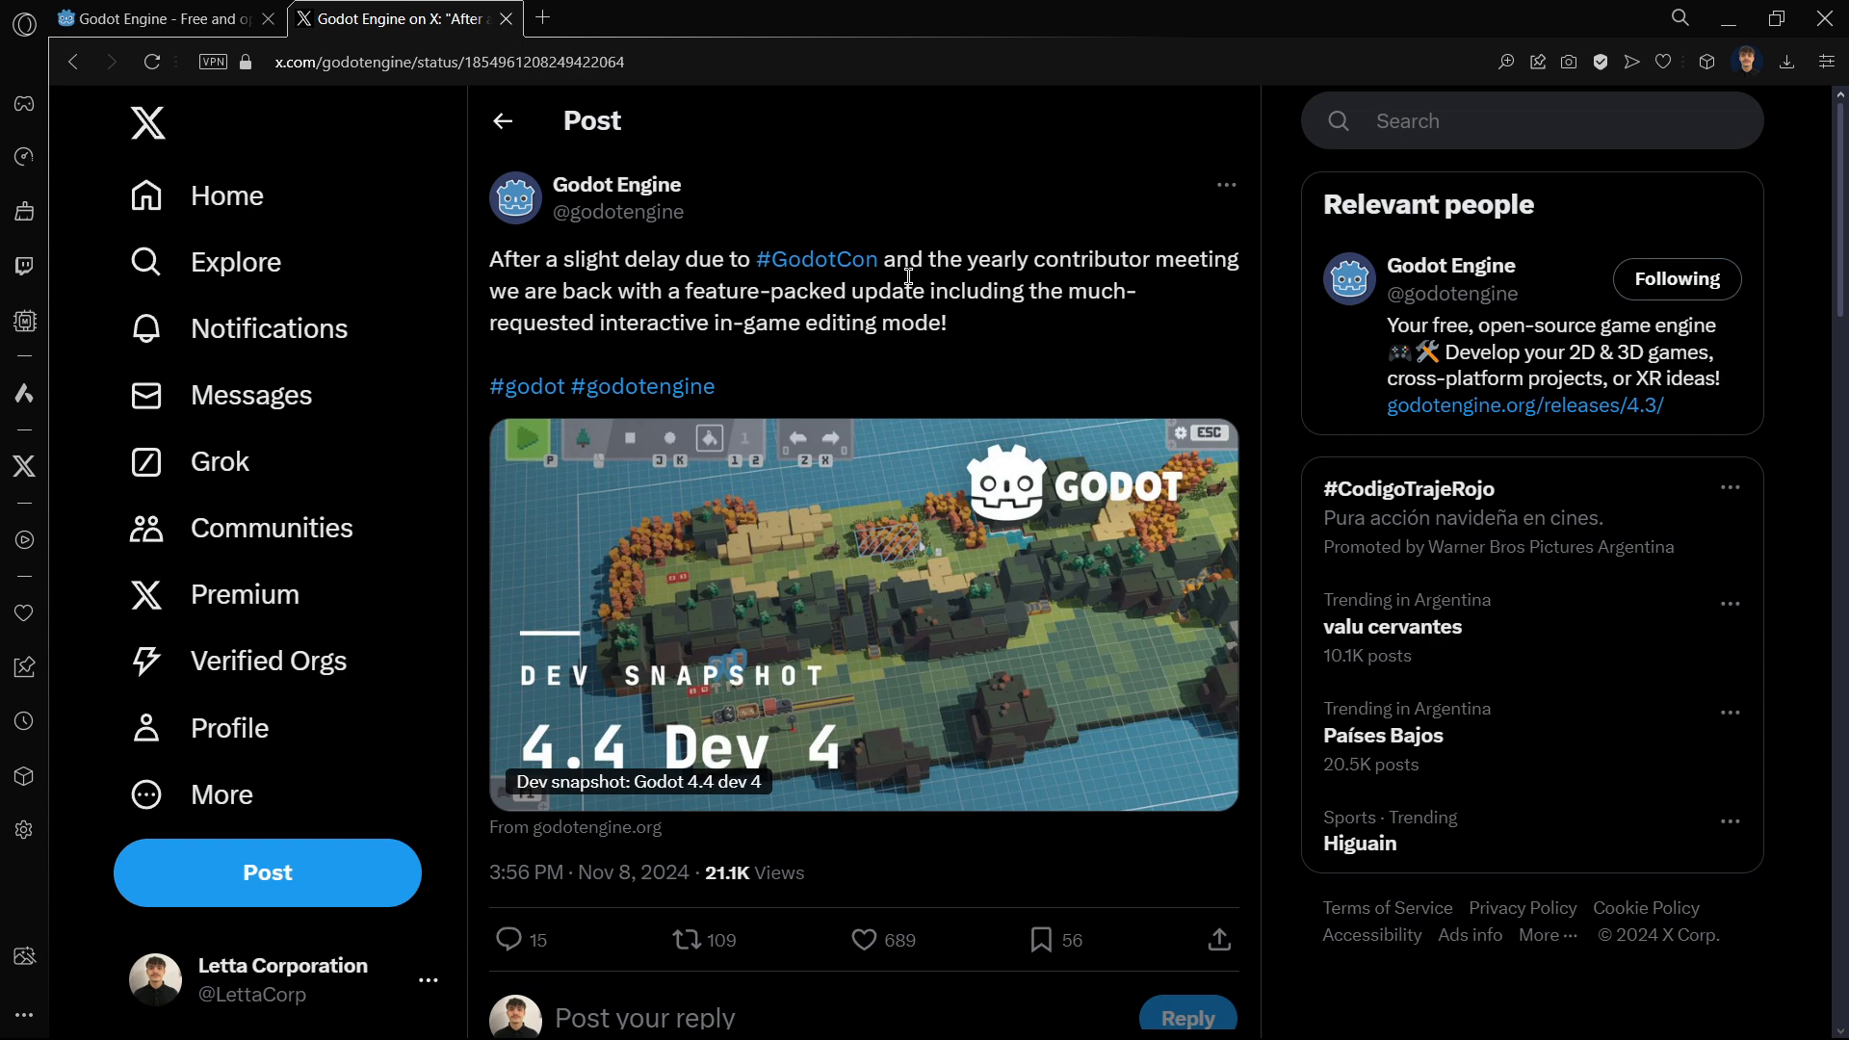
mouse_move(899, 270)
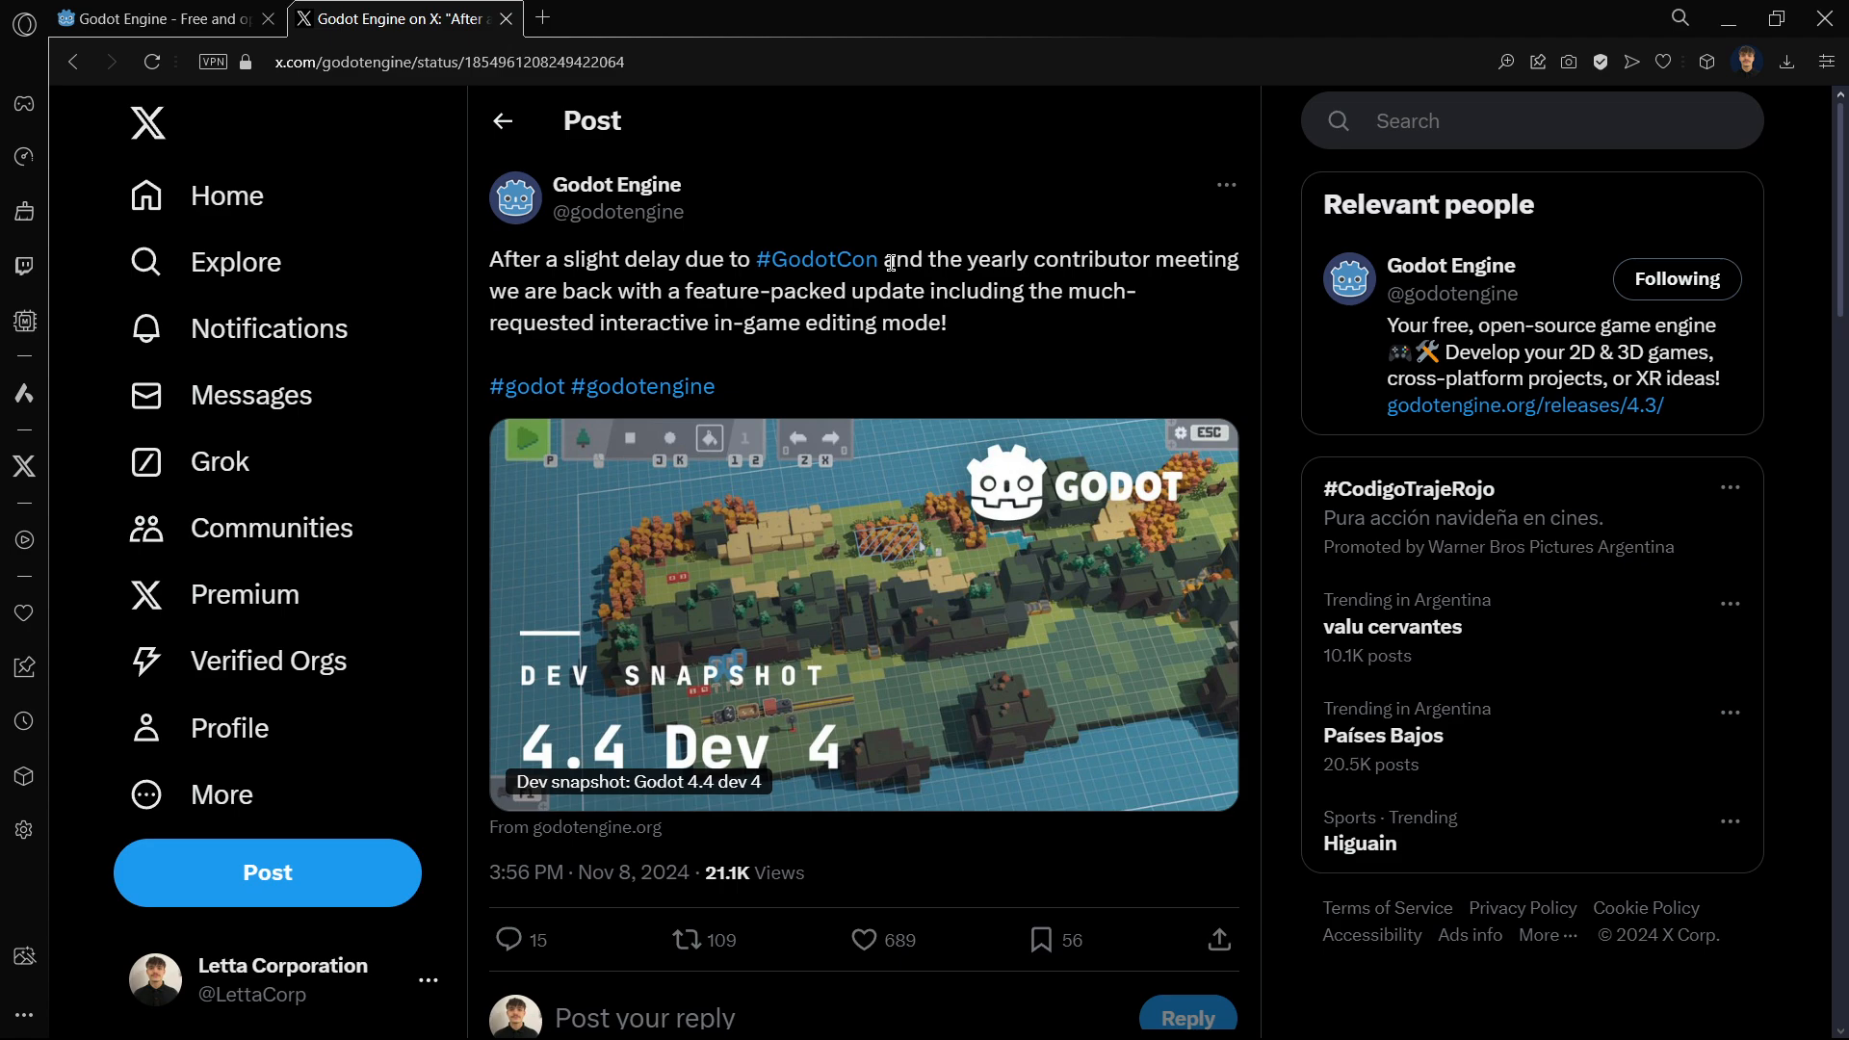
mouse_move(649, 321)
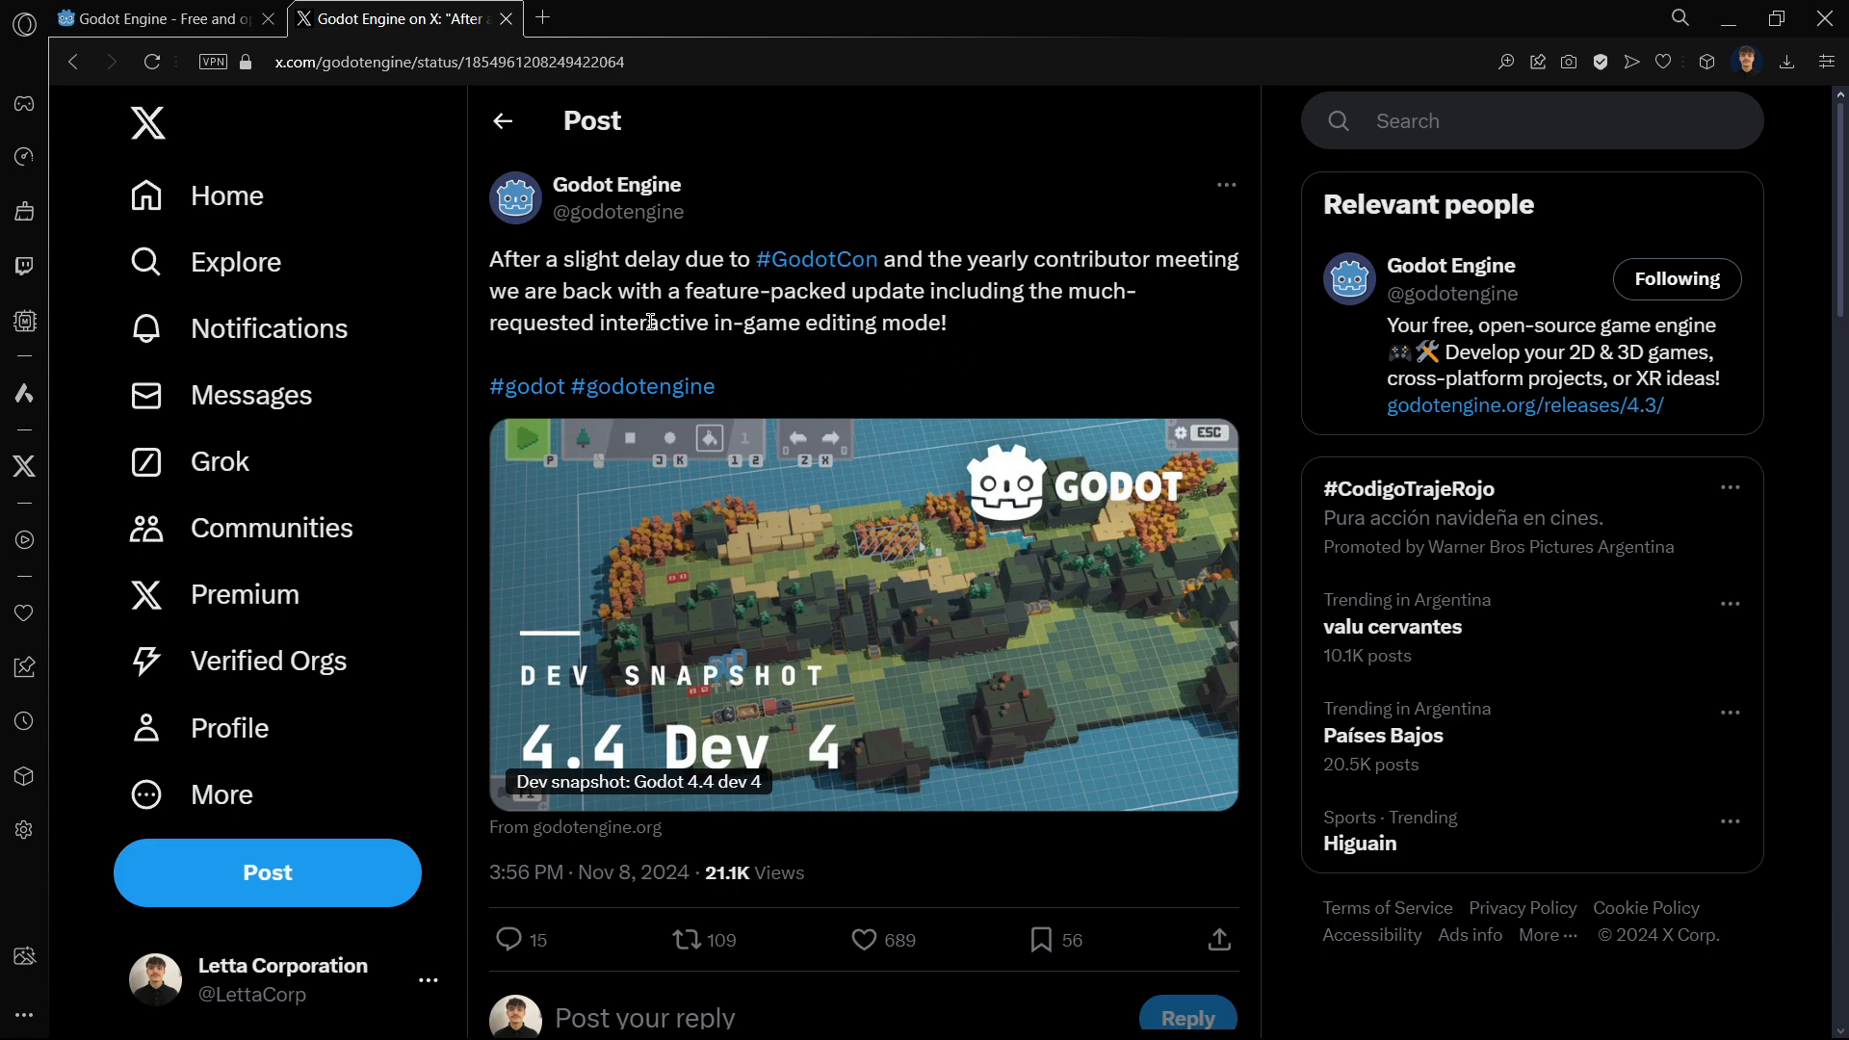
click(159, 18)
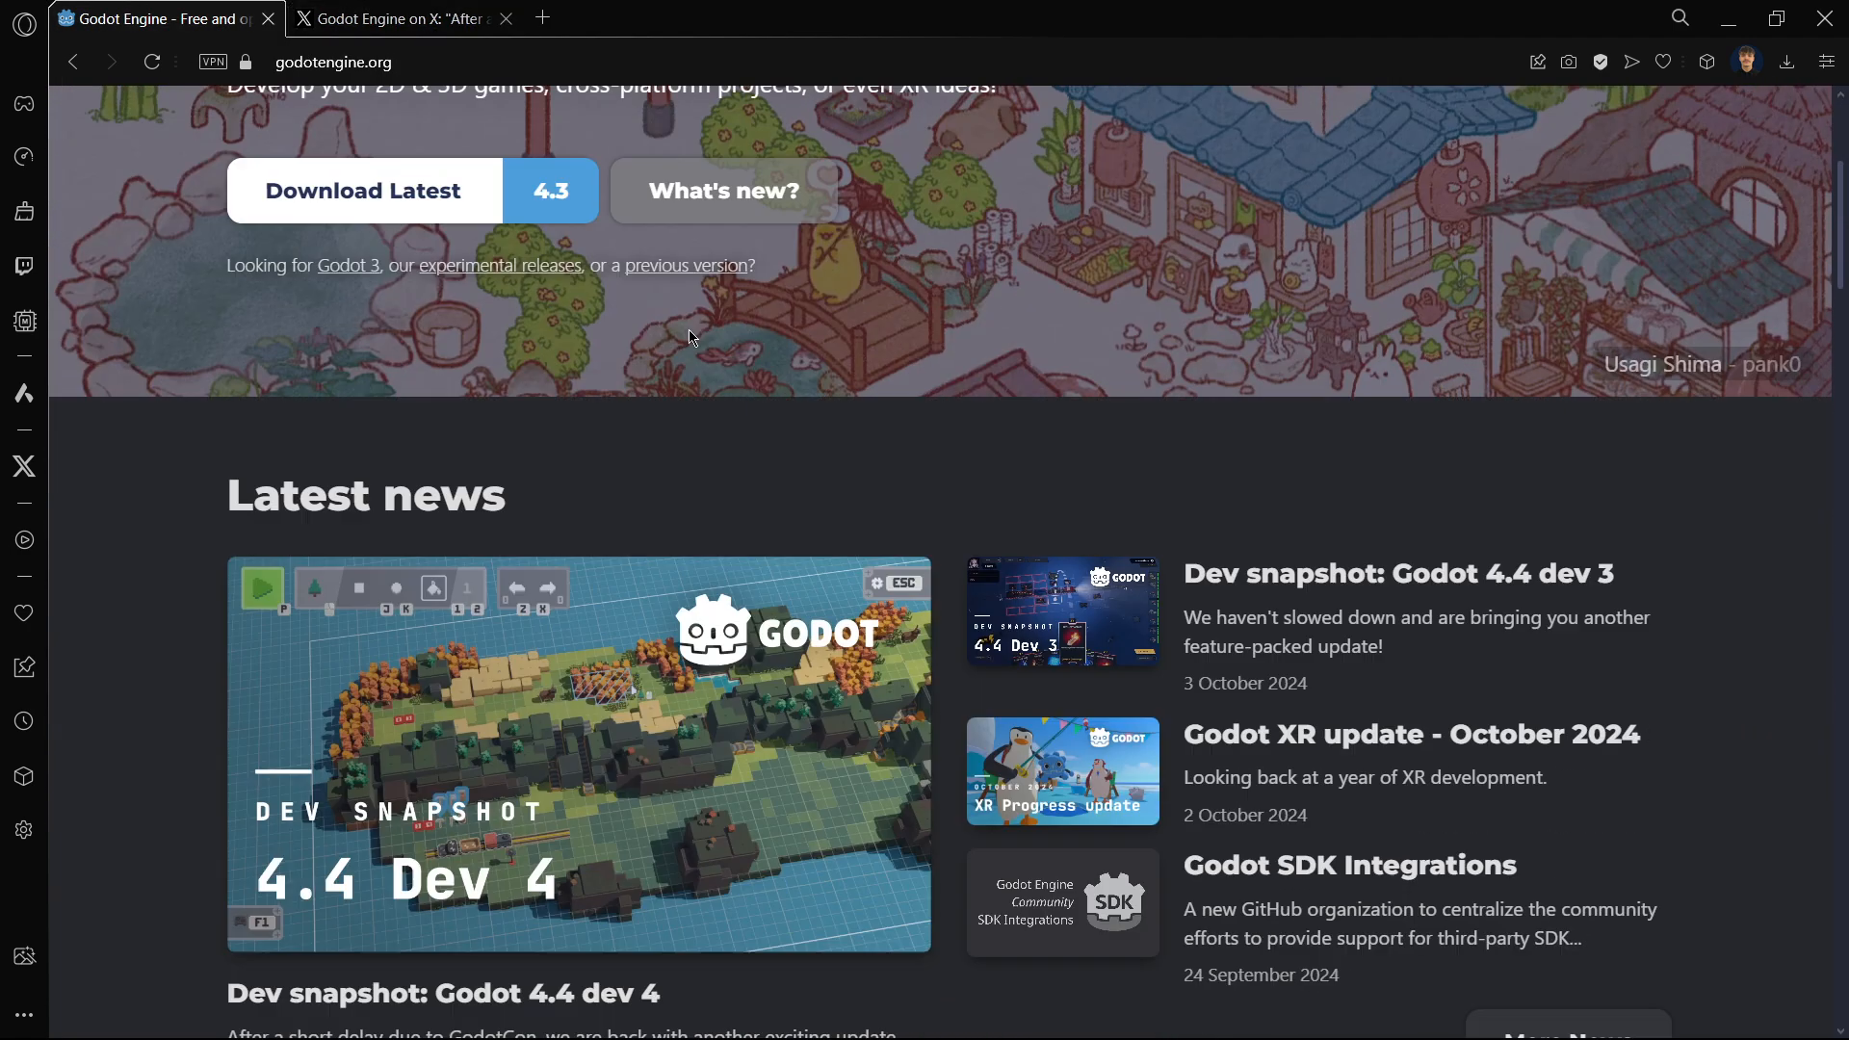
scroll(down, 3)
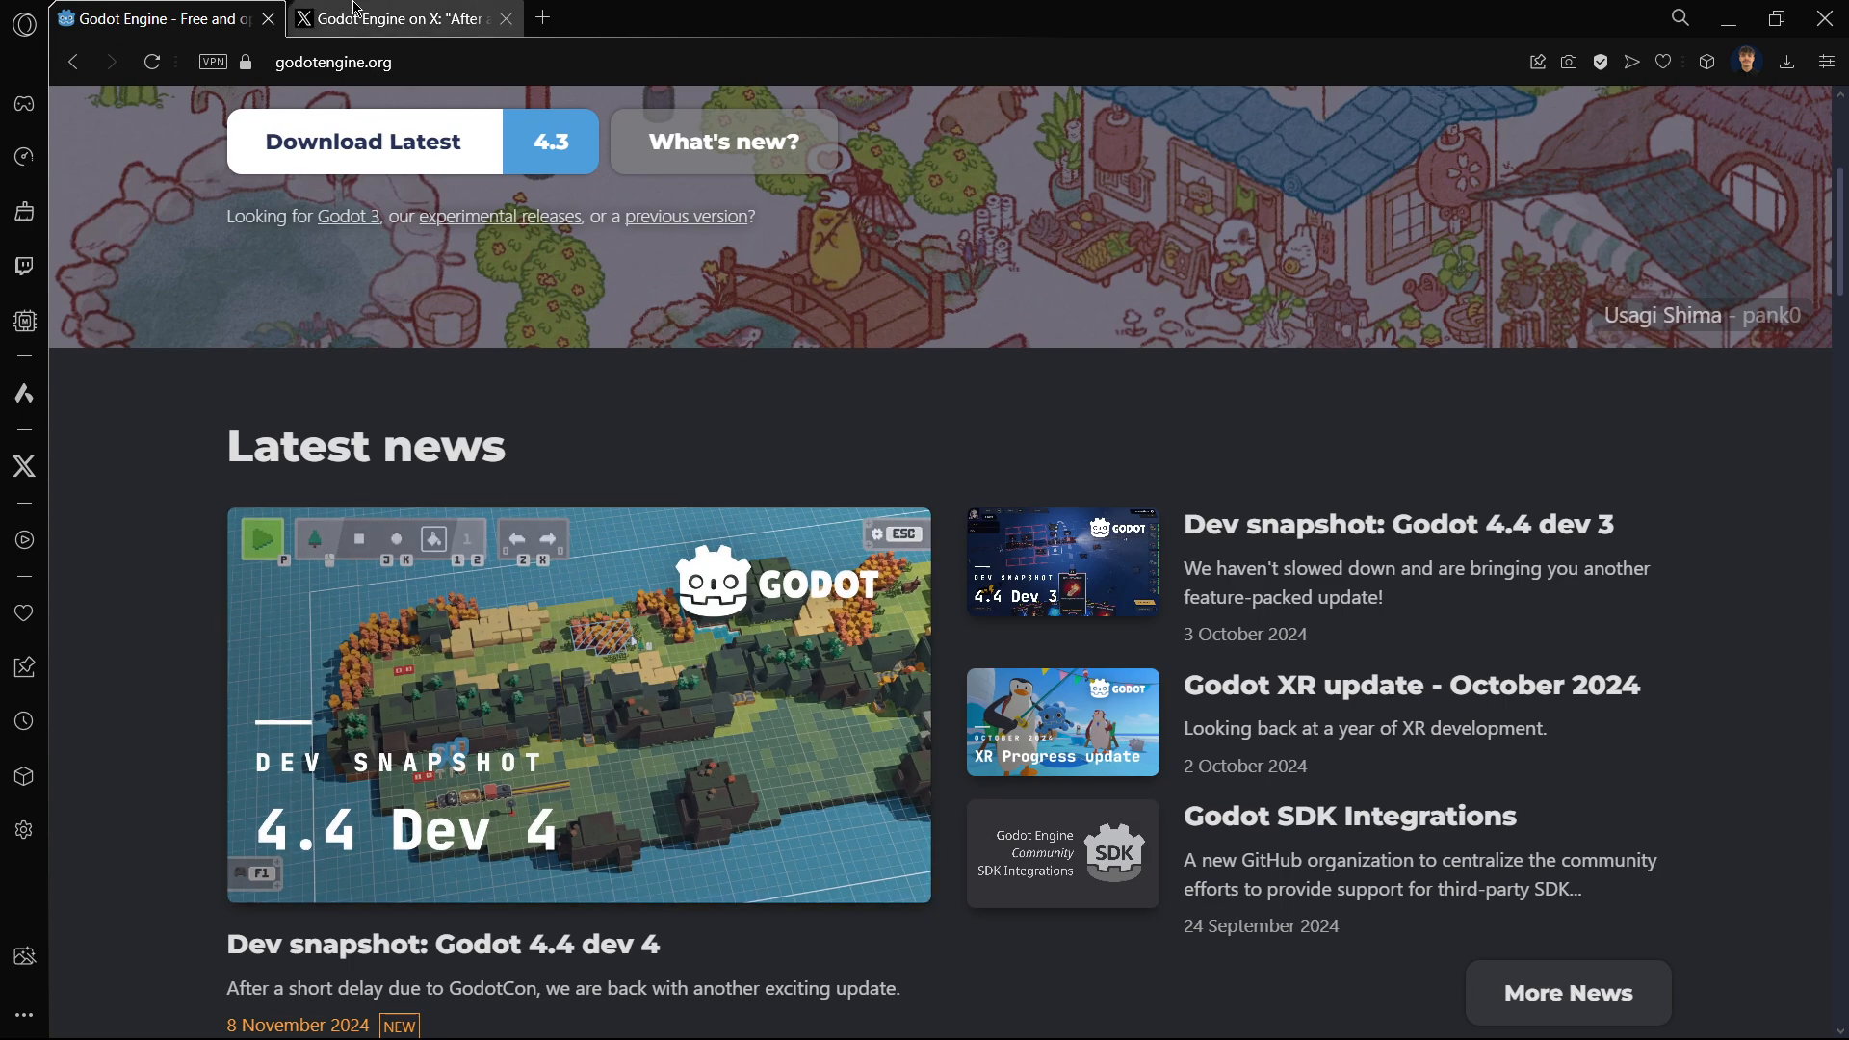
click(401, 17)
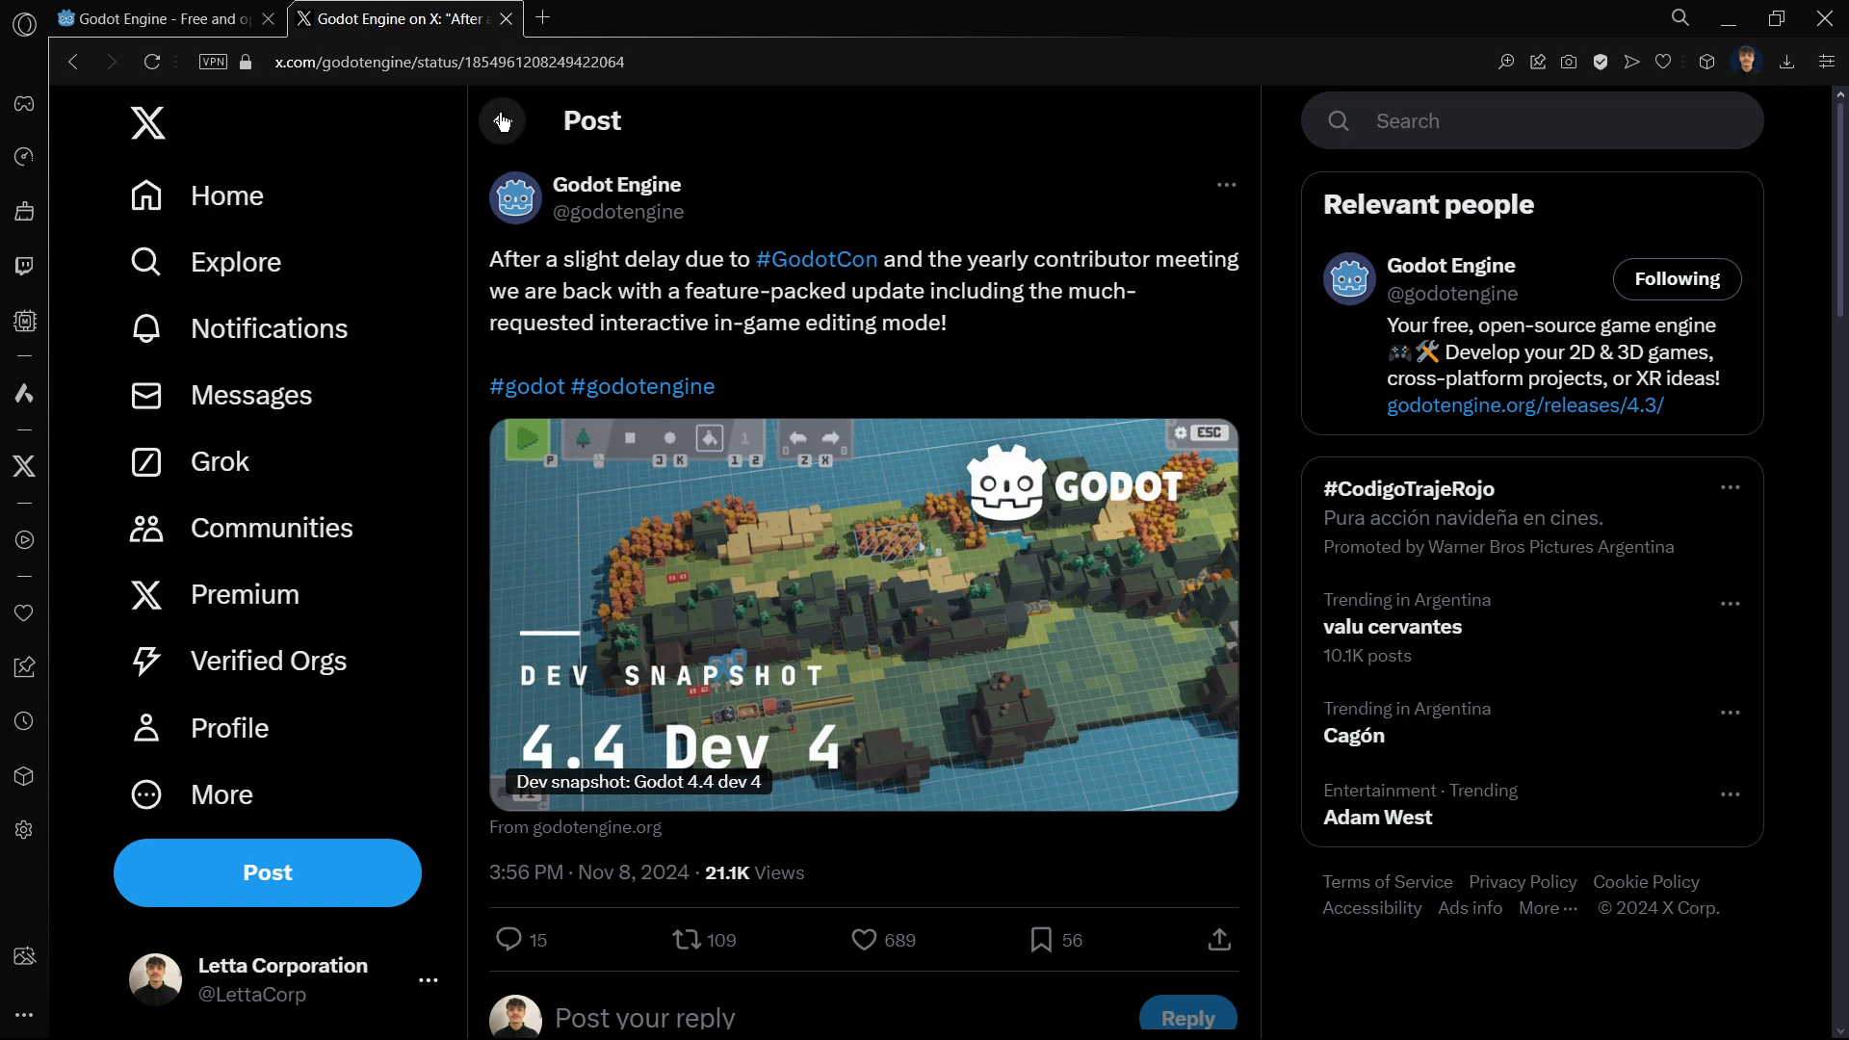
- Return to the Godot Engine profile and open the post about game engines being 'woke'
click(615, 185)
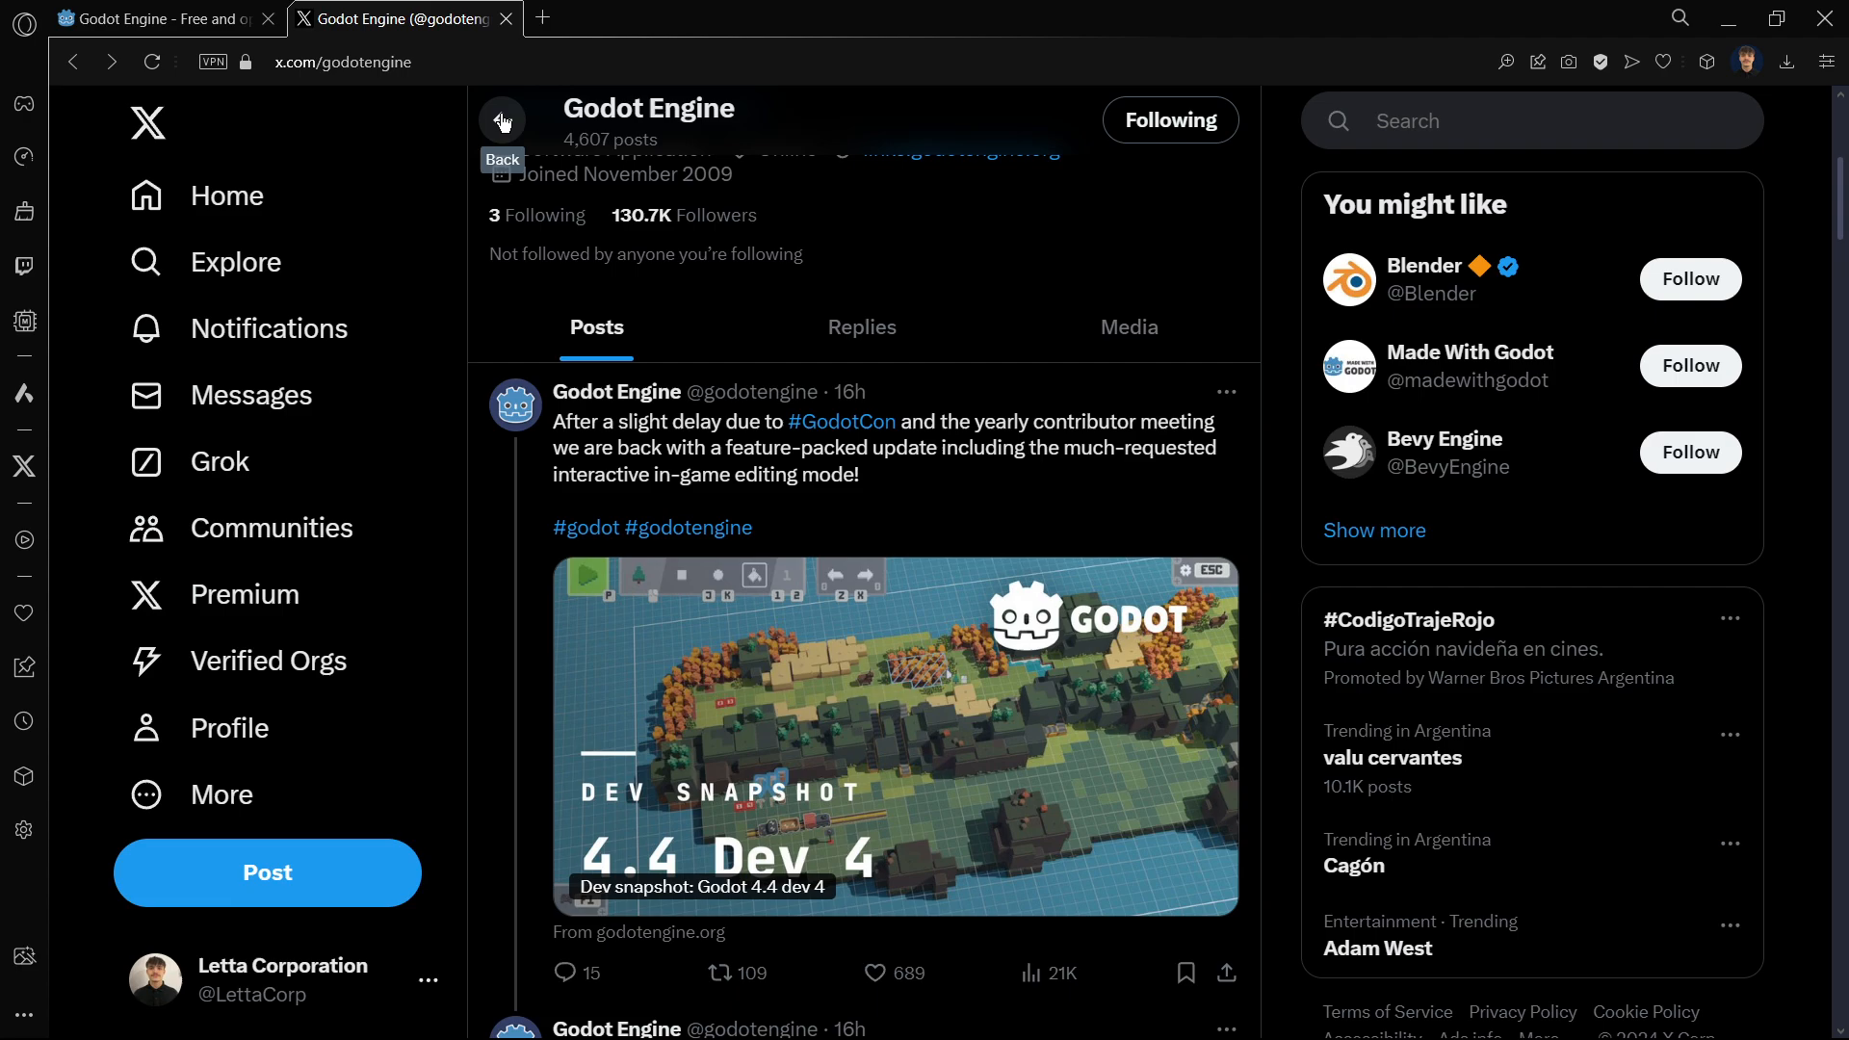
mouse_move(1289, 480)
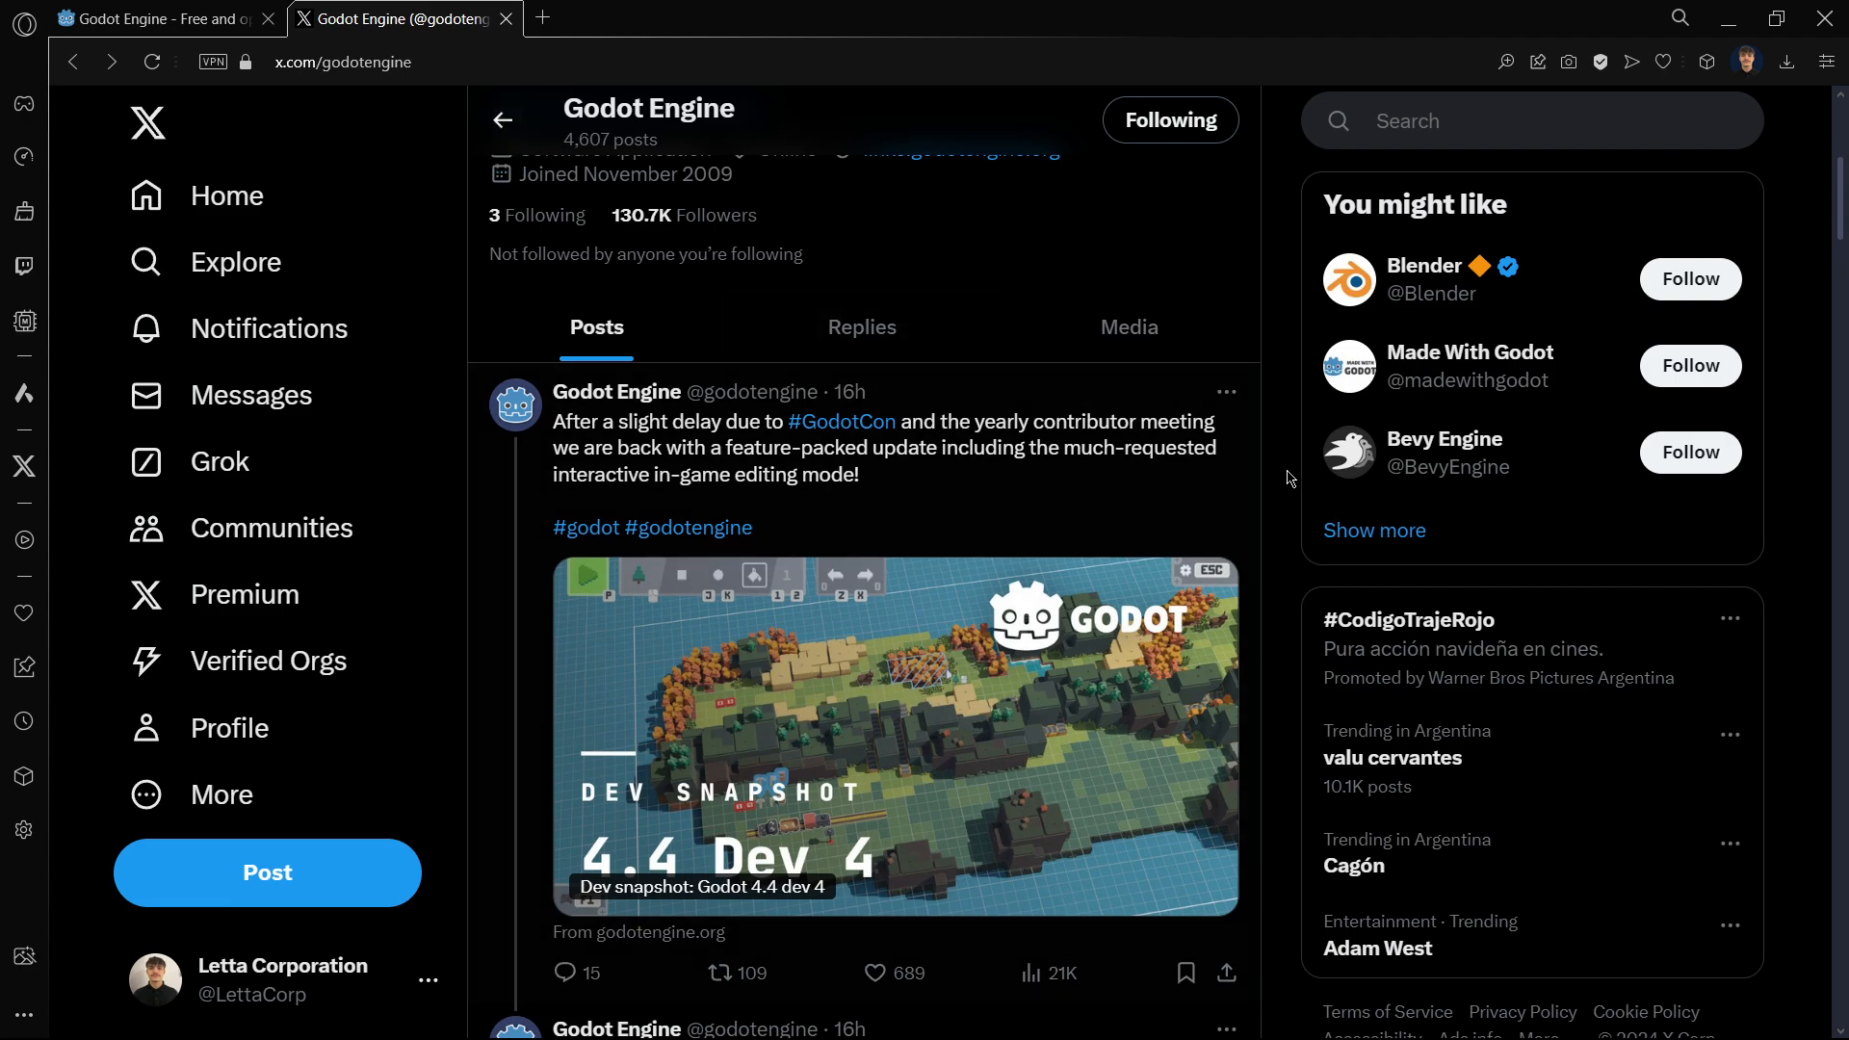
scroll(down, 3)
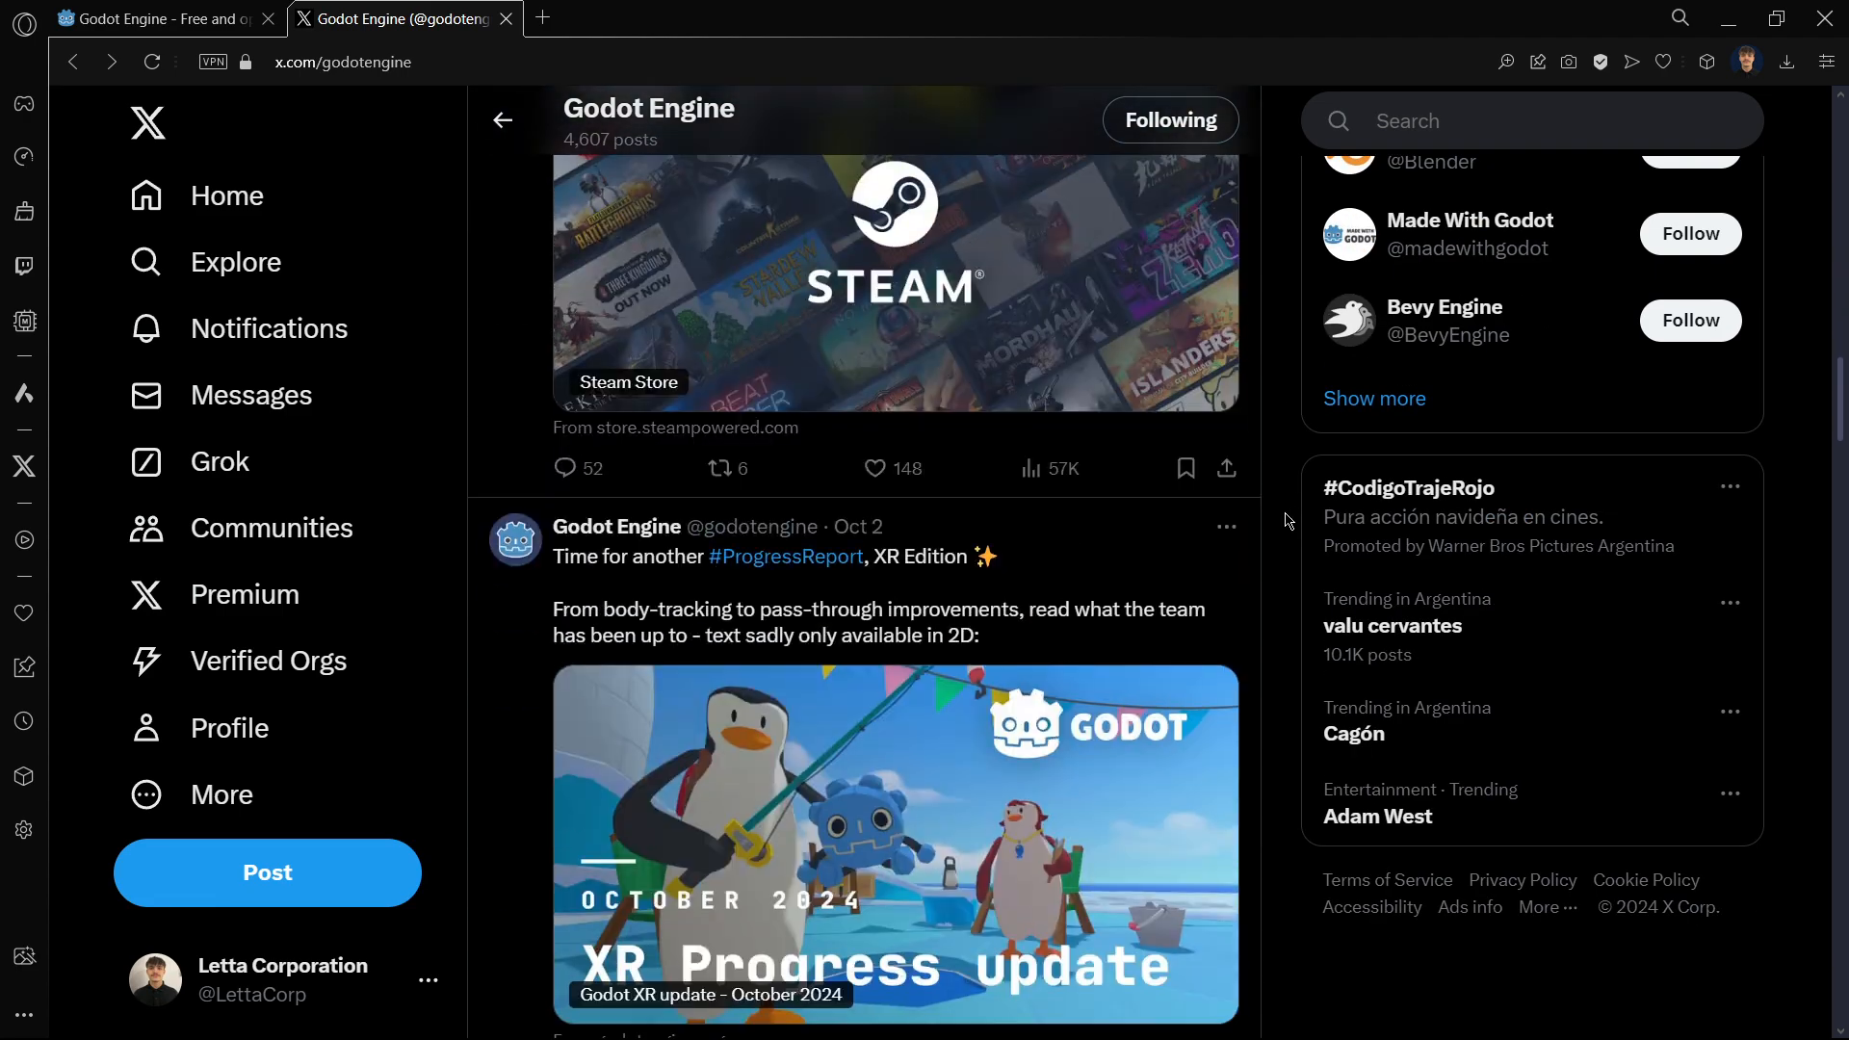
scroll(down, 3)
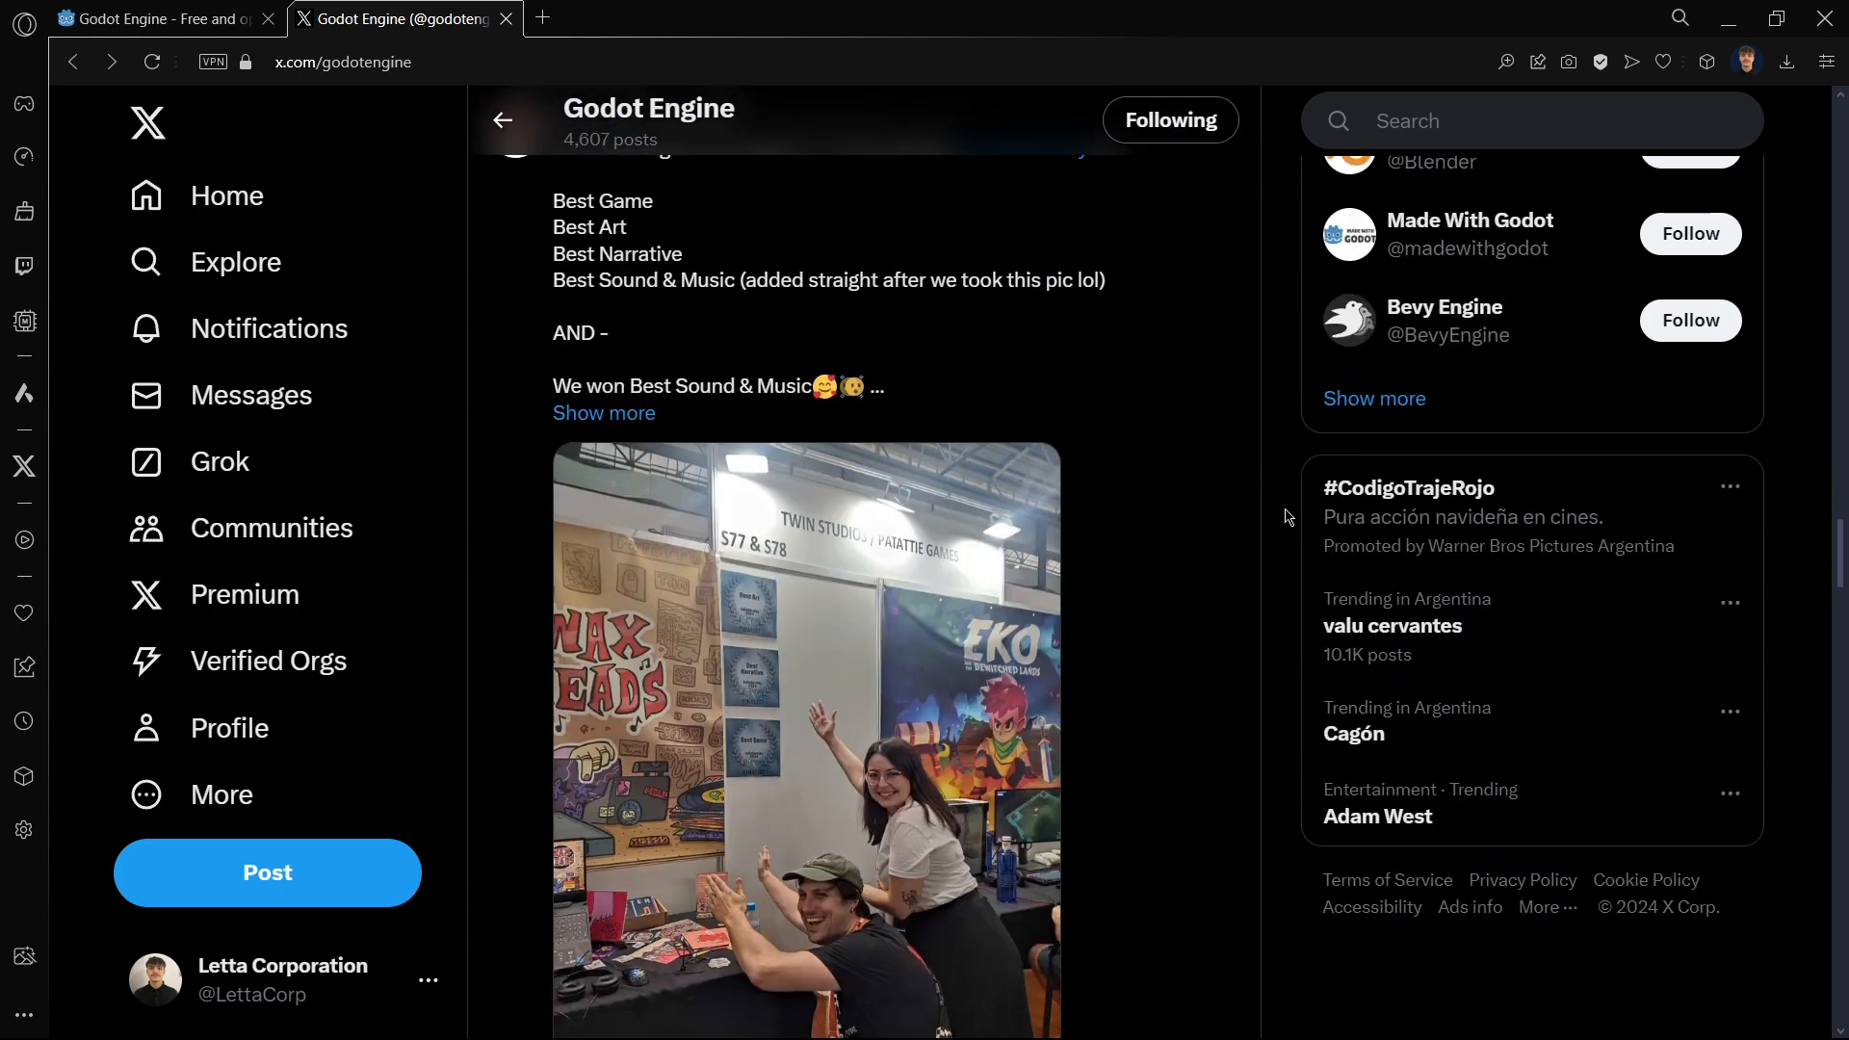
scroll(down, 3)
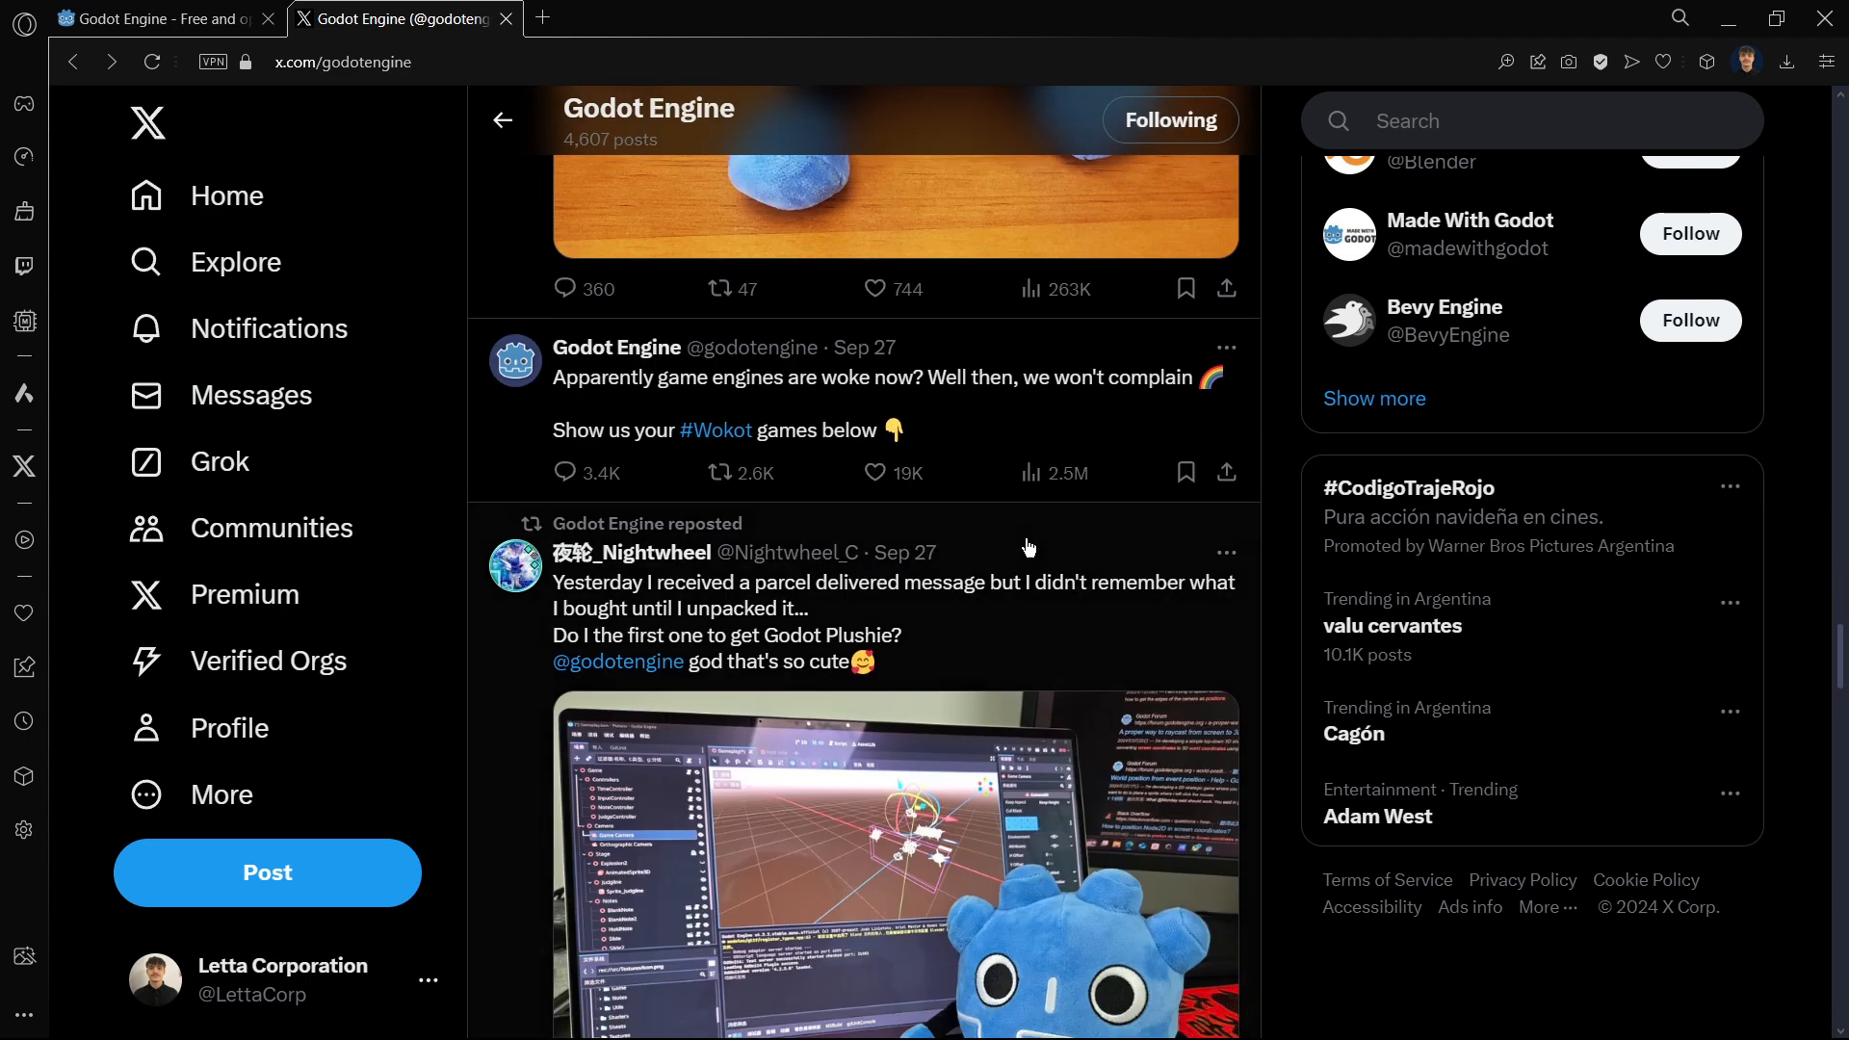
click(851, 378)
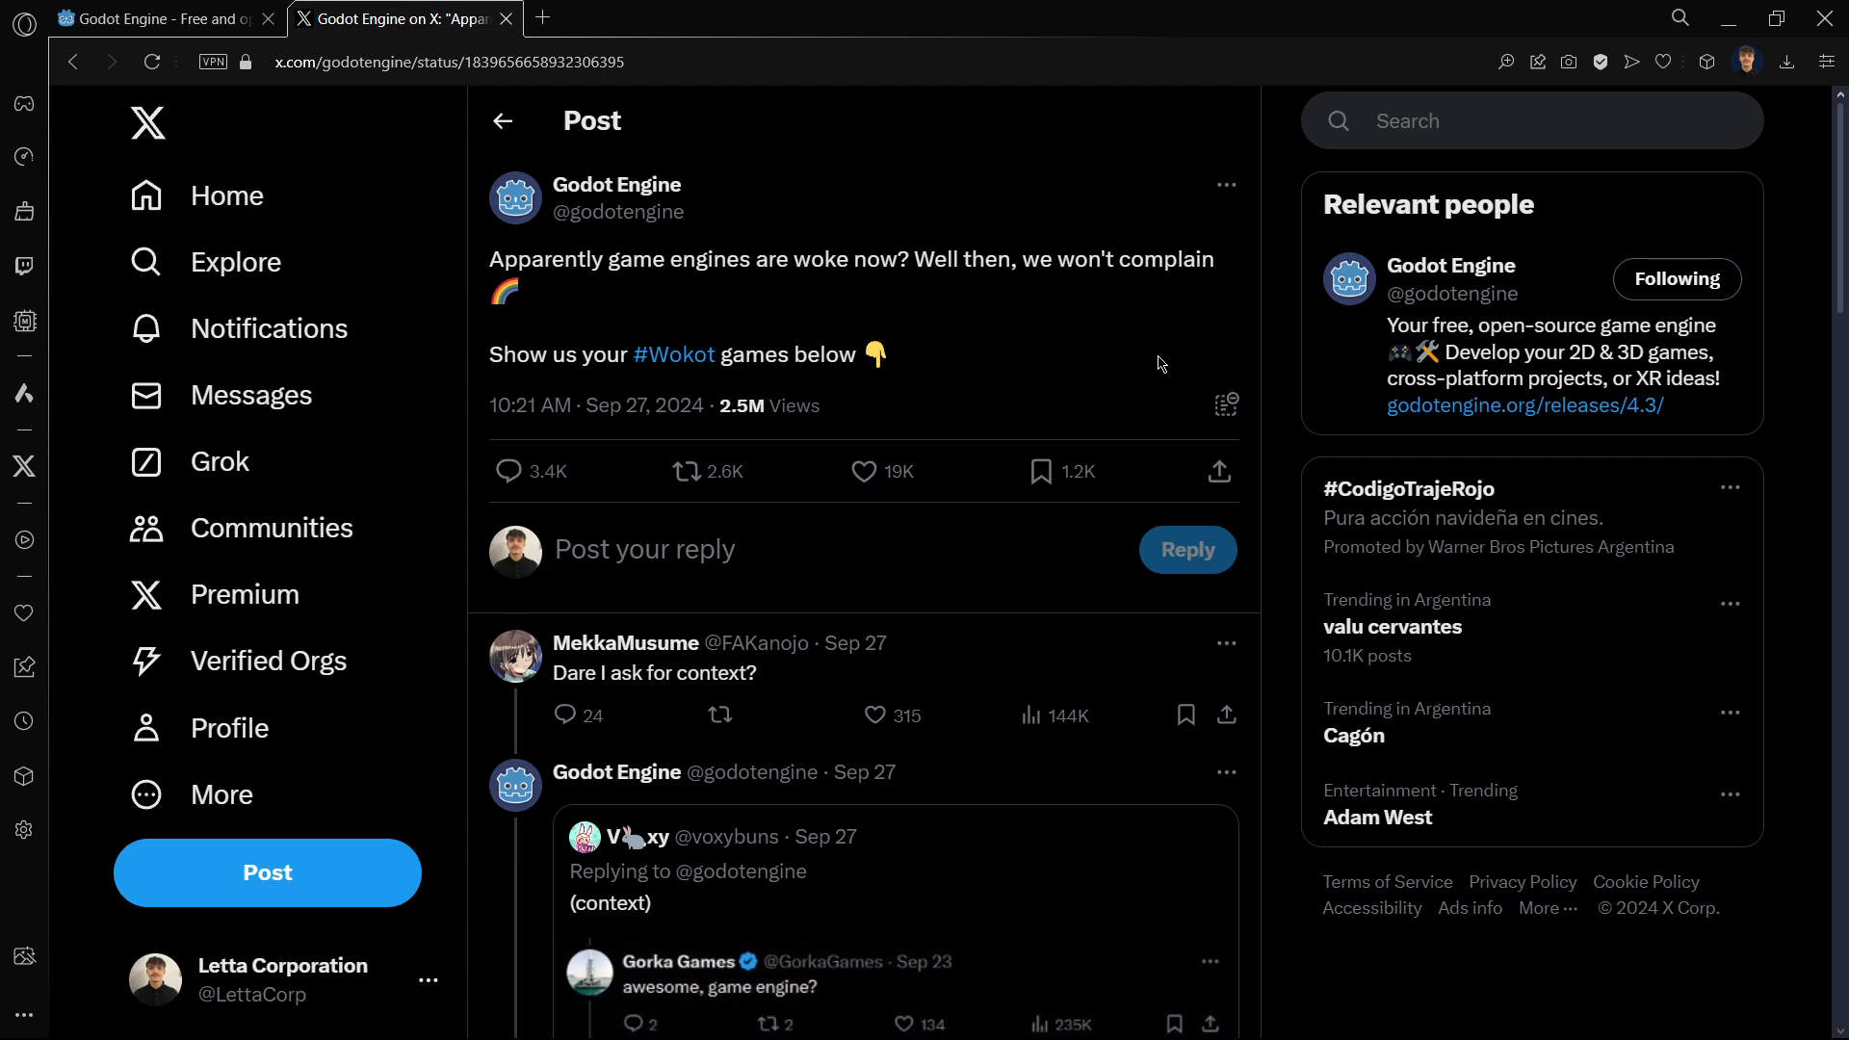
mouse_move(1021, 343)
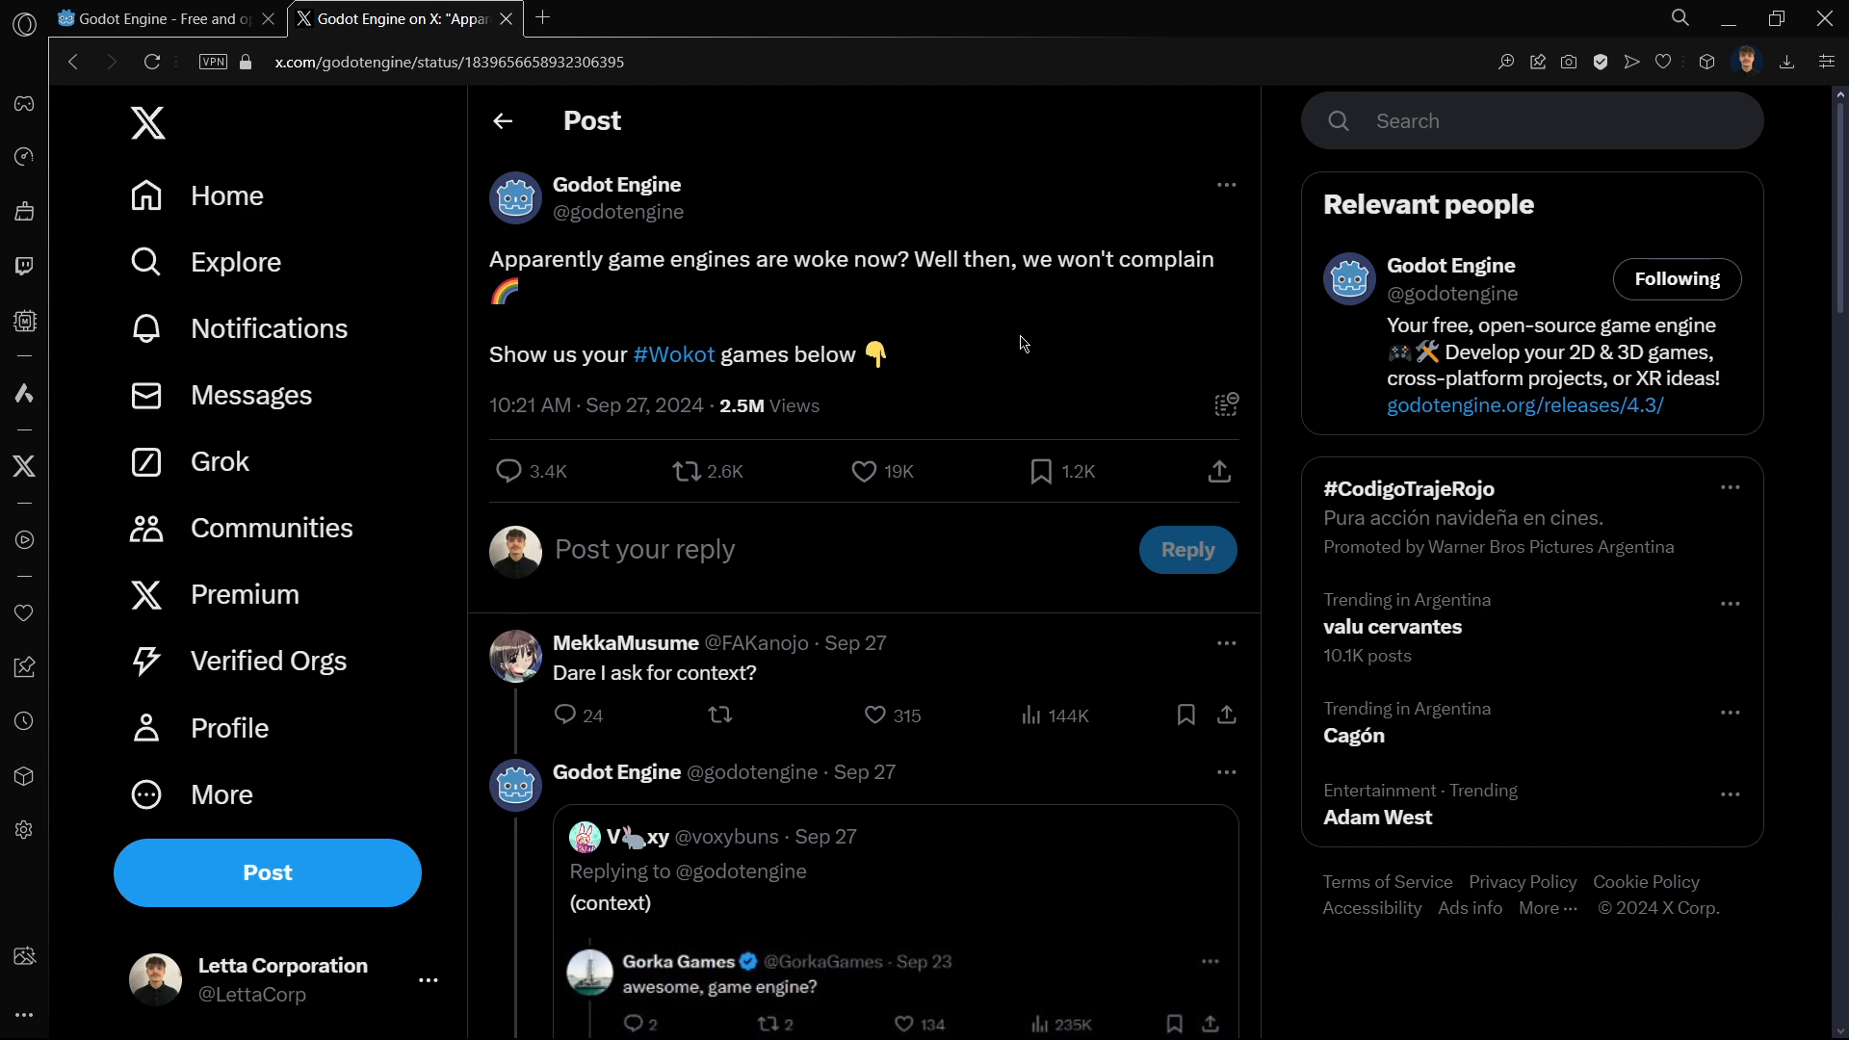
mouse_move(921, 368)
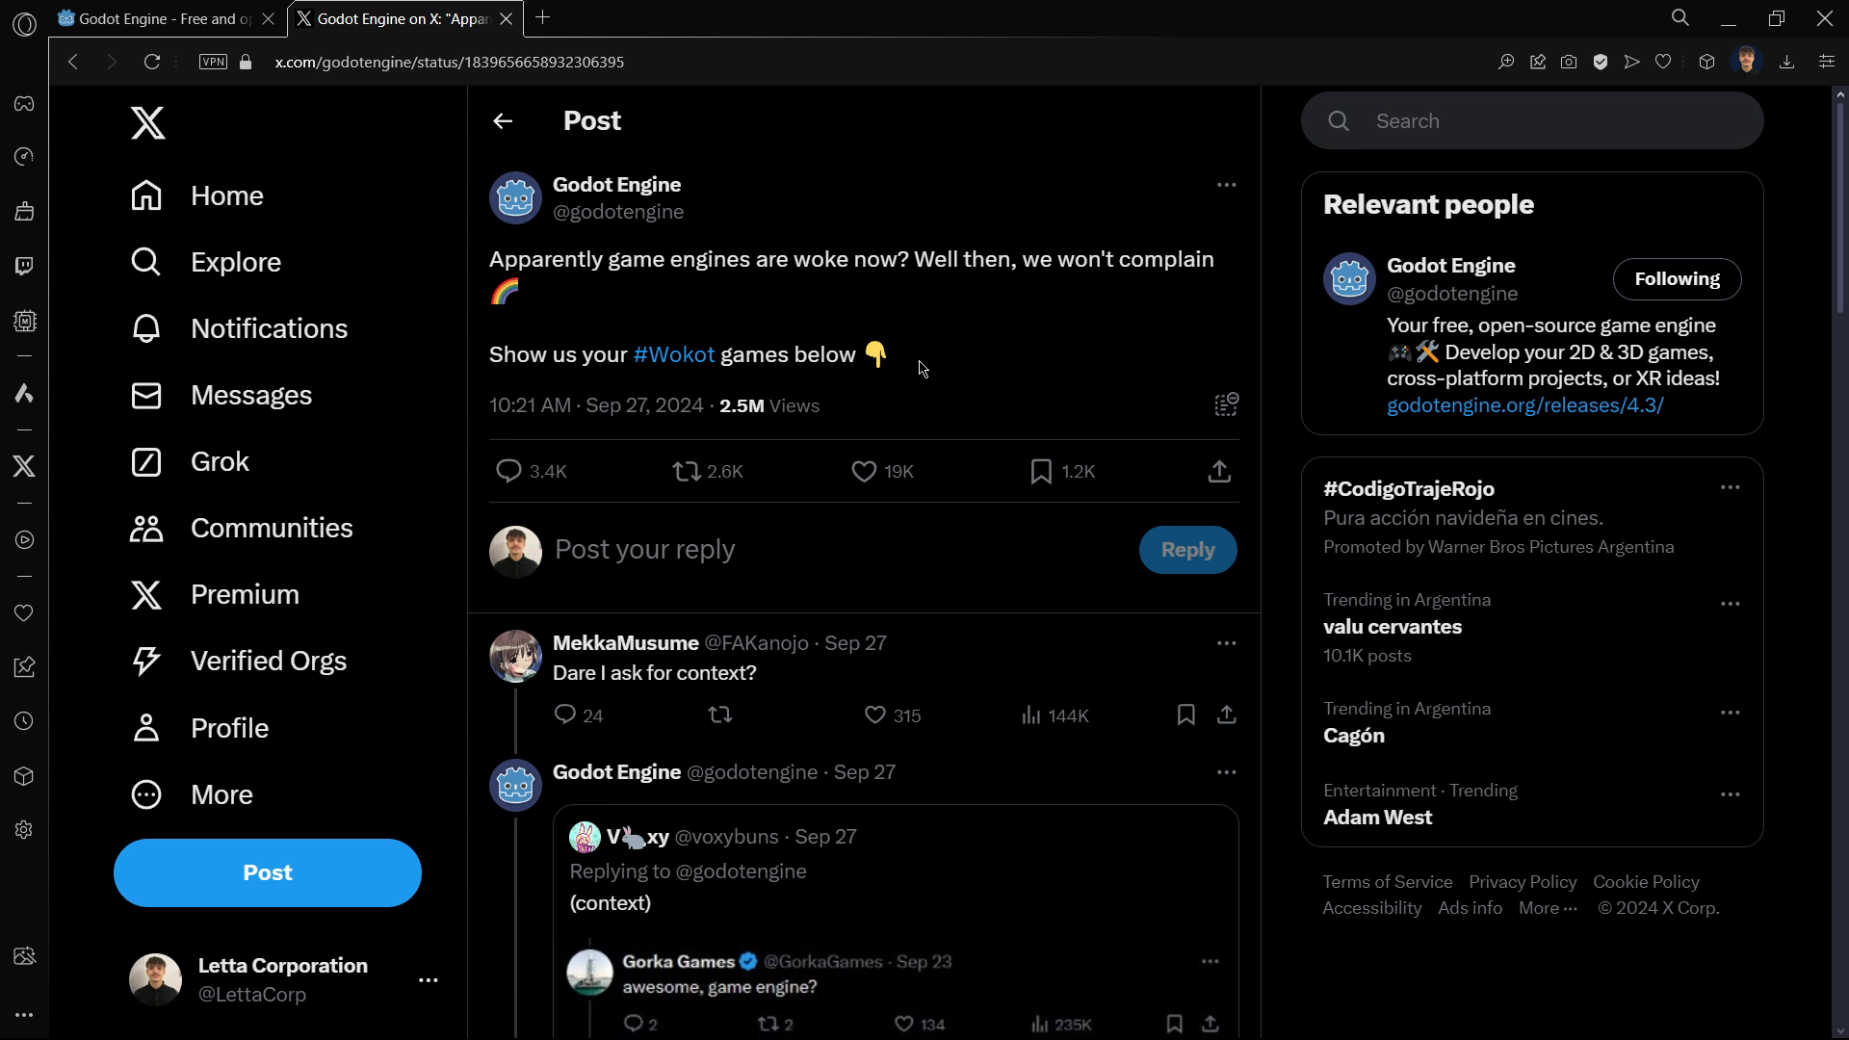
mouse_move(583, 283)
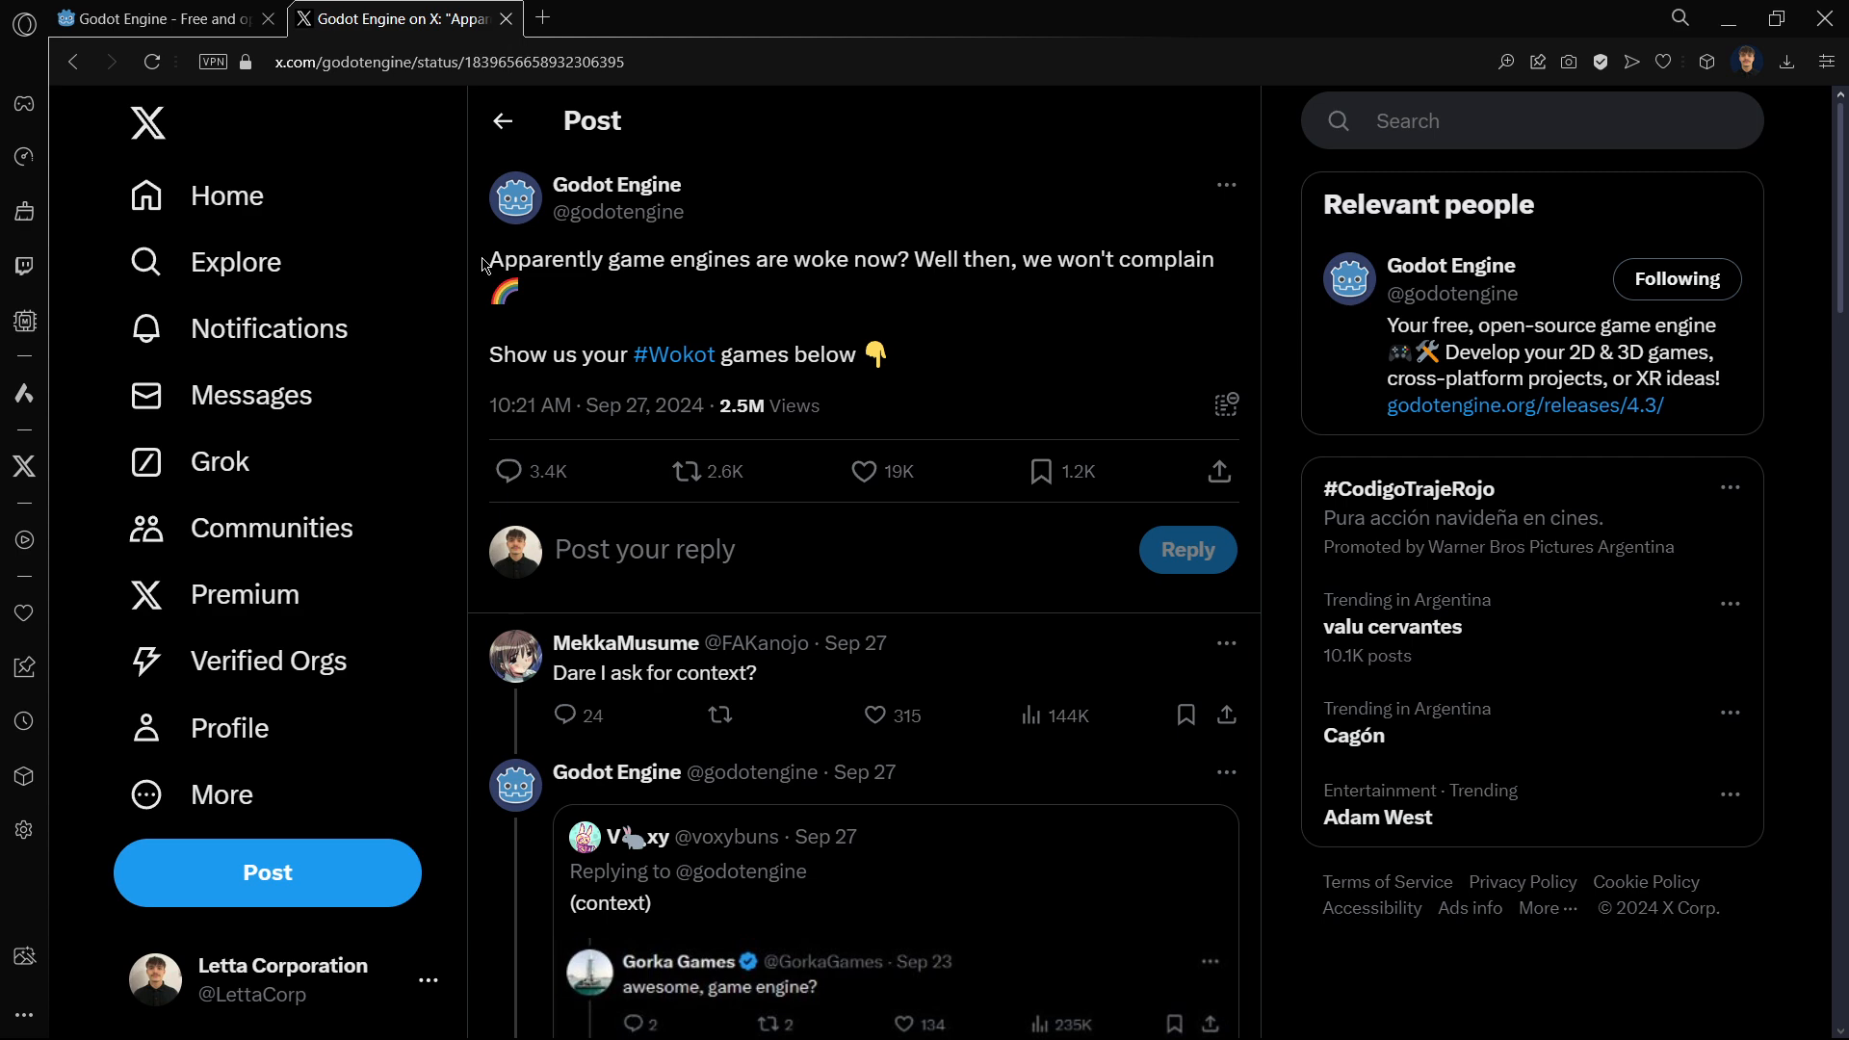
- Continue down the timeline to the older plushie reposts from 27 September
scroll(down, 3)
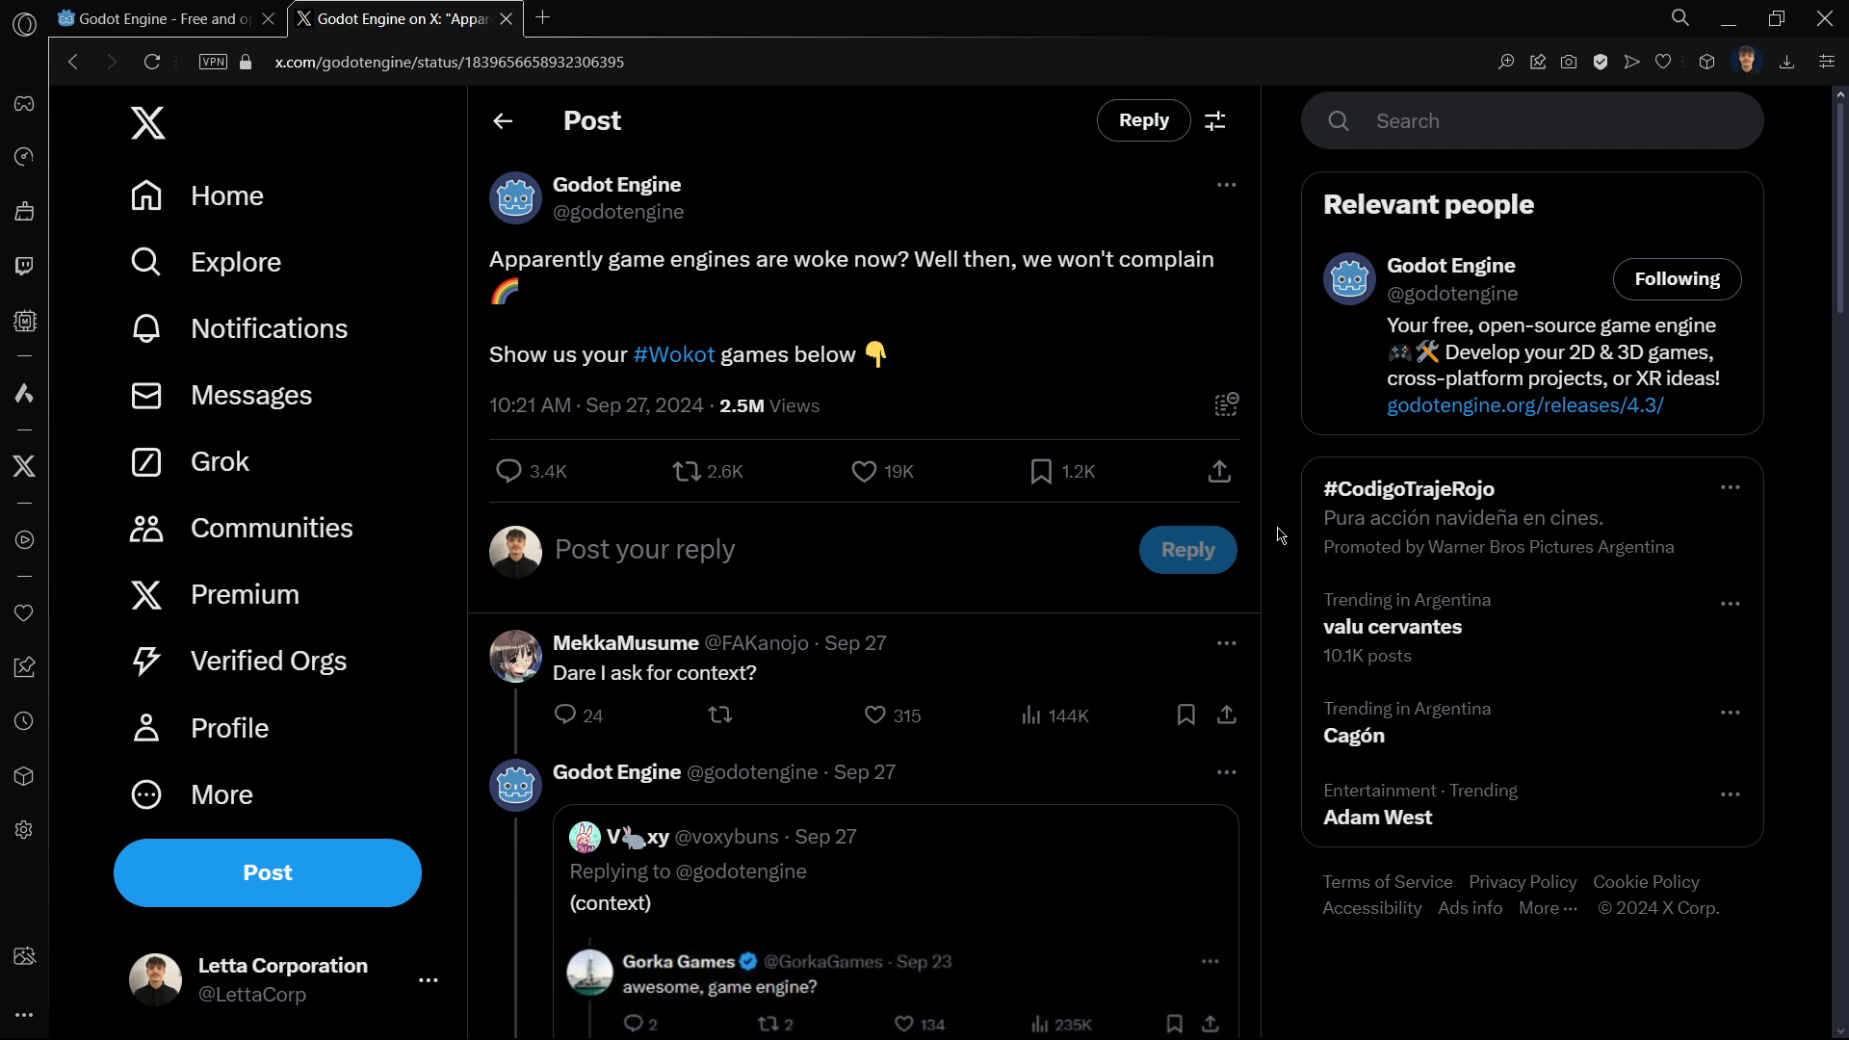
mouse_move(1071, 469)
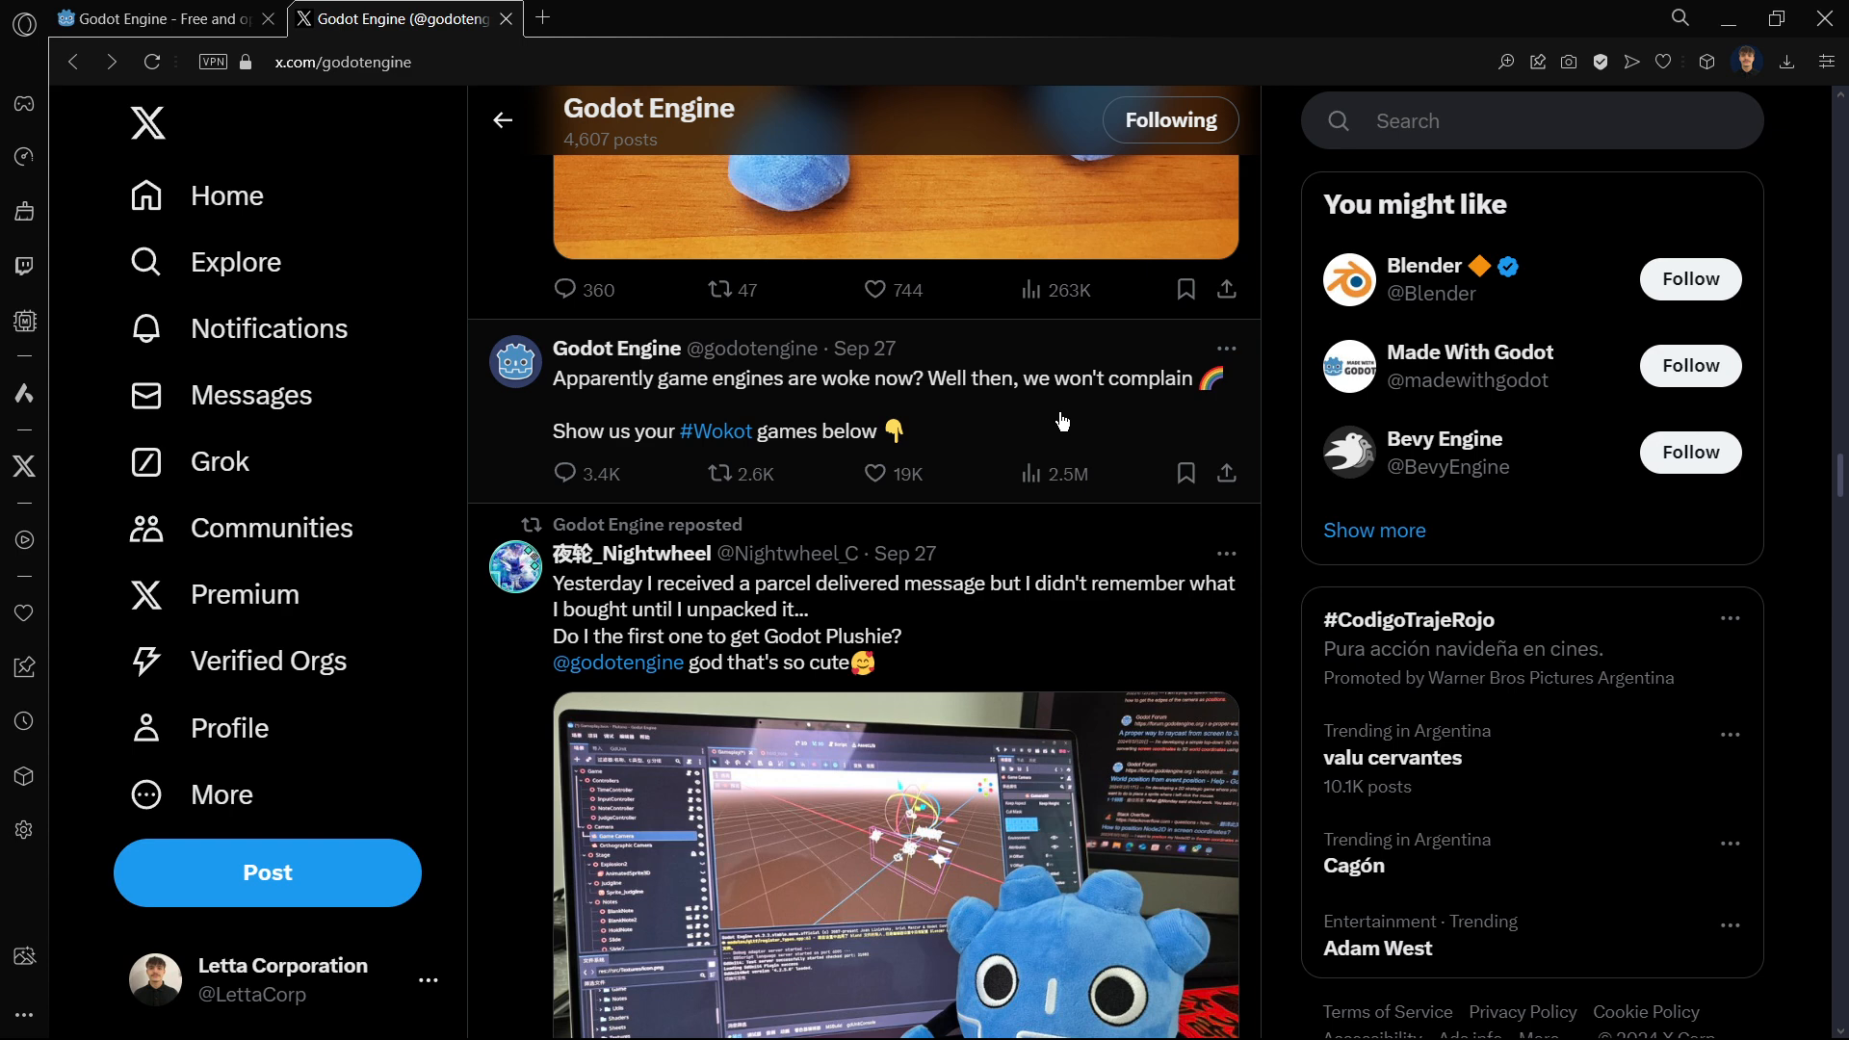
mouse_move(992, 414)
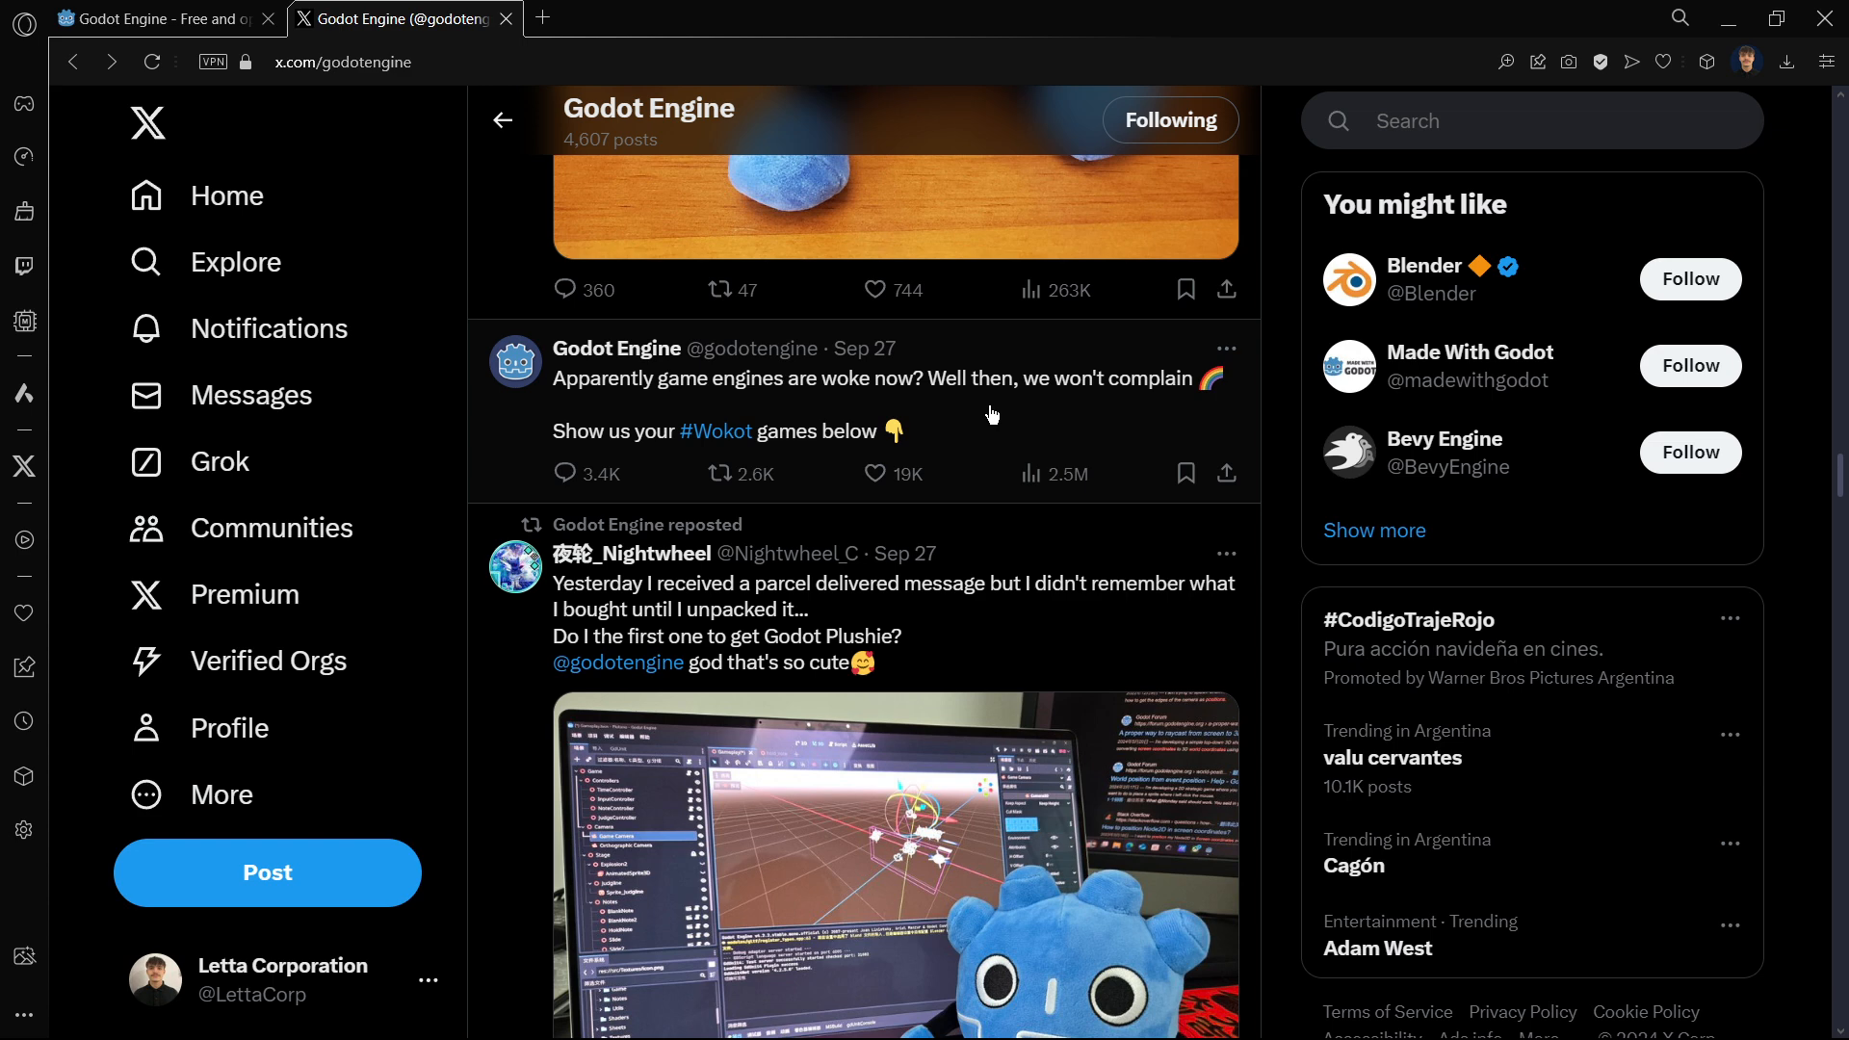
scroll(down, 3)
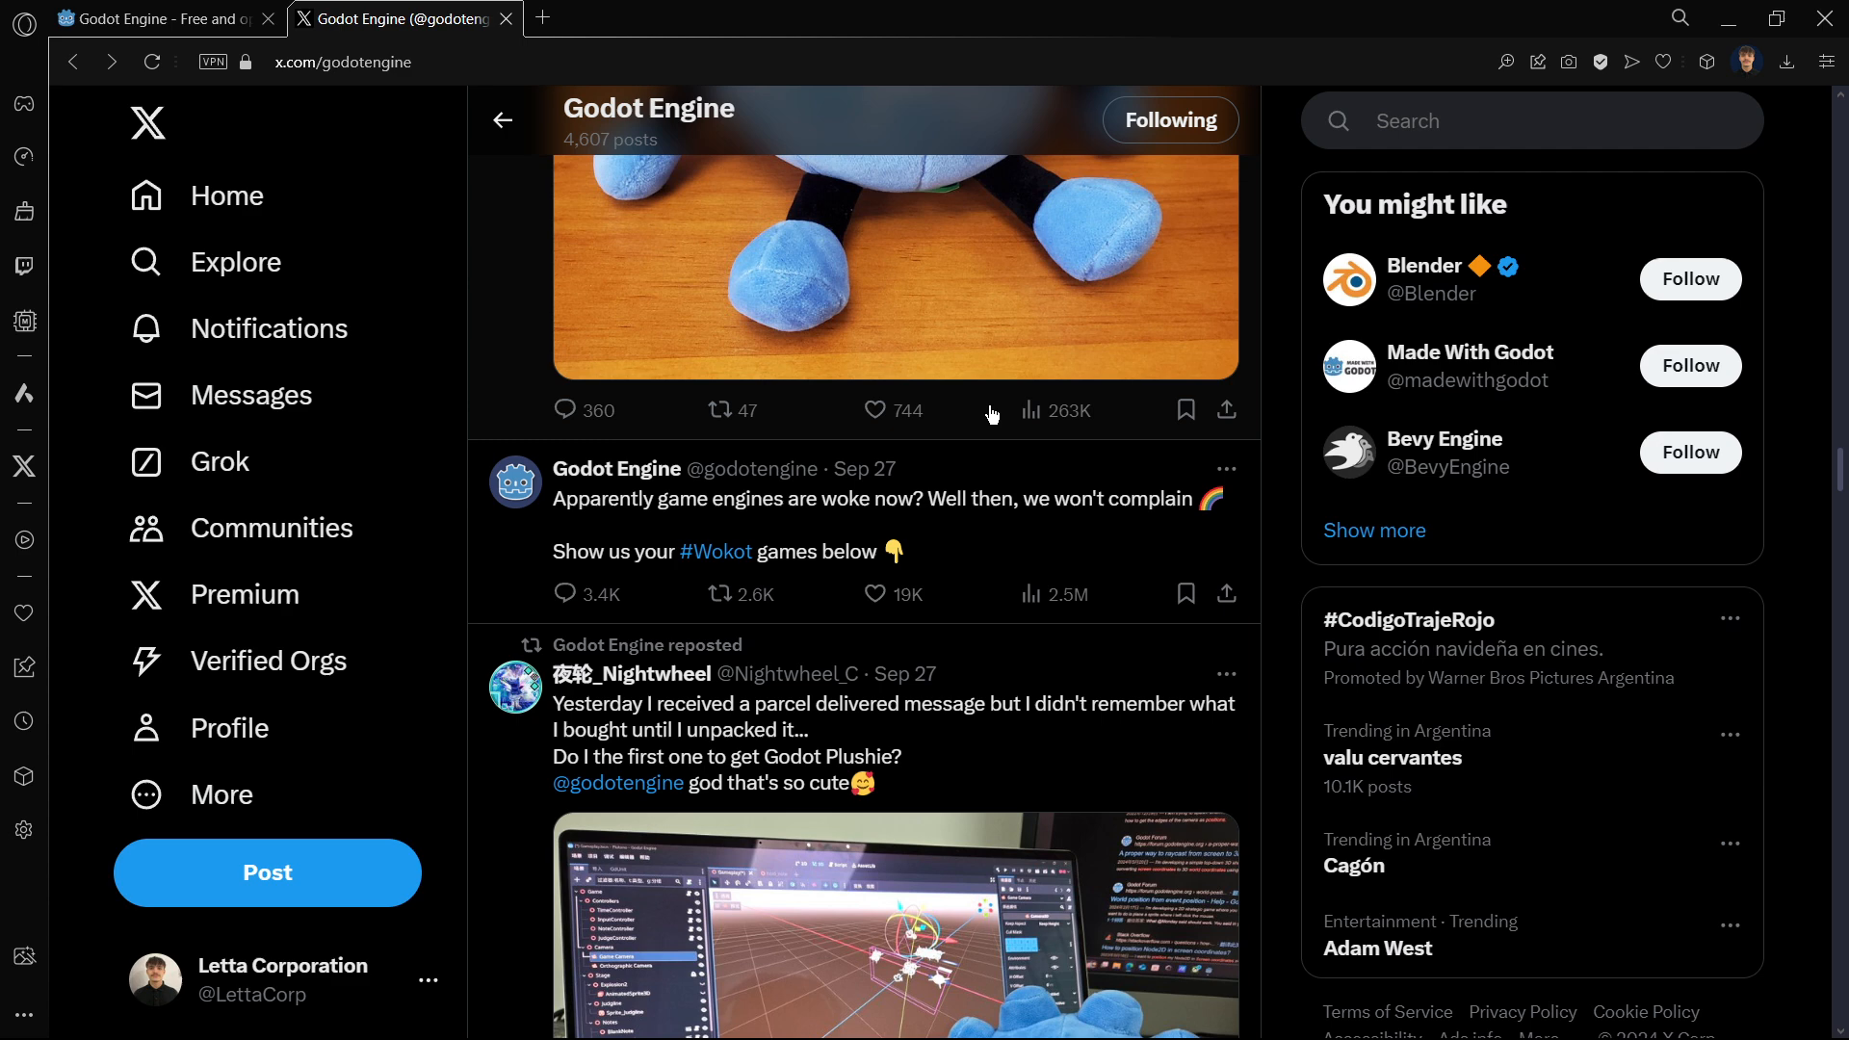
mouse_move(1000, 507)
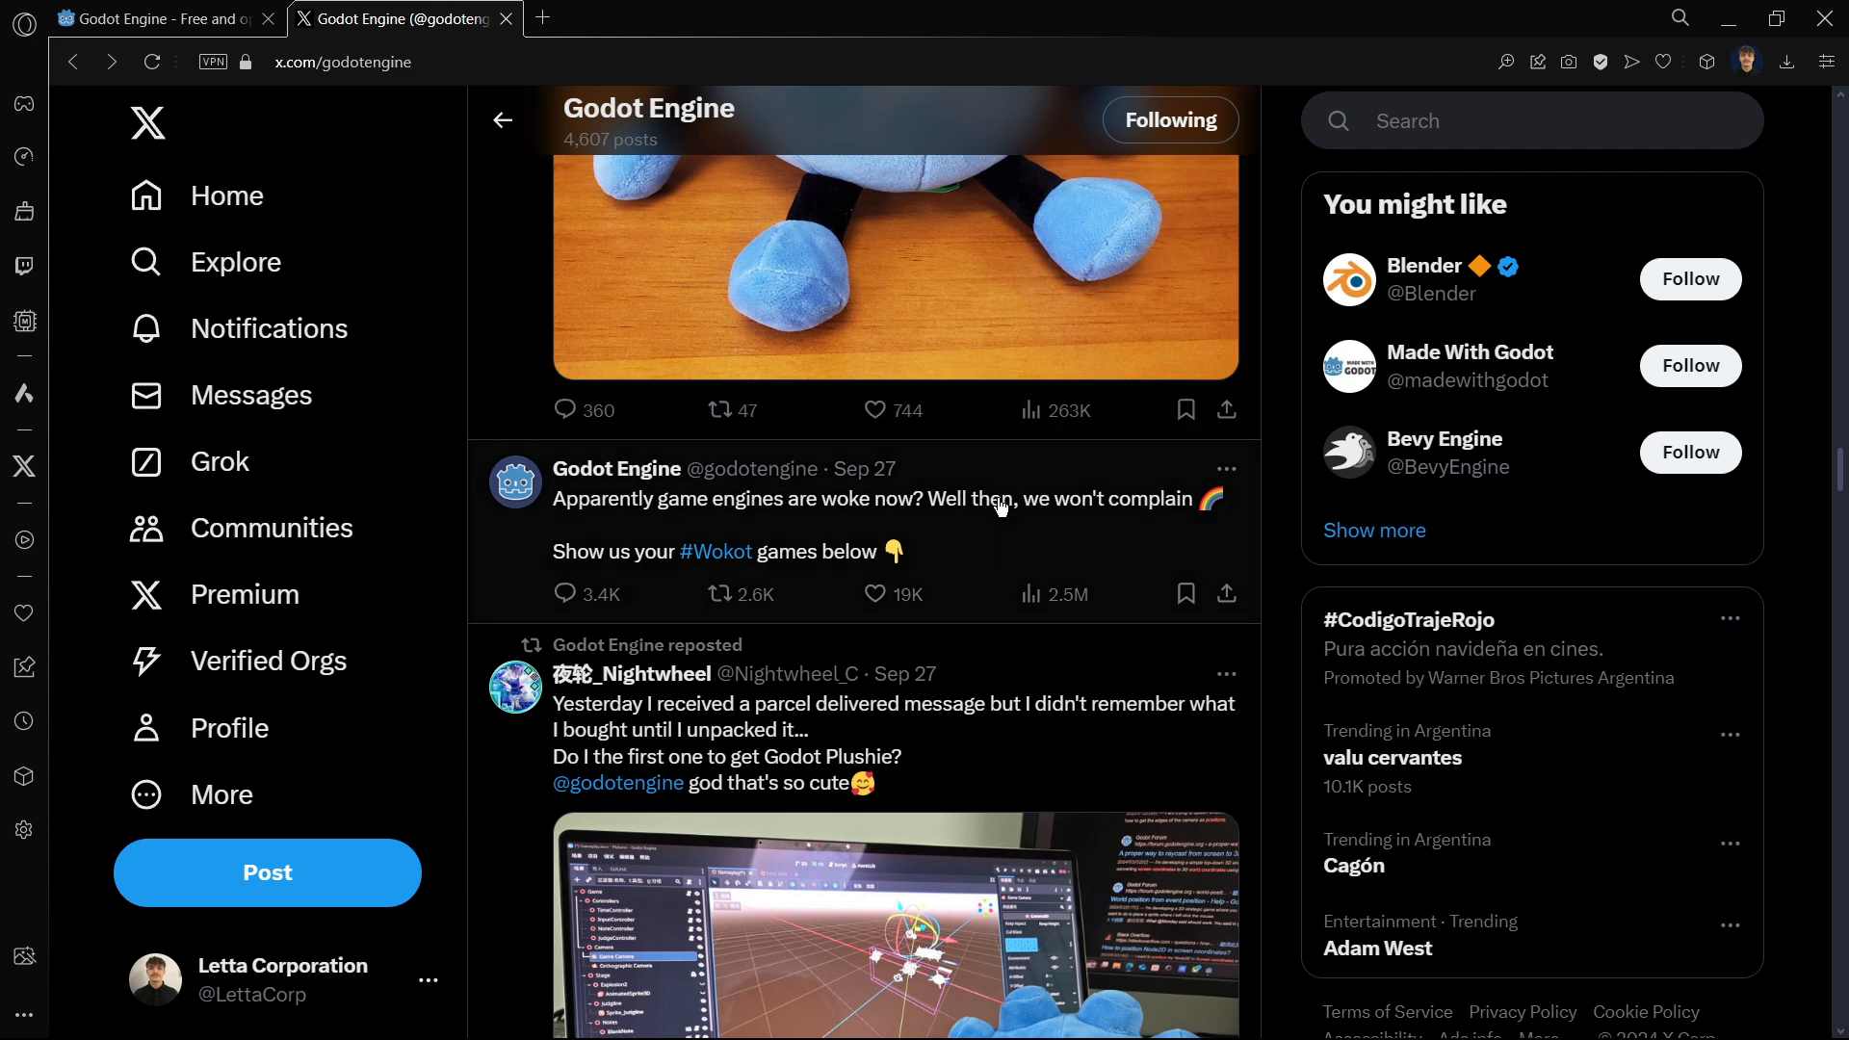
mouse_move(862, 468)
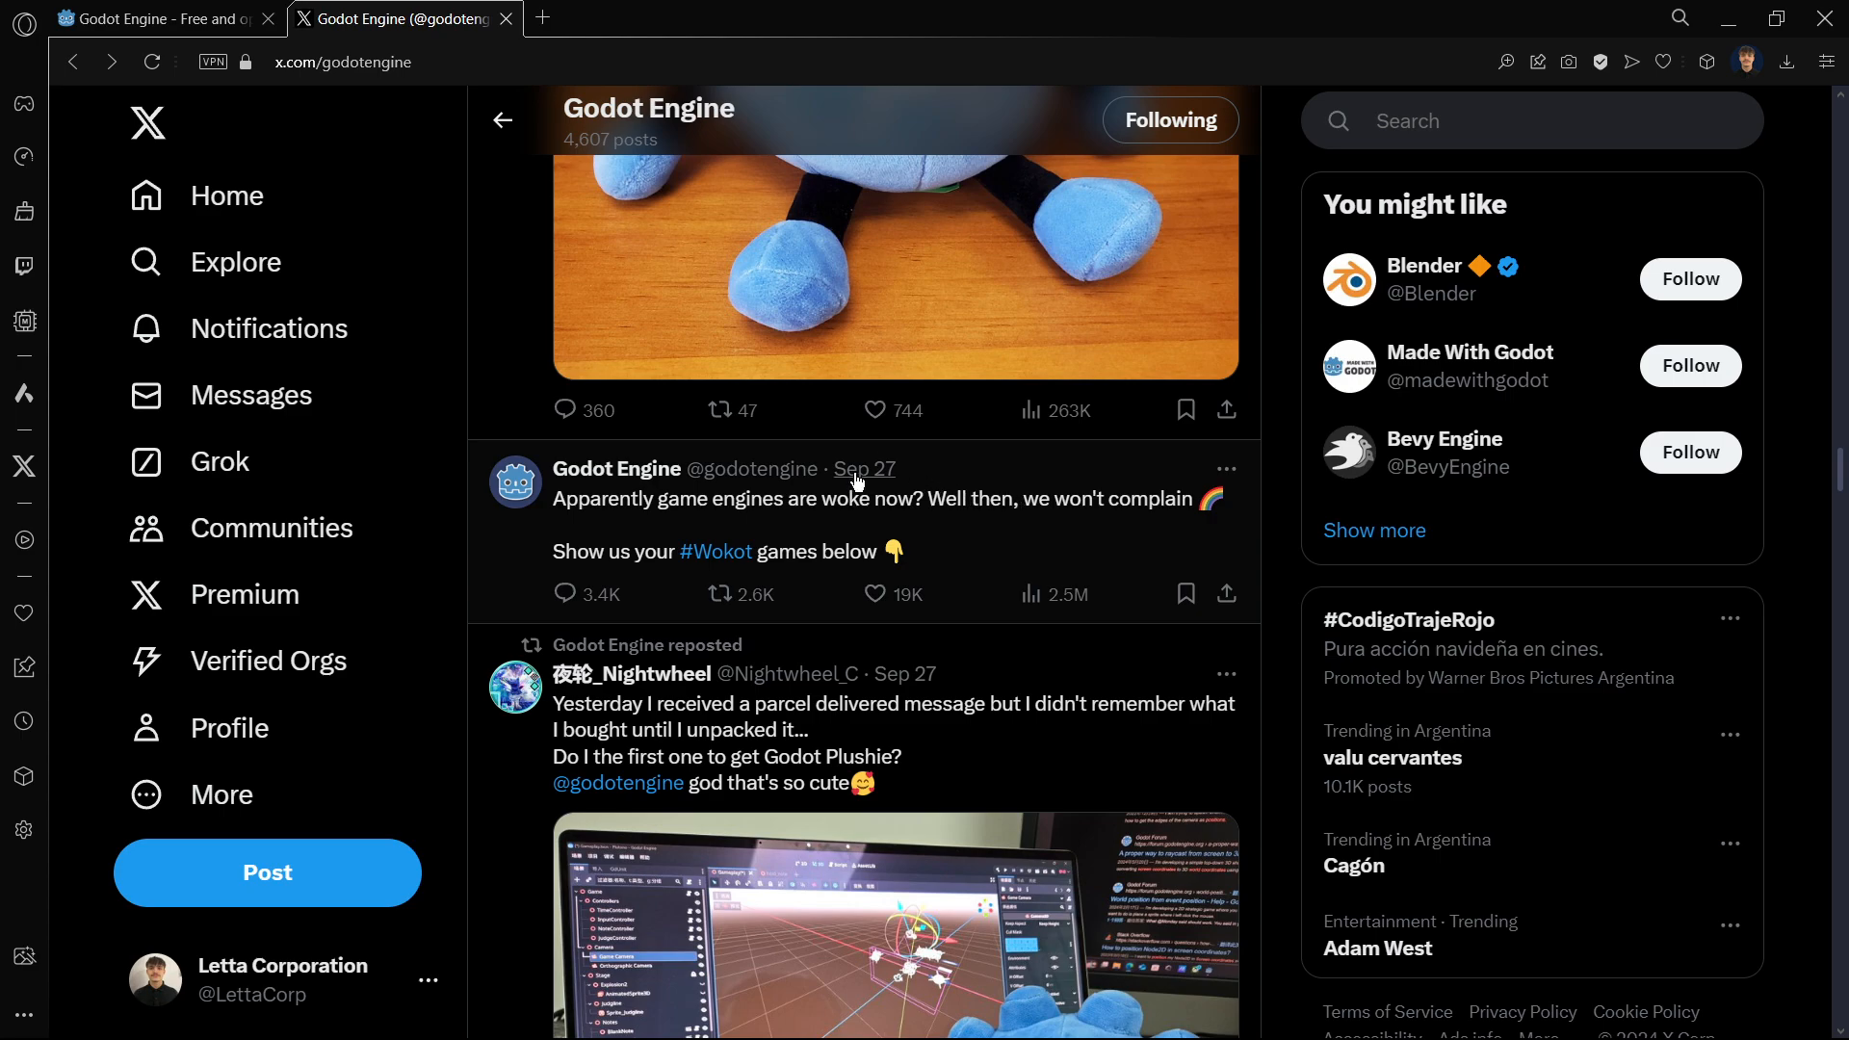
scroll(down, 3)
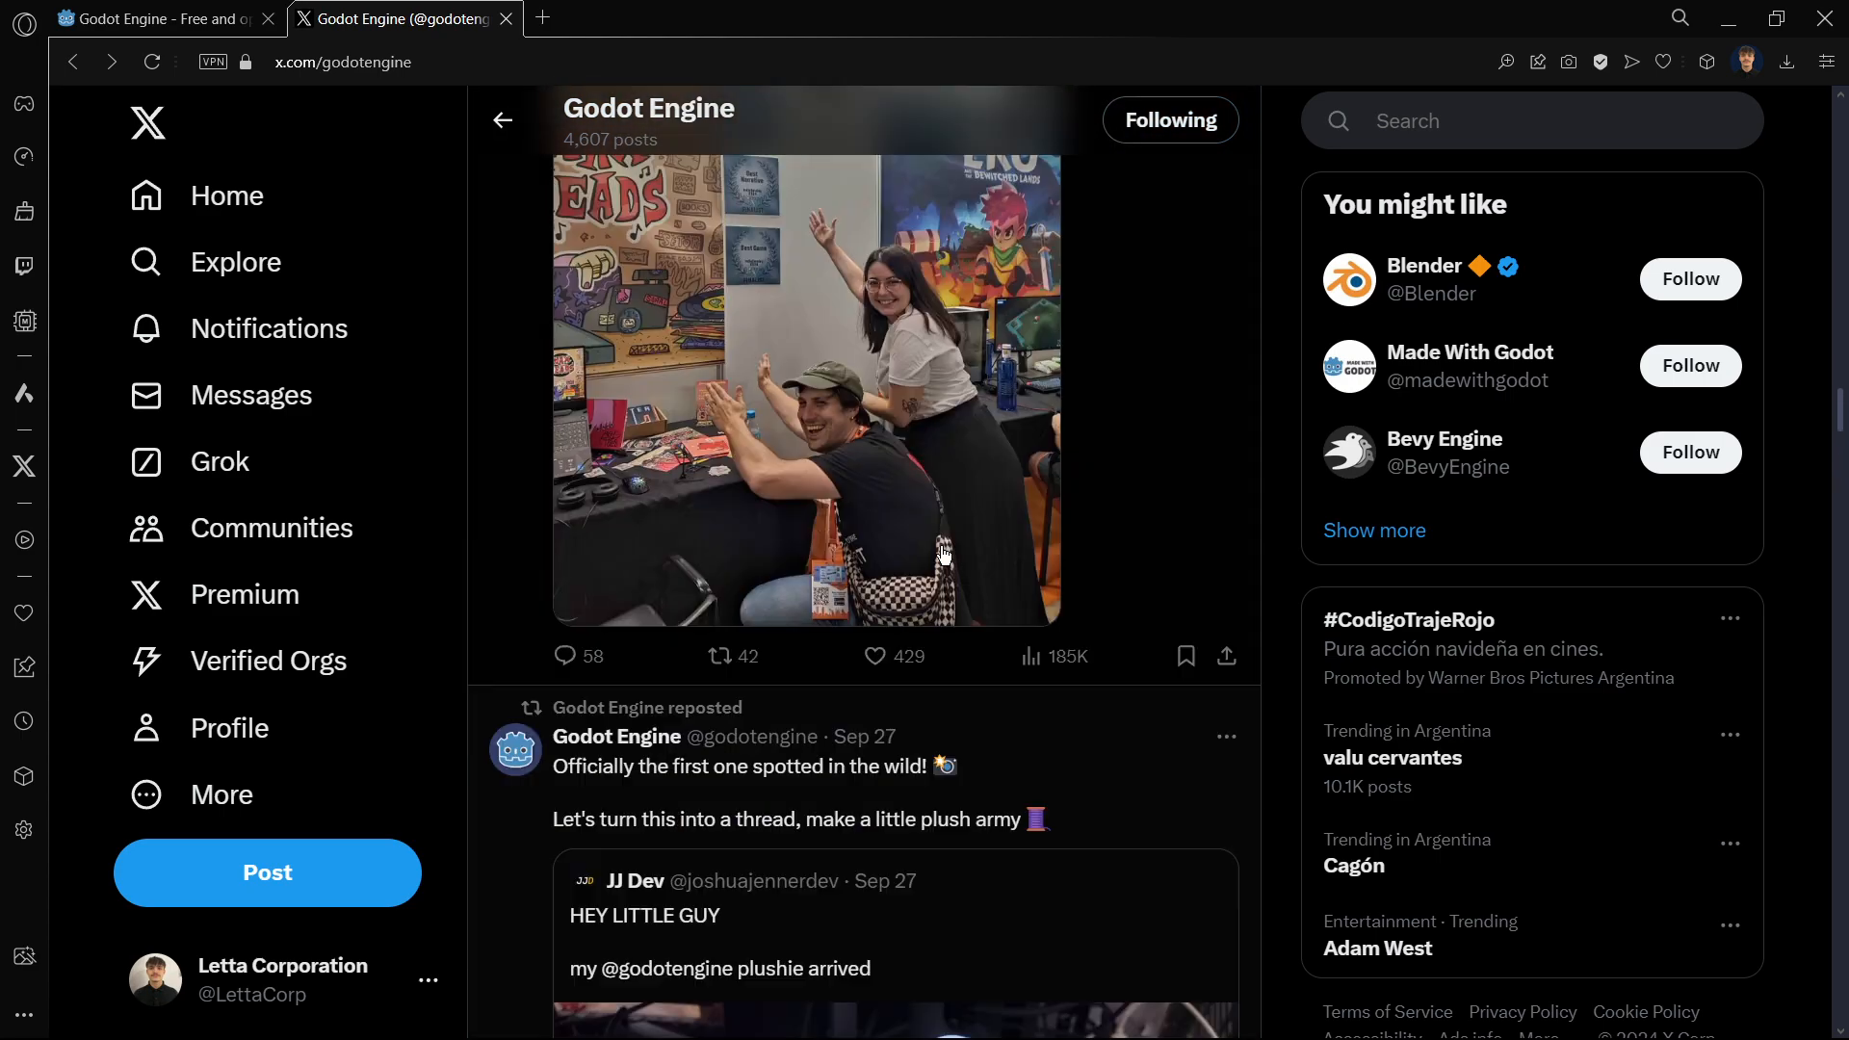
- View both Godot Foundation board statement images, then close the viewer back to the timeline
scroll(down, 3)
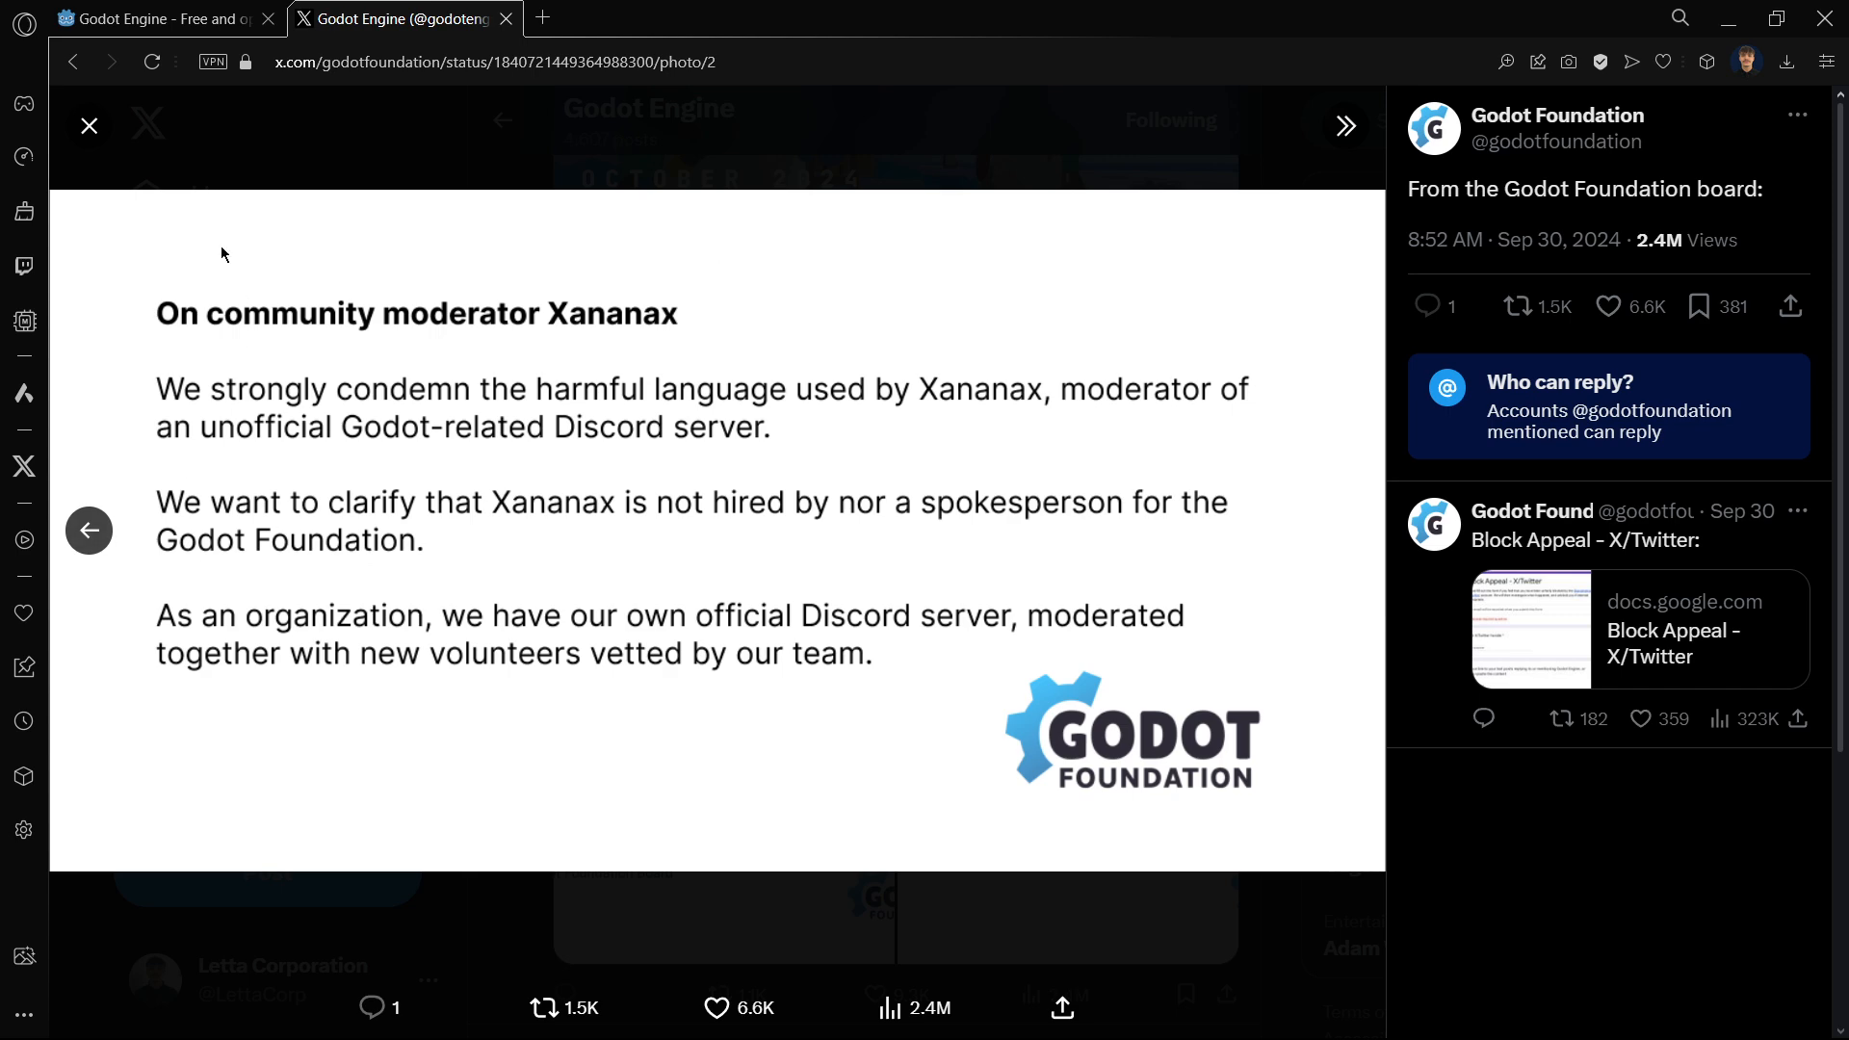
mouse_move(114, 532)
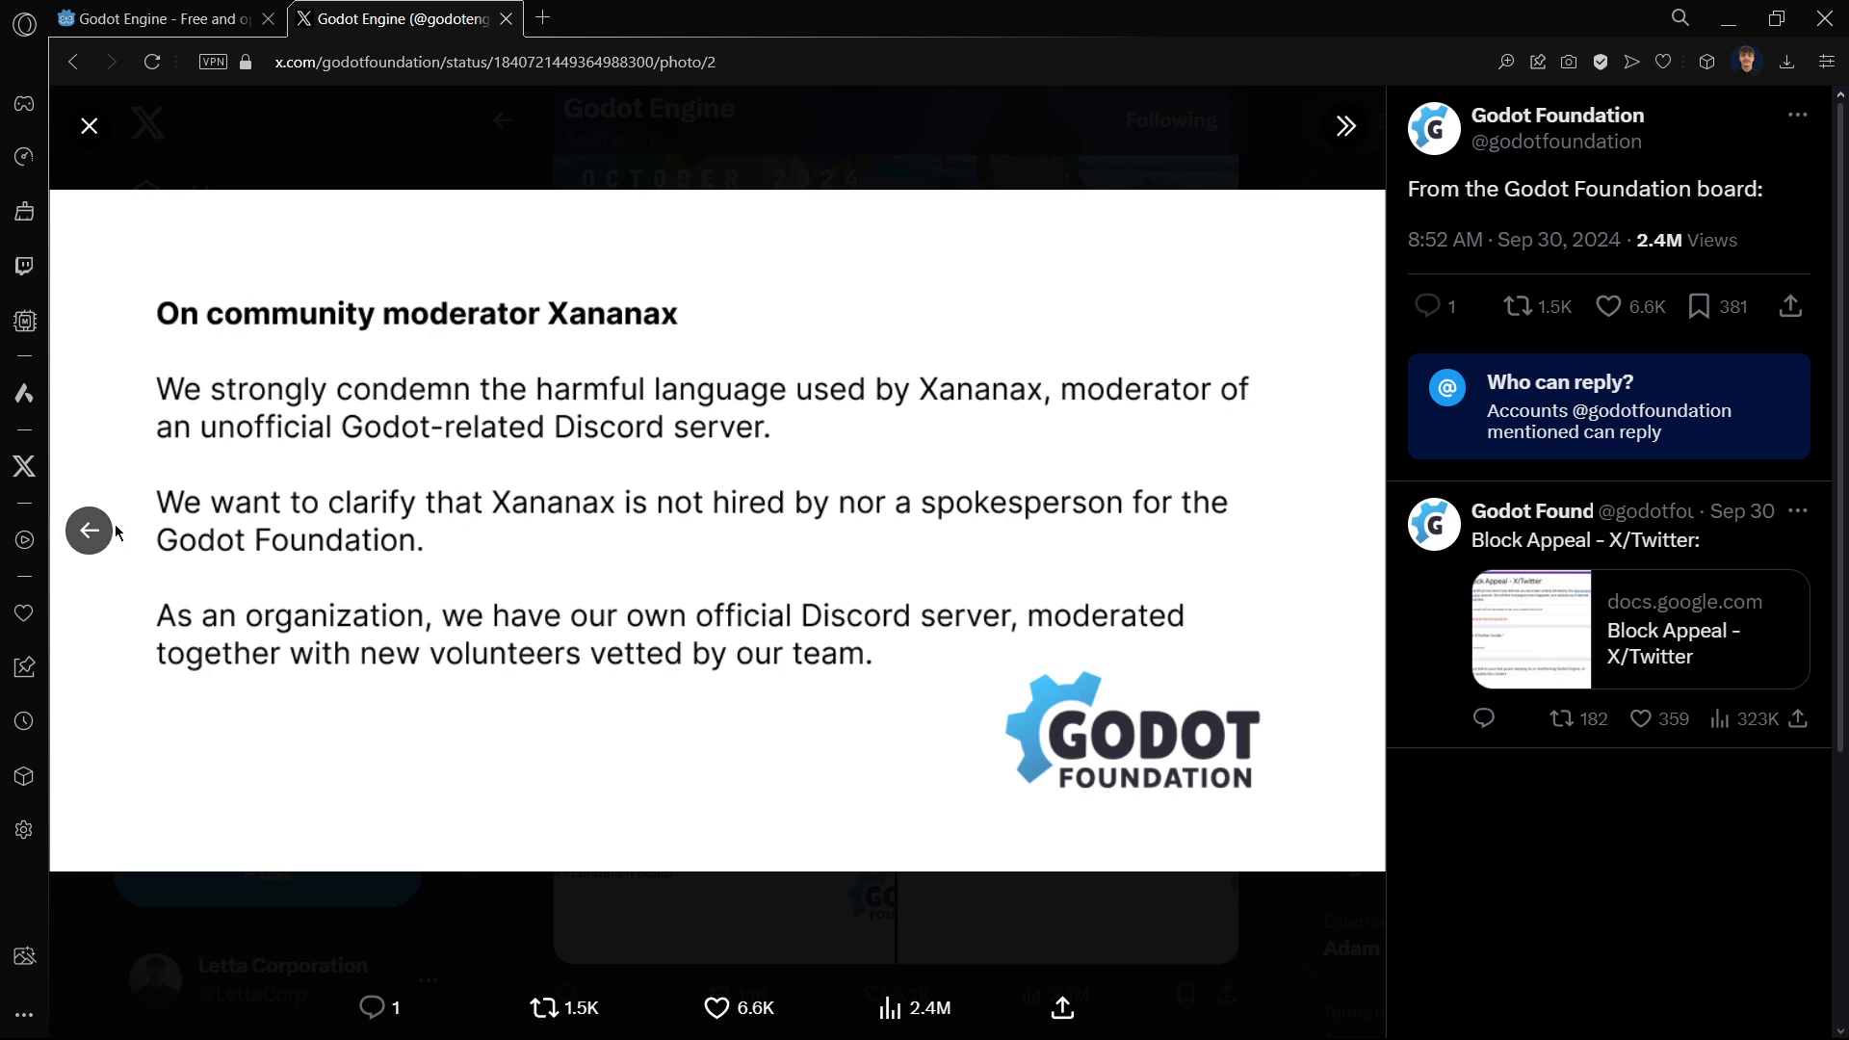
click(88, 532)
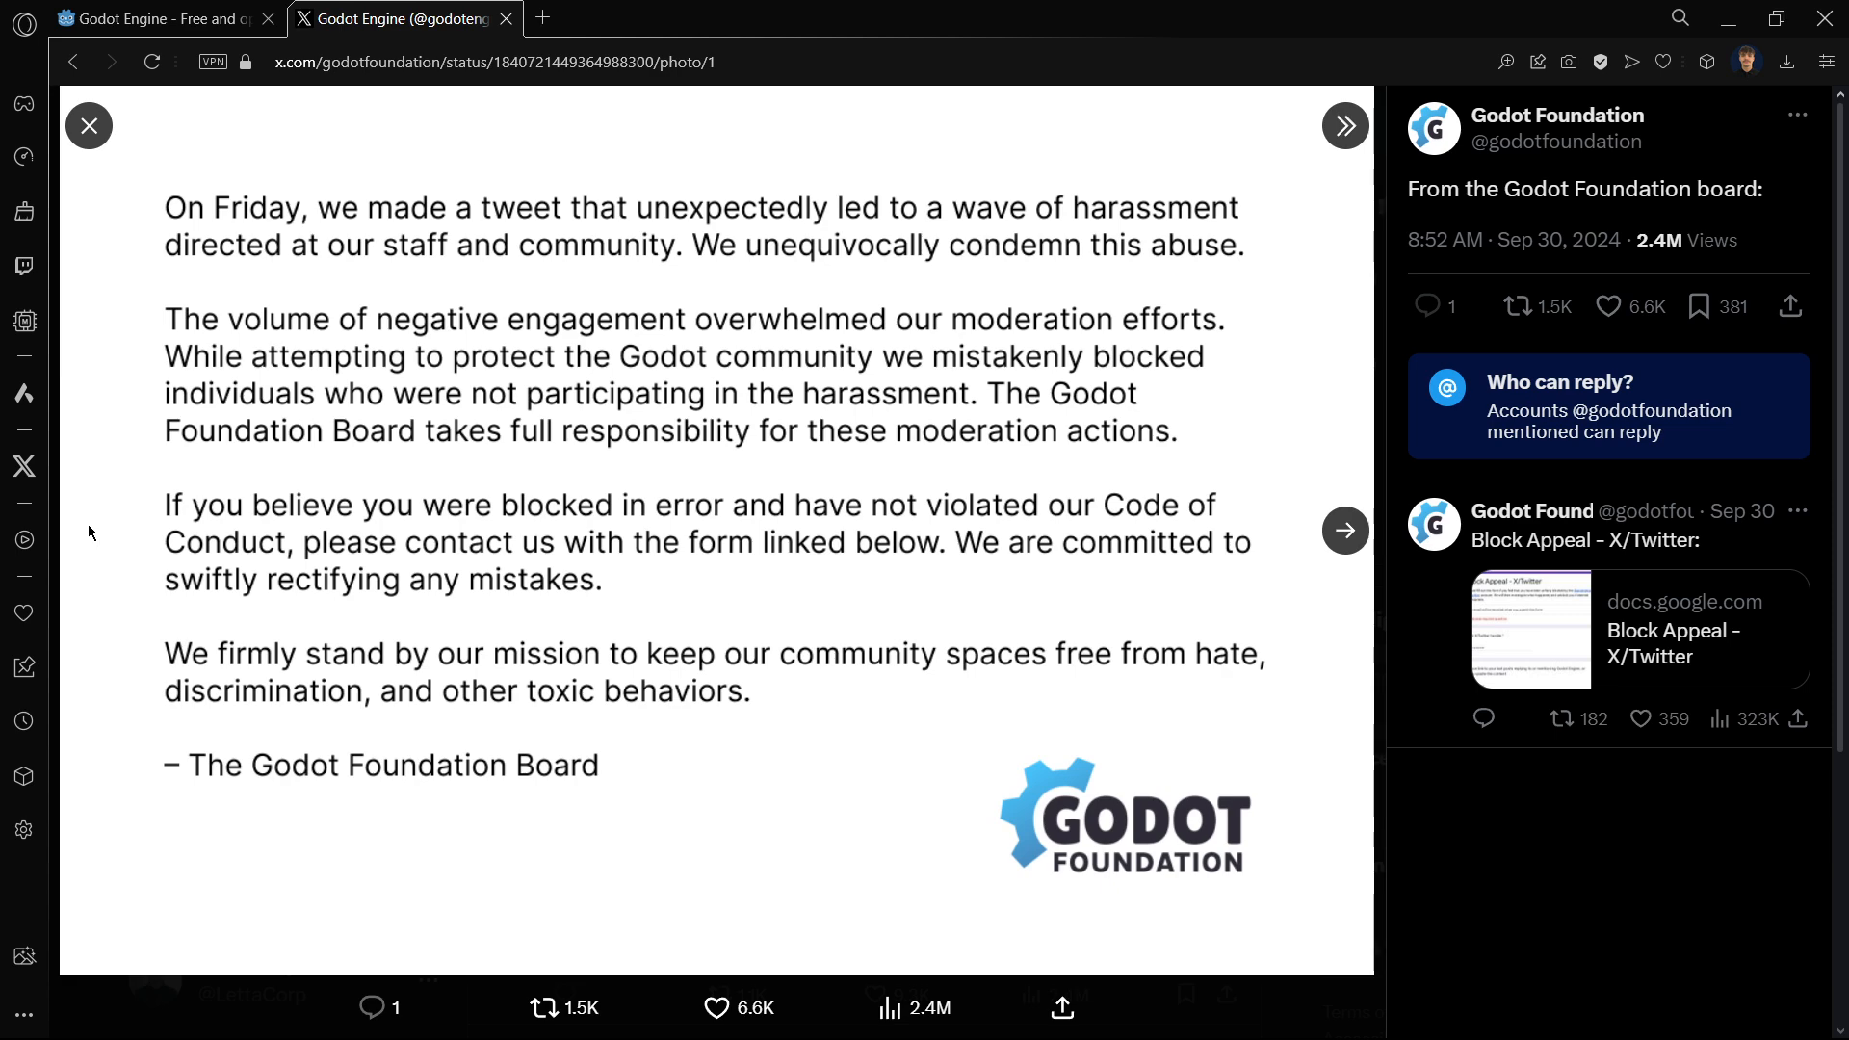
mouse_move(516, 516)
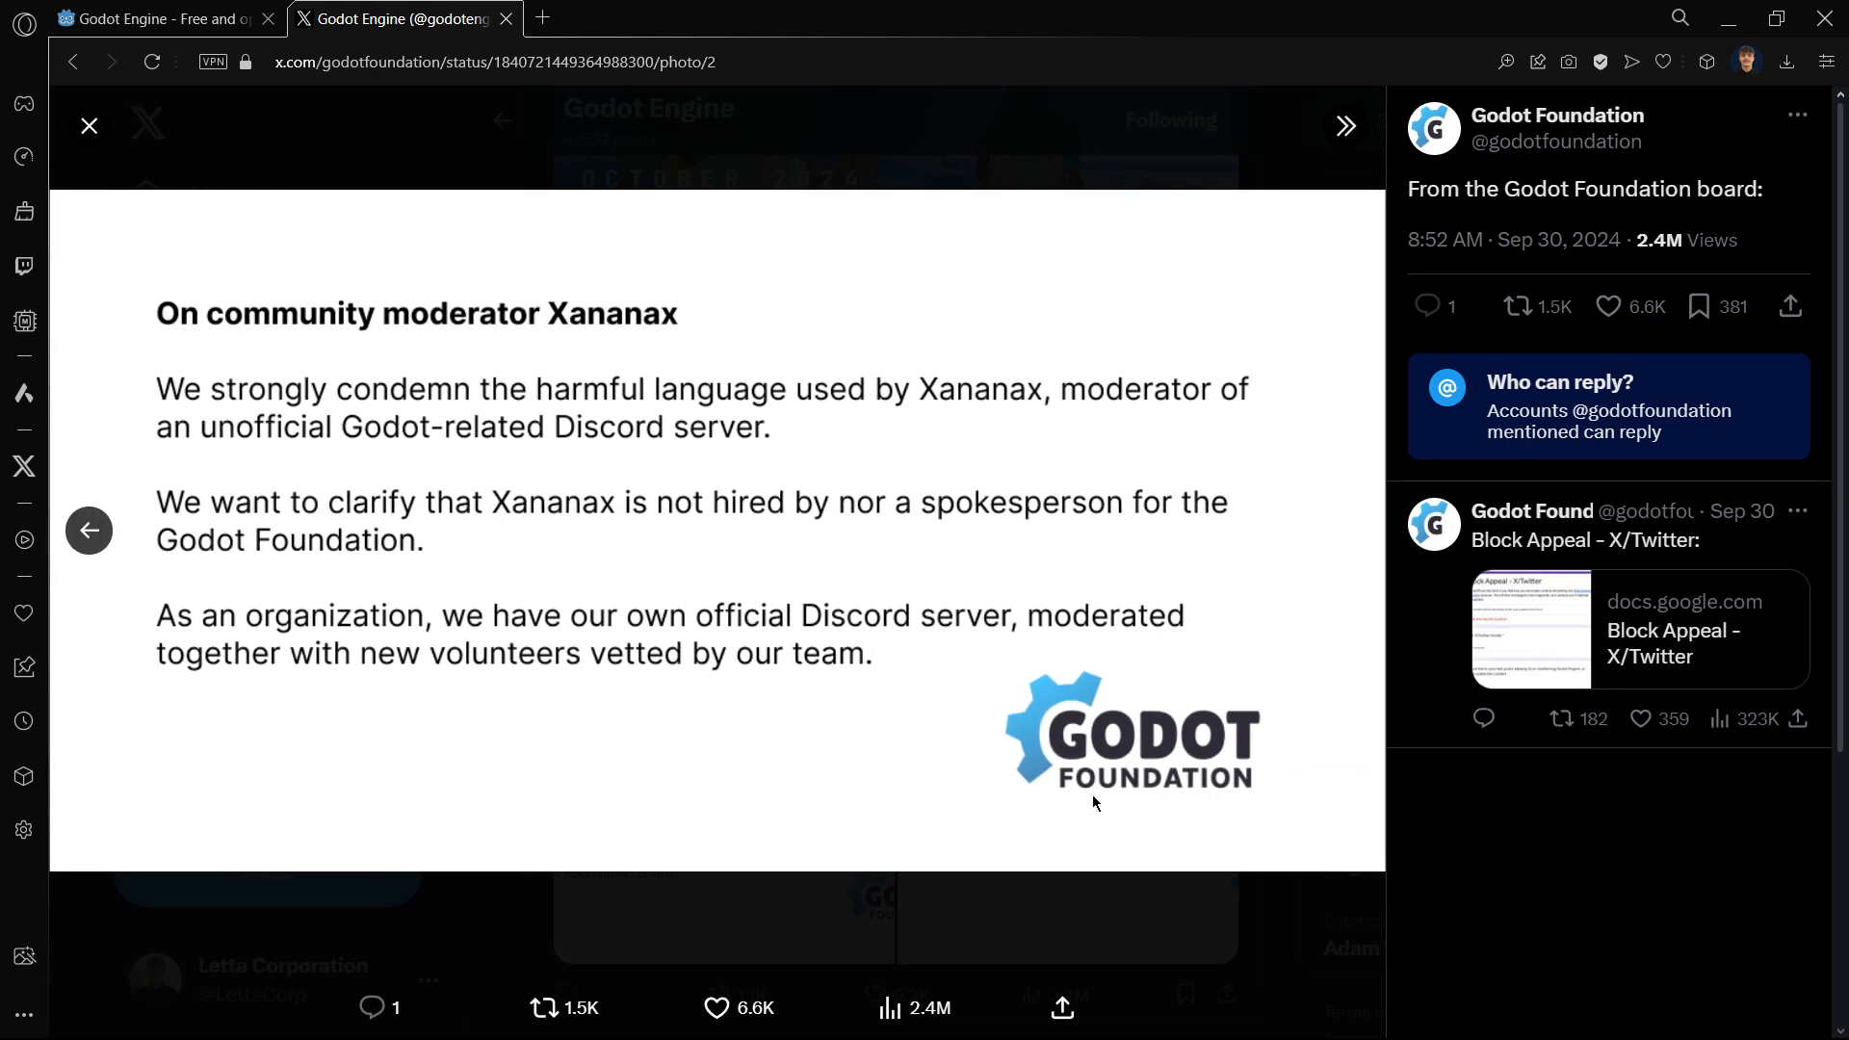
click(86, 125)
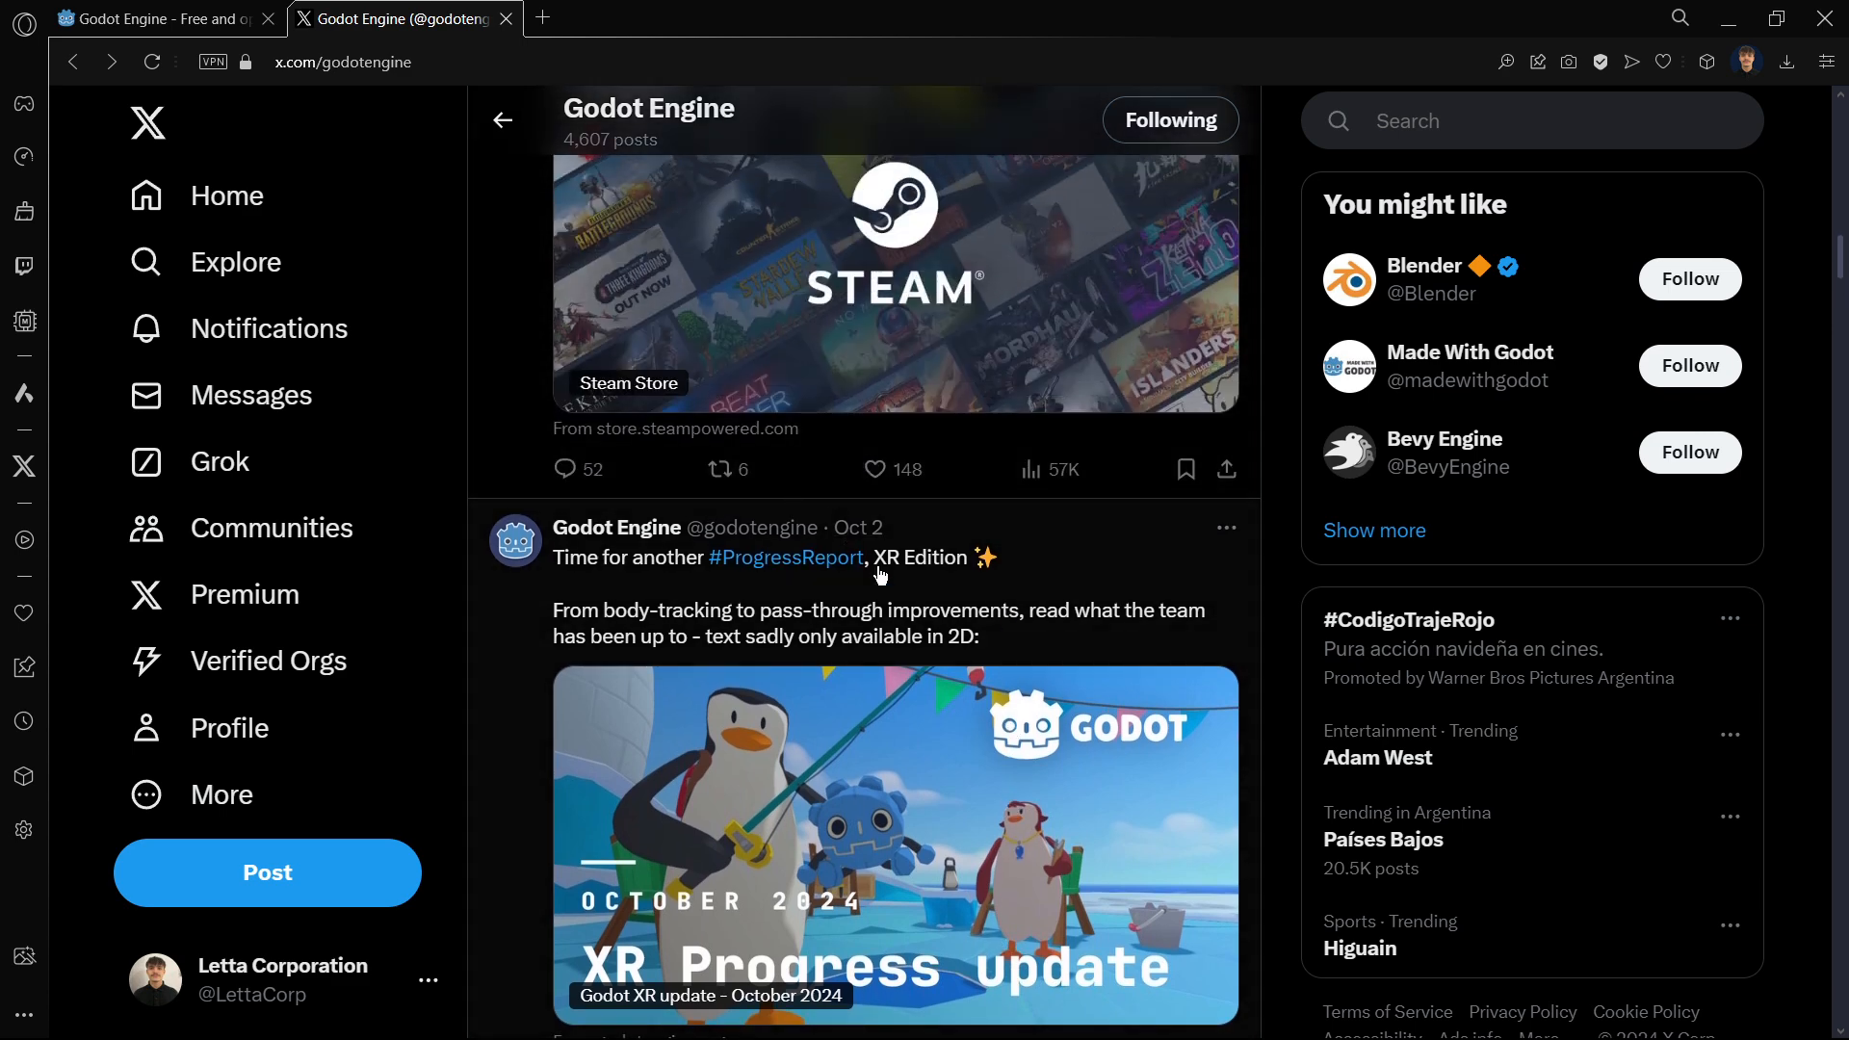
- Browse the Godot Engine profile's posts and return to the top with its bio and the dev 4 post
scroll(down, 3)
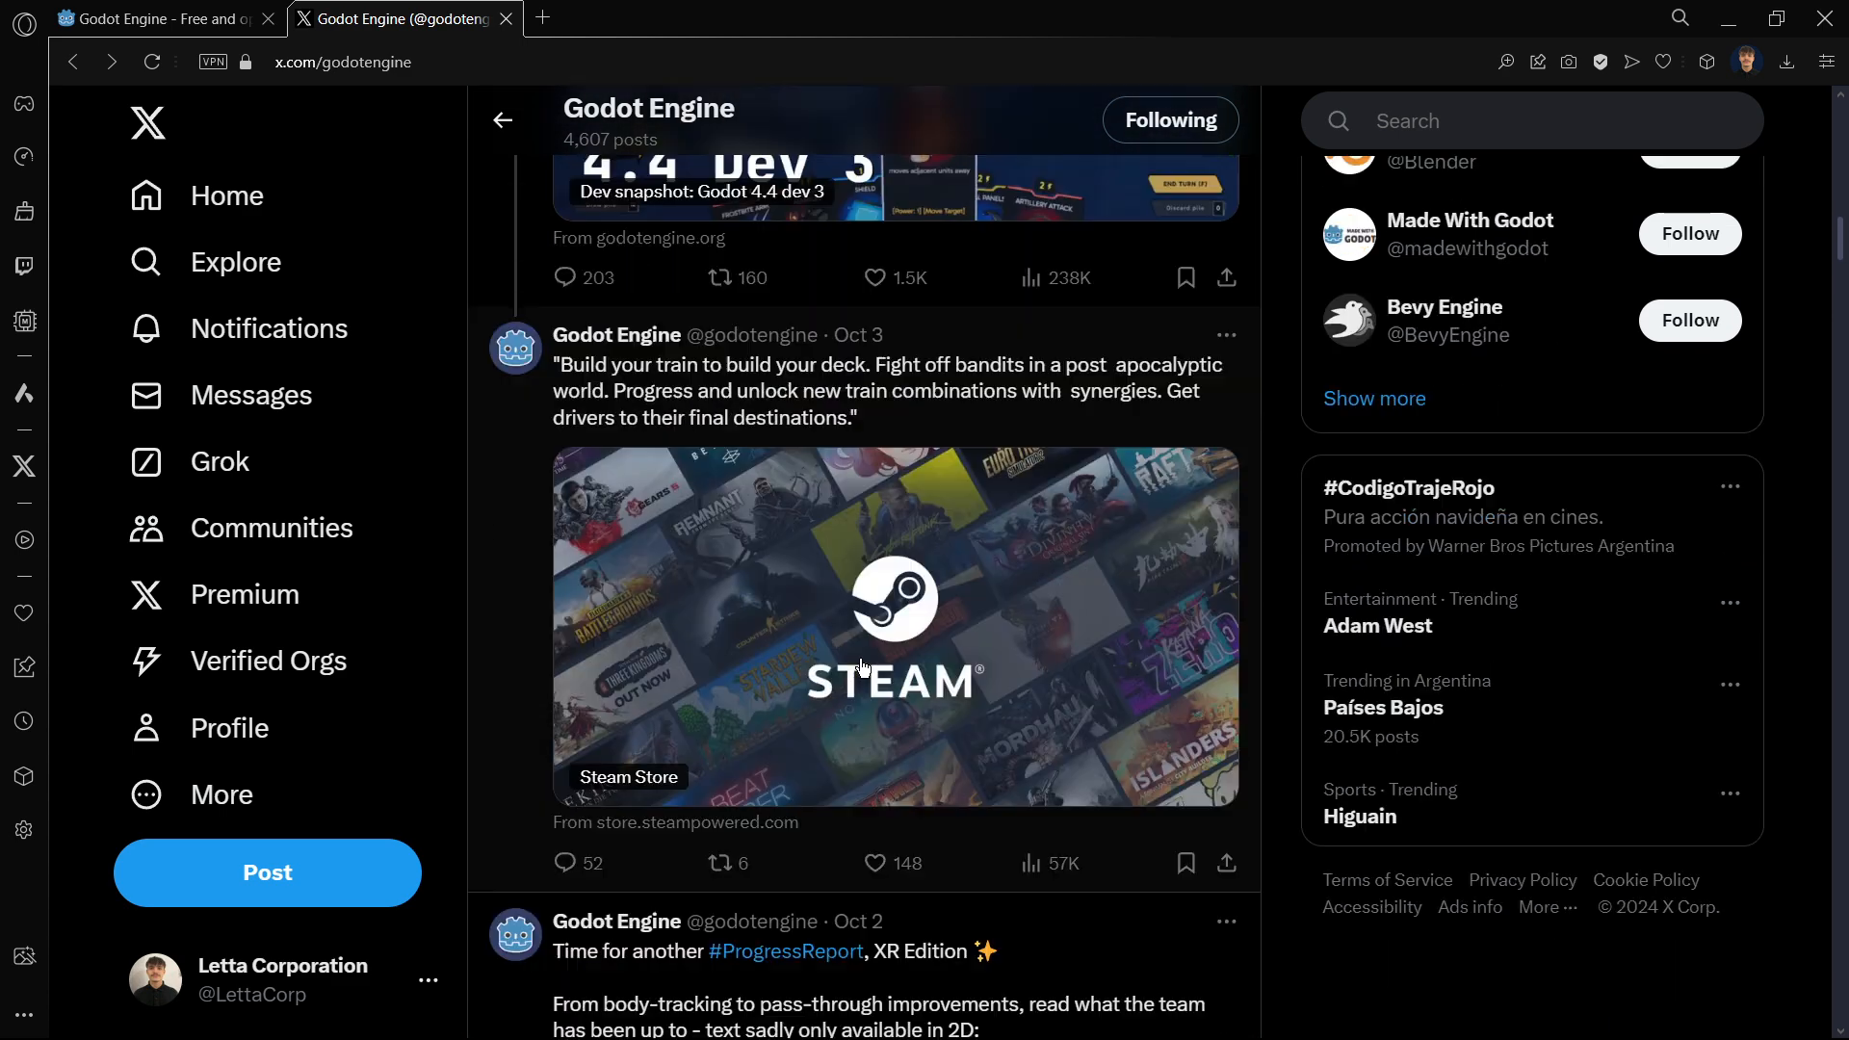
scroll(up, 3)
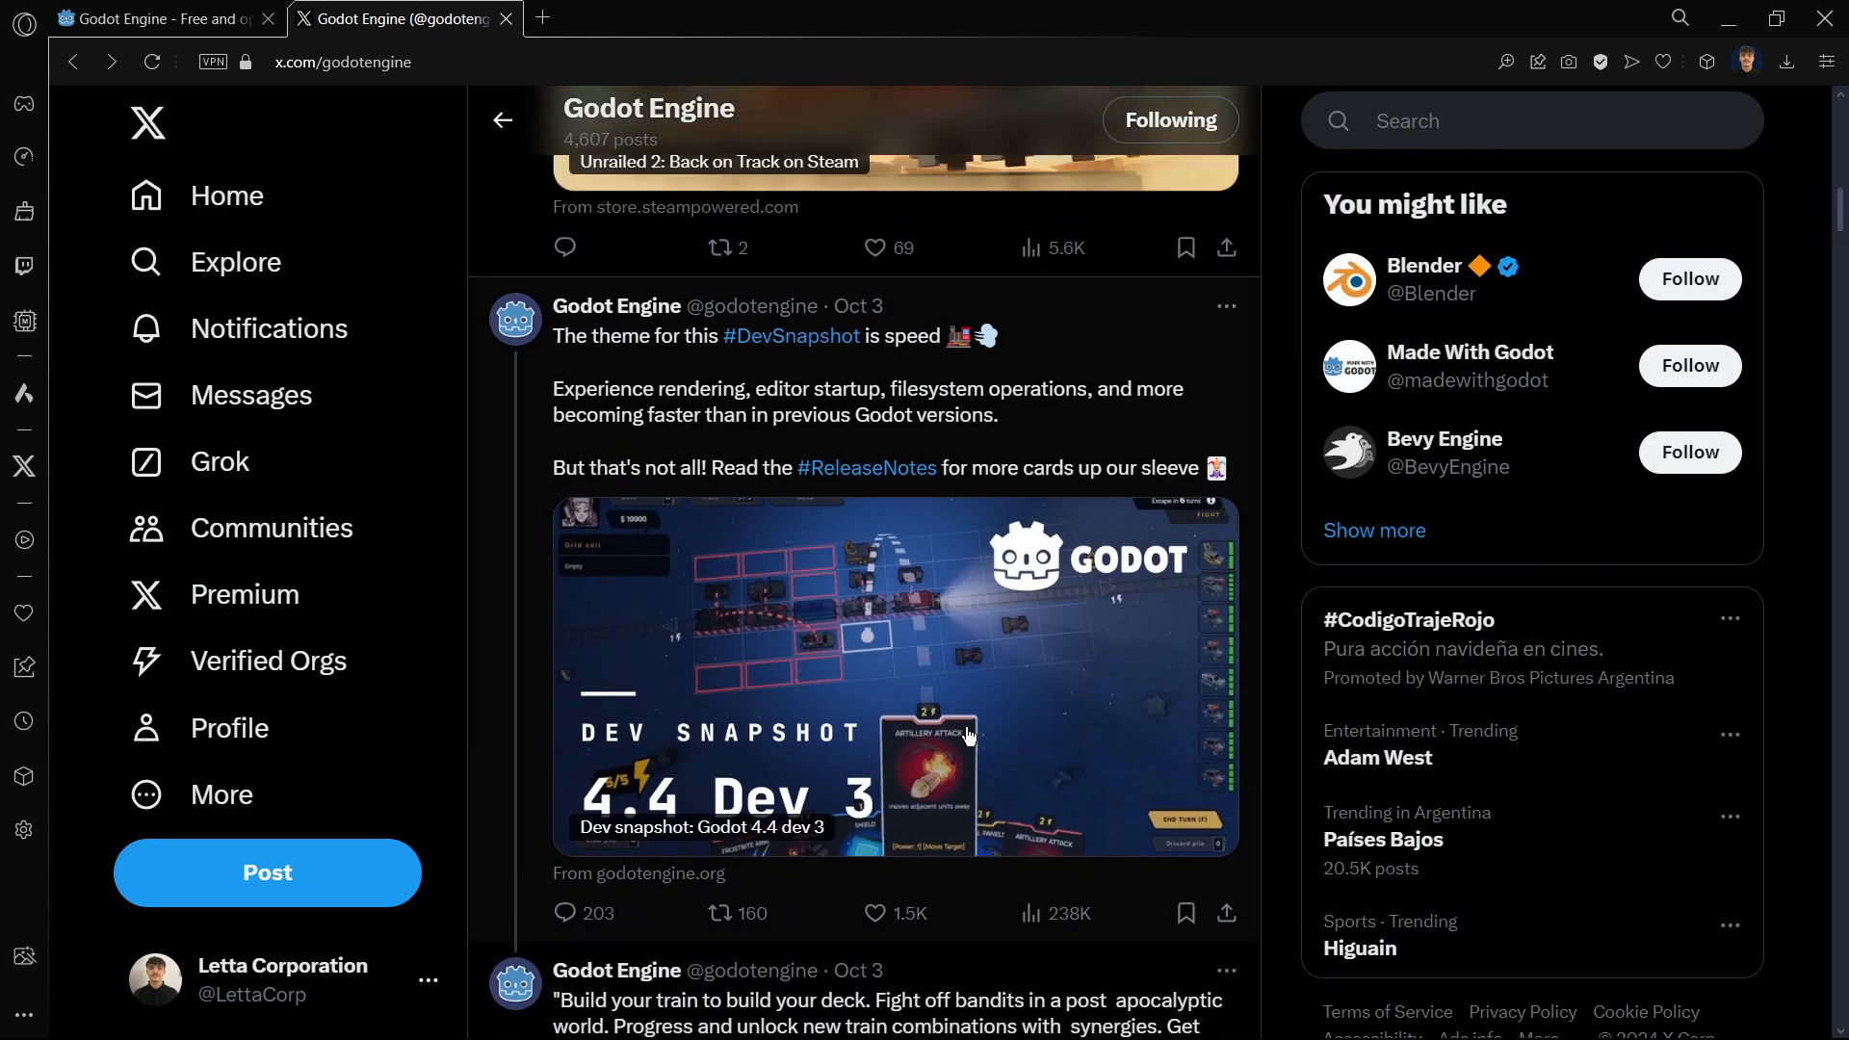
scroll(down, 3)
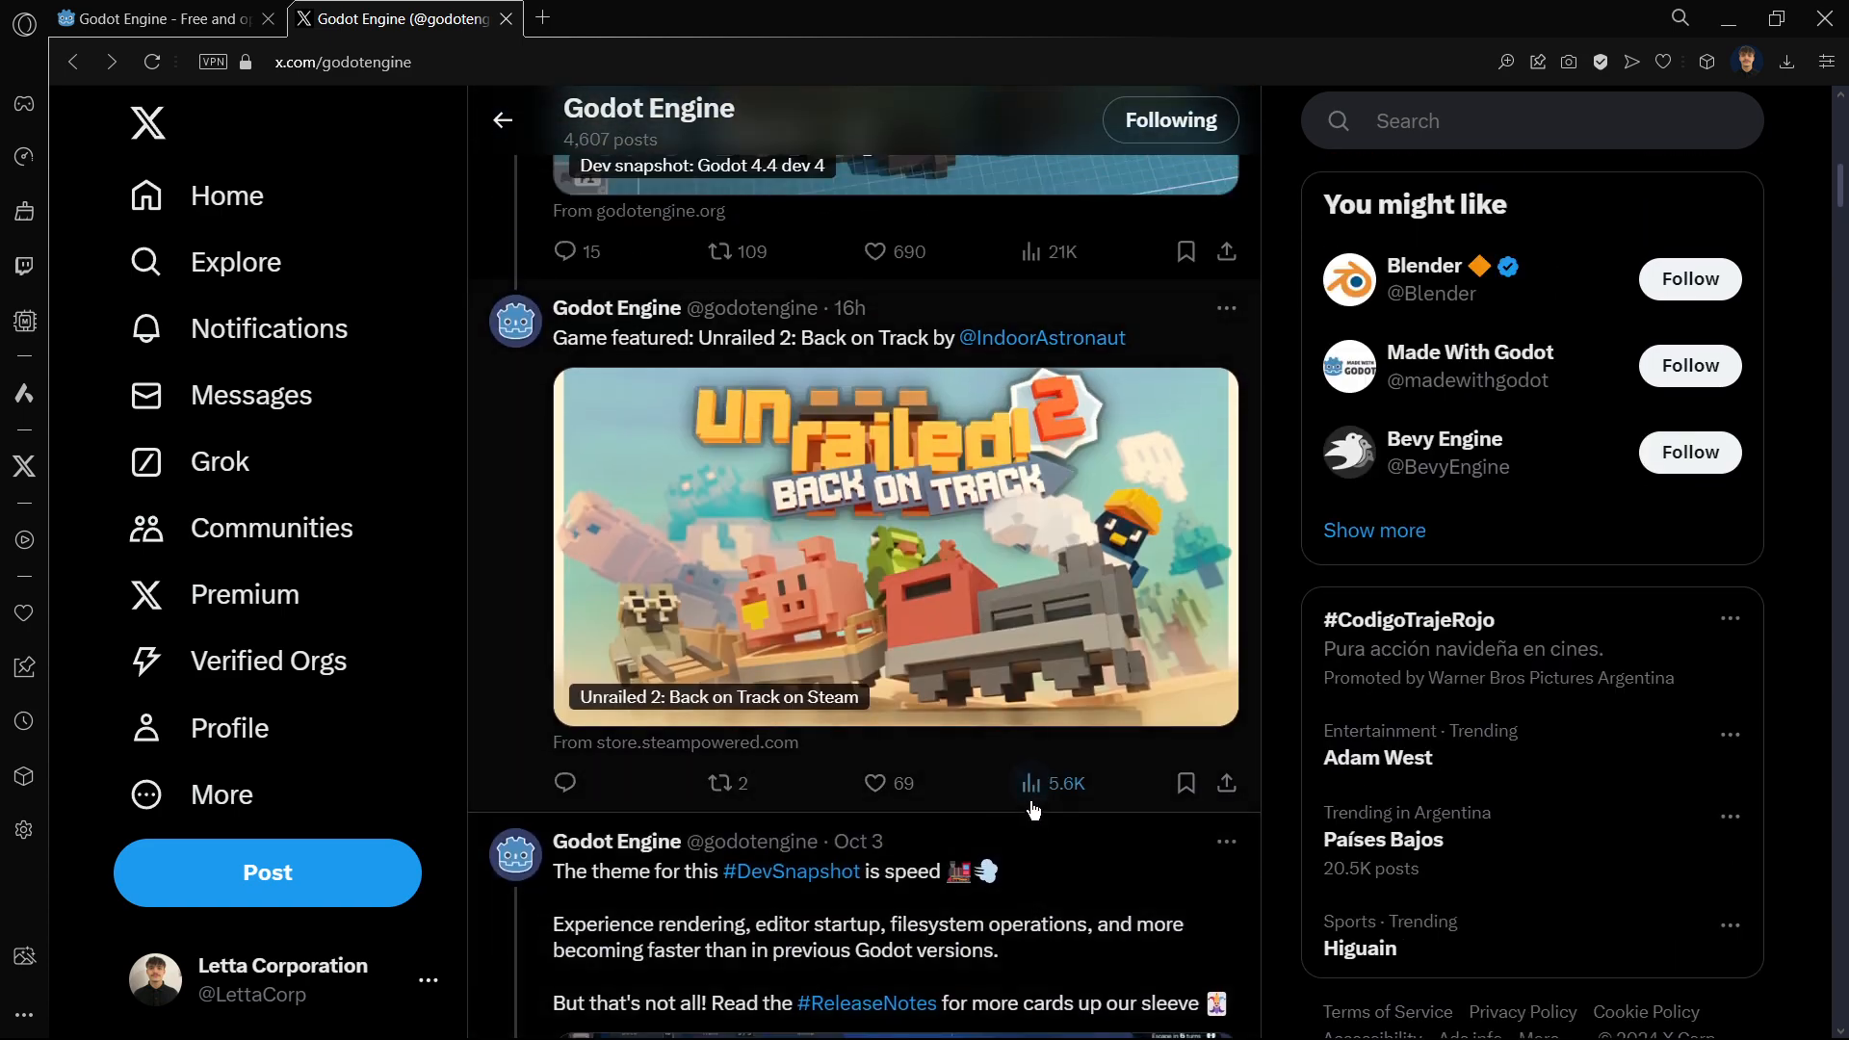
mouse_move(865, 737)
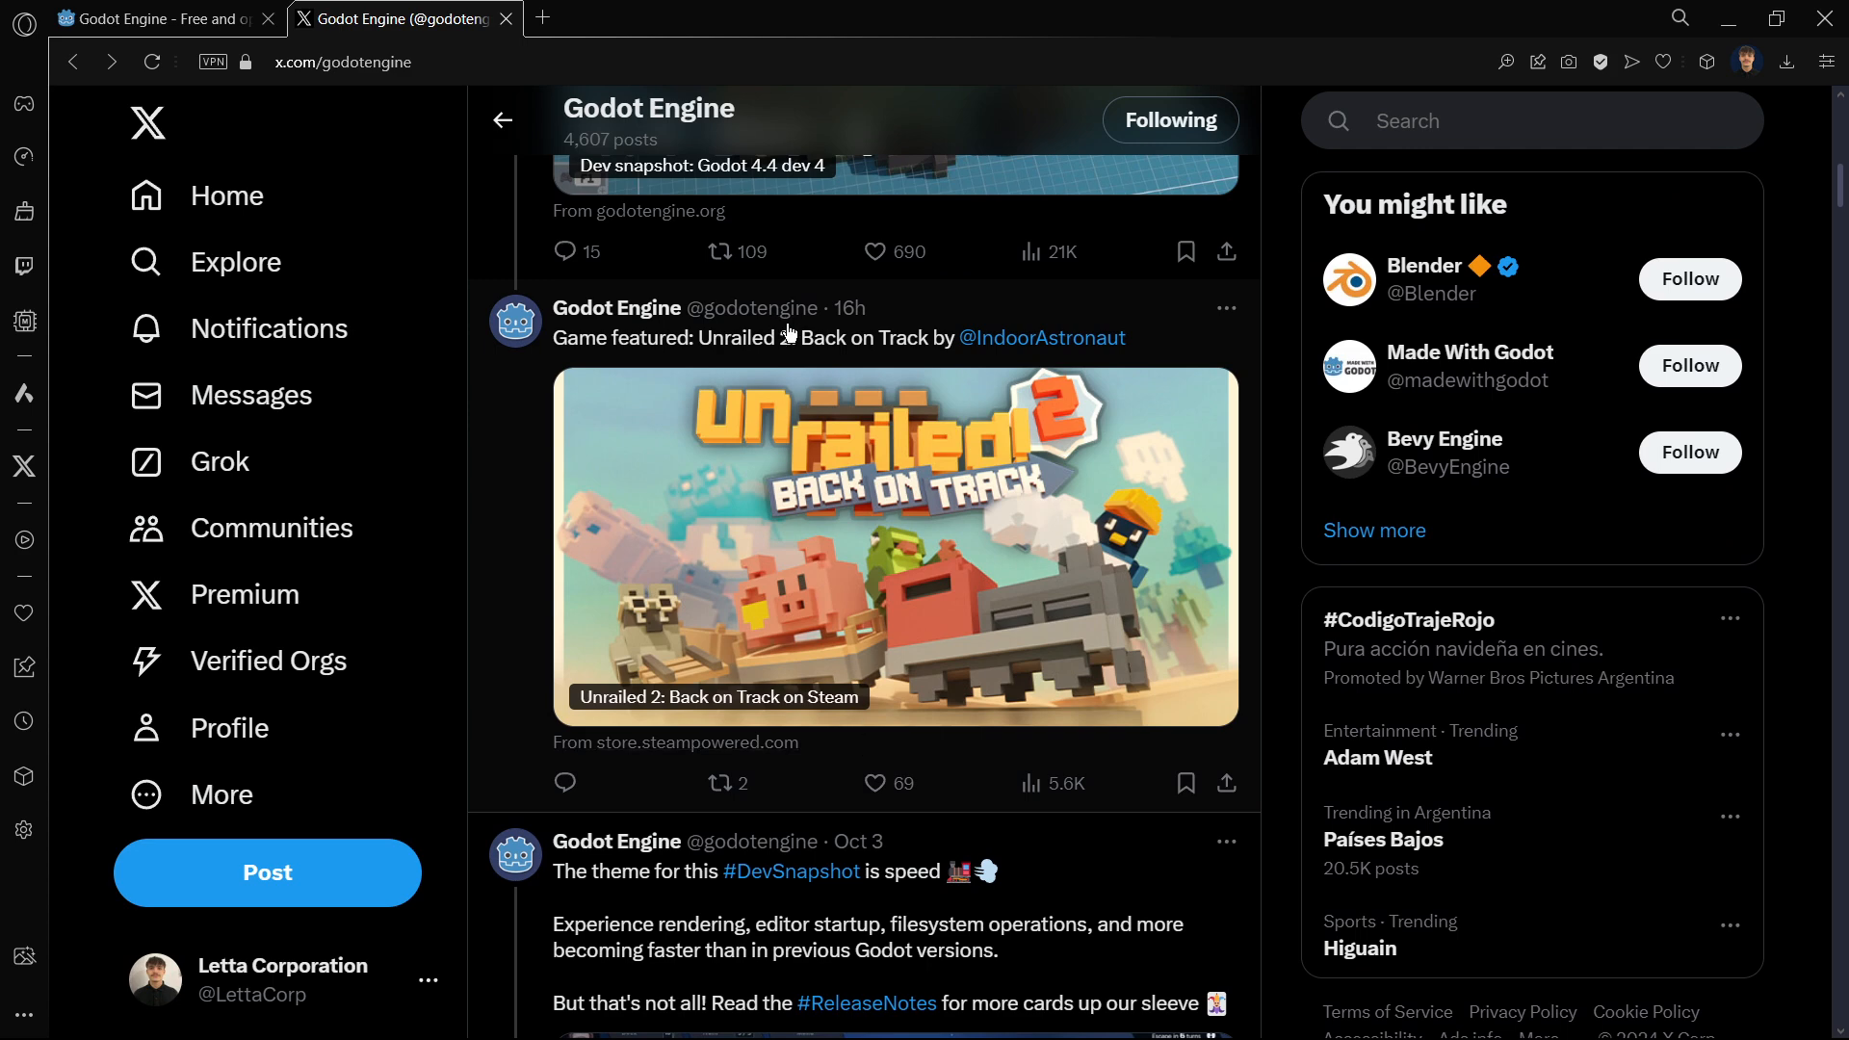
mouse_move(464, 497)
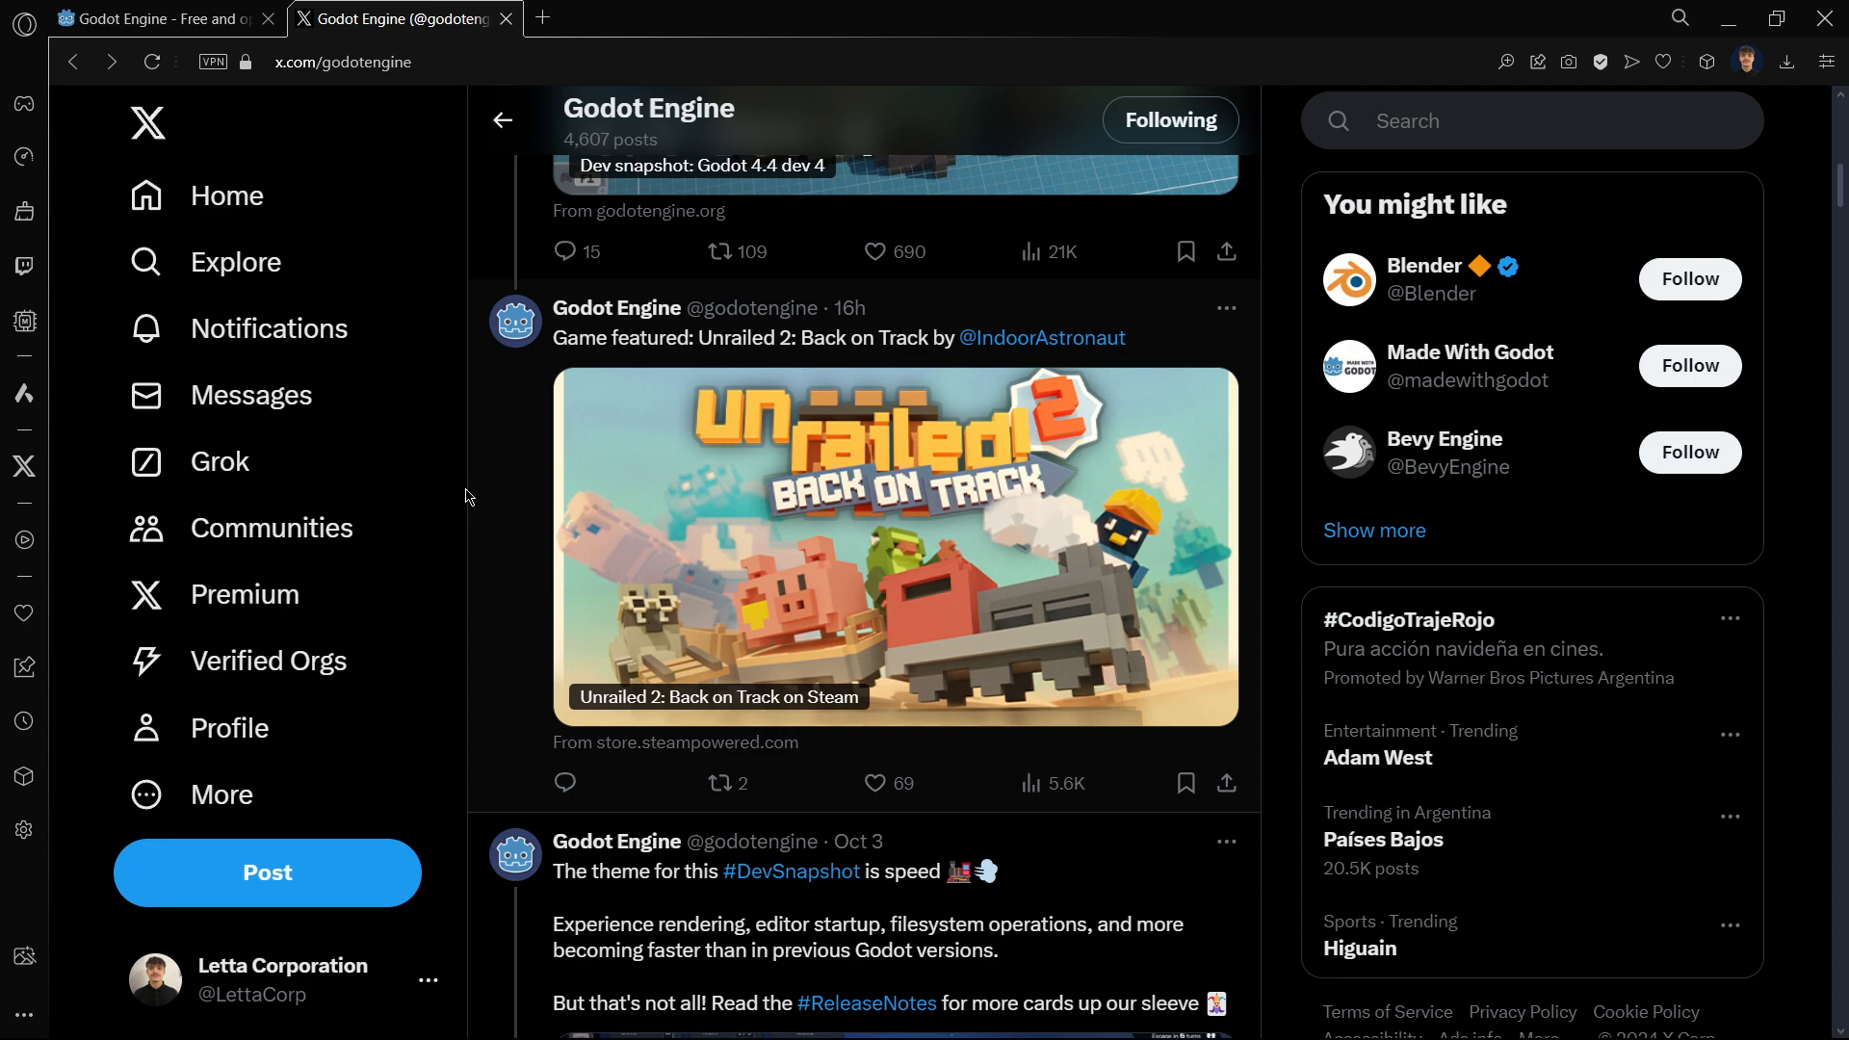
scroll(up, 3)
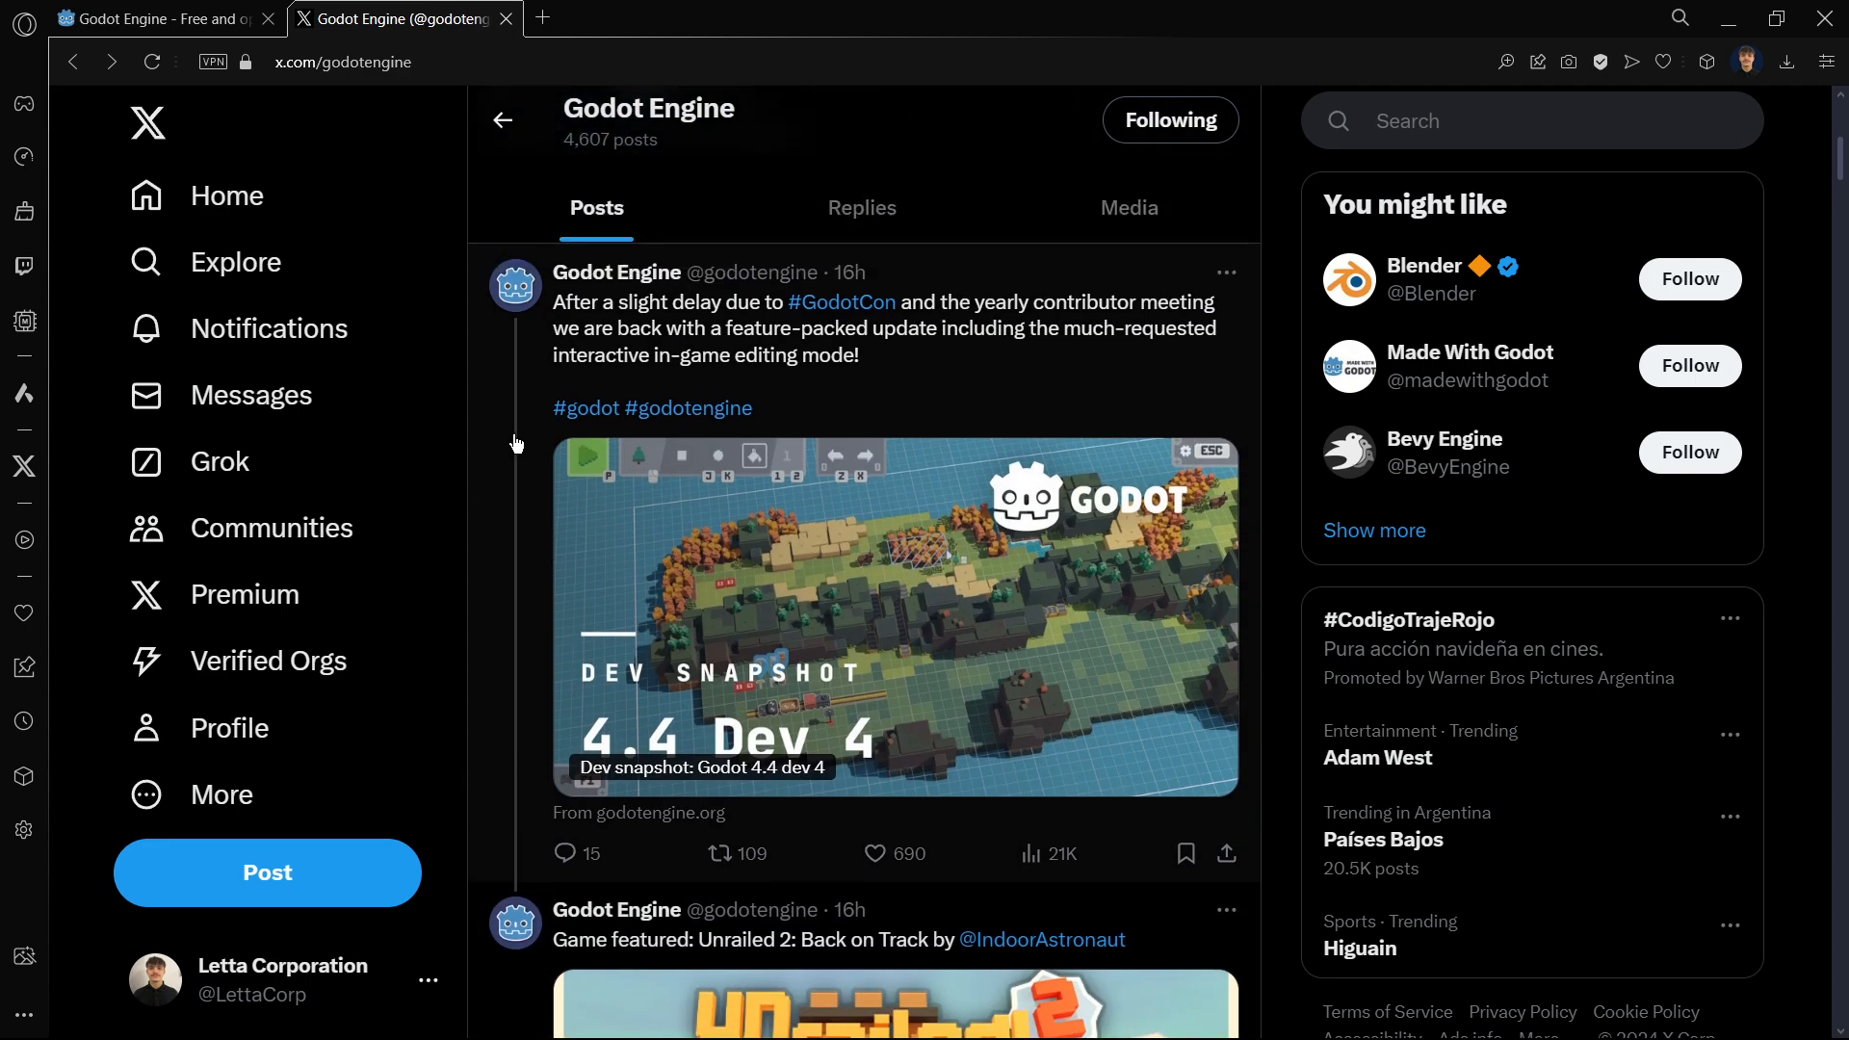
scroll(down, 3)
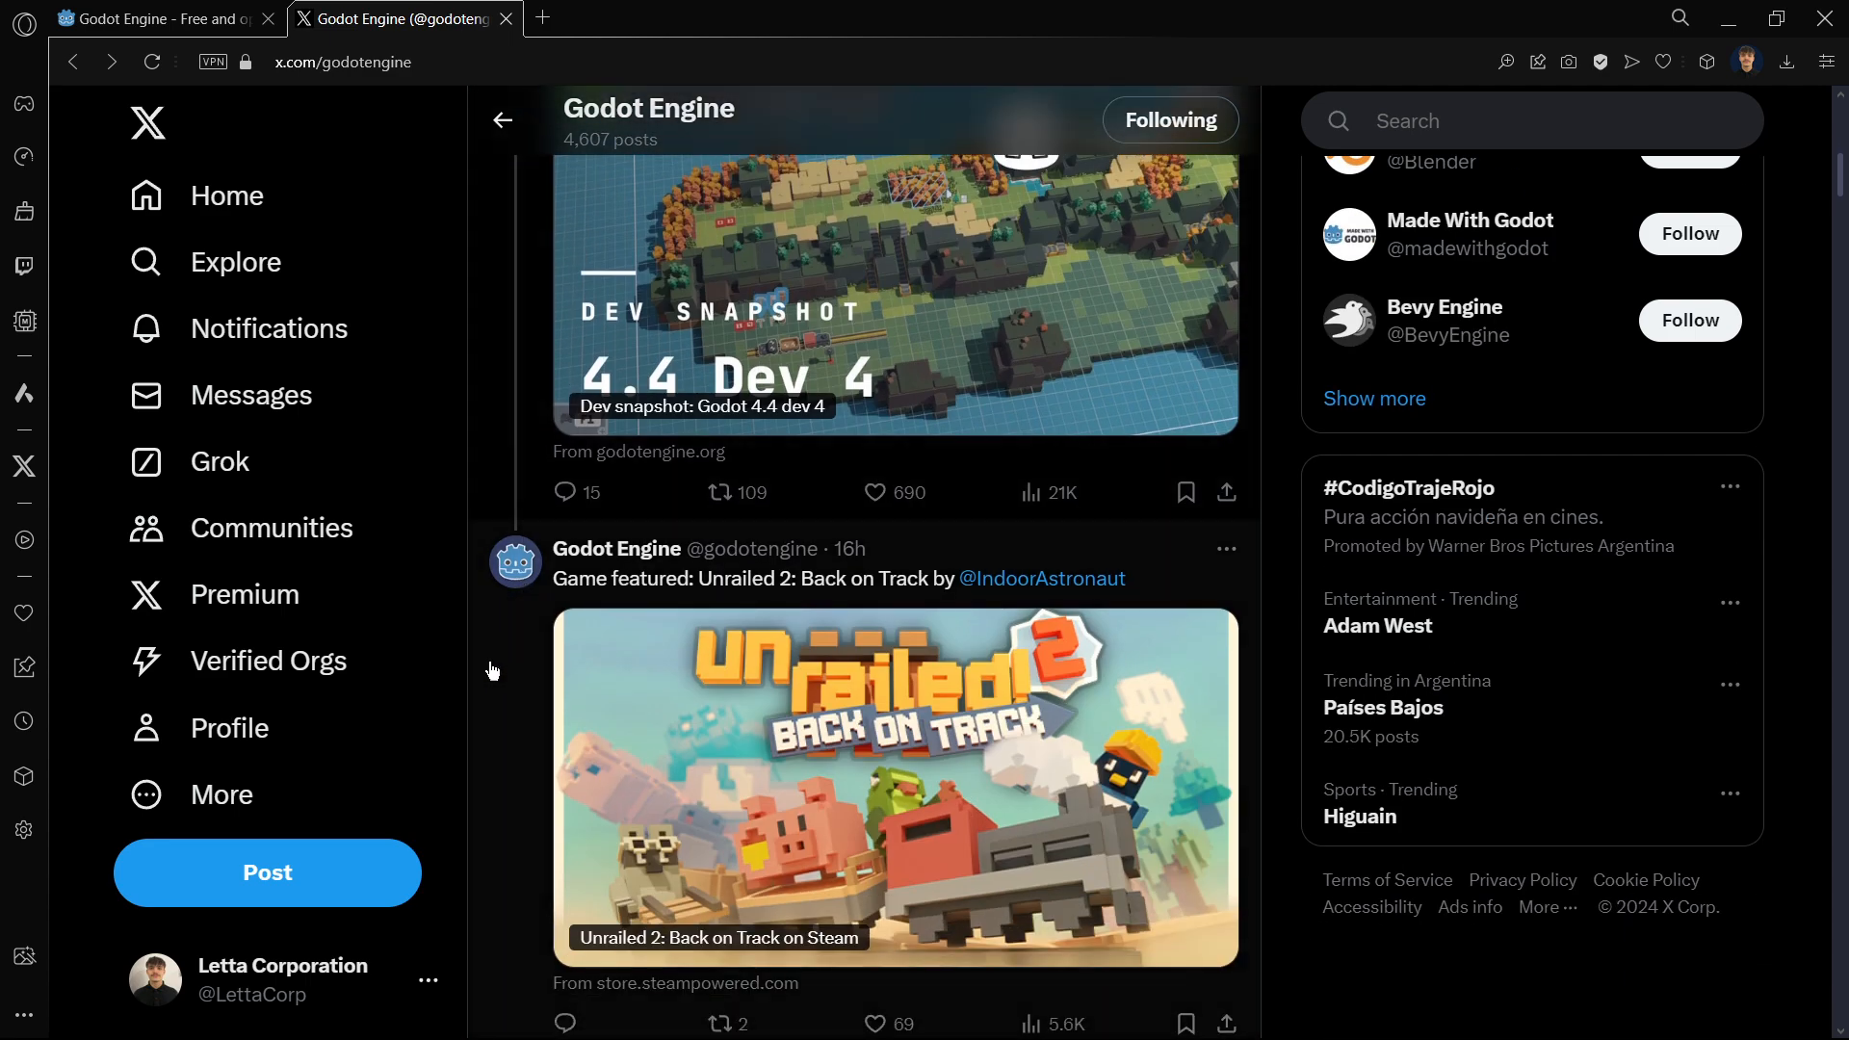
scroll(down, 3)
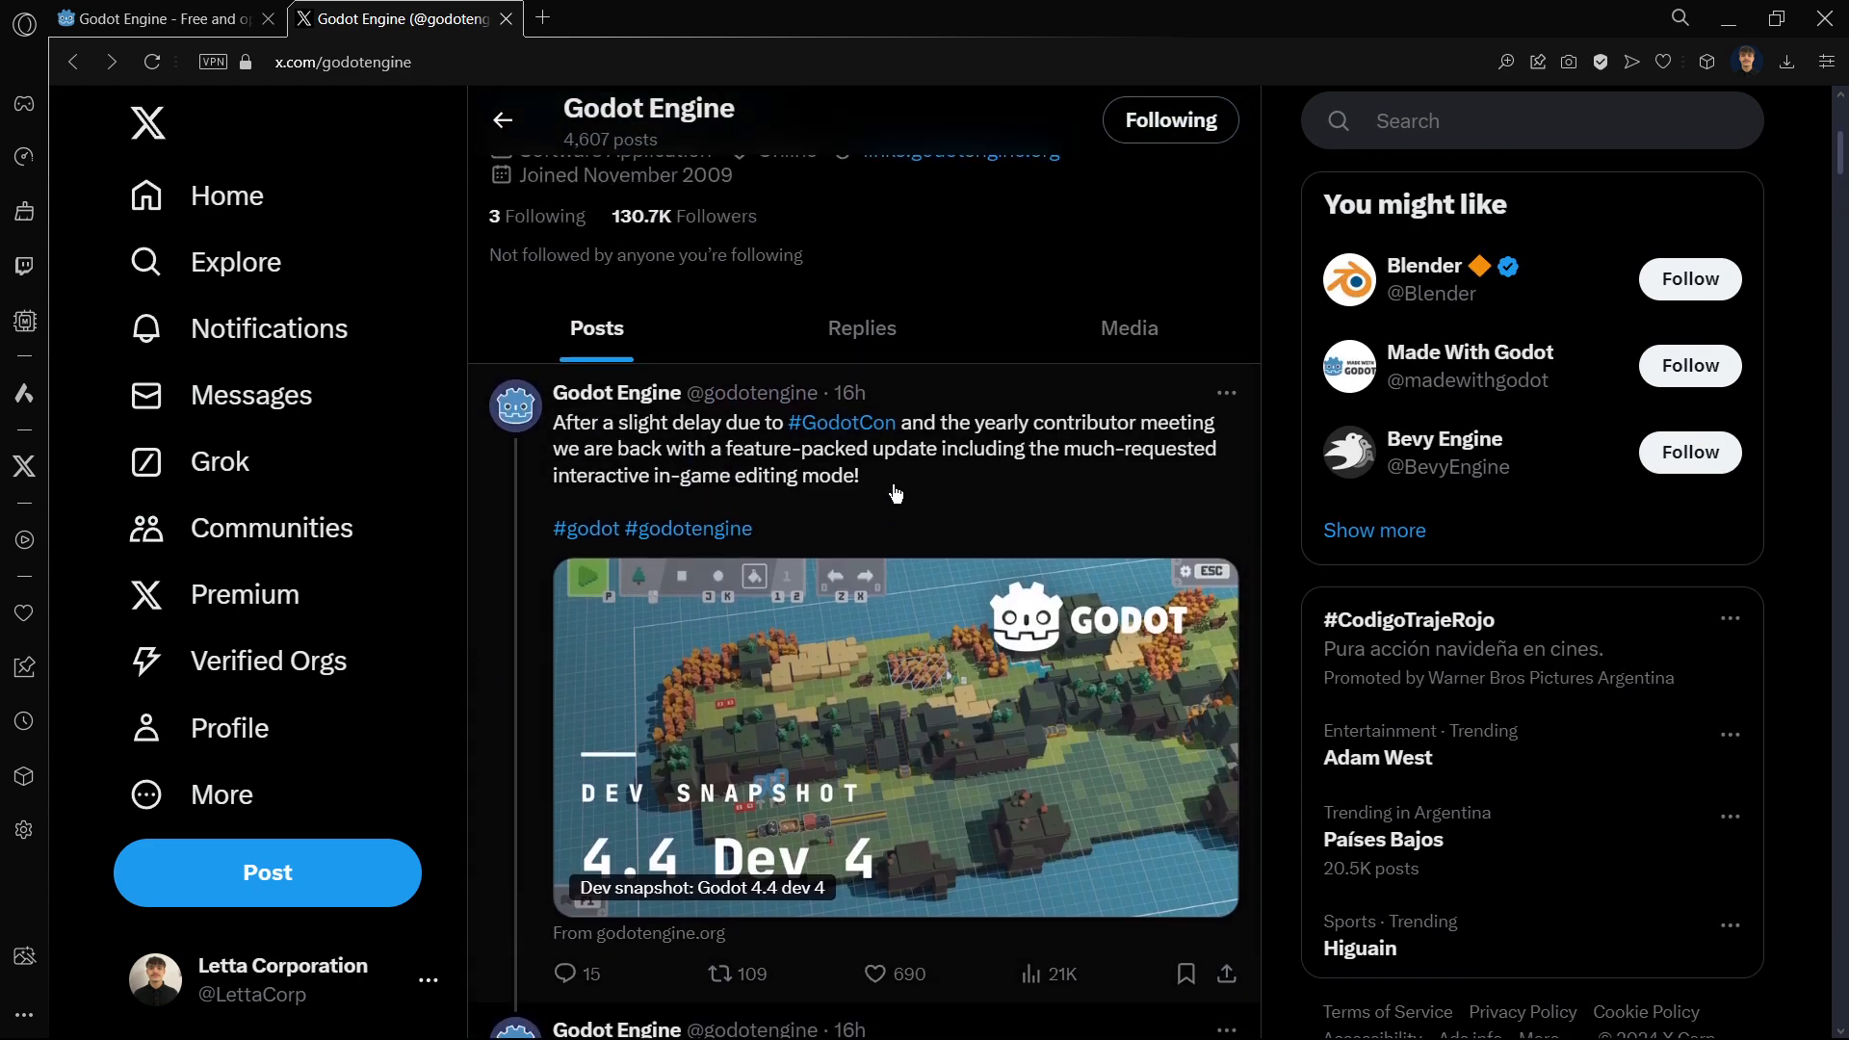
click(861, 449)
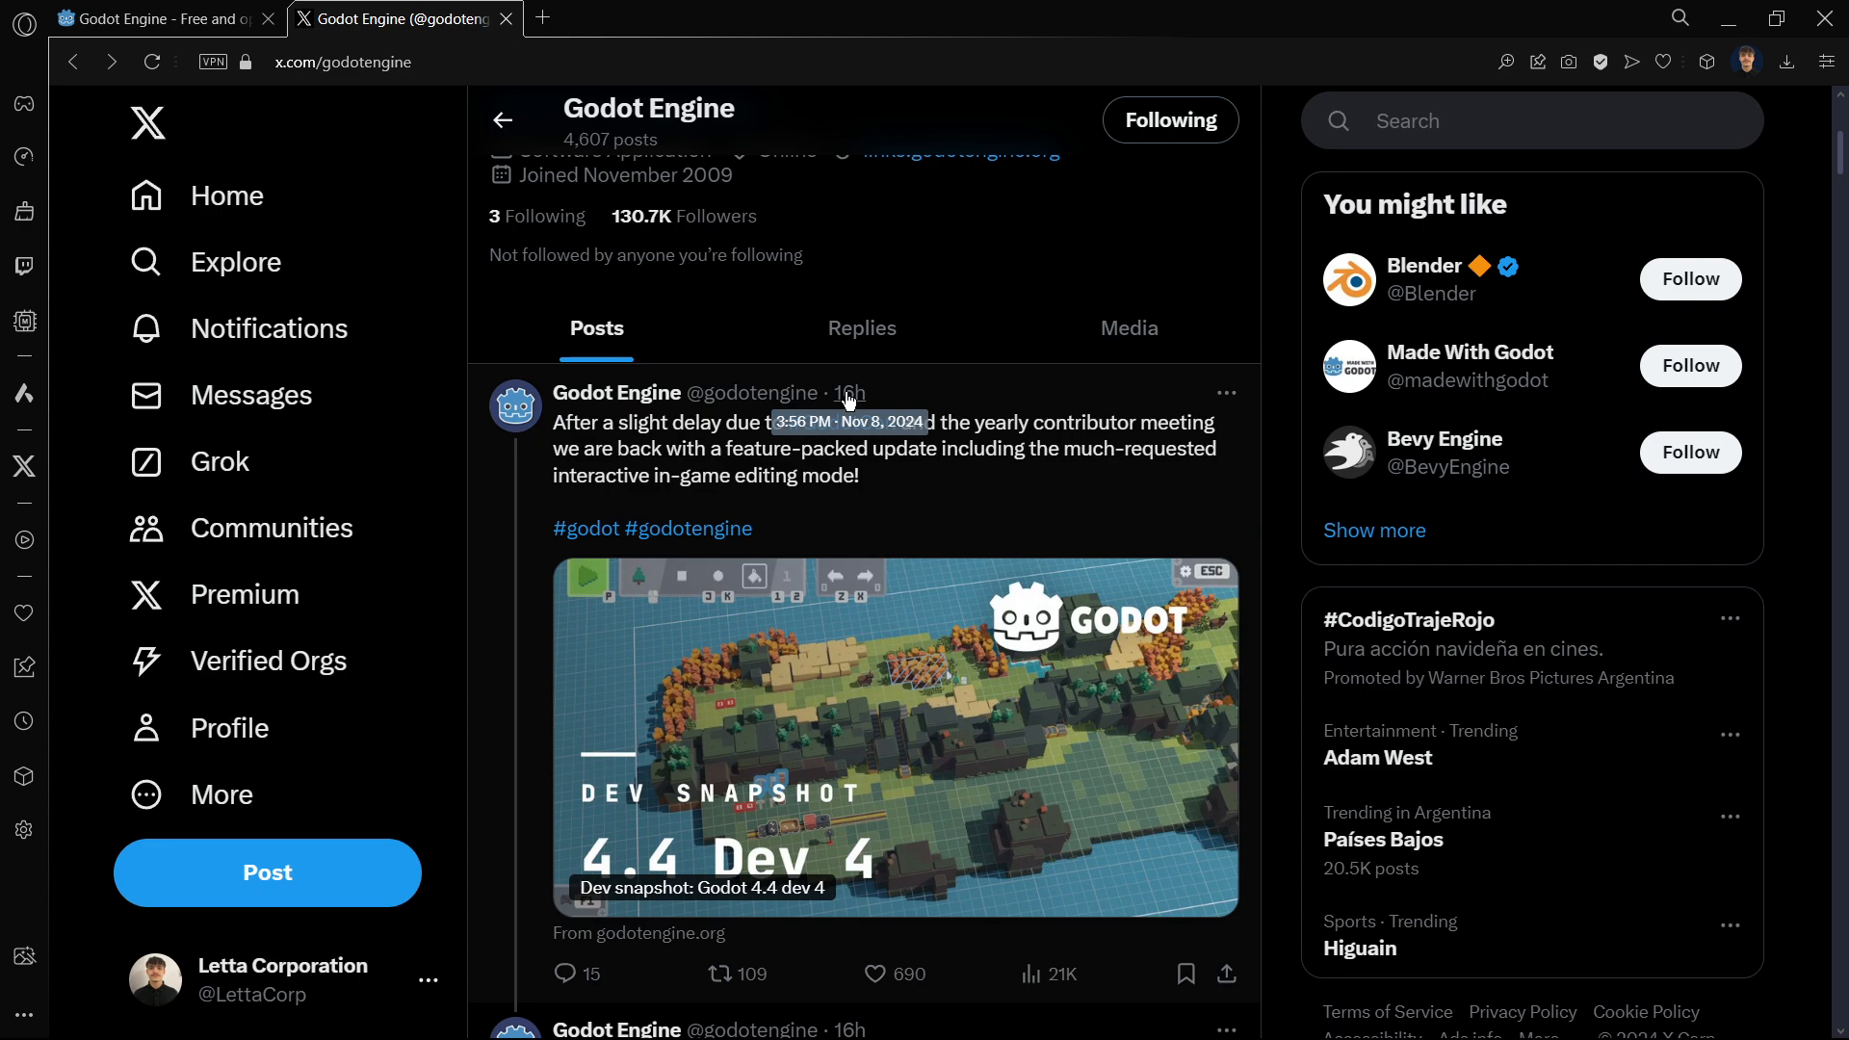
scroll(down, 3)
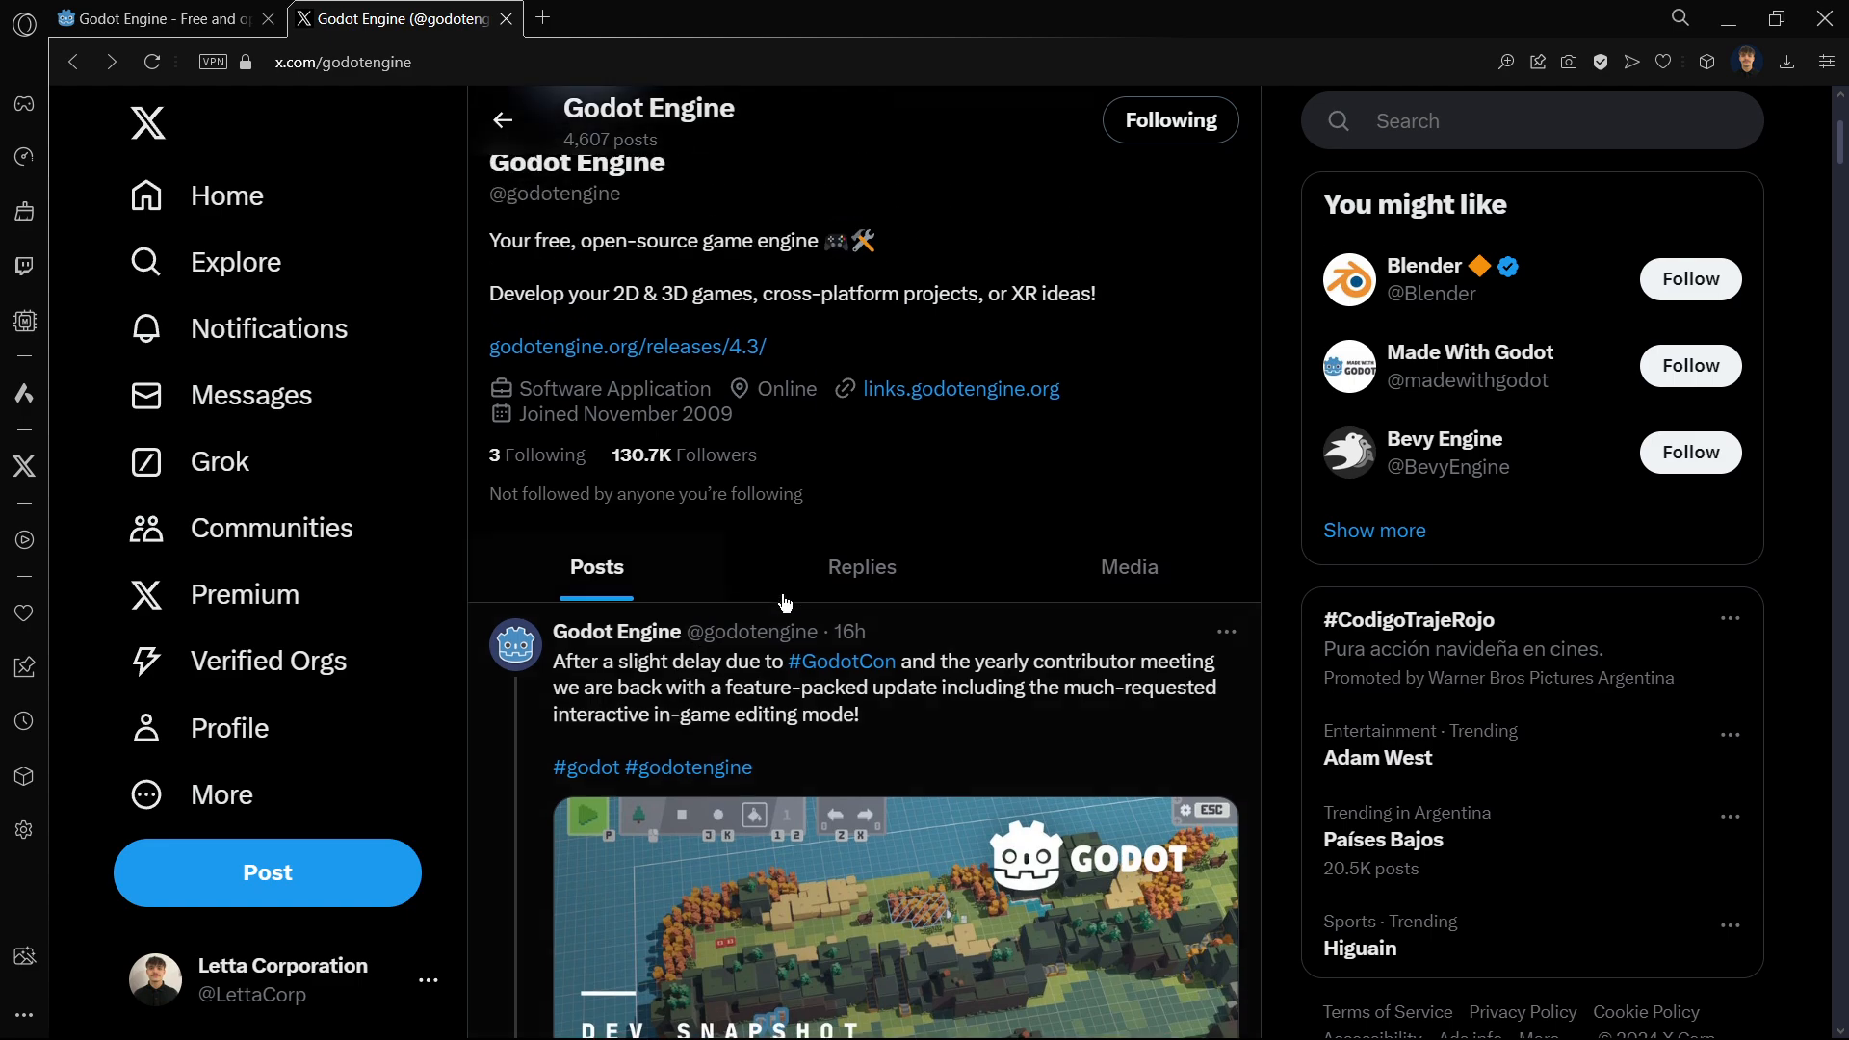
click(882, 687)
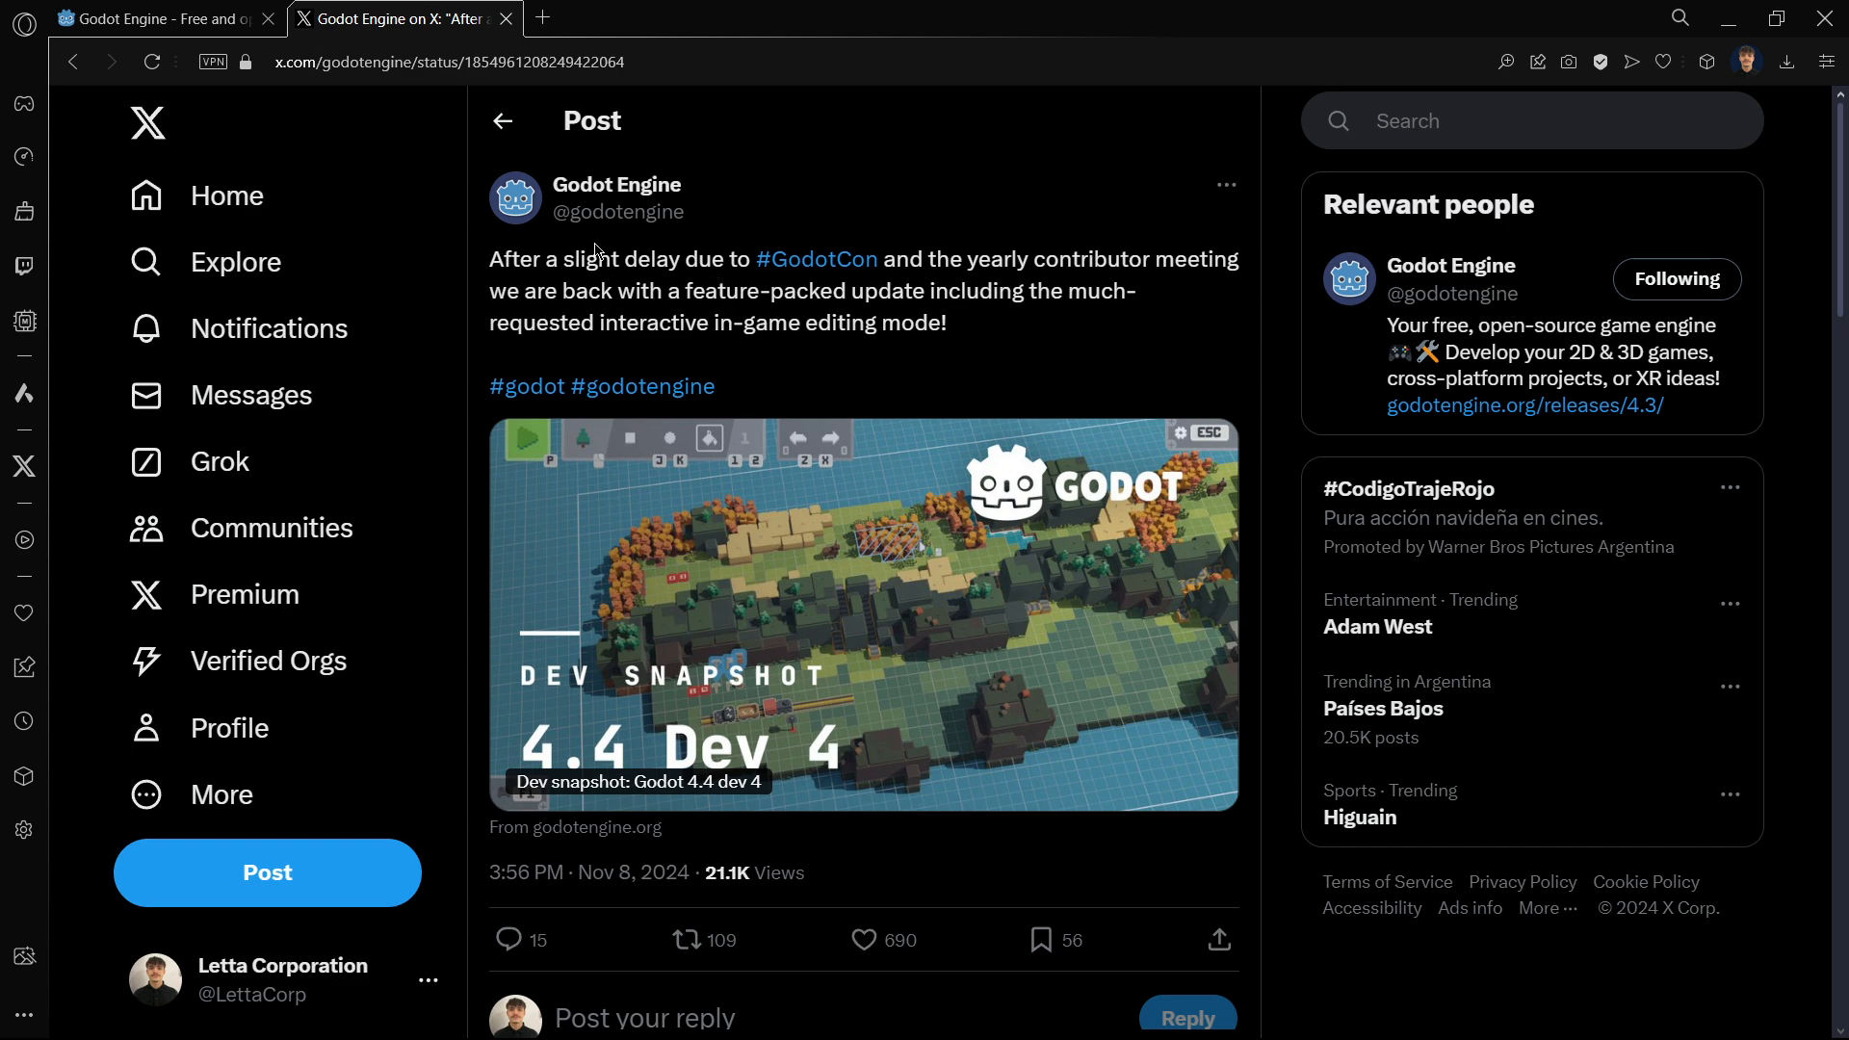
drag(682, 258, 981, 258)
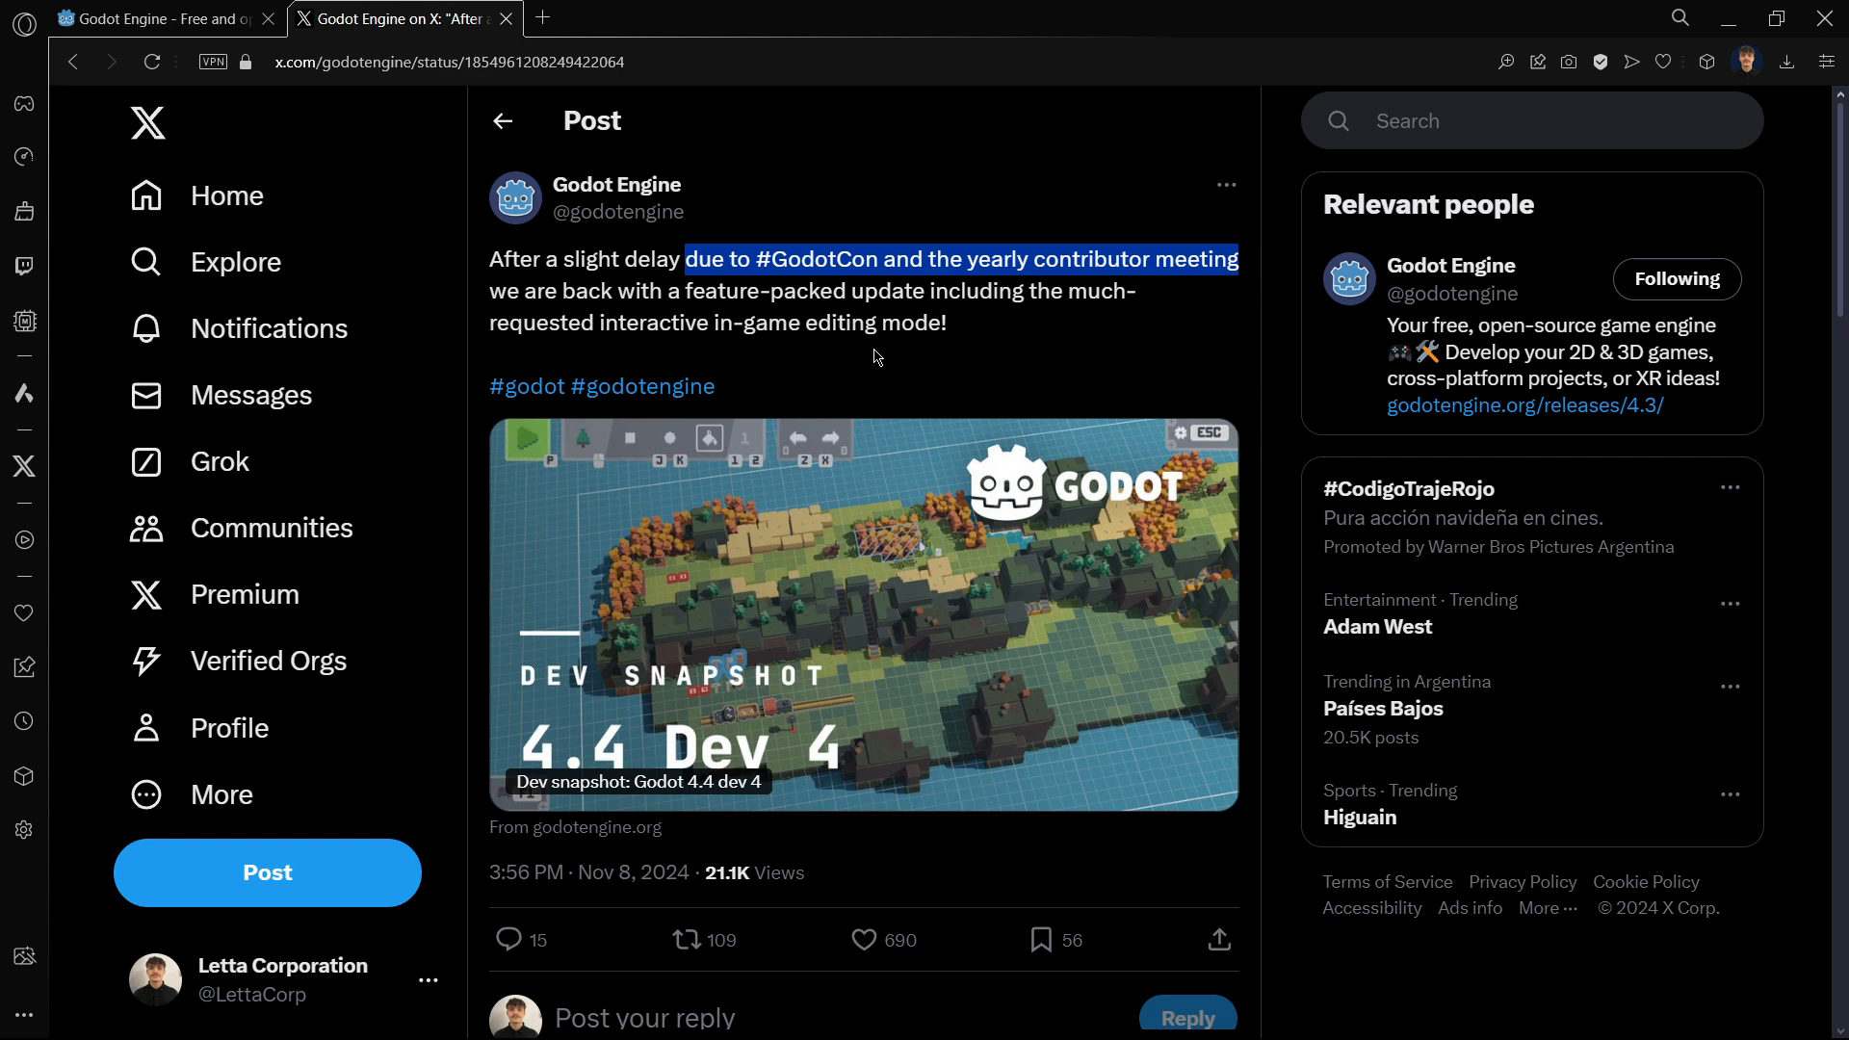
mouse_move(556, 166)
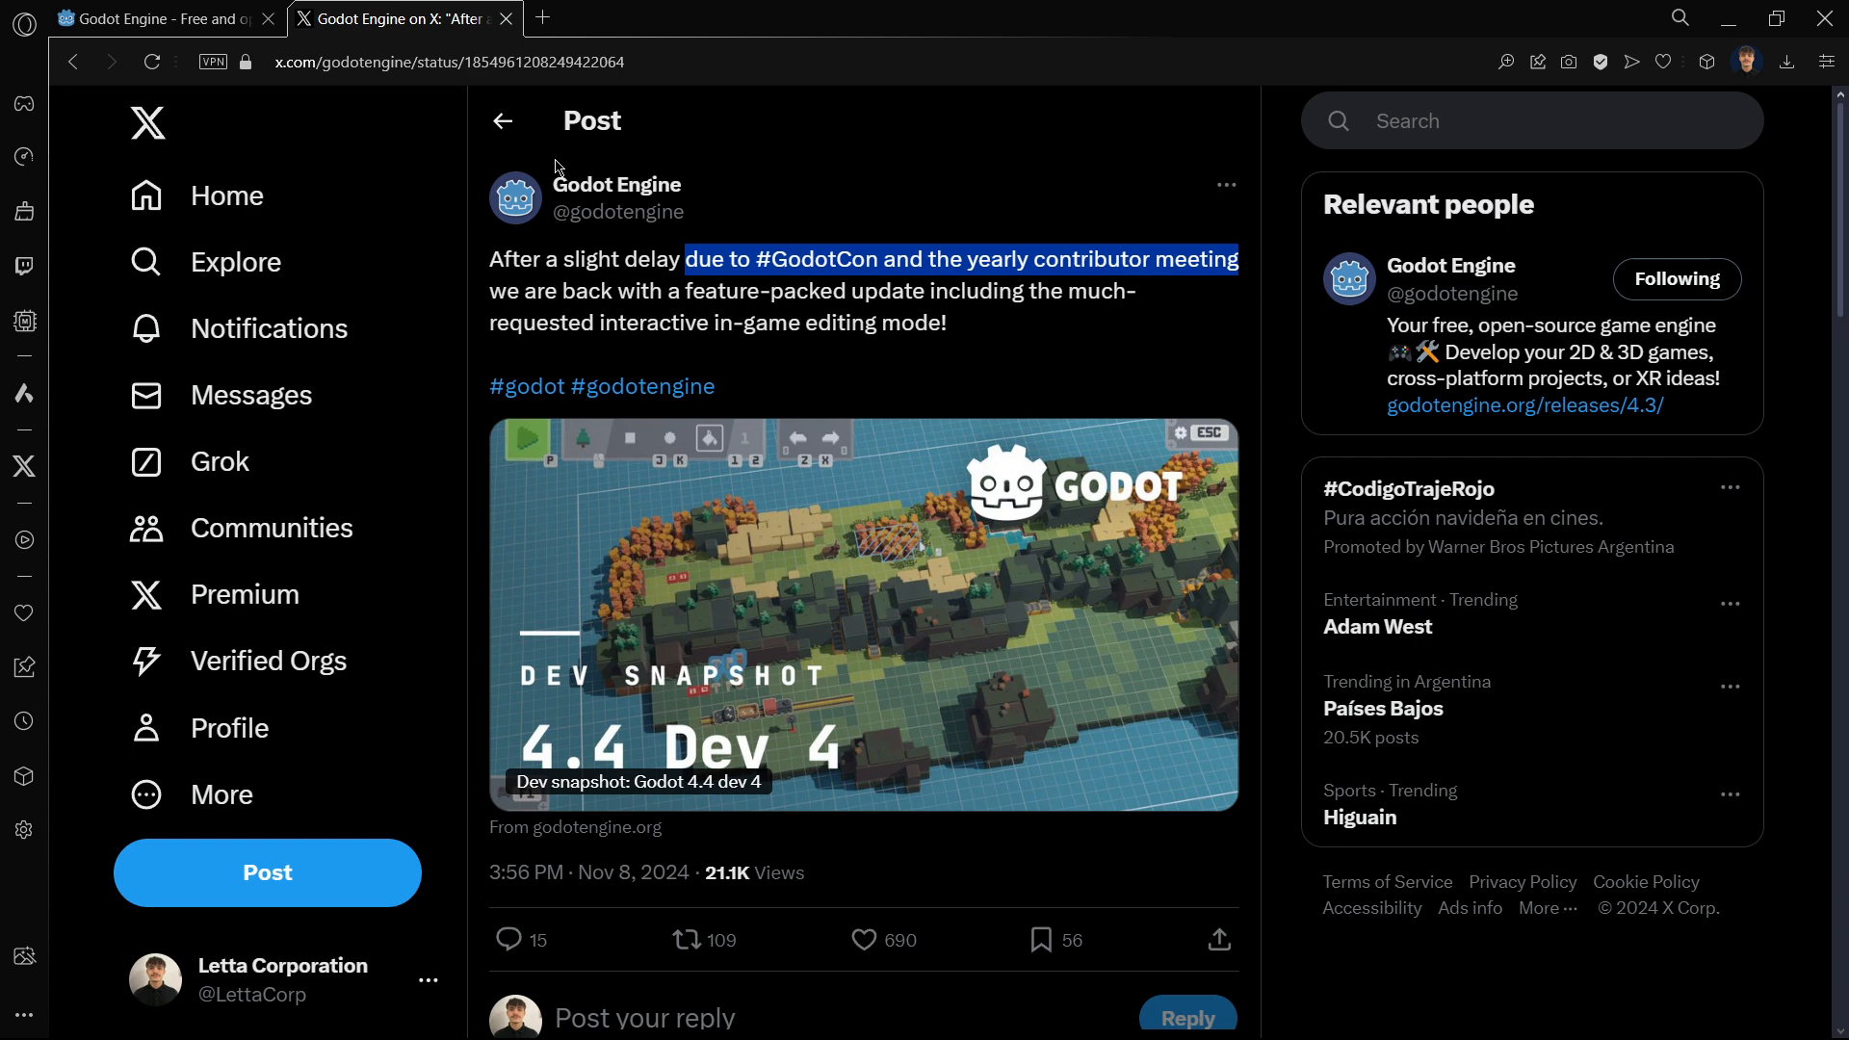
click(616, 185)
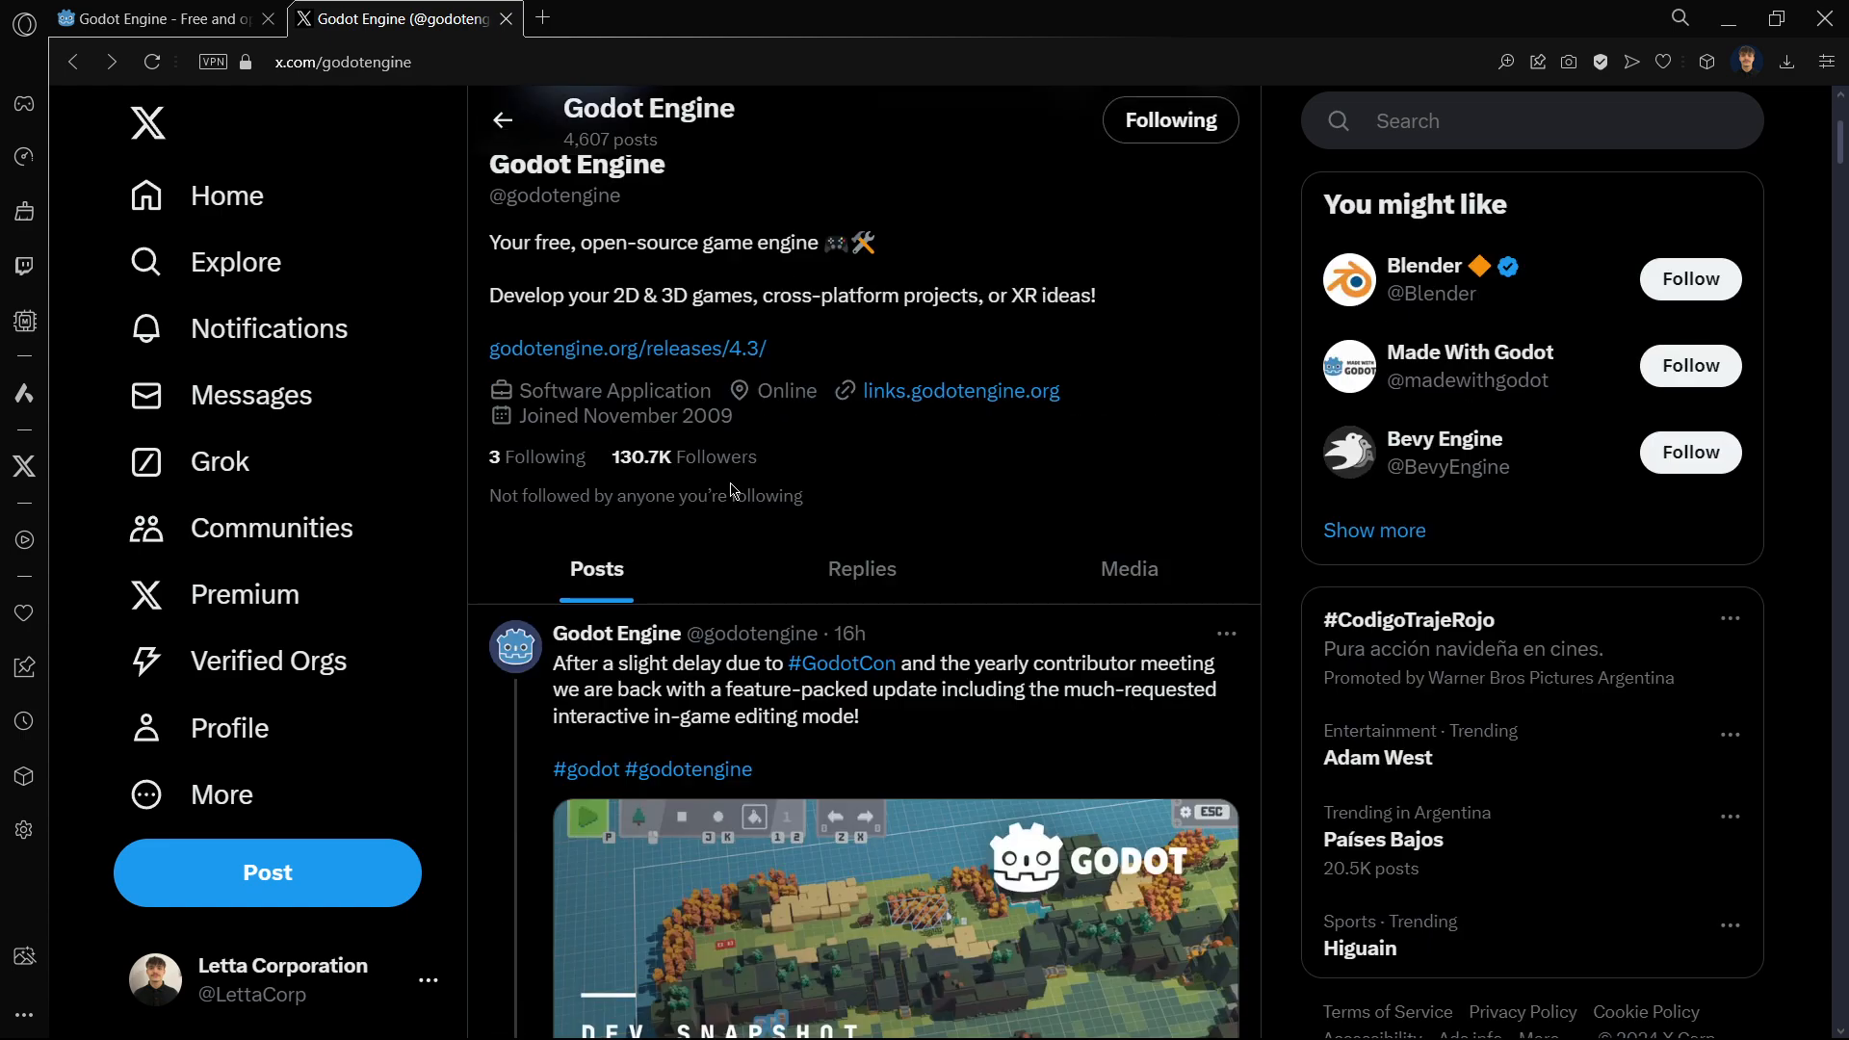
scroll(down, 3)
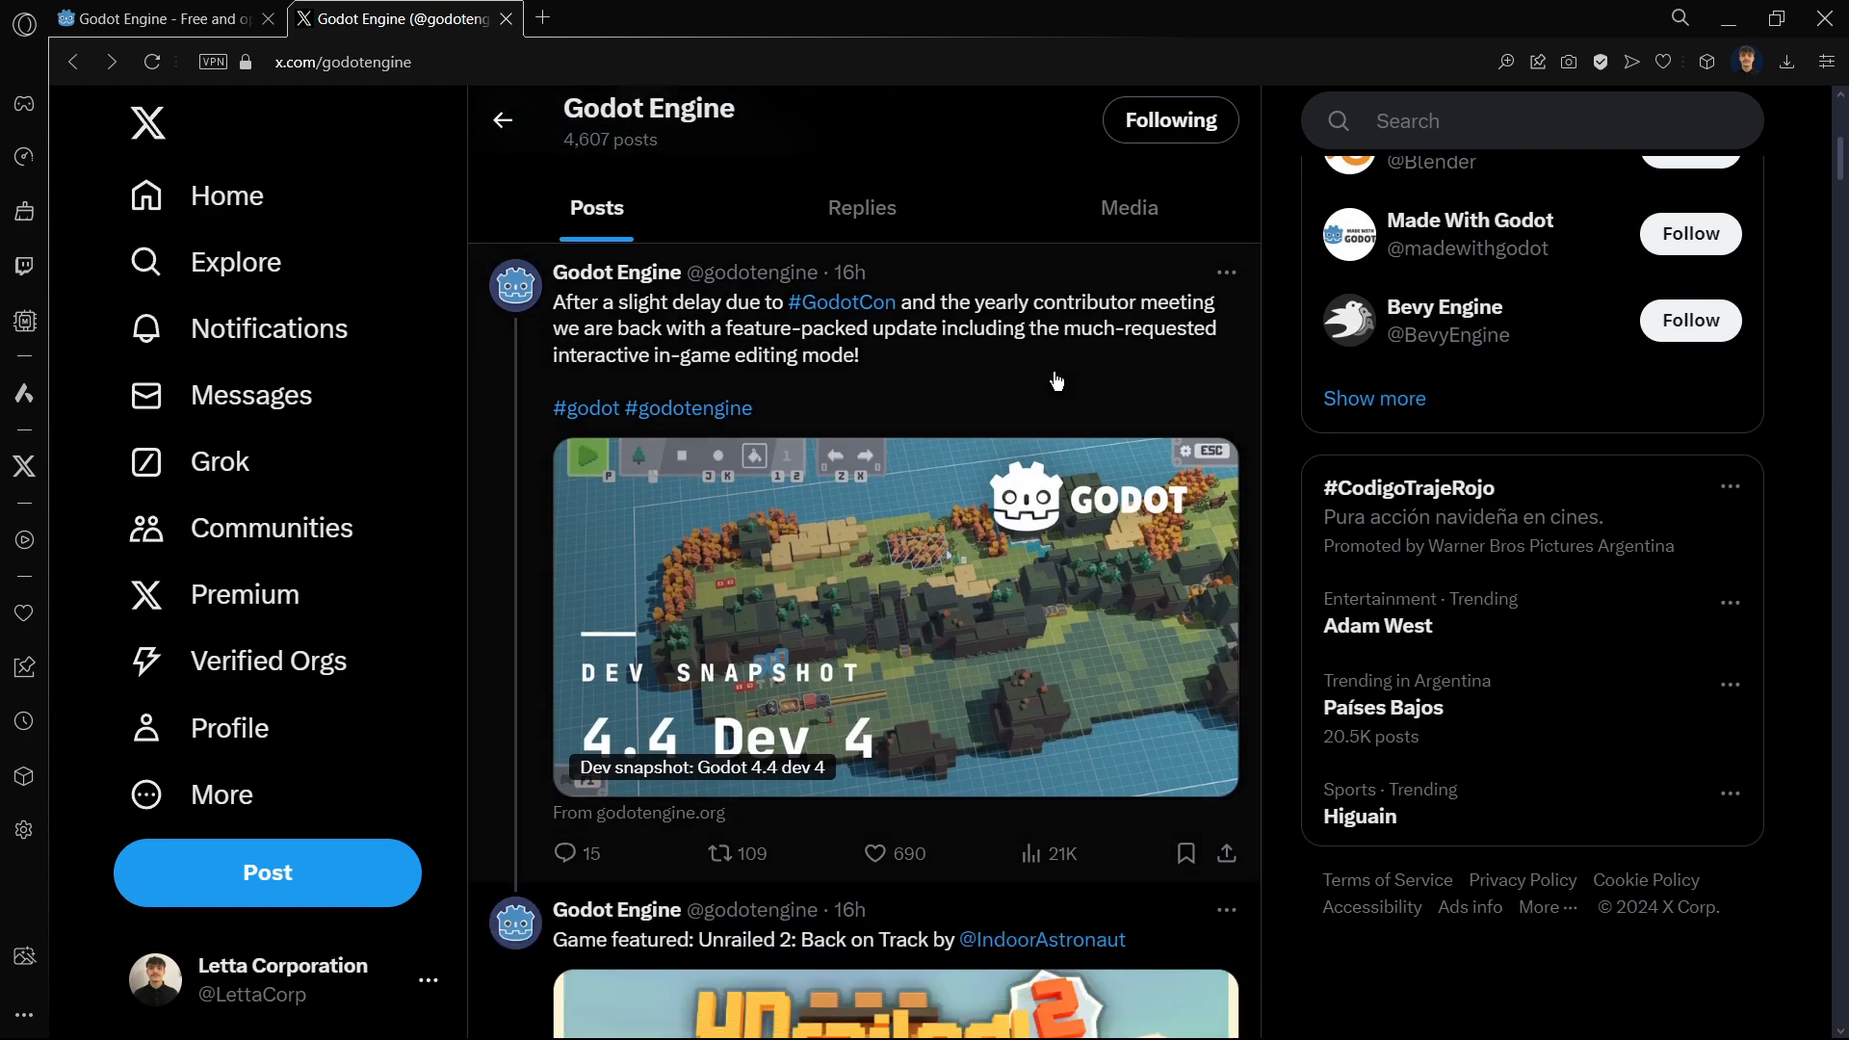
scroll(down, 3)
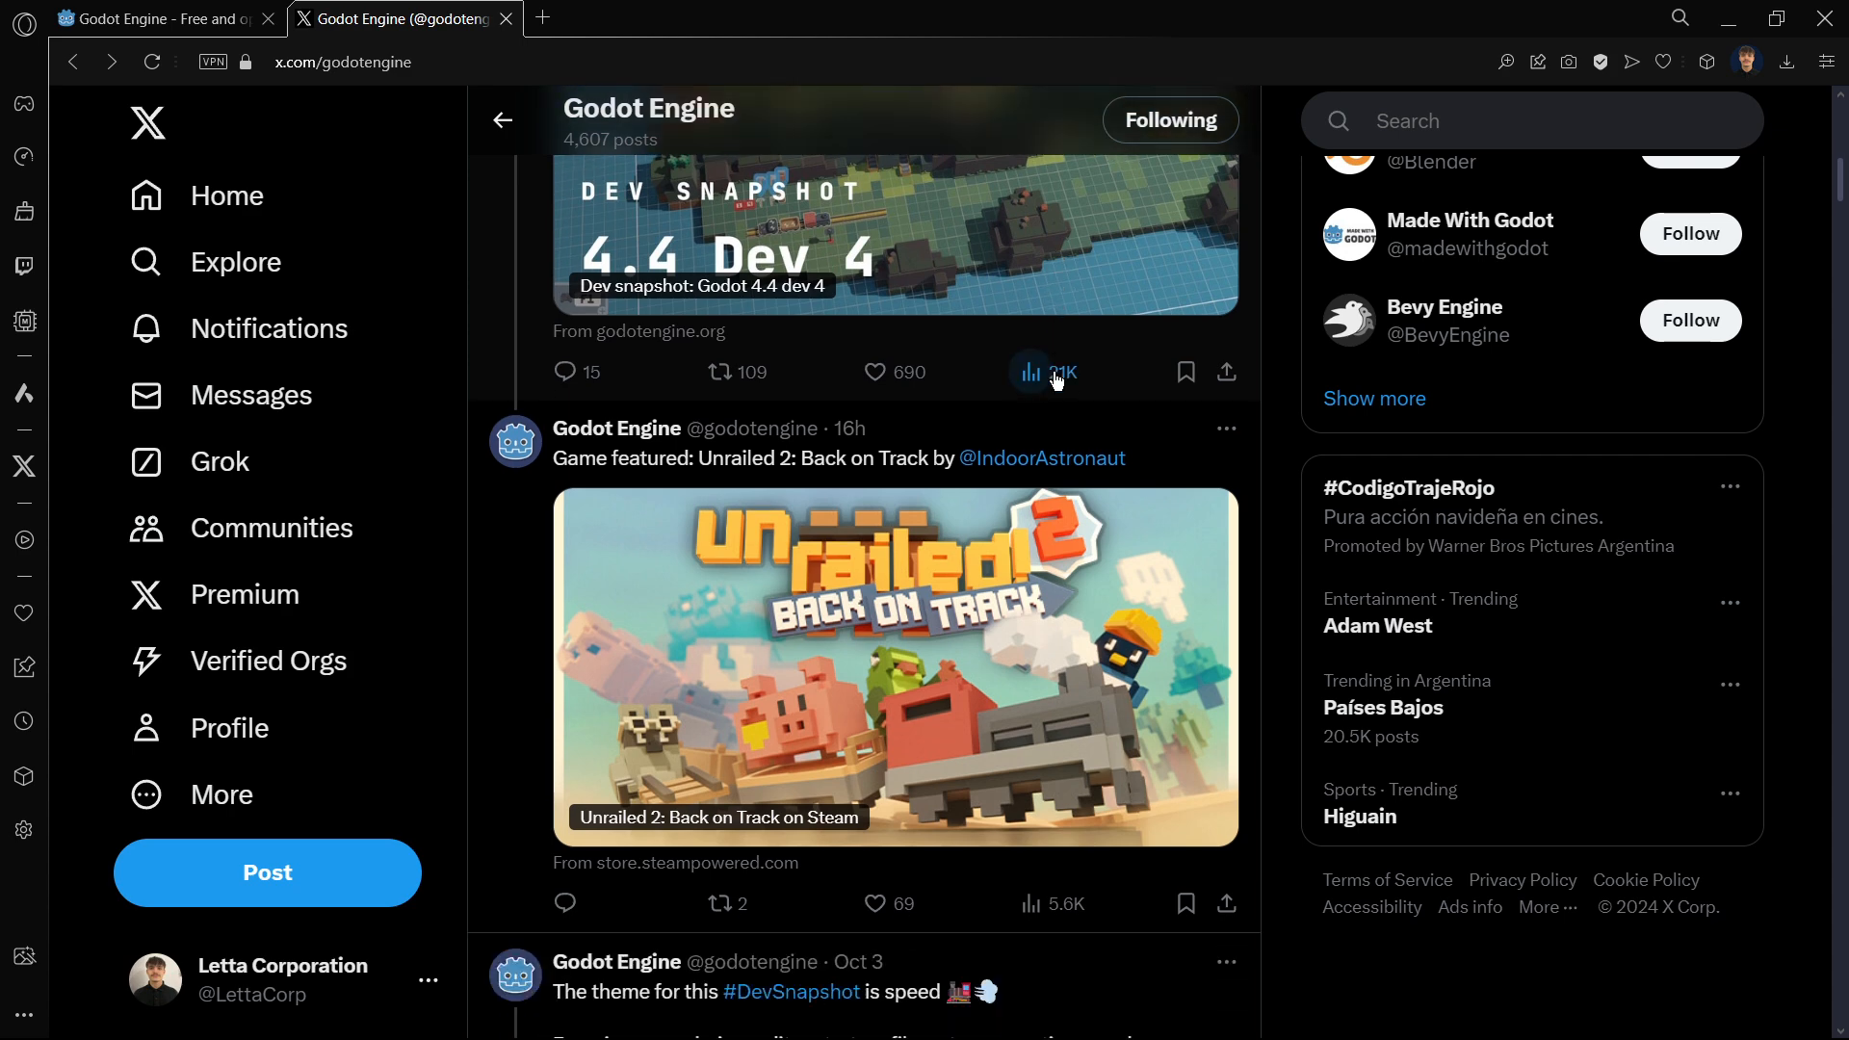
scroll(down, 3)
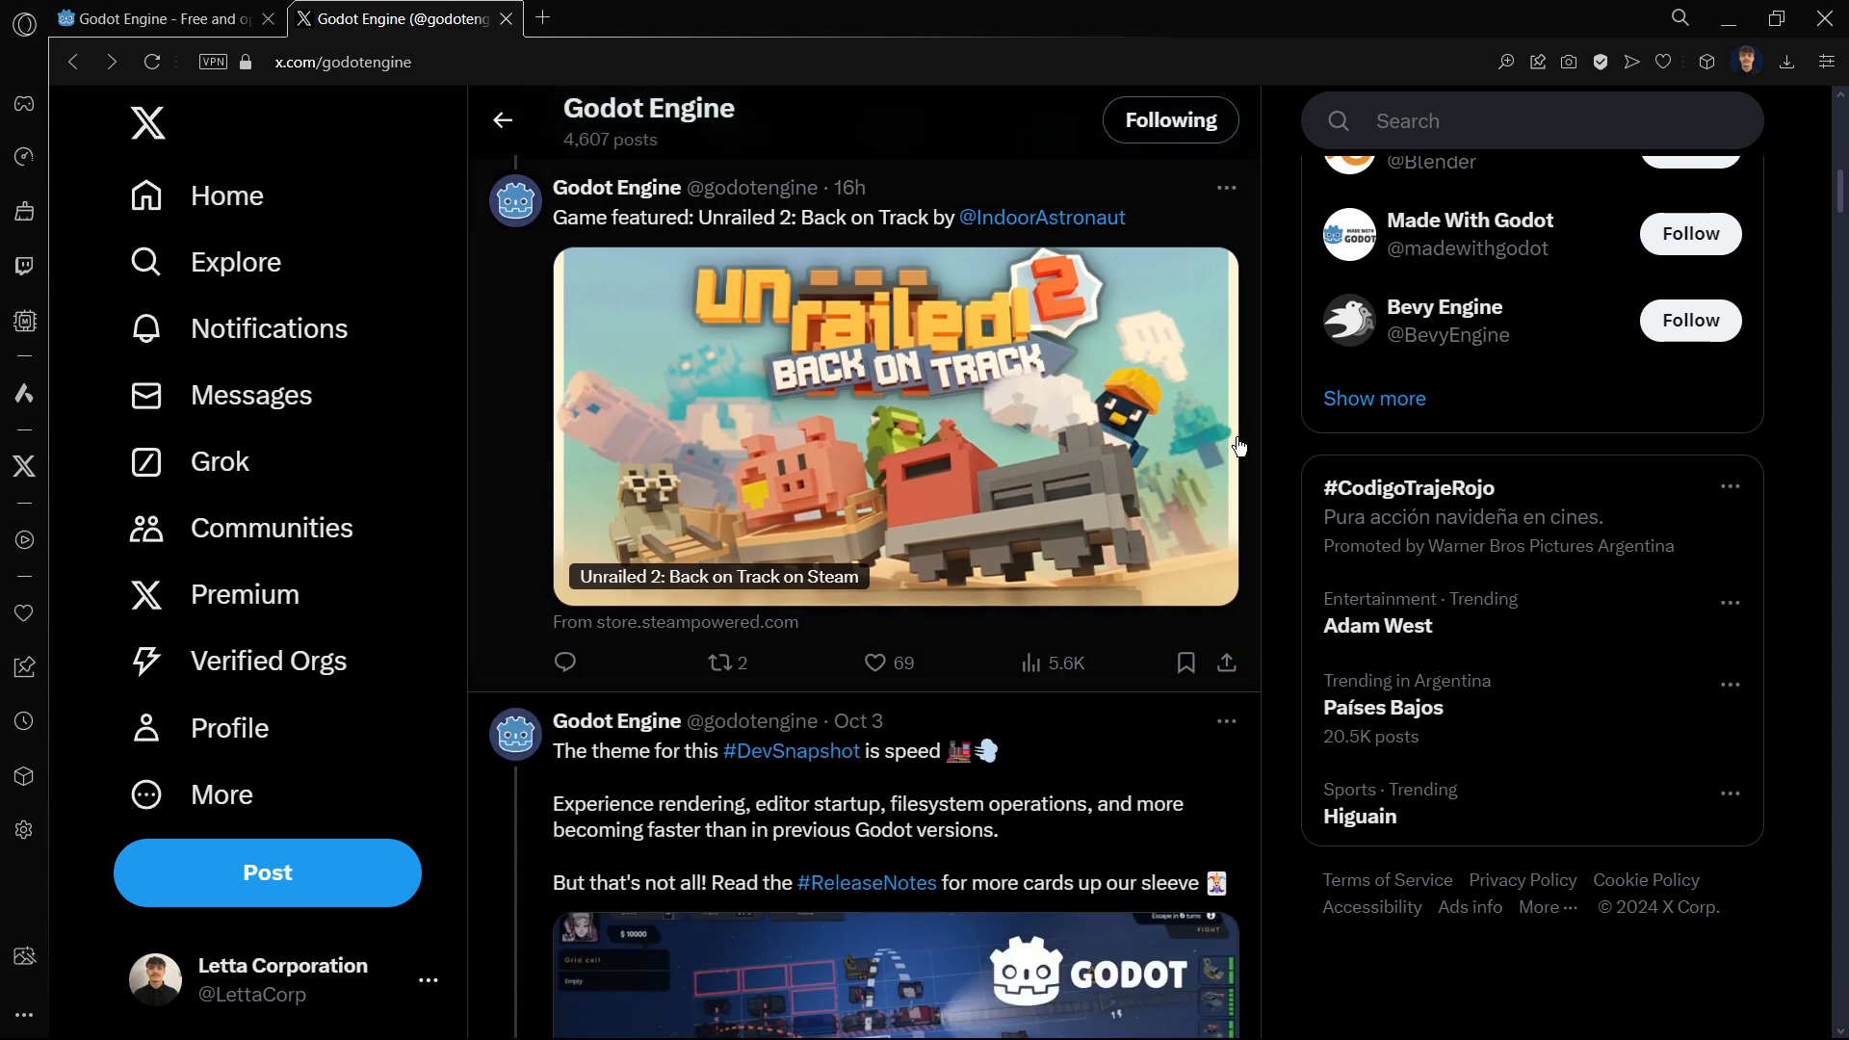
mouse_move(1084, 497)
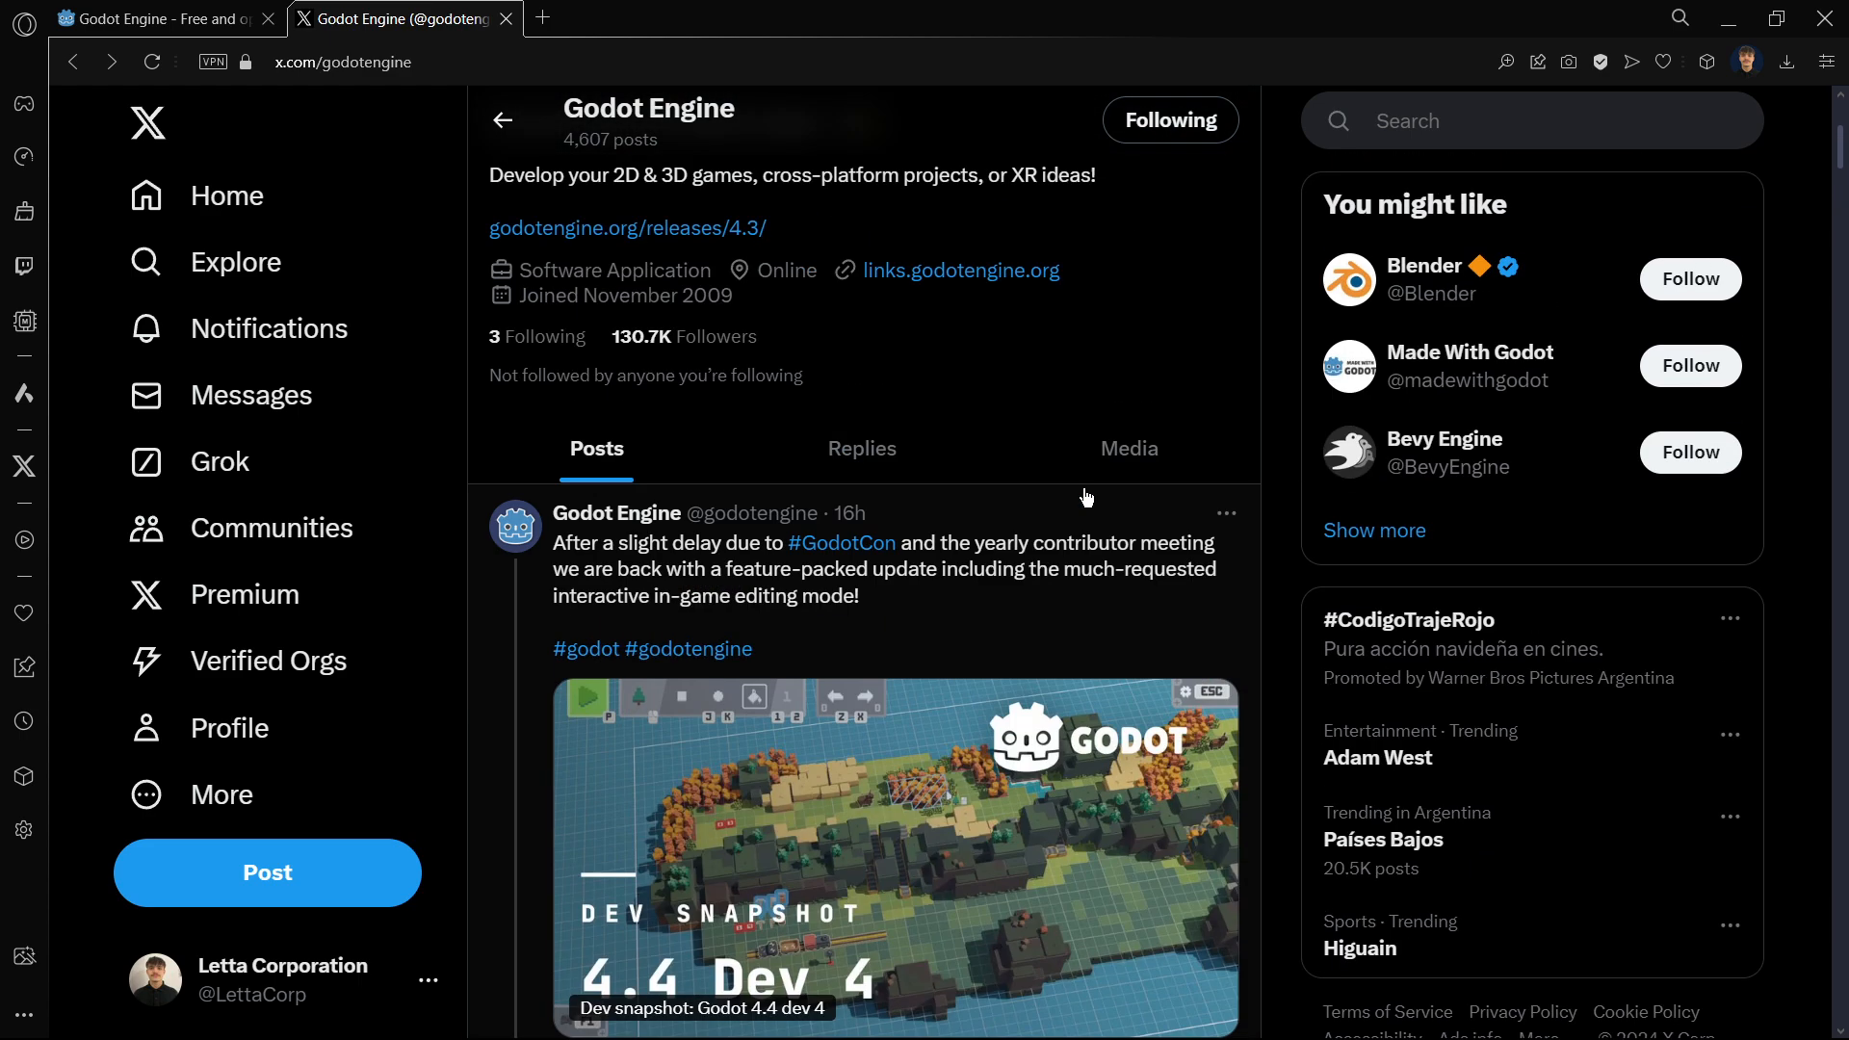
- Switch to godotengine.org and reach the Dev snapshot: Godot 4.4 dev 4 article's intro paragraphs
click(160, 17)
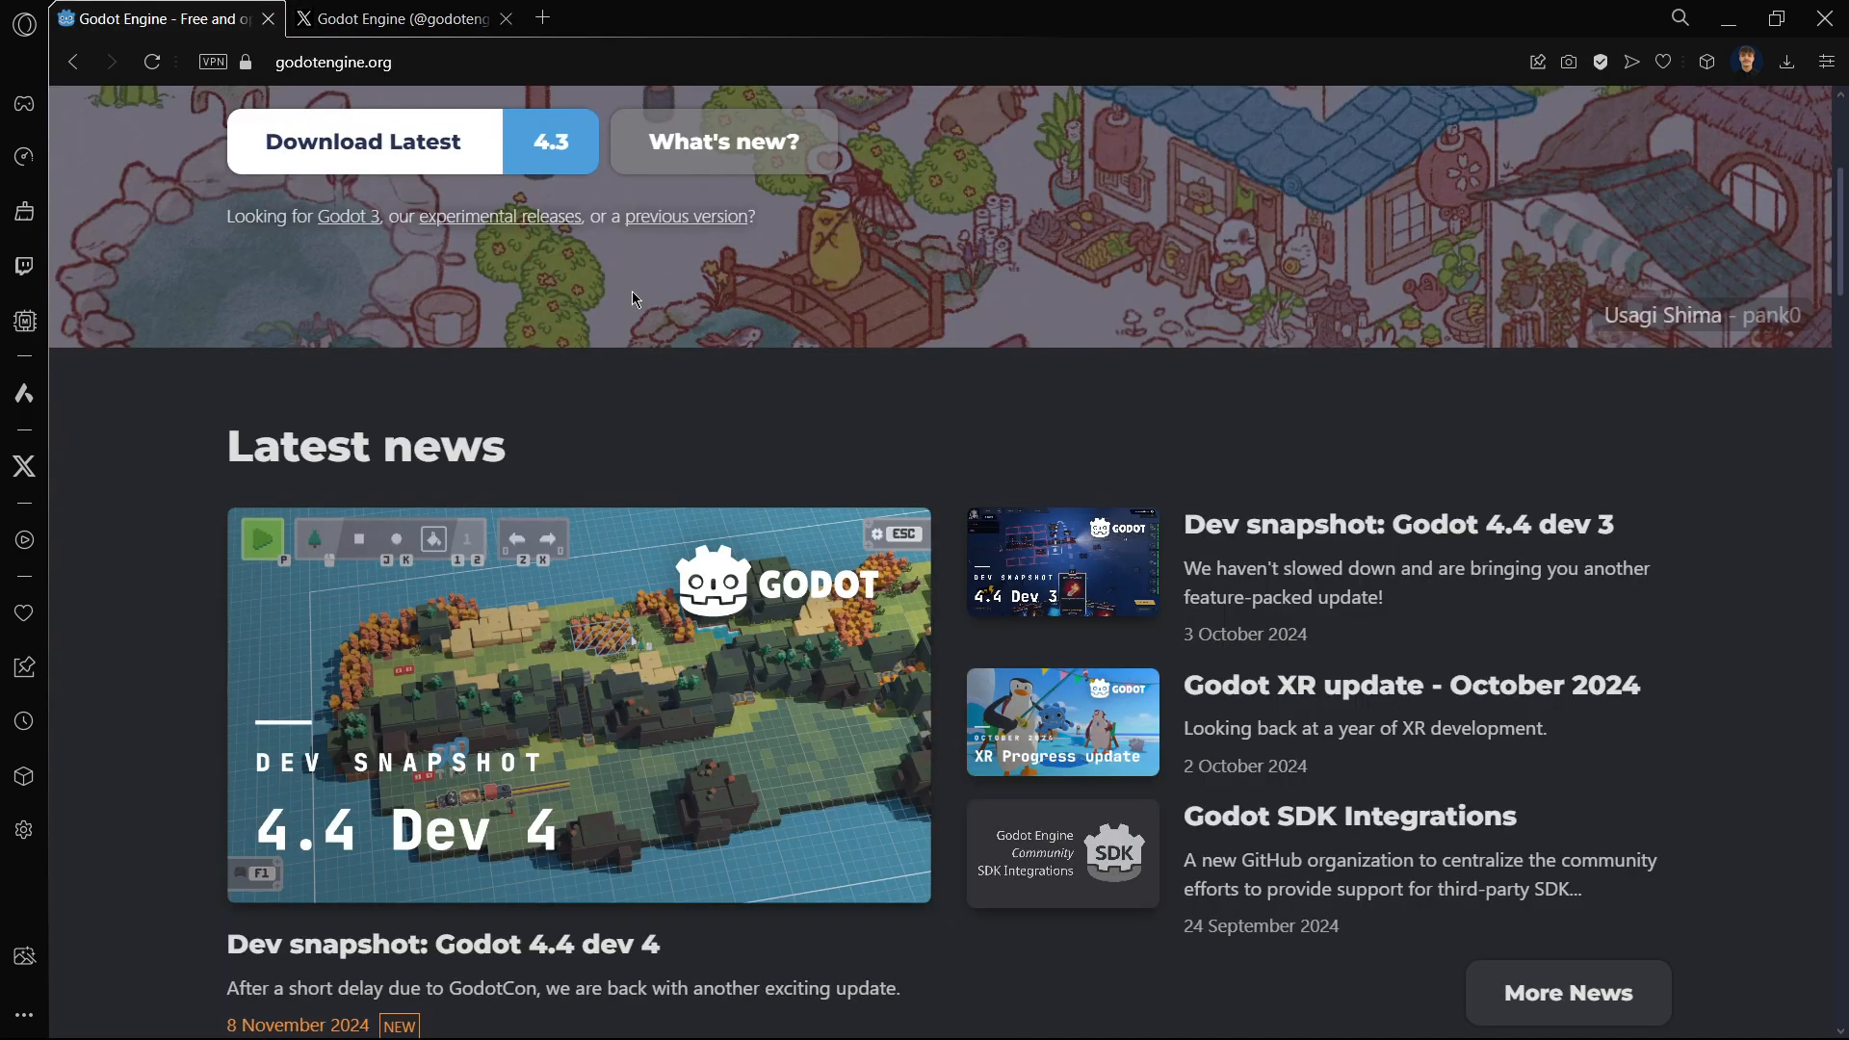
scroll(down, 3)
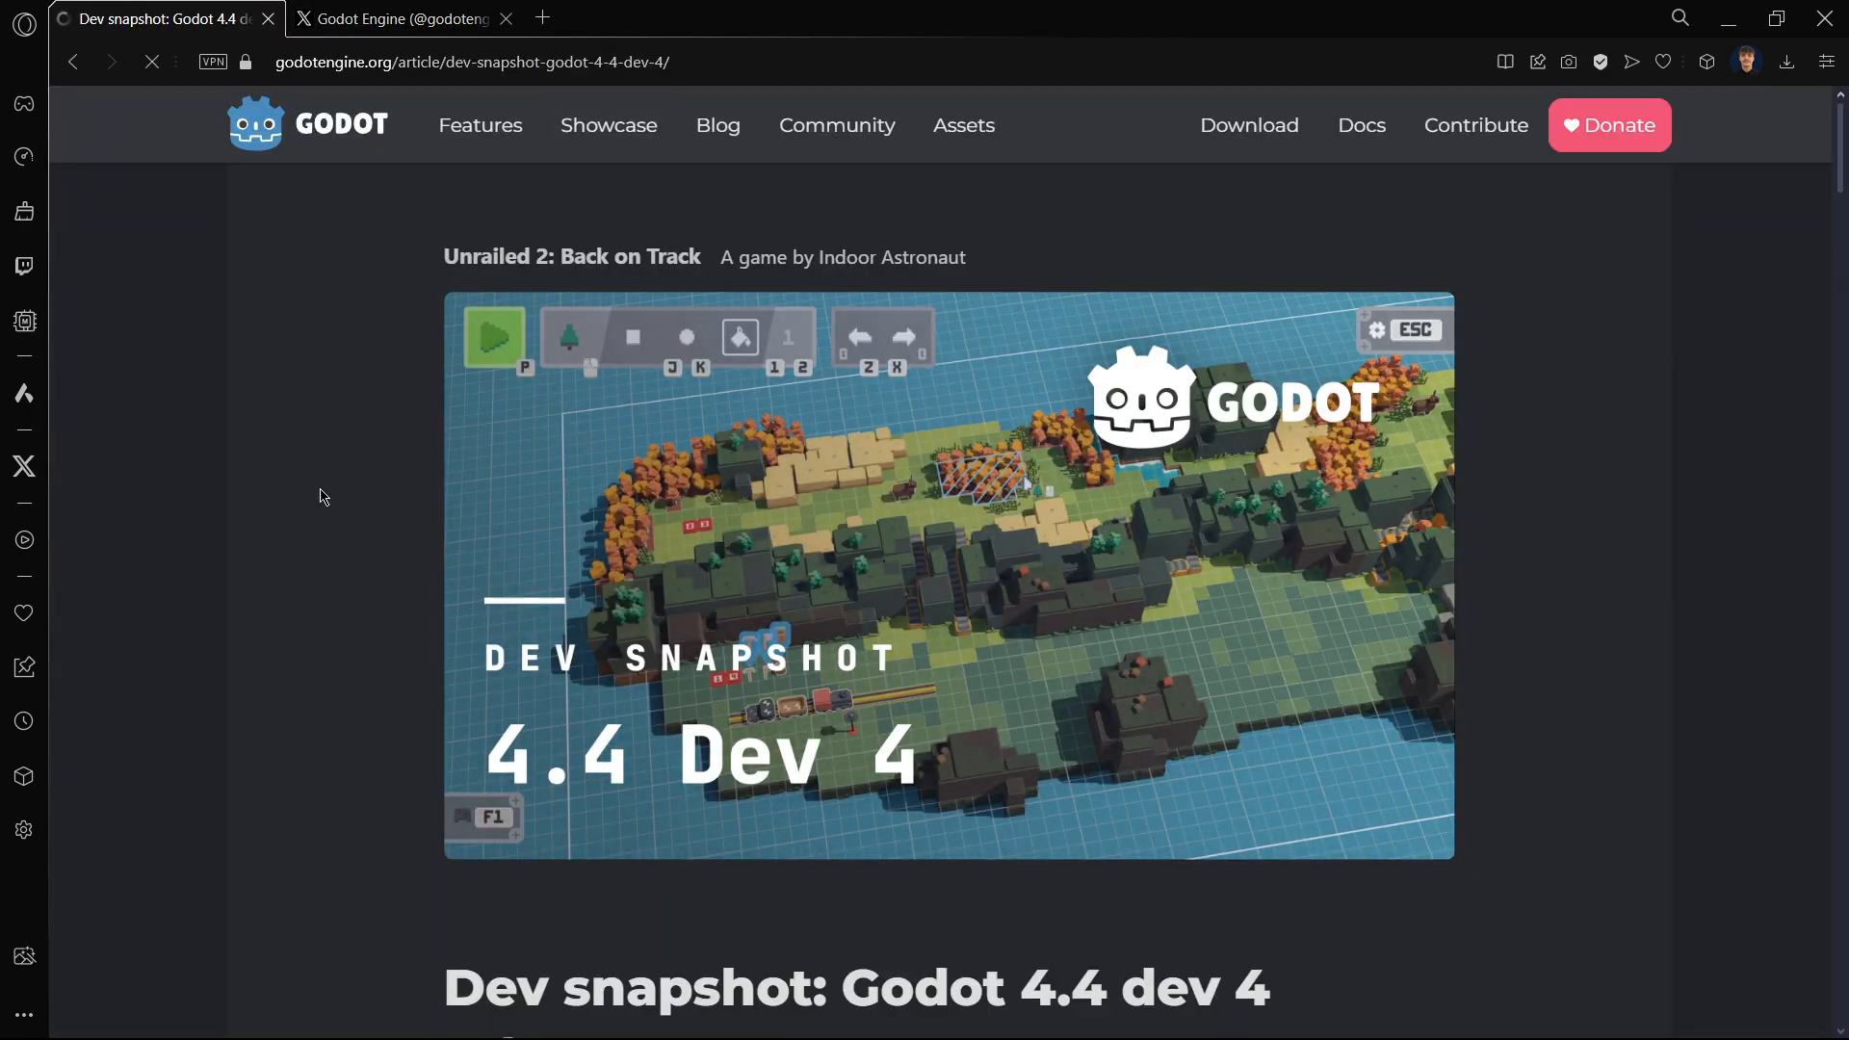
scroll(down, 3)
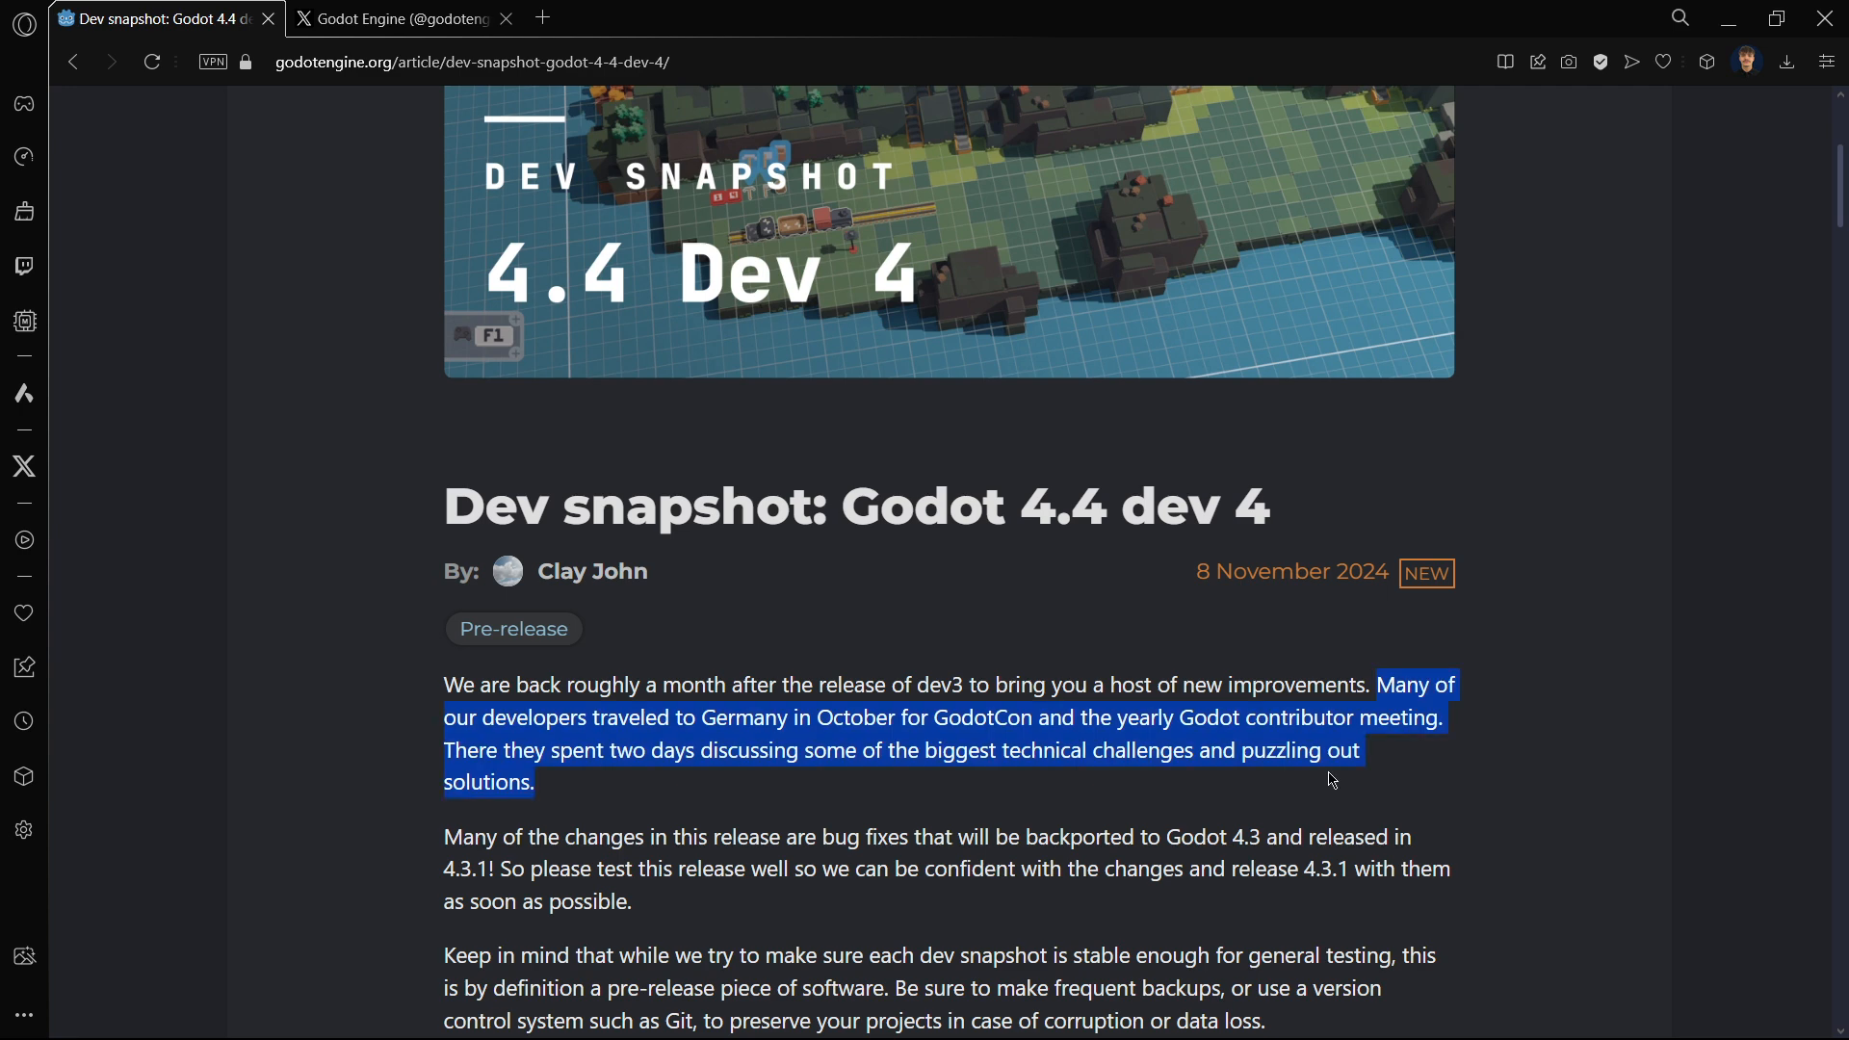
mouse_move(780, 618)
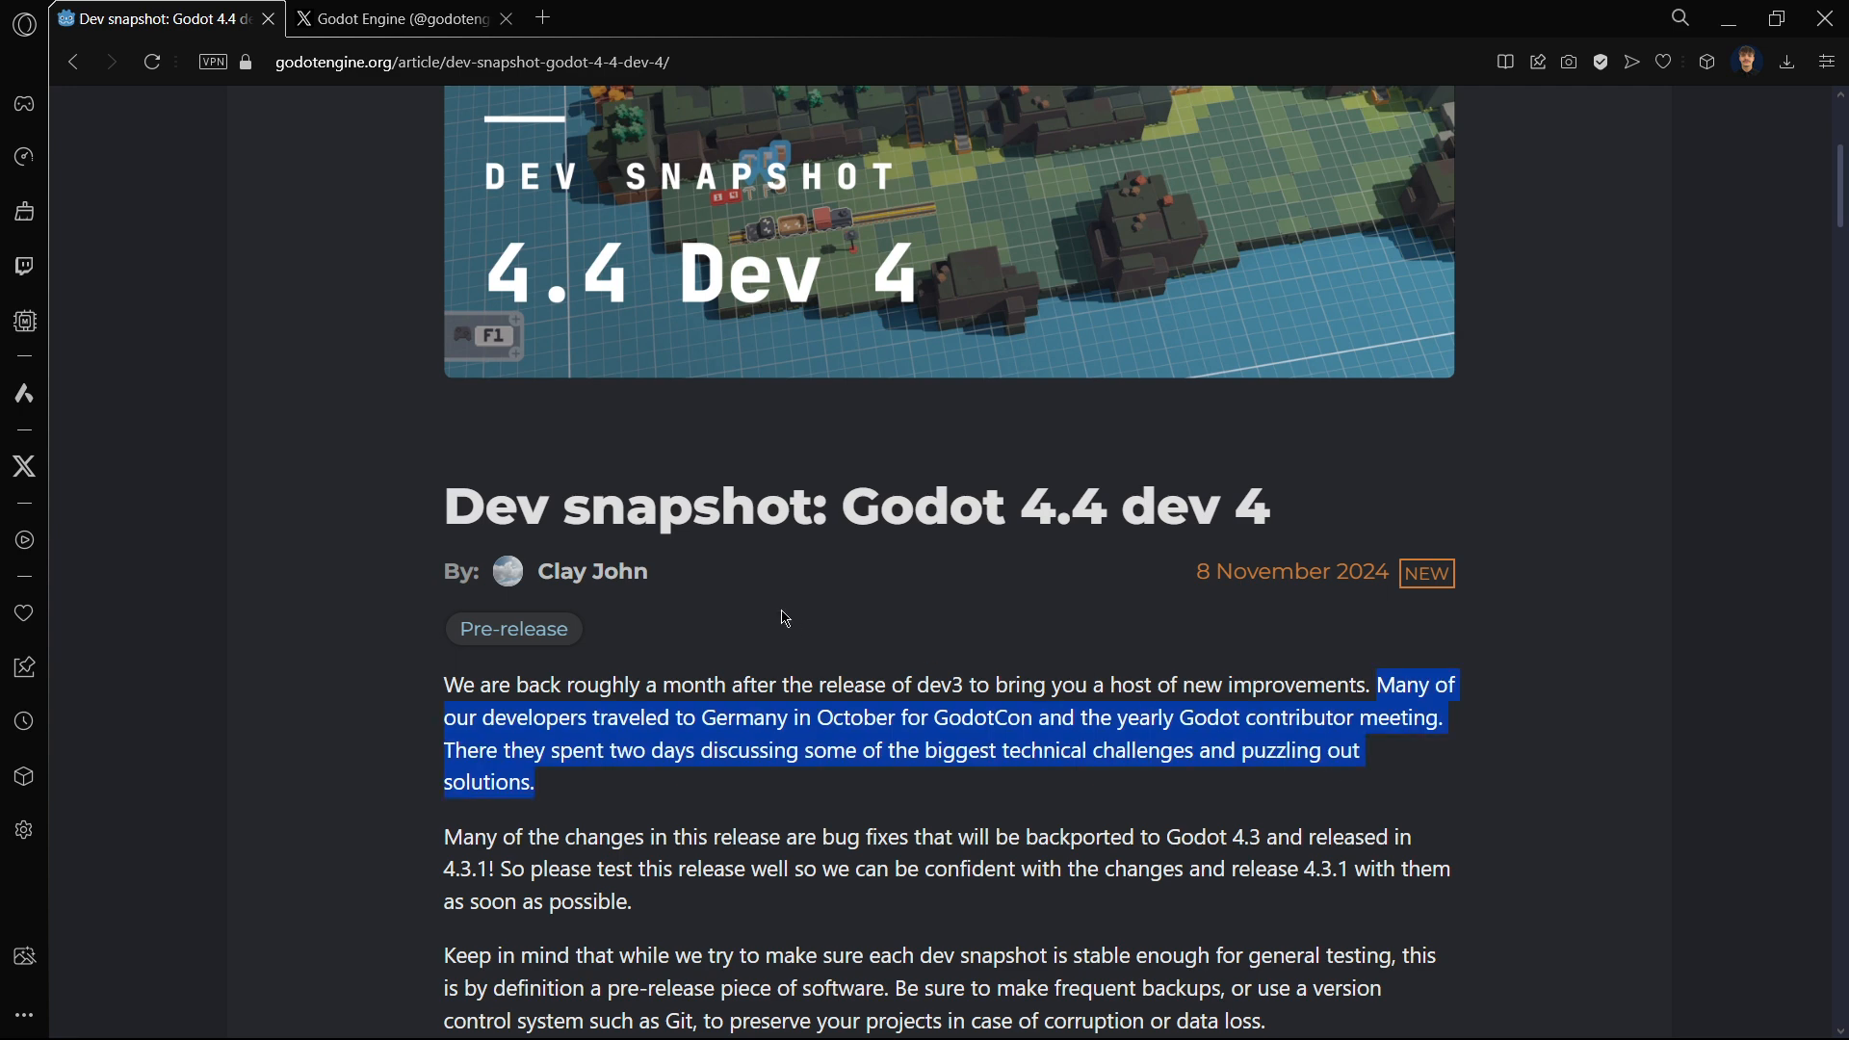
scroll(down, 3)
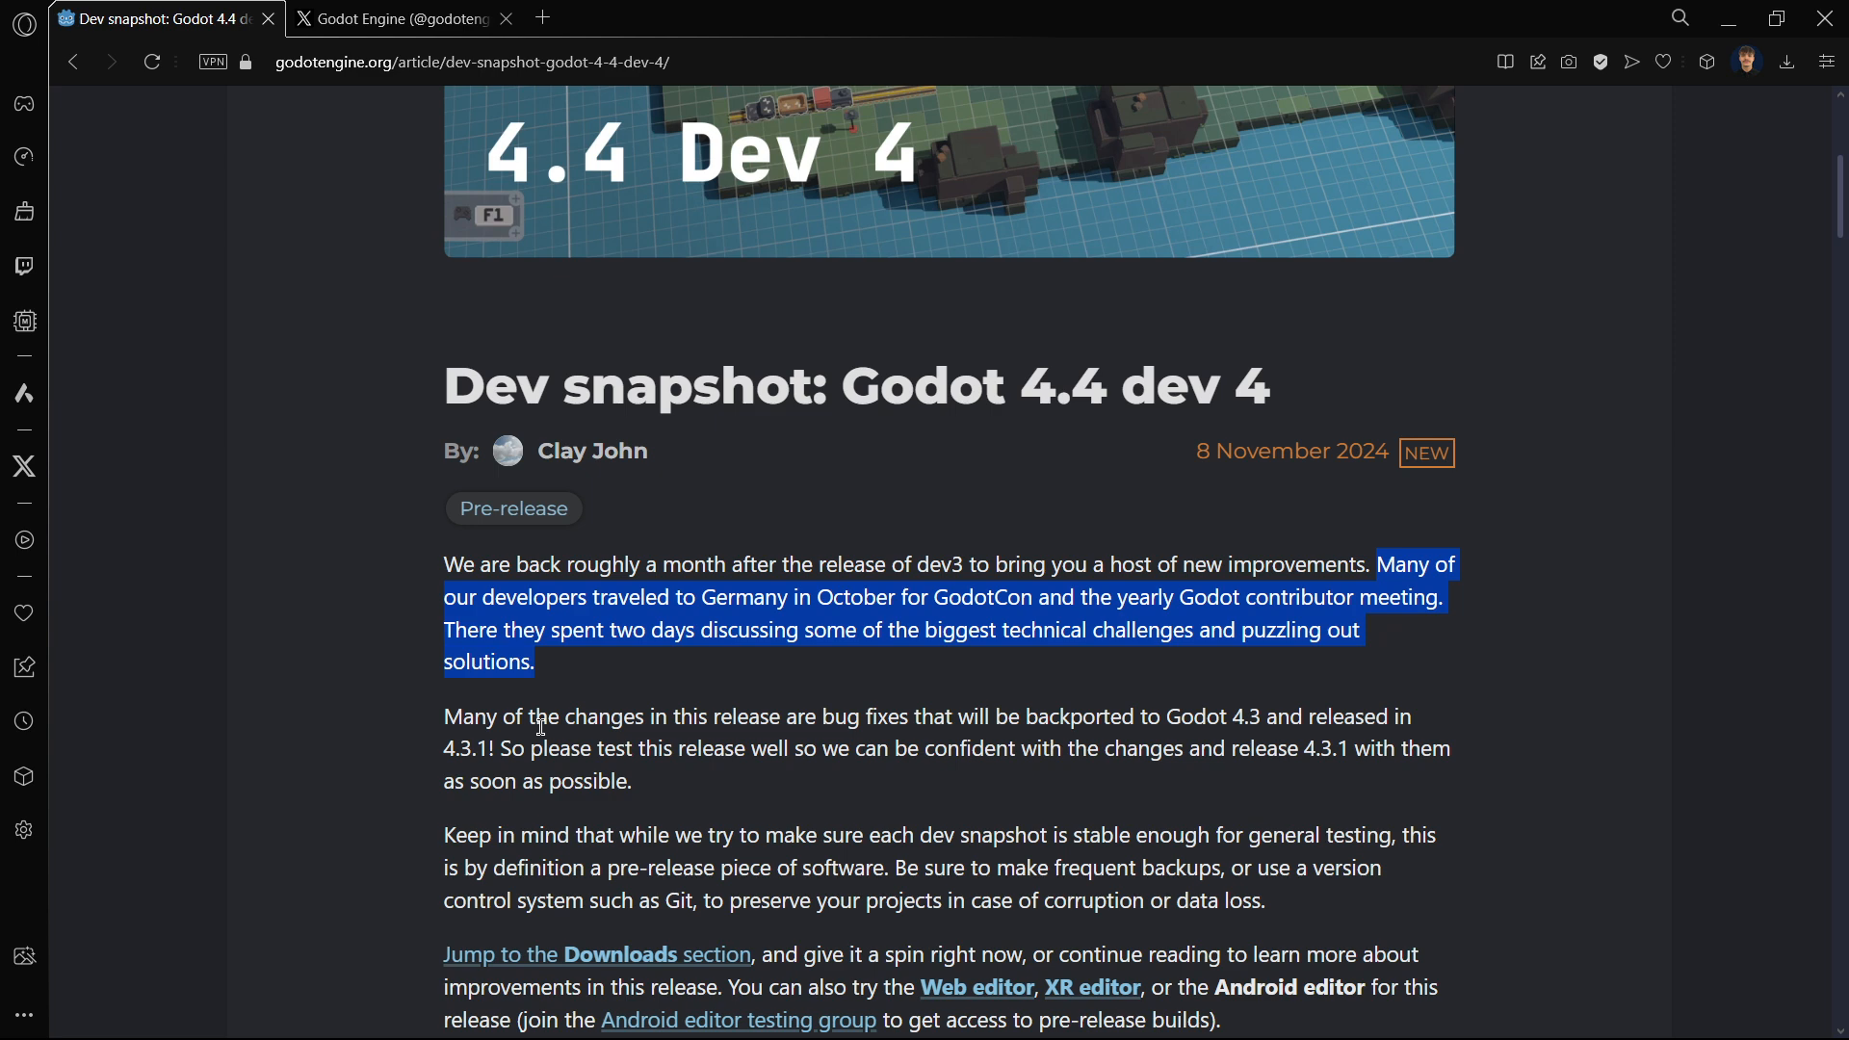
mouse_move(560, 618)
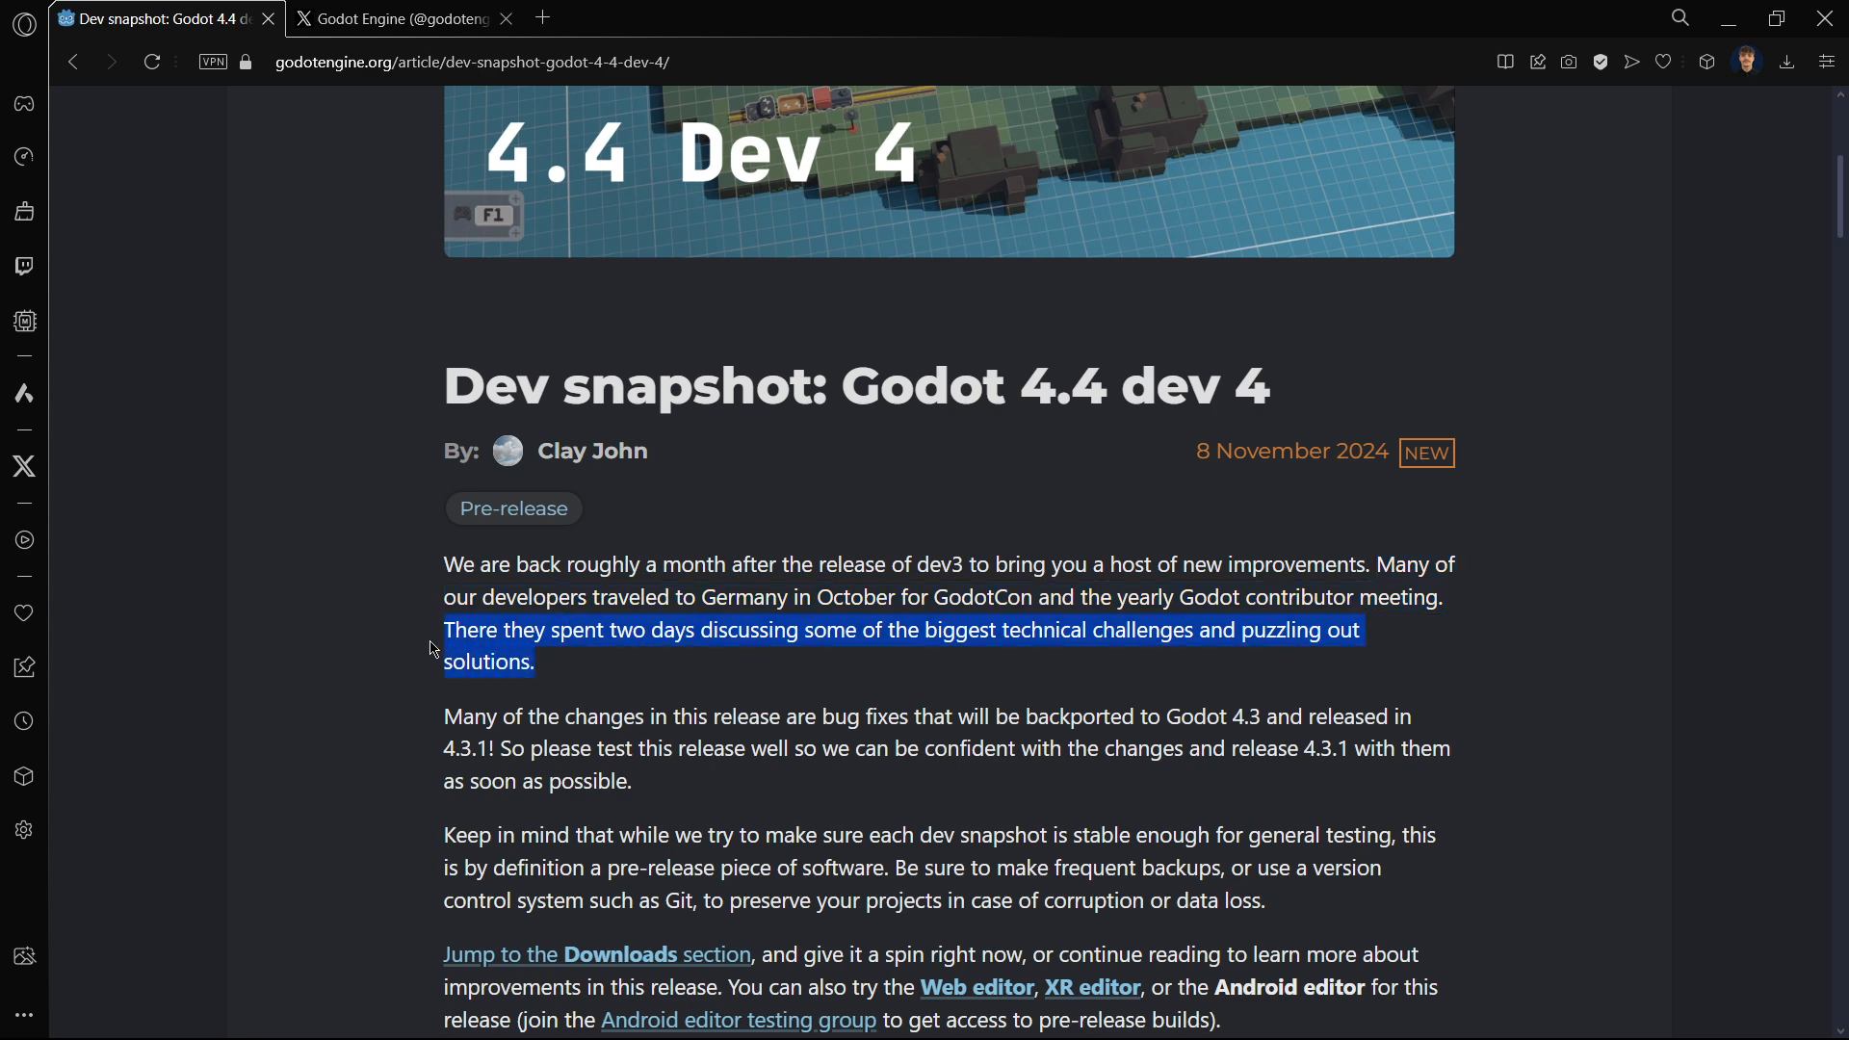
mouse_move(343, 625)
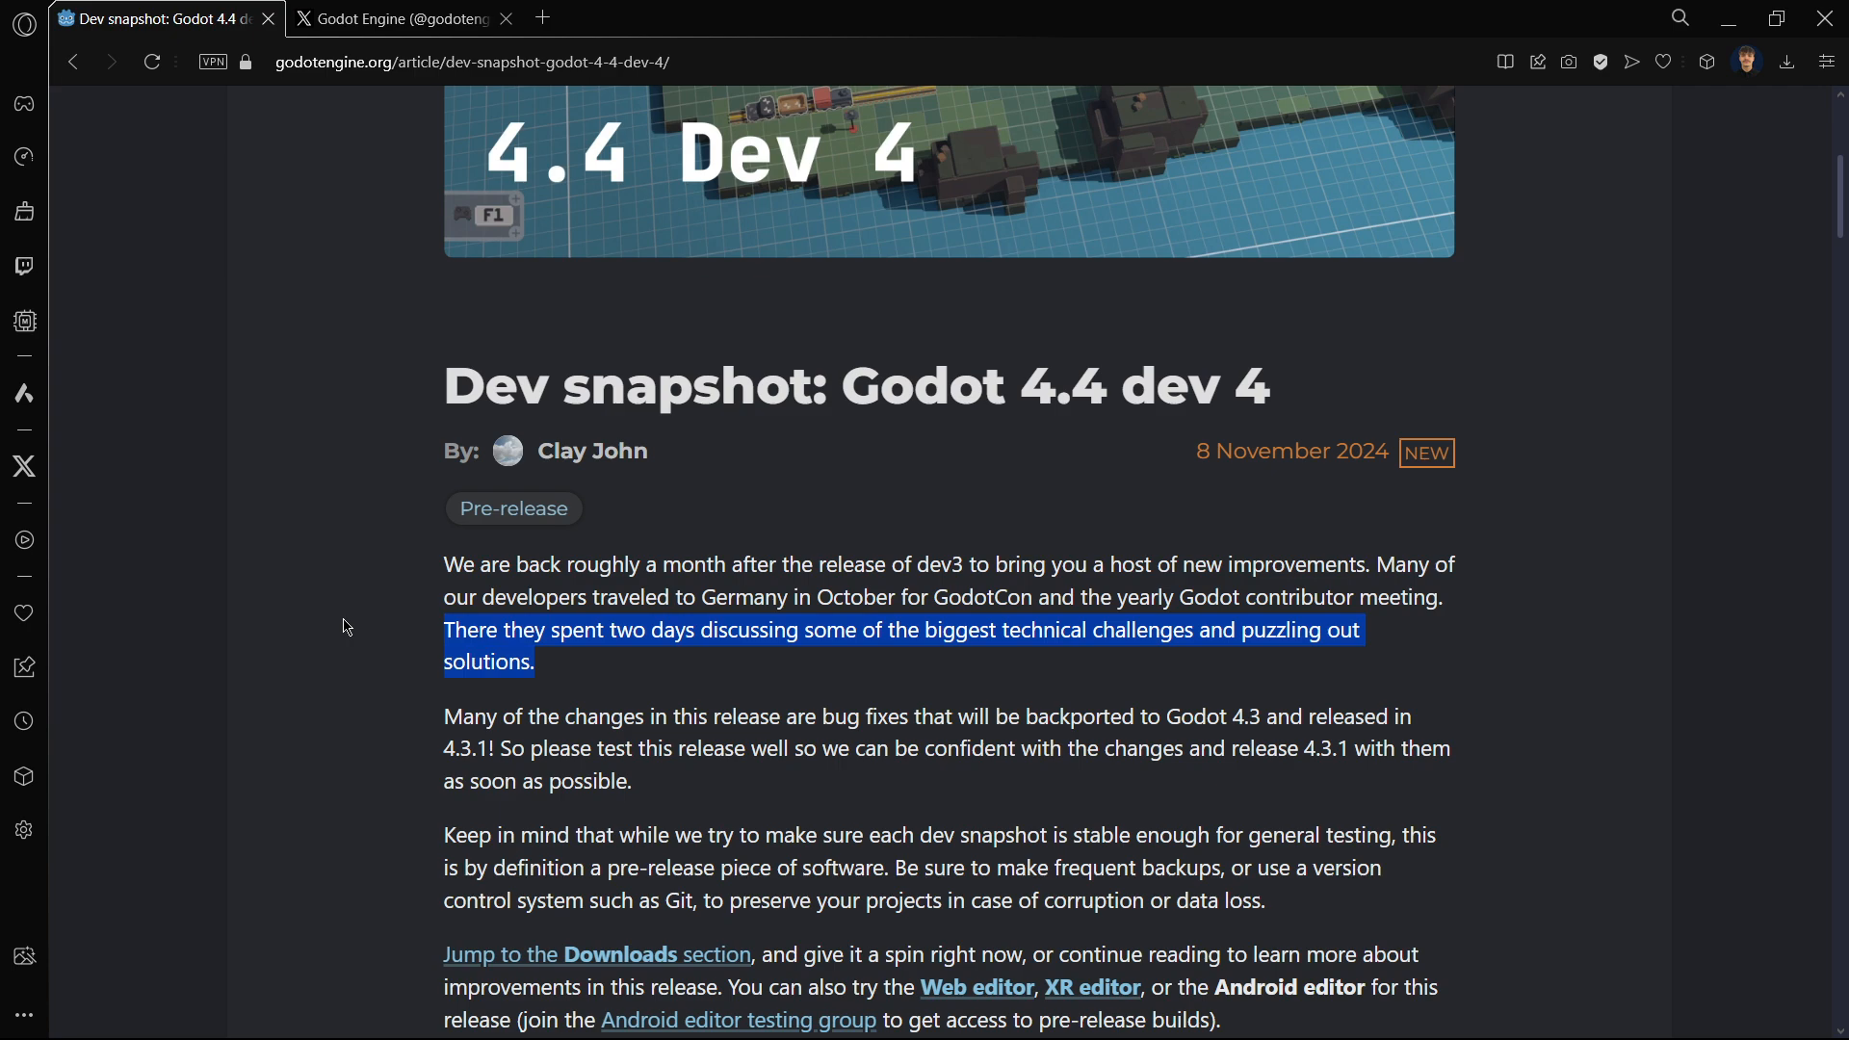
scroll(down, 3)
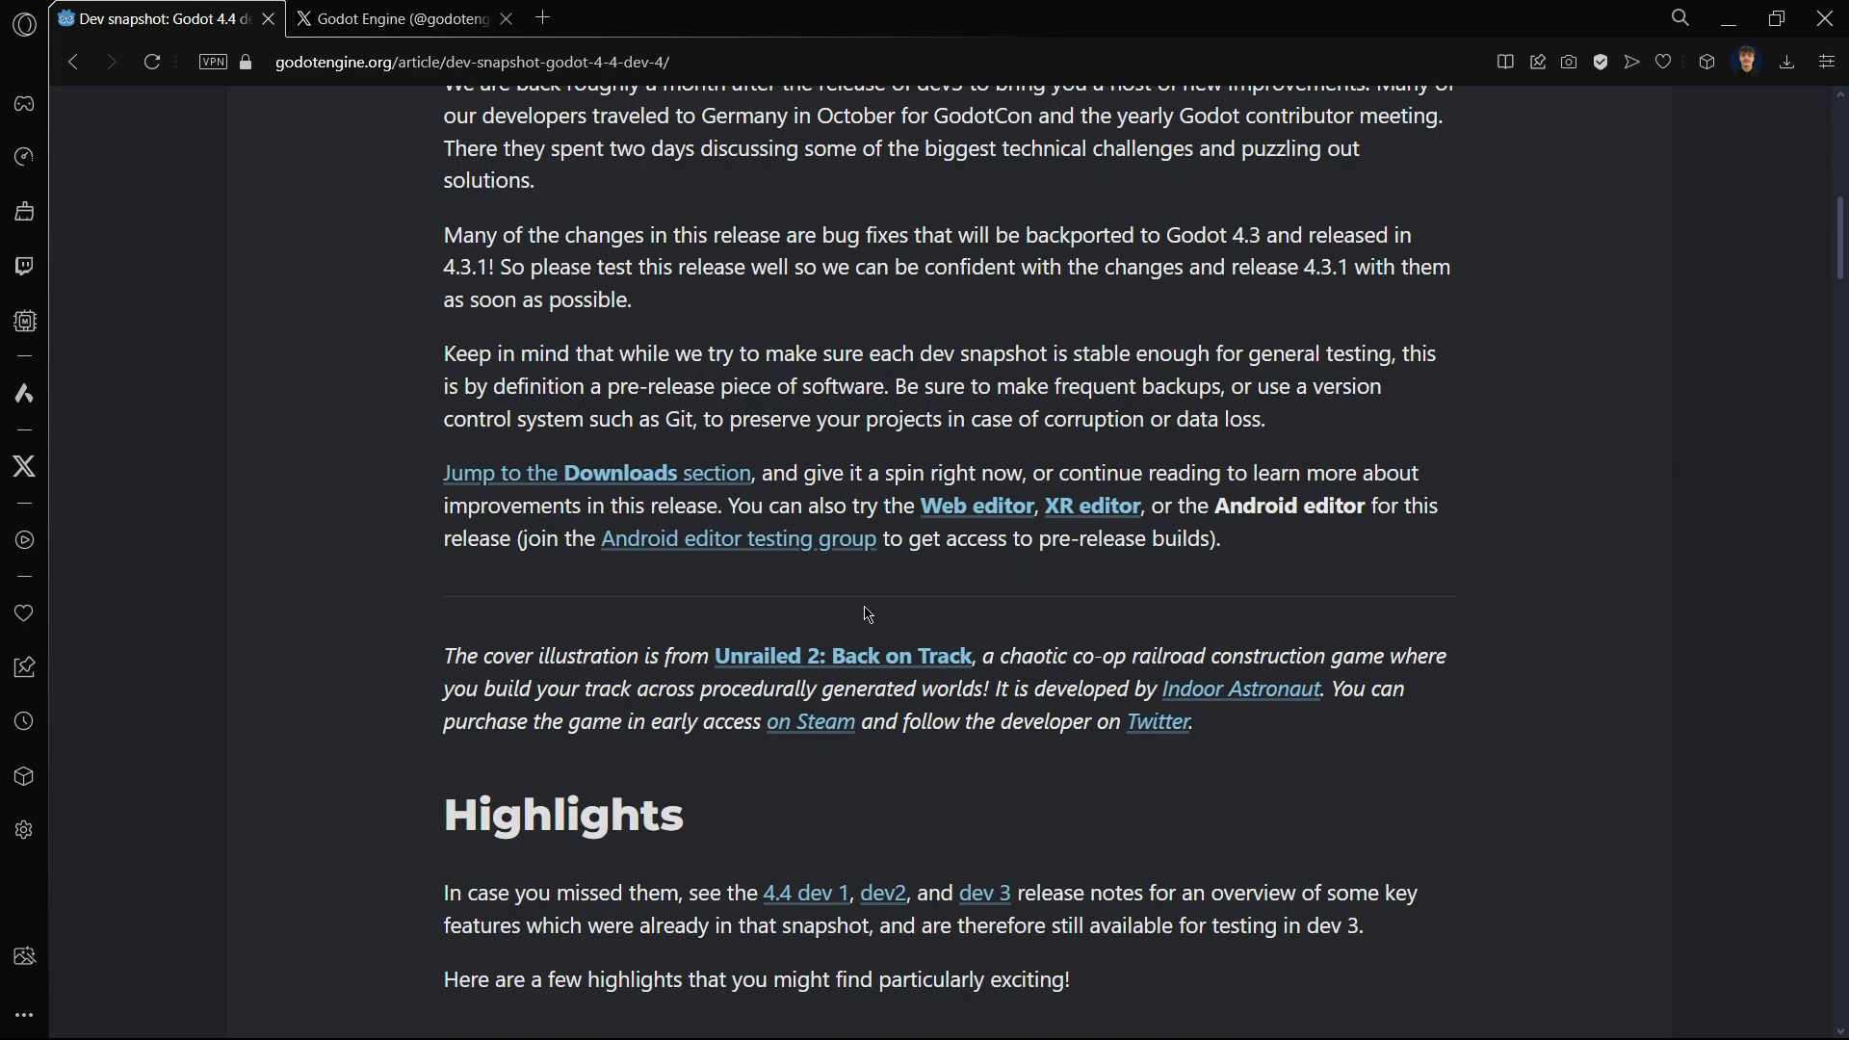
scroll(down, 3)
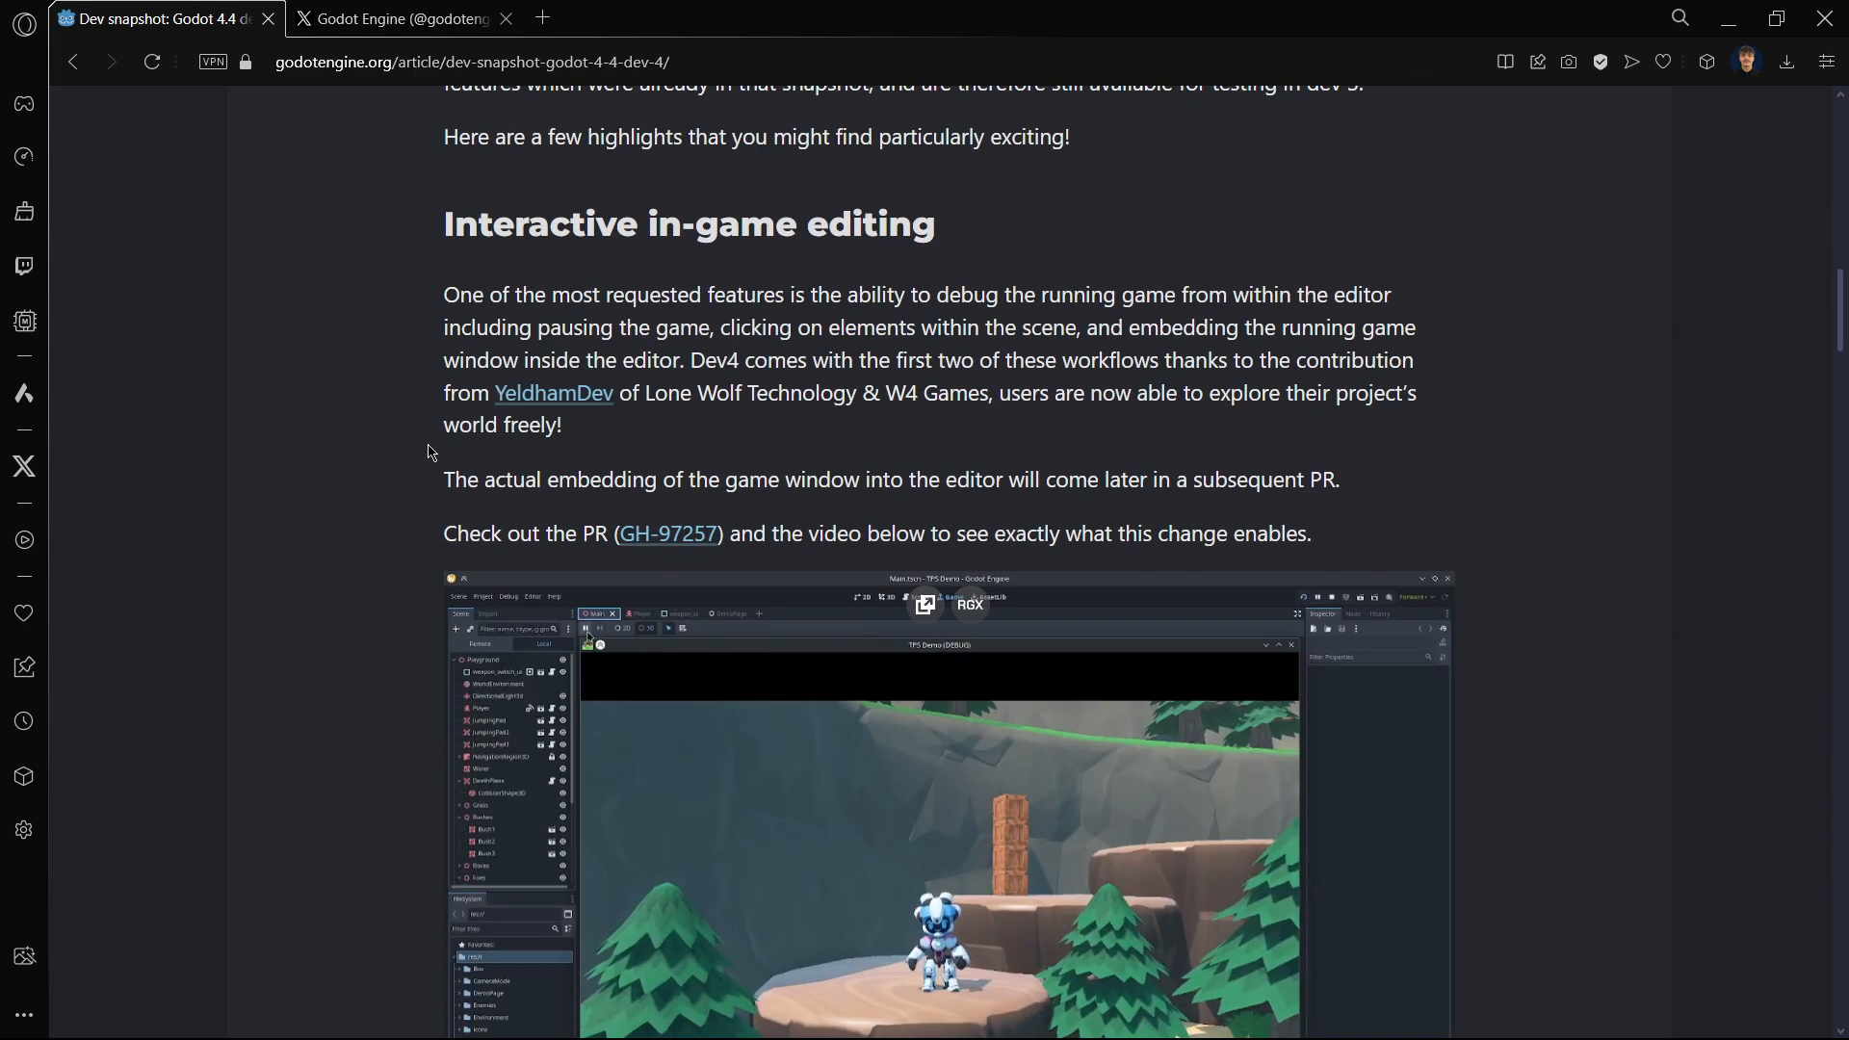
scroll(down, 3)
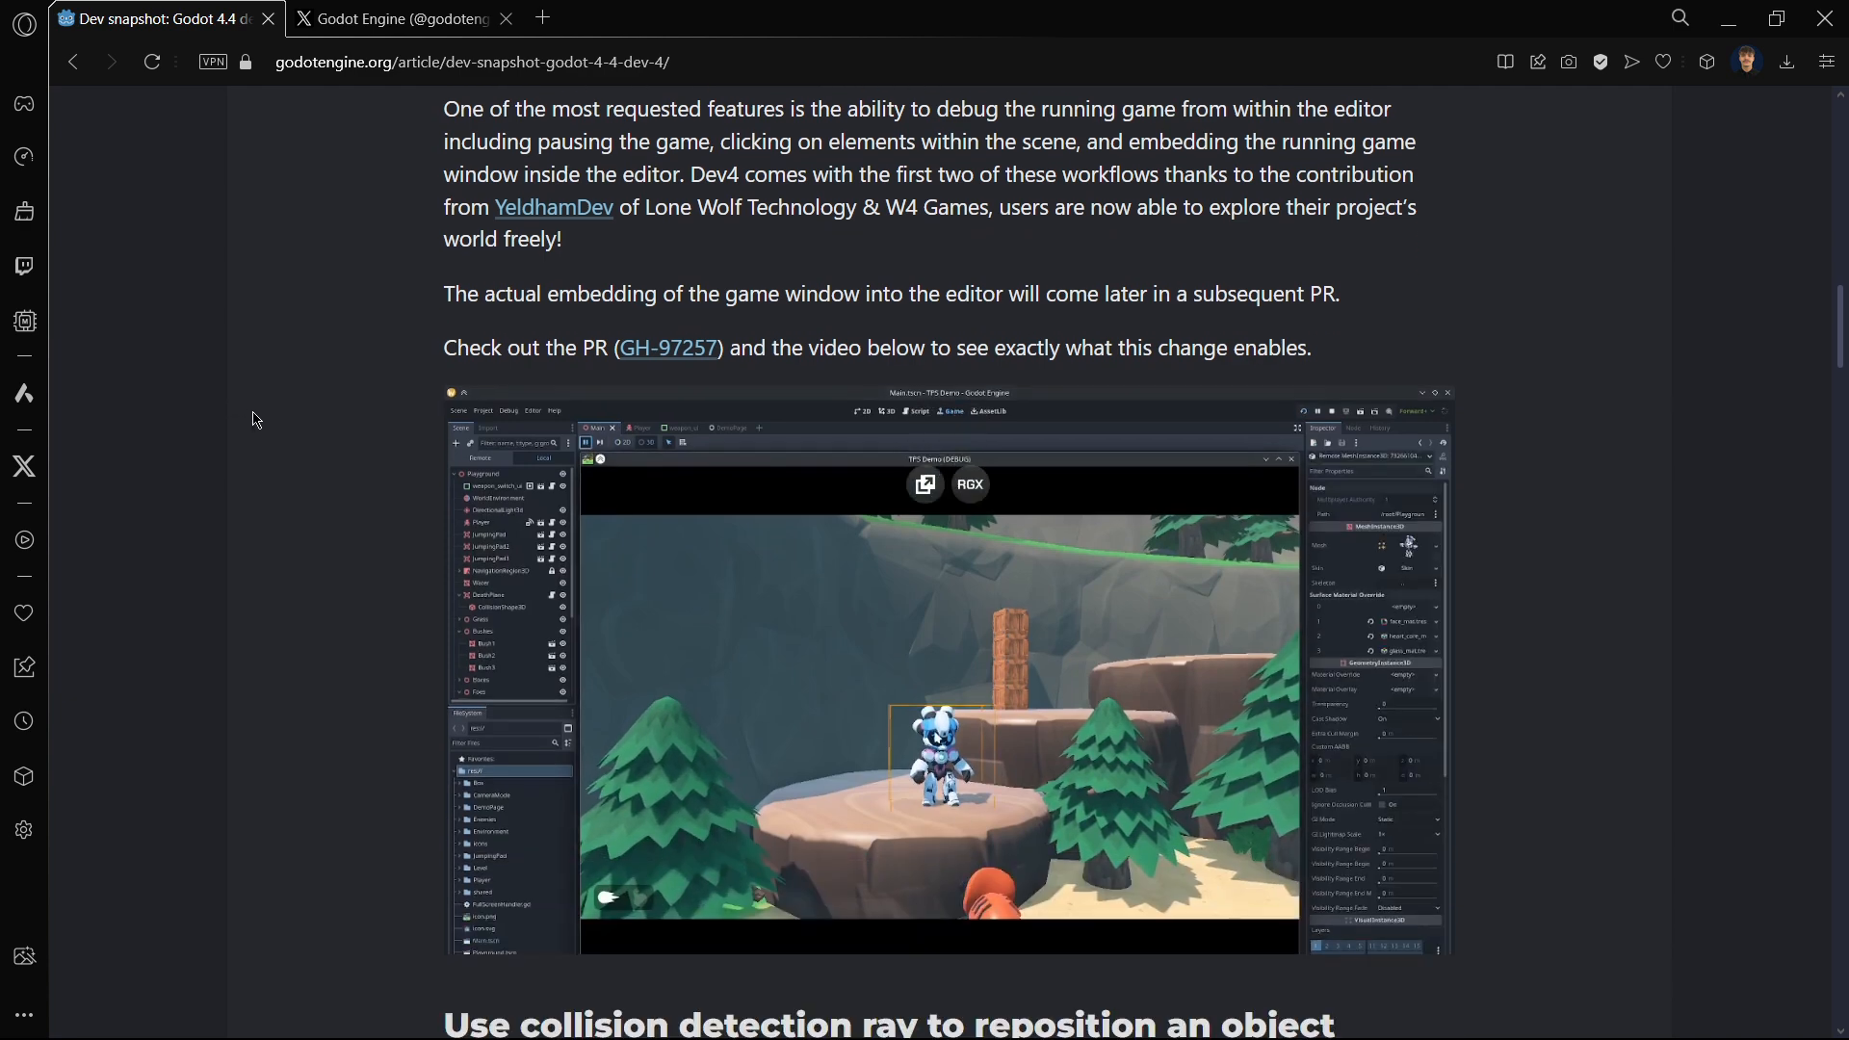
scroll(down, 3)
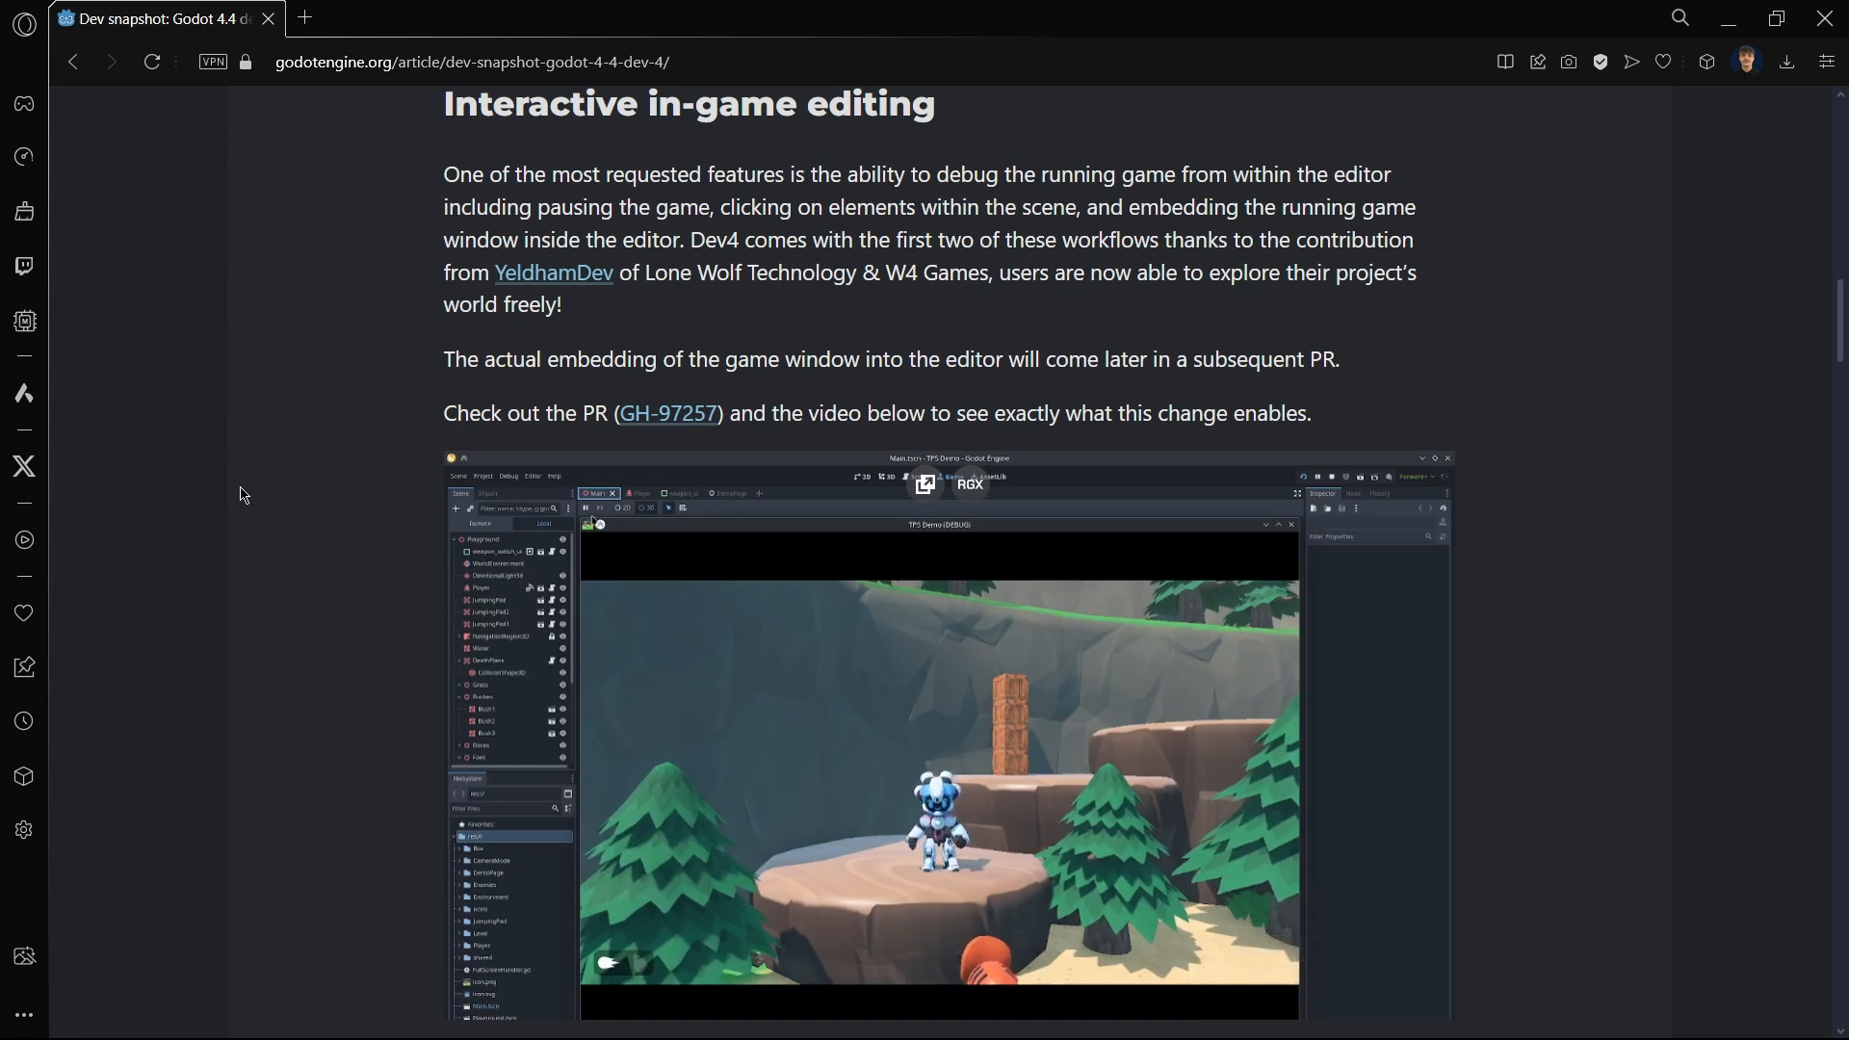
scroll(down, 3)
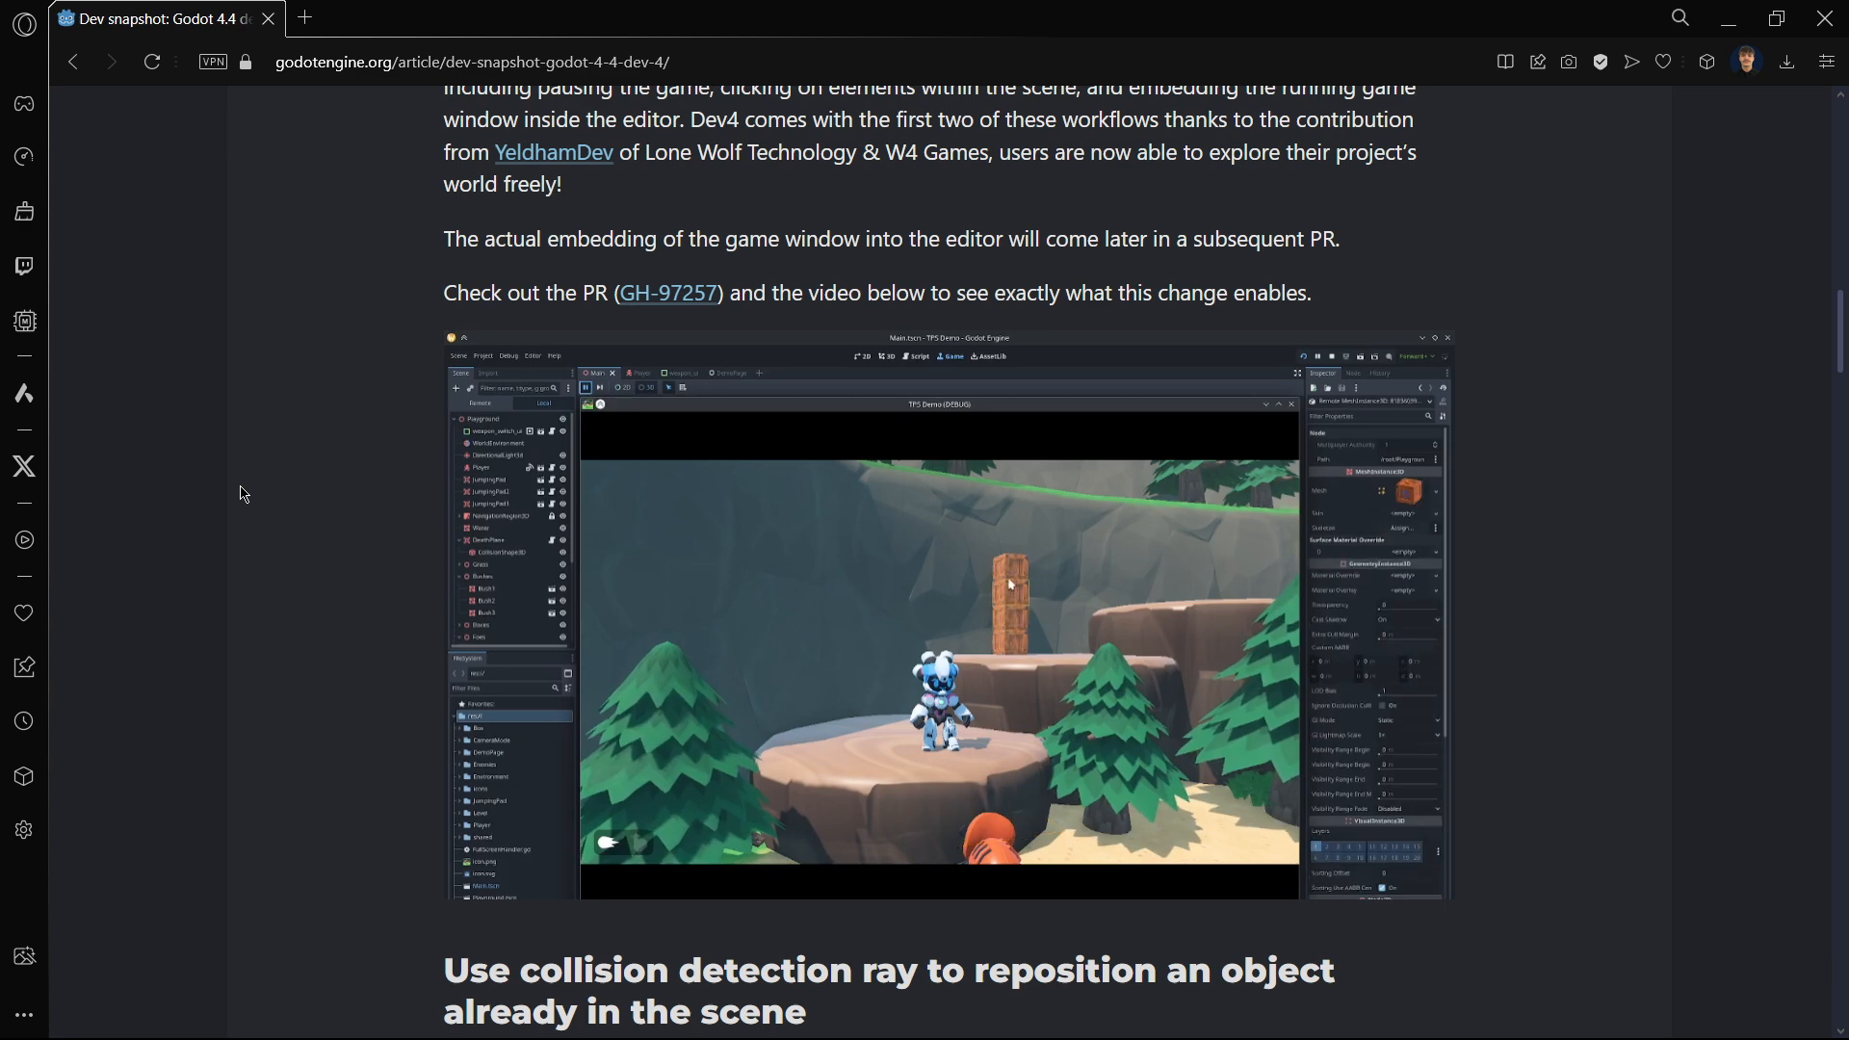
mouse_move(1016, 574)
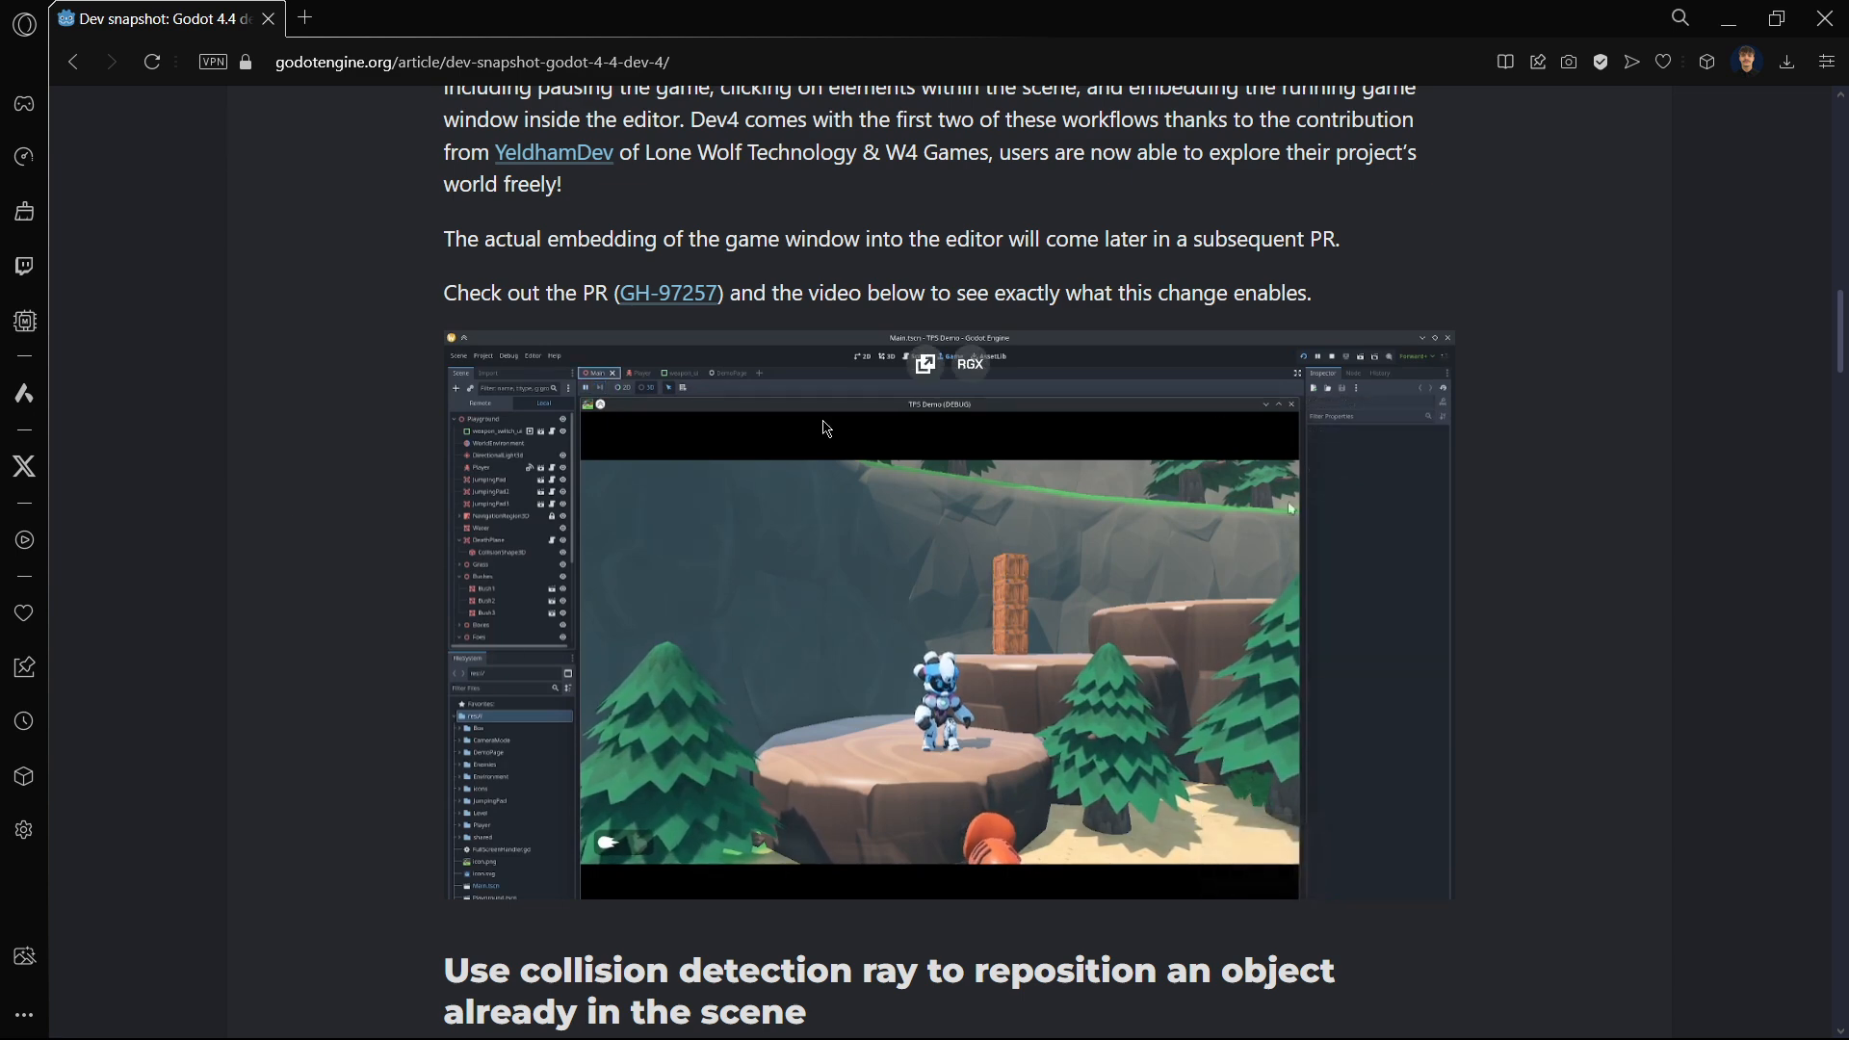
scroll(down, 3)
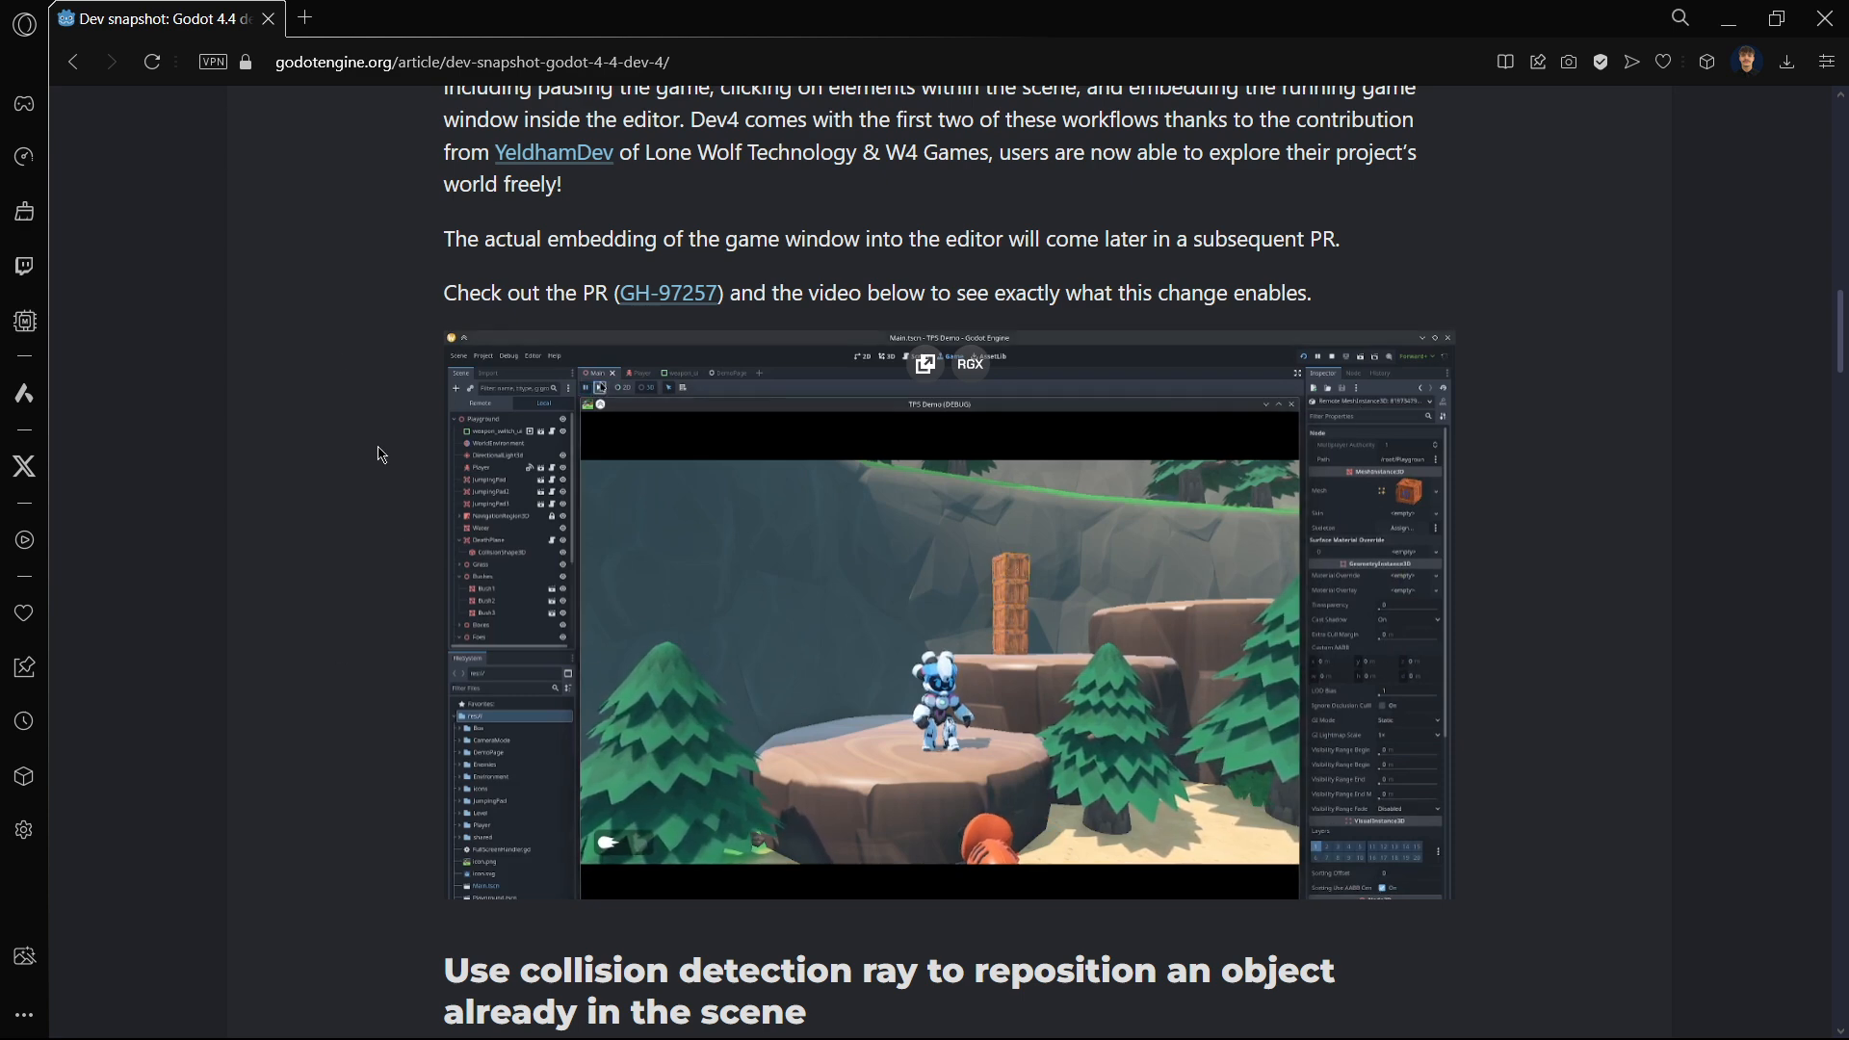
- Read the article past collision ray, Ubershaders and And more! down to Changelog and Downloads
scroll(down, 3)
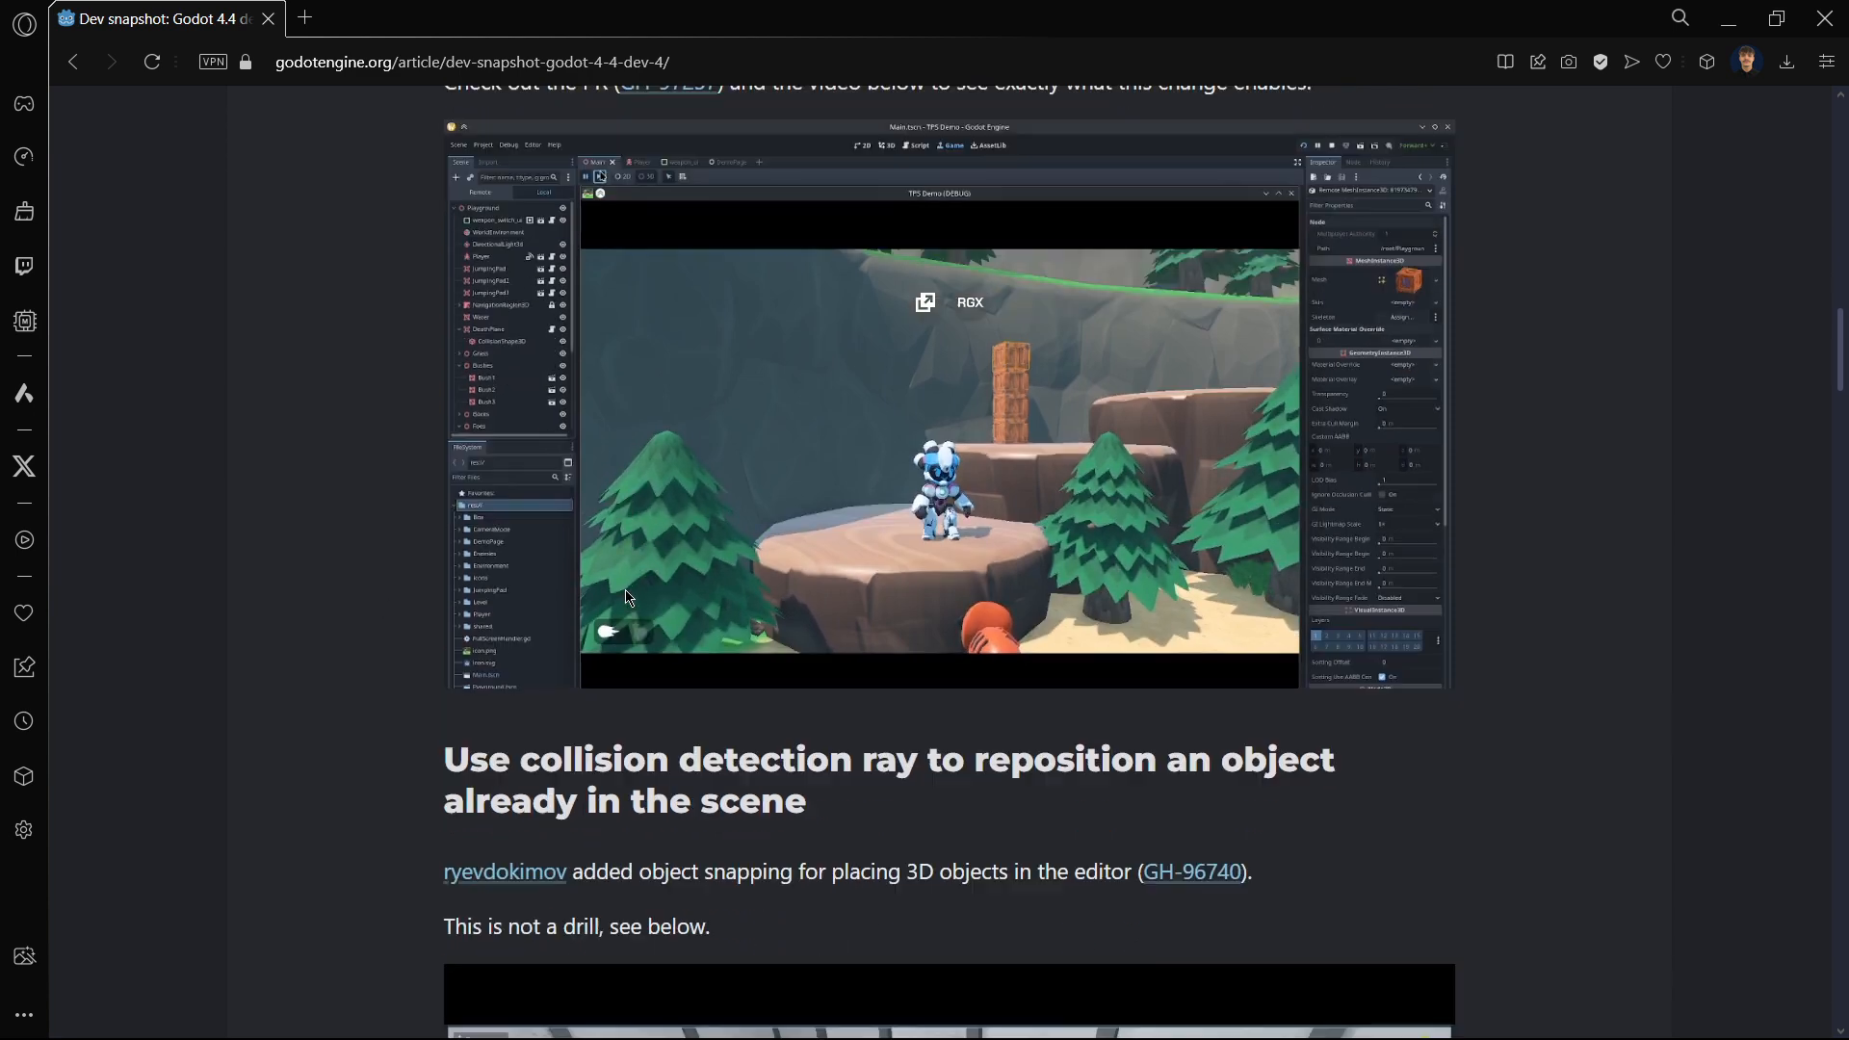
scroll(down, 3)
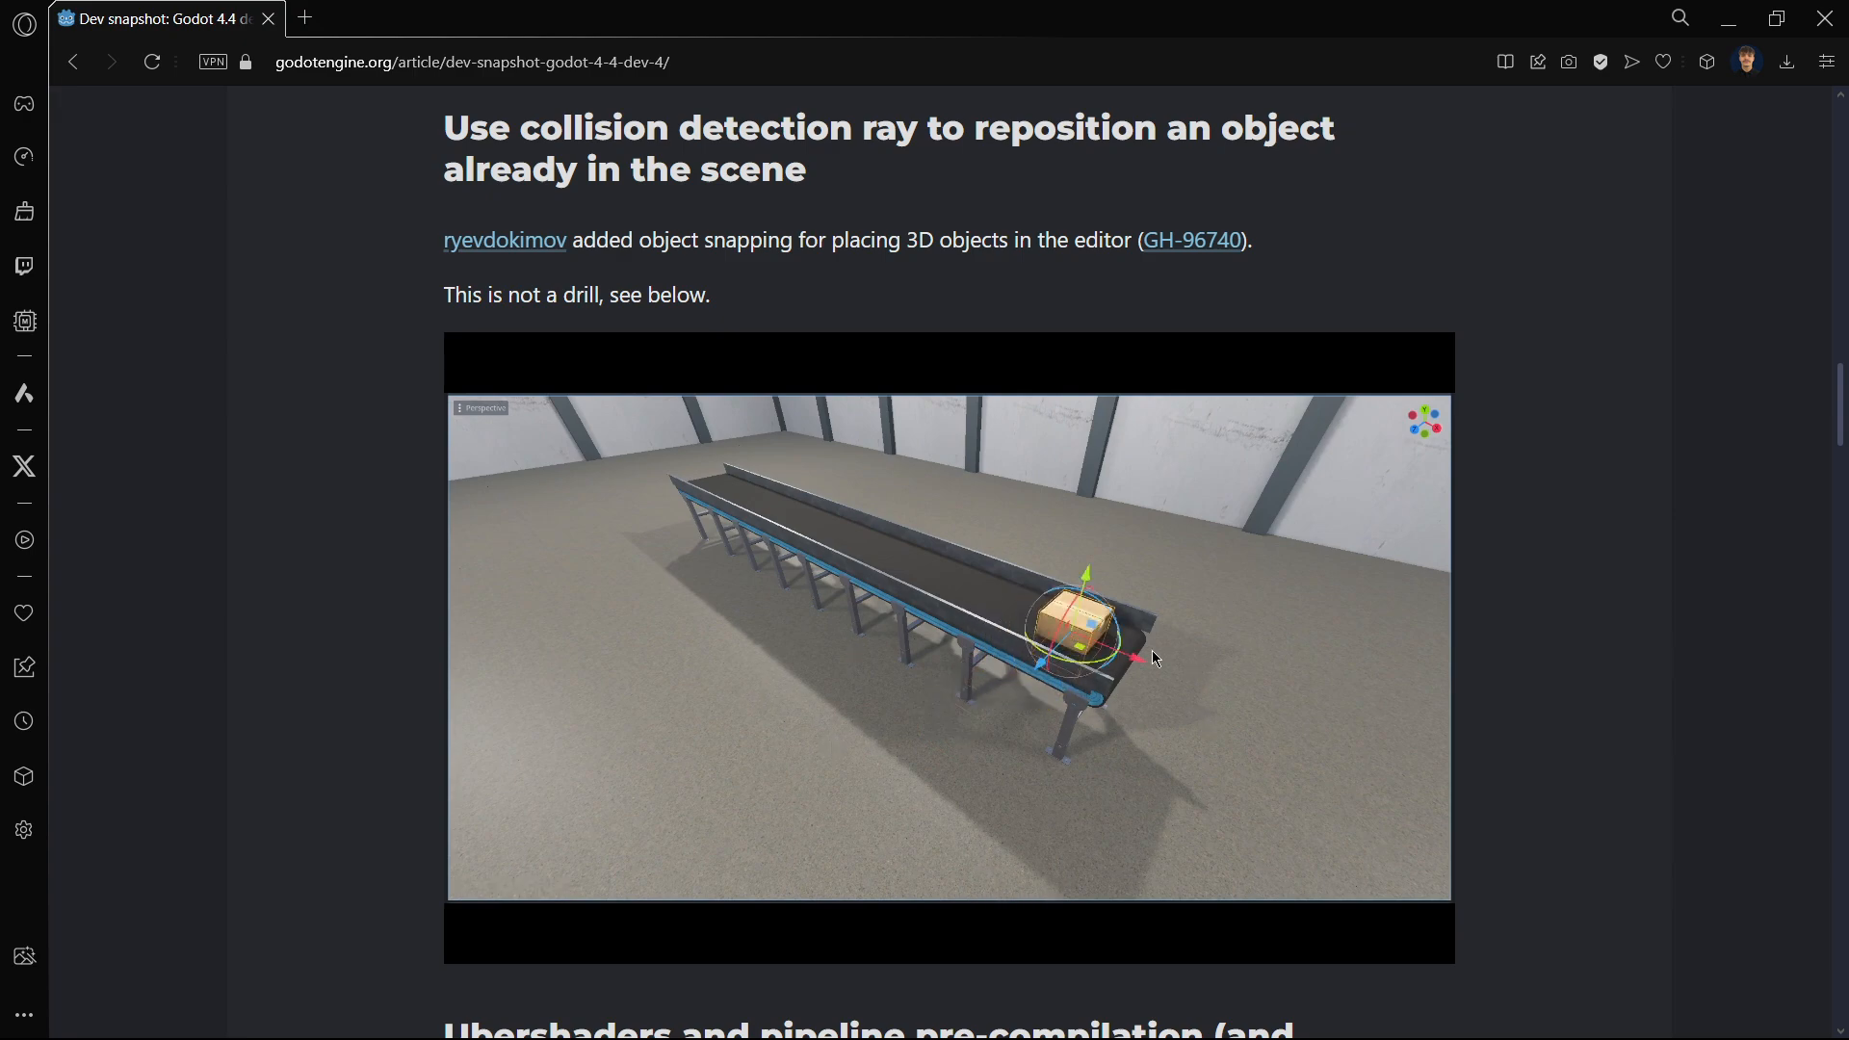
scroll(down, 3)
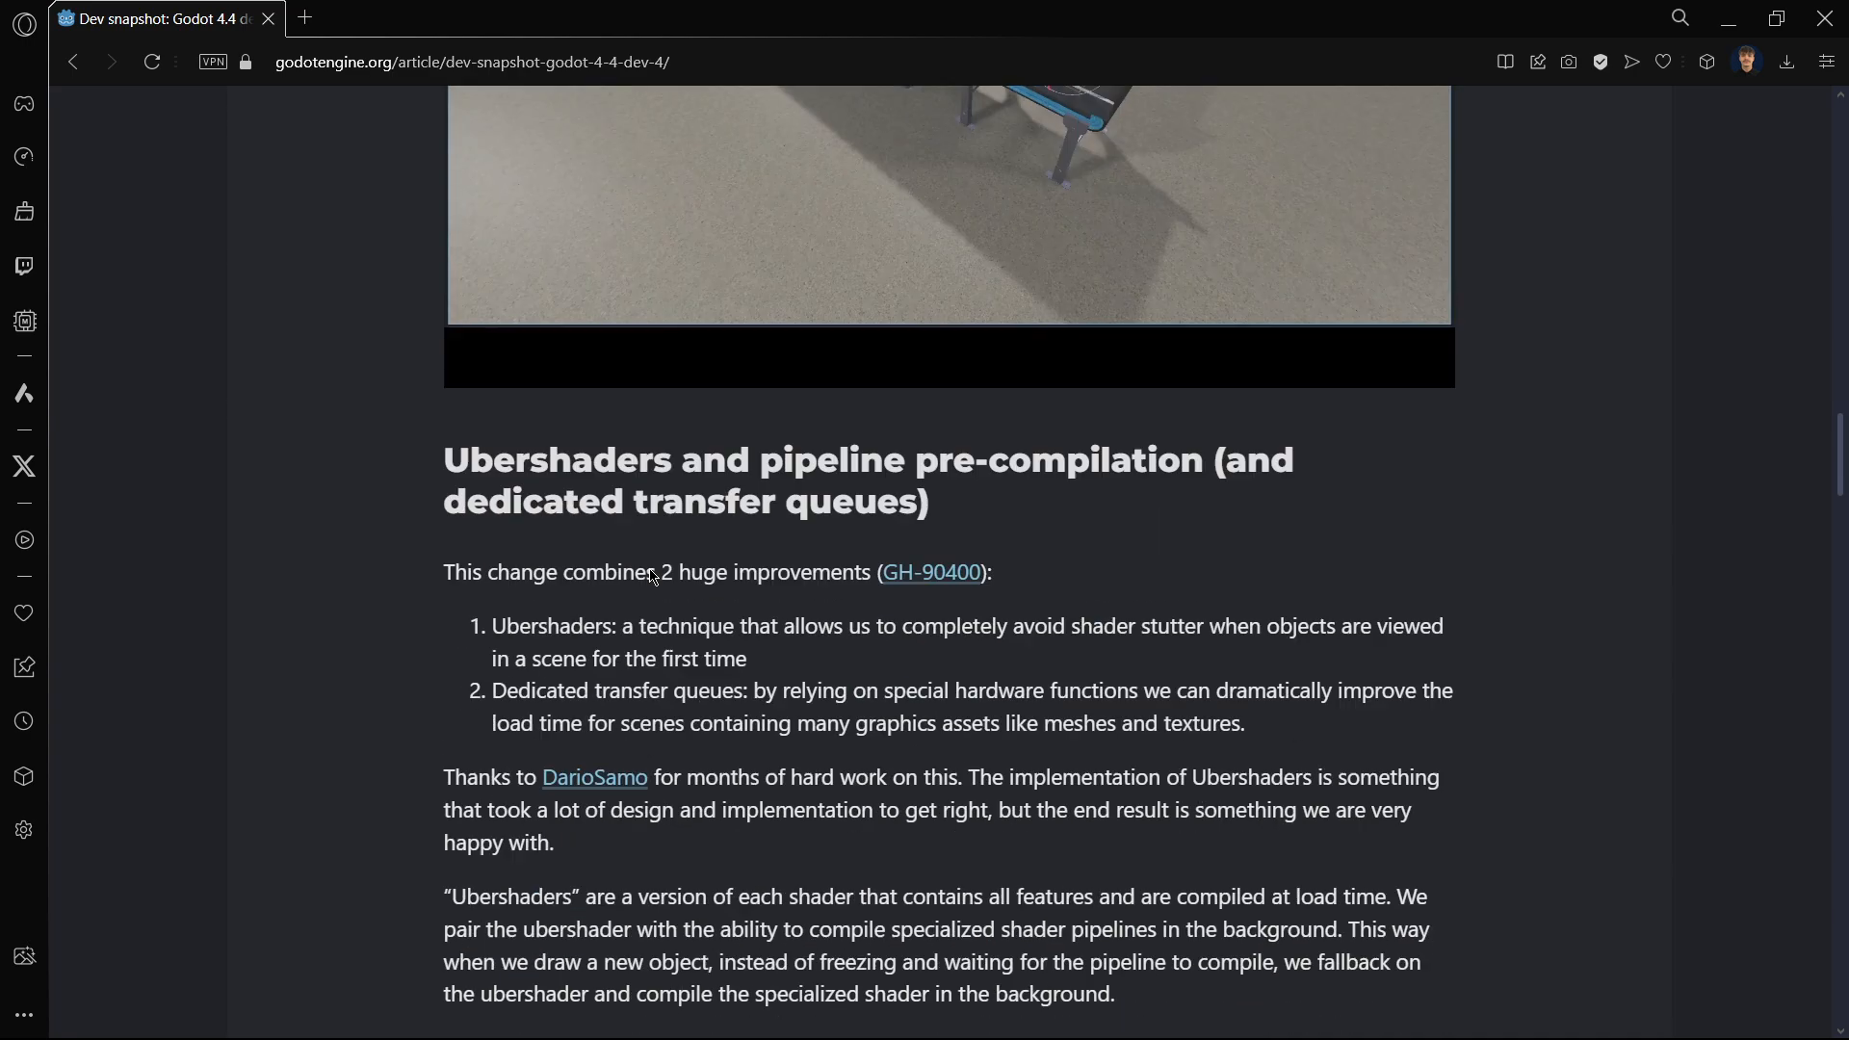
scroll(down, 3)
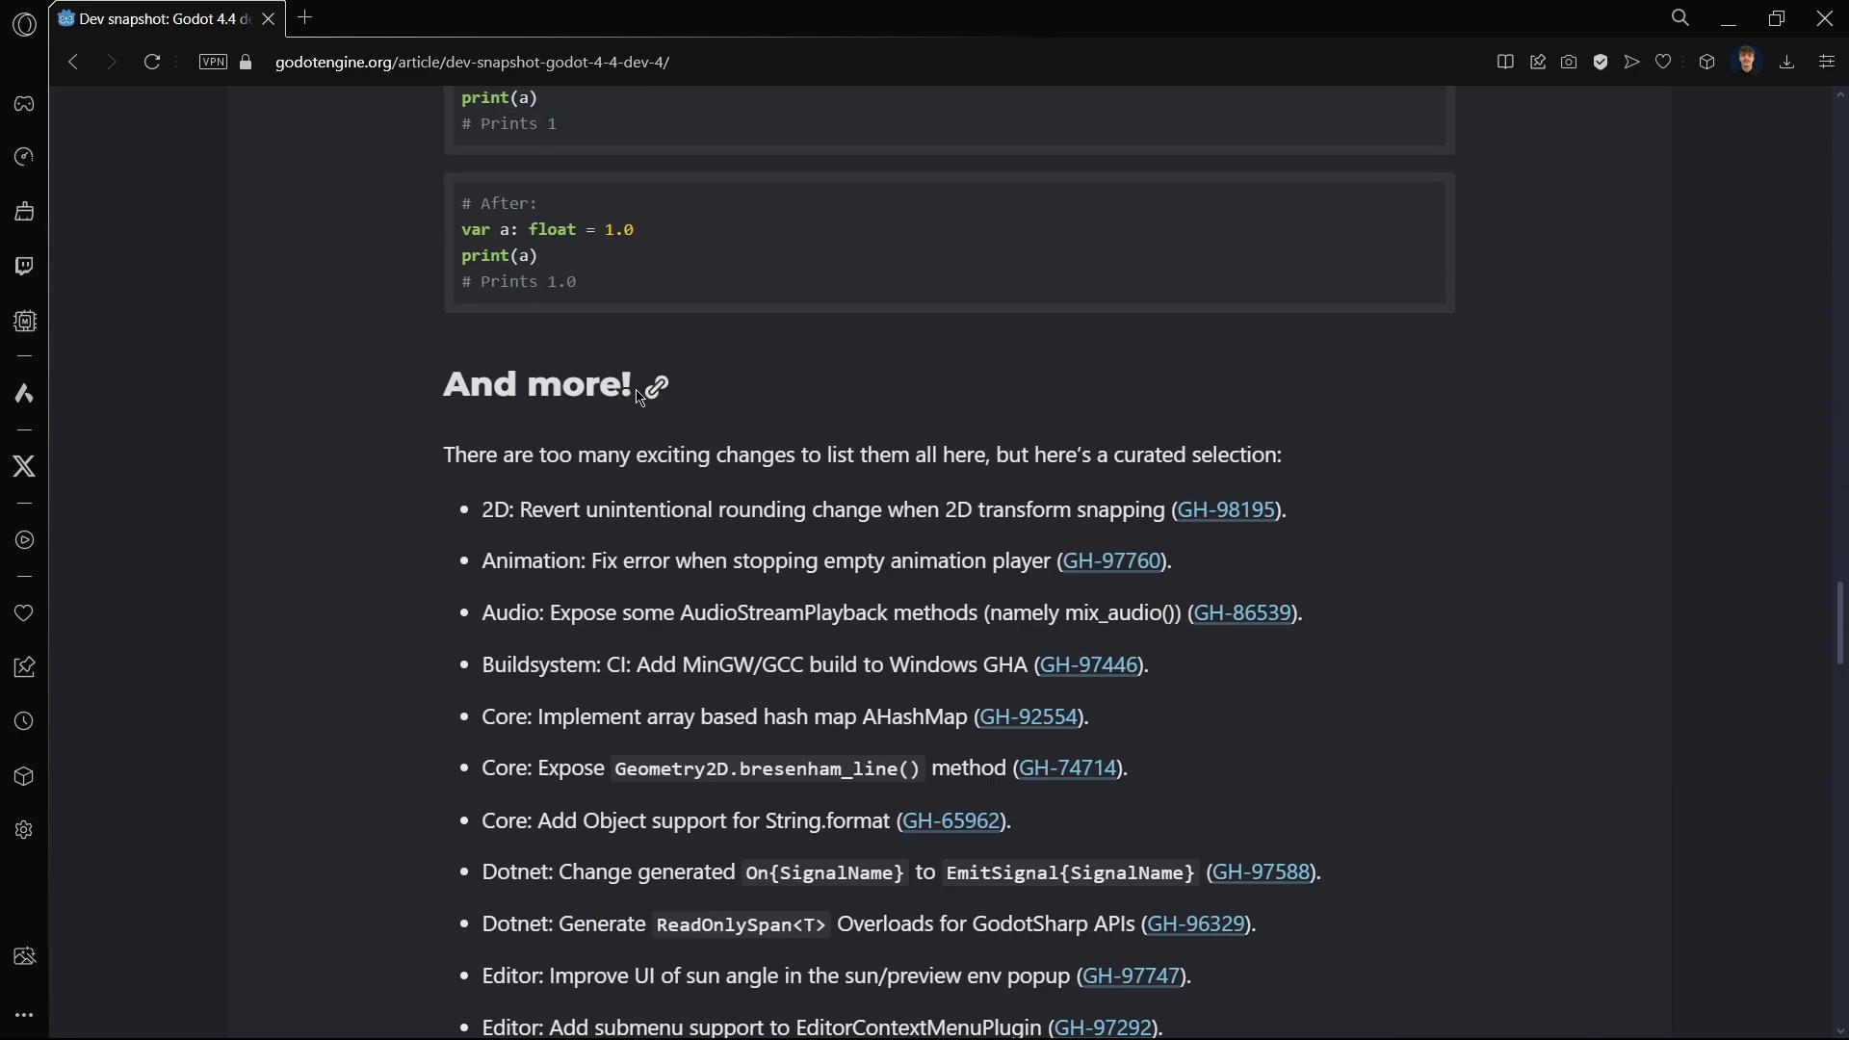
scroll(down, 3)
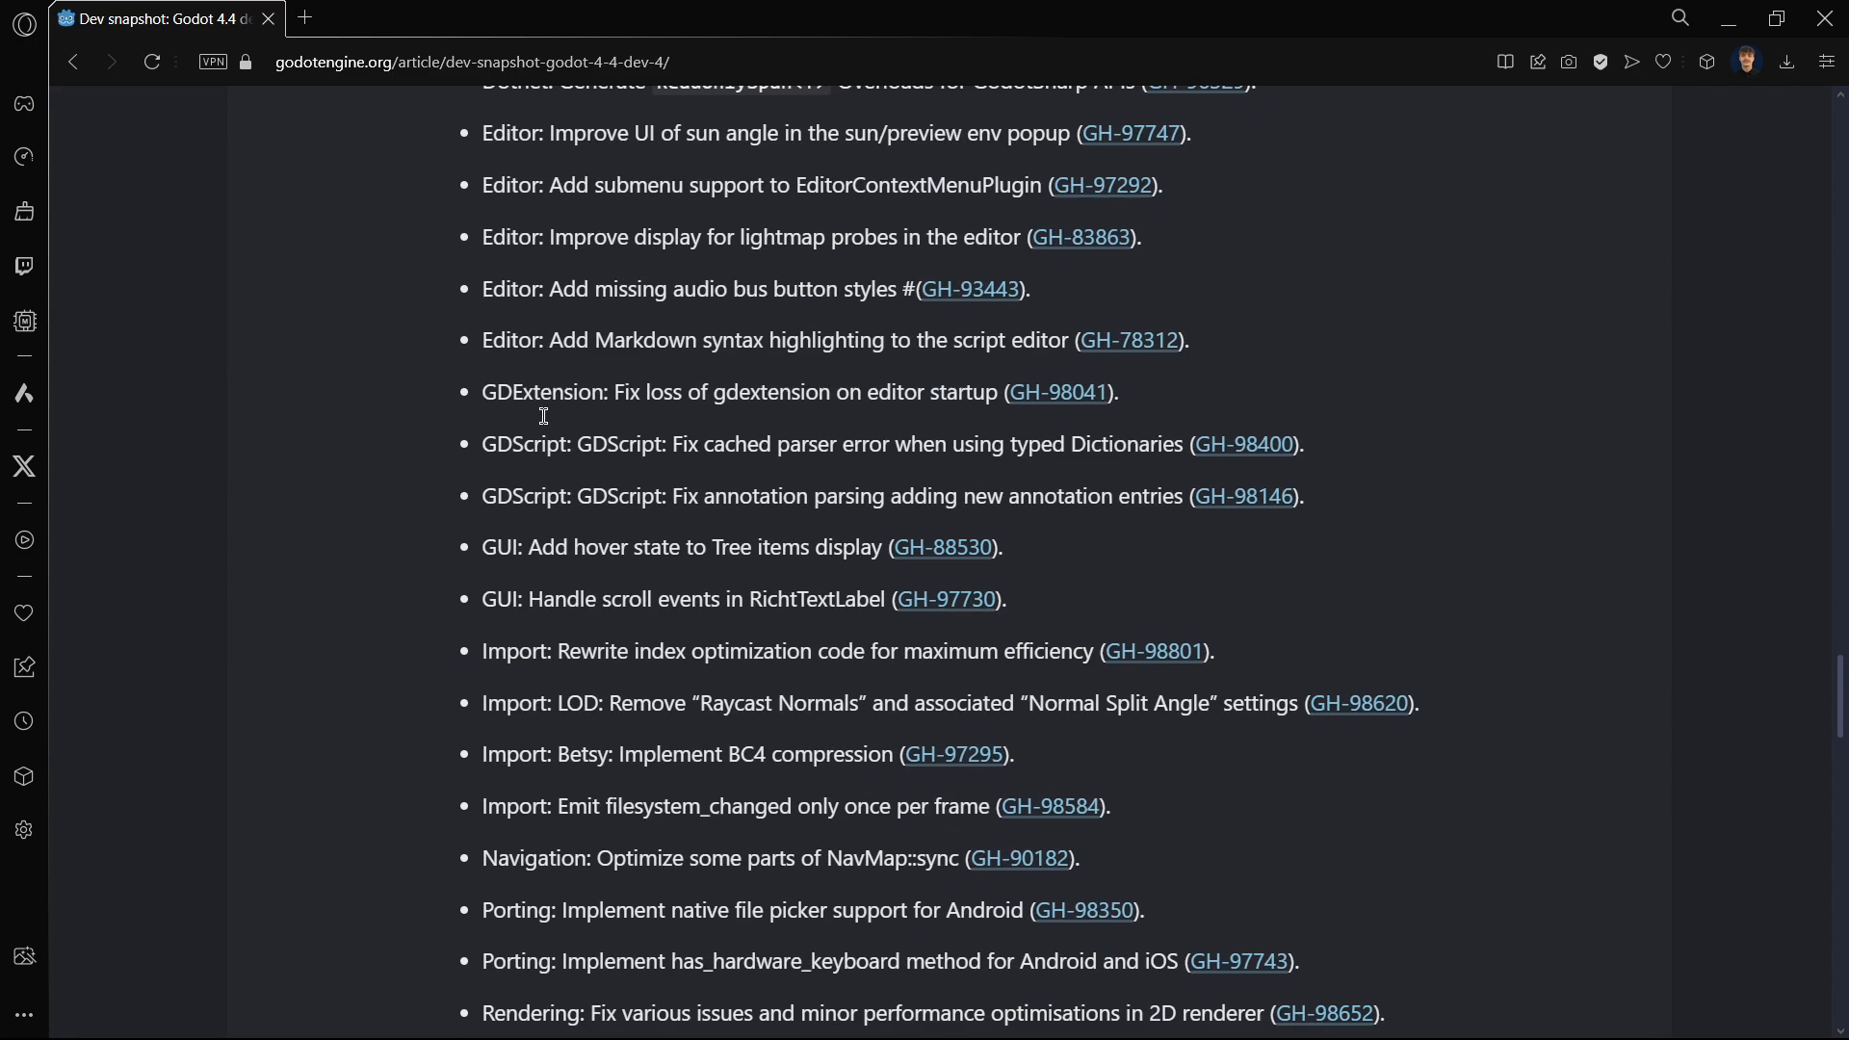
scroll(down, 3)
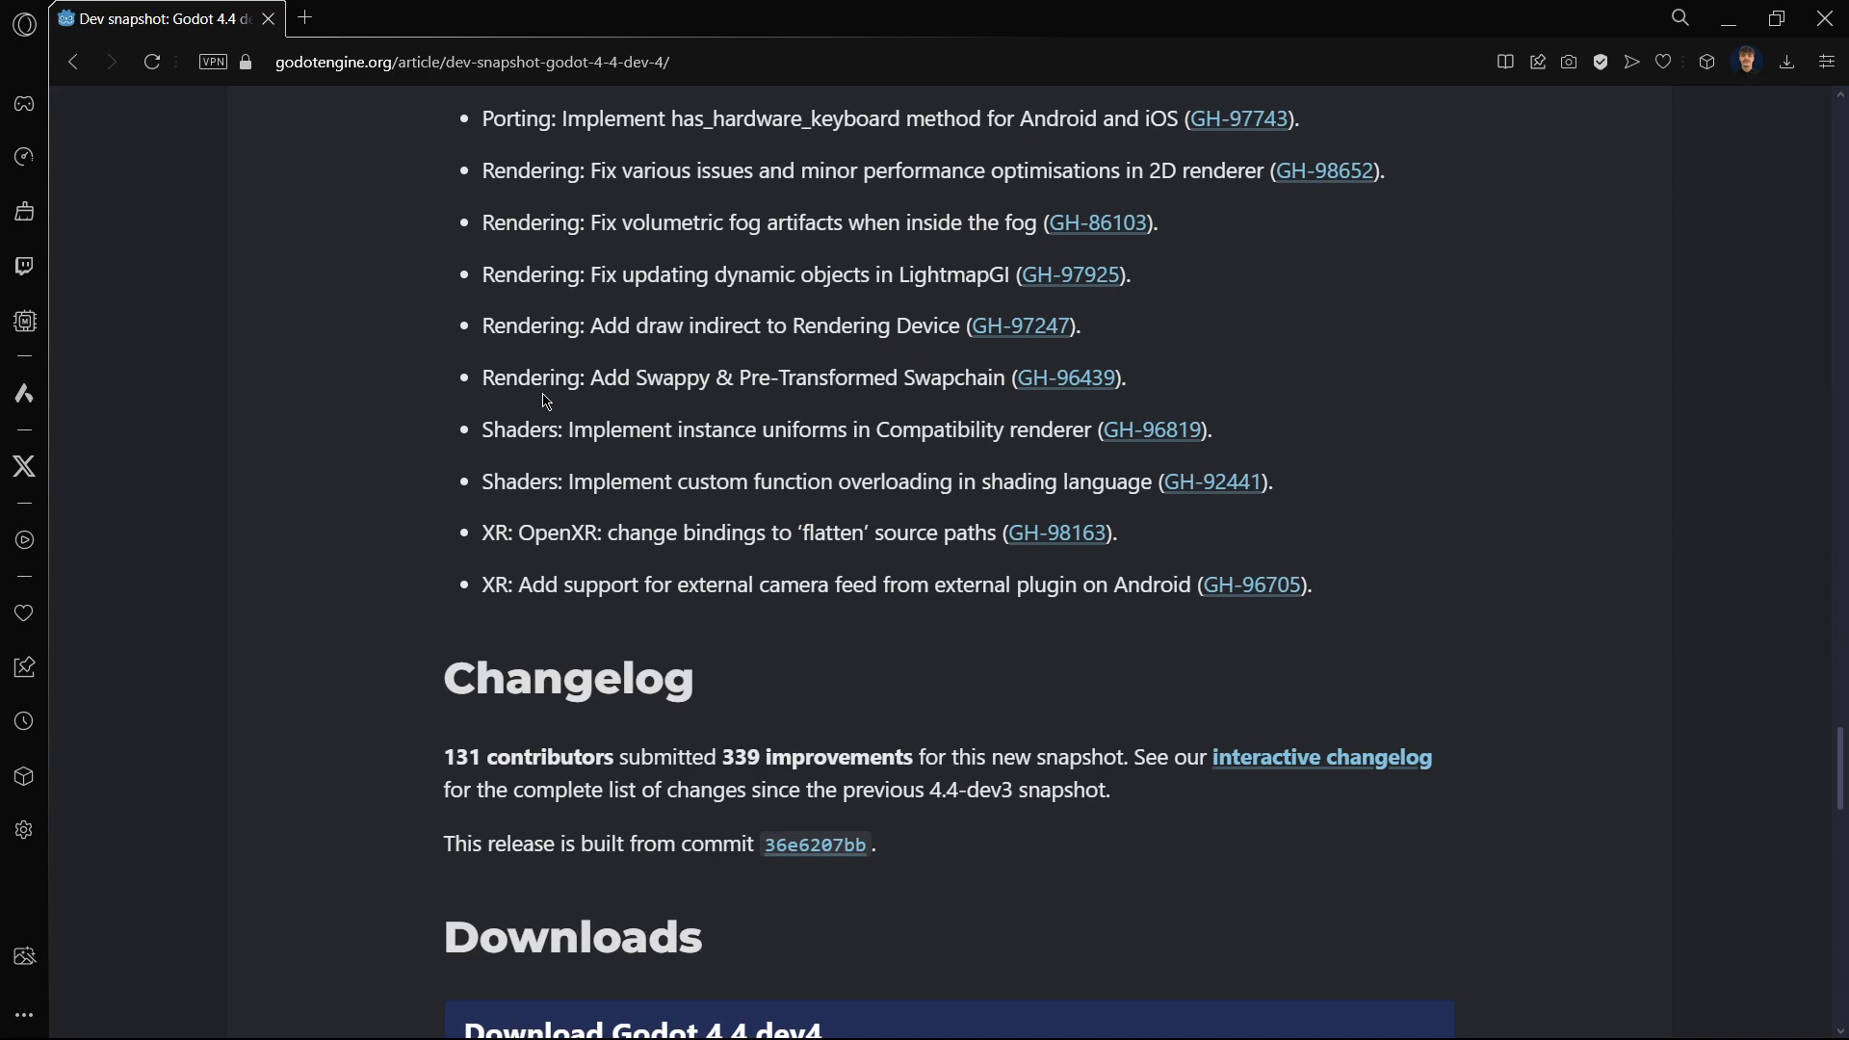
- Download the standard Windows build Godot_v4.4-dev4_win64.exe.zip from the Downloads box
scroll(down, 3)
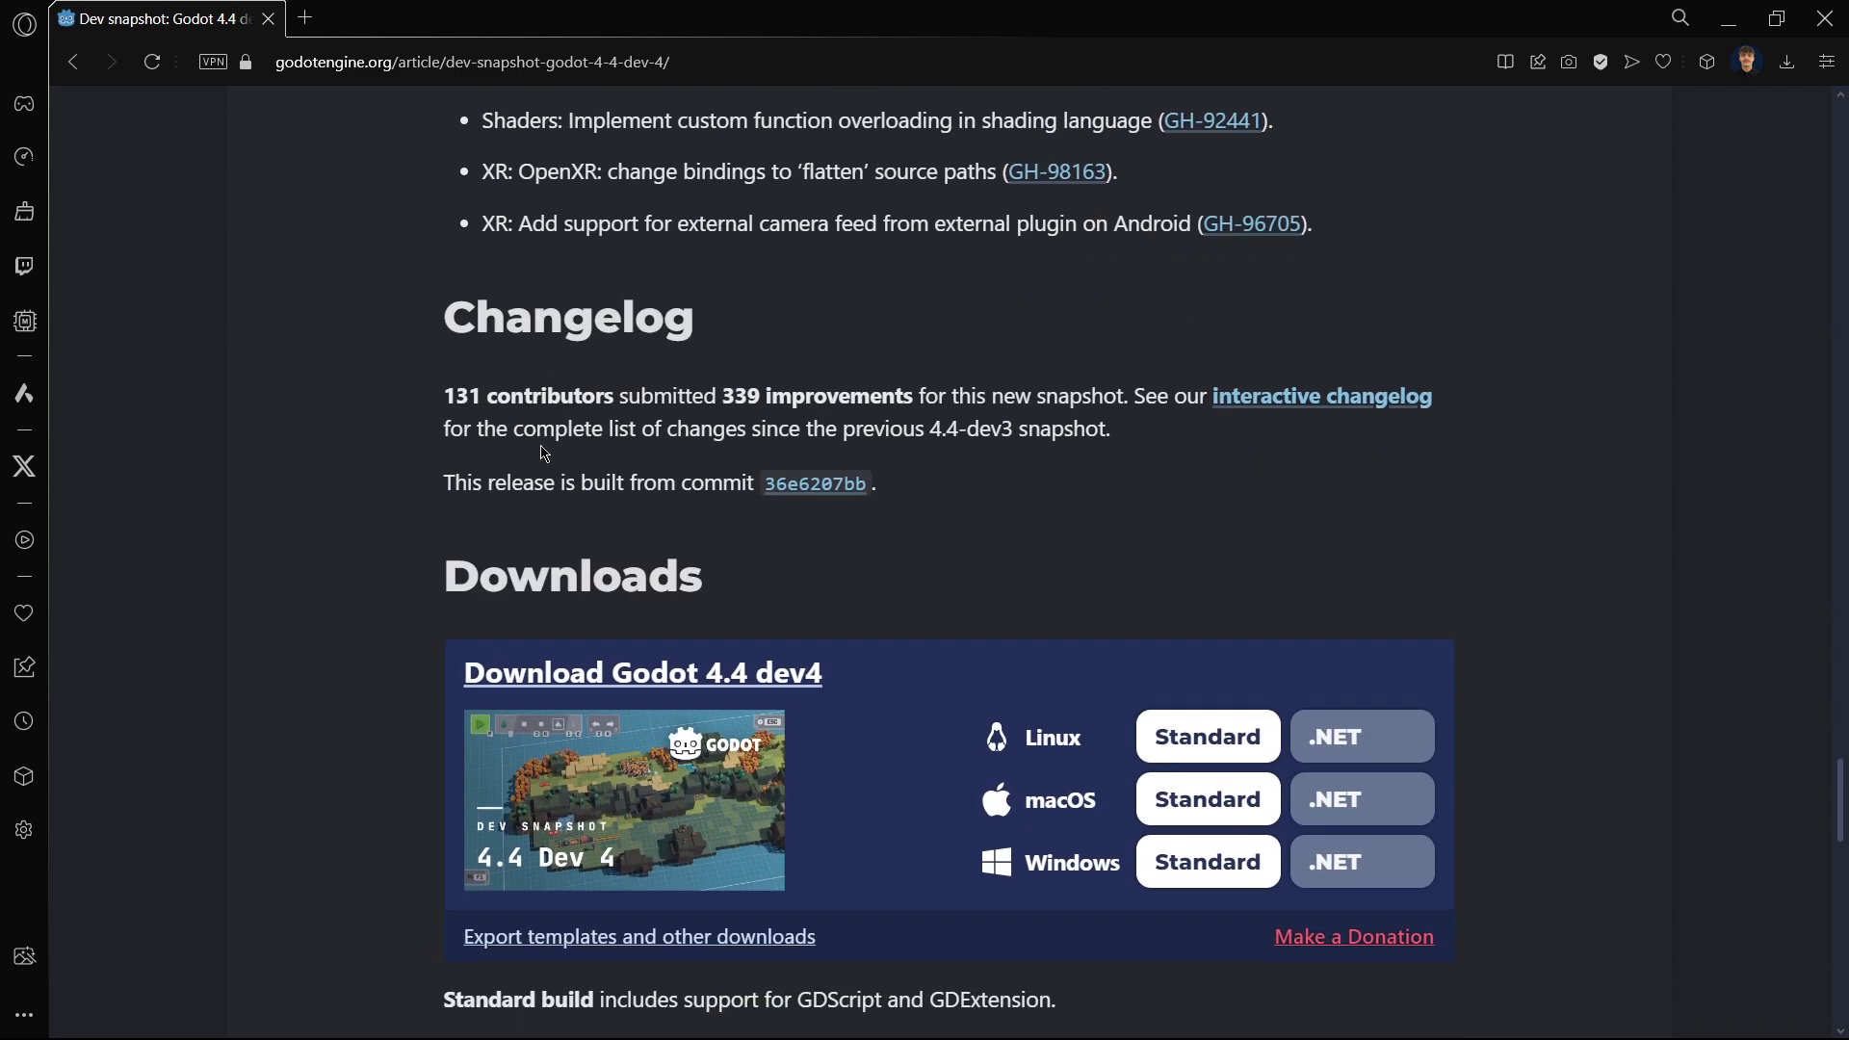
mouse_move(938, 784)
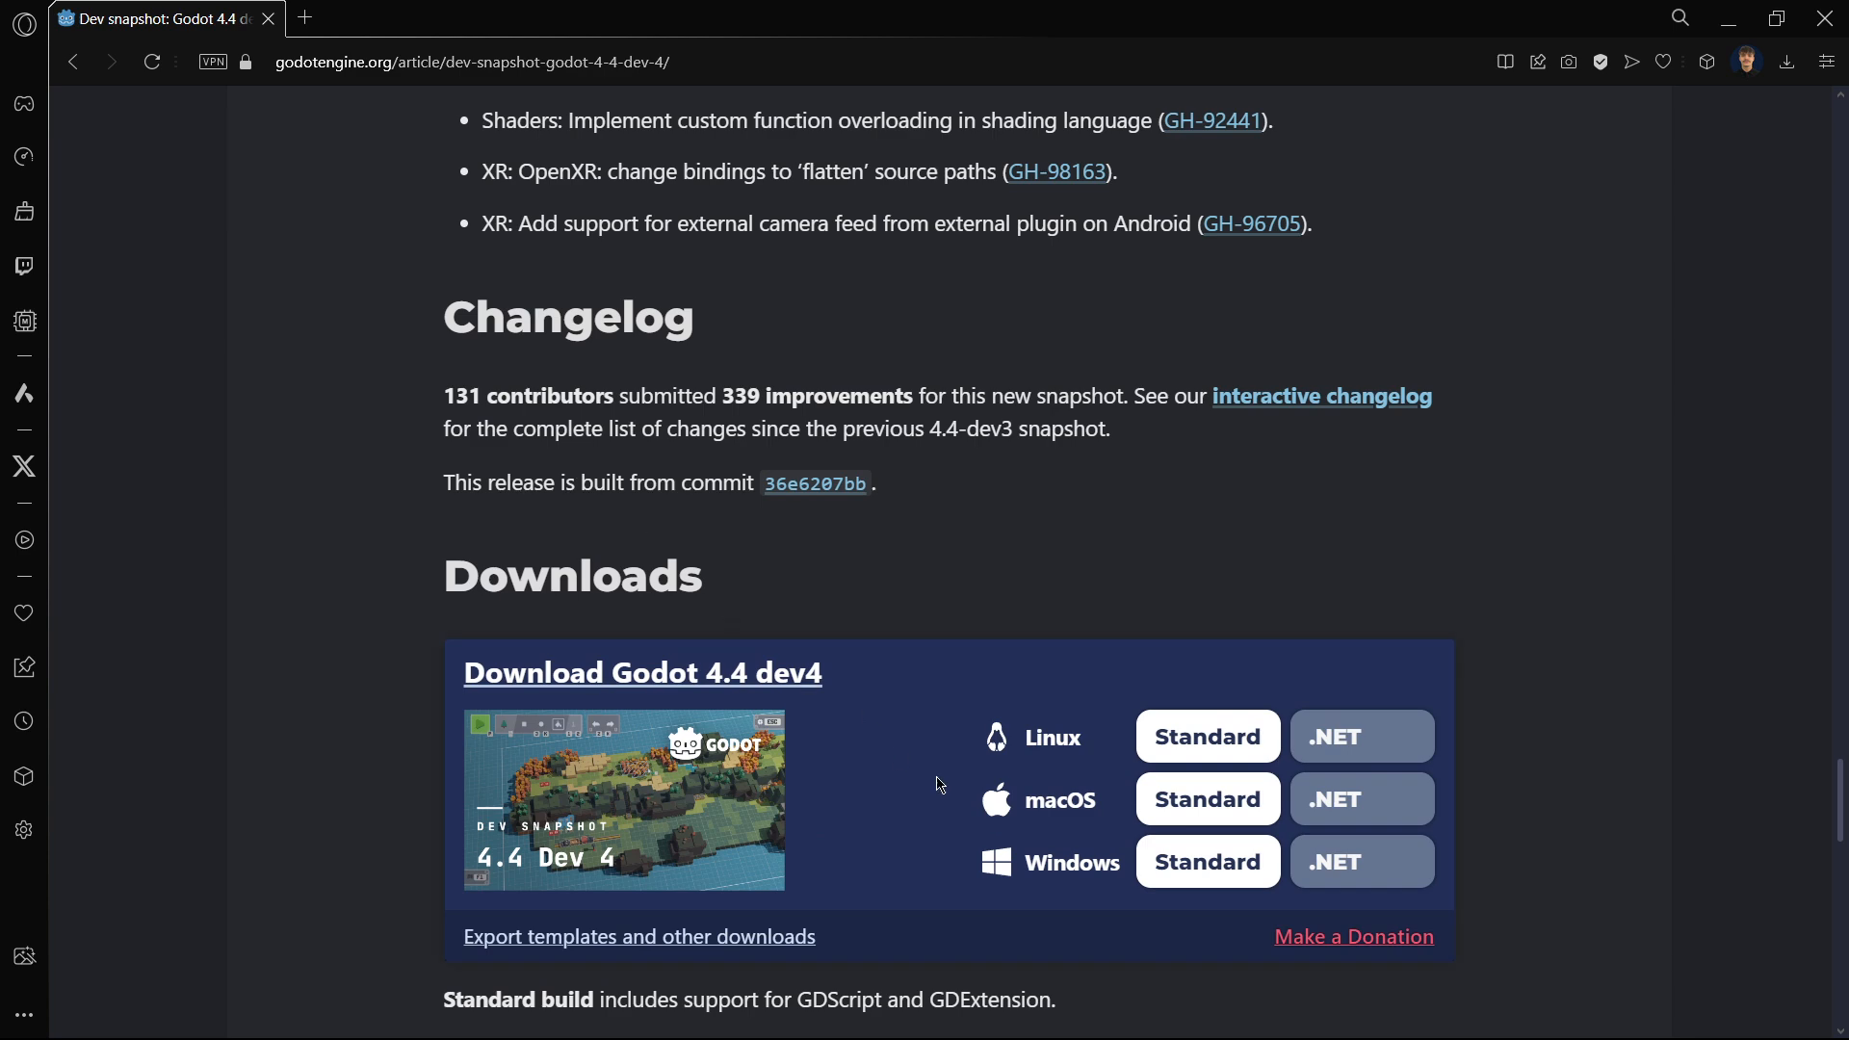
click(1205, 861)
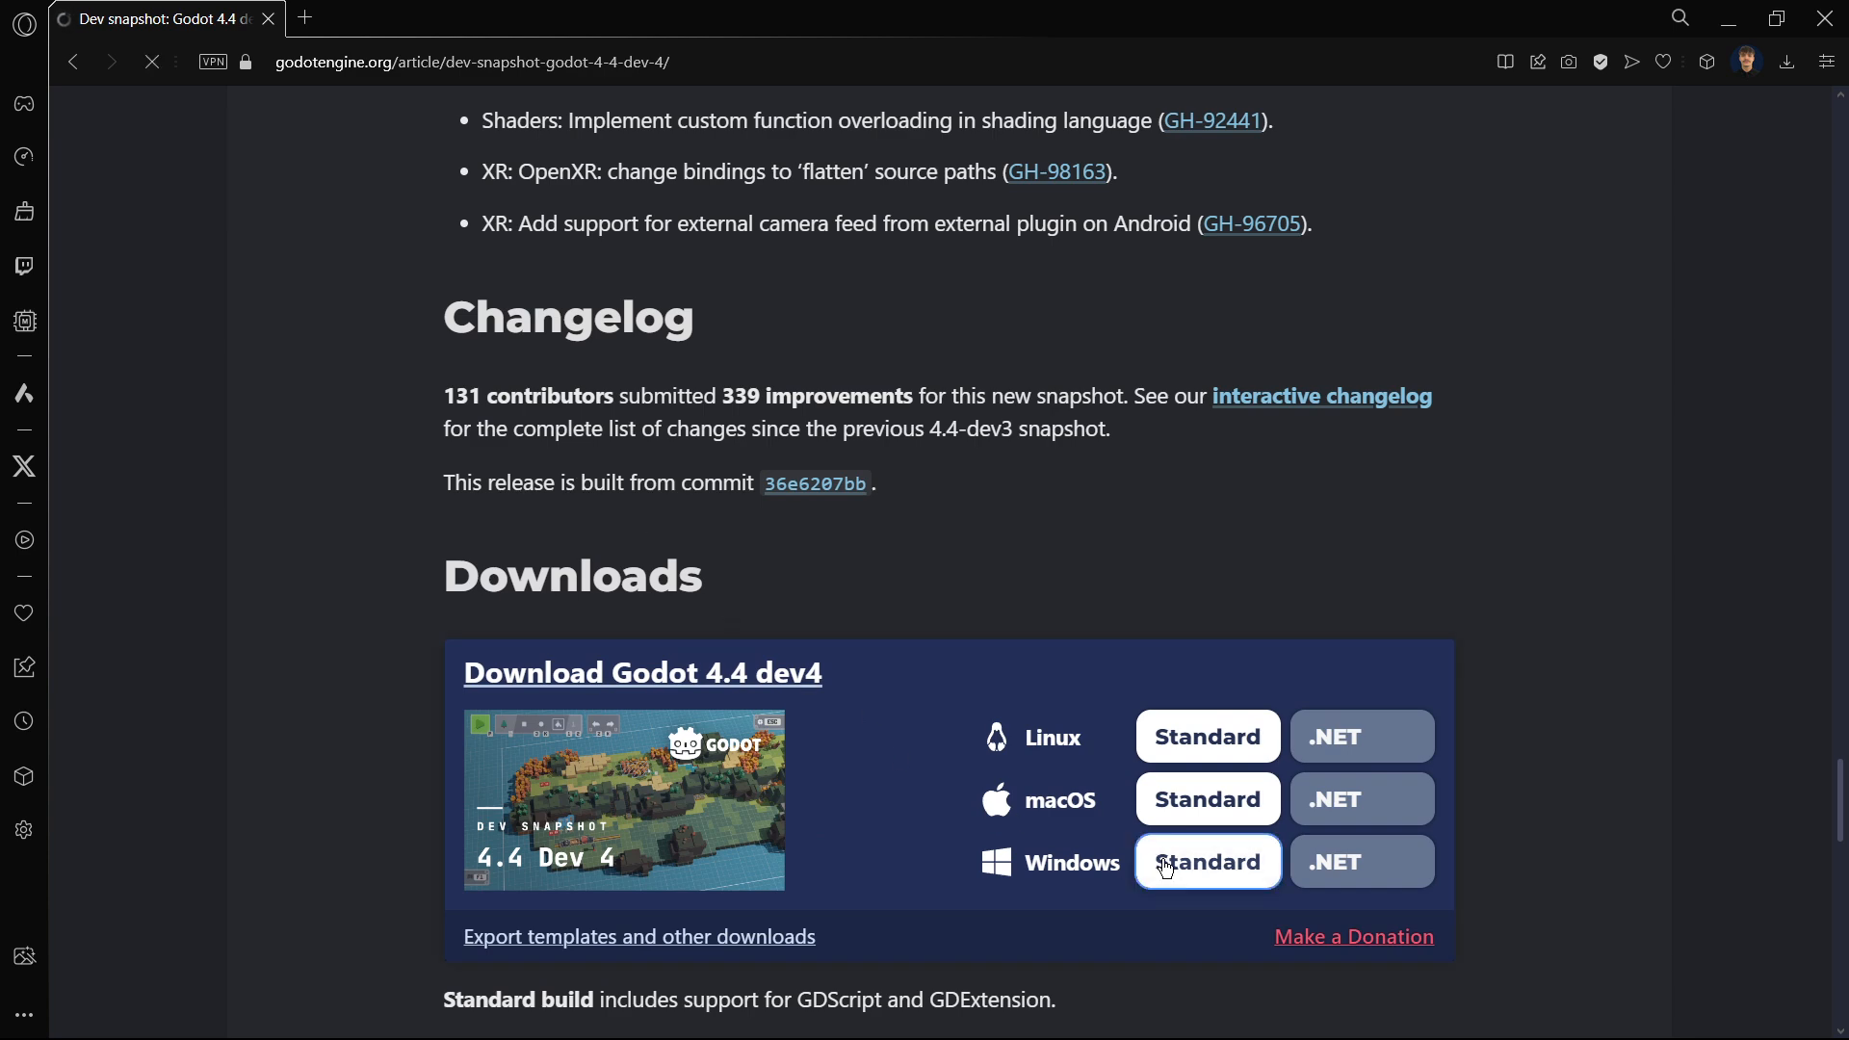
click(1206, 862)
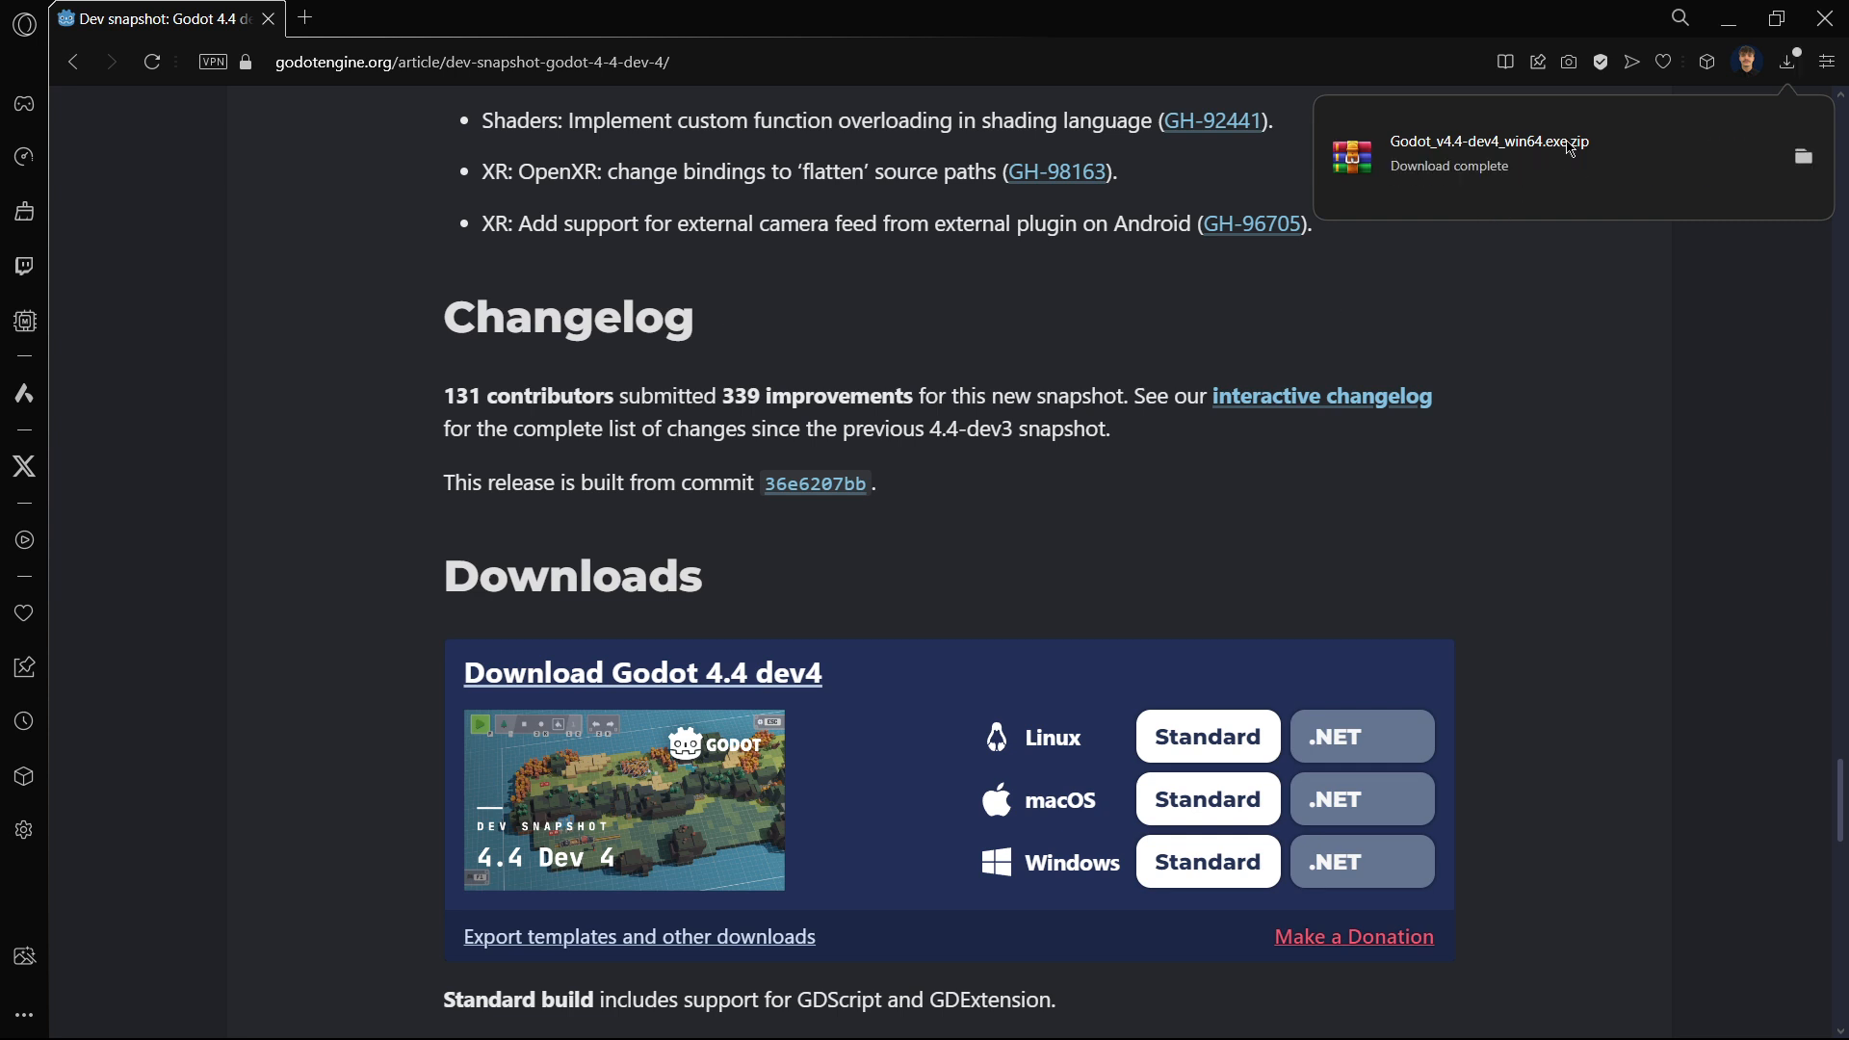
- Open the downloaded zip in WinRAR and launch the Godot win64 executable to the Project Manager
click(1485, 154)
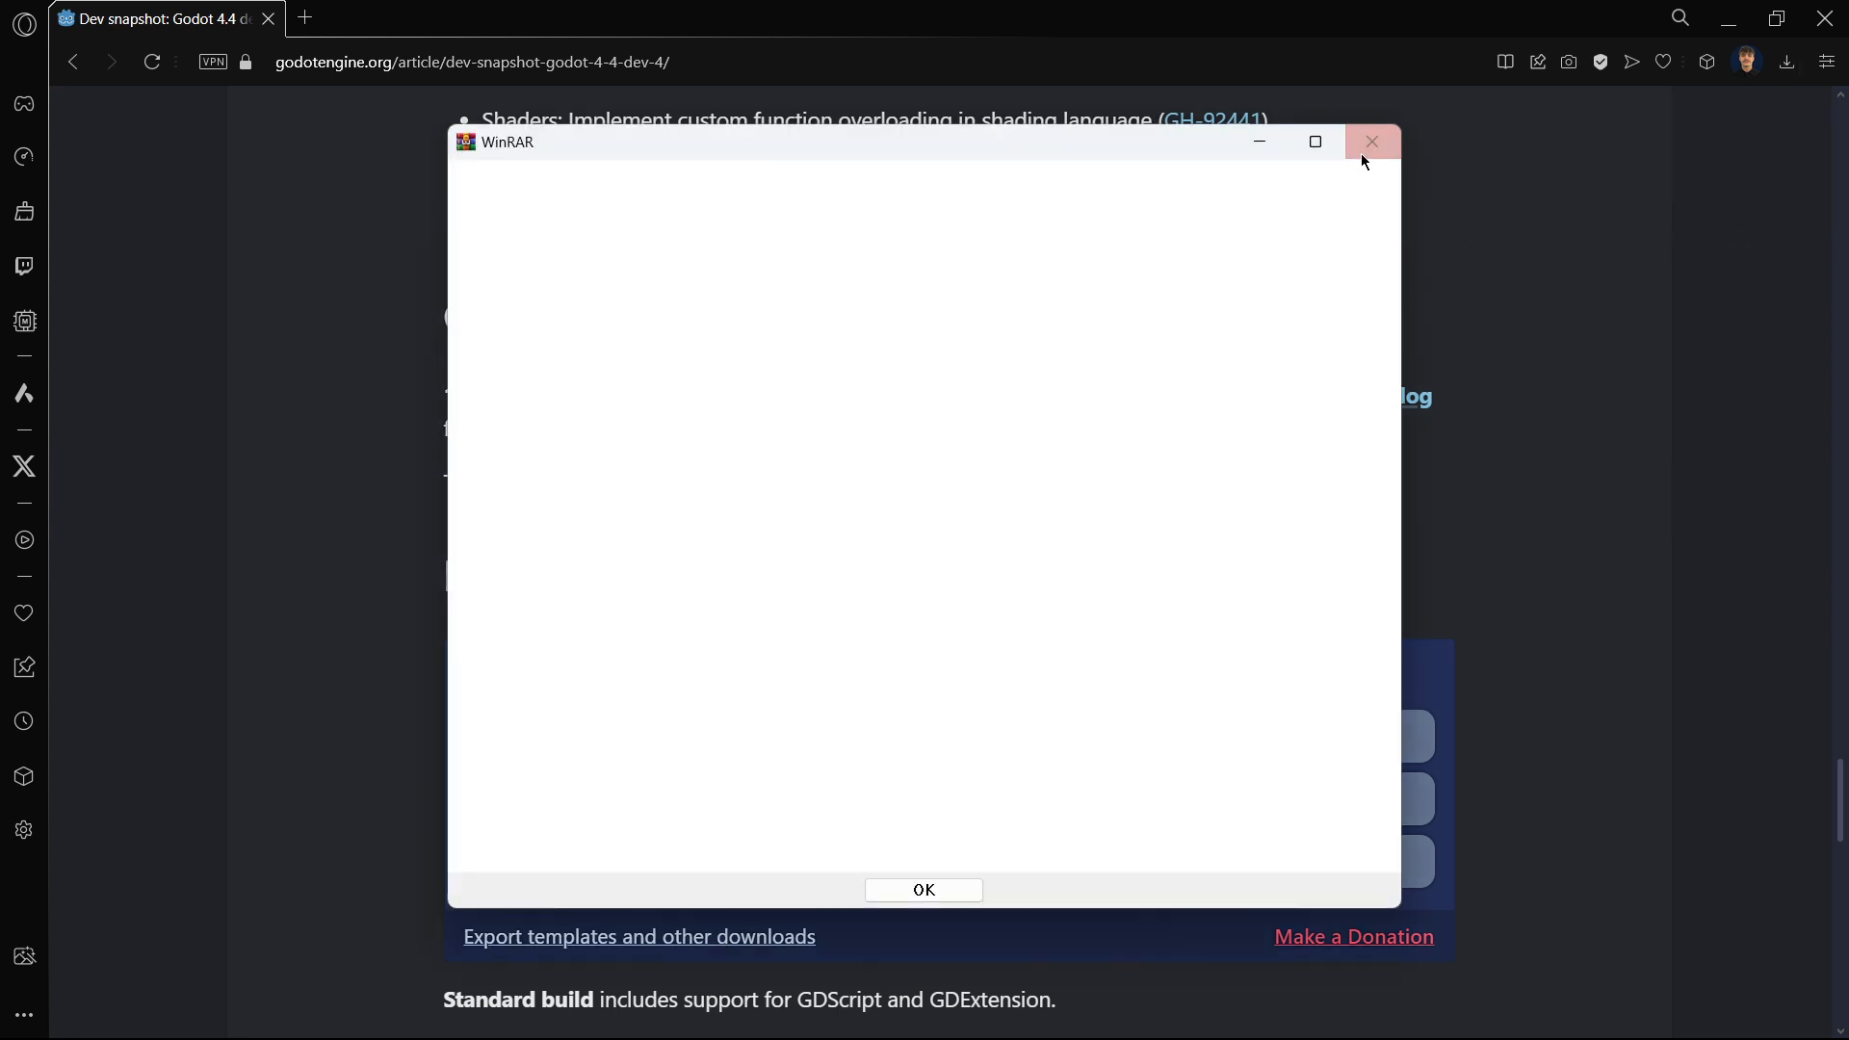
click(923, 889)
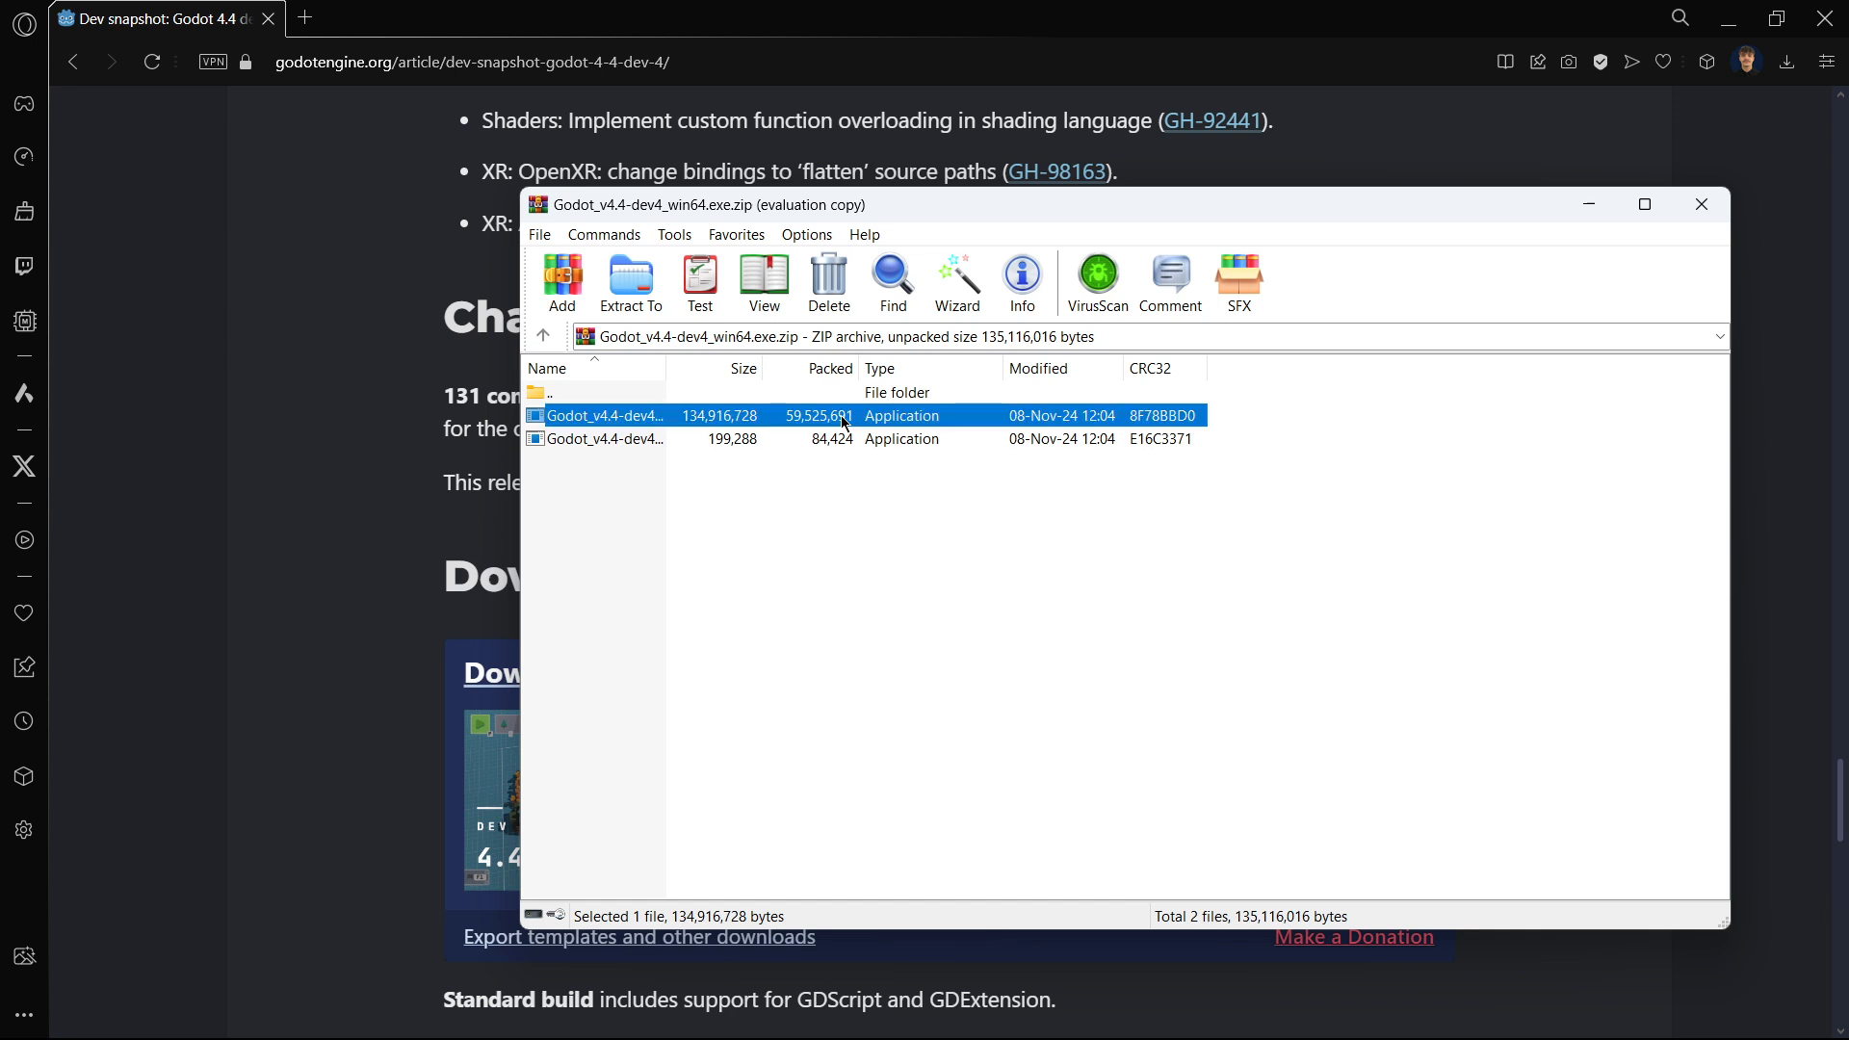
double_click(605, 416)
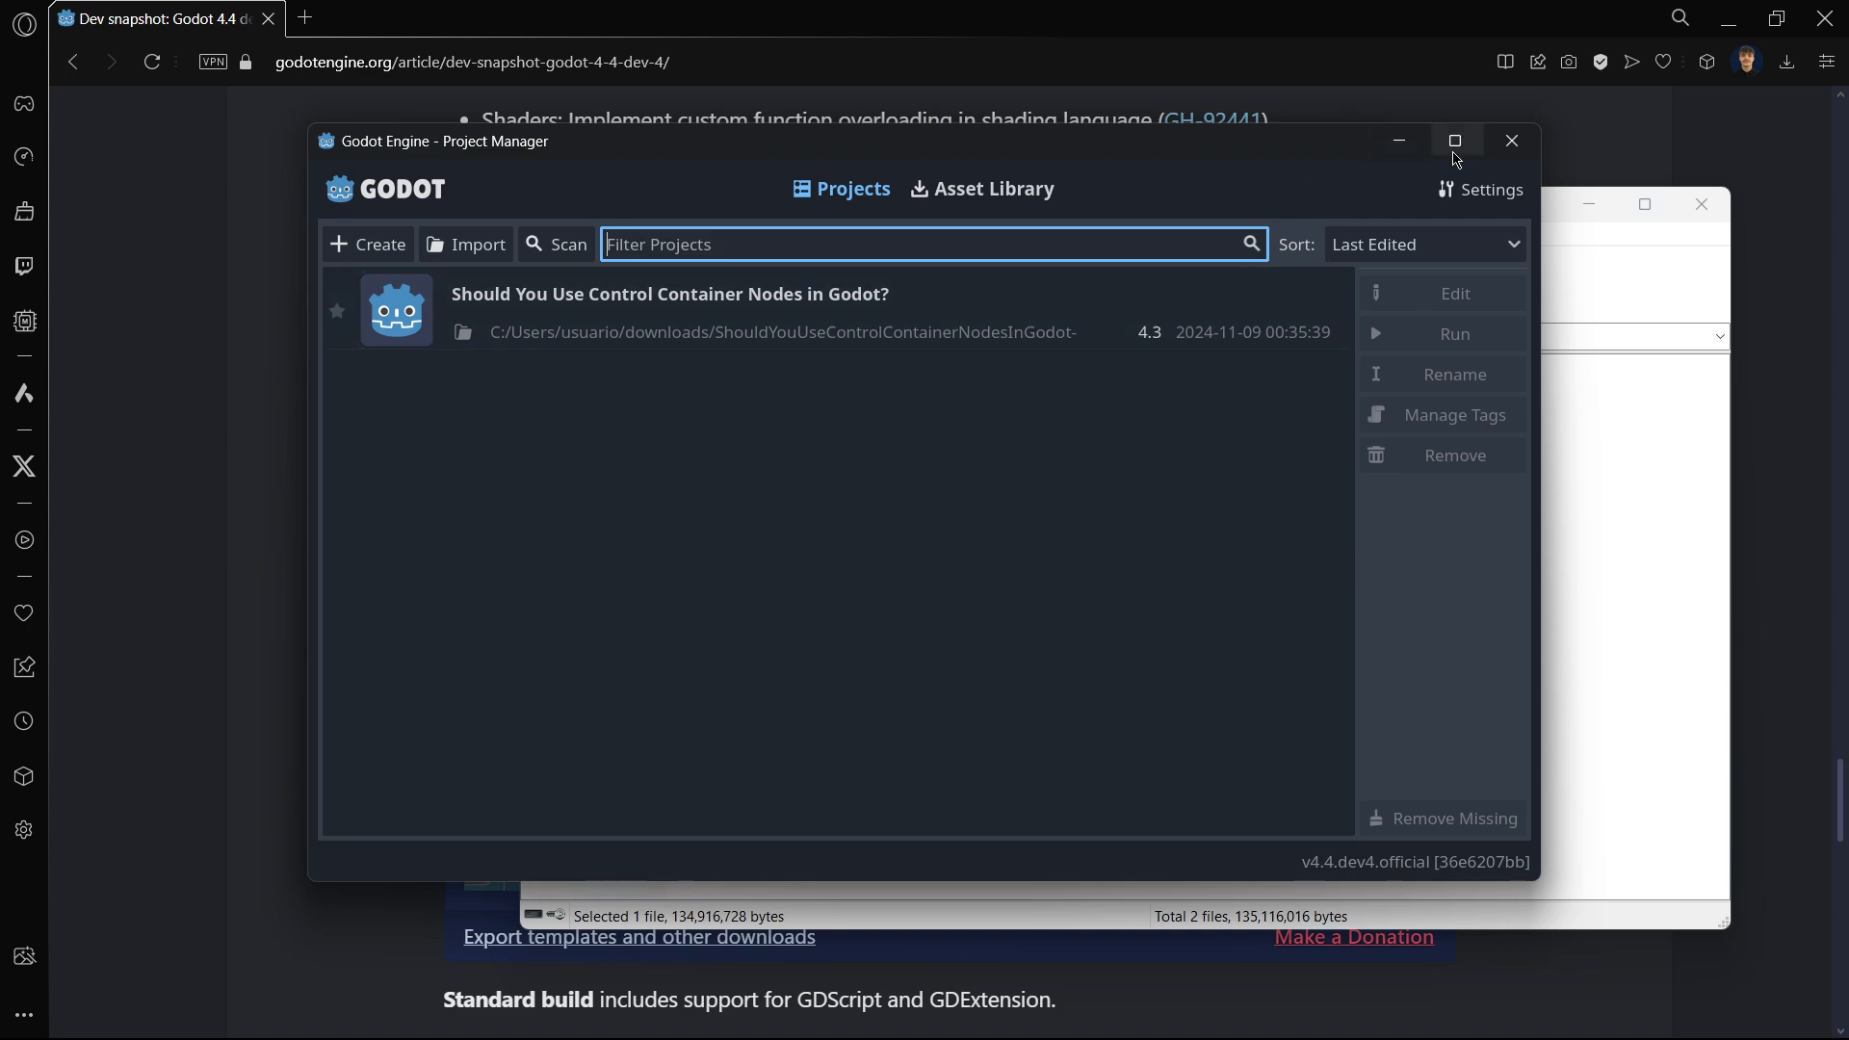
- Maximize the Project Manager and start a new project named '4.4 dev4'
click(1456, 140)
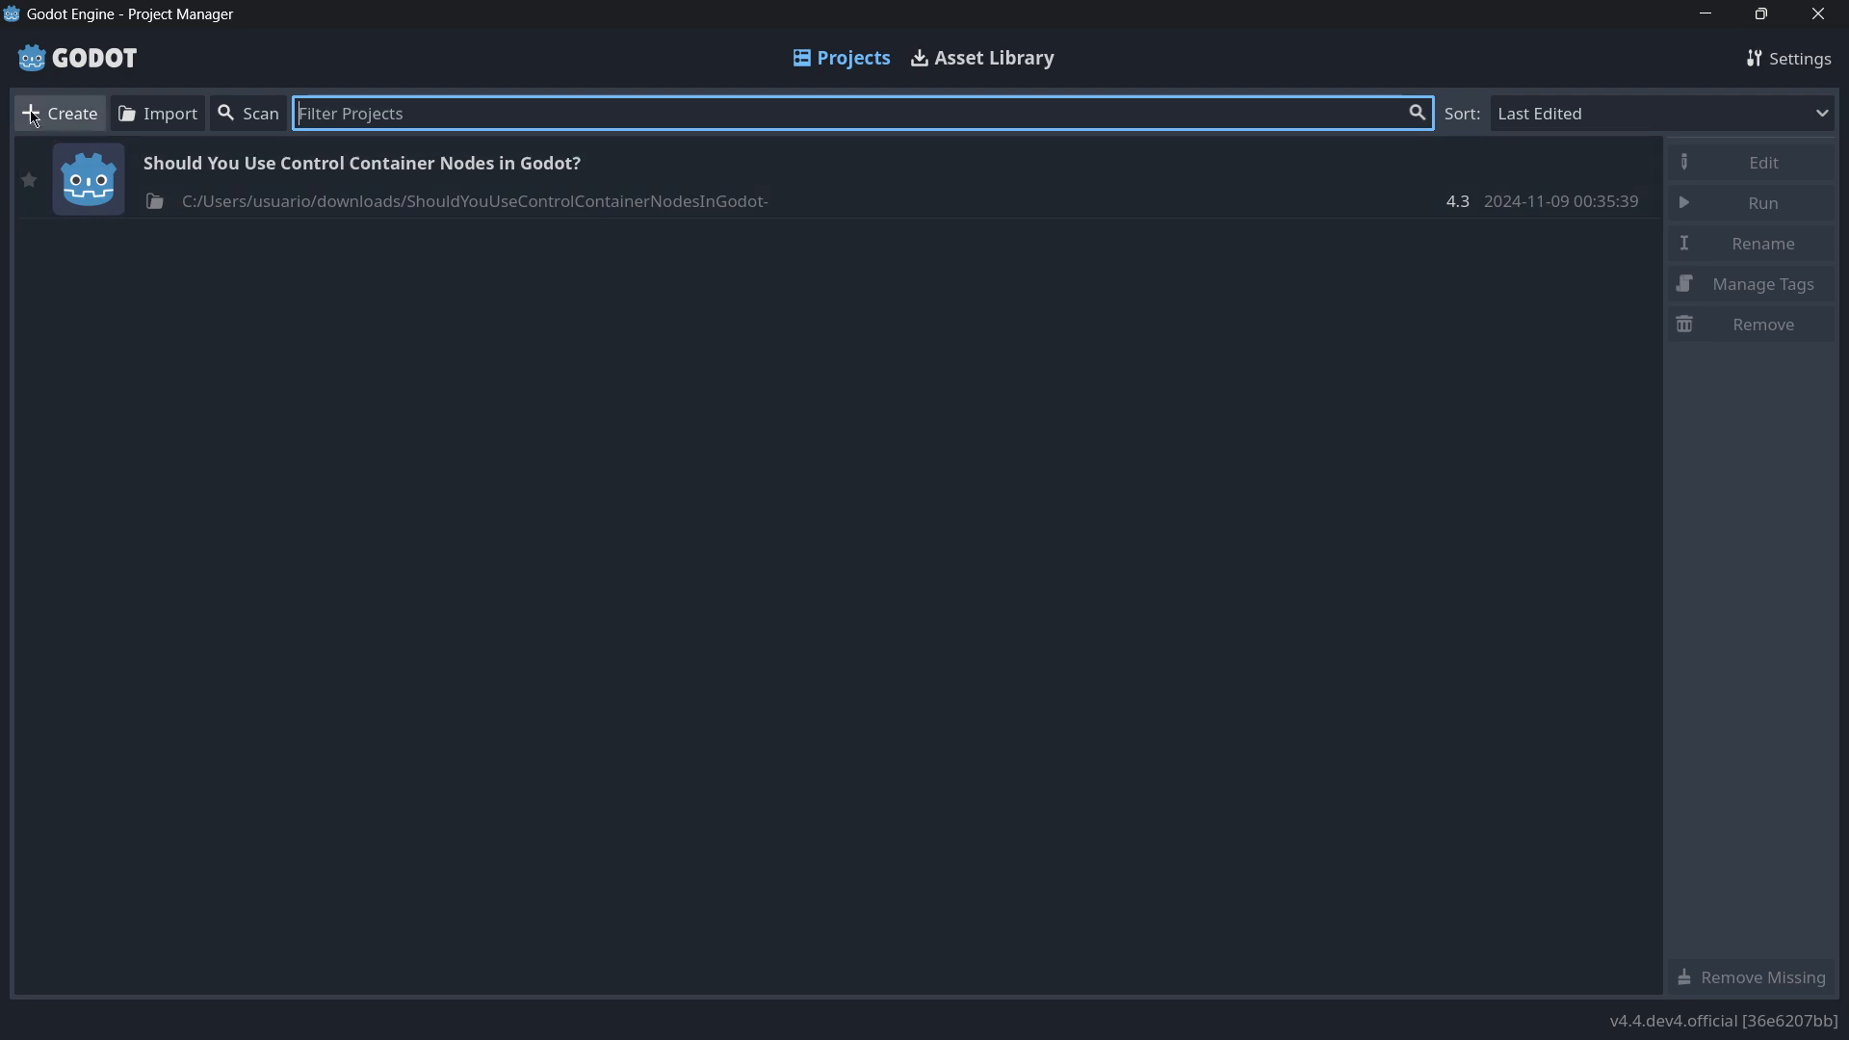
click(59, 113)
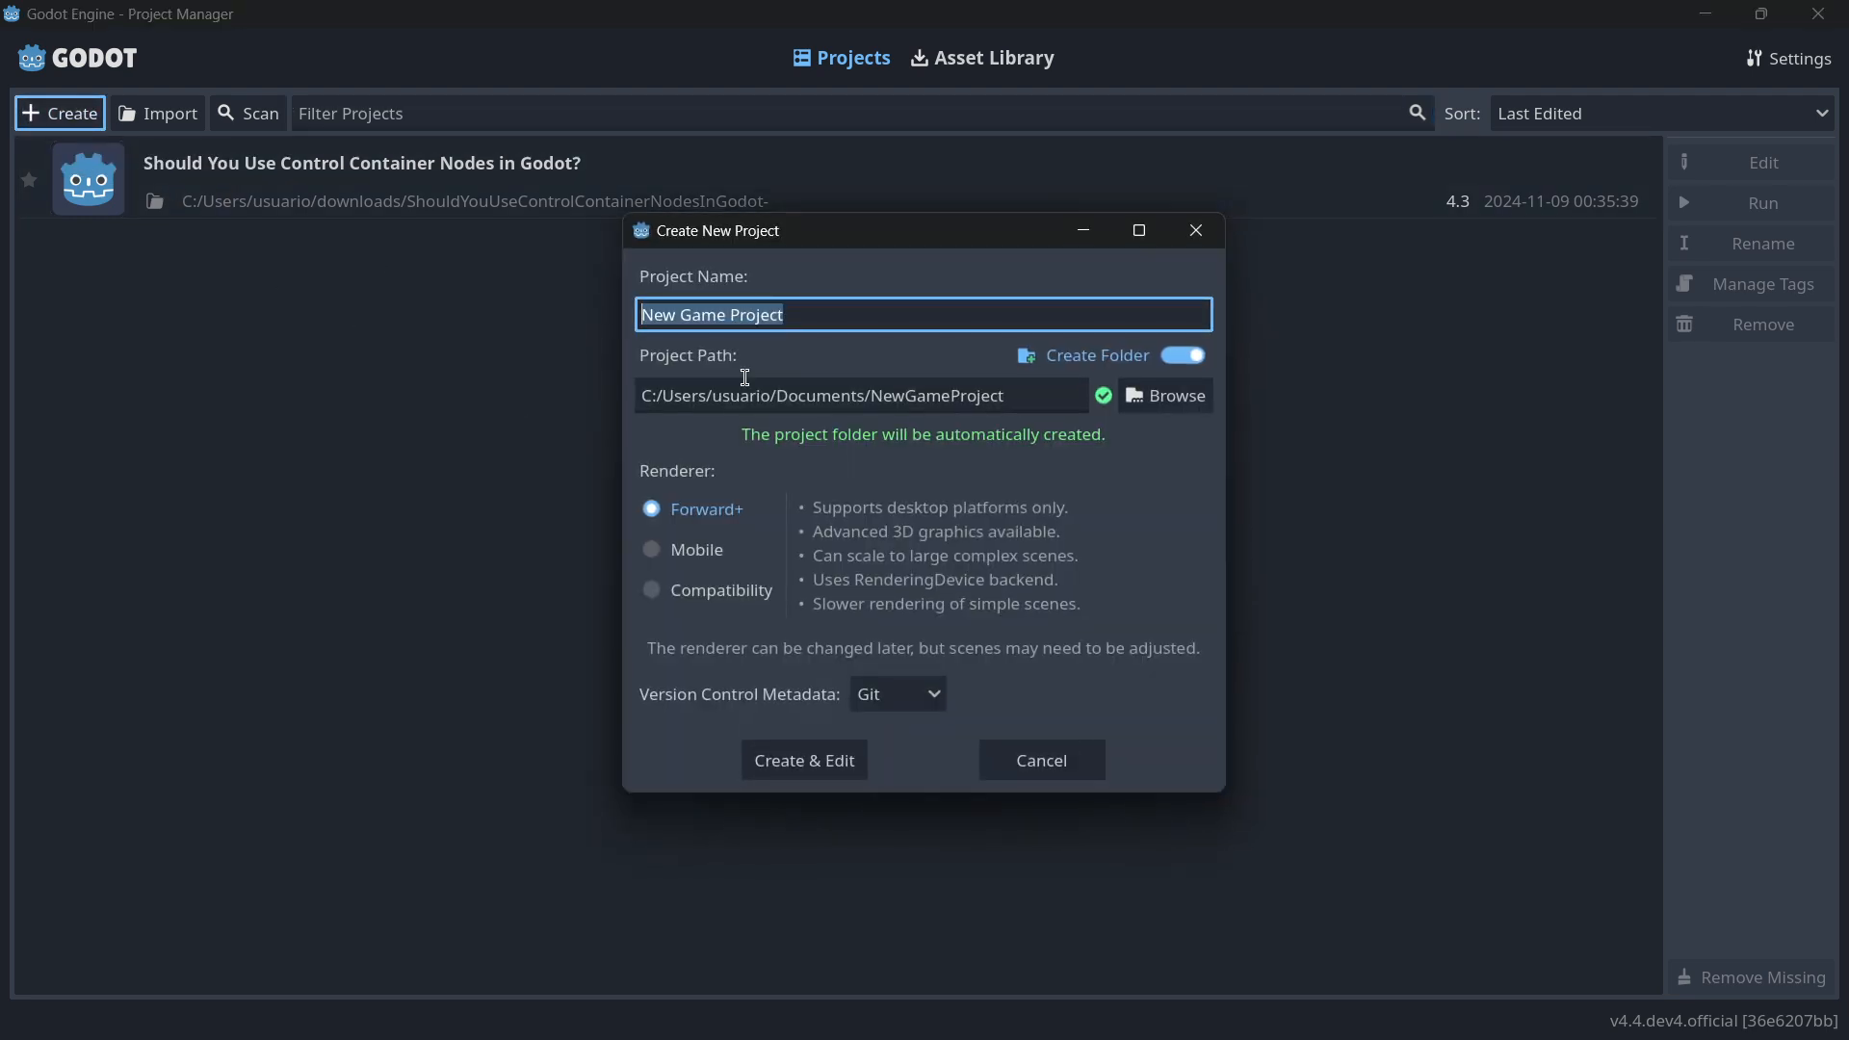
text(4)
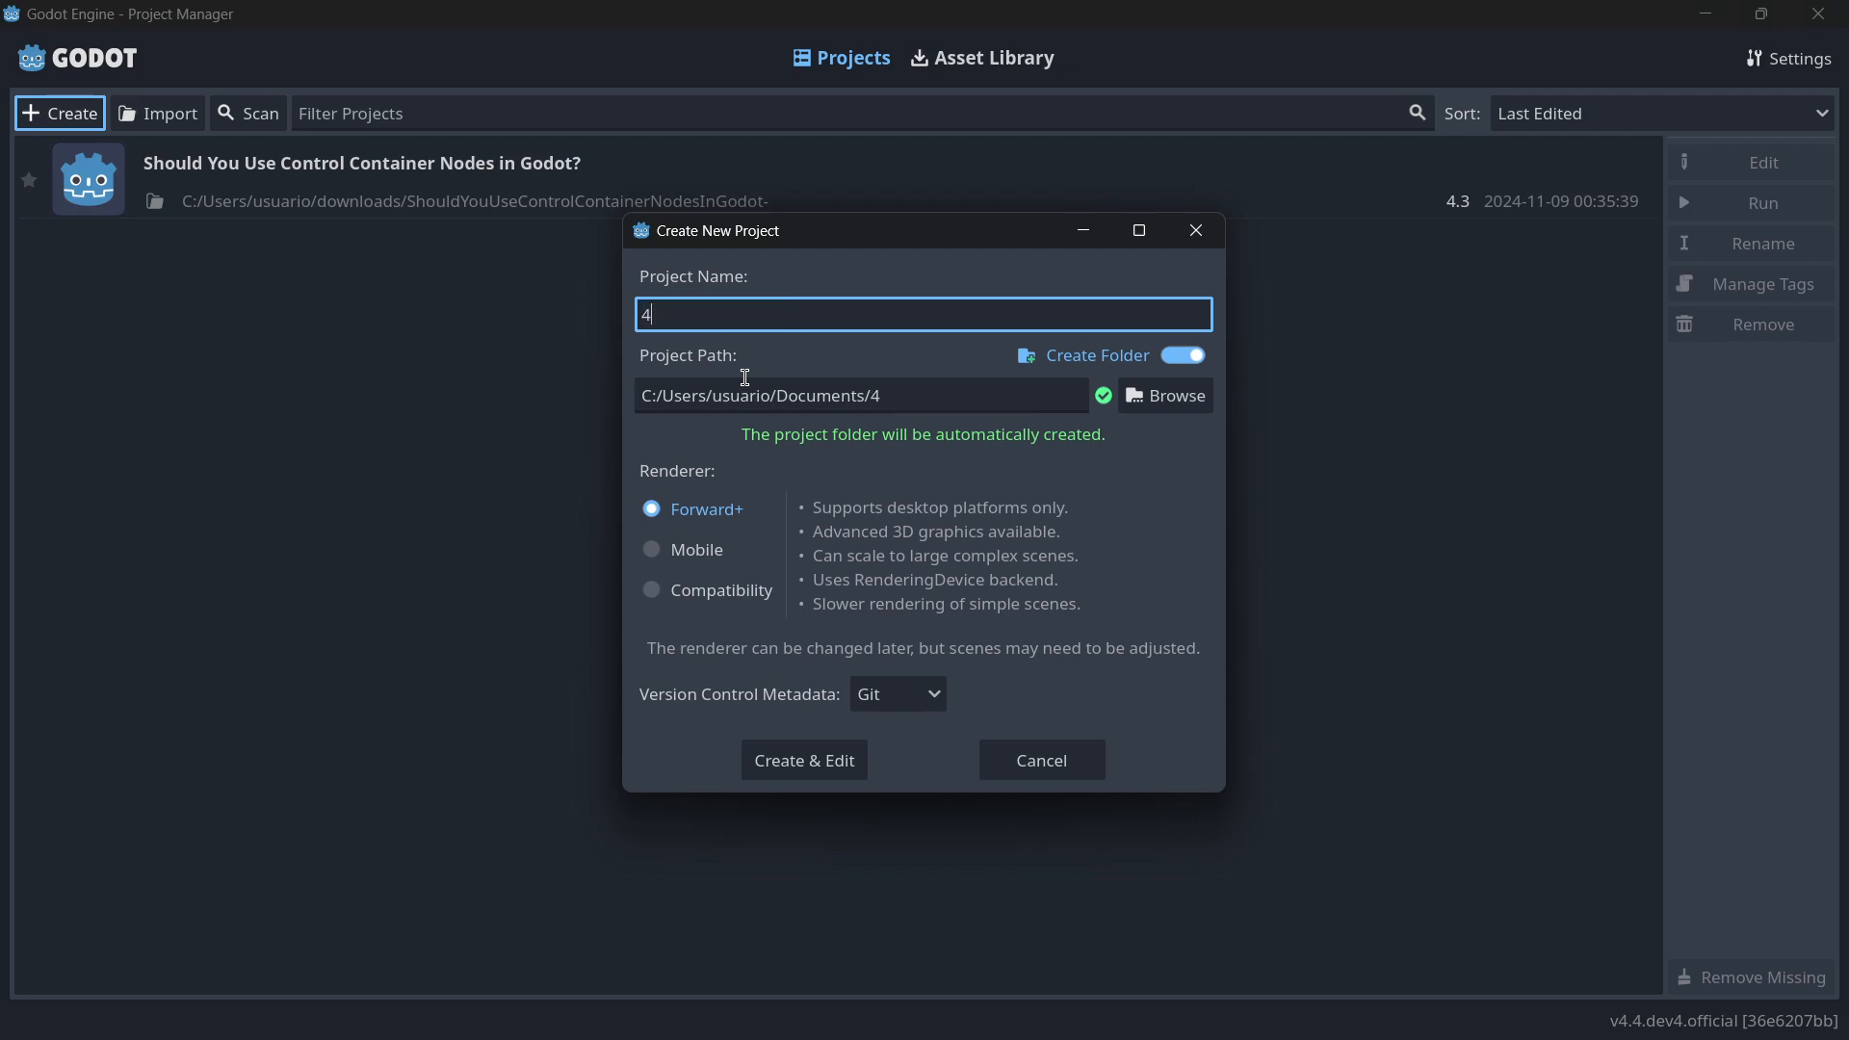
text(.4 dev4)
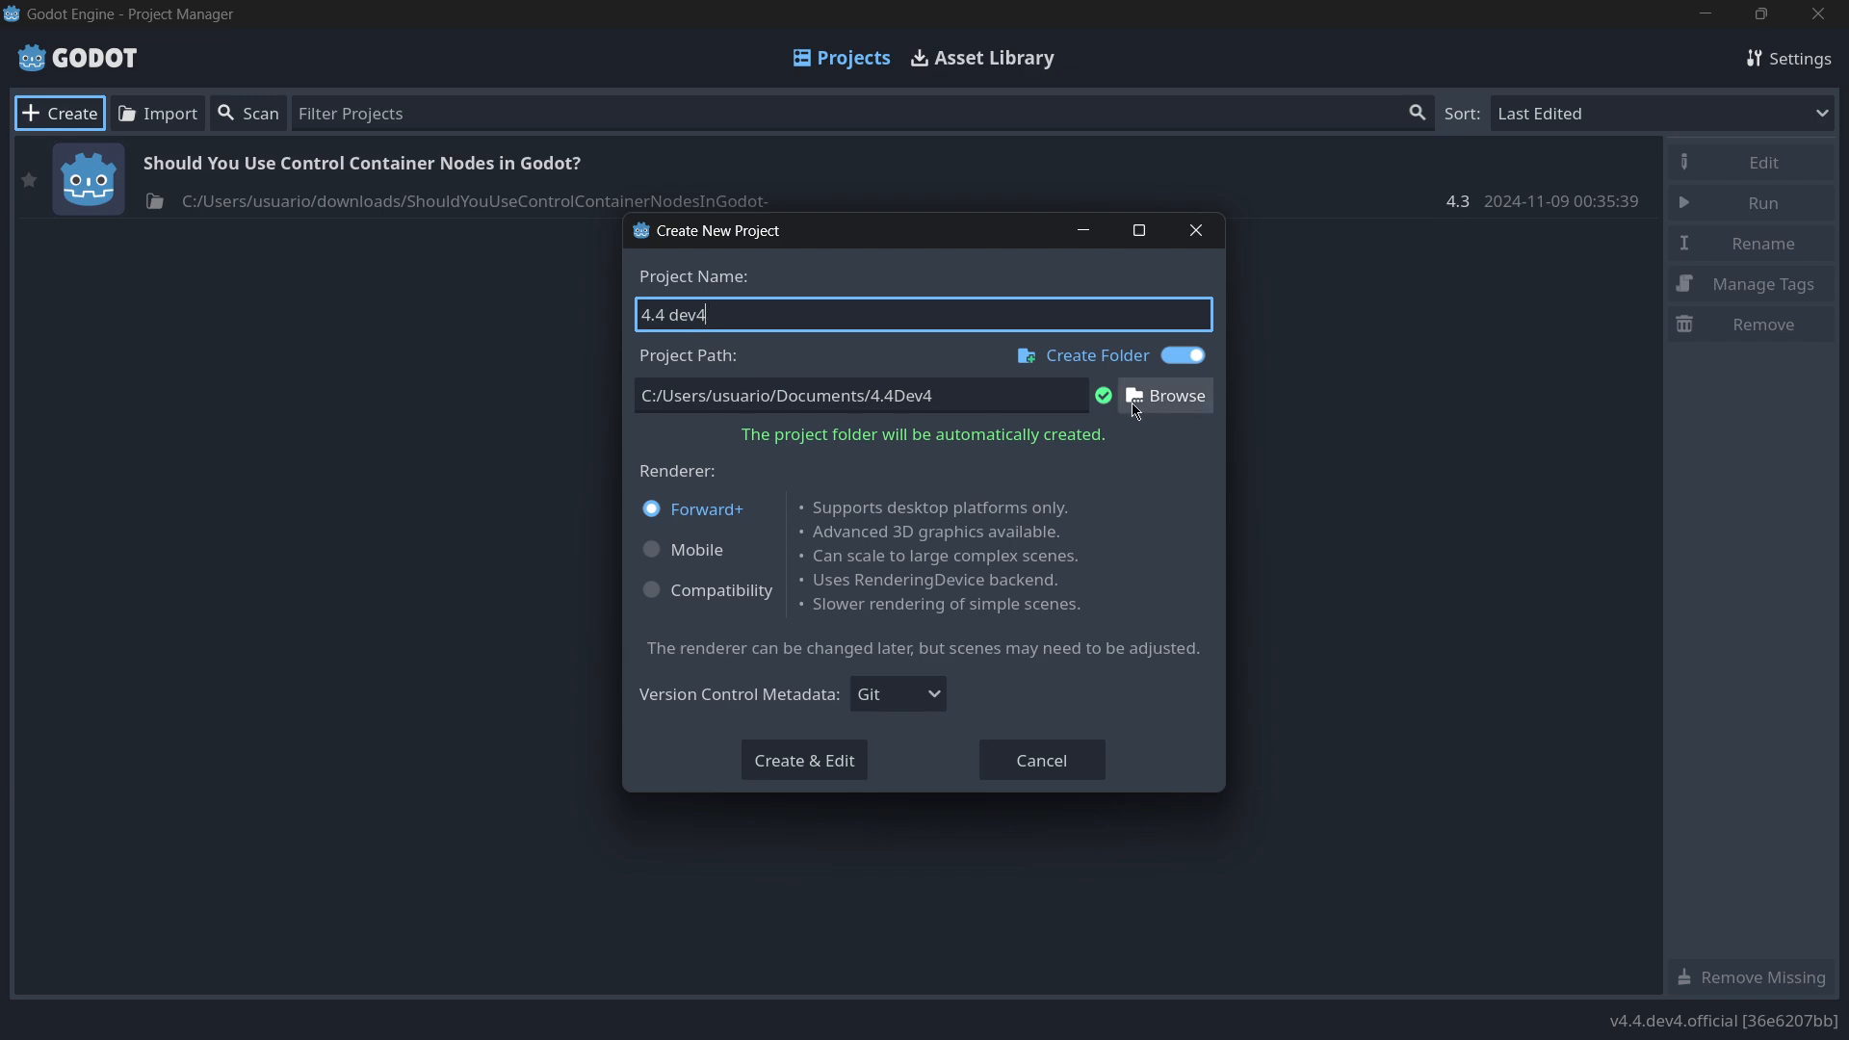
- Set the project location to the Downloads folder and create it, opening the editor
click(1175, 394)
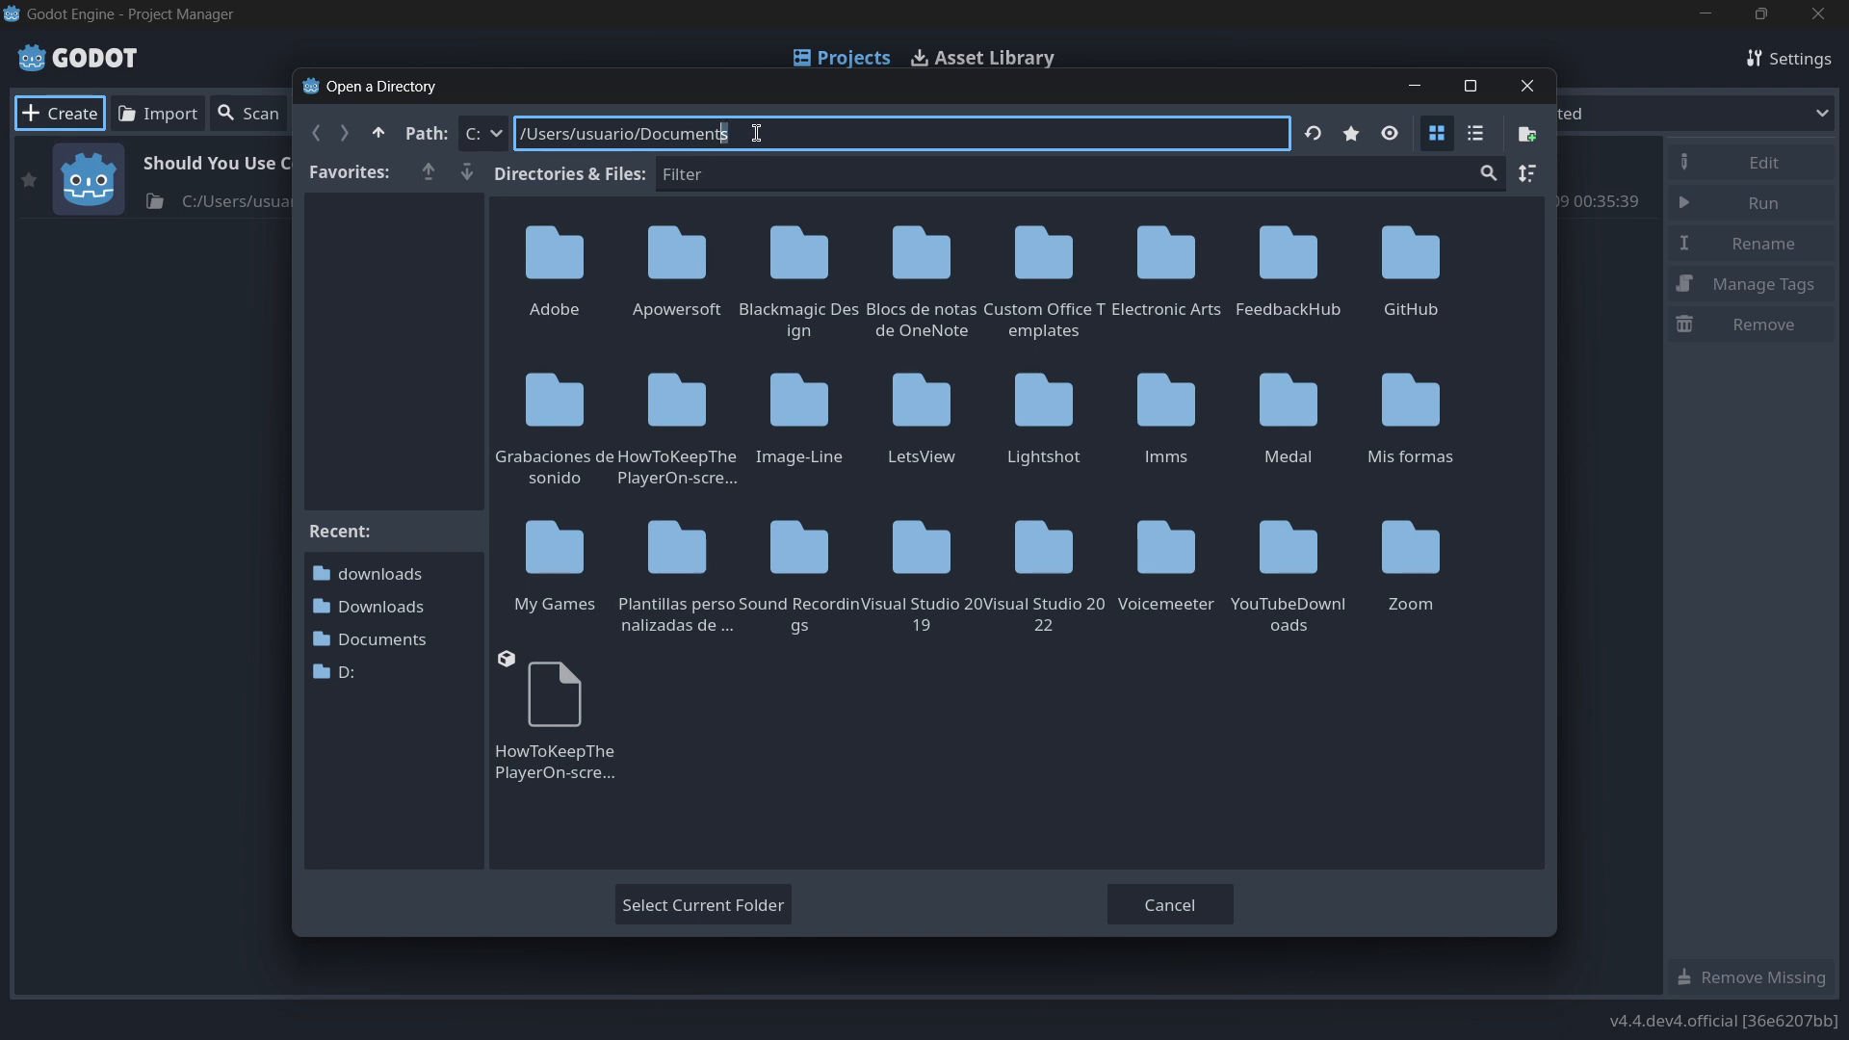
click(379, 606)
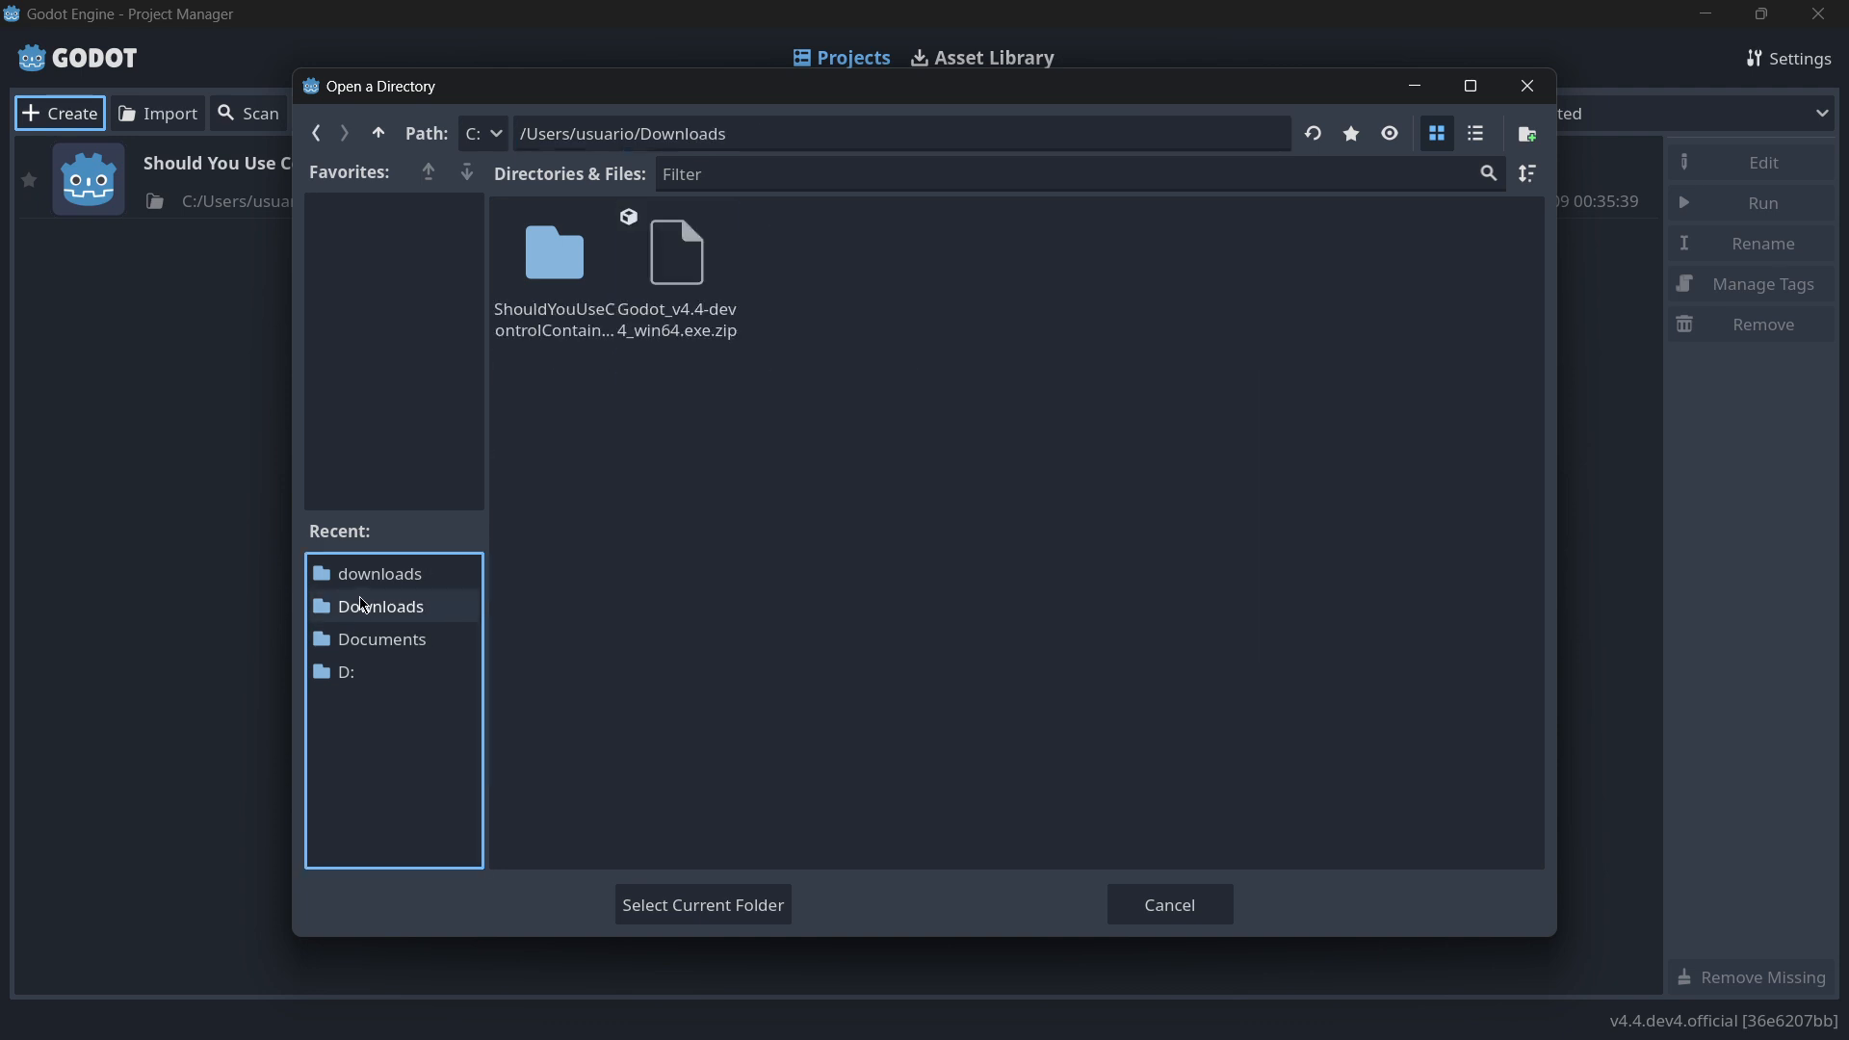
click(701, 906)
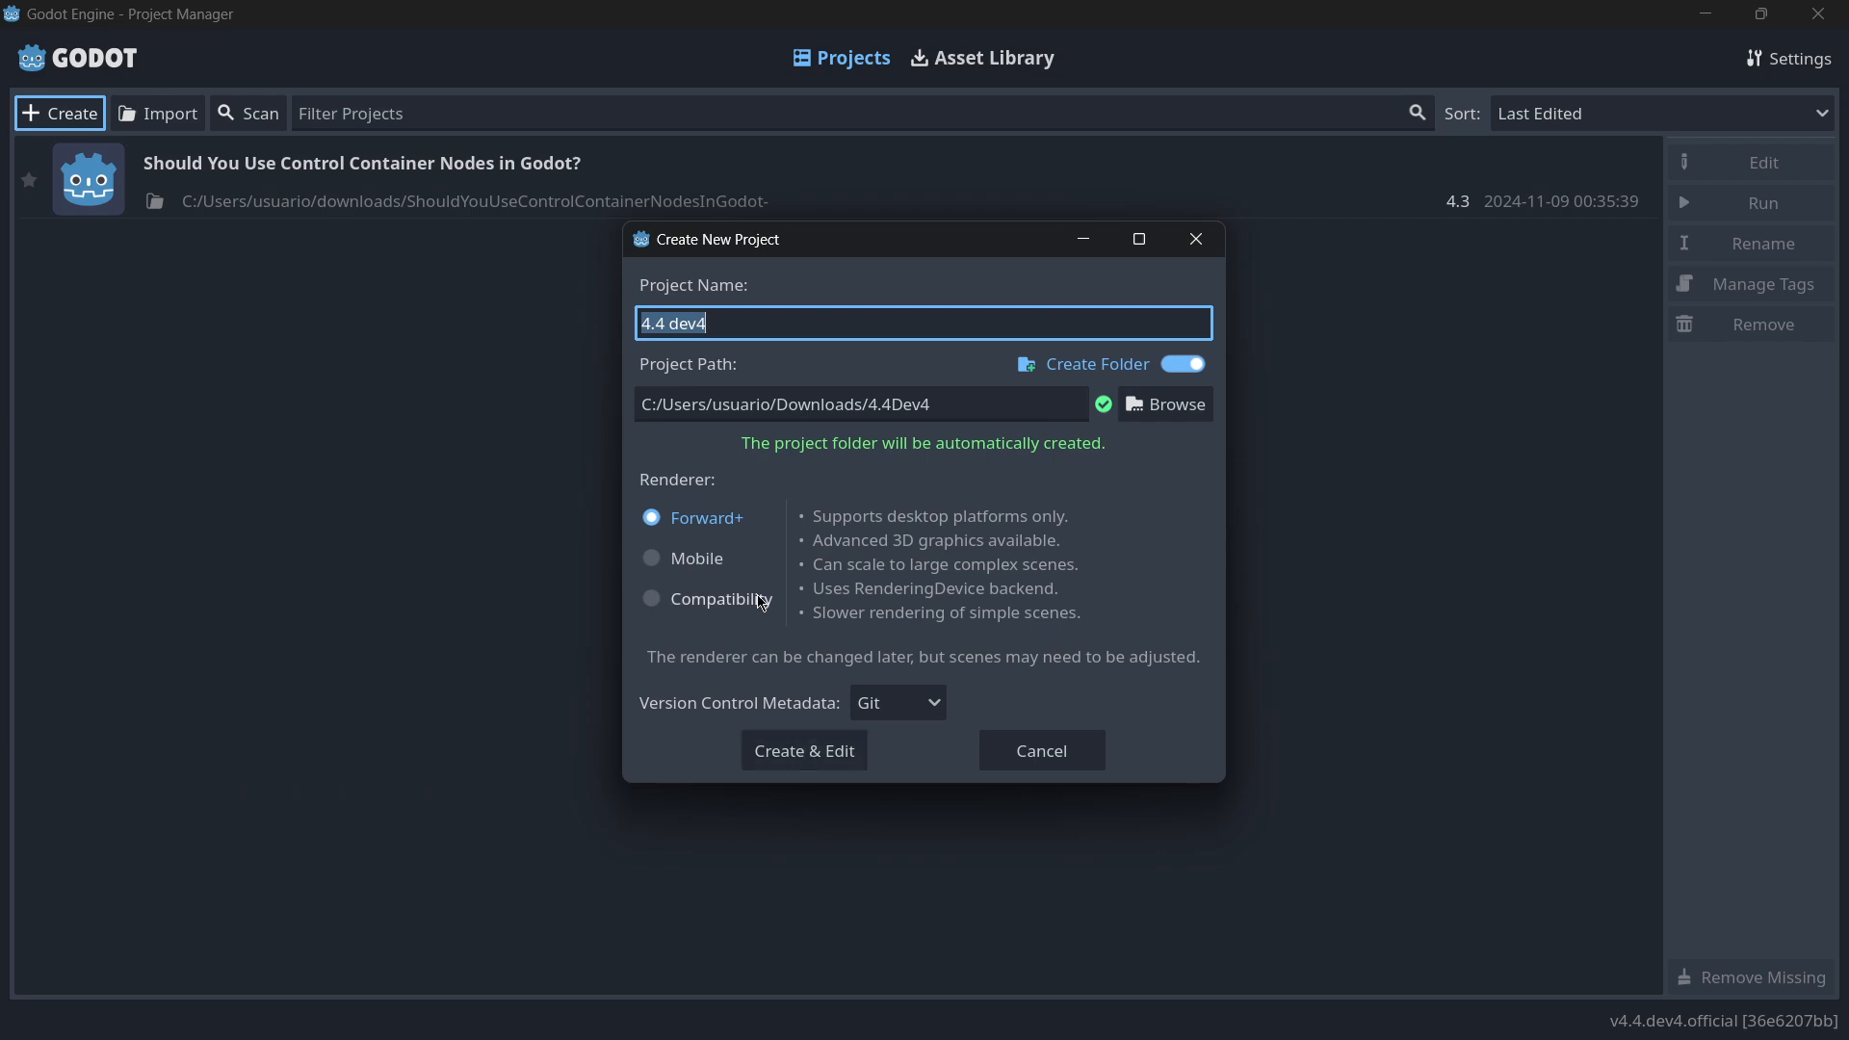
click(803, 750)
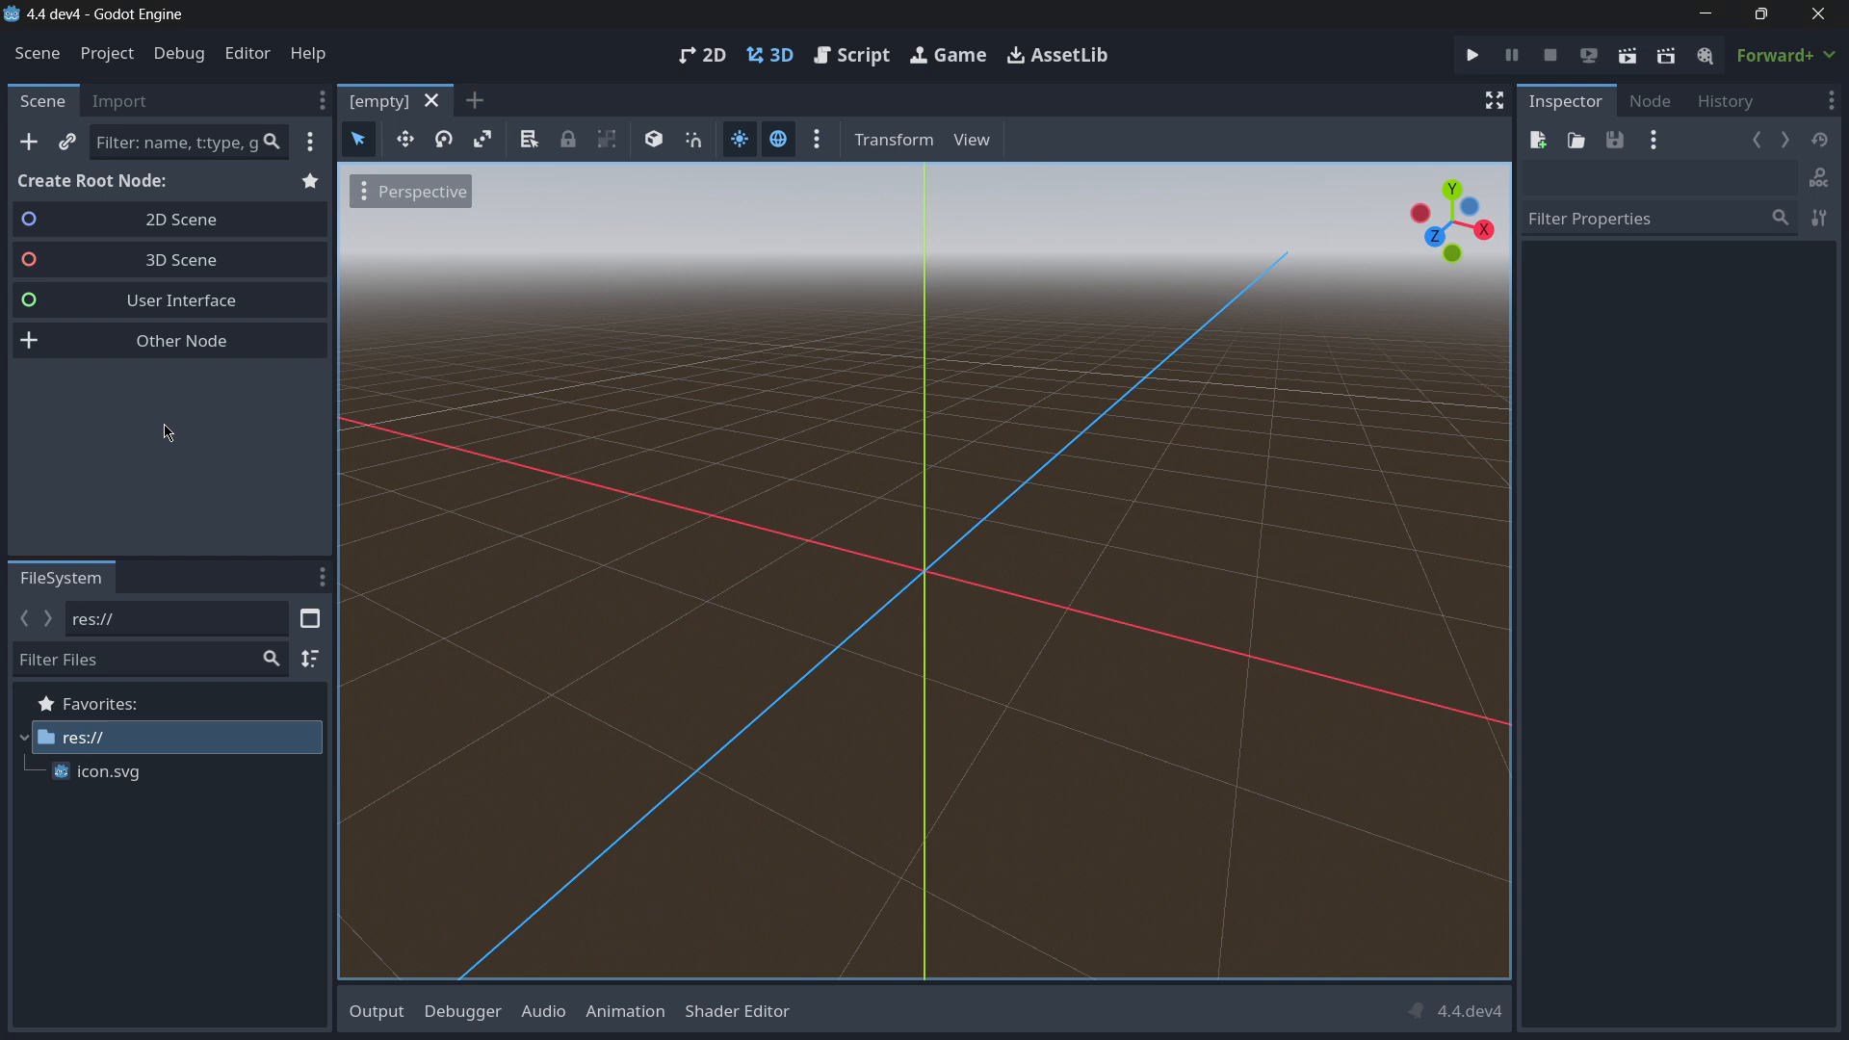
mouse_move(959, 54)
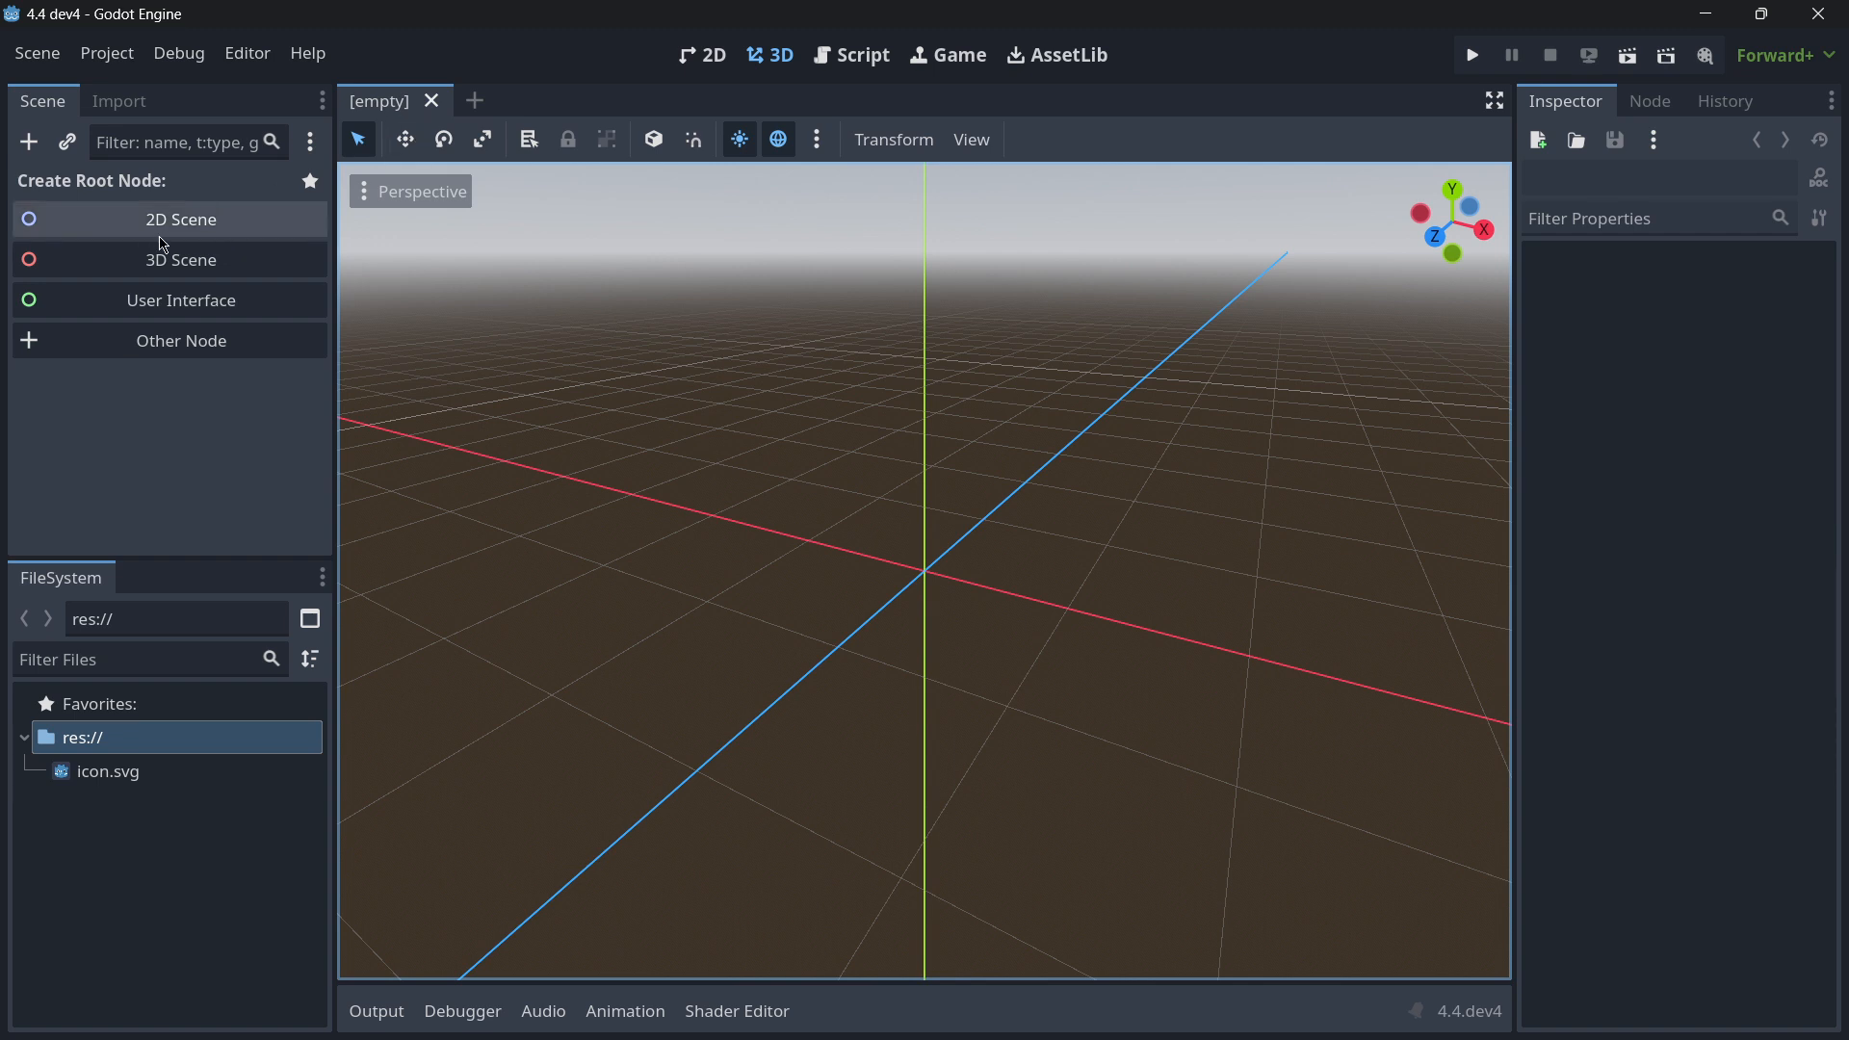
- Make a 3D scene root saved as main.tscn and add a MeshInstance3D with a new BoxMesh
click(181, 260)
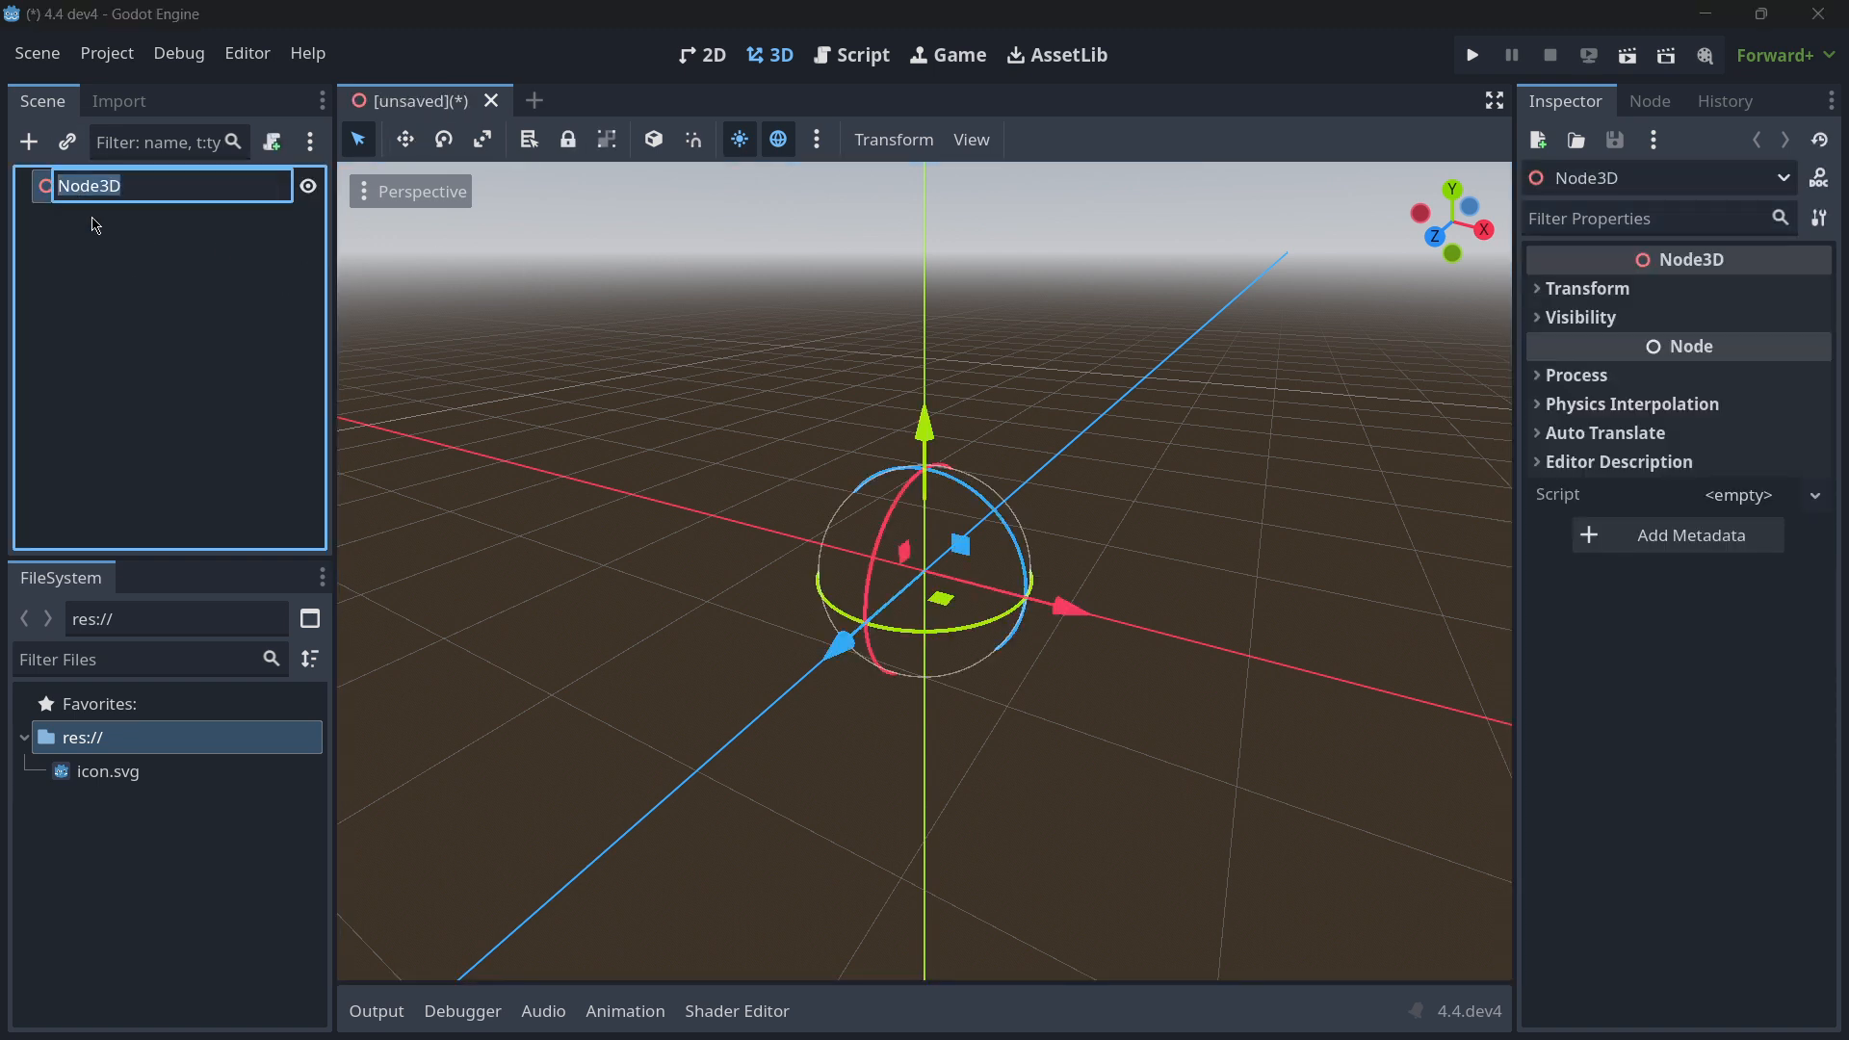
key(ctrl+s)
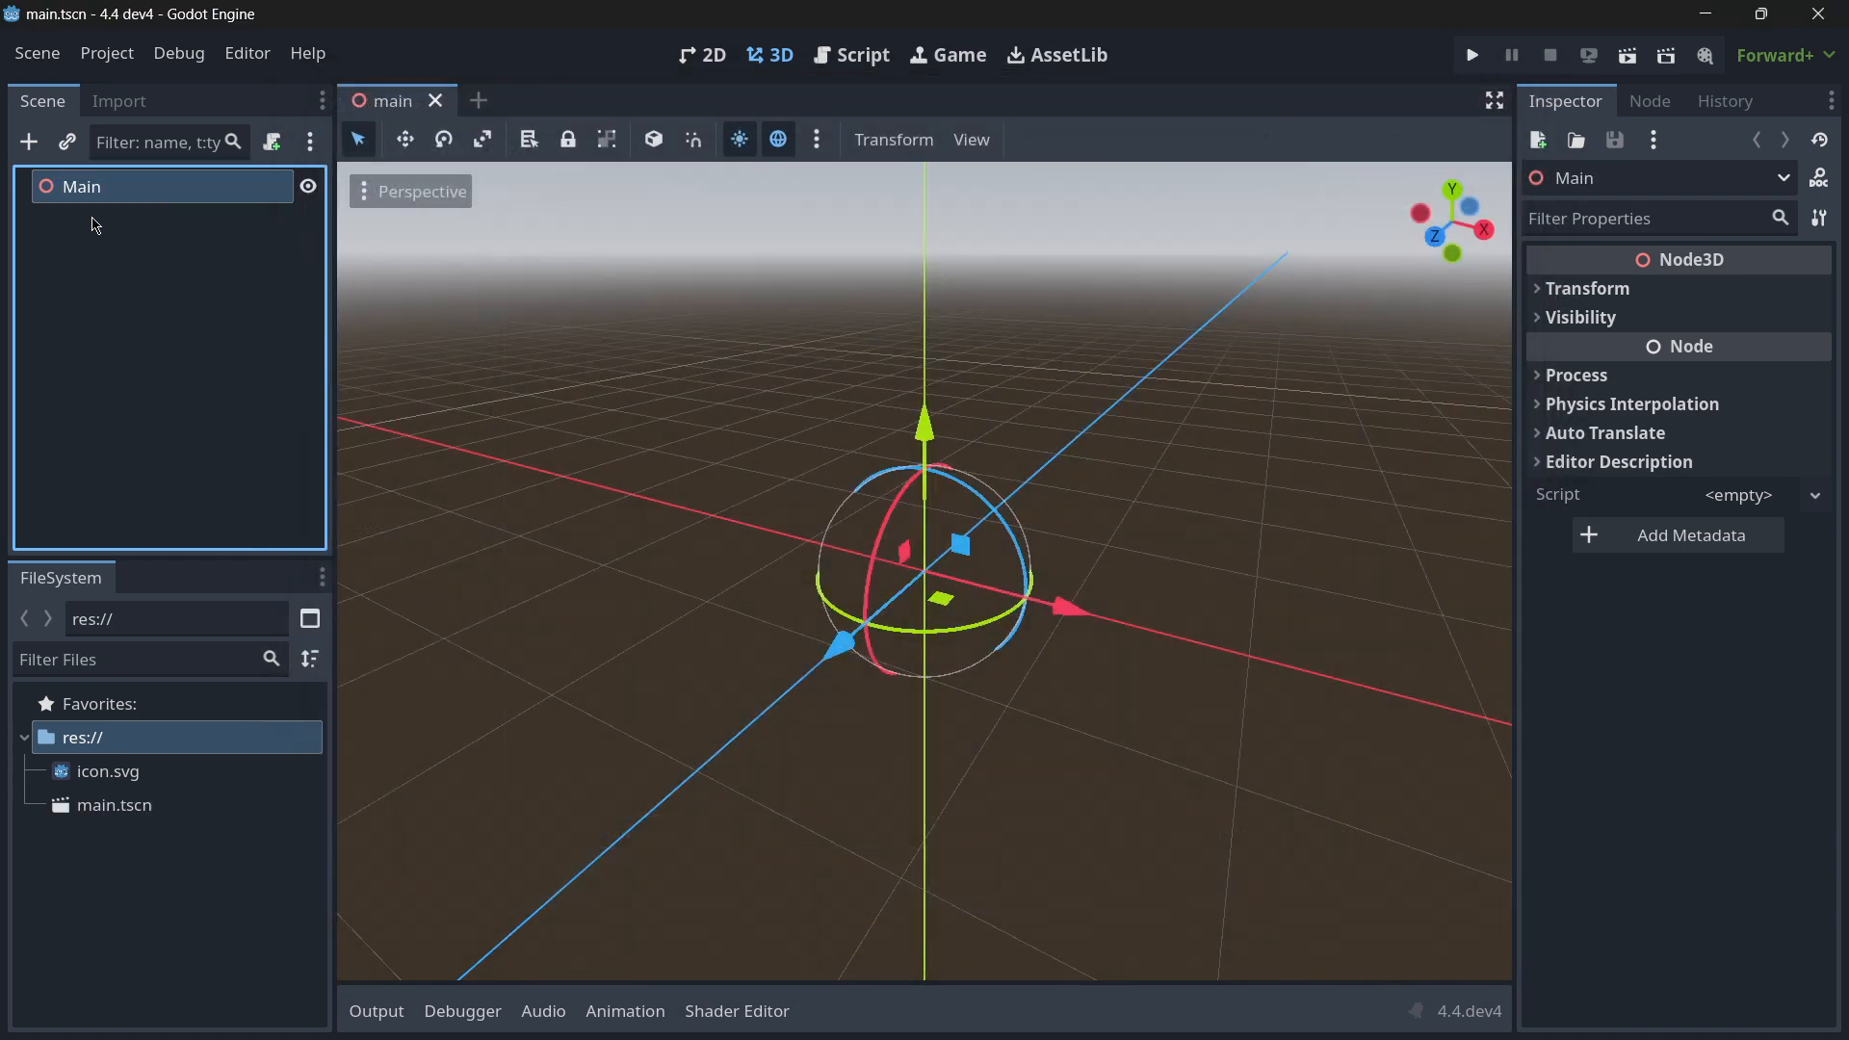
click(29, 141)
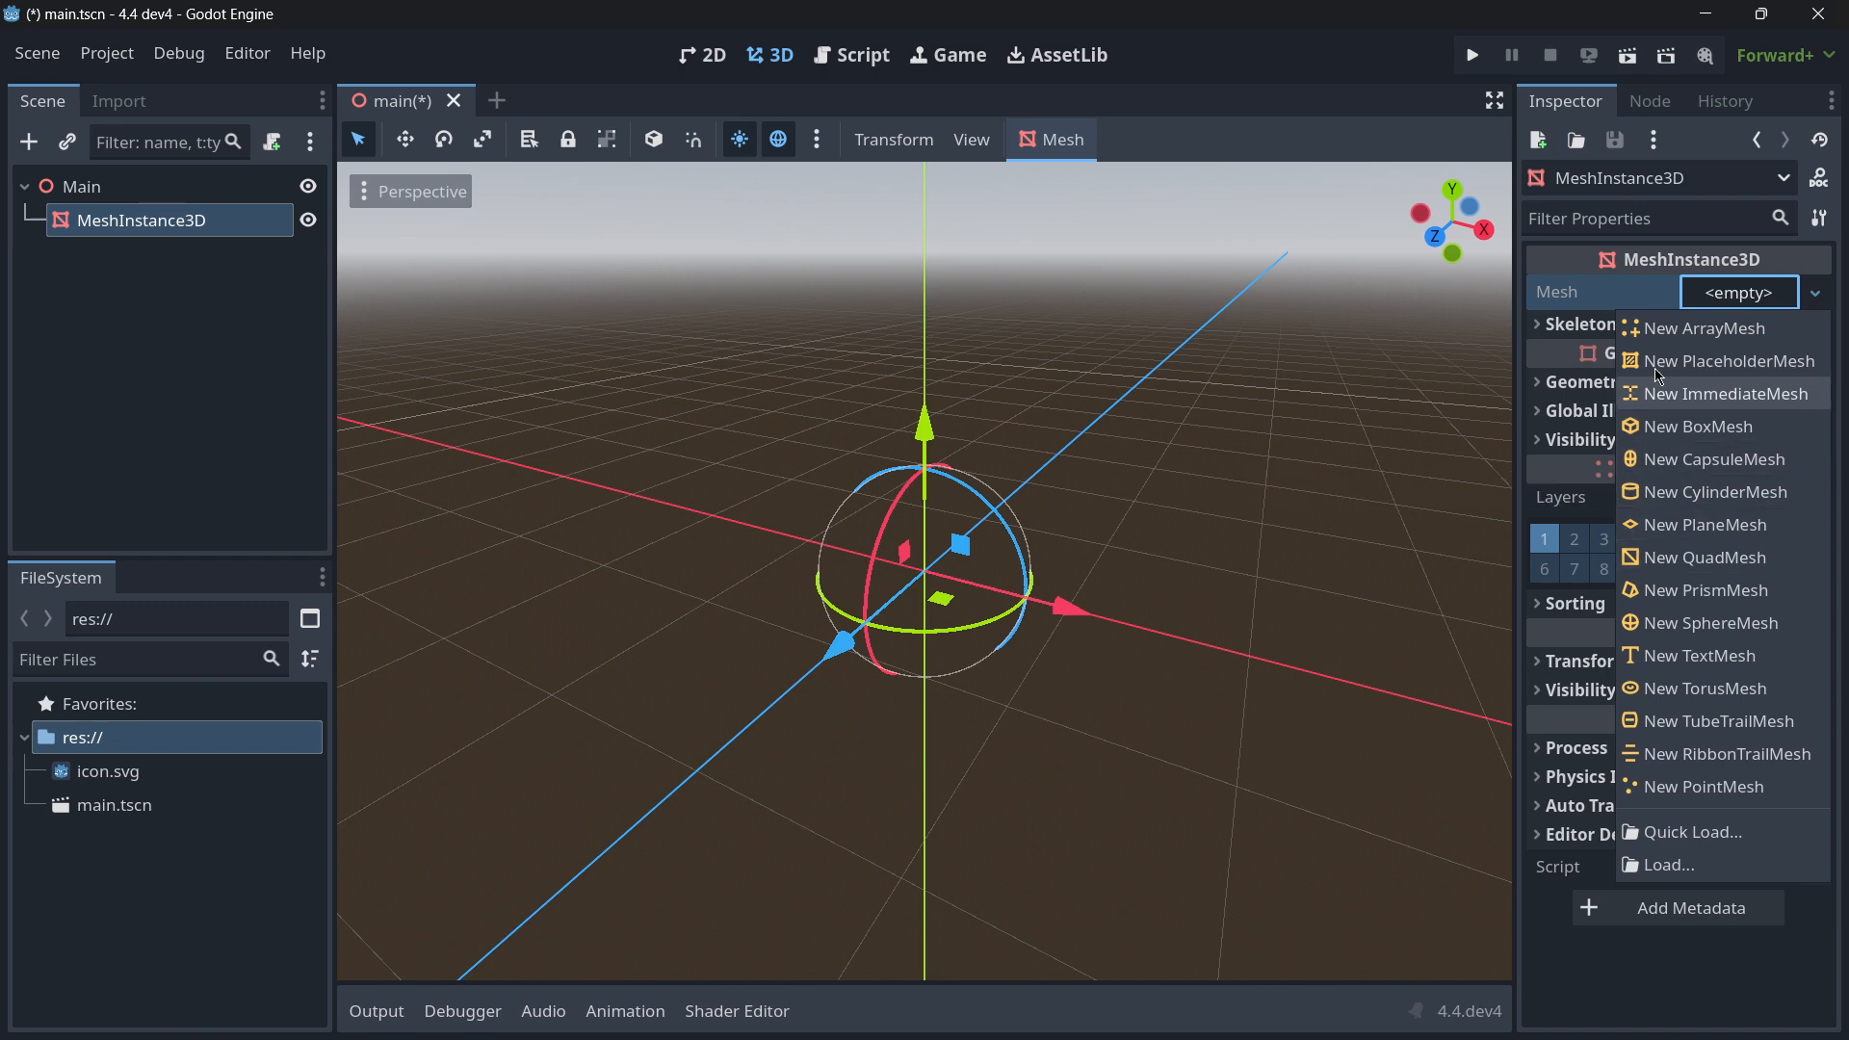
mouse_move(1701, 557)
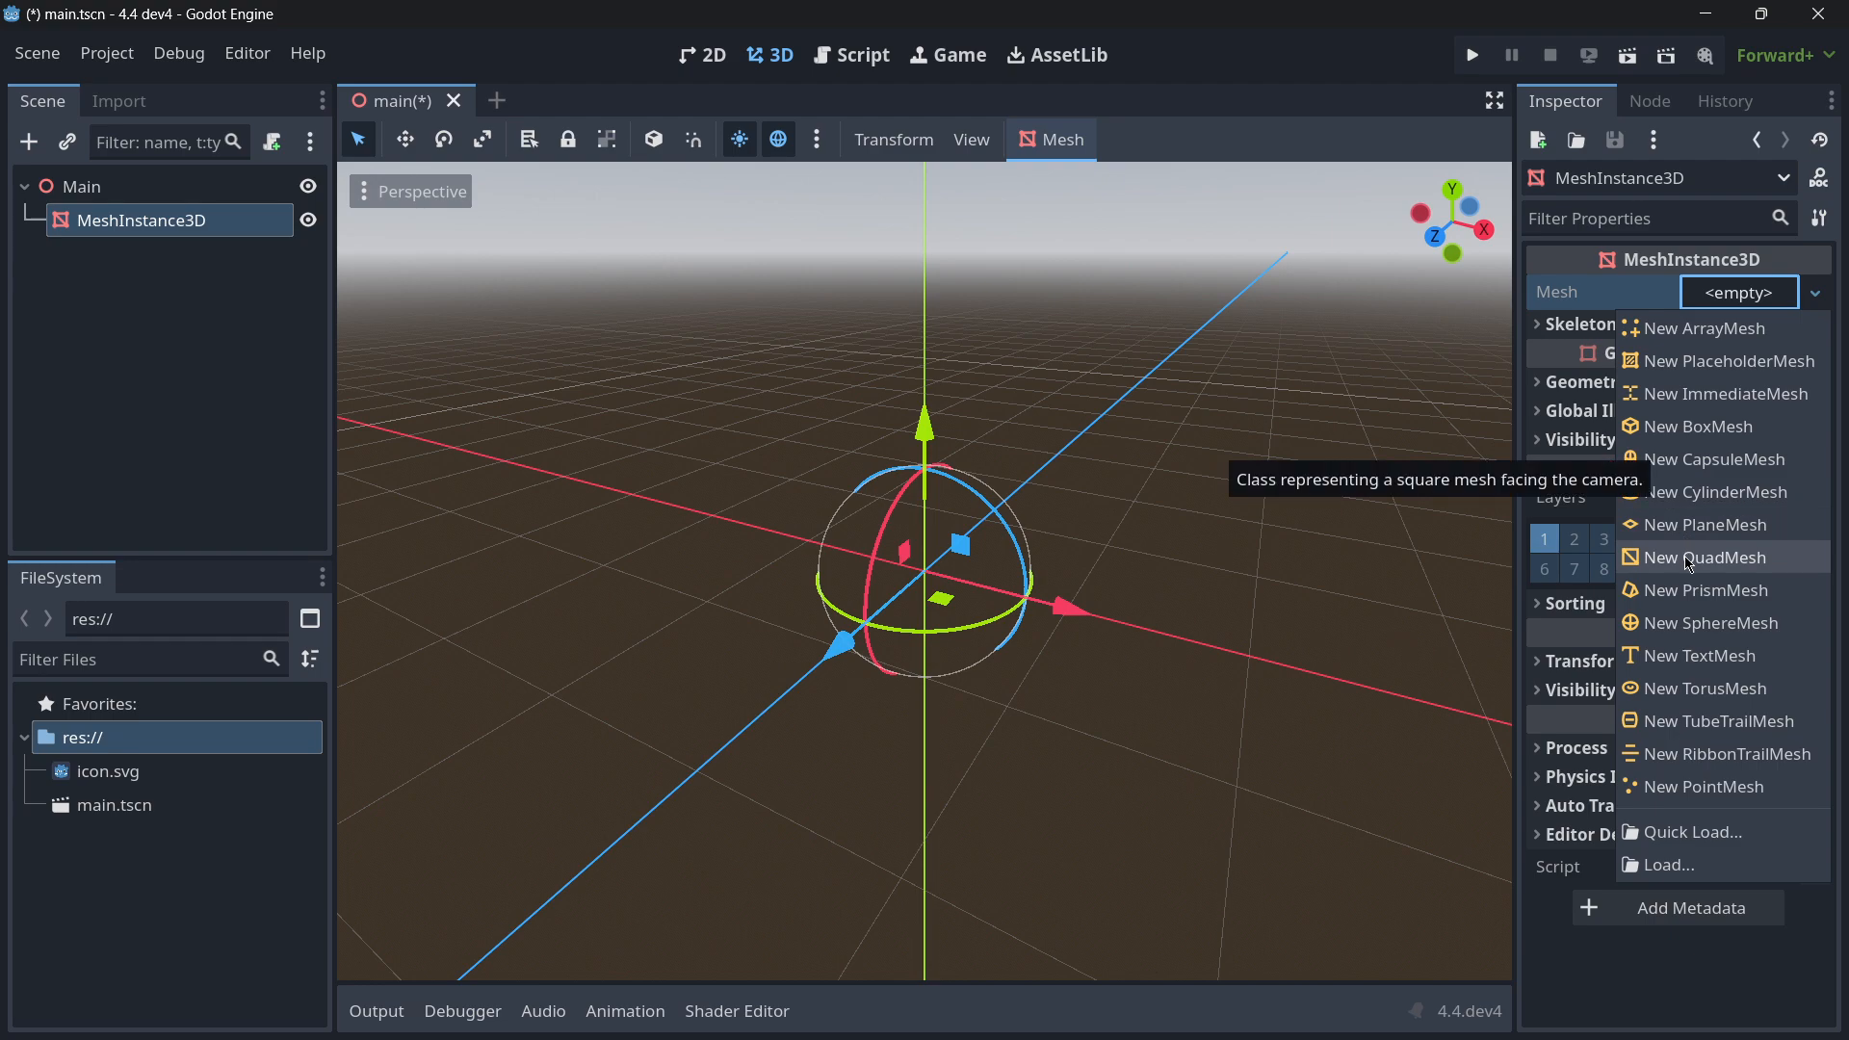
click(1701, 426)
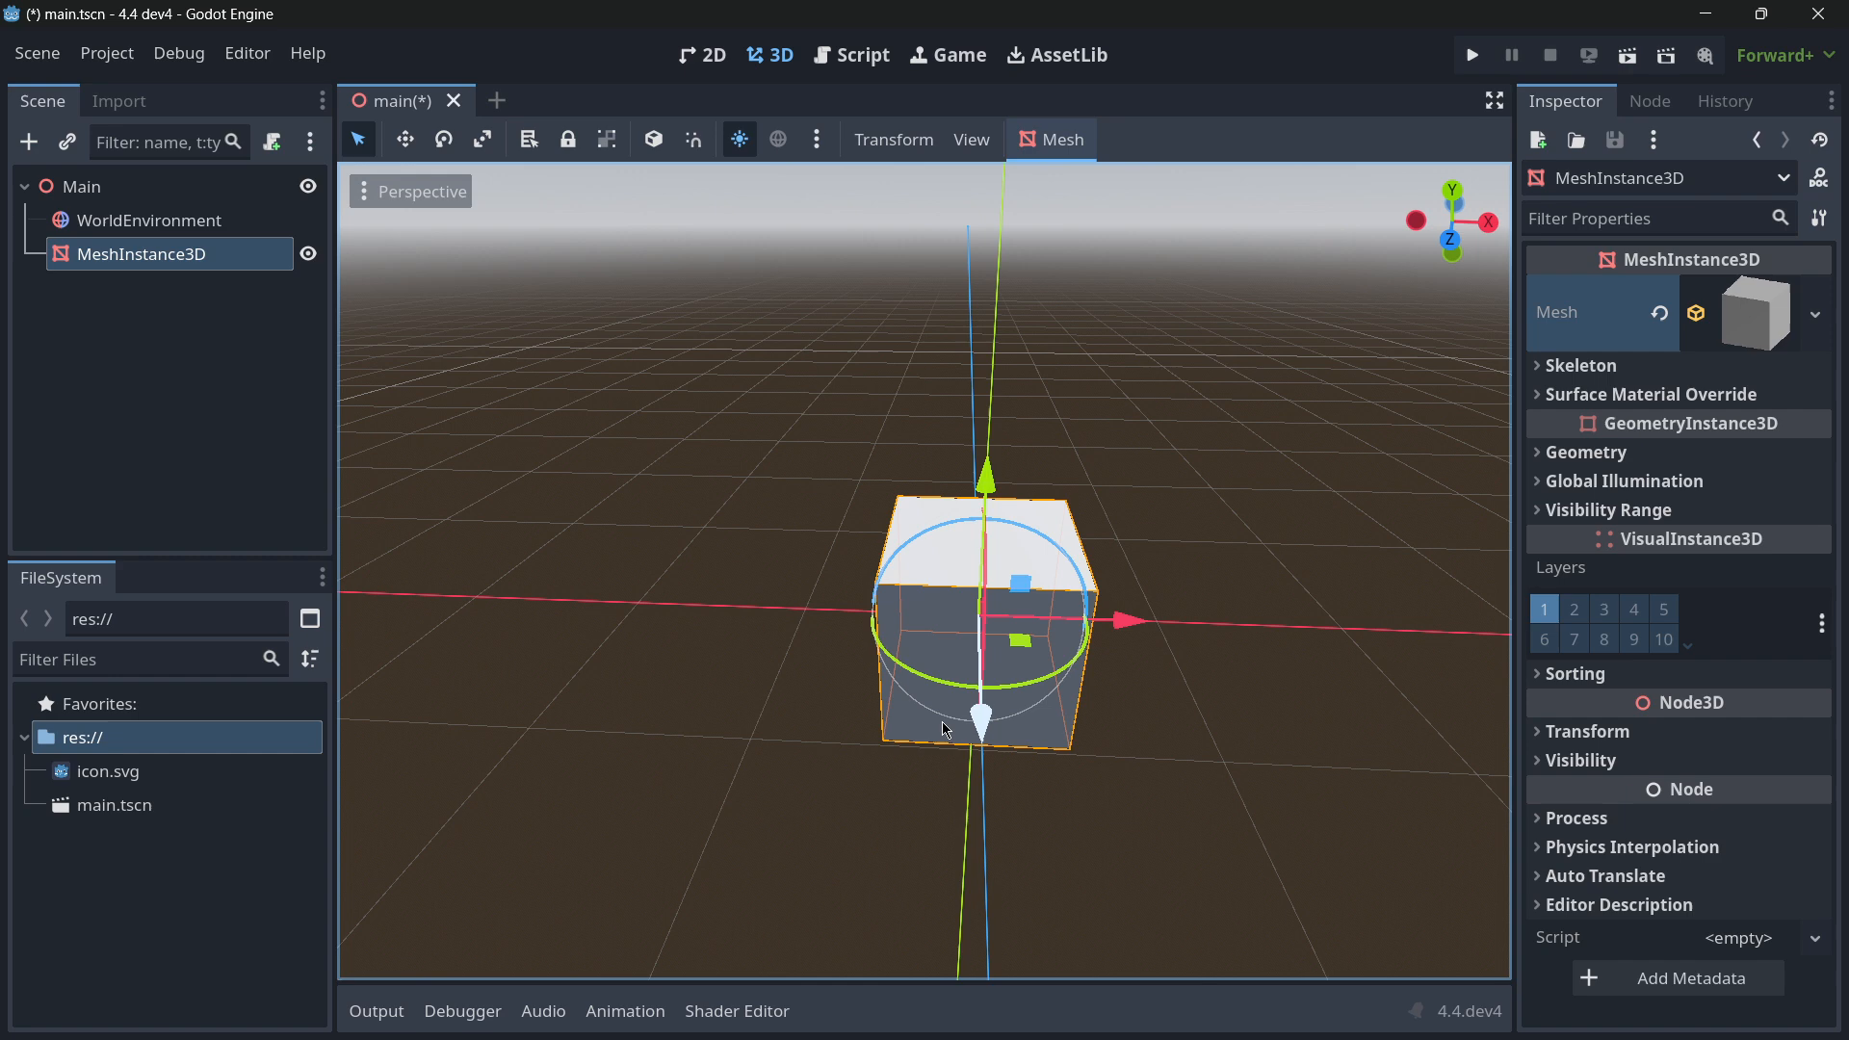
click(80, 187)
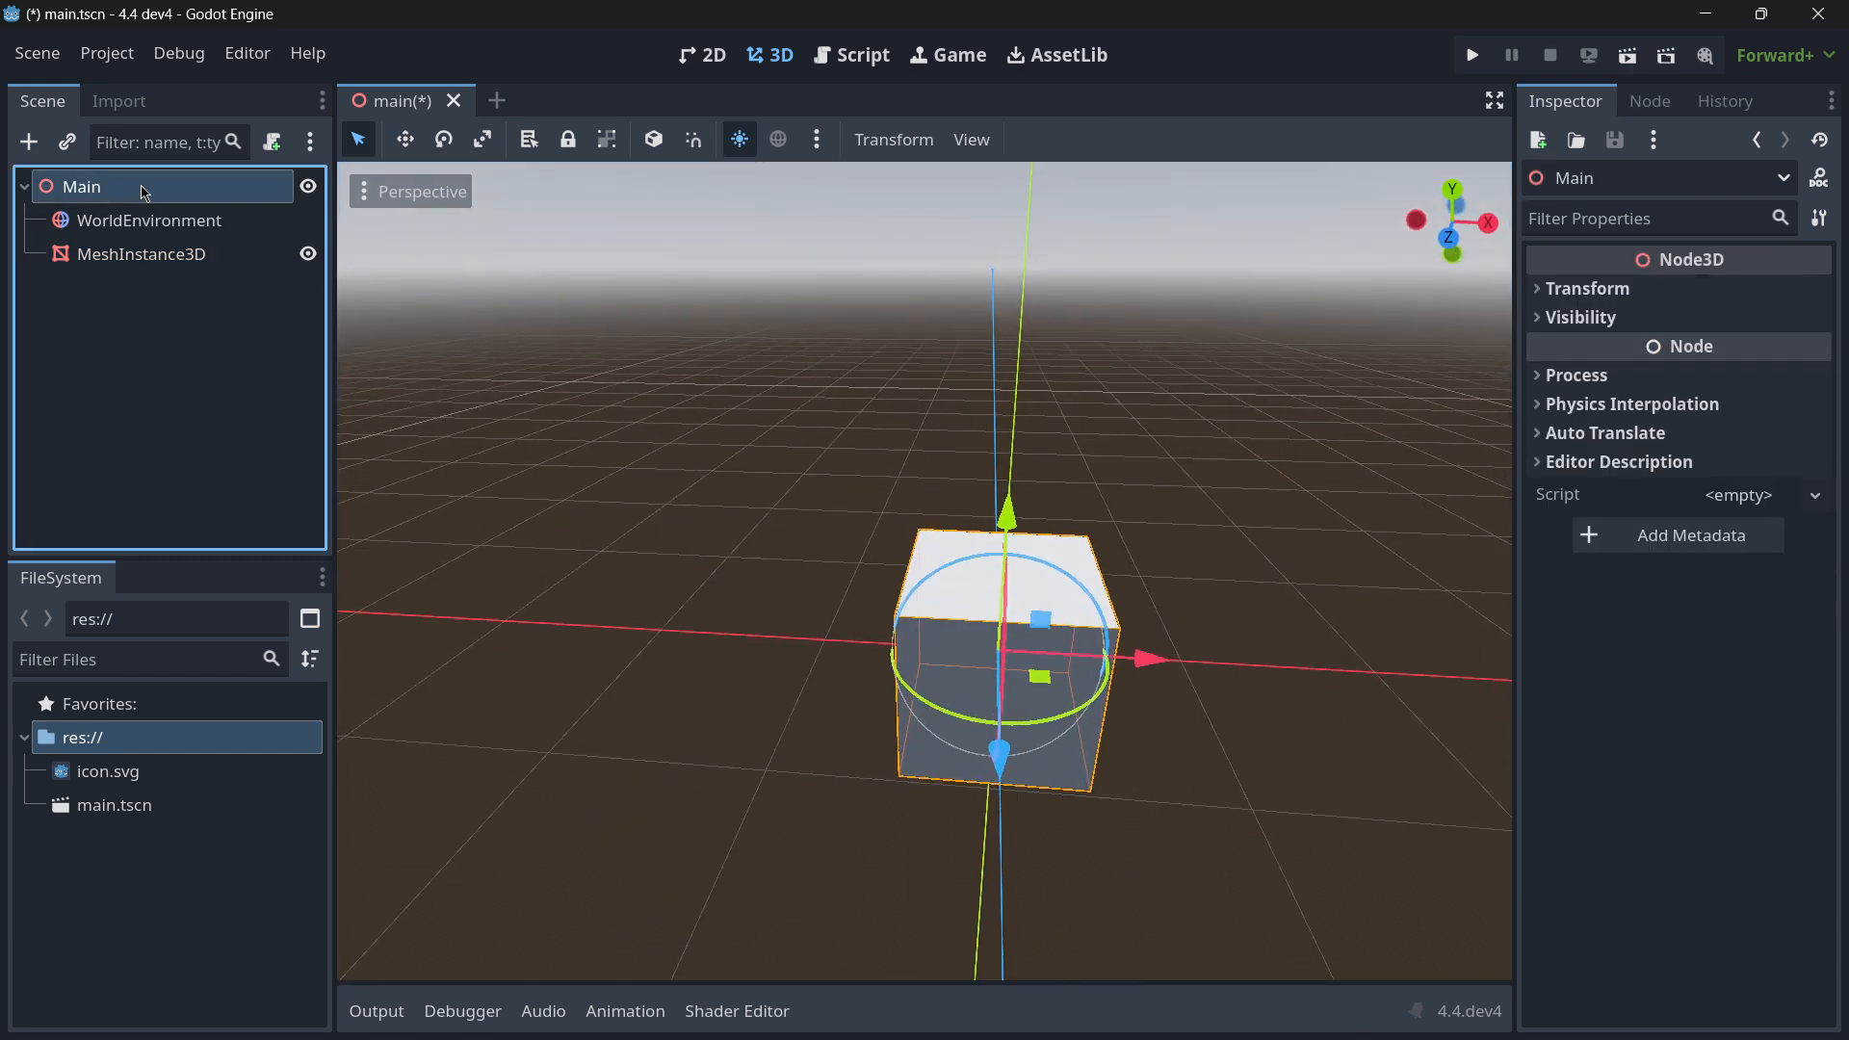
- Add a Camera3D under Main, check its Preview of the box, aim it at the box and save the scene
click(29, 140)
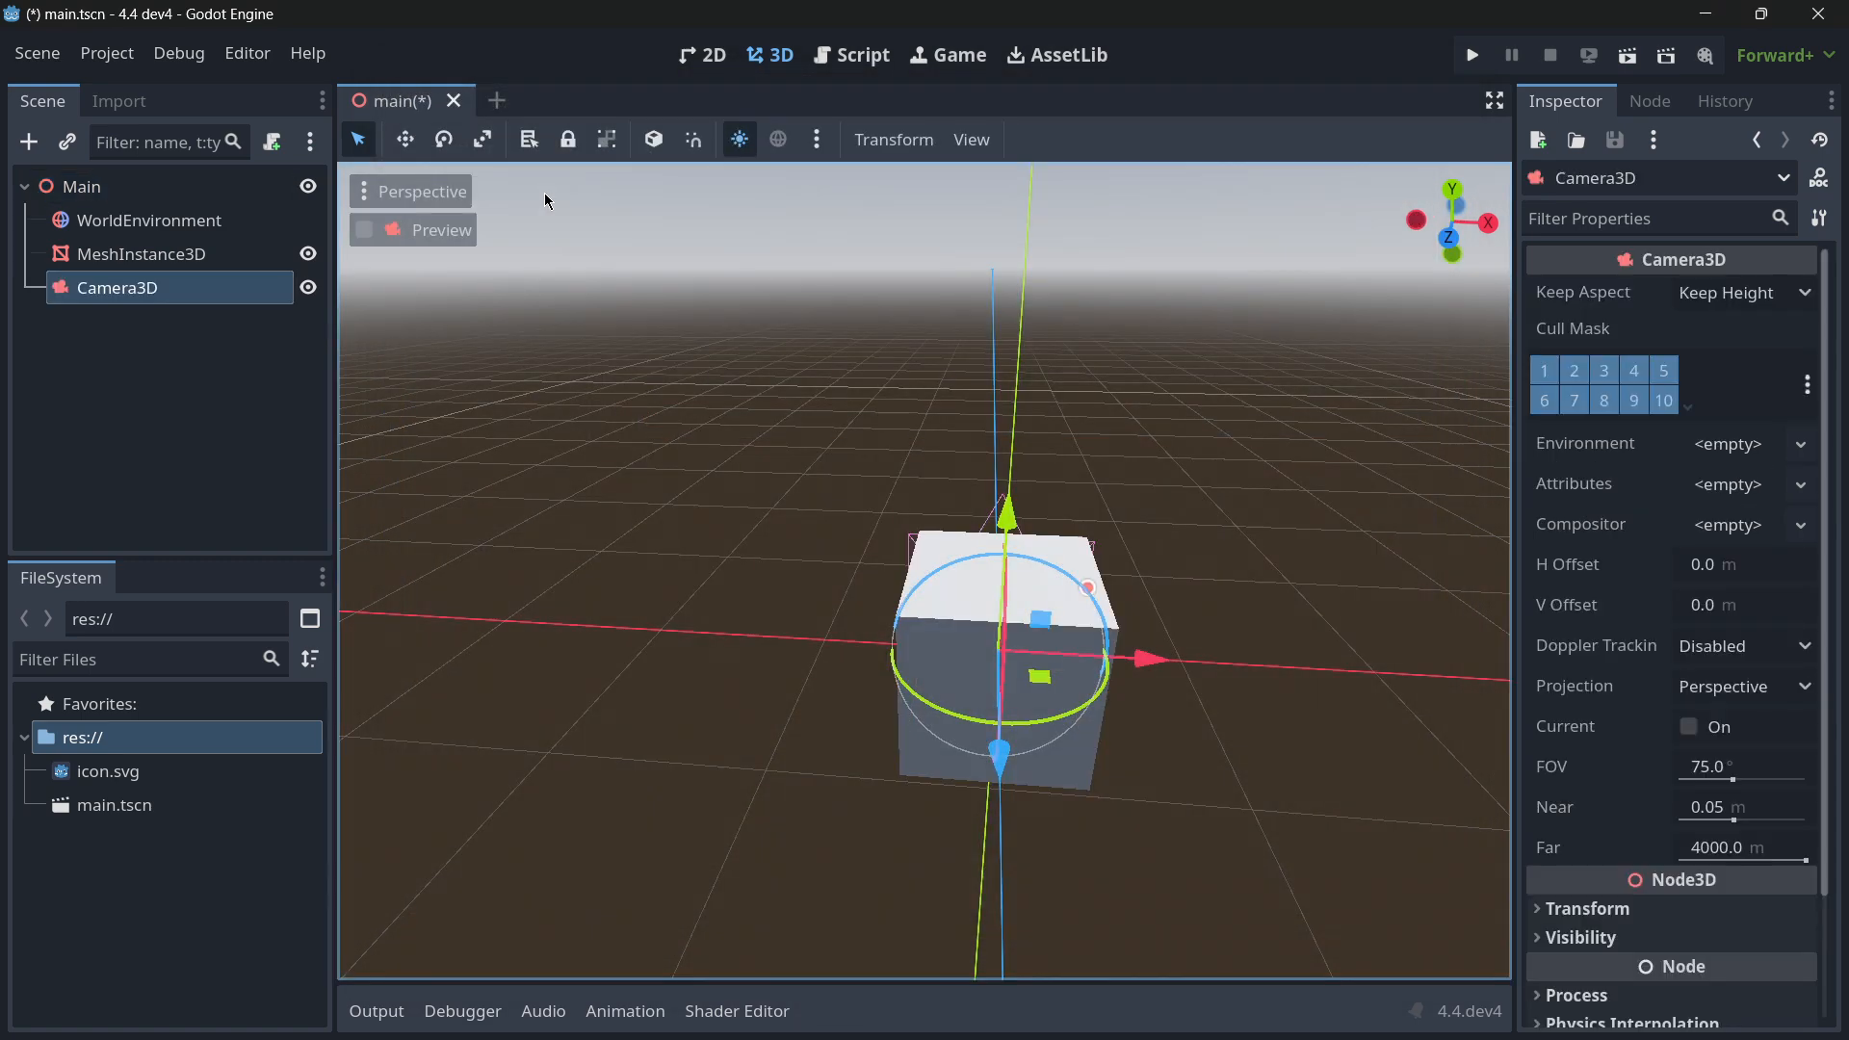
click(364, 230)
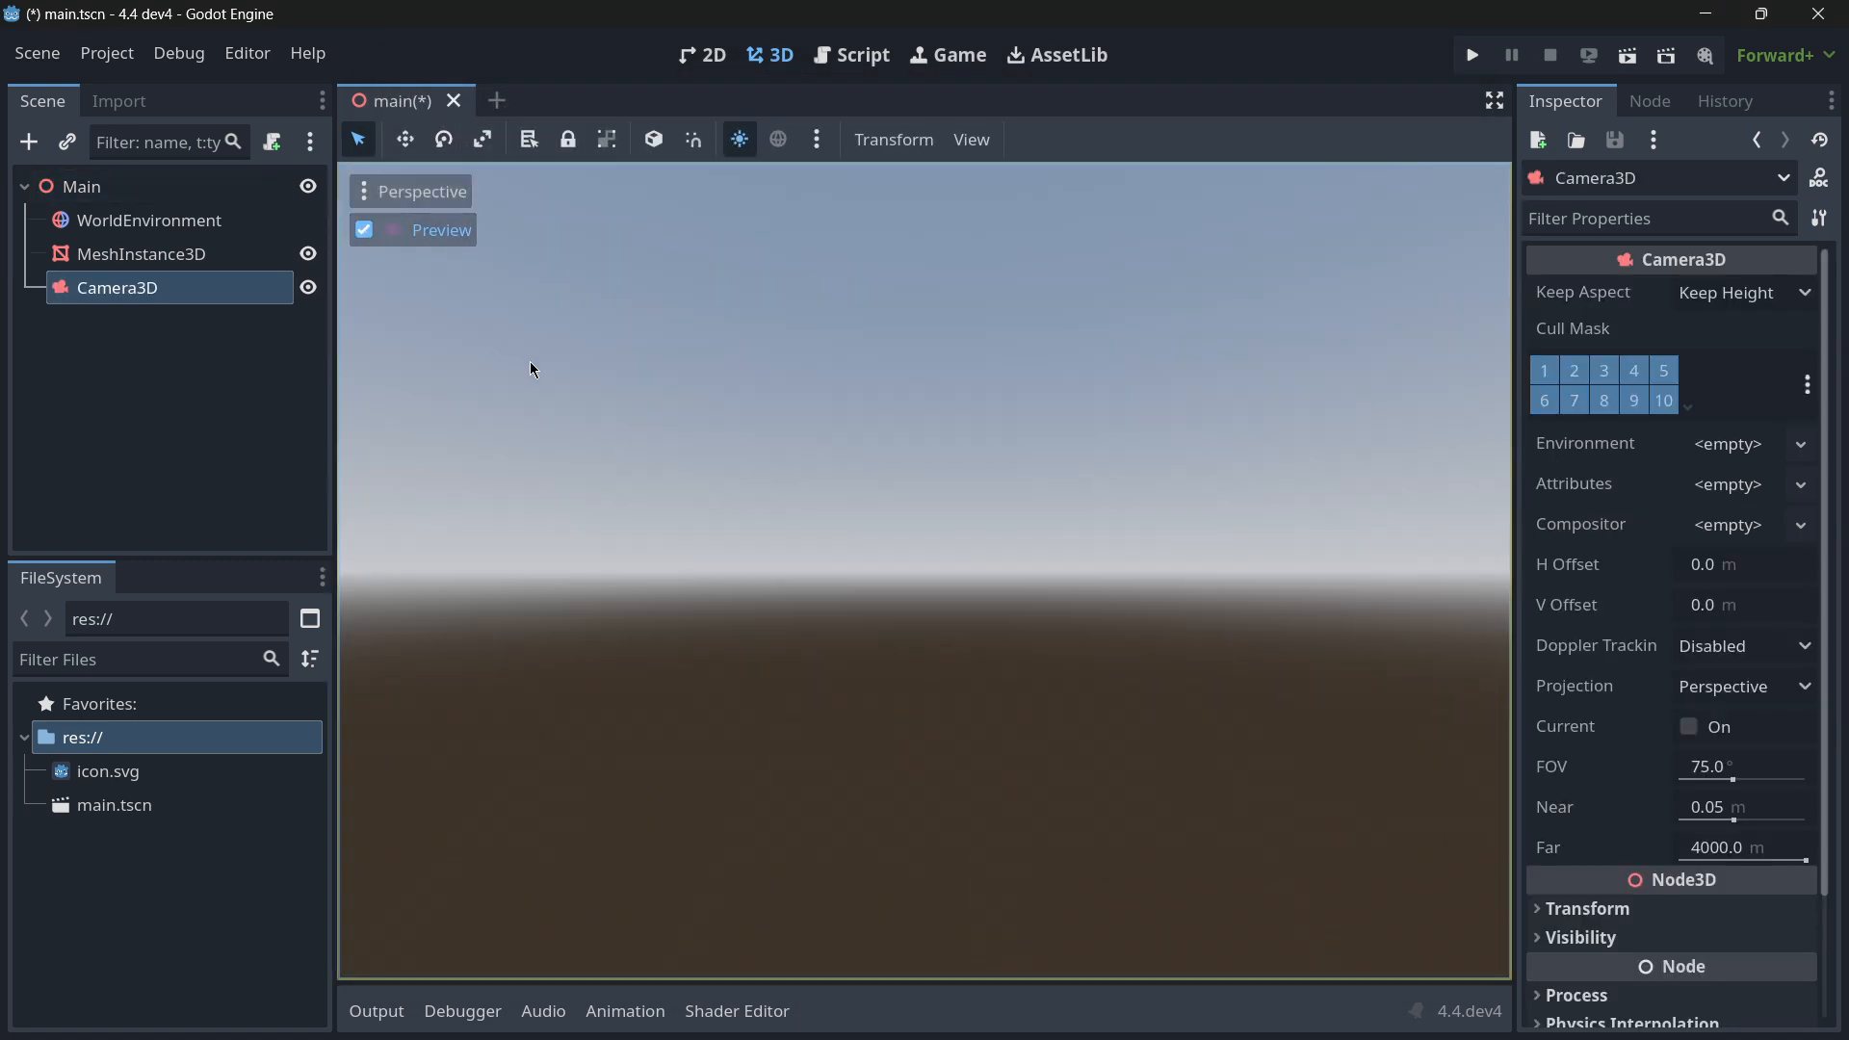
click(364, 229)
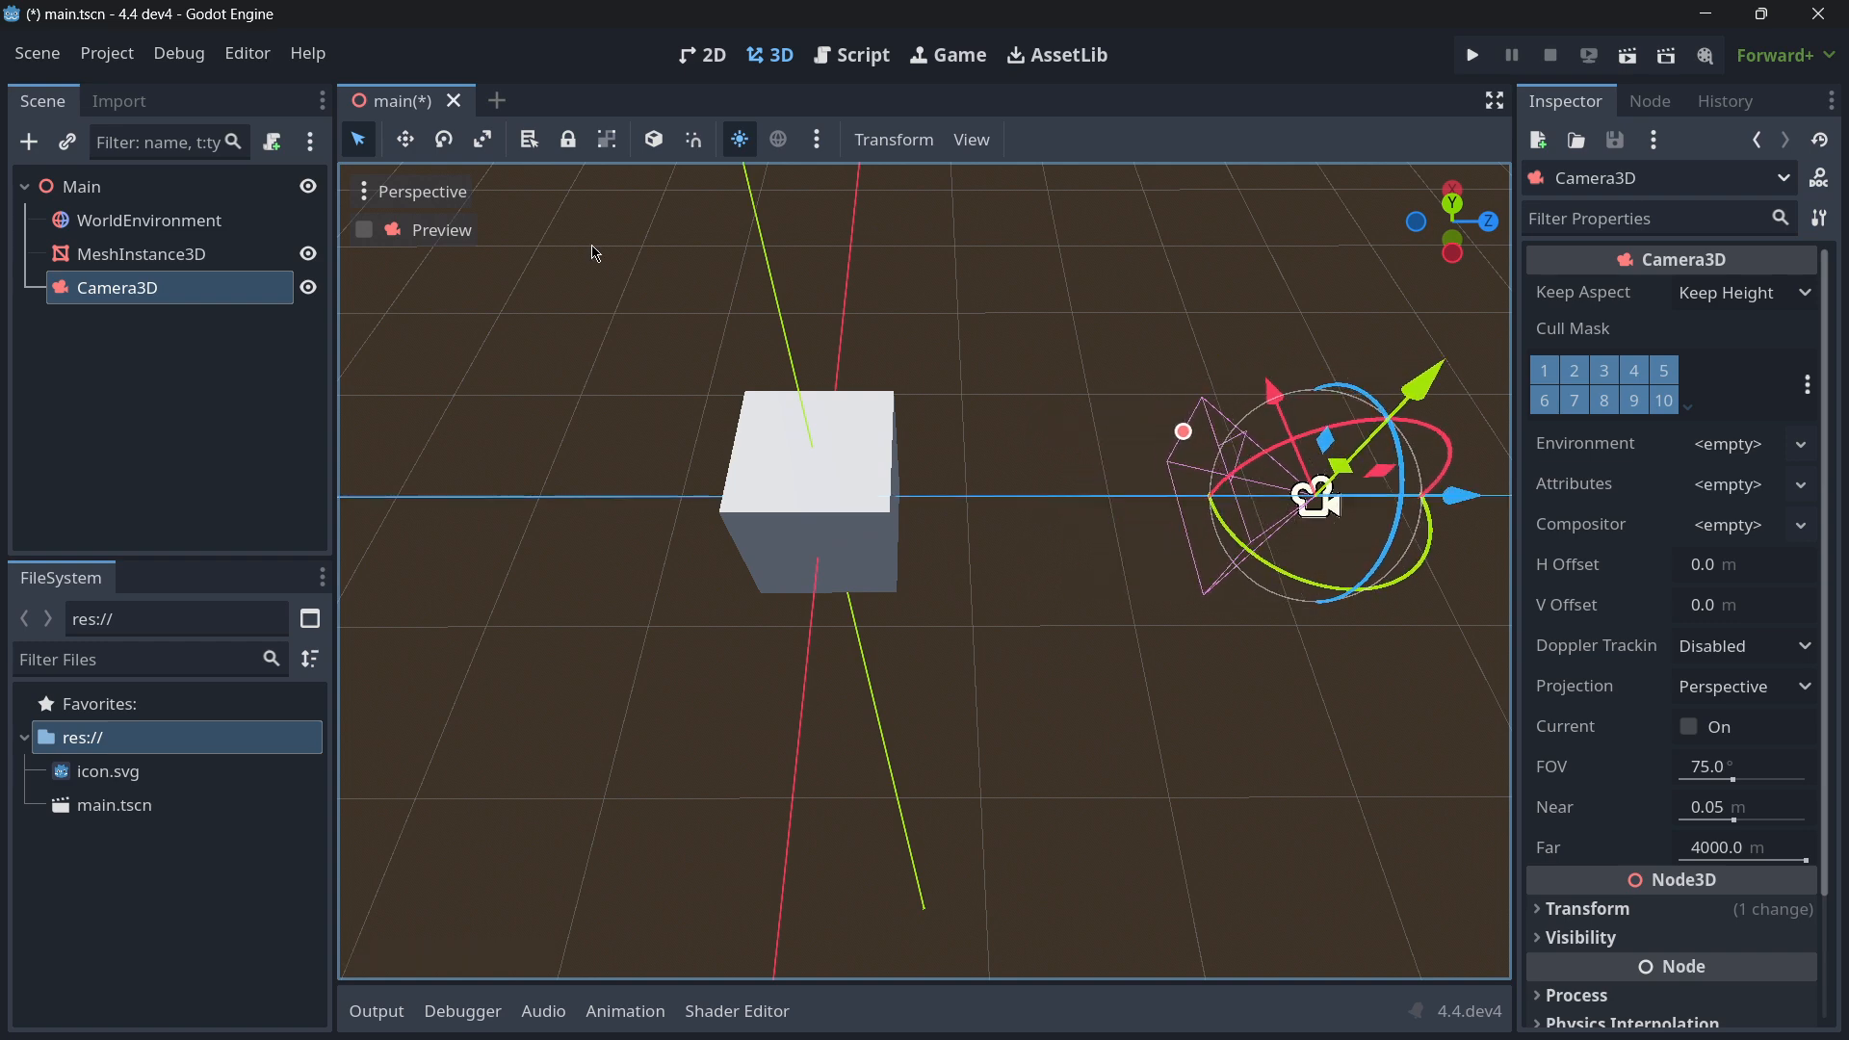
click(364, 229)
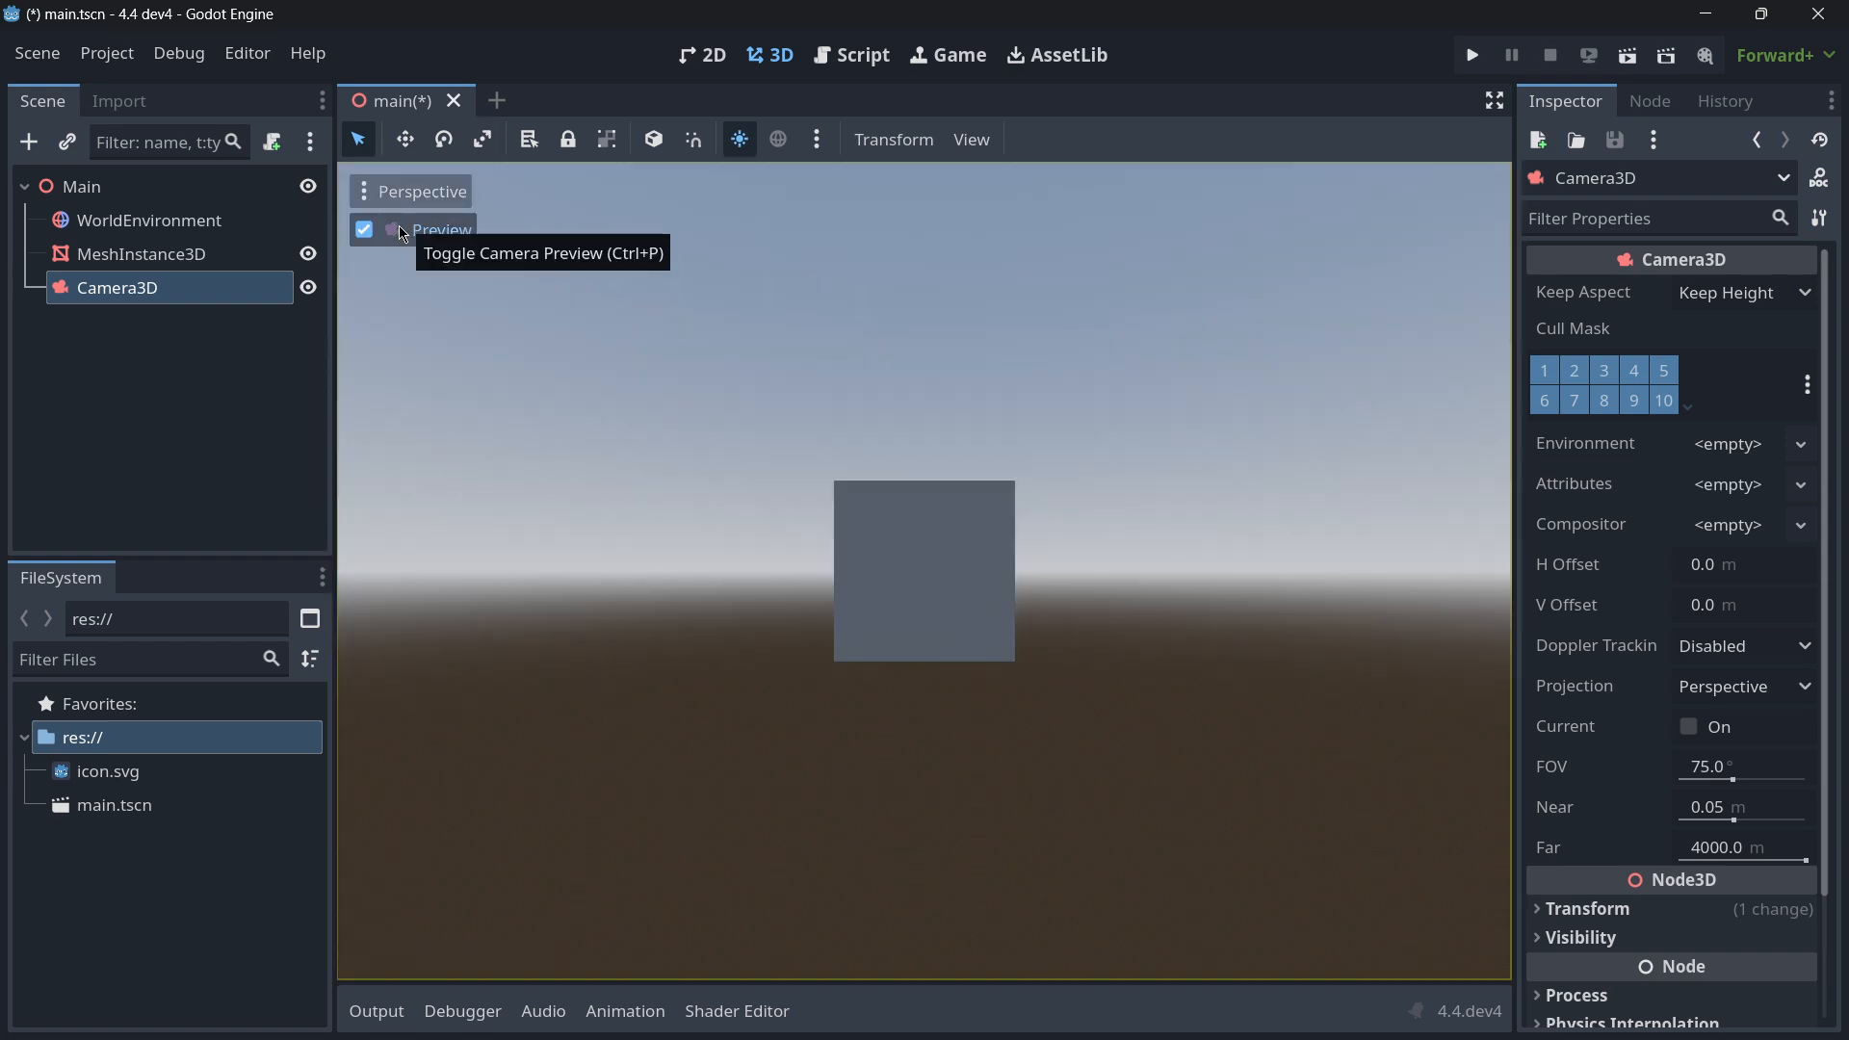
click(364, 229)
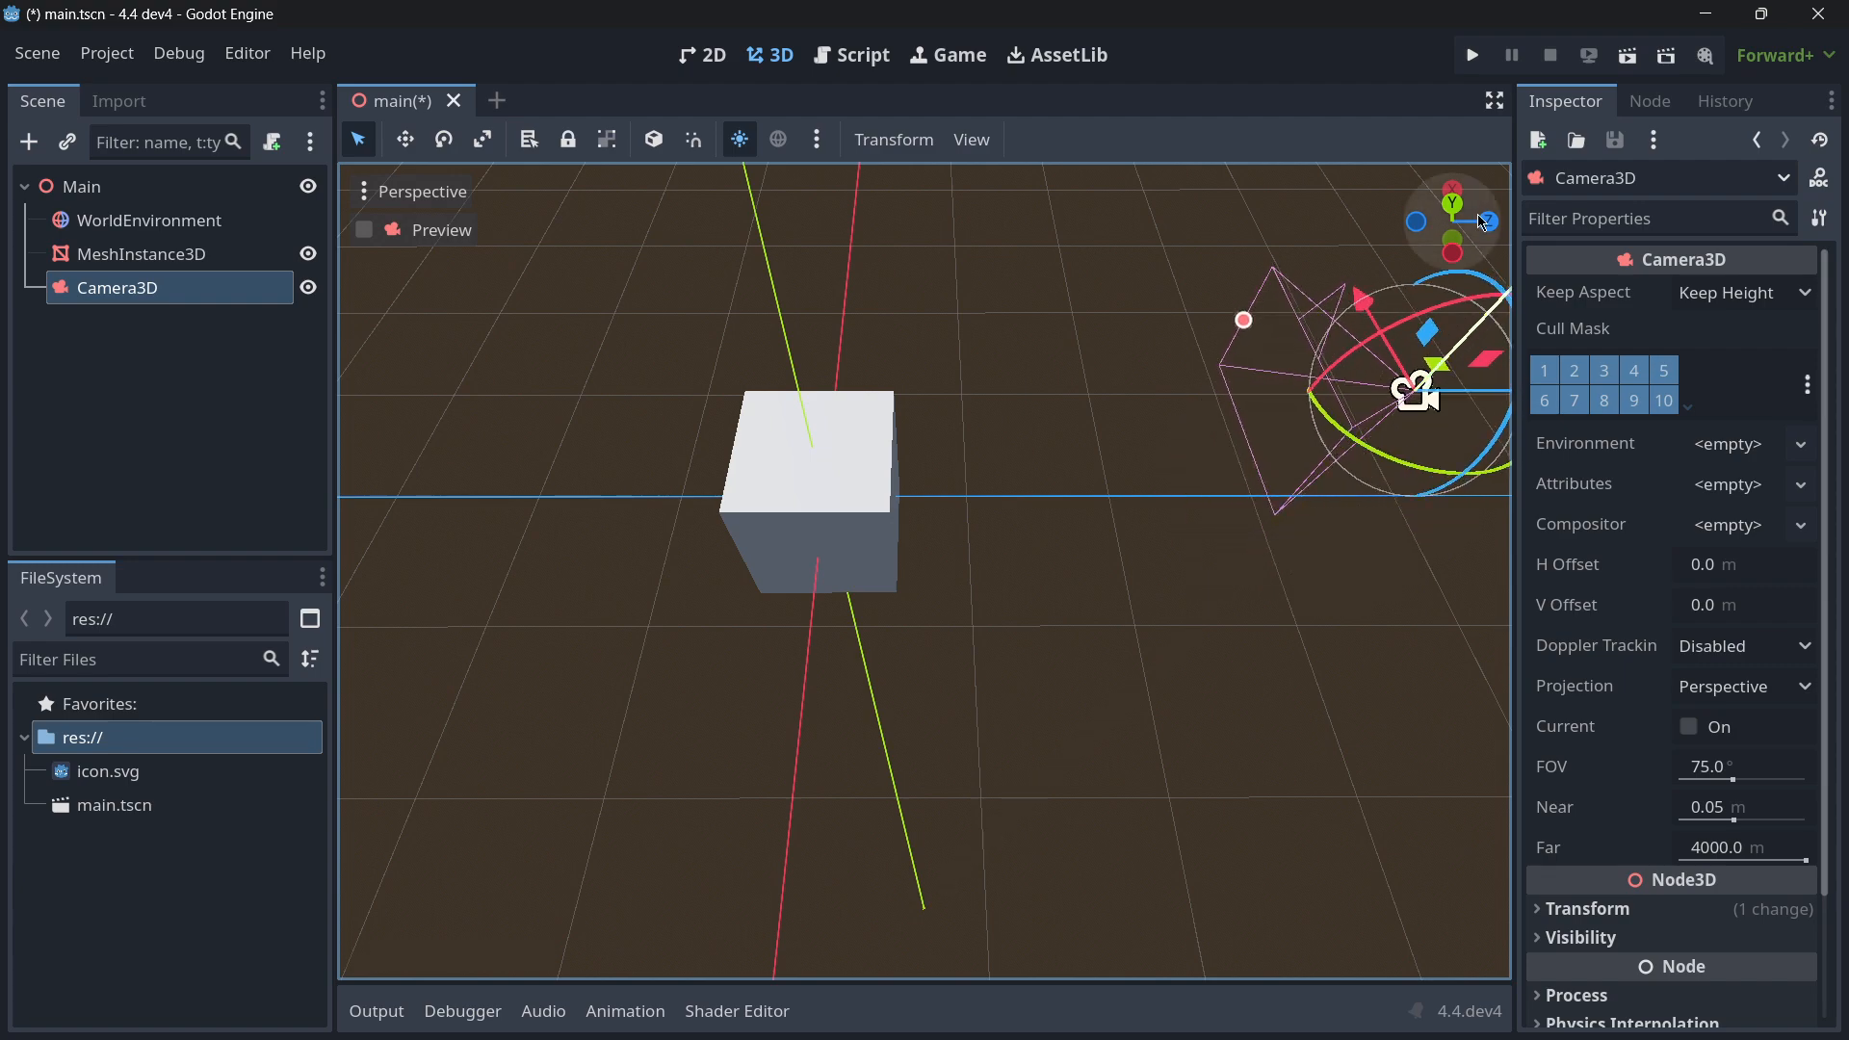
click(364, 229)
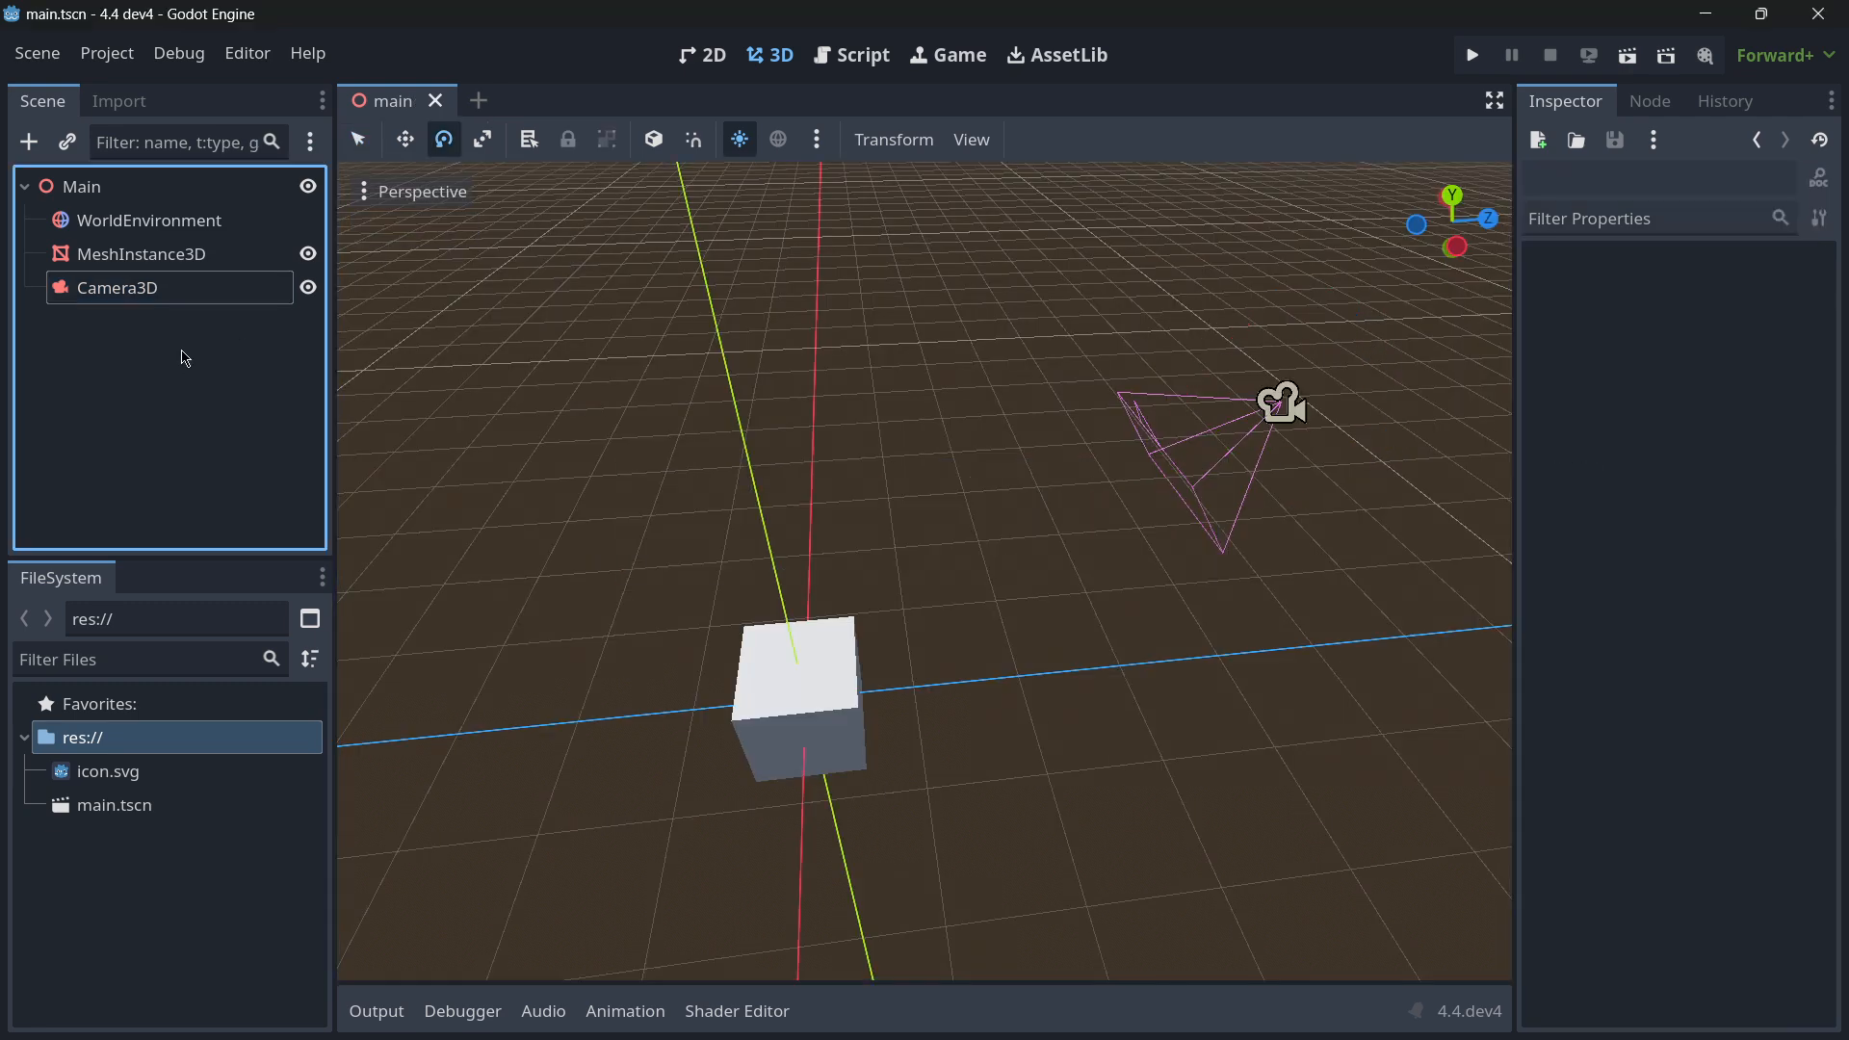
- Run the project with main.tscn chosen as main scene and reposition the game window showing the grey box
click(947, 54)
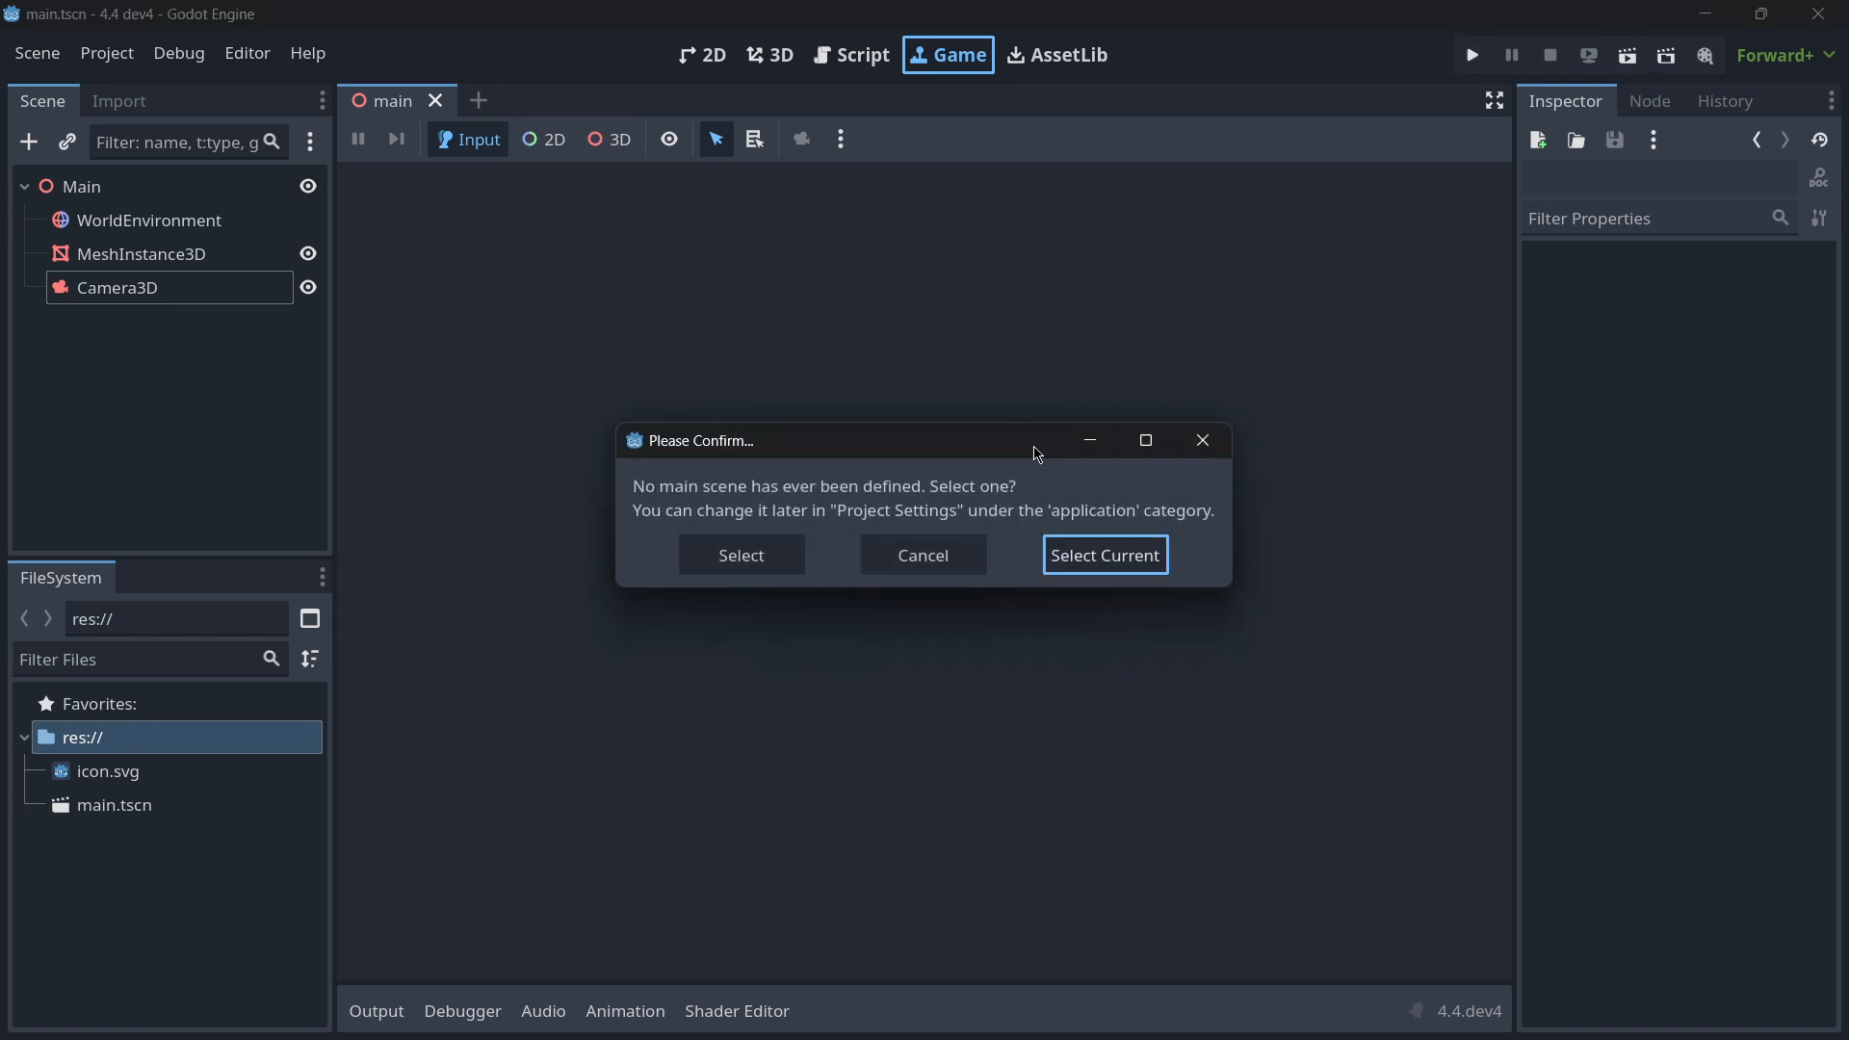
click(1102, 554)
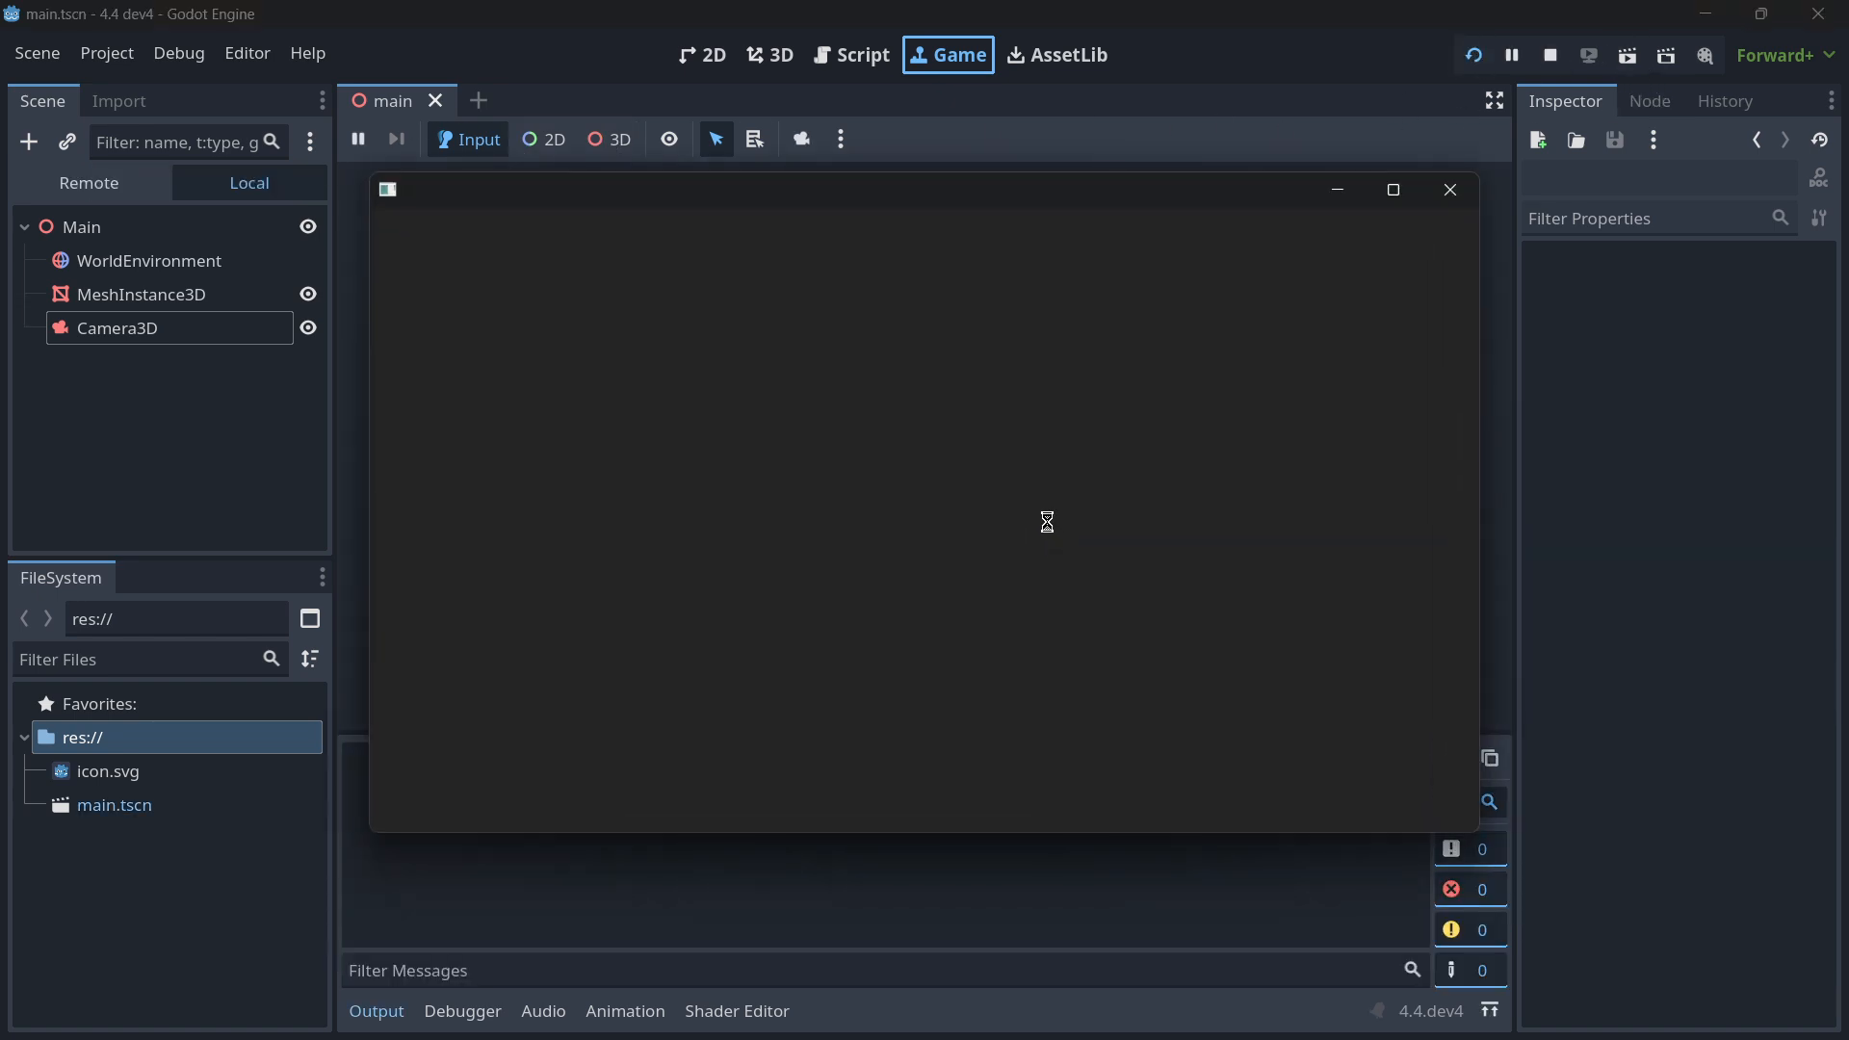
mouse_move(988, 495)
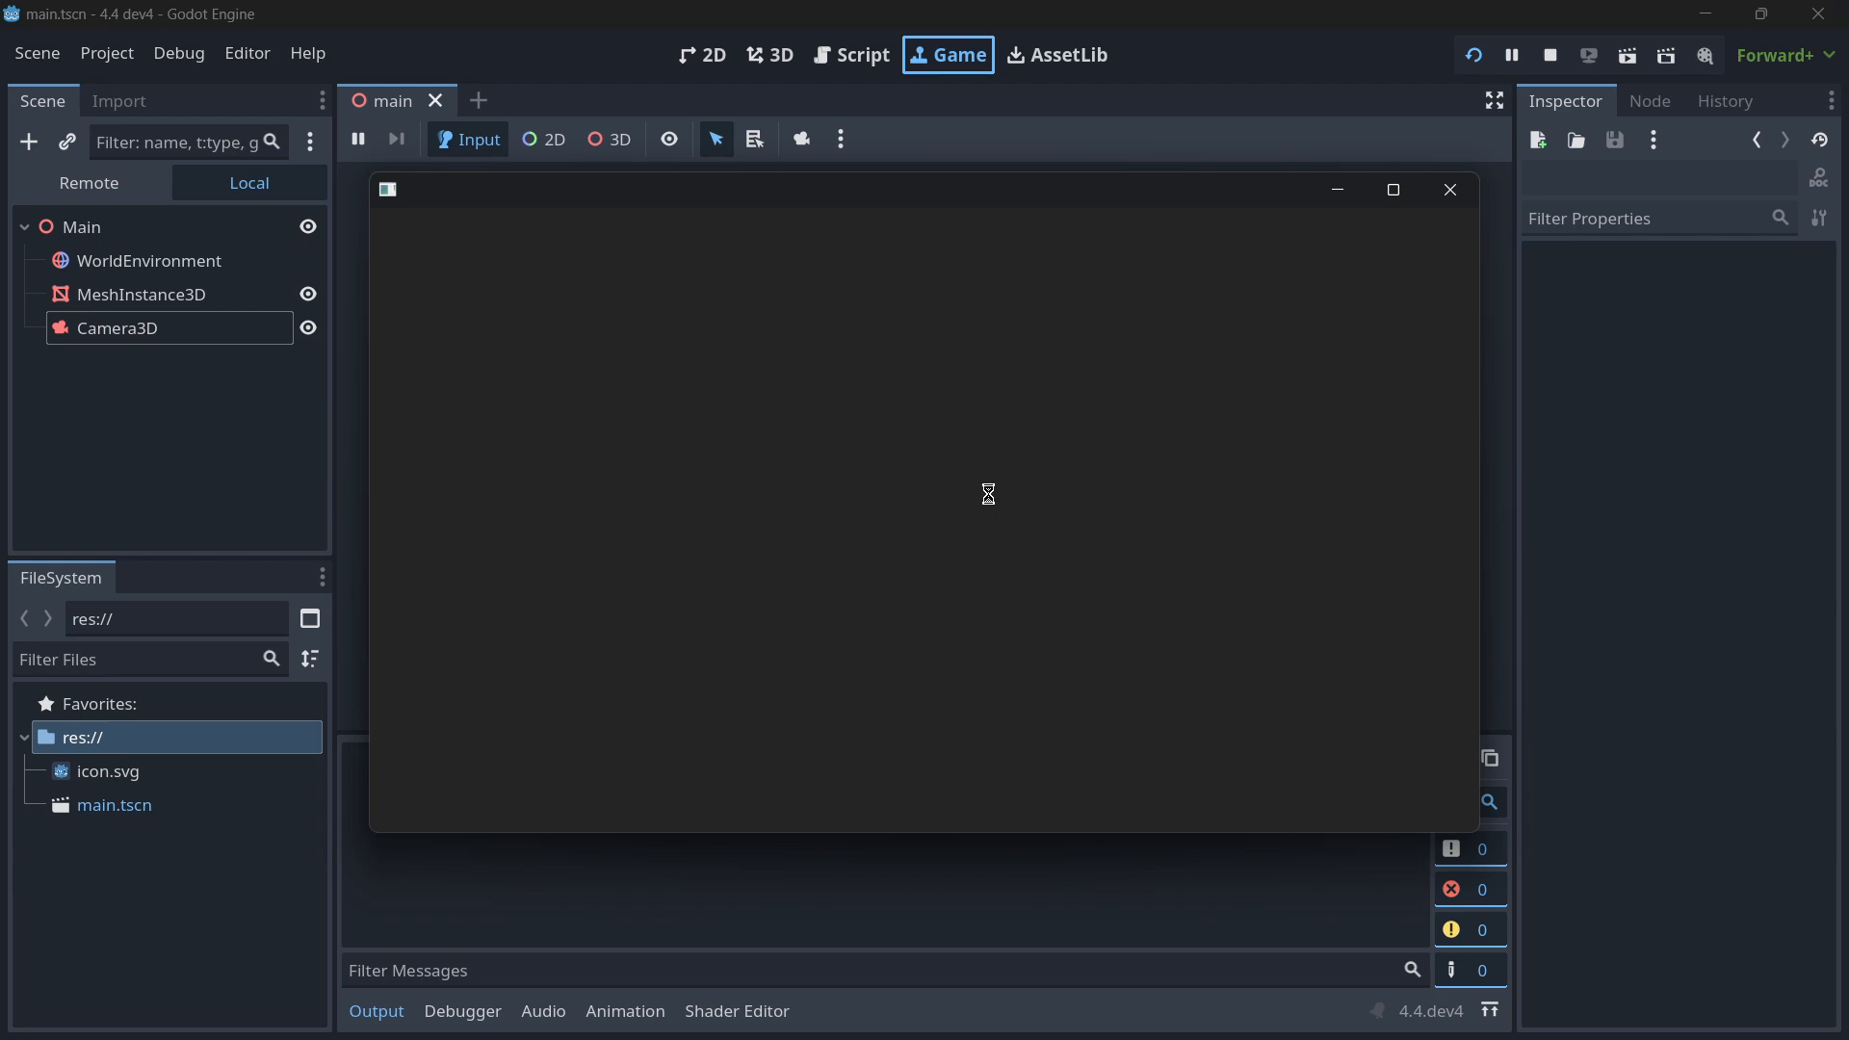
mouse_move(747, 297)
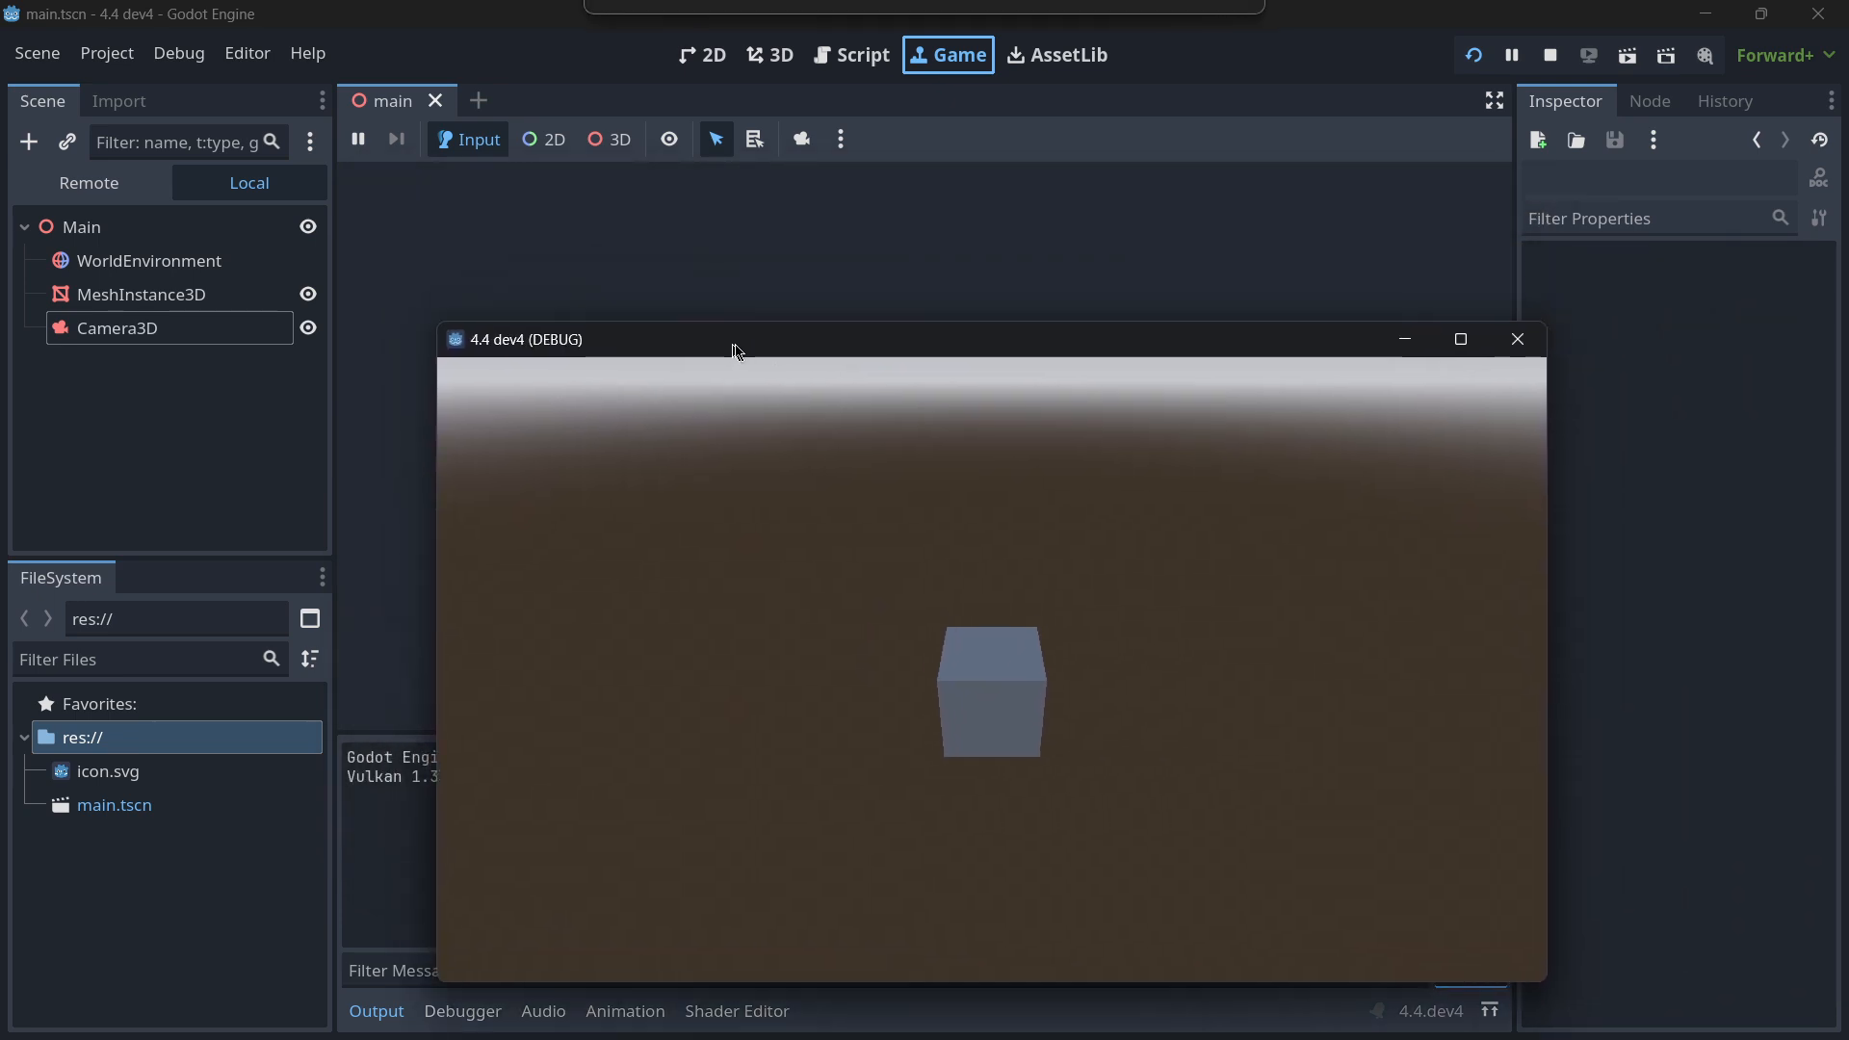
drag(732, 339, 605, 412)
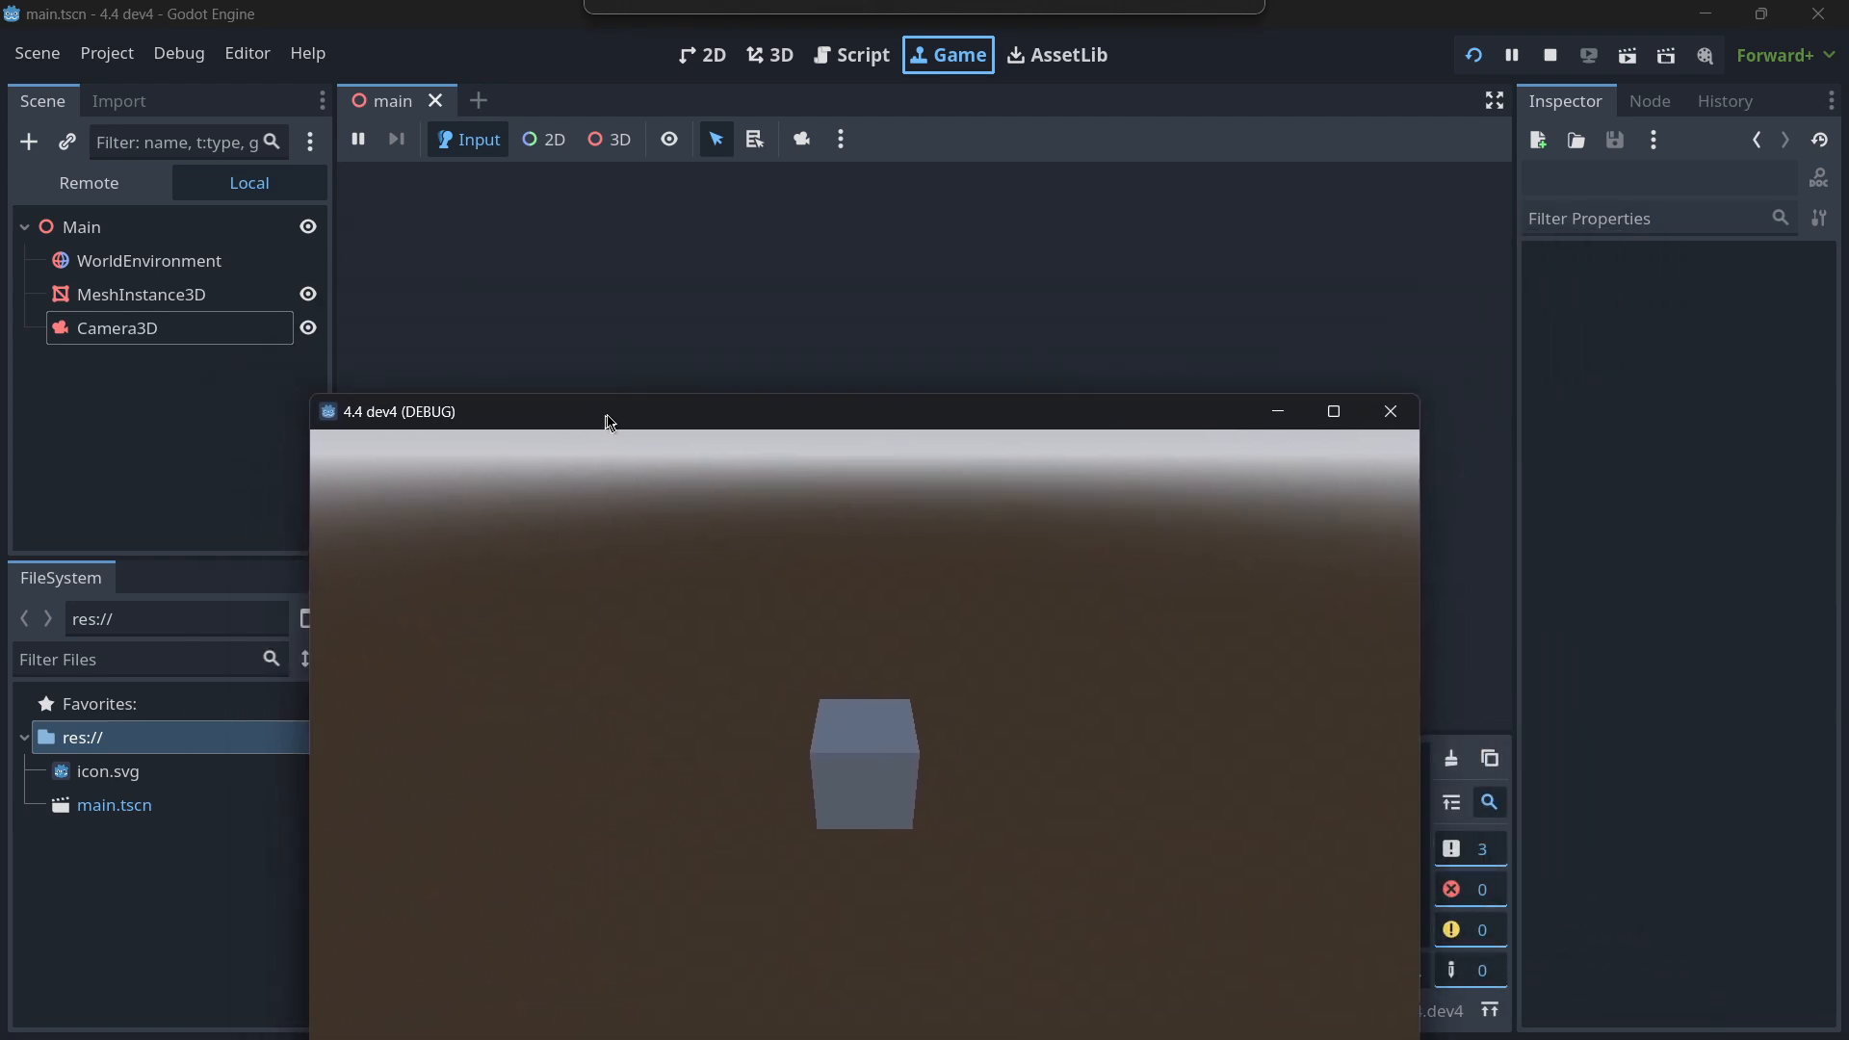
click(1388, 412)
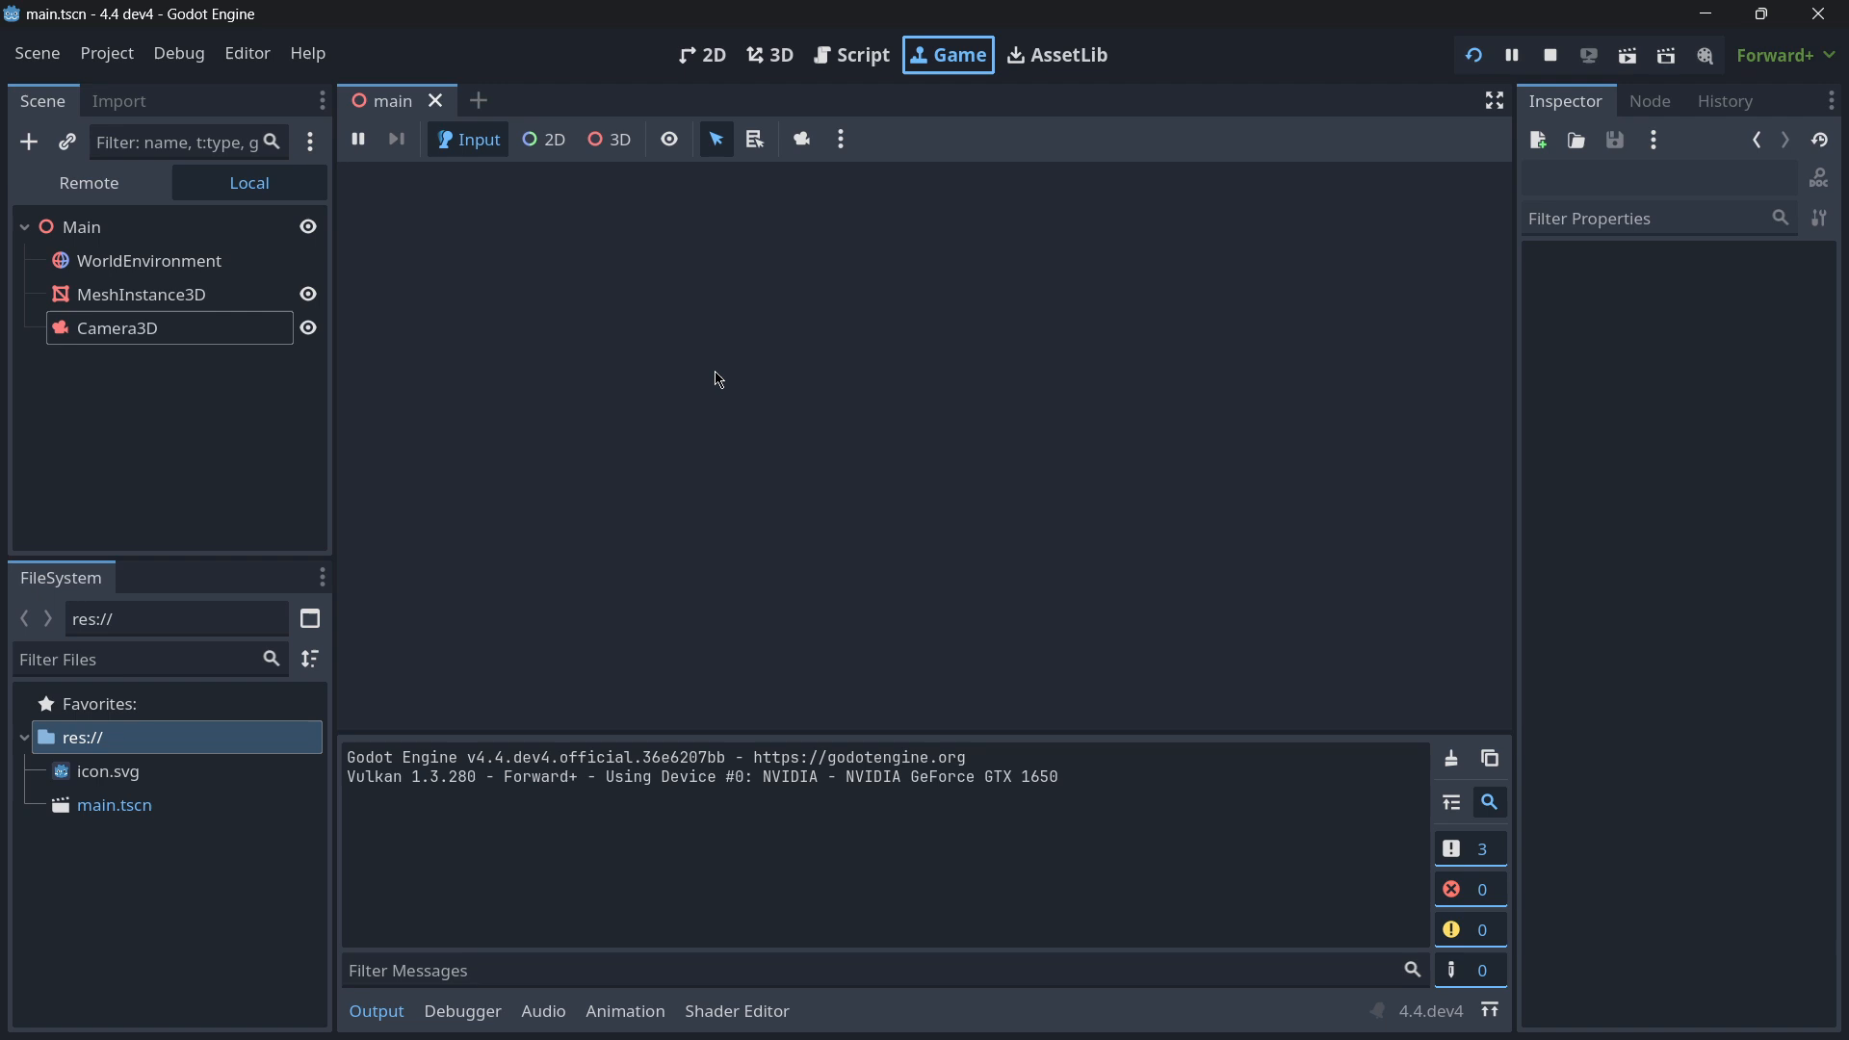
- Enable 3D node selection in the Game view, keeping Manipulate In-Game on in the options
click(610, 139)
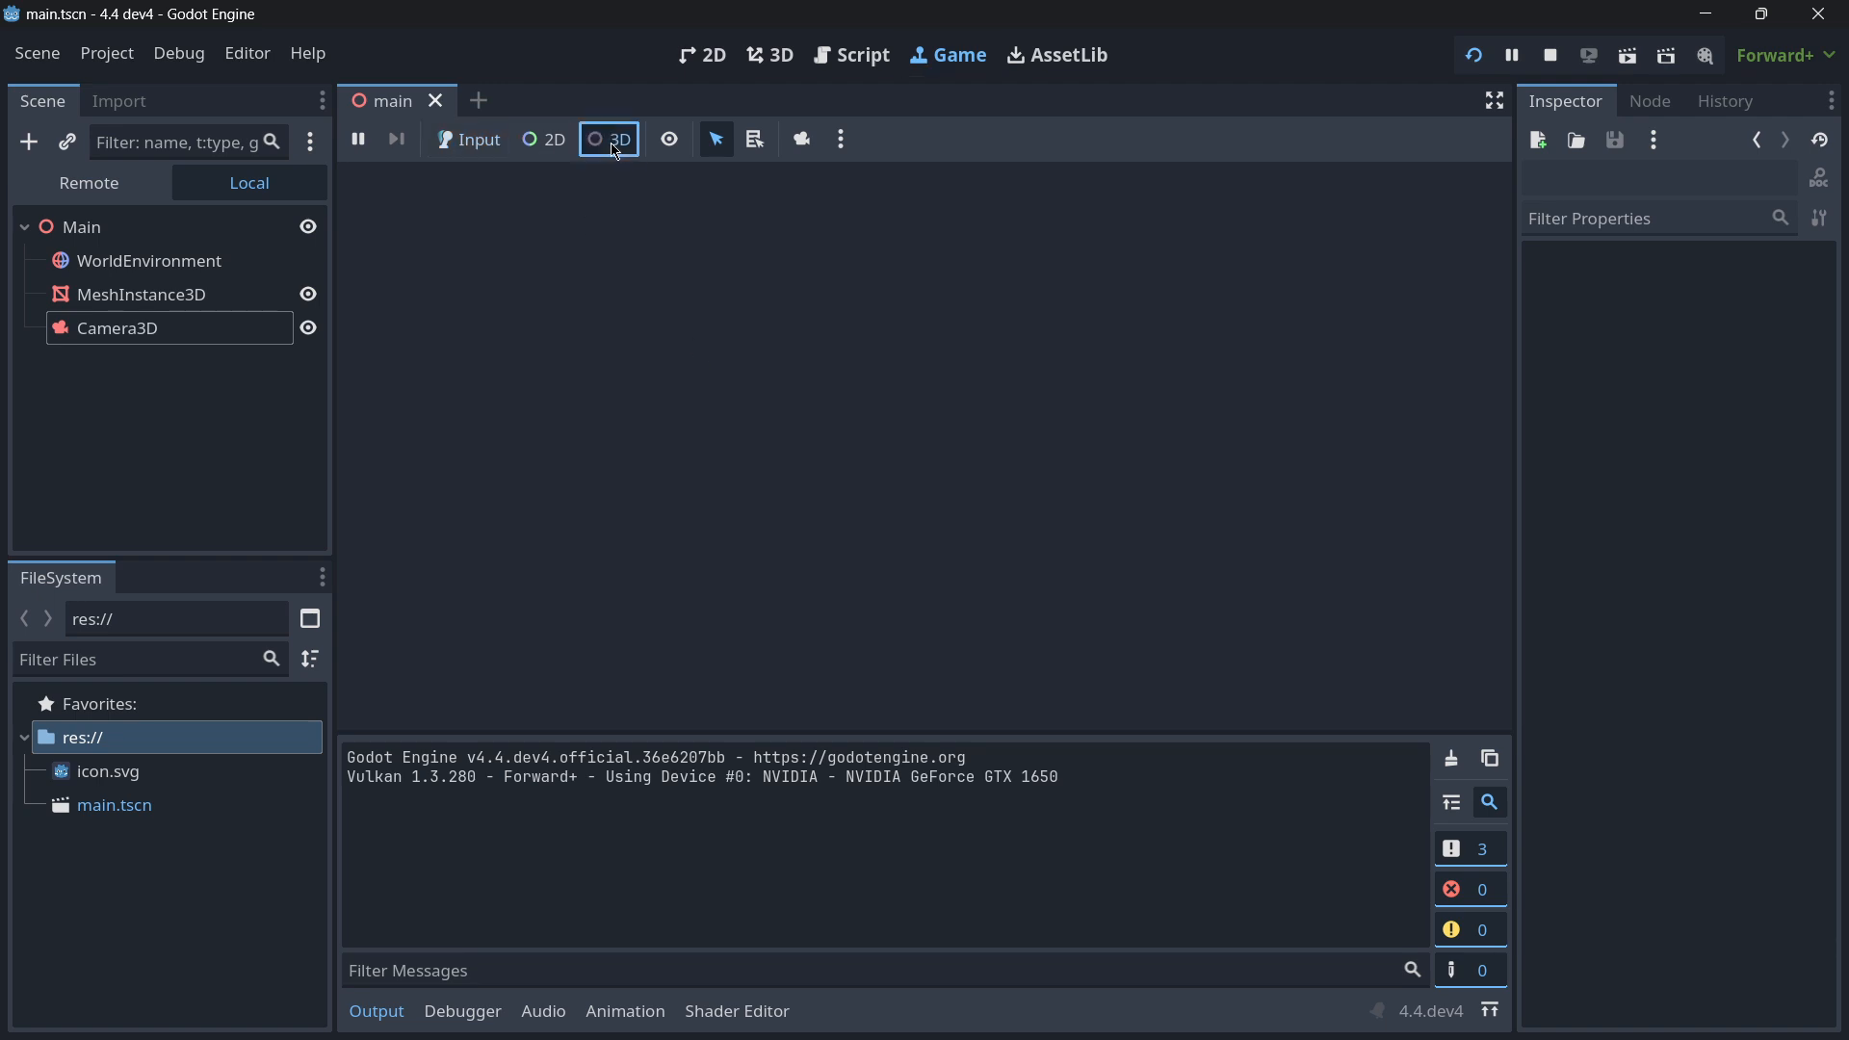
click(839, 139)
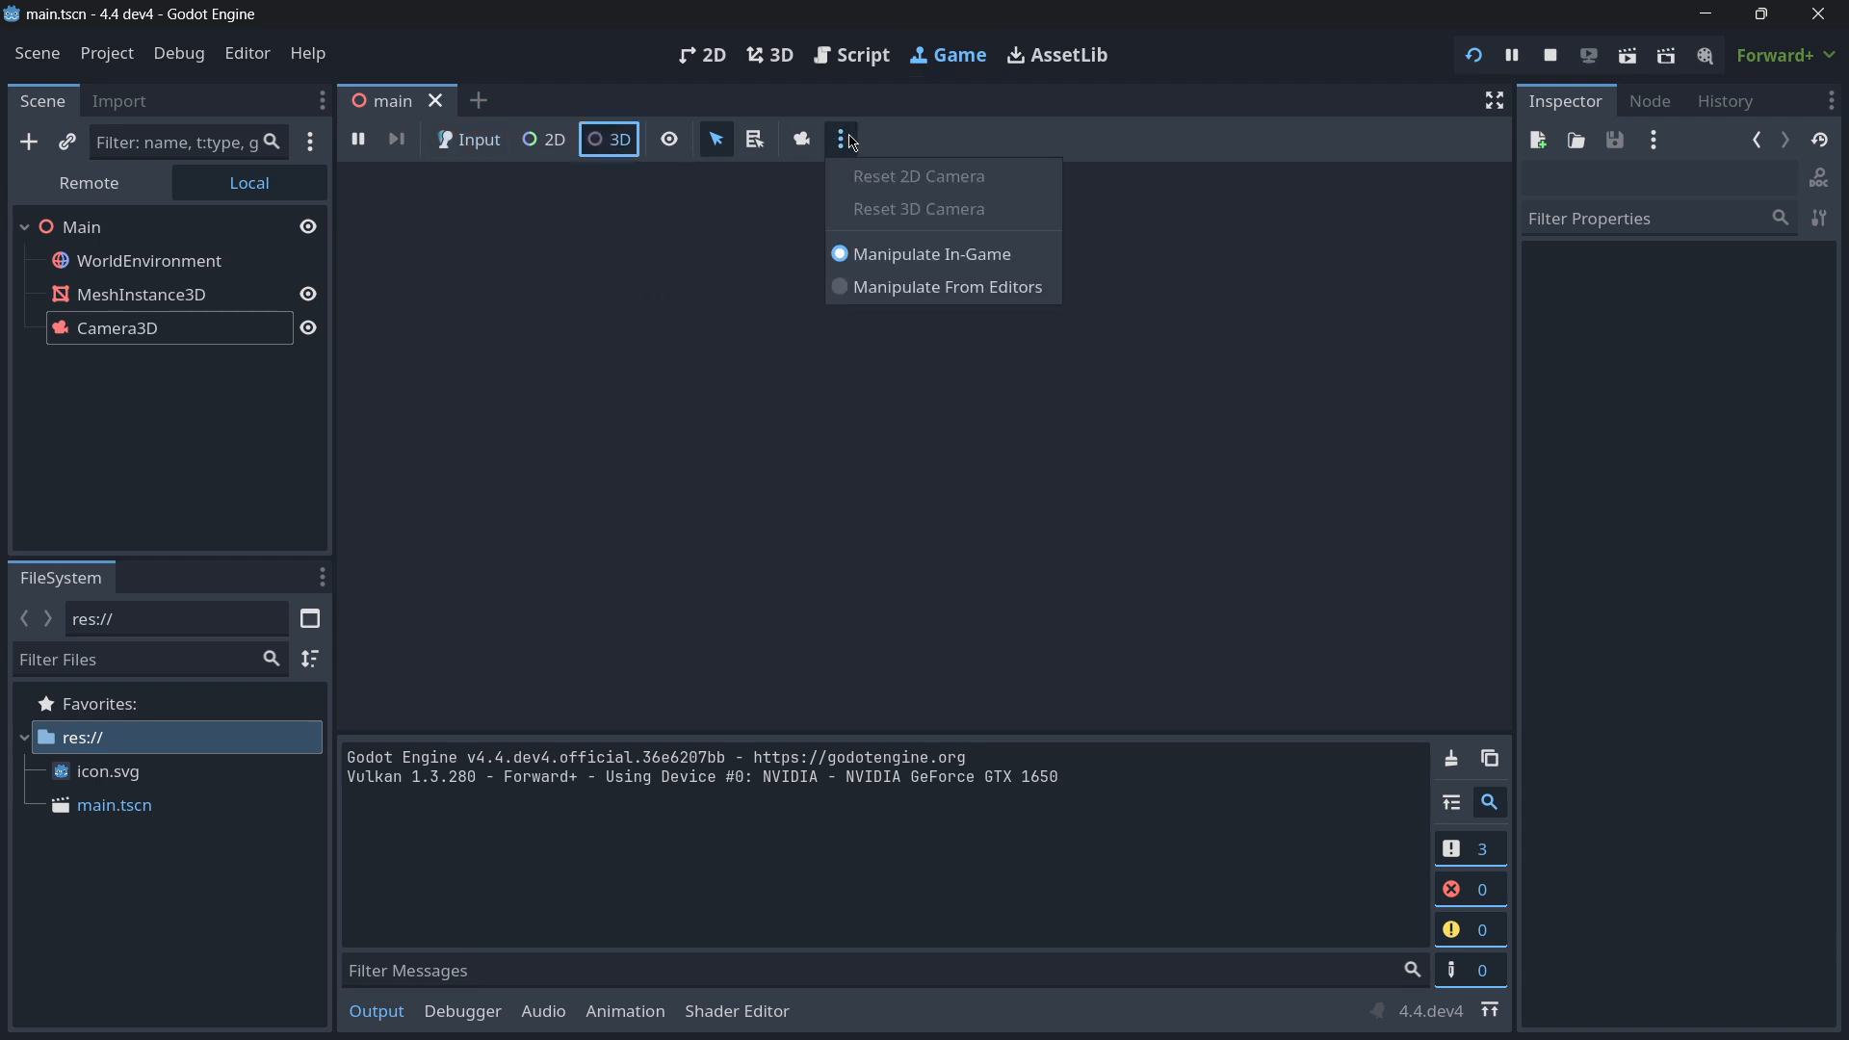
click(395, 138)
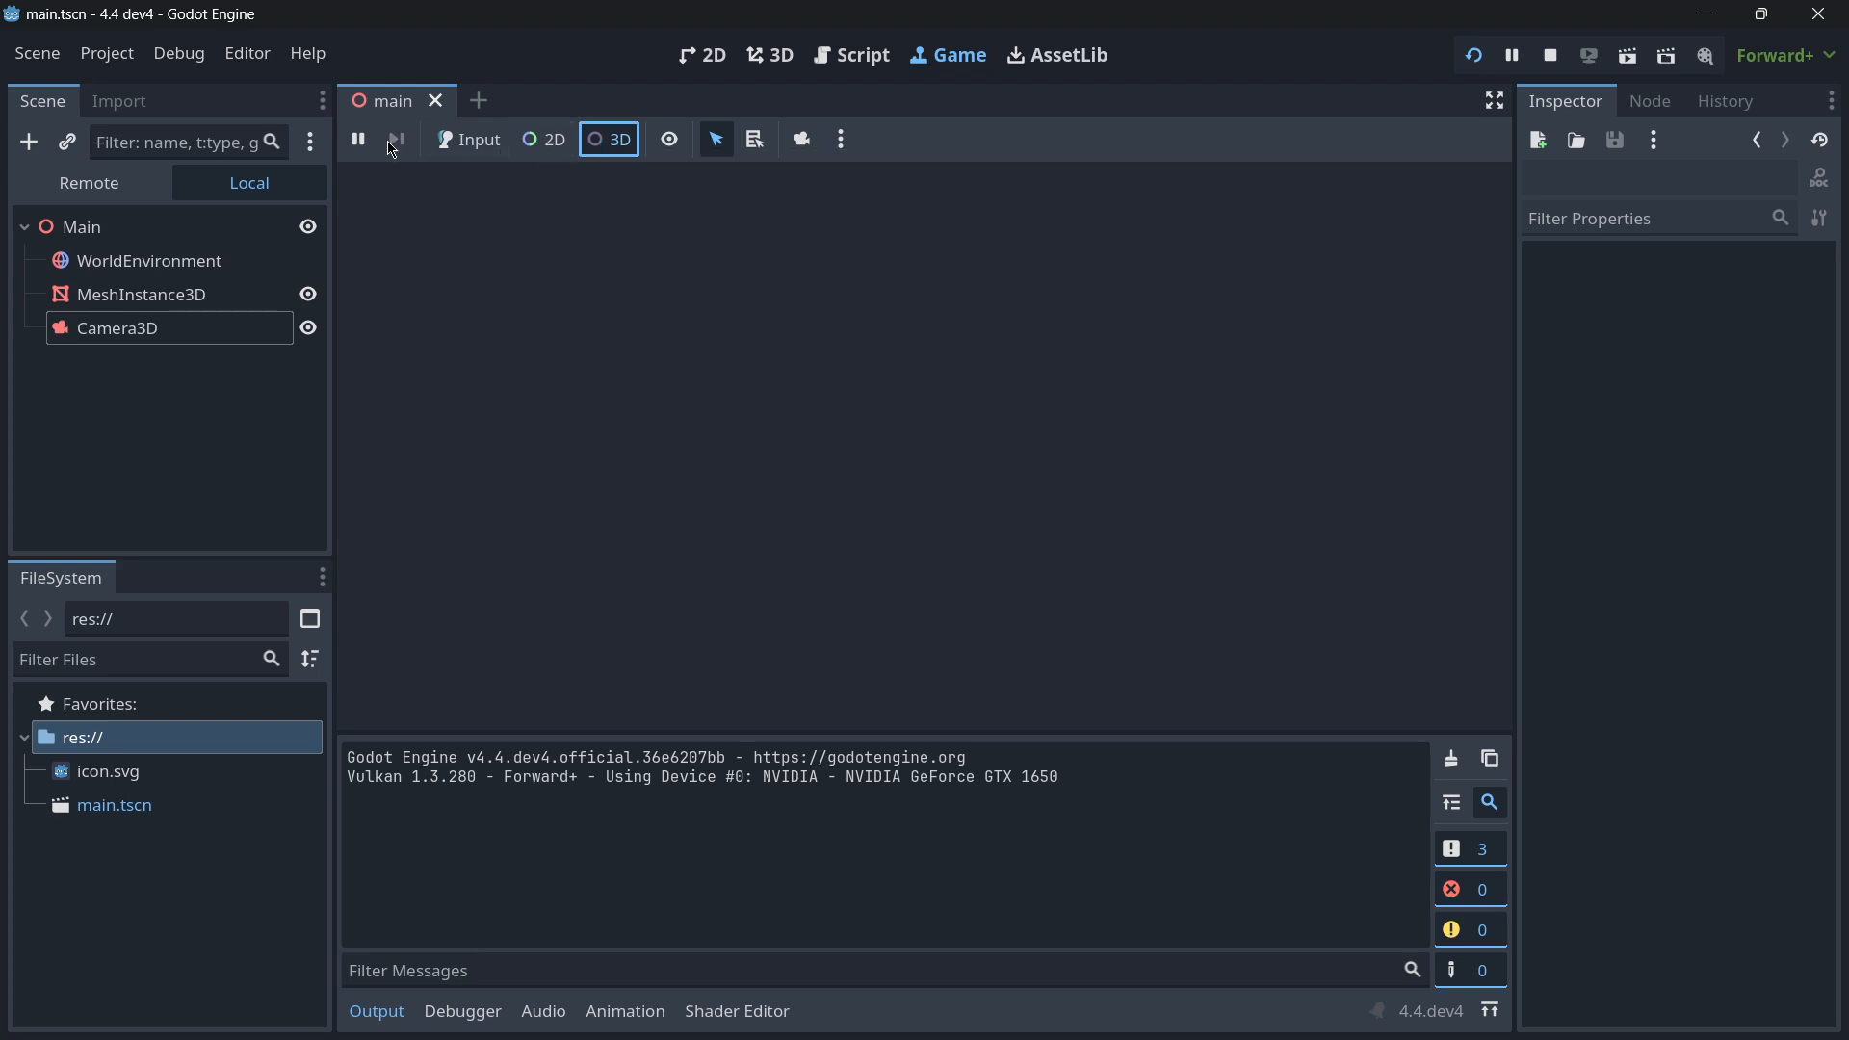
right_click(1425, 1011)
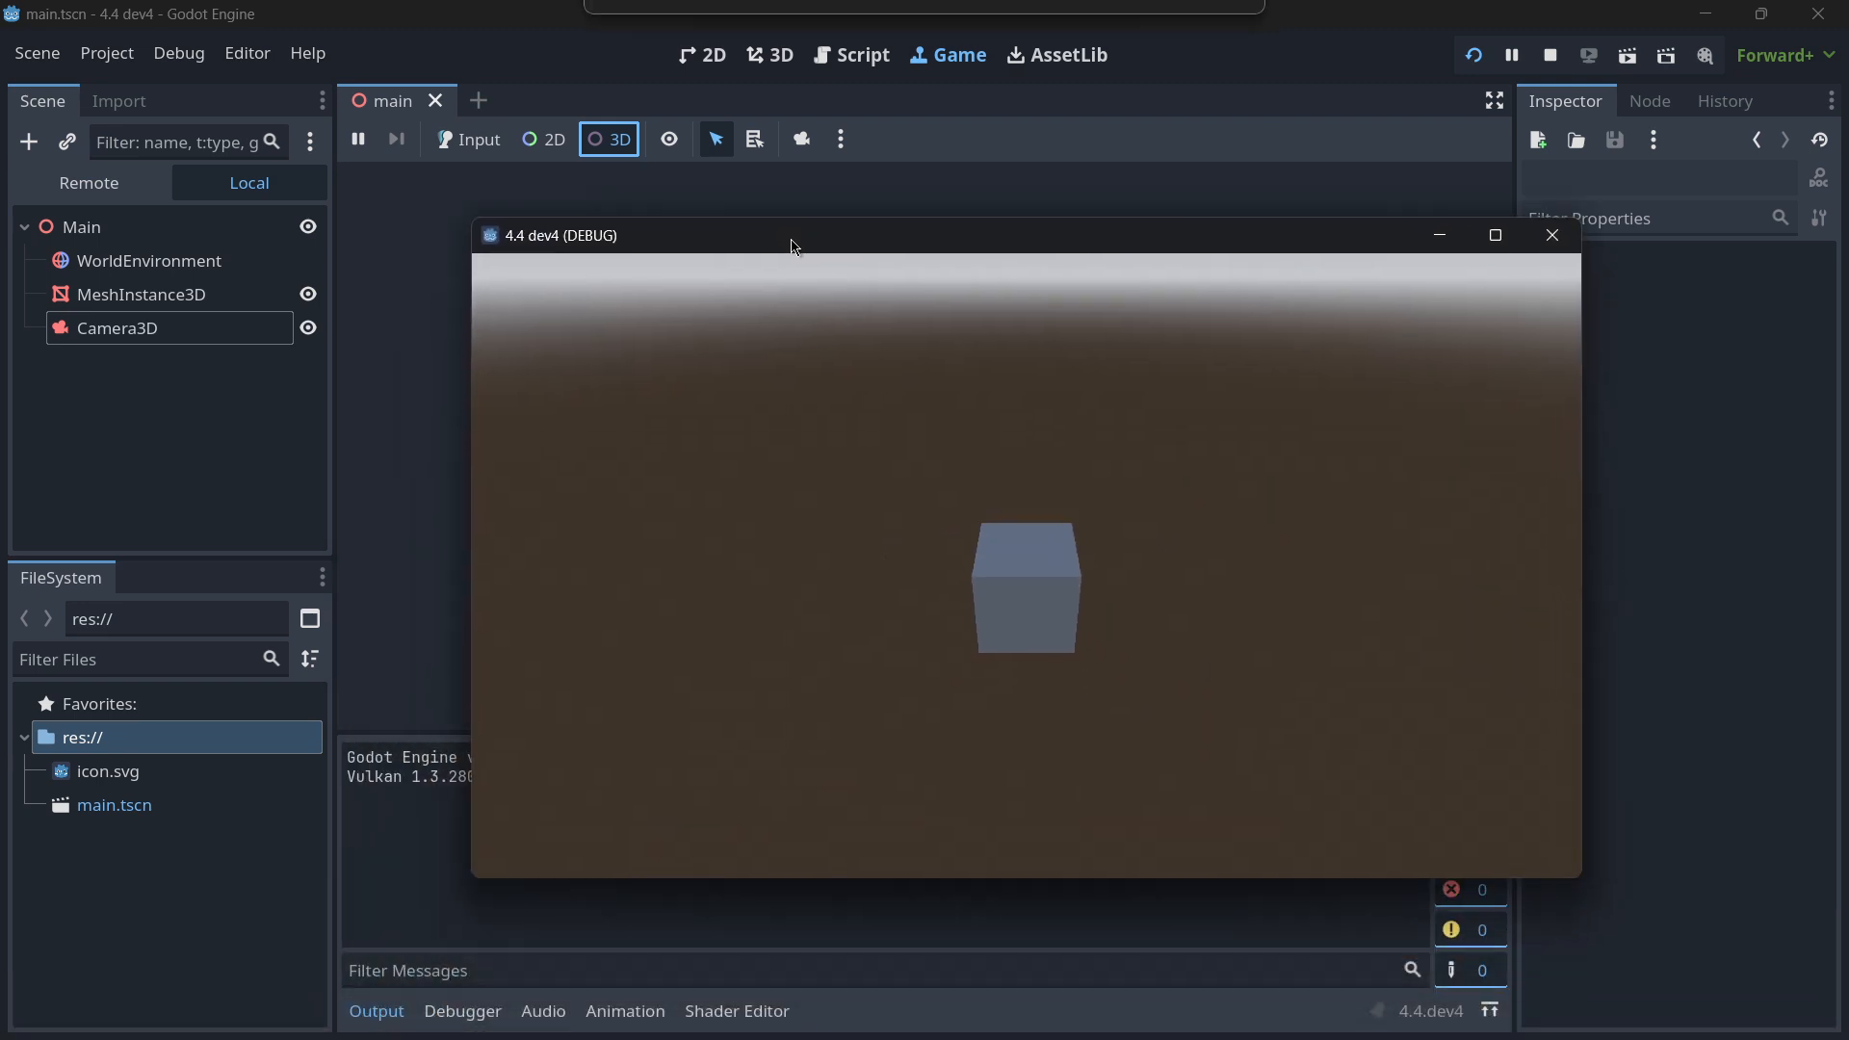
click(356, 139)
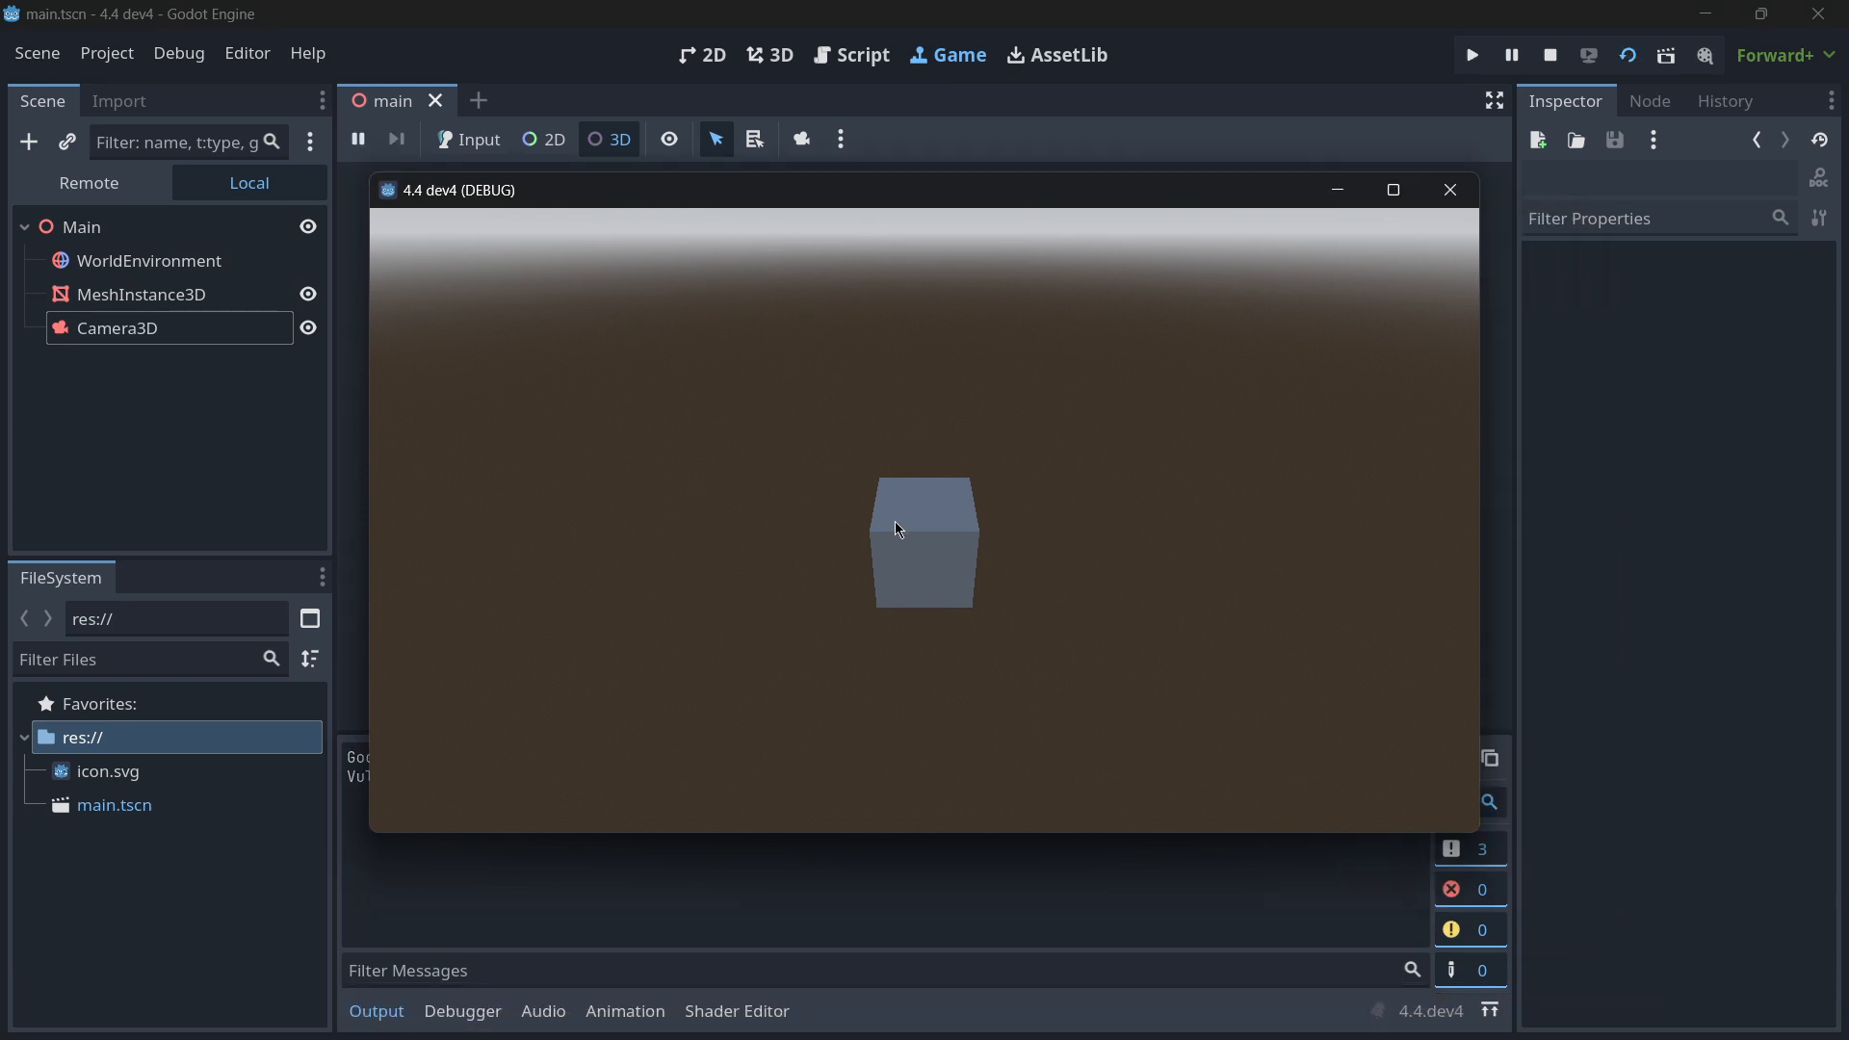
- Pick the box inside the running game so its remote MeshInstance3D properties show in the Inspector
click(923, 541)
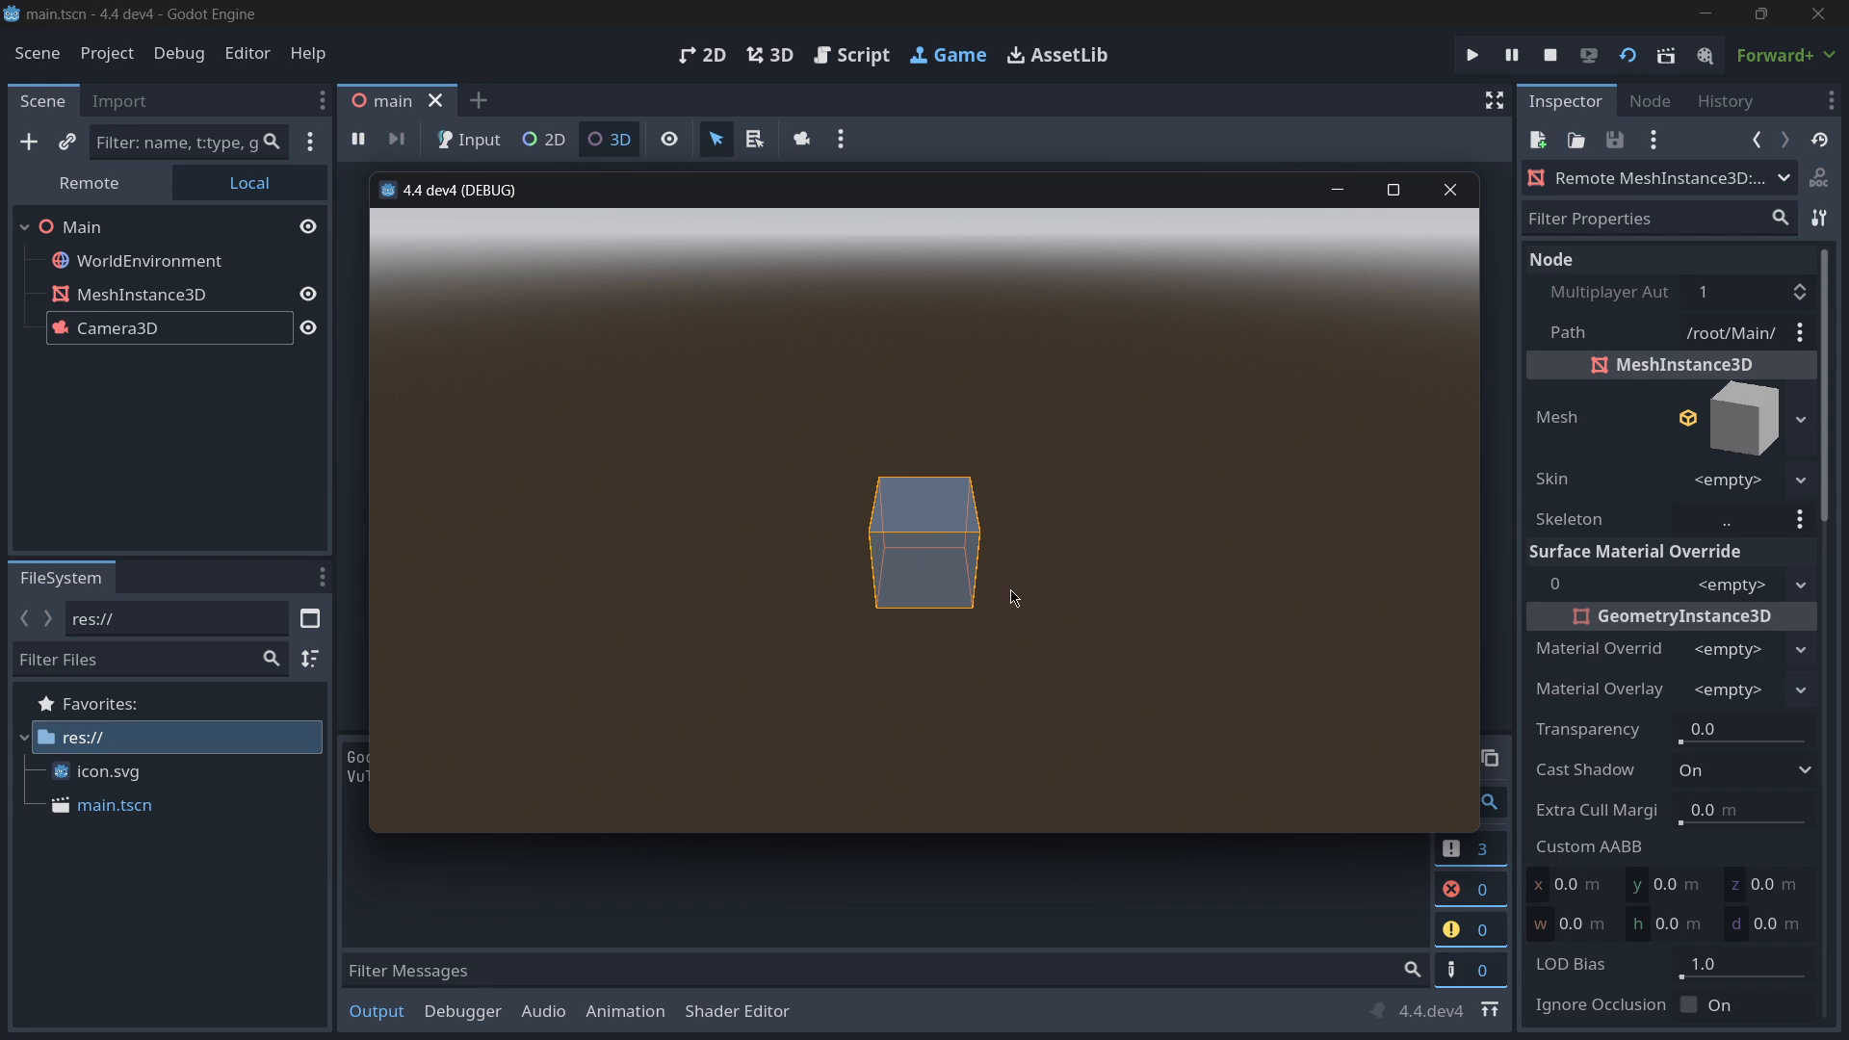
mouse_move(977, 607)
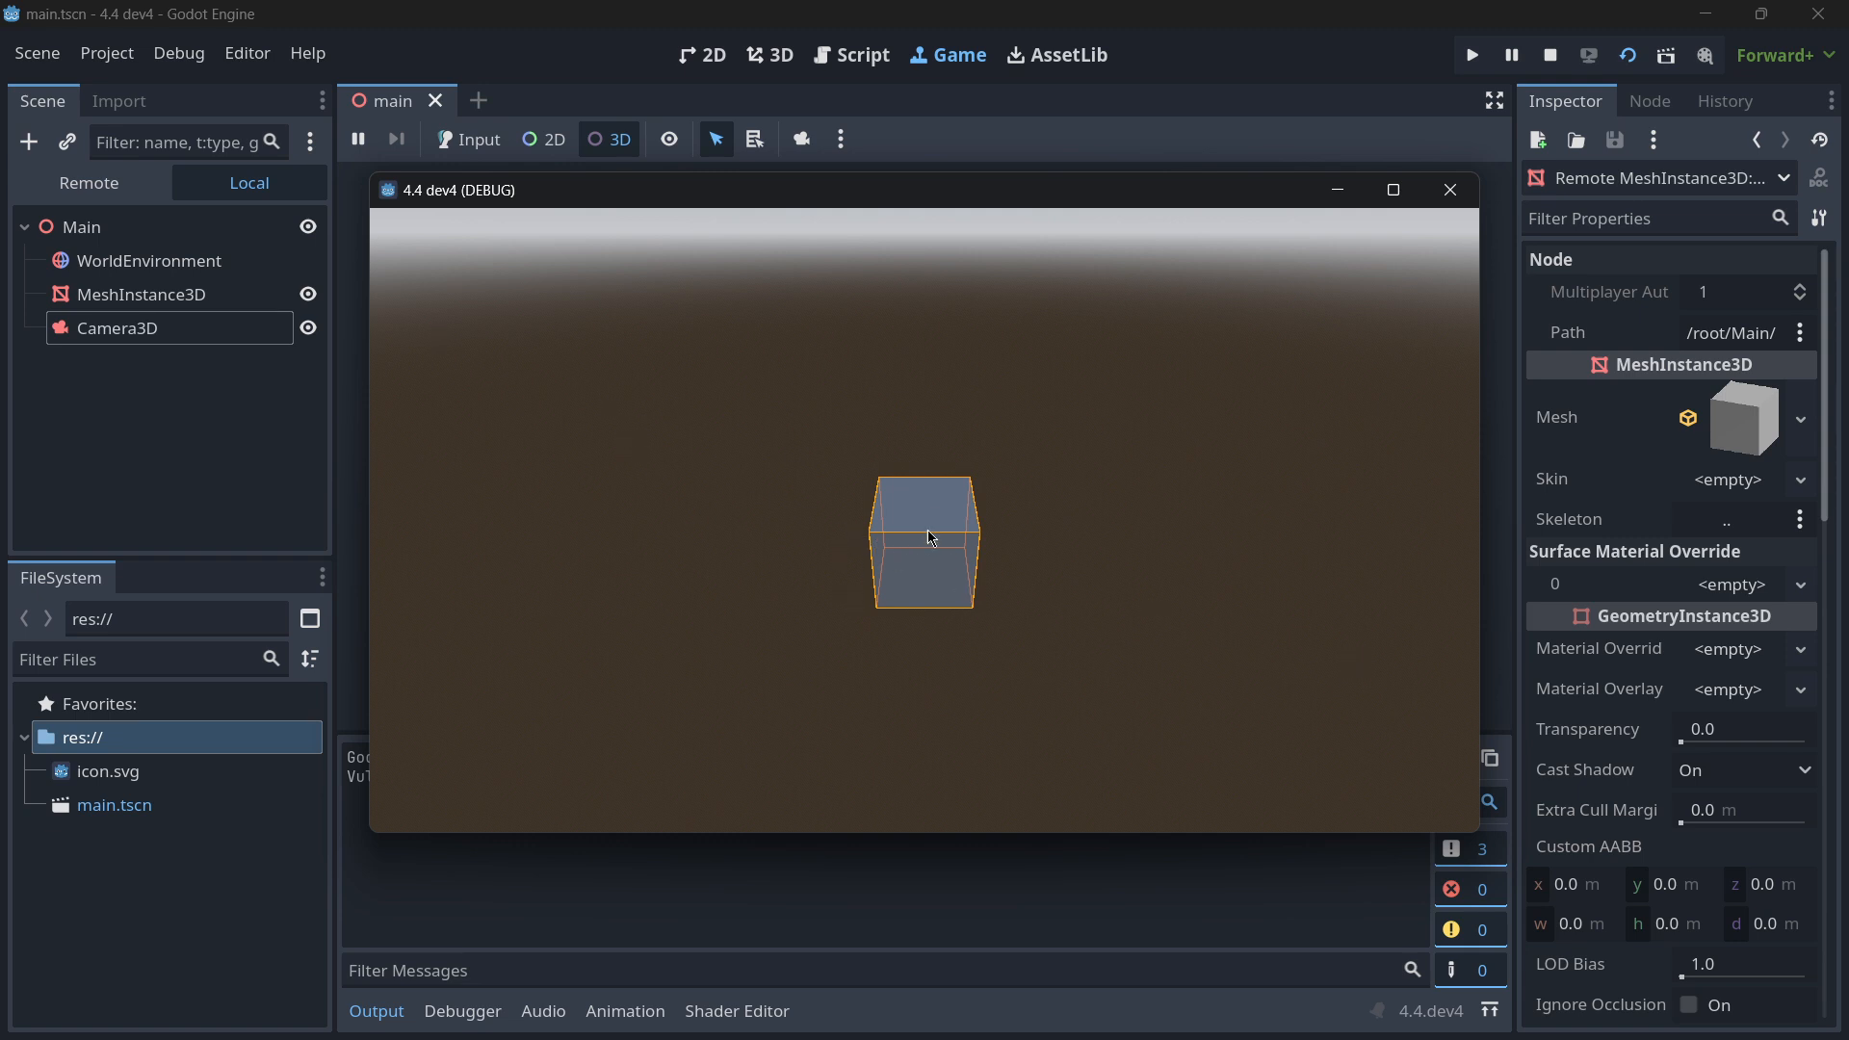
mouse_move(1025, 521)
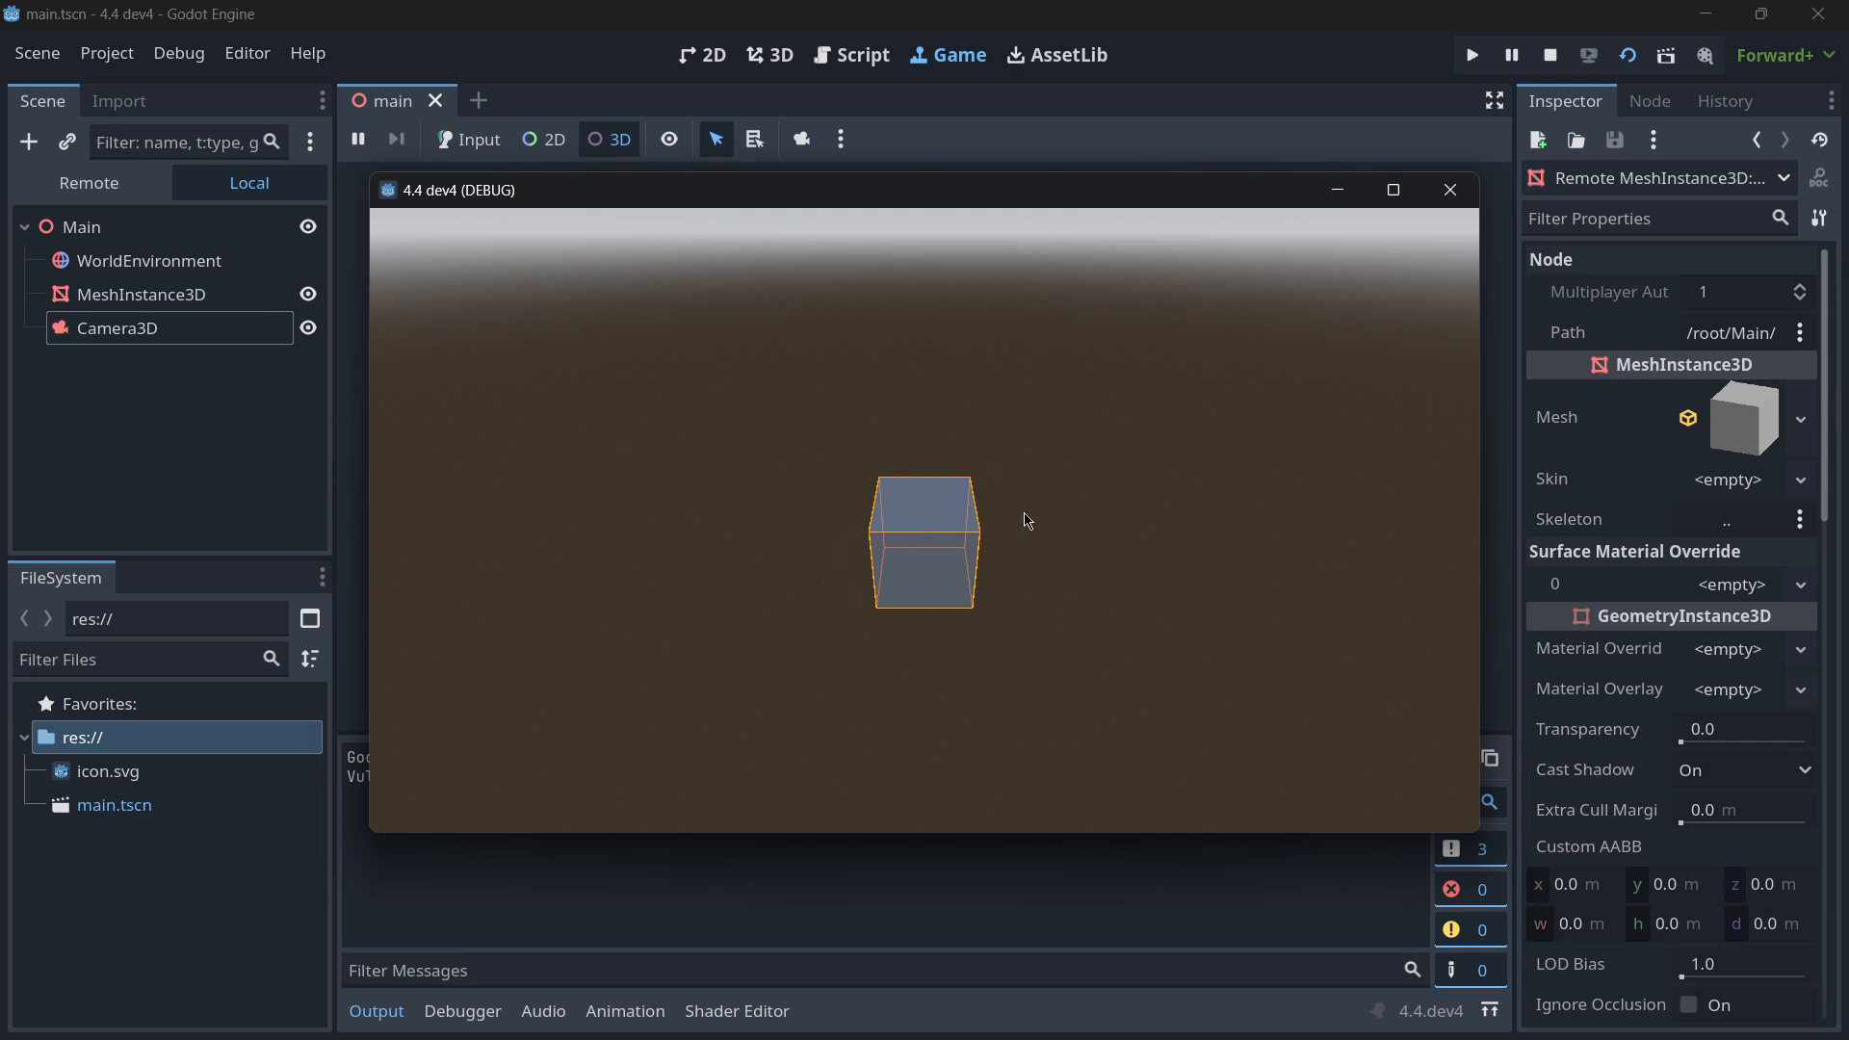
click(466, 138)
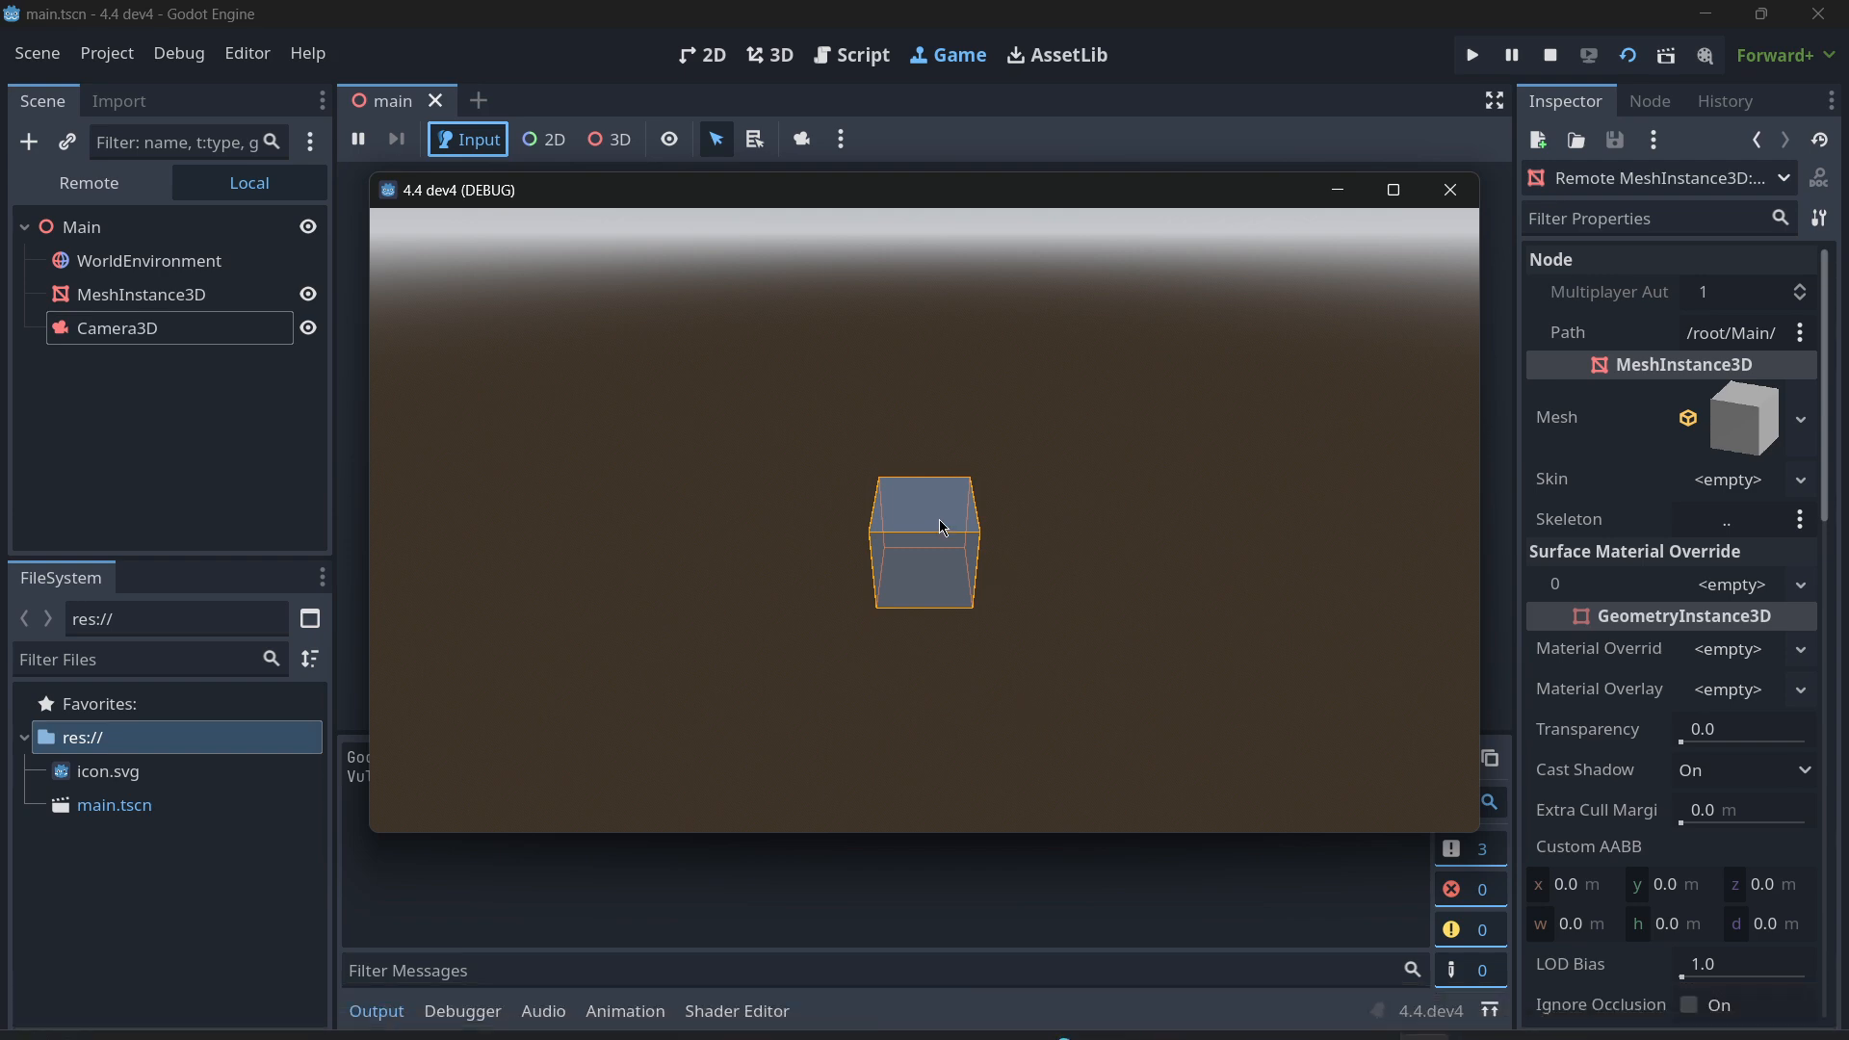
mouse_move(1029, 653)
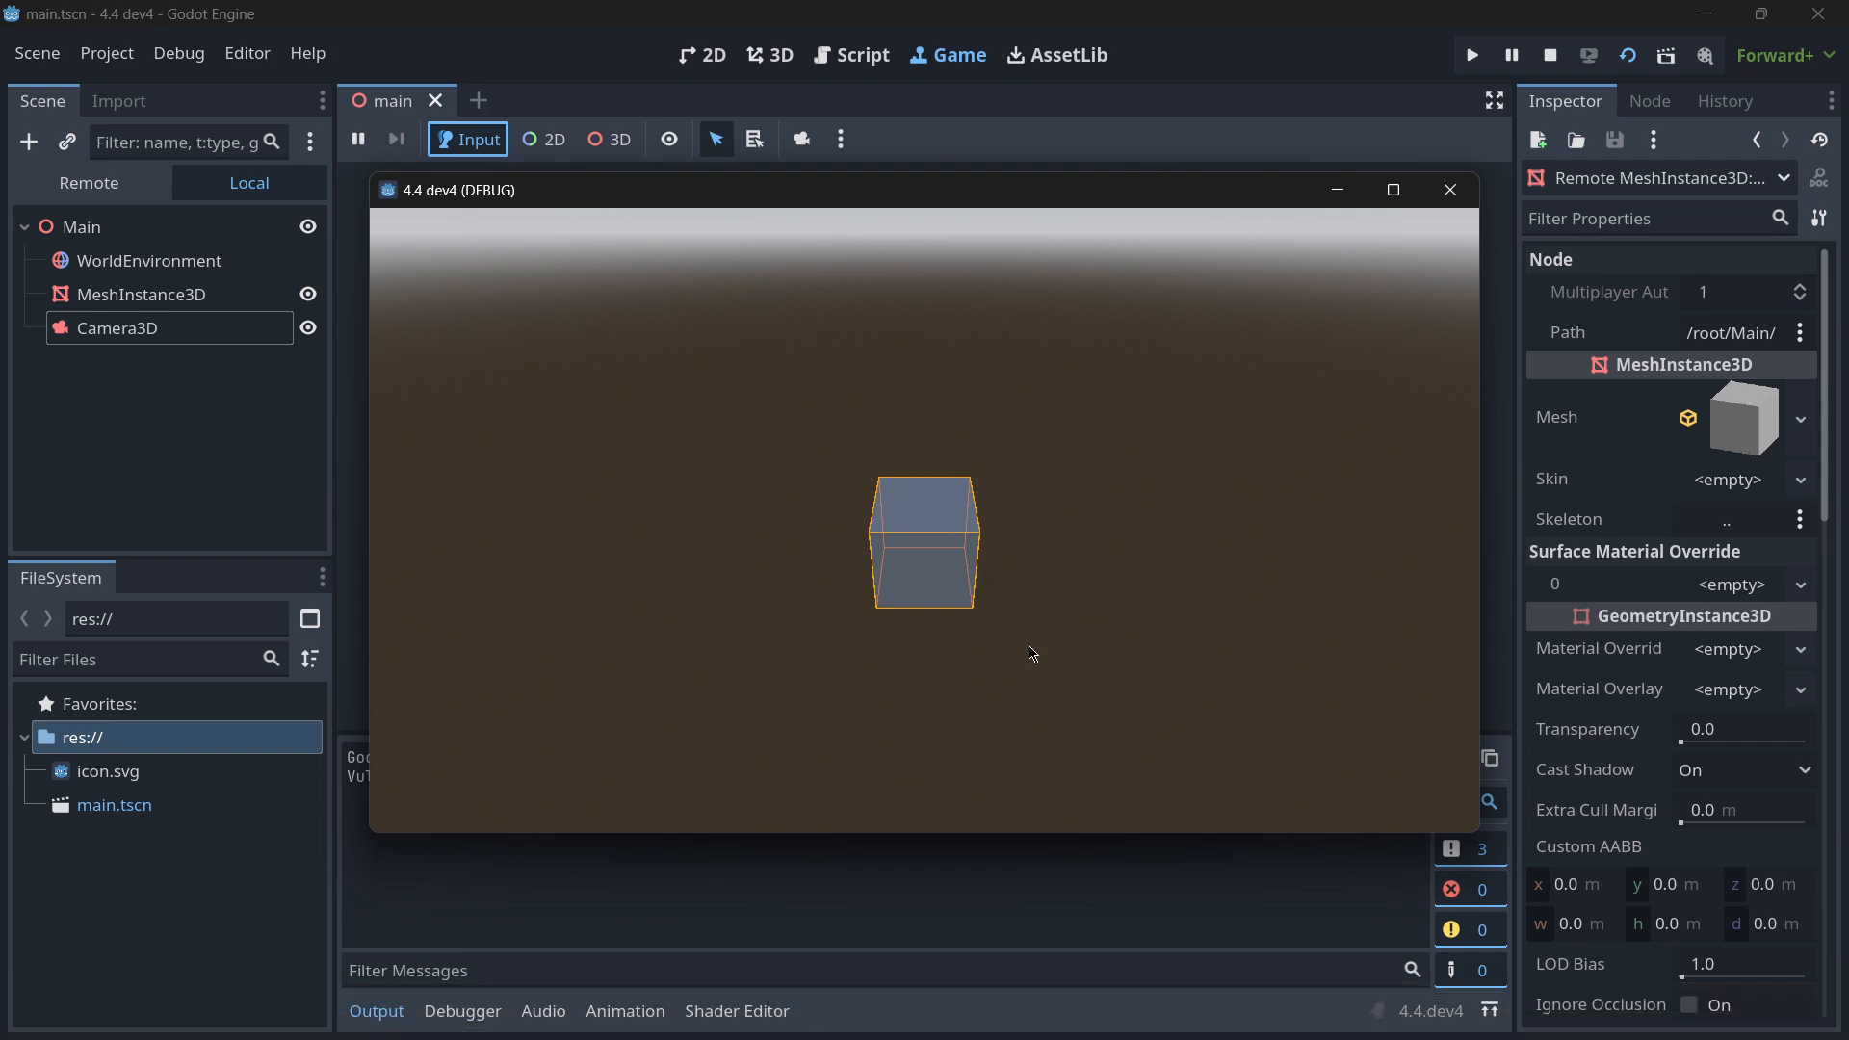
click(611, 139)
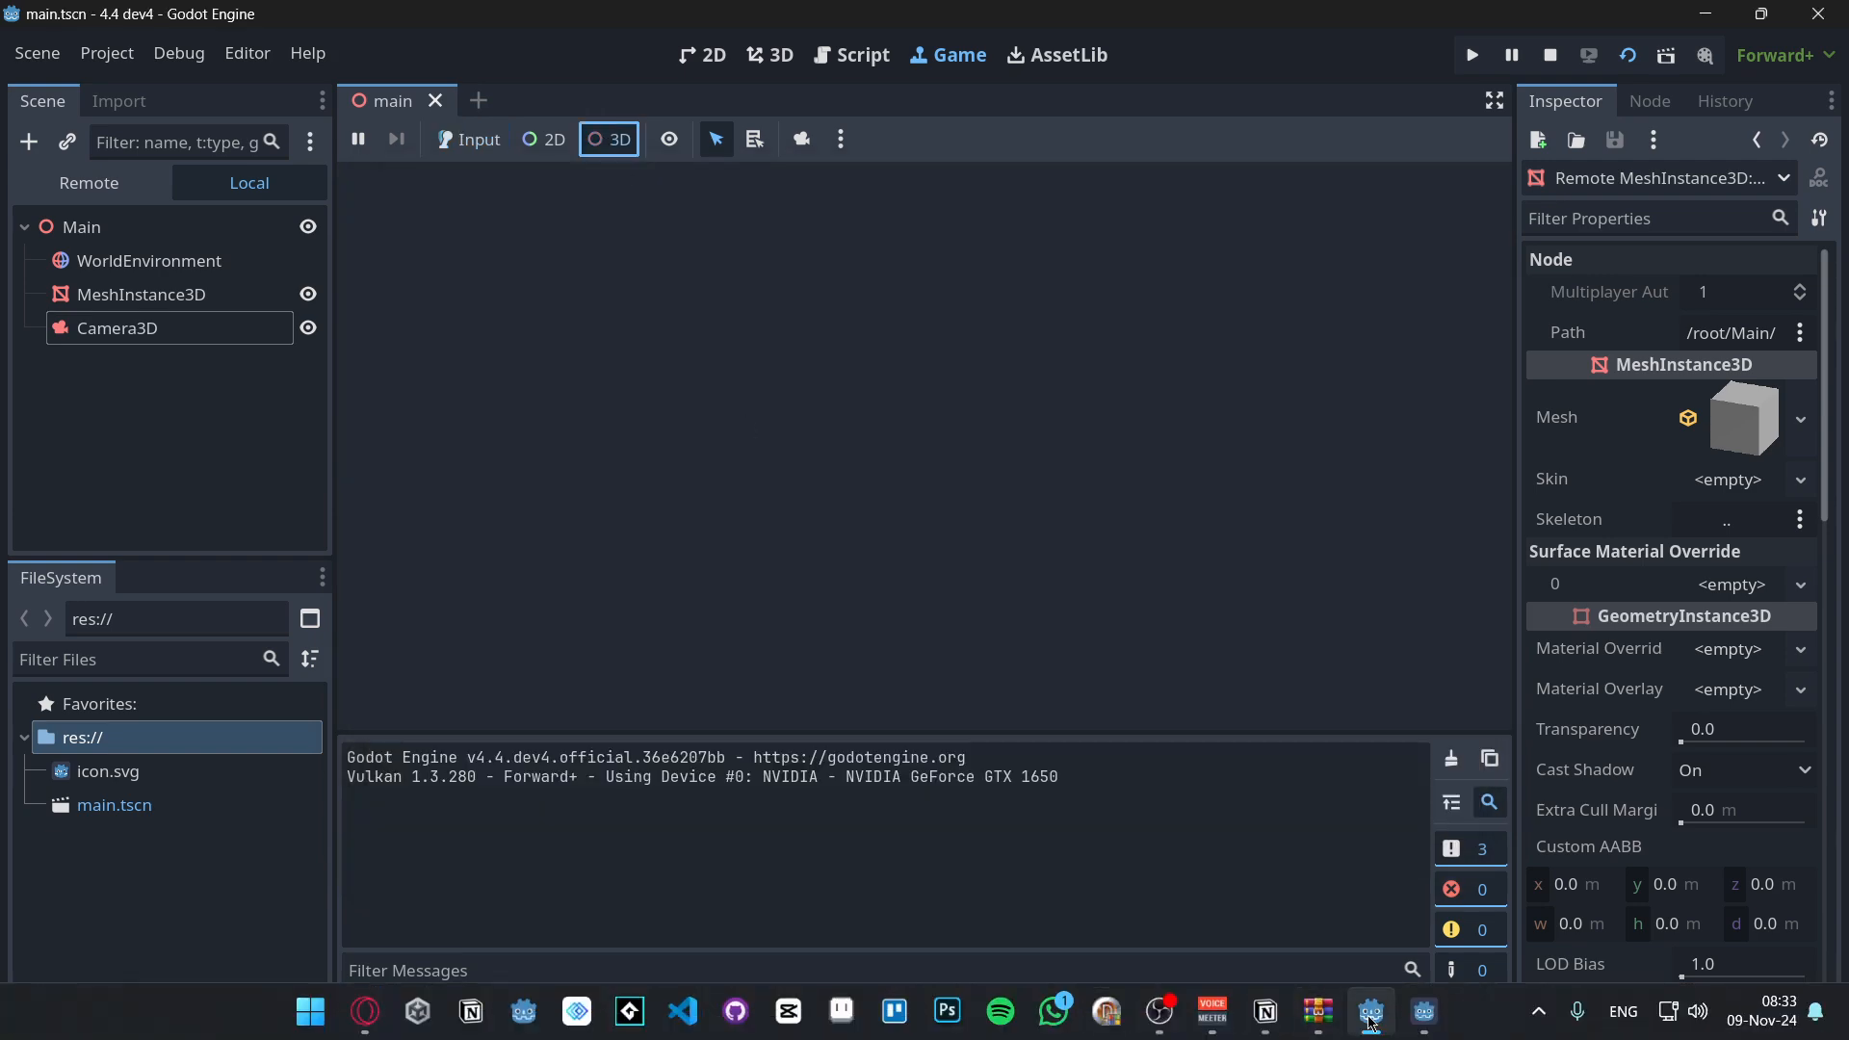
click(1469, 54)
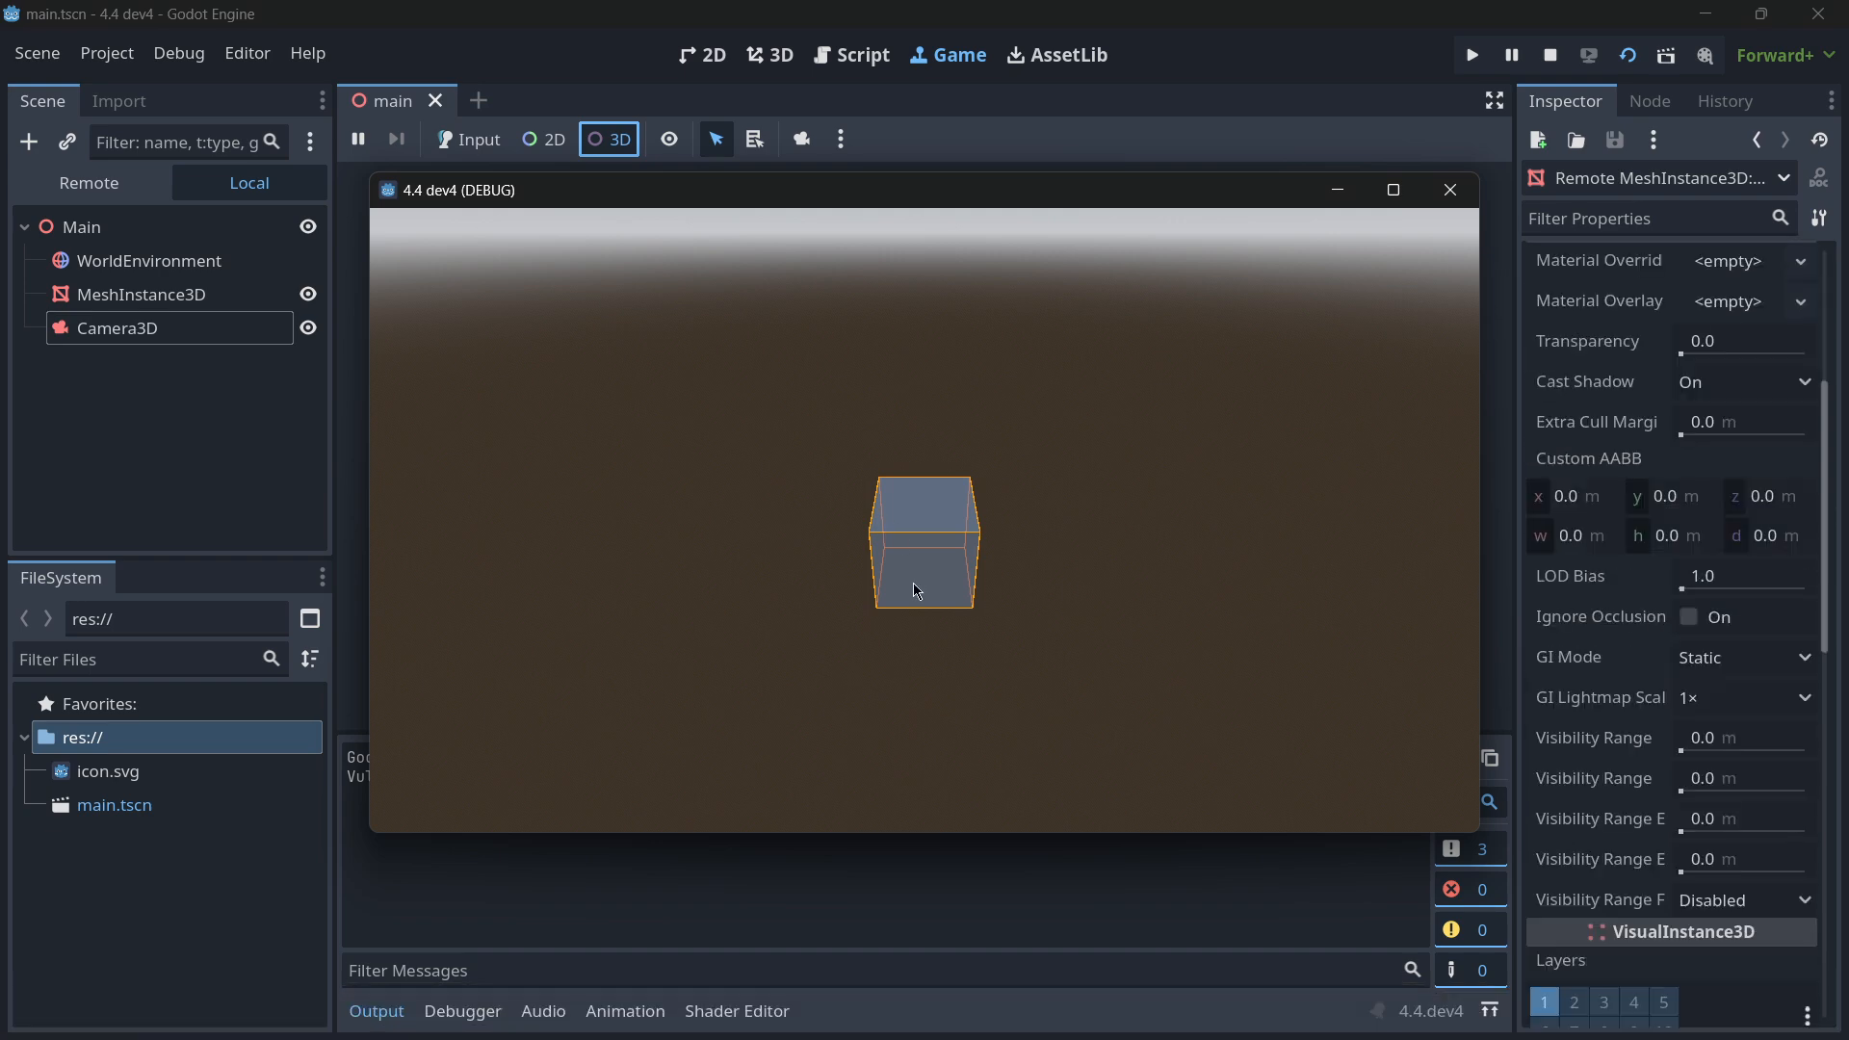
- Set the remote box's X position to 2.49 m while running, then close the game window
scroll(down, 3)
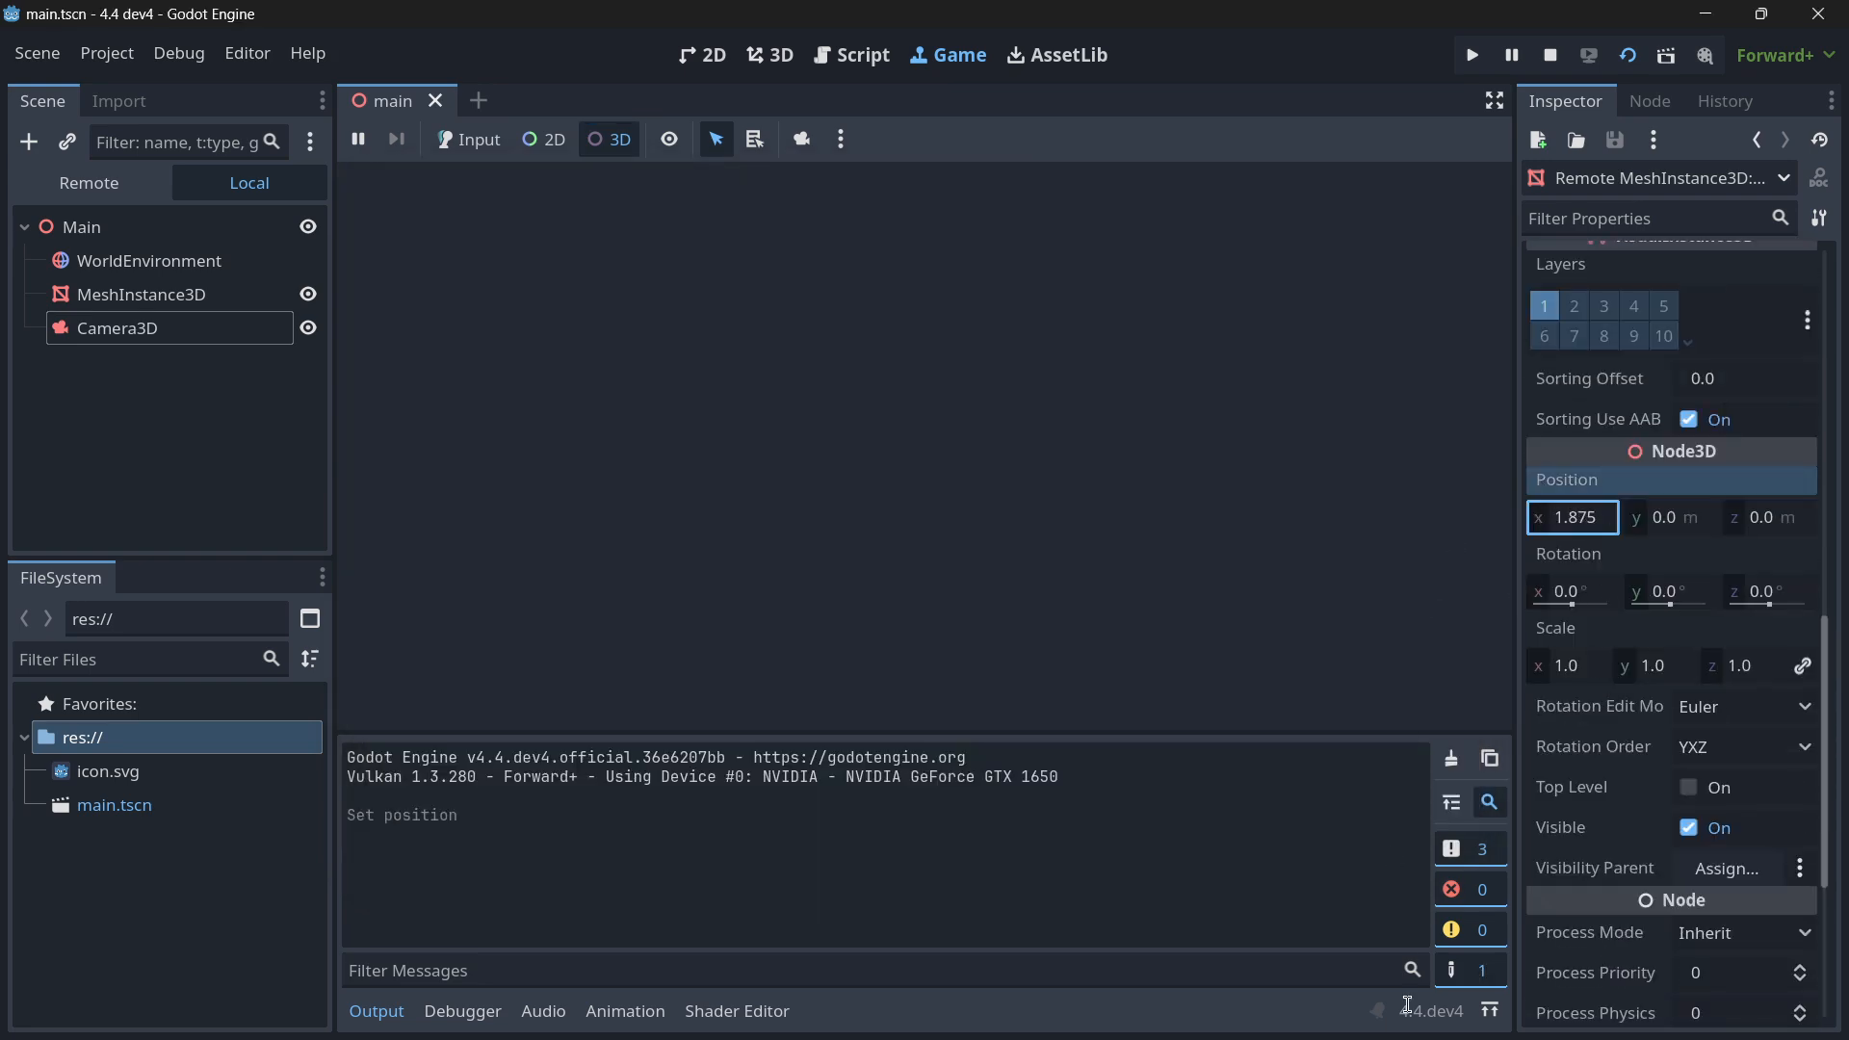
click(1469, 55)
text(2.49)
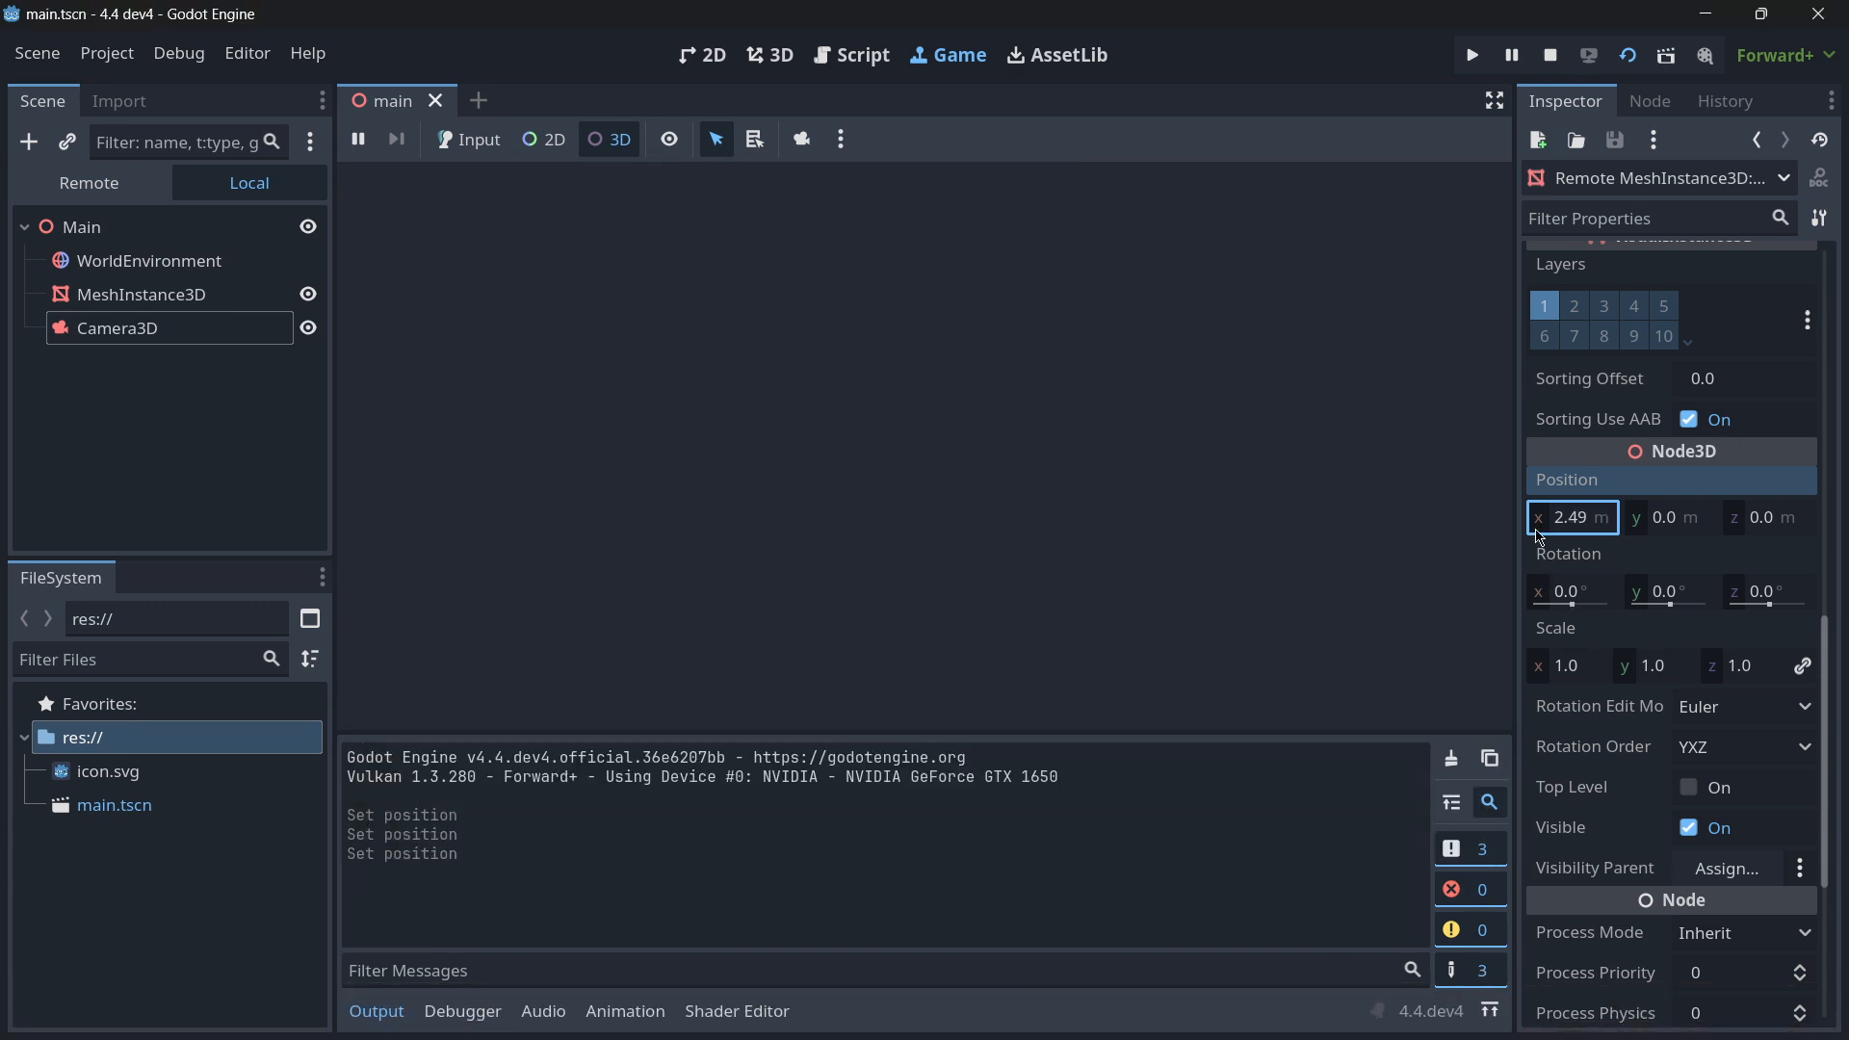
click(1470, 56)
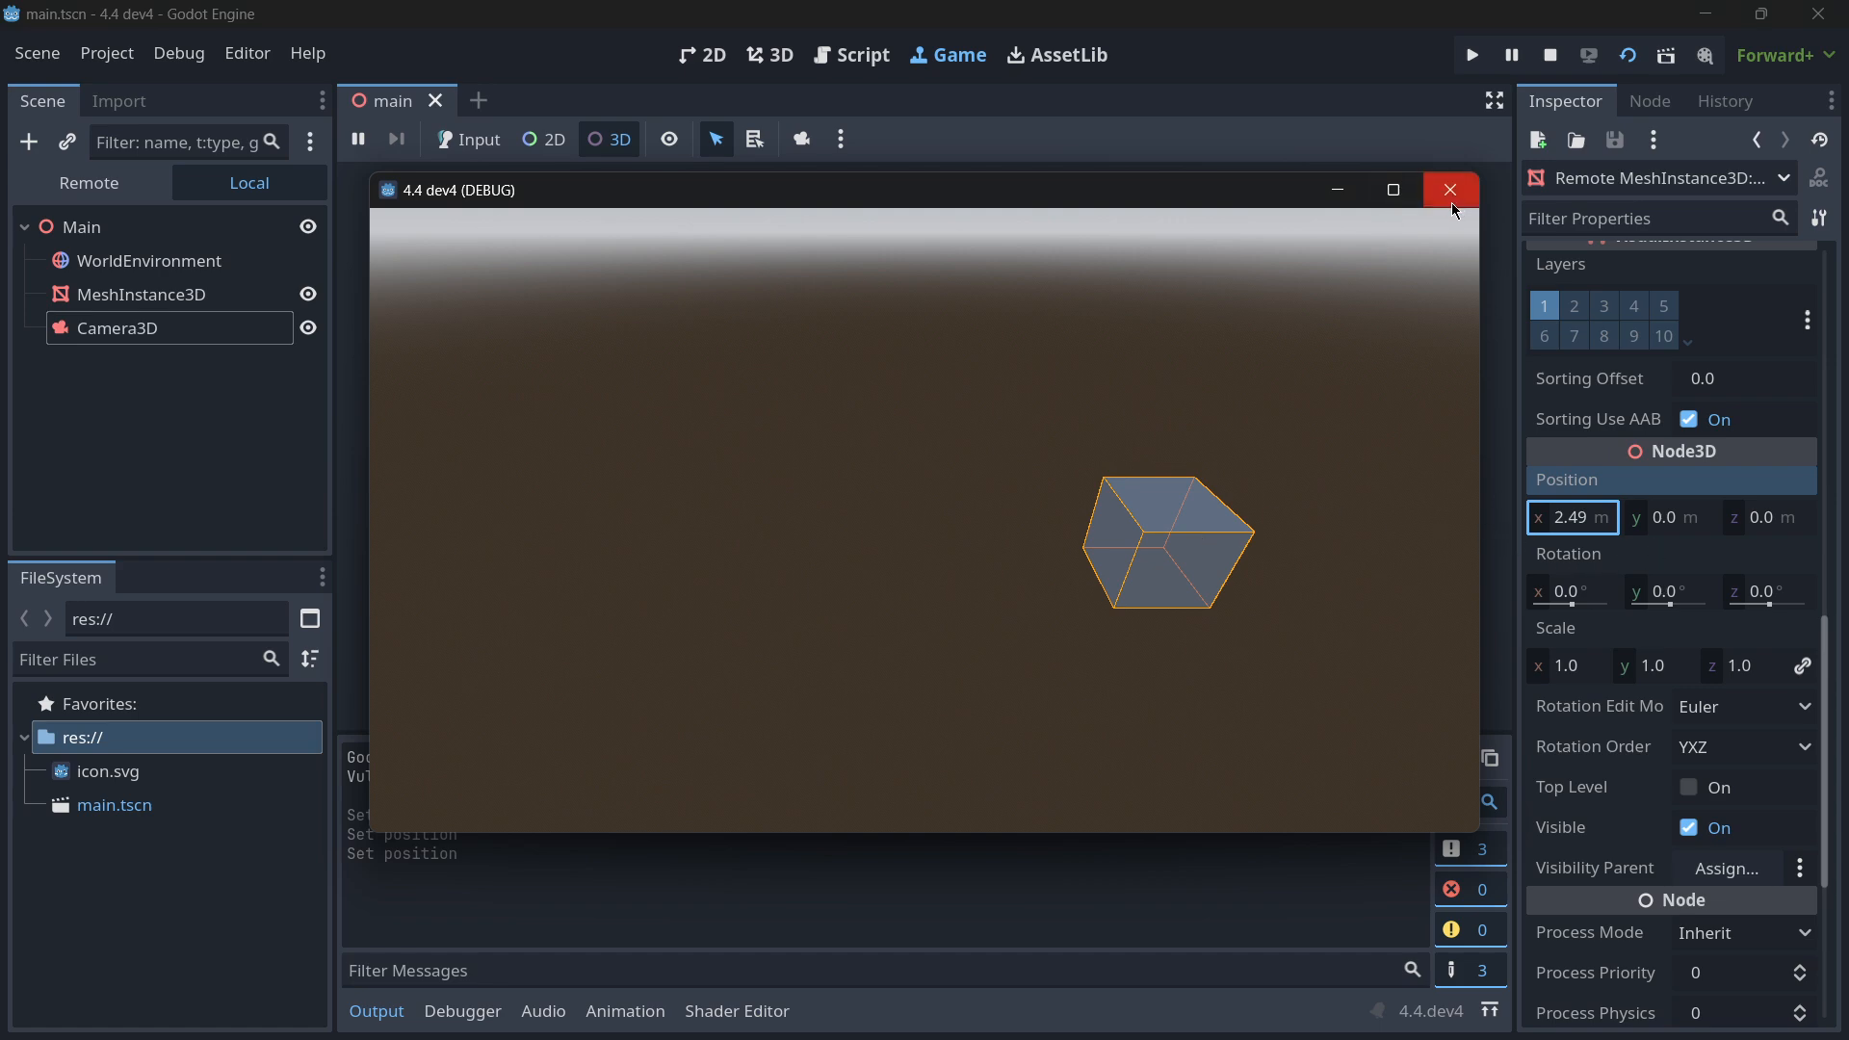
click(1448, 190)
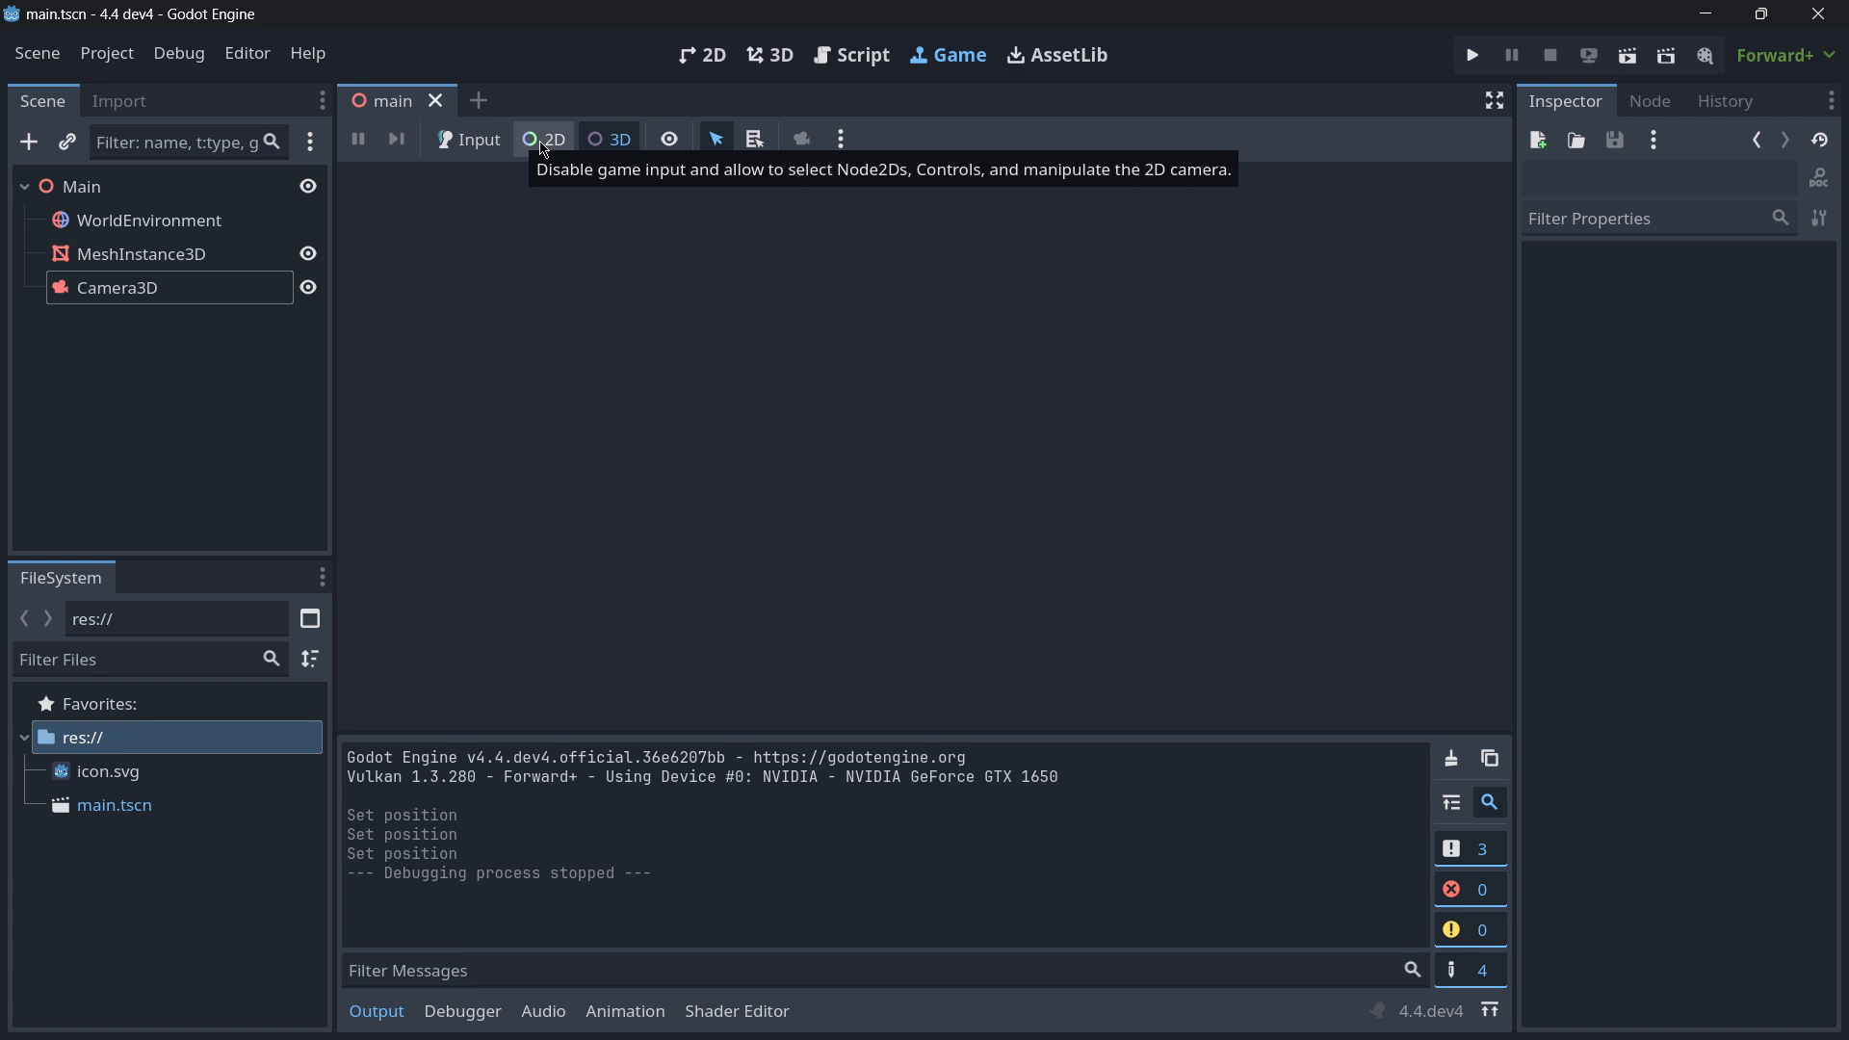
mouse_move(611, 139)
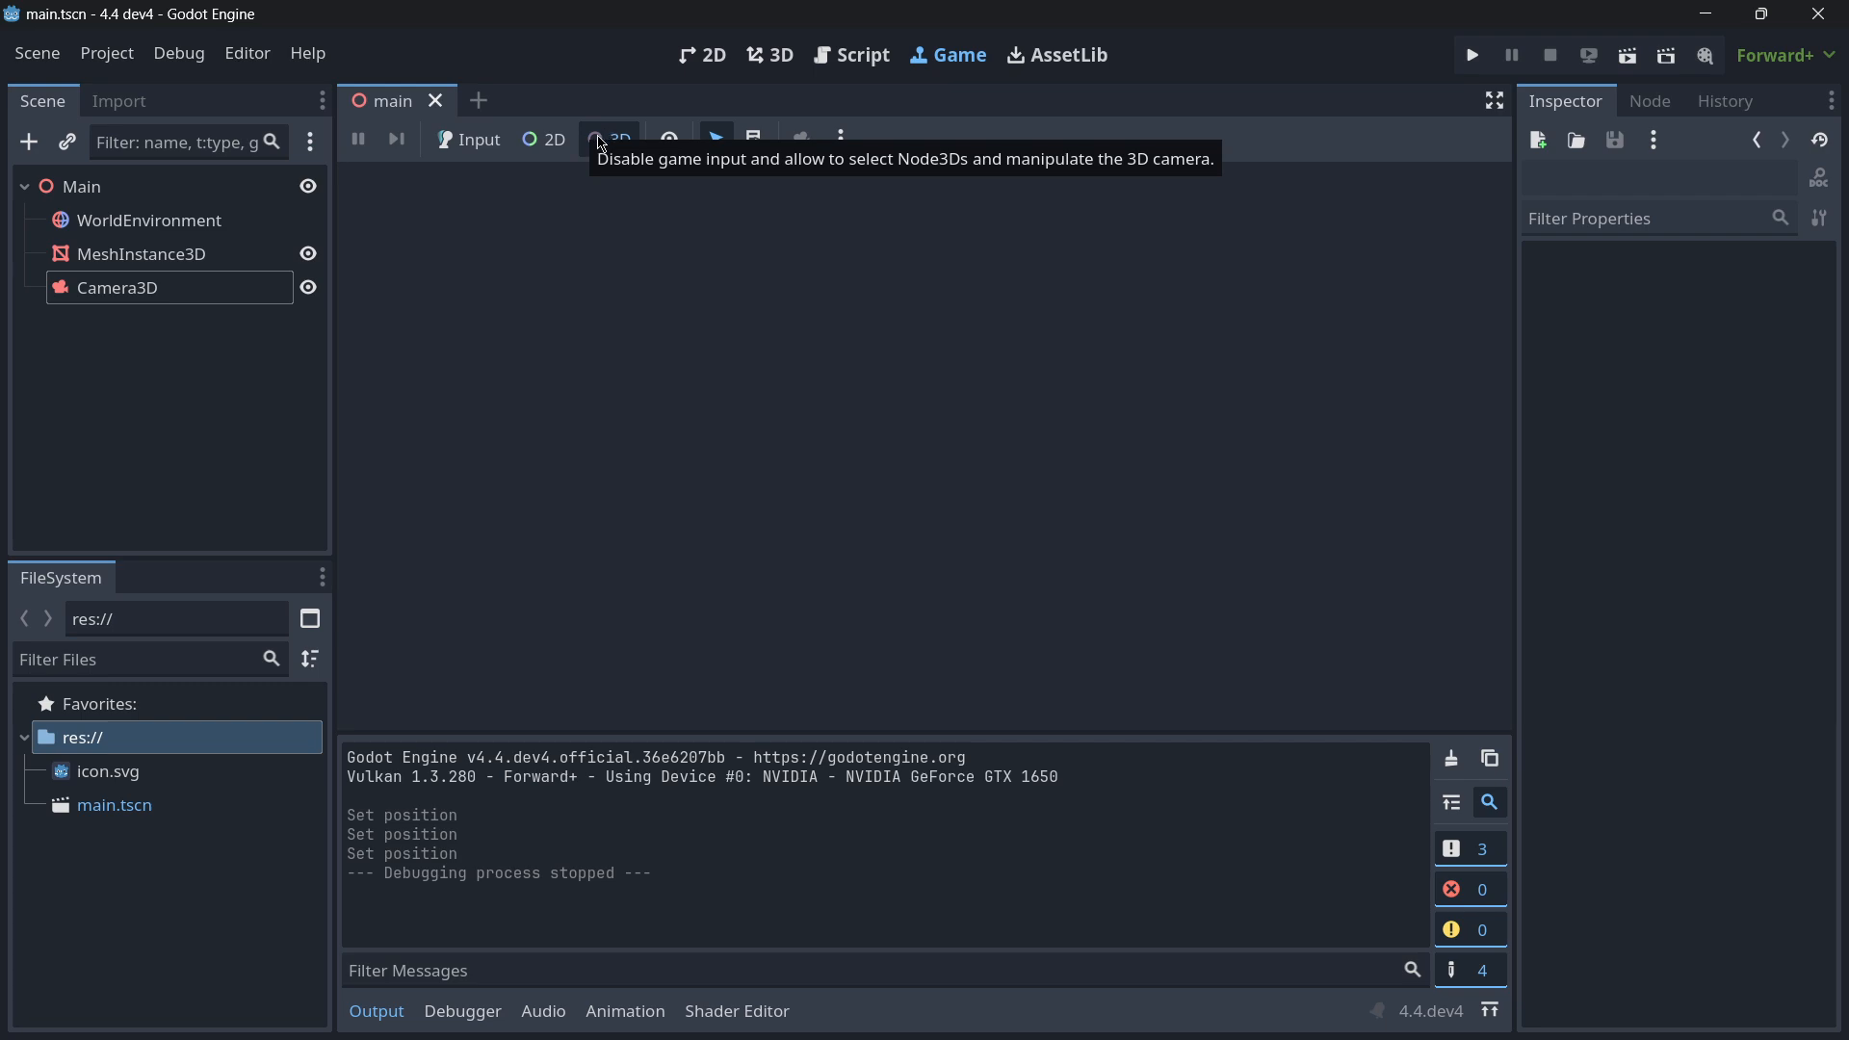
- Switch the Game workspace back to game input mode after debugging stopped
click(468, 139)
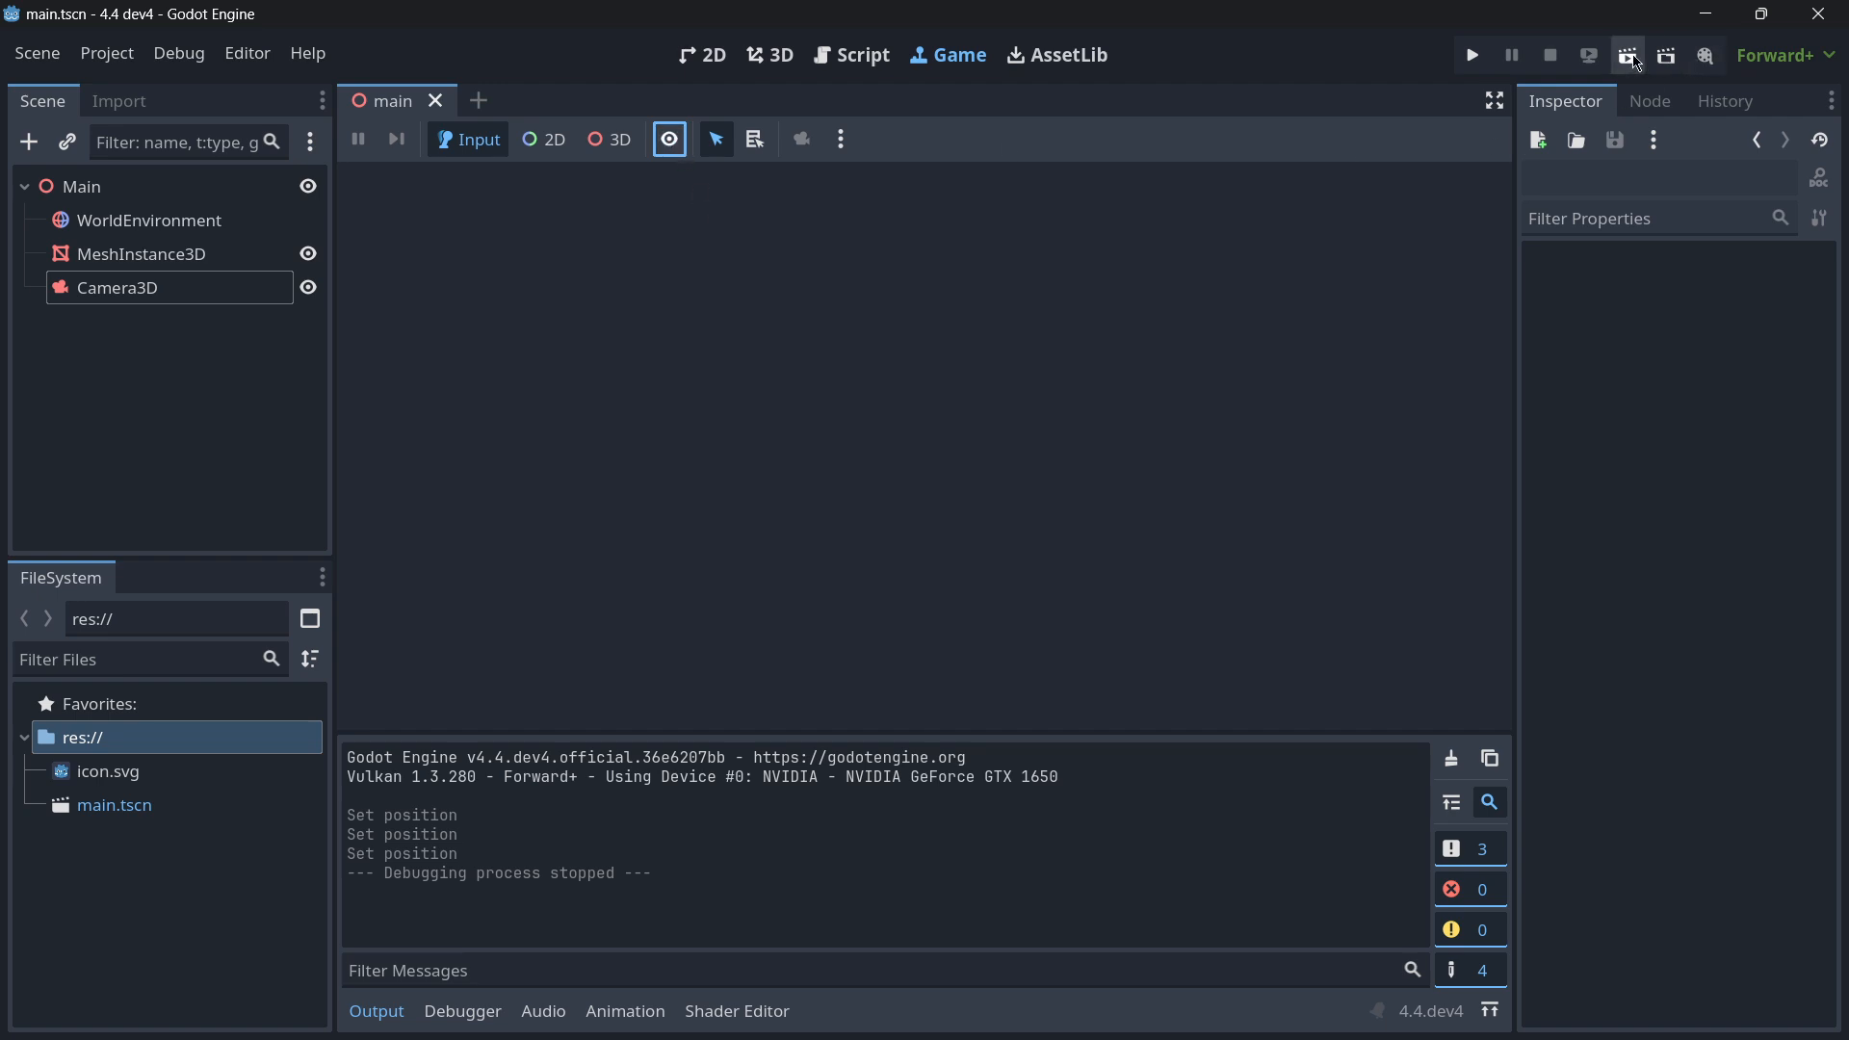
- Run the game, pick the box in-game with 3D picking enabled, then close the game window
click(1470, 56)
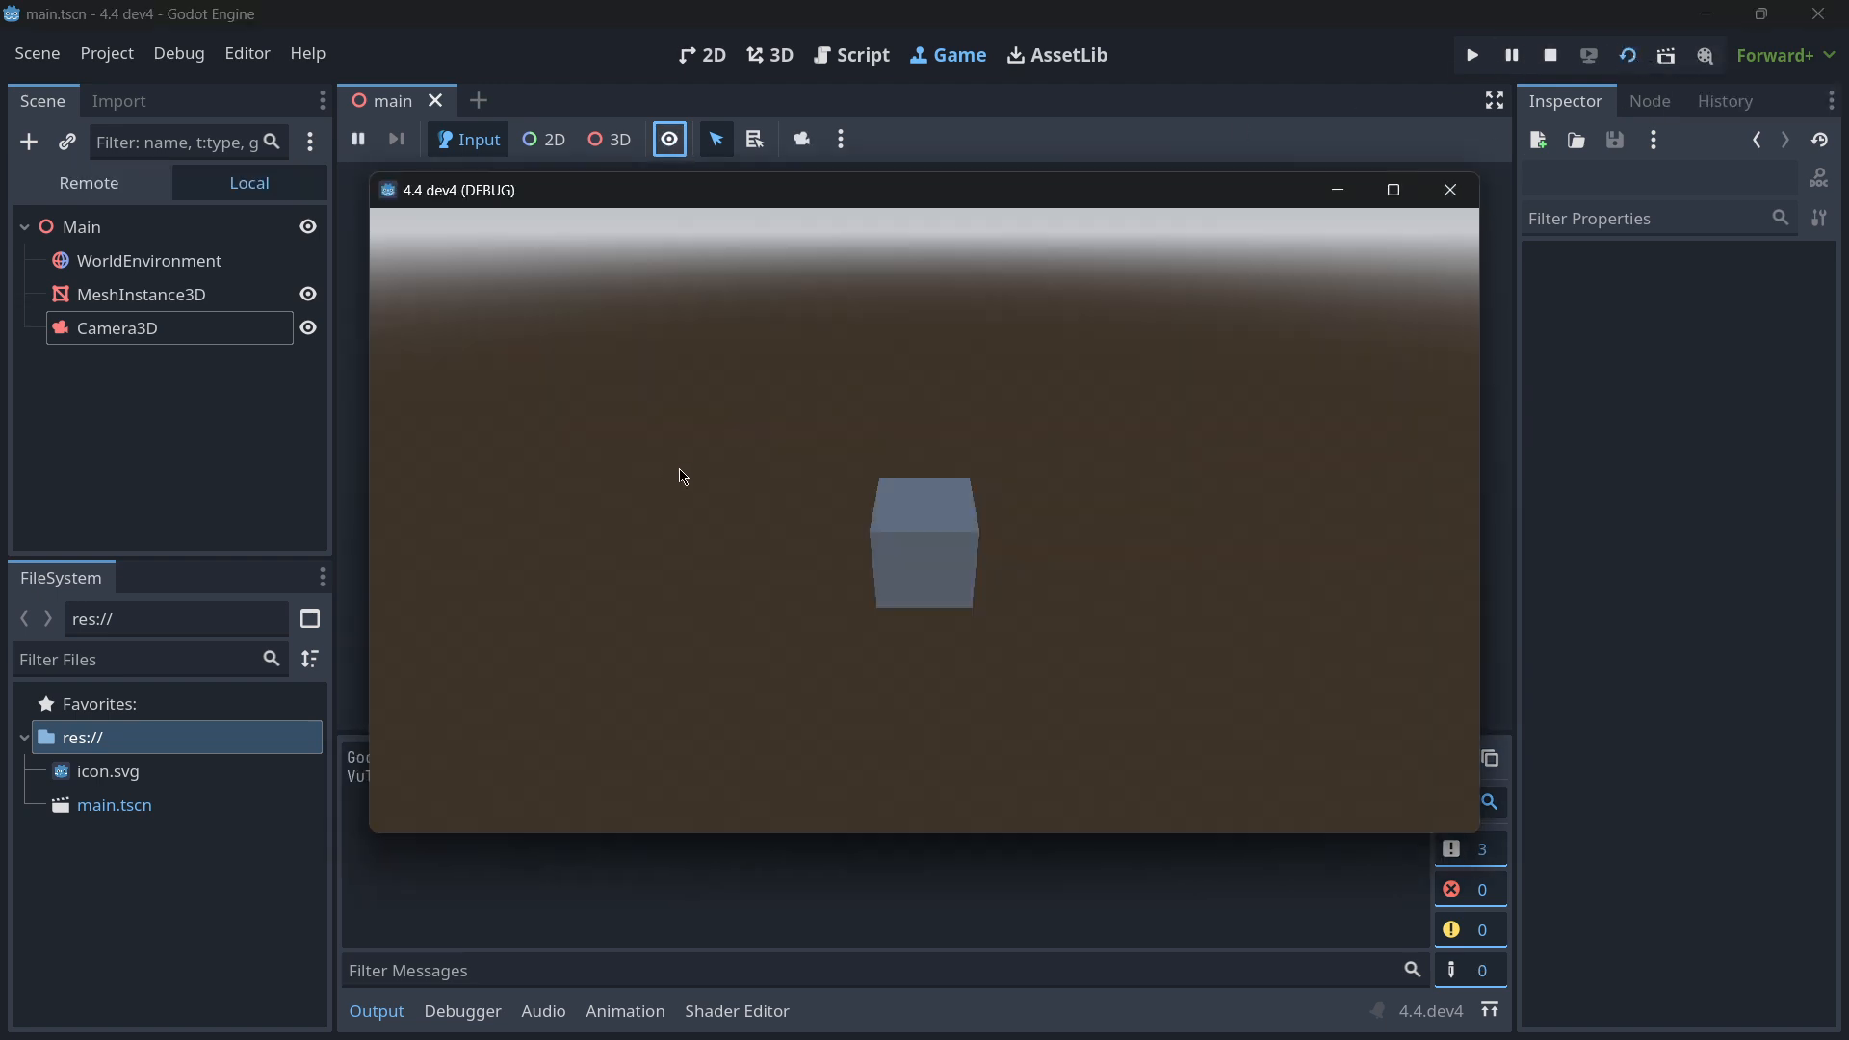
click(618, 139)
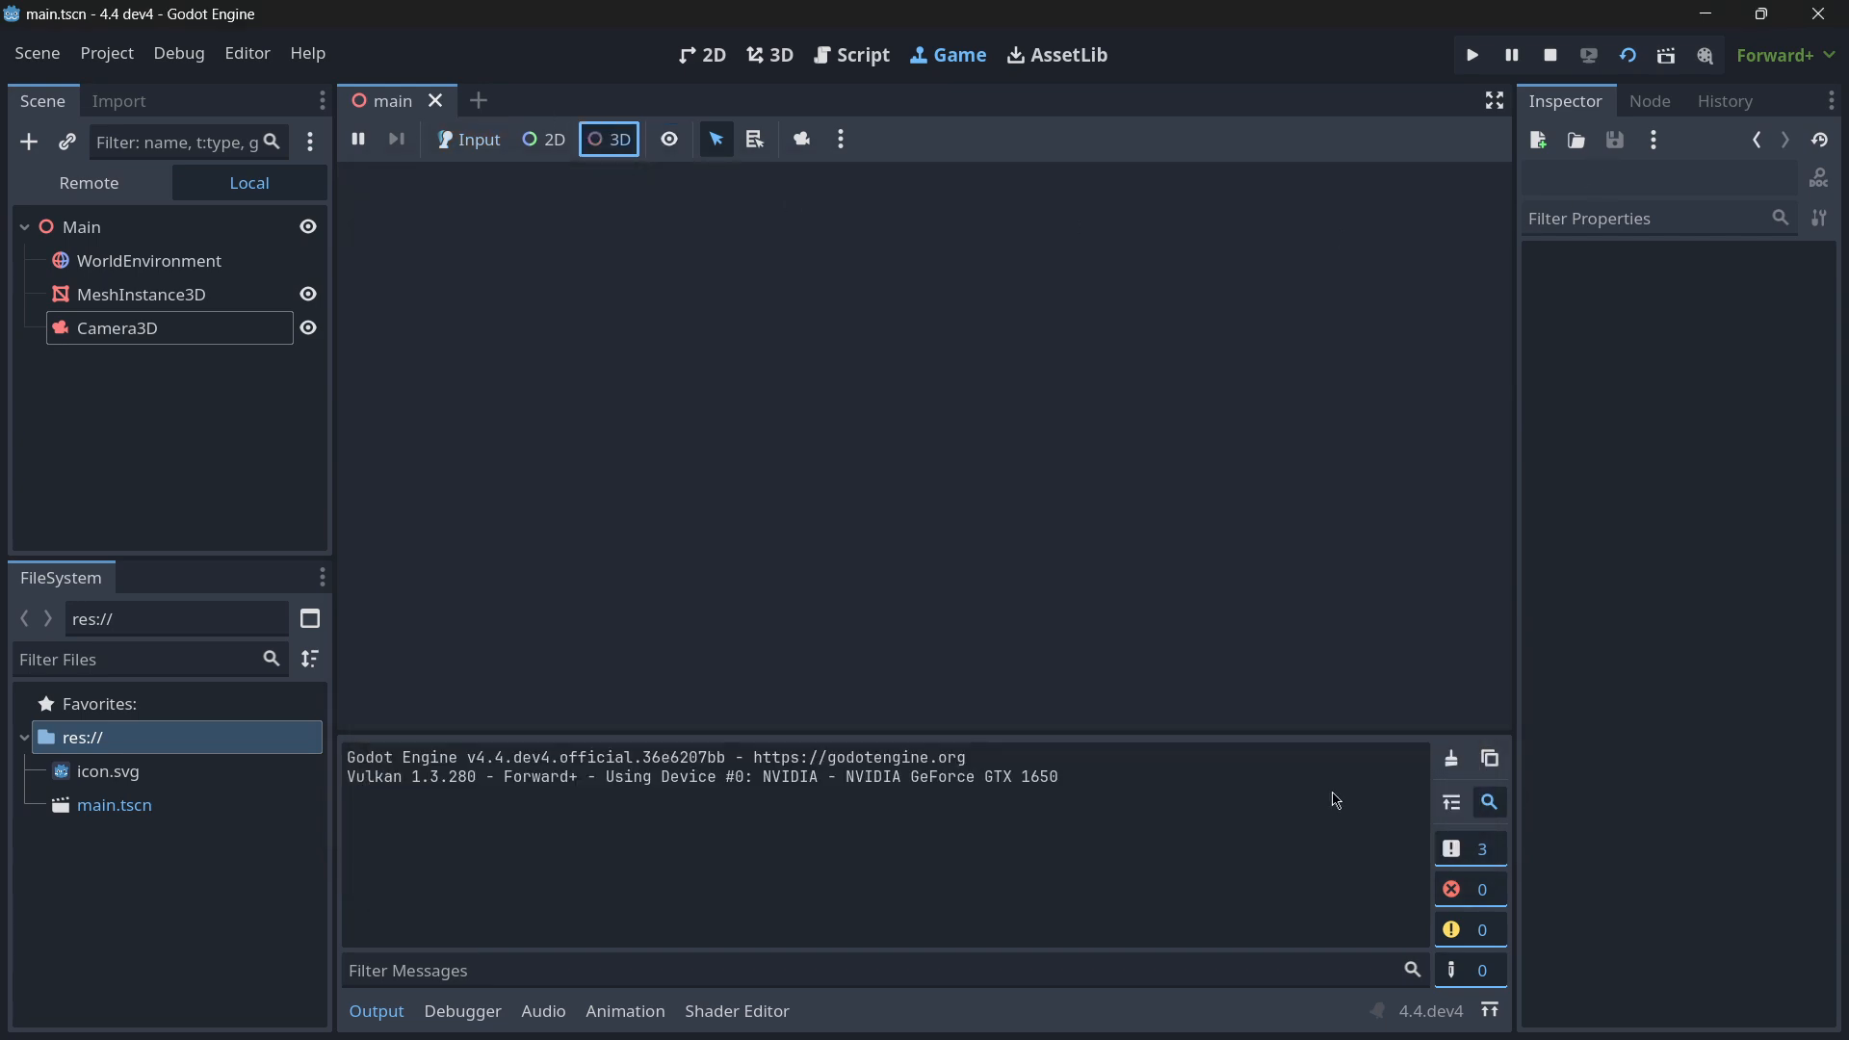
click(1469, 54)
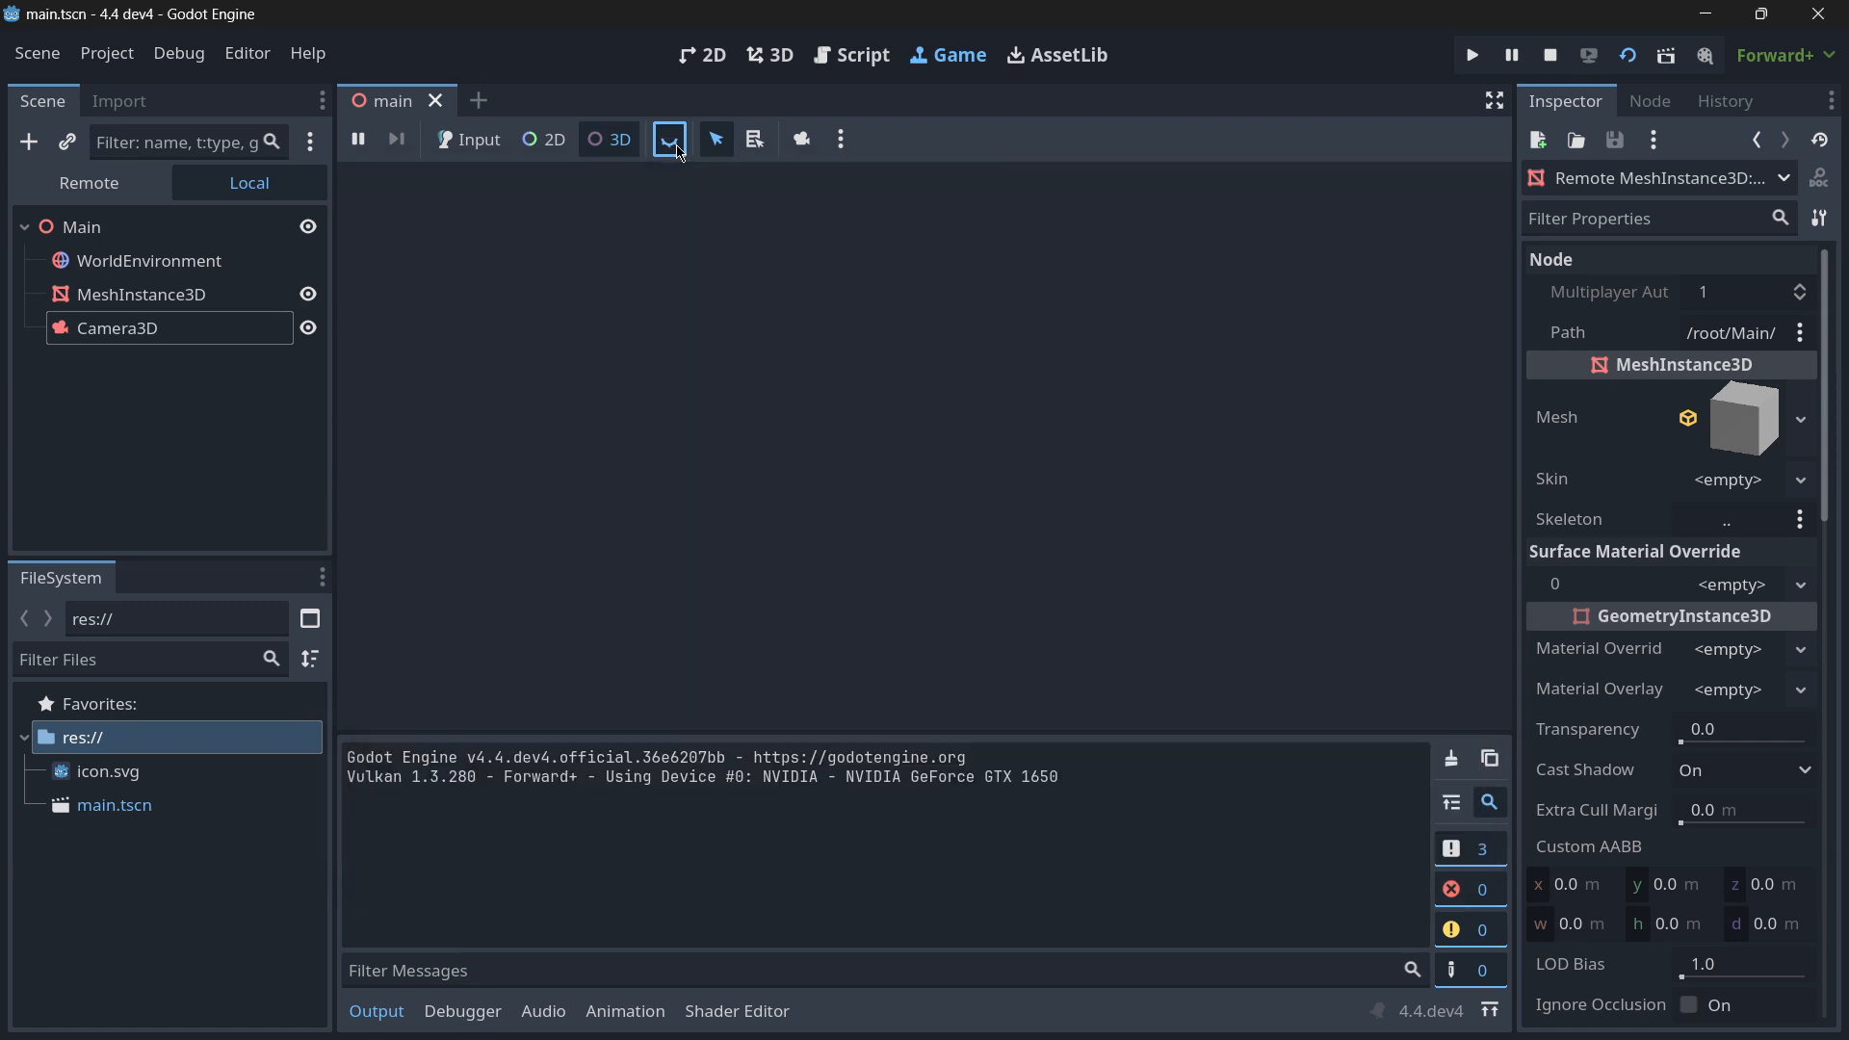
click(668, 139)
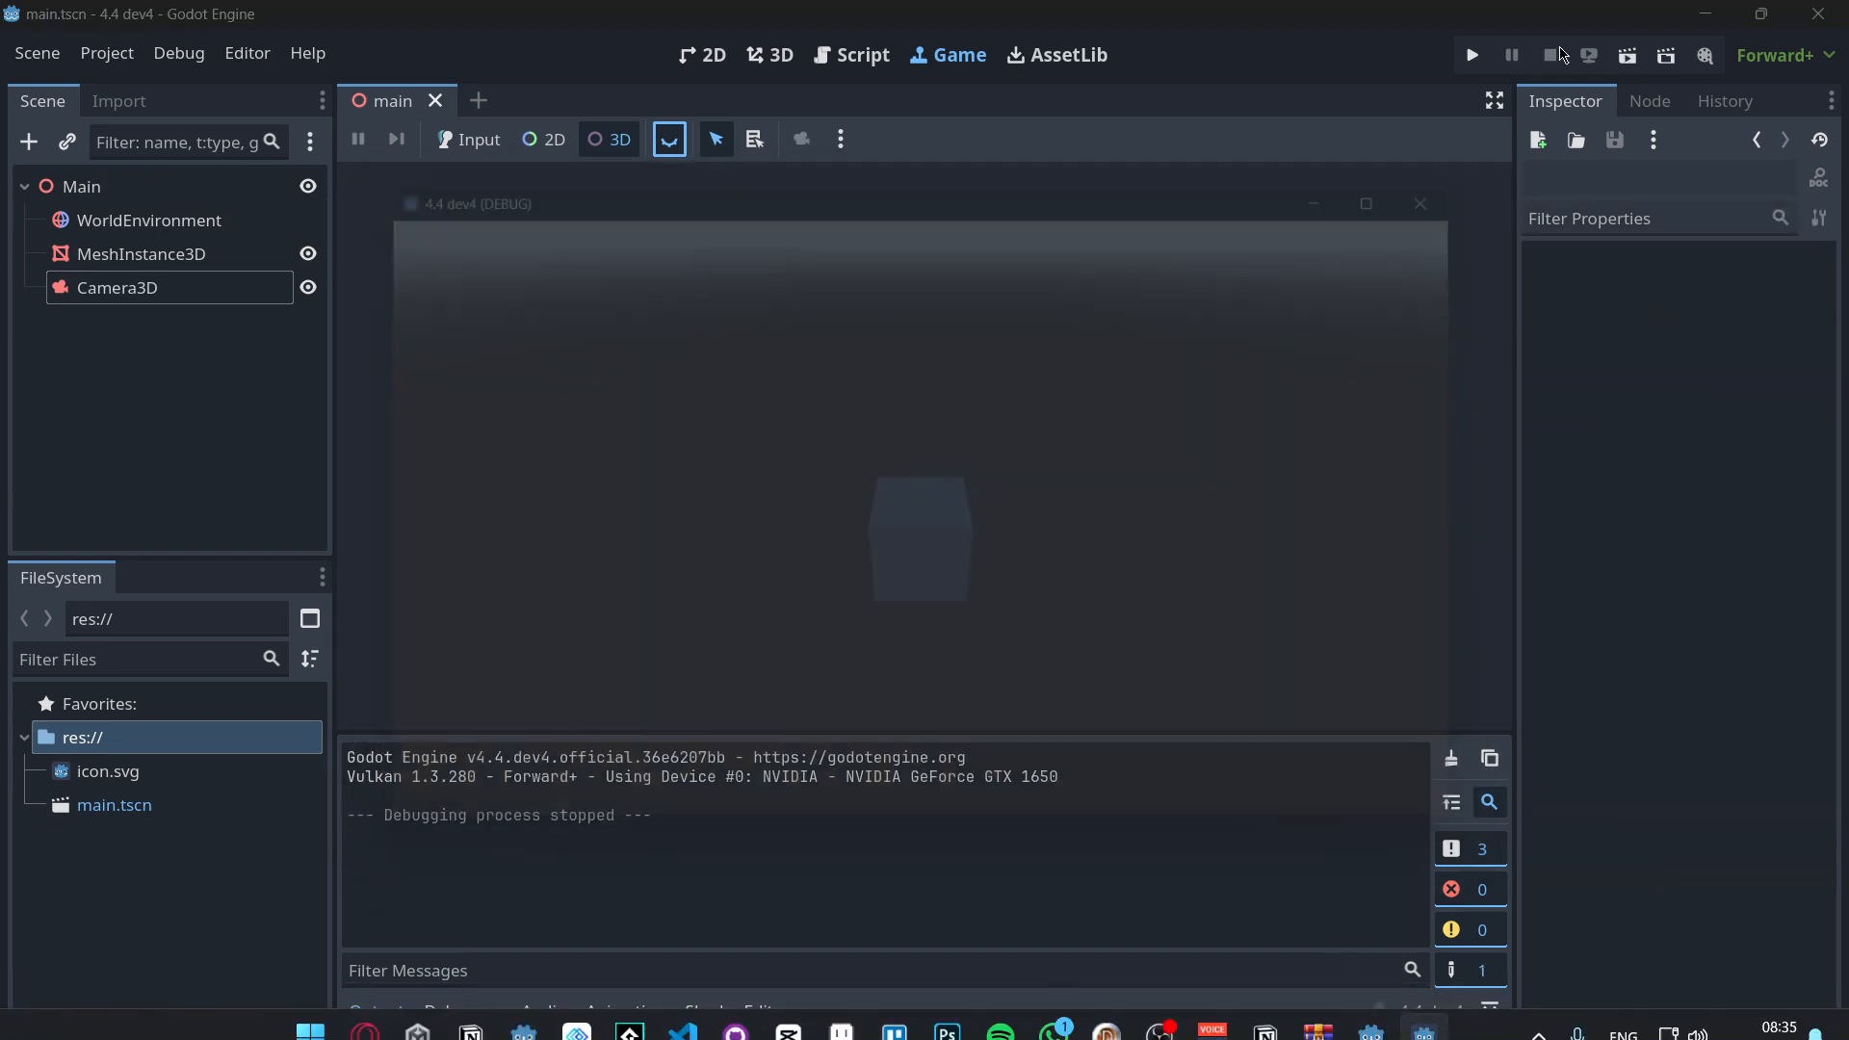
click(1470, 54)
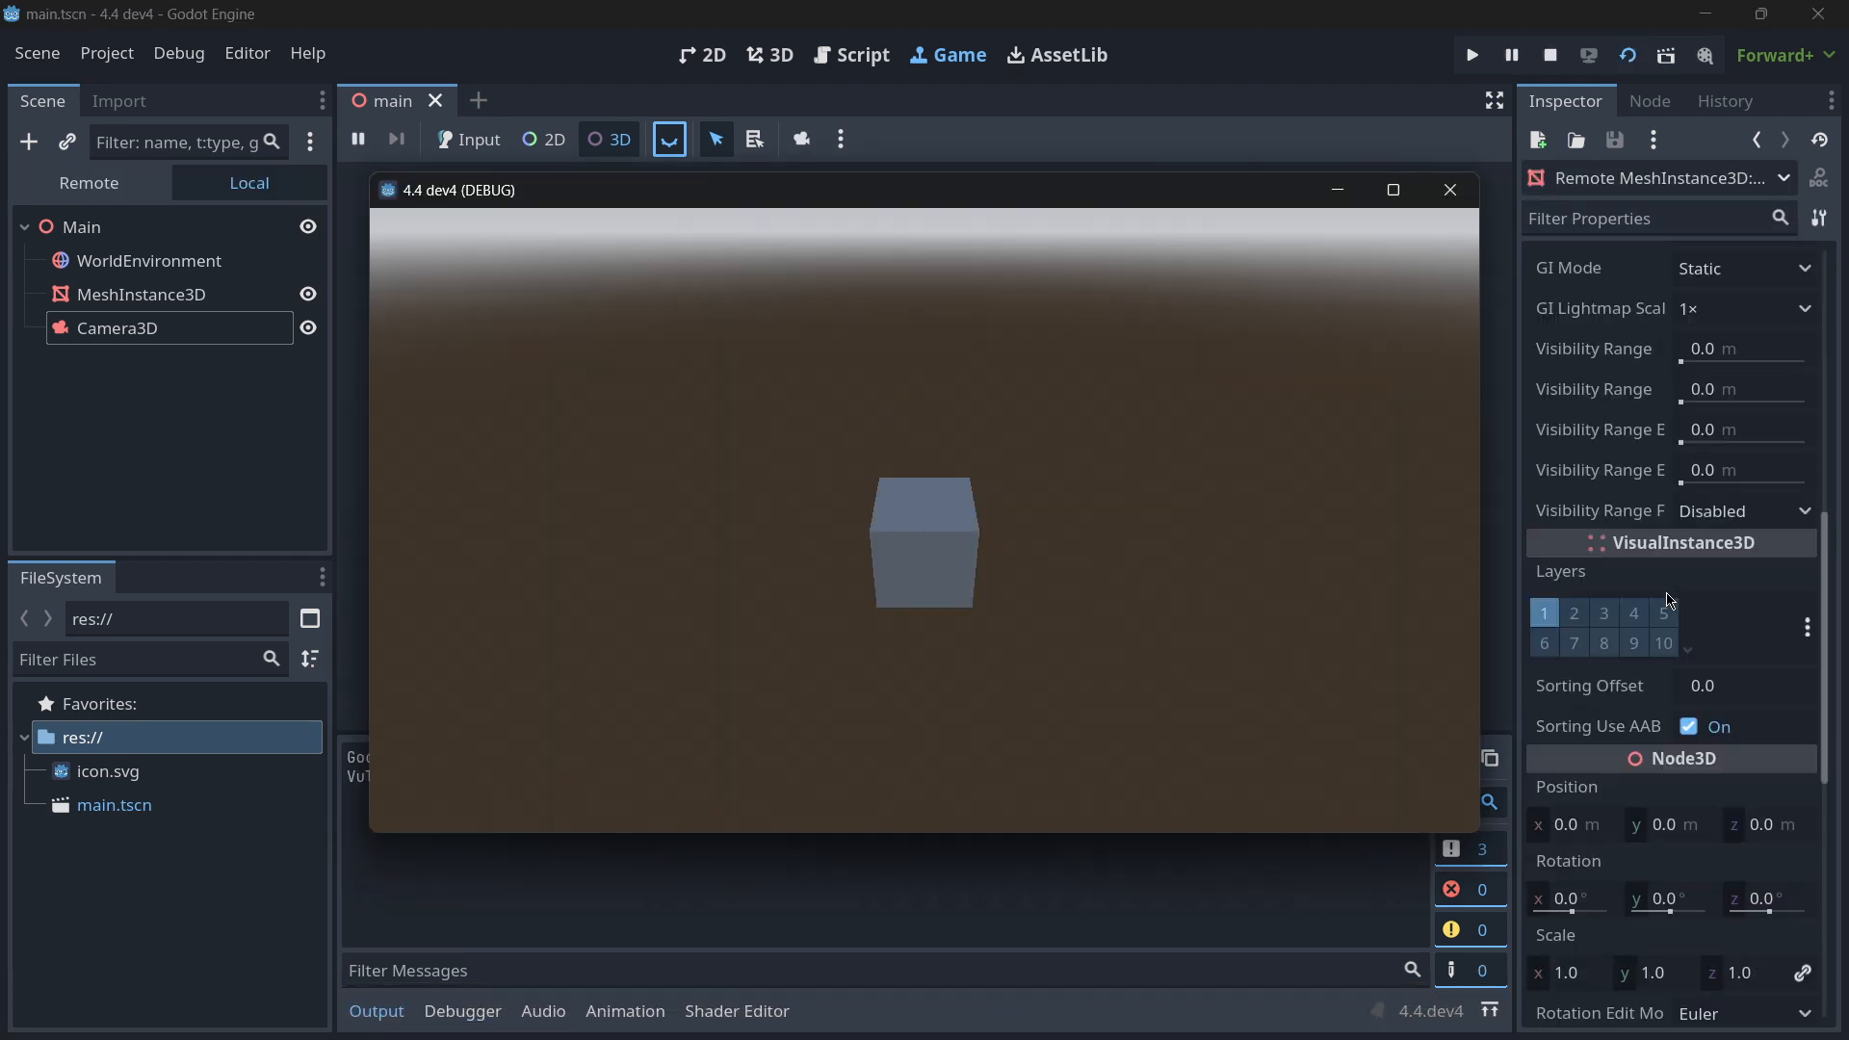
scroll(down, 3)
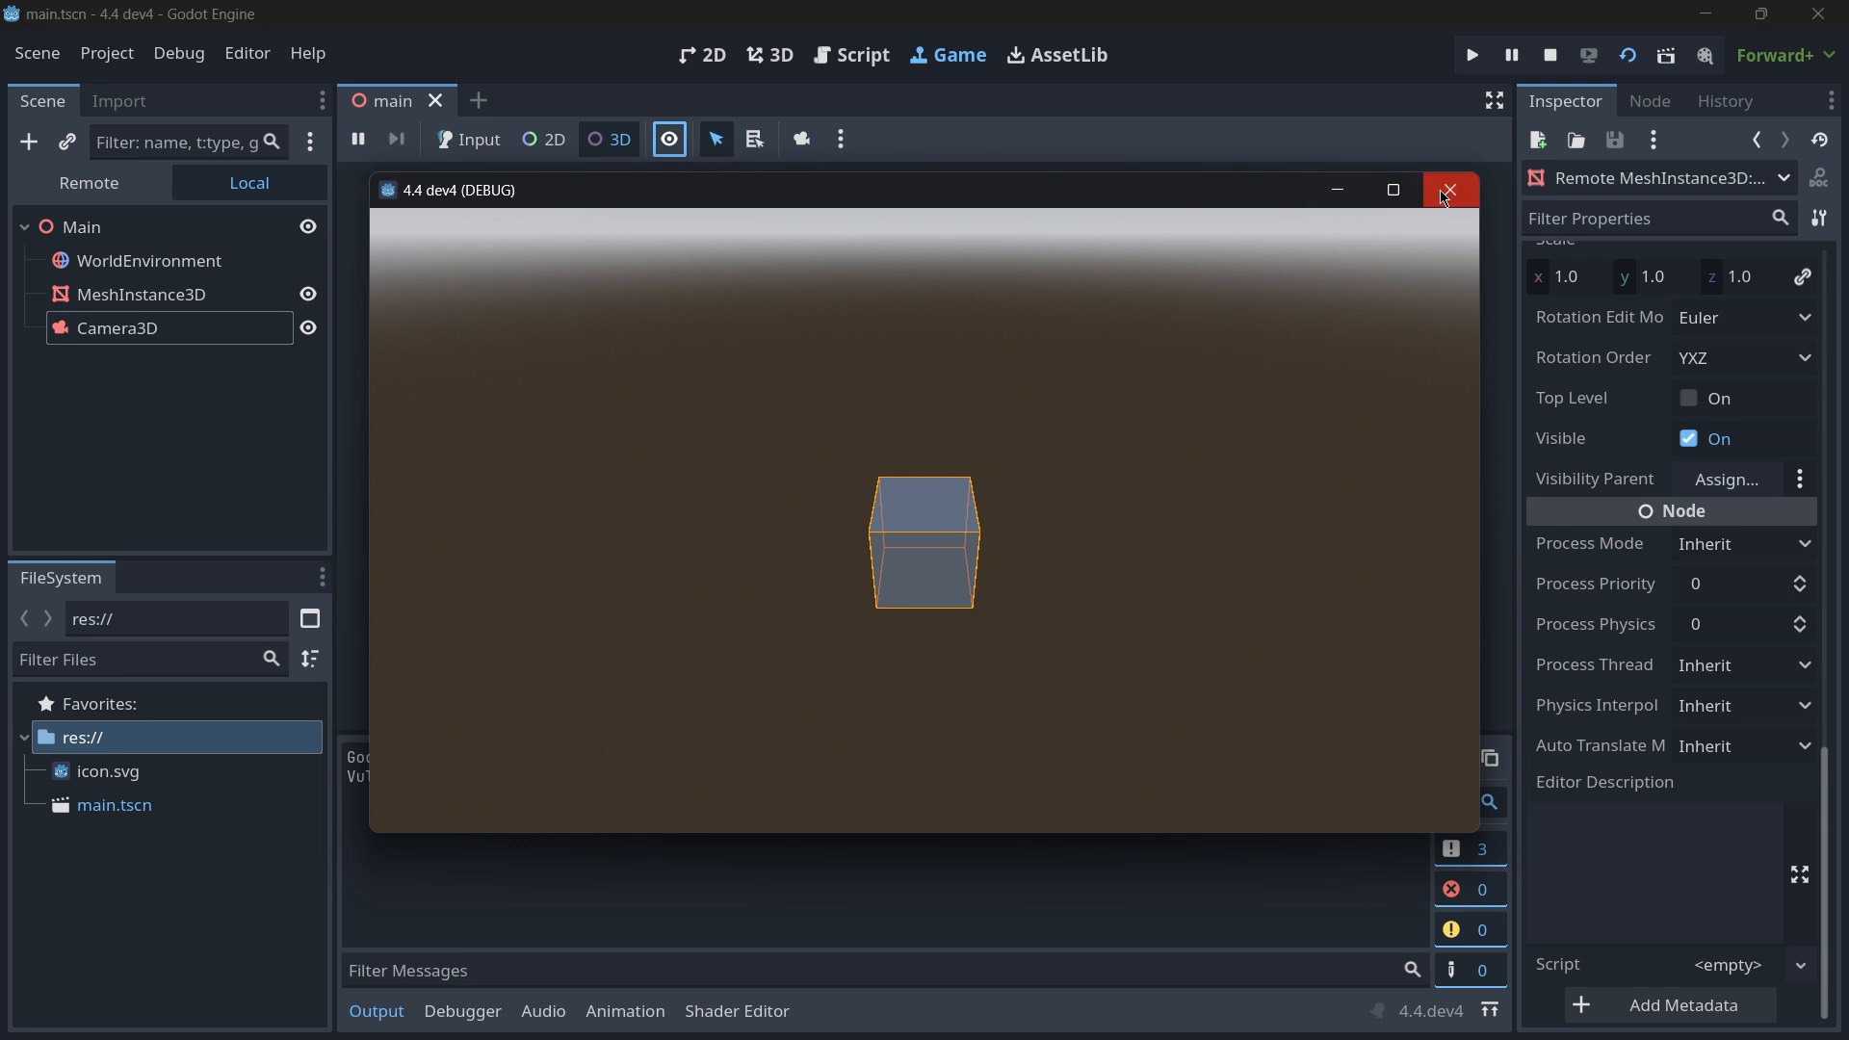
click(1448, 190)
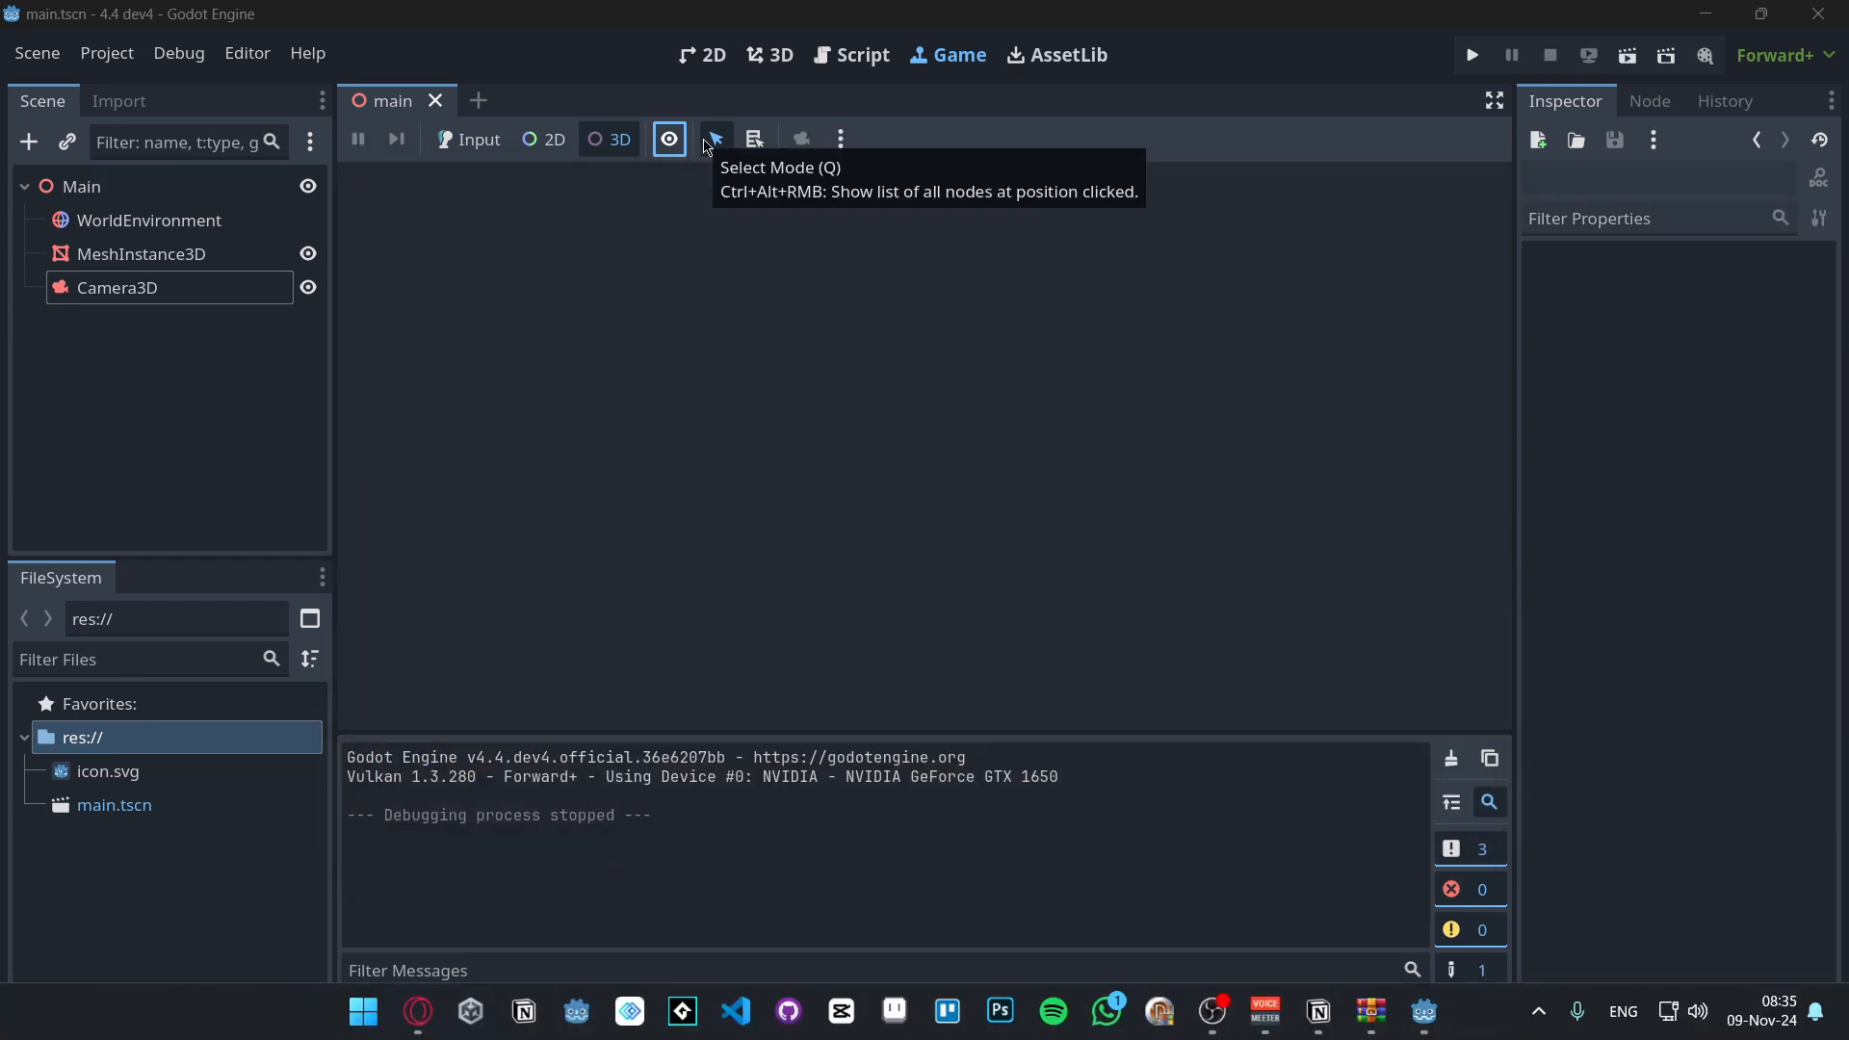
mouse_move(718, 144)
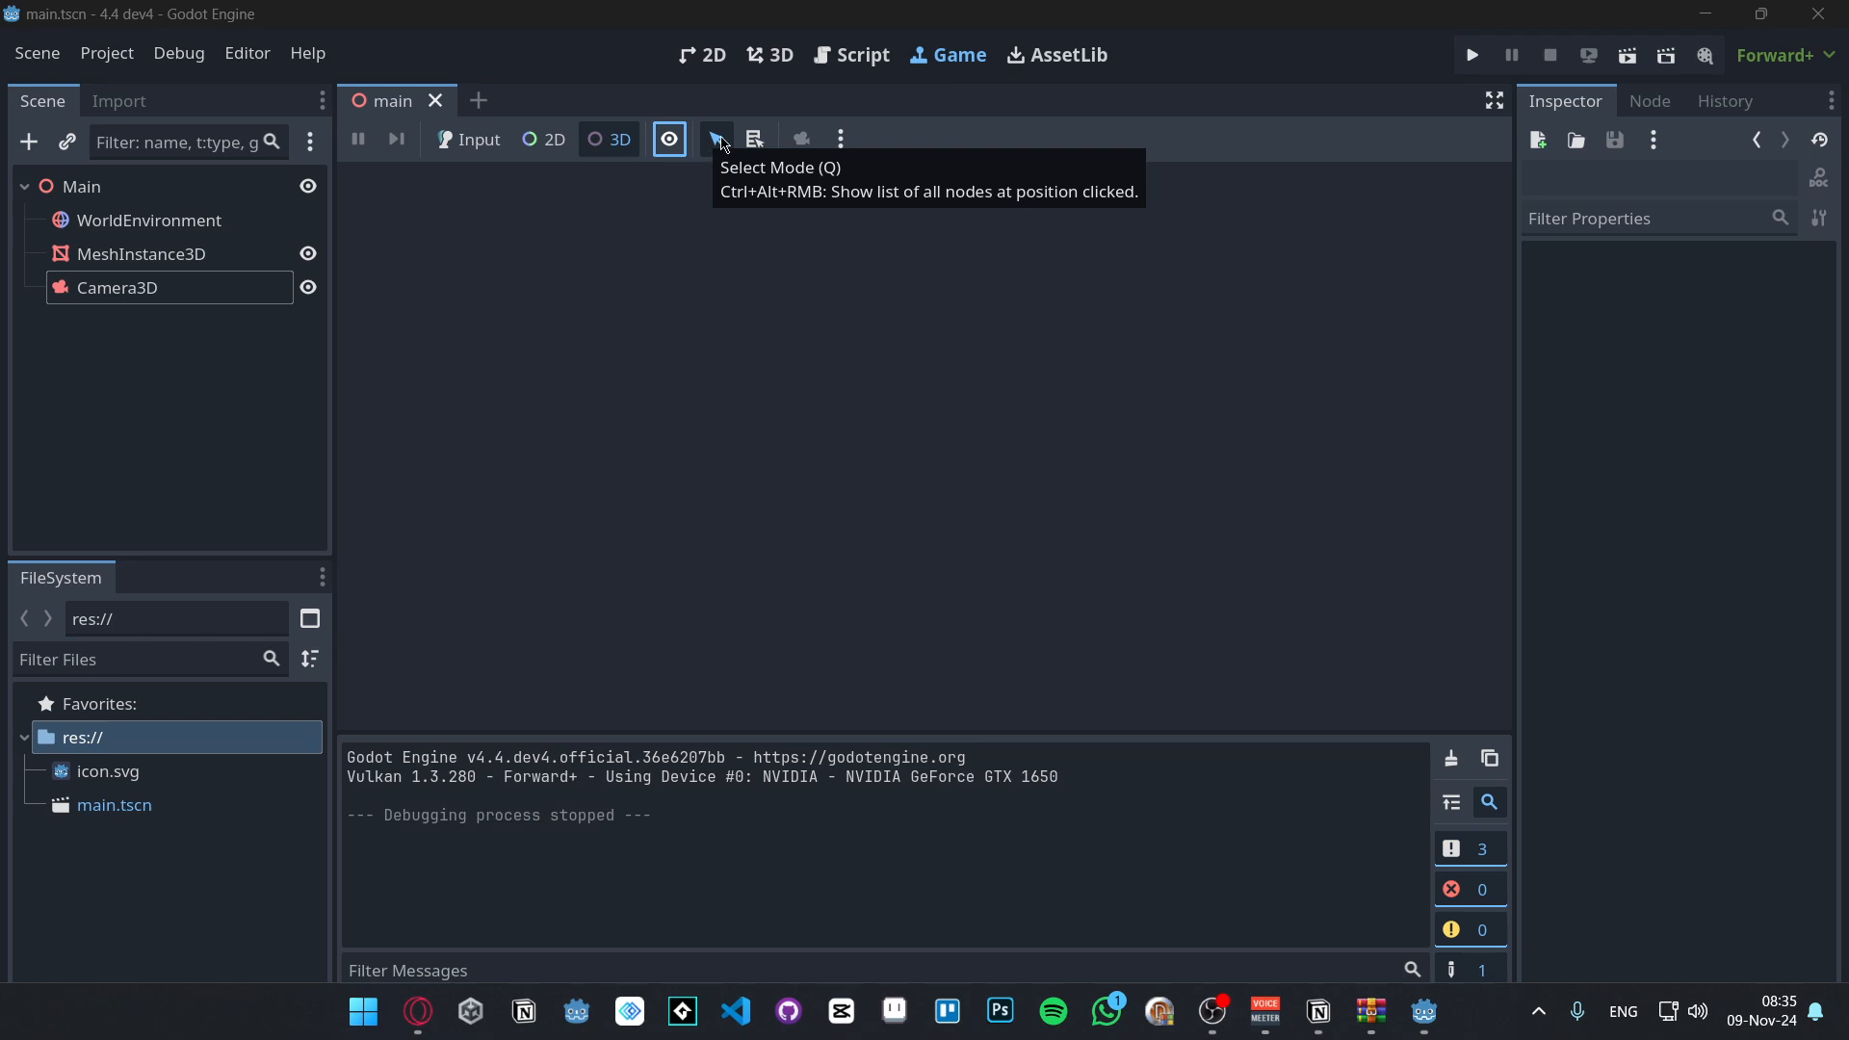
mouse_move(753, 139)
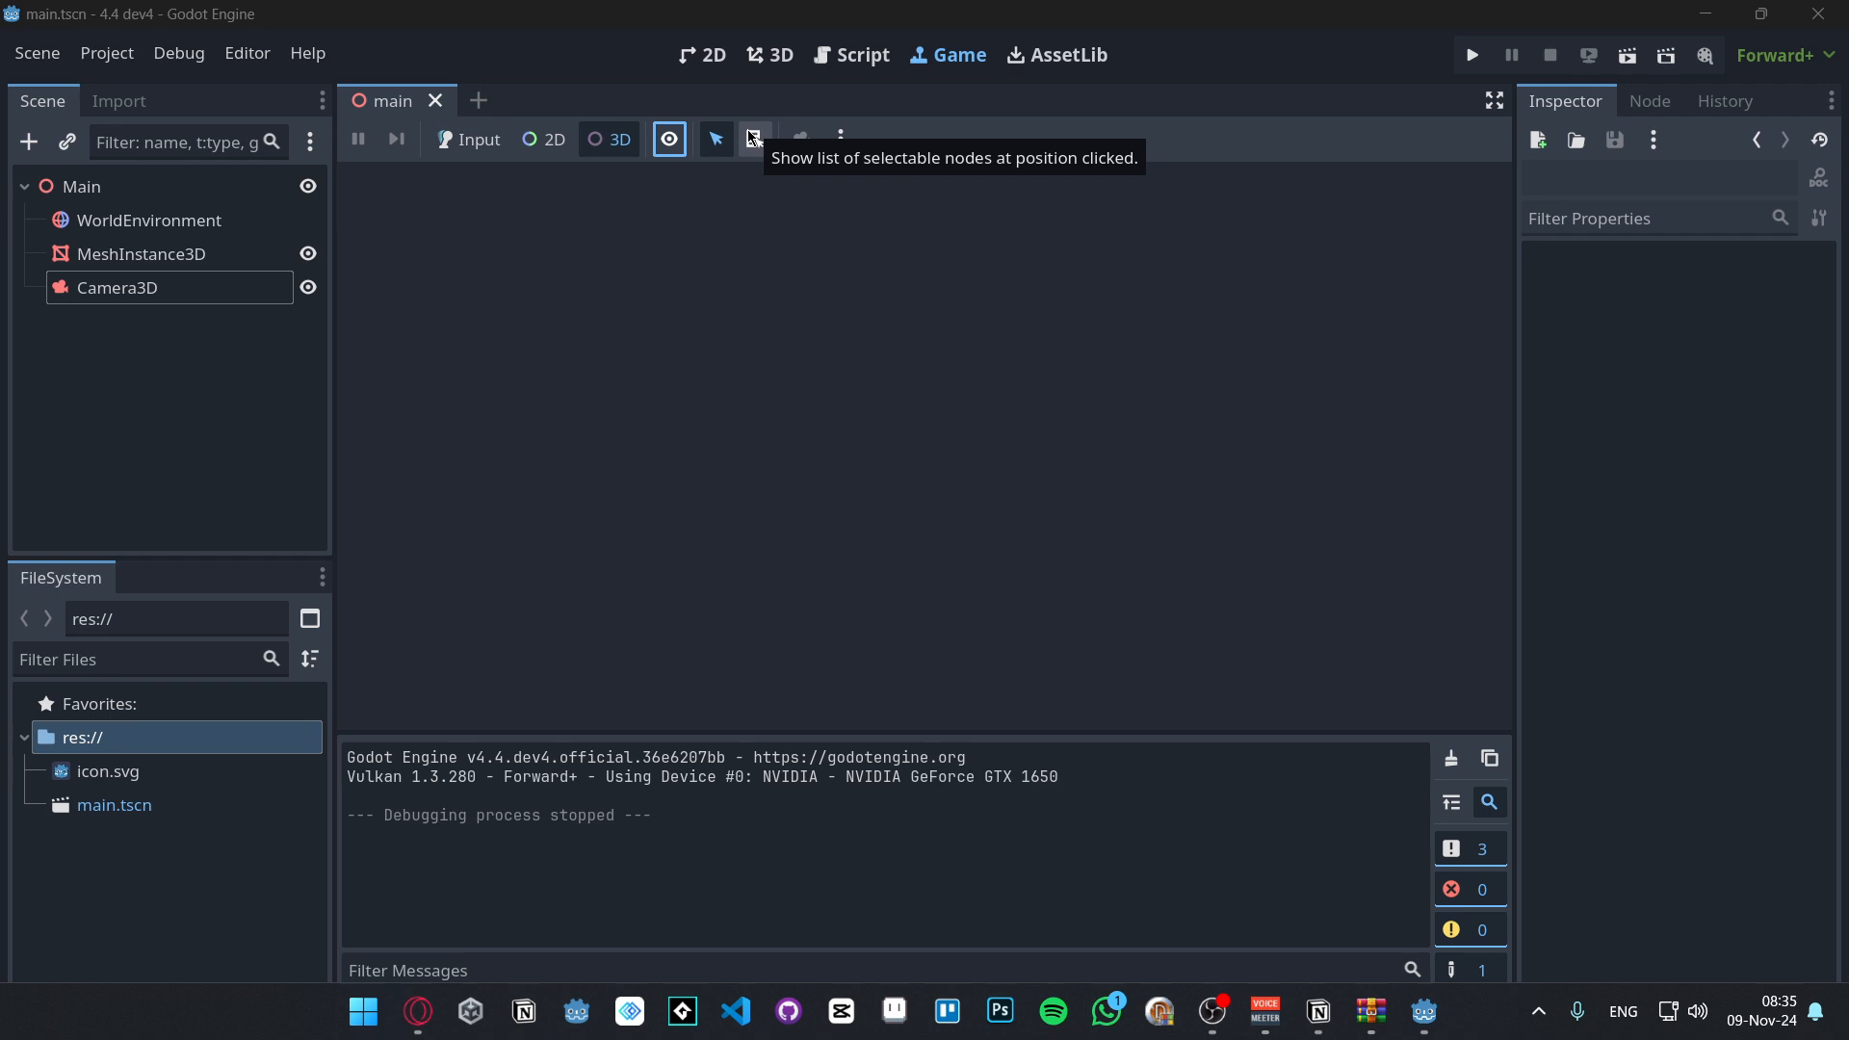
- Enable 'Show list of selectable nodes at position clicked', pick the box in a fresh run, then close it
click(753, 139)
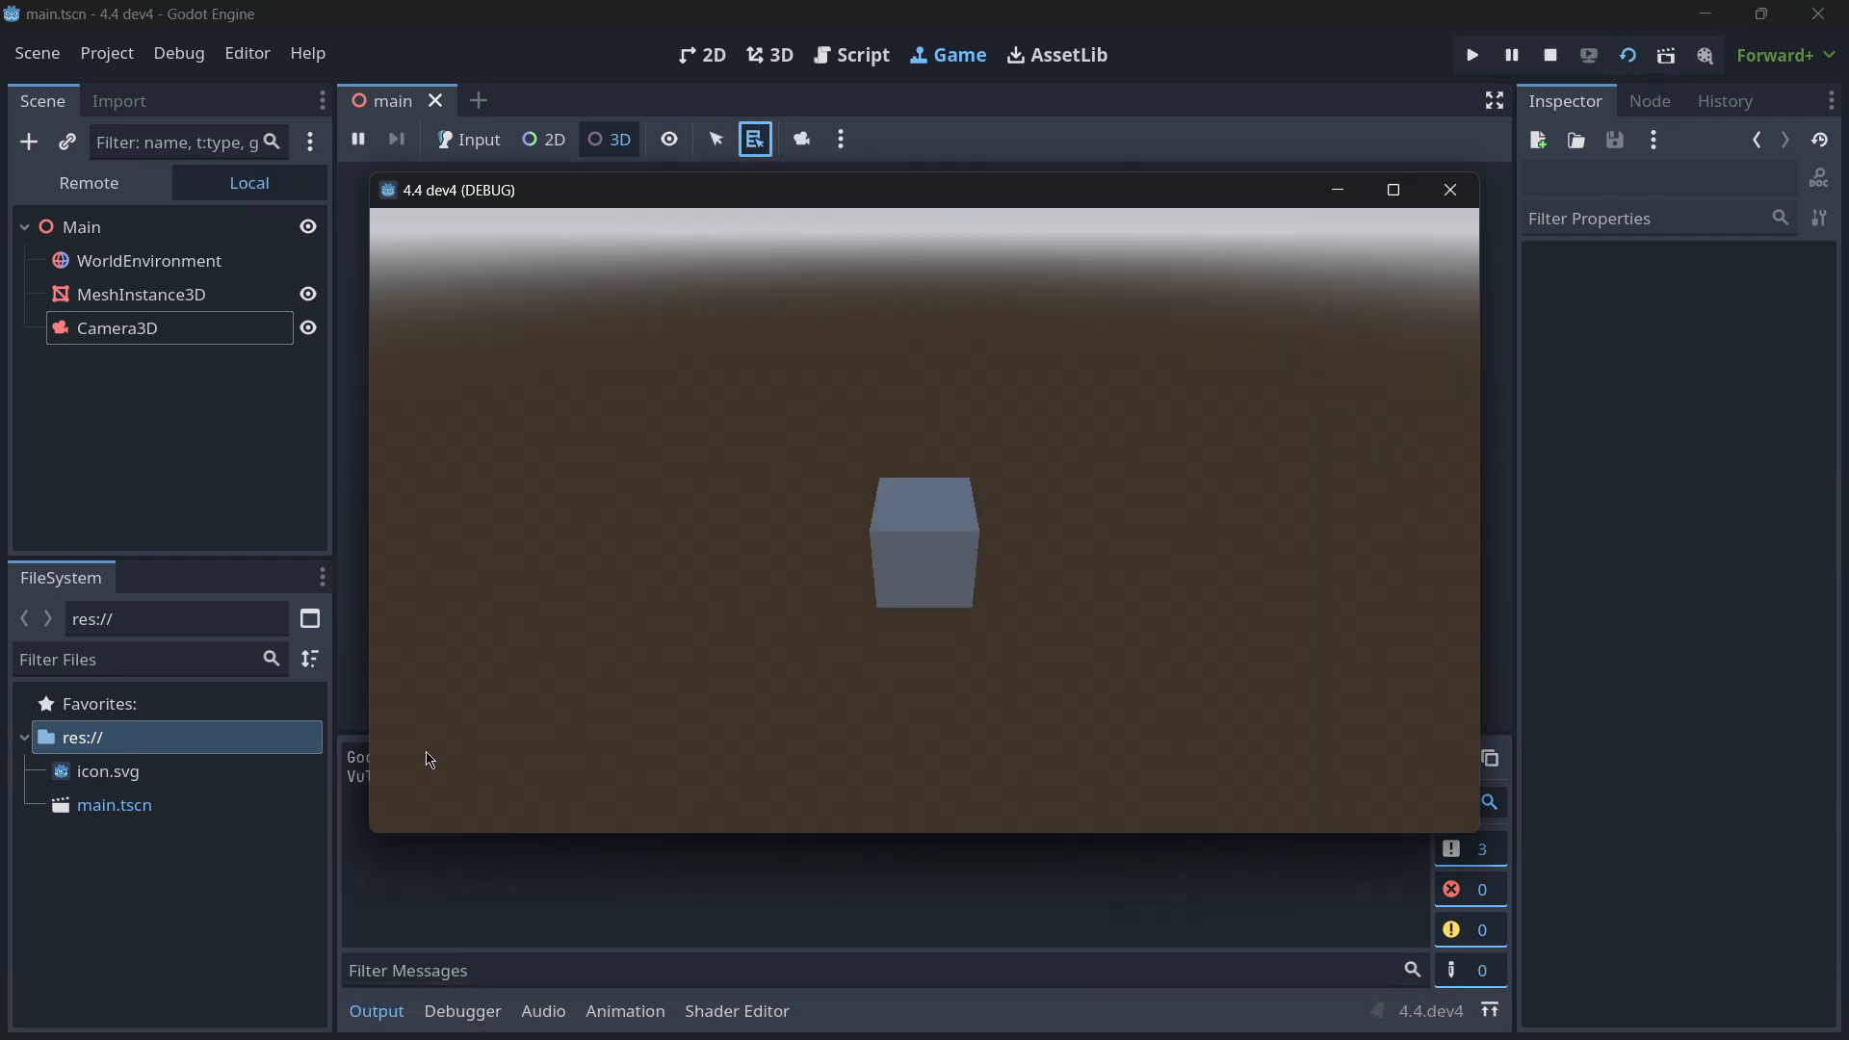
click(923, 543)
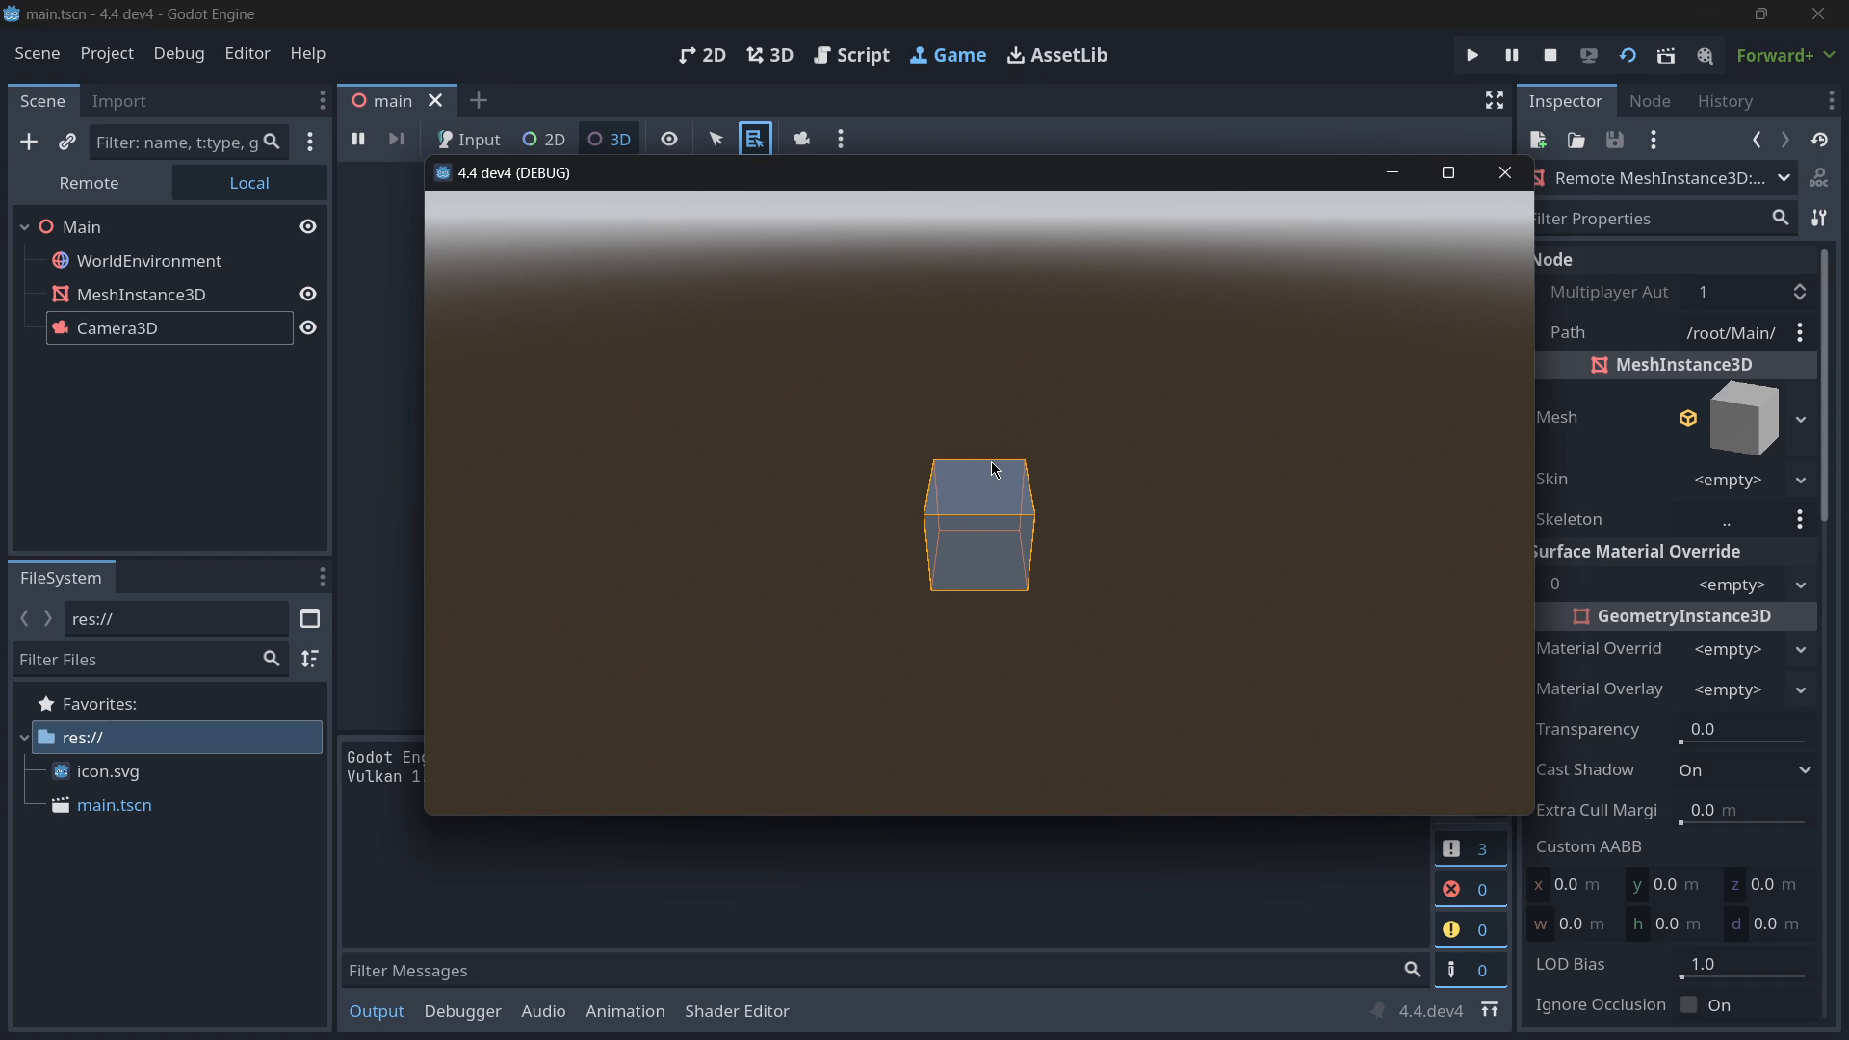
mouse_move(1003, 514)
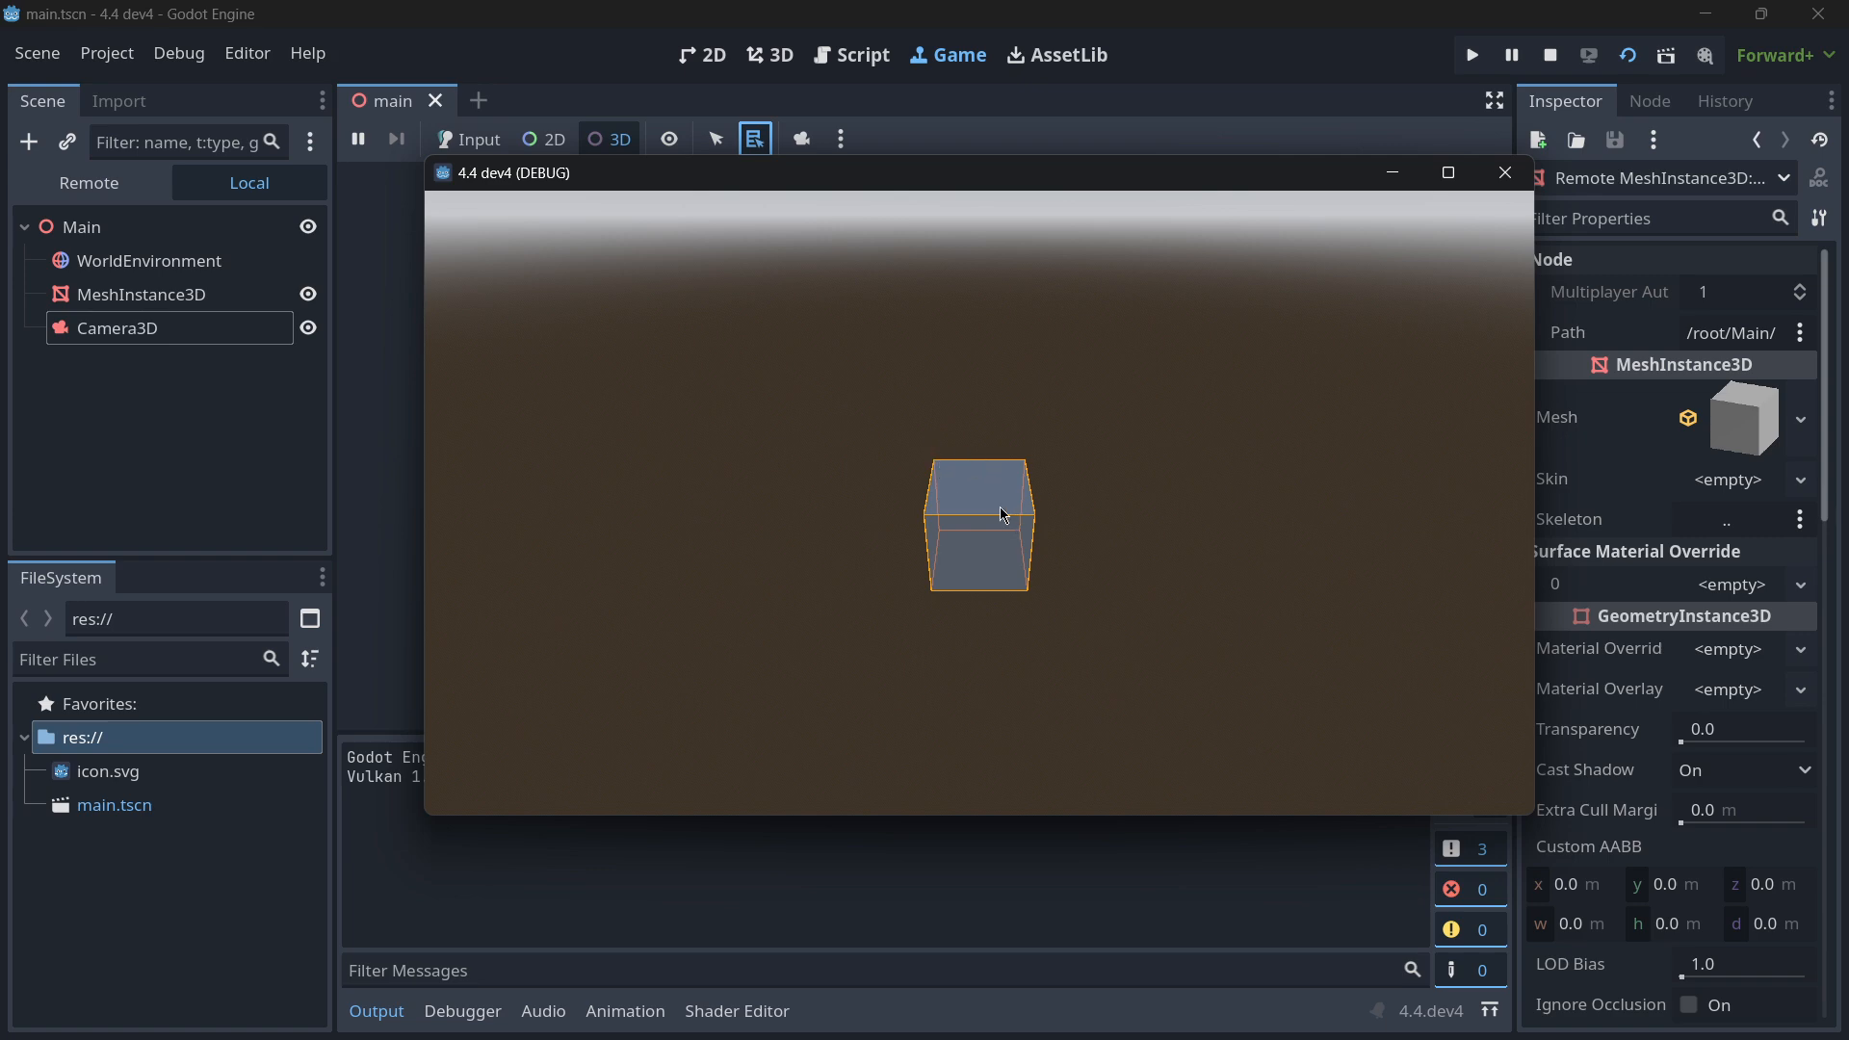
click(1548, 56)
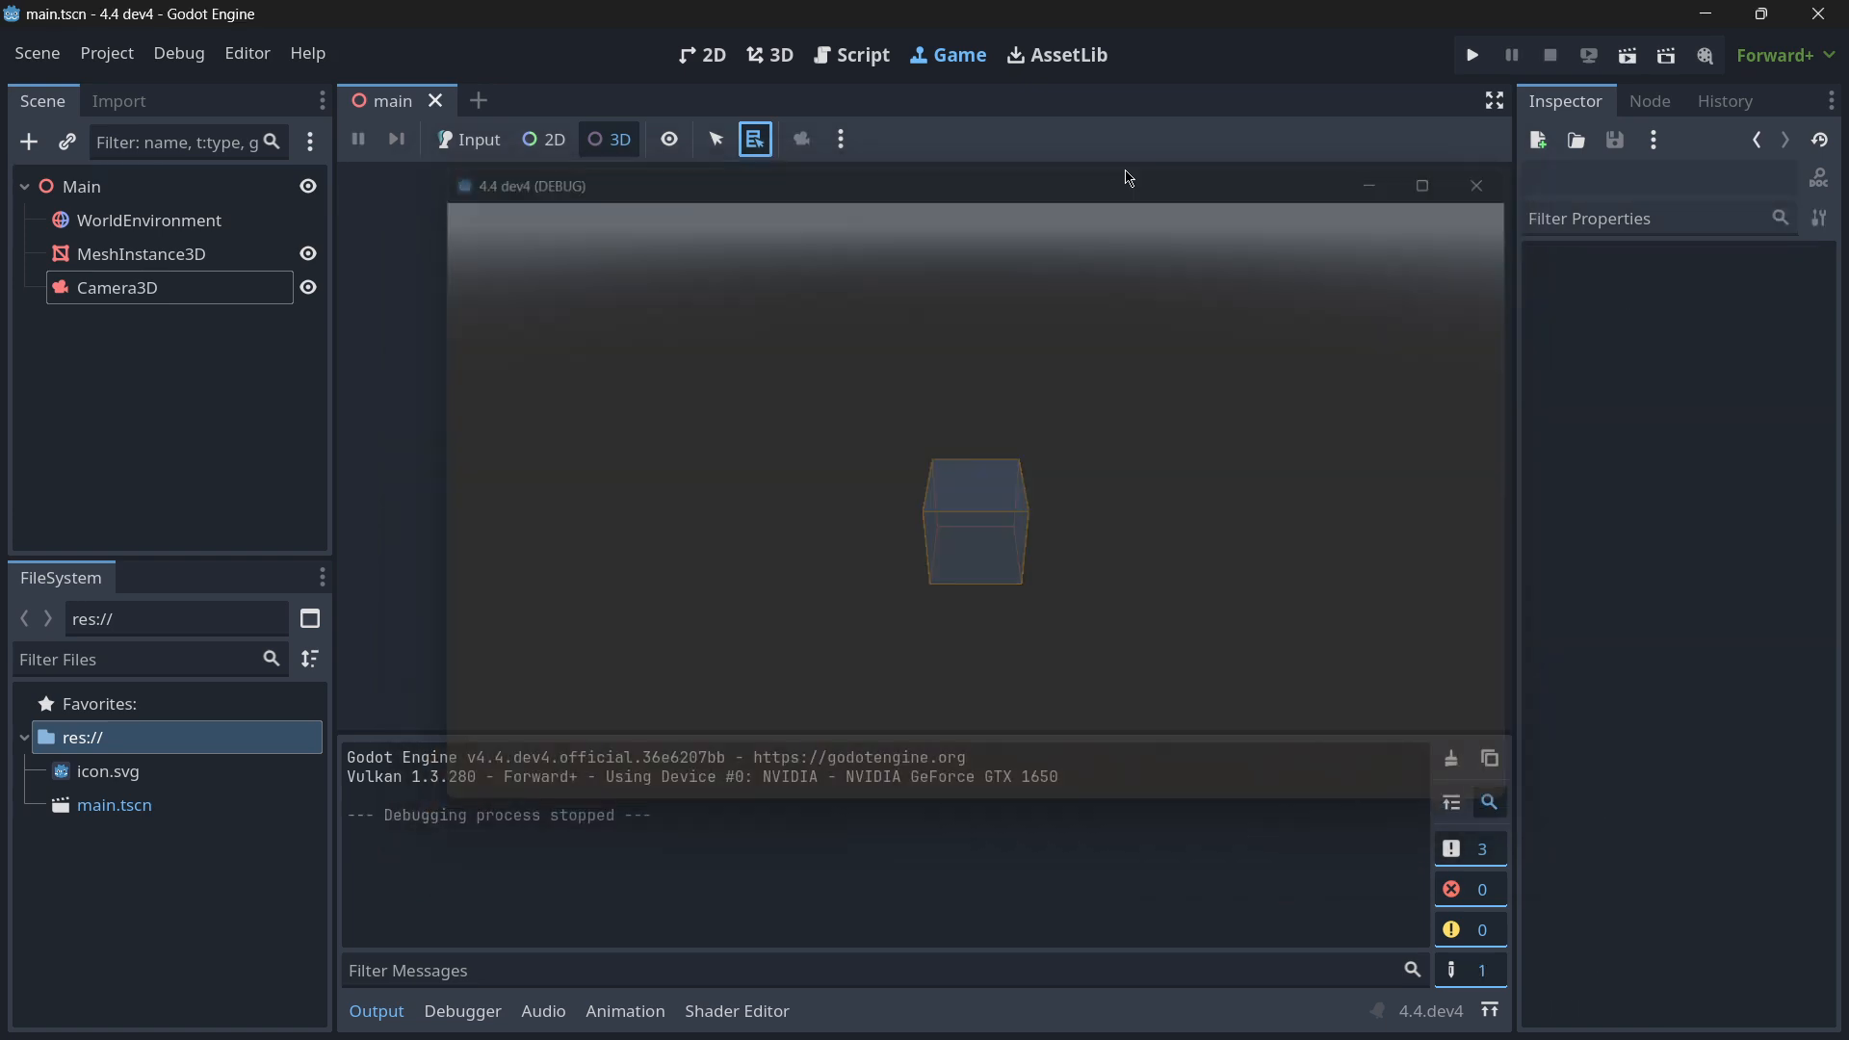
click(840, 139)
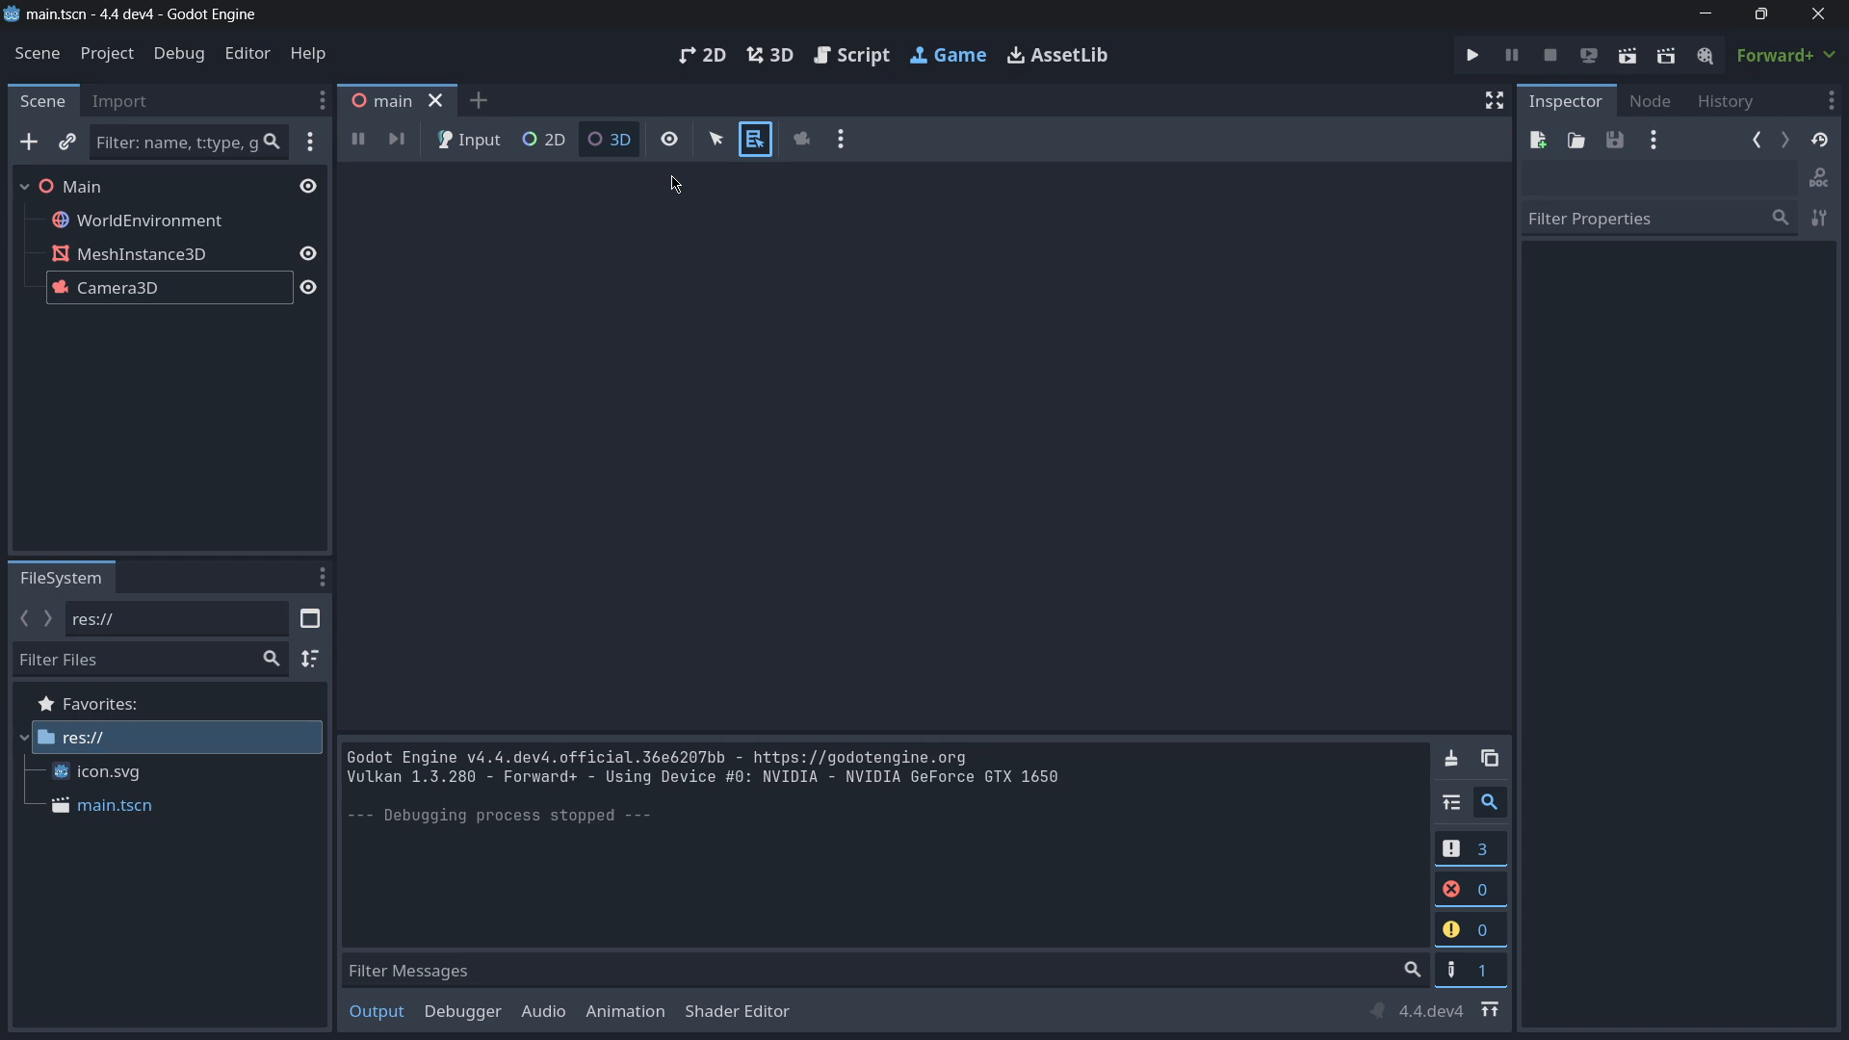
mouse_move(758, 950)
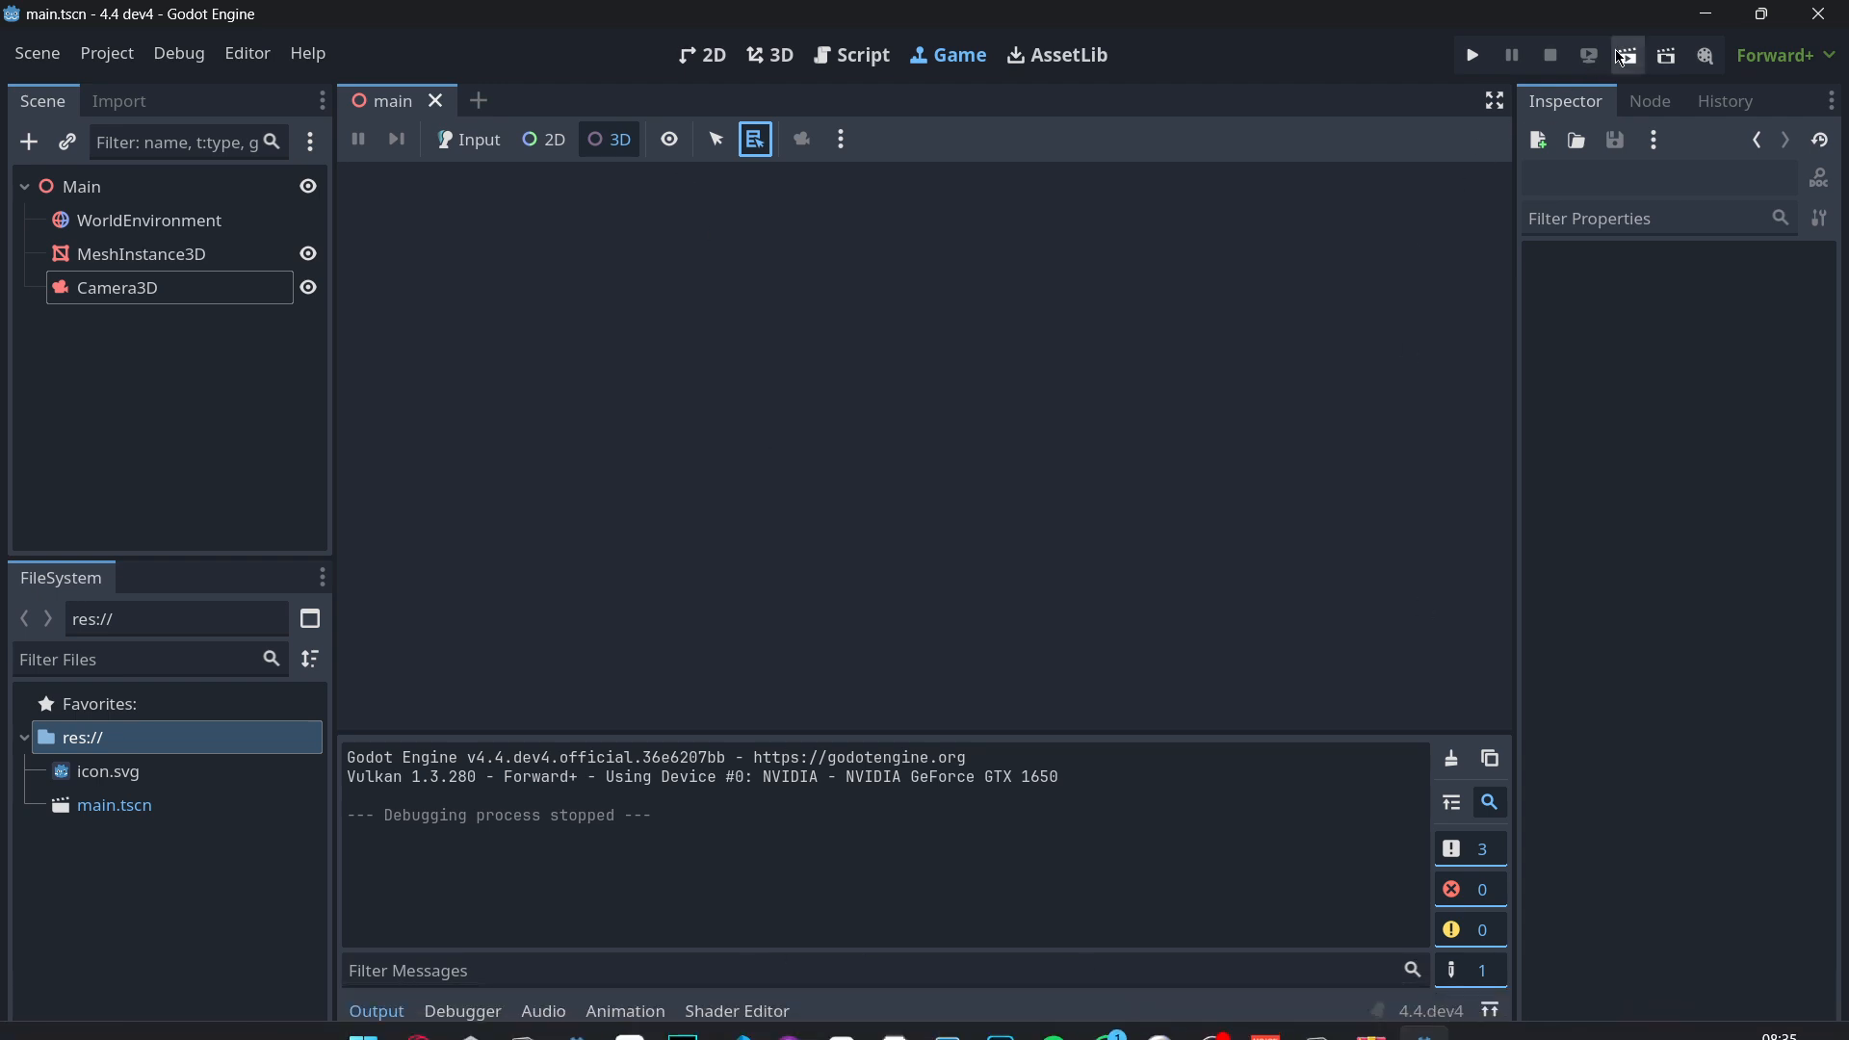
- Run the game, then move the MeshInstance3D box up and to the left of the origin with its gizmo
click(1469, 54)
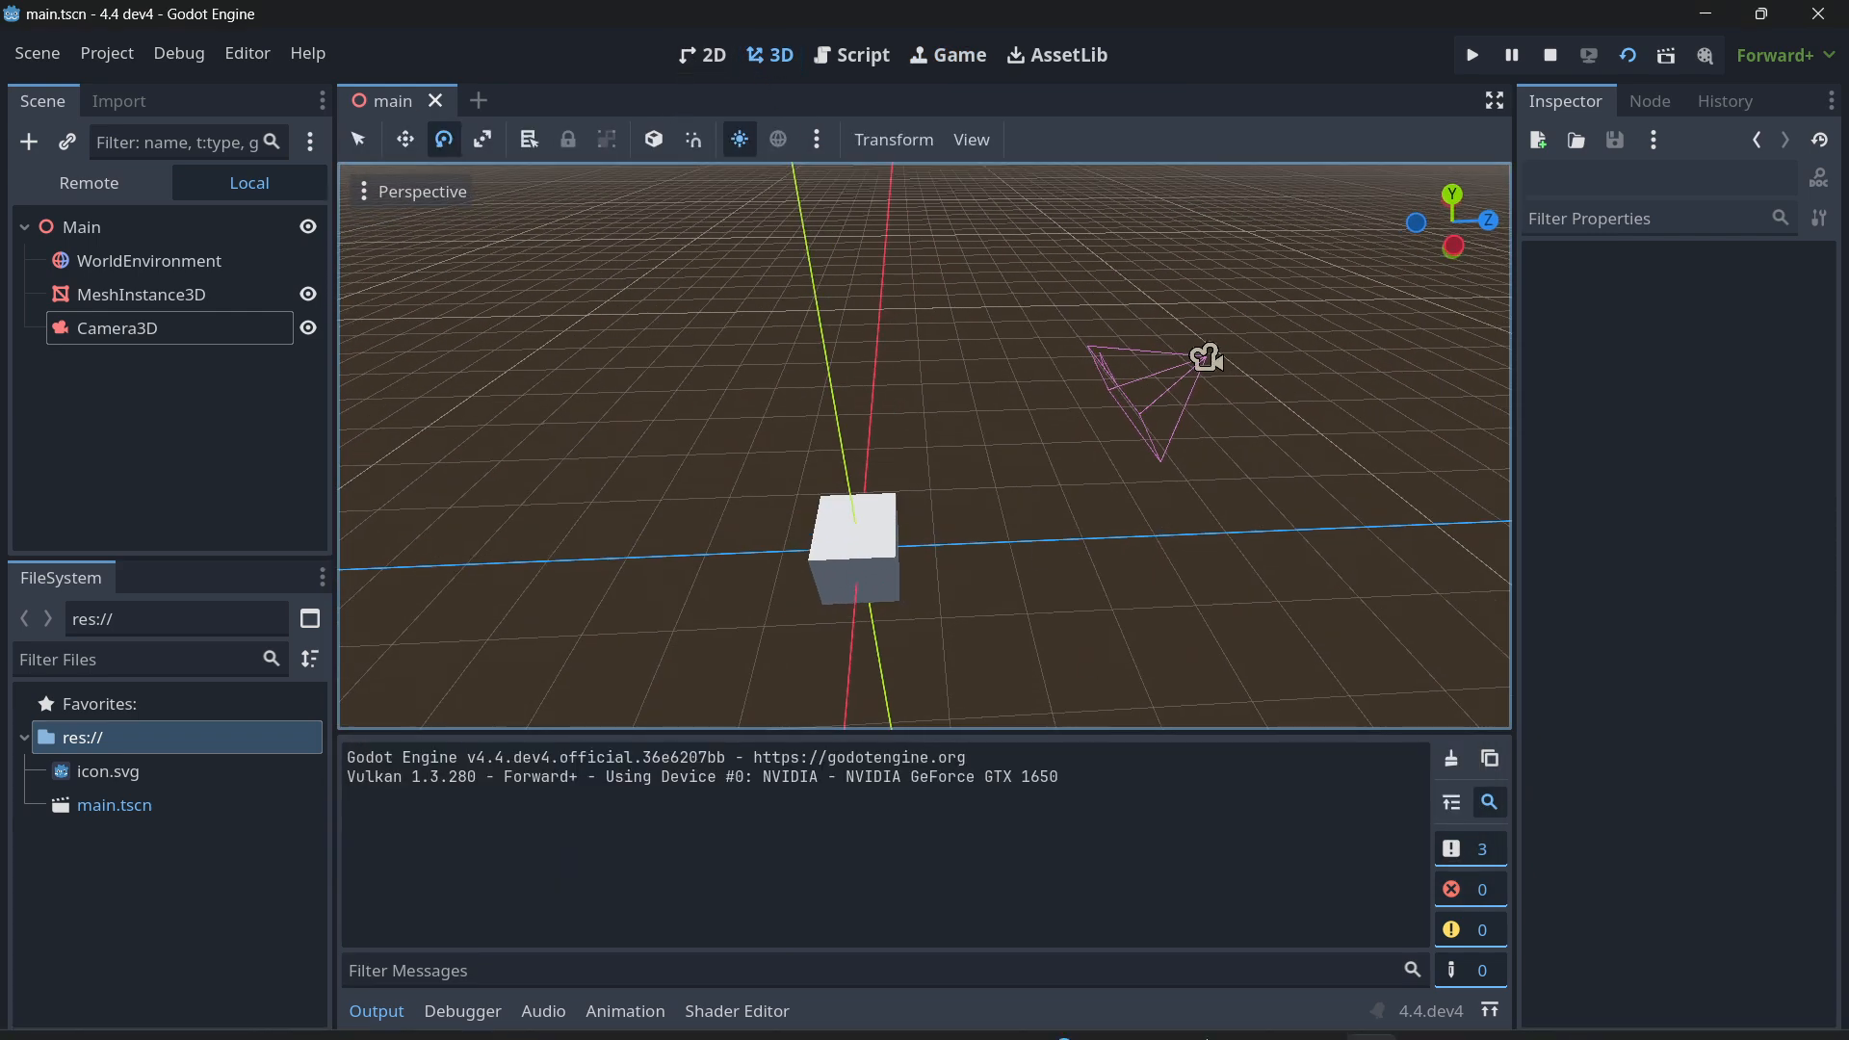
click(1469, 54)
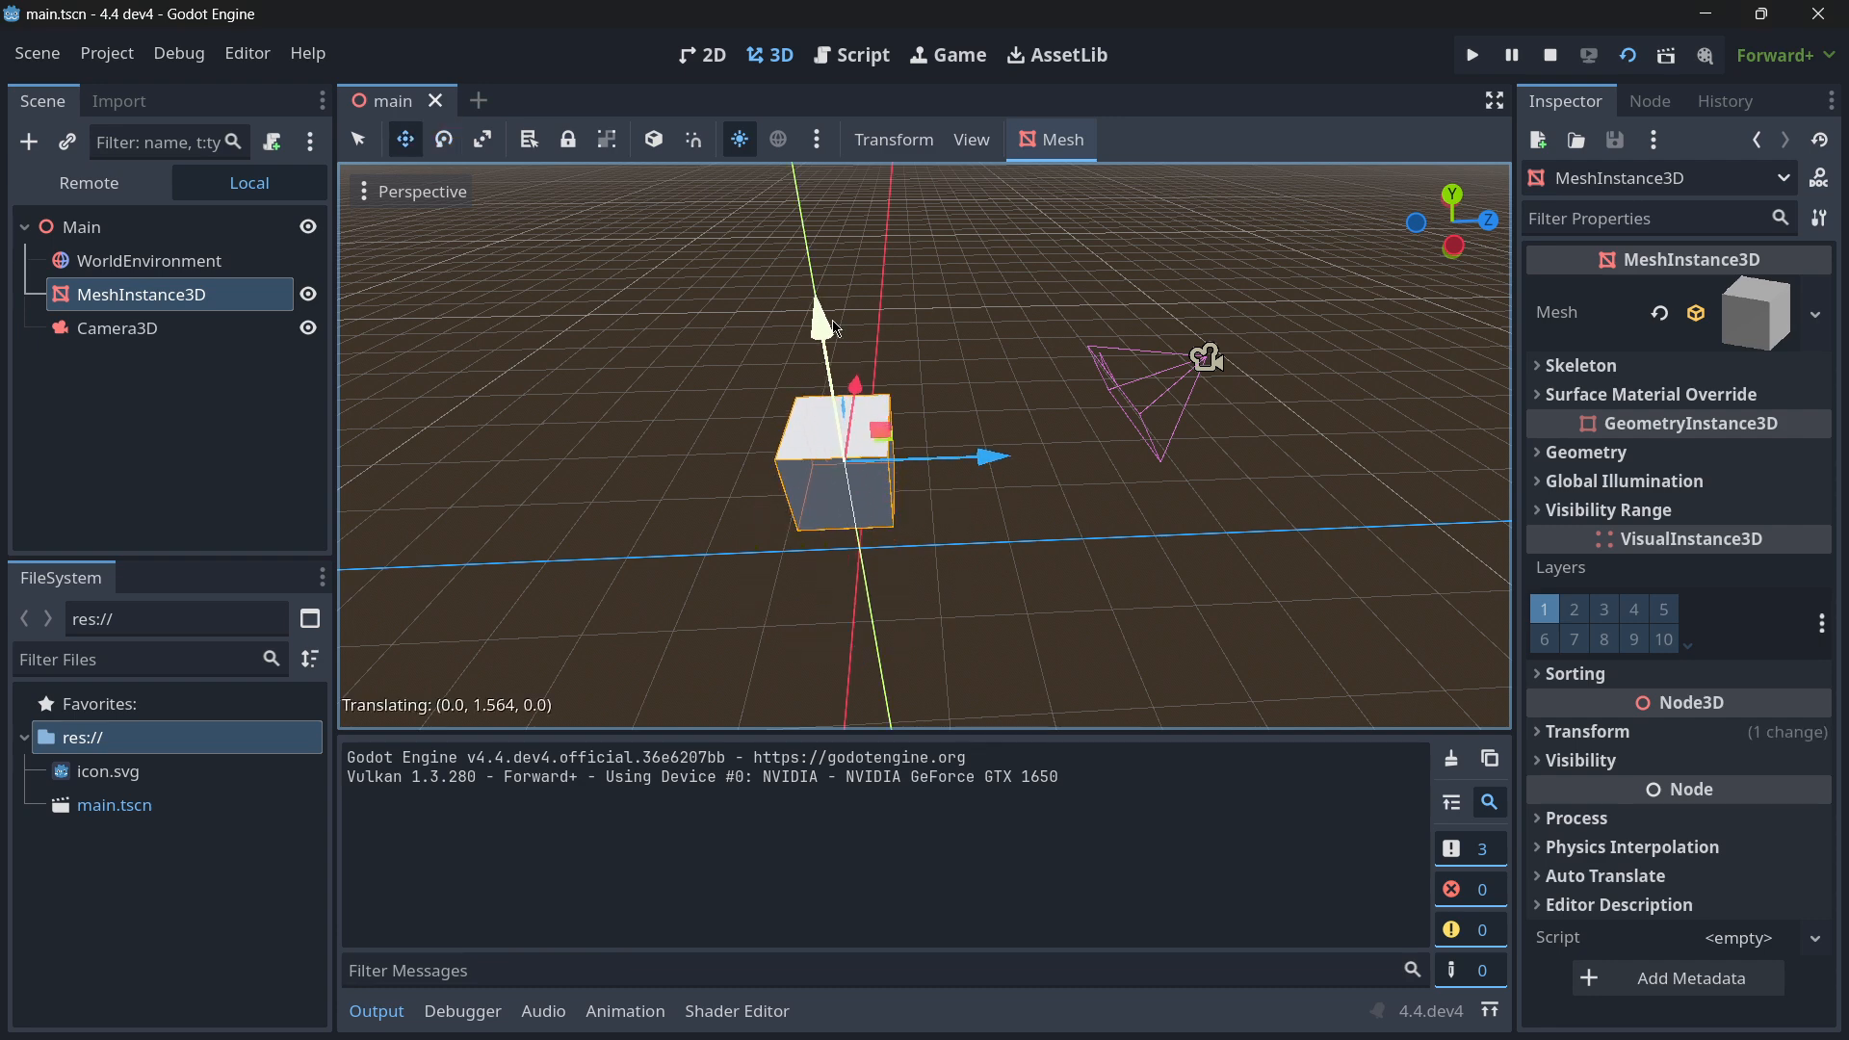
click(1470, 54)
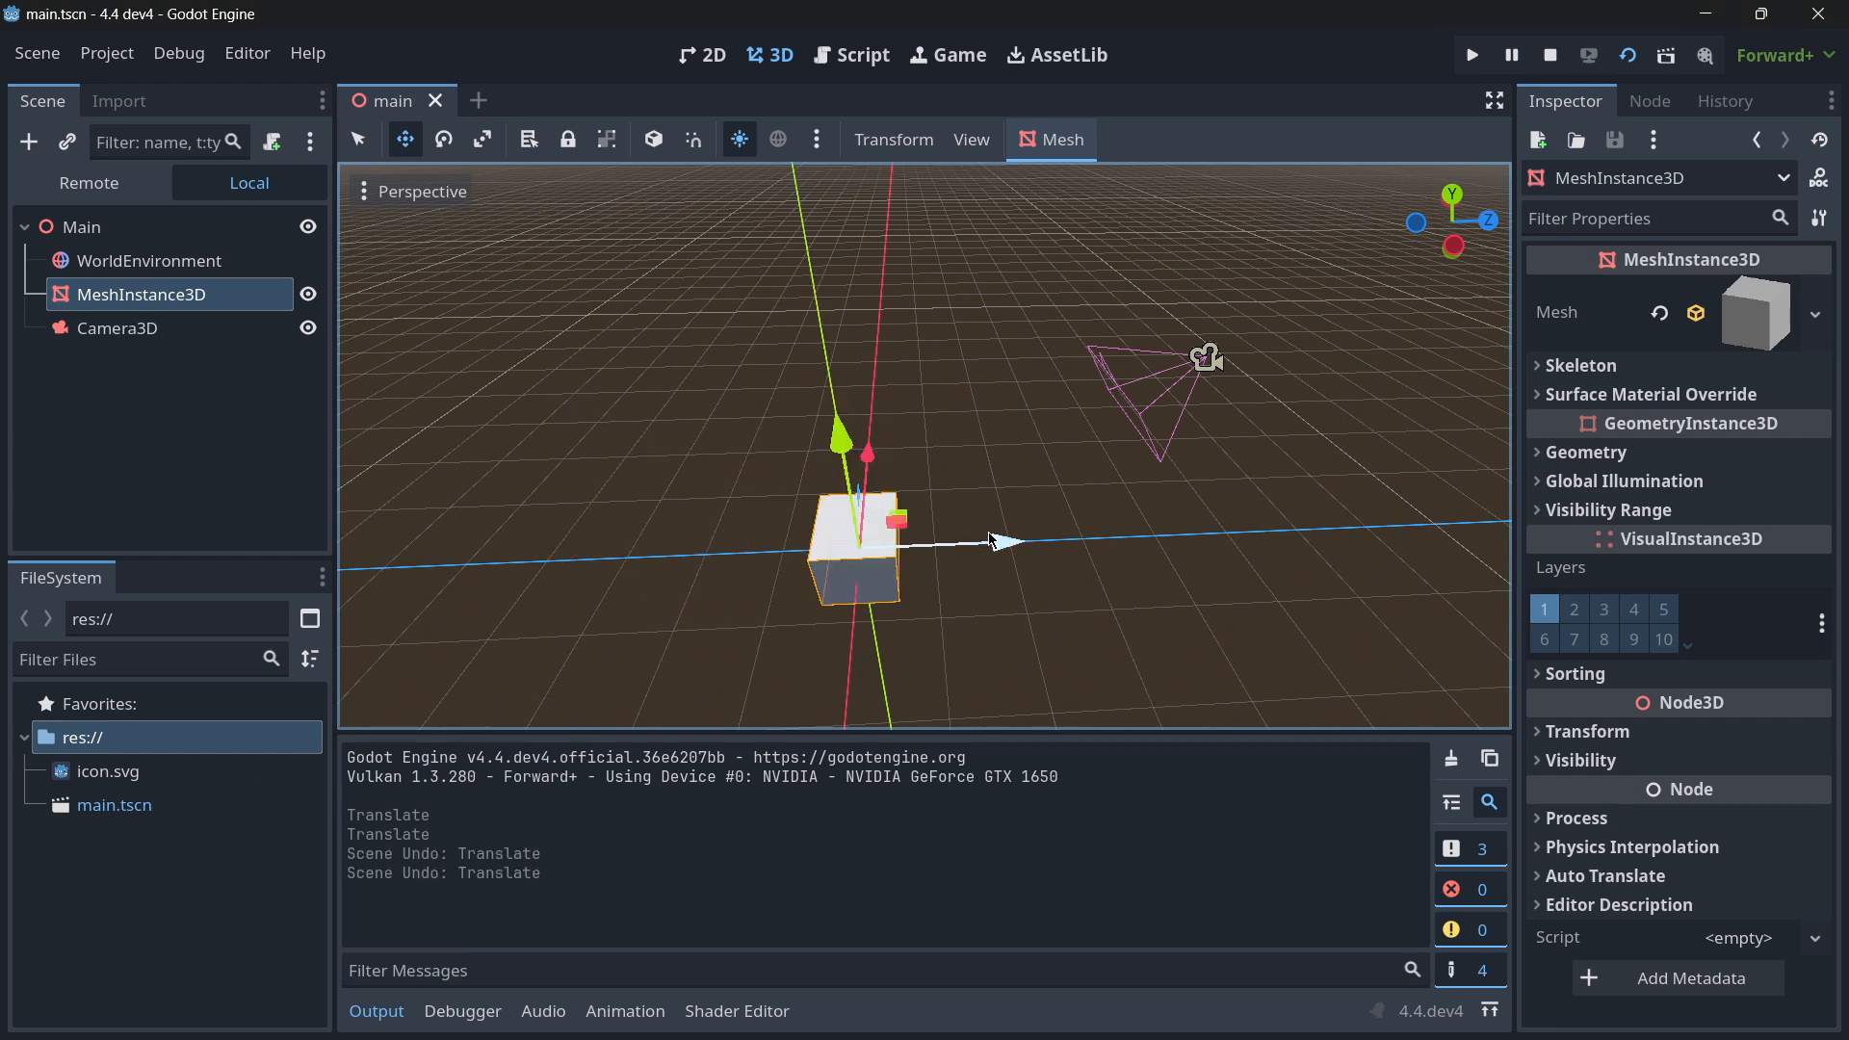
click(308, 1015)
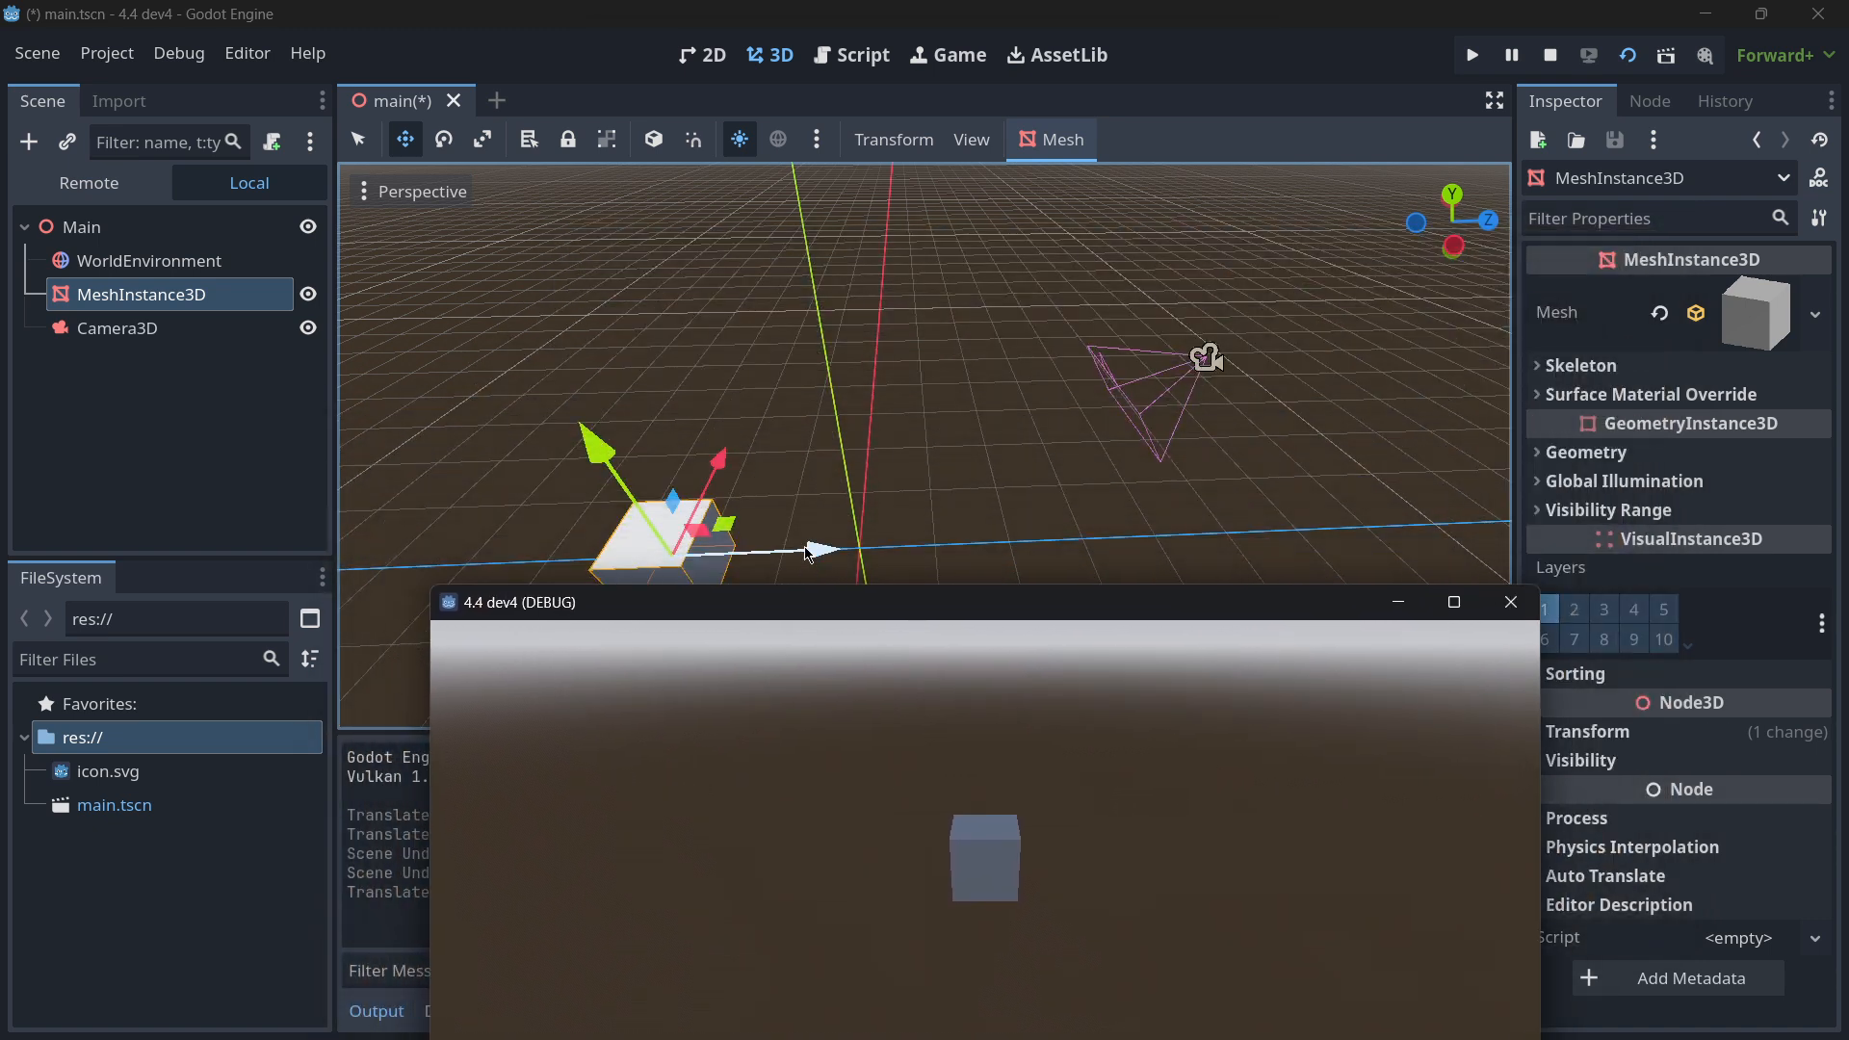
- Slide the box along its depth axis and check its new spot in the game and Remote tree
click(1510, 601)
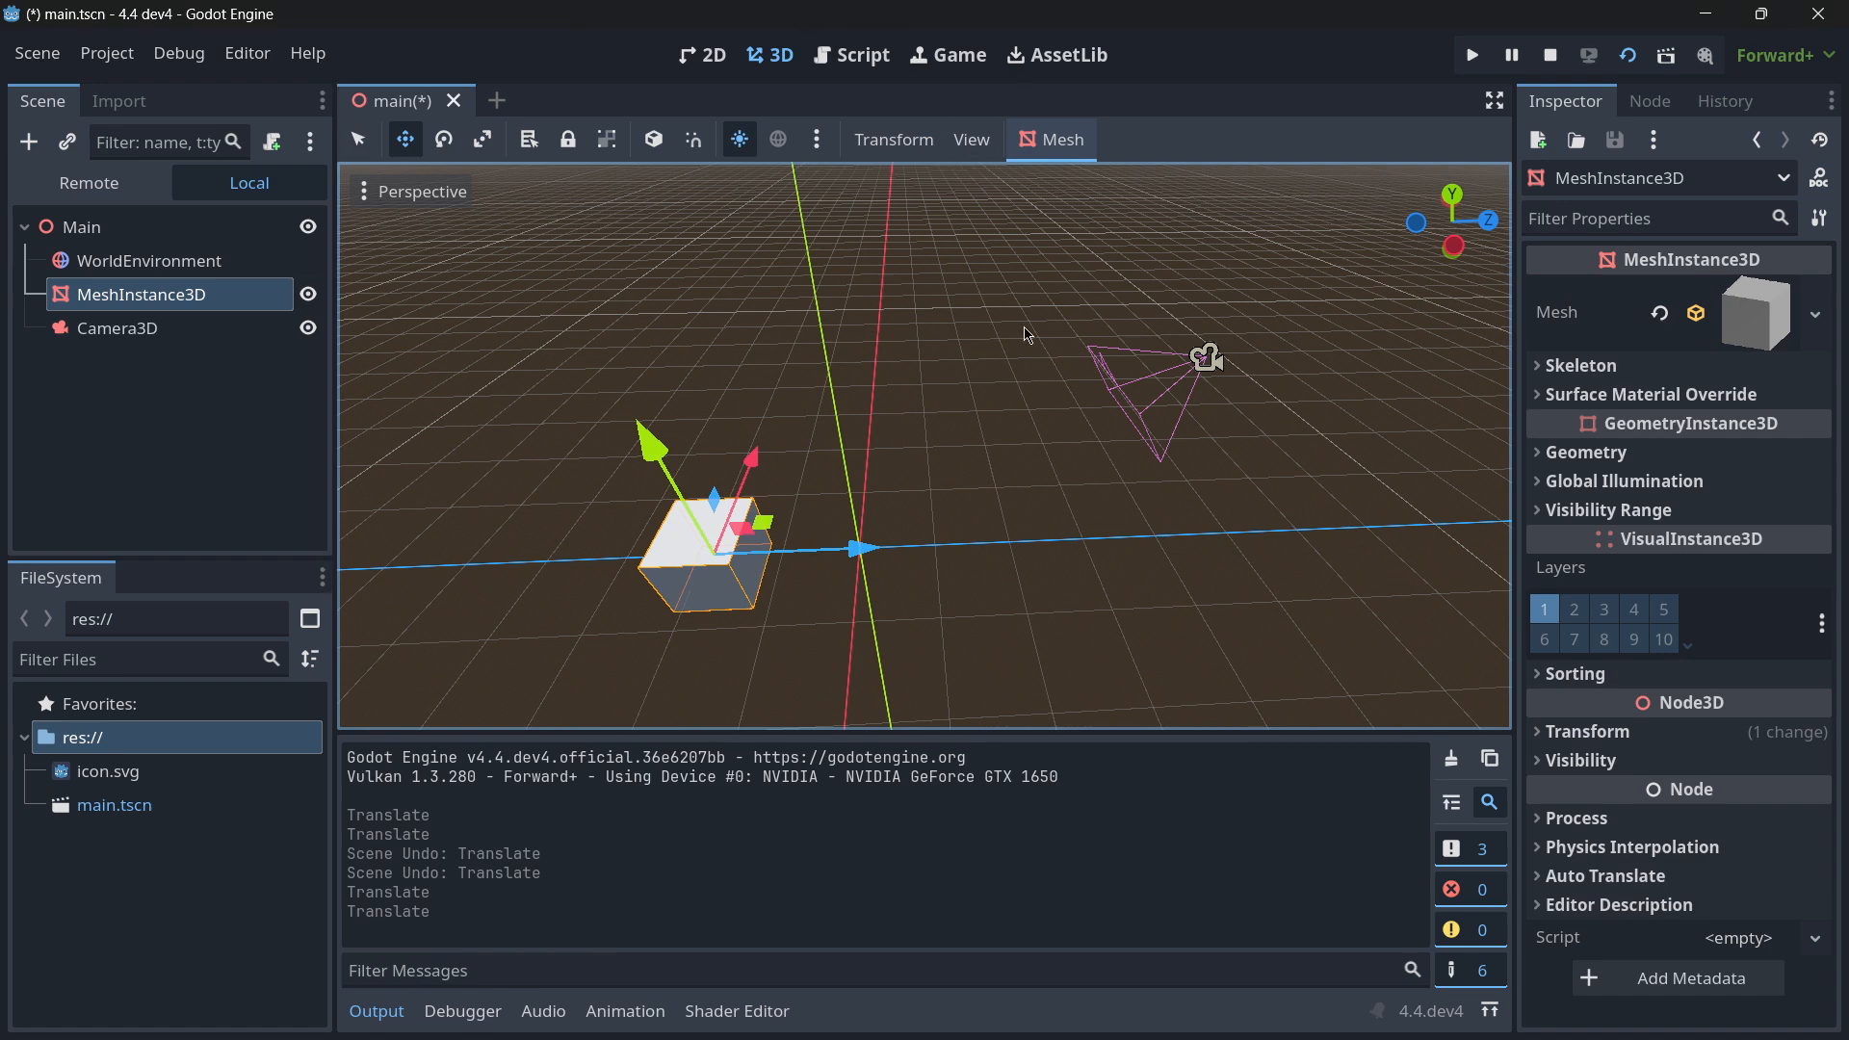
click(1469, 54)
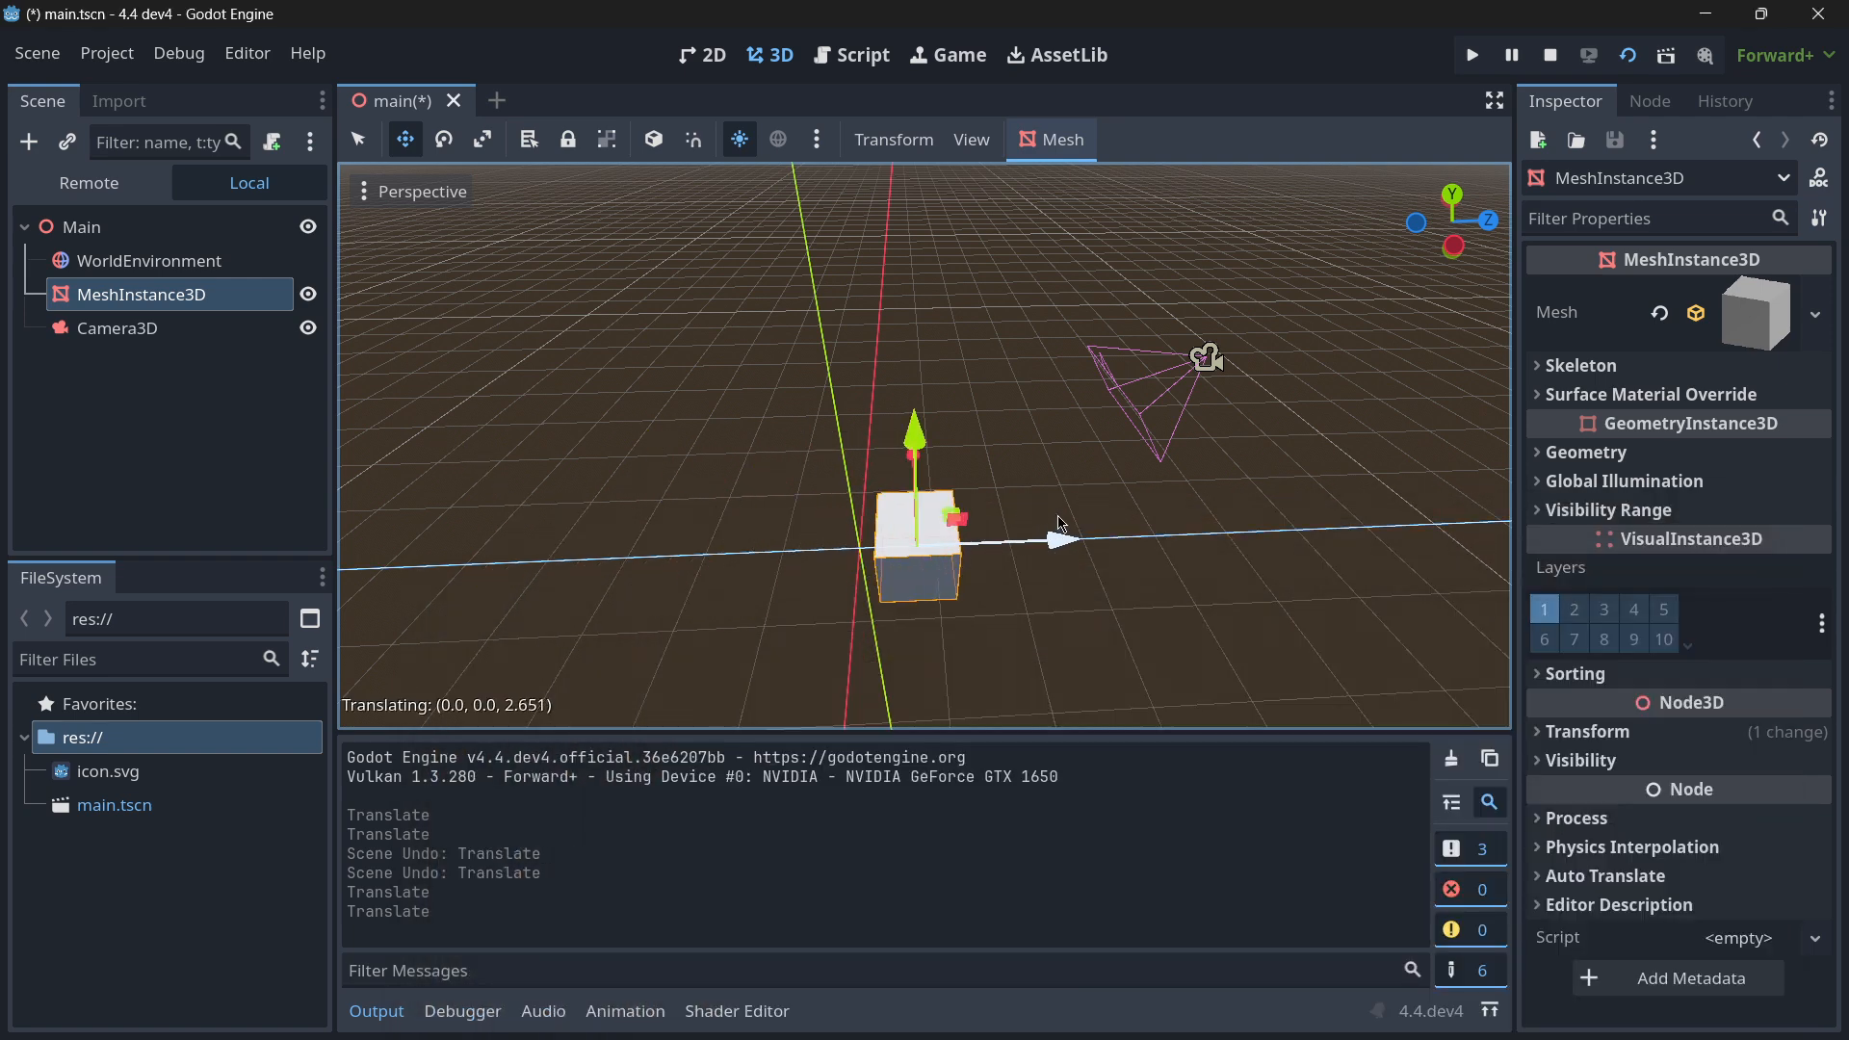
click(1469, 54)
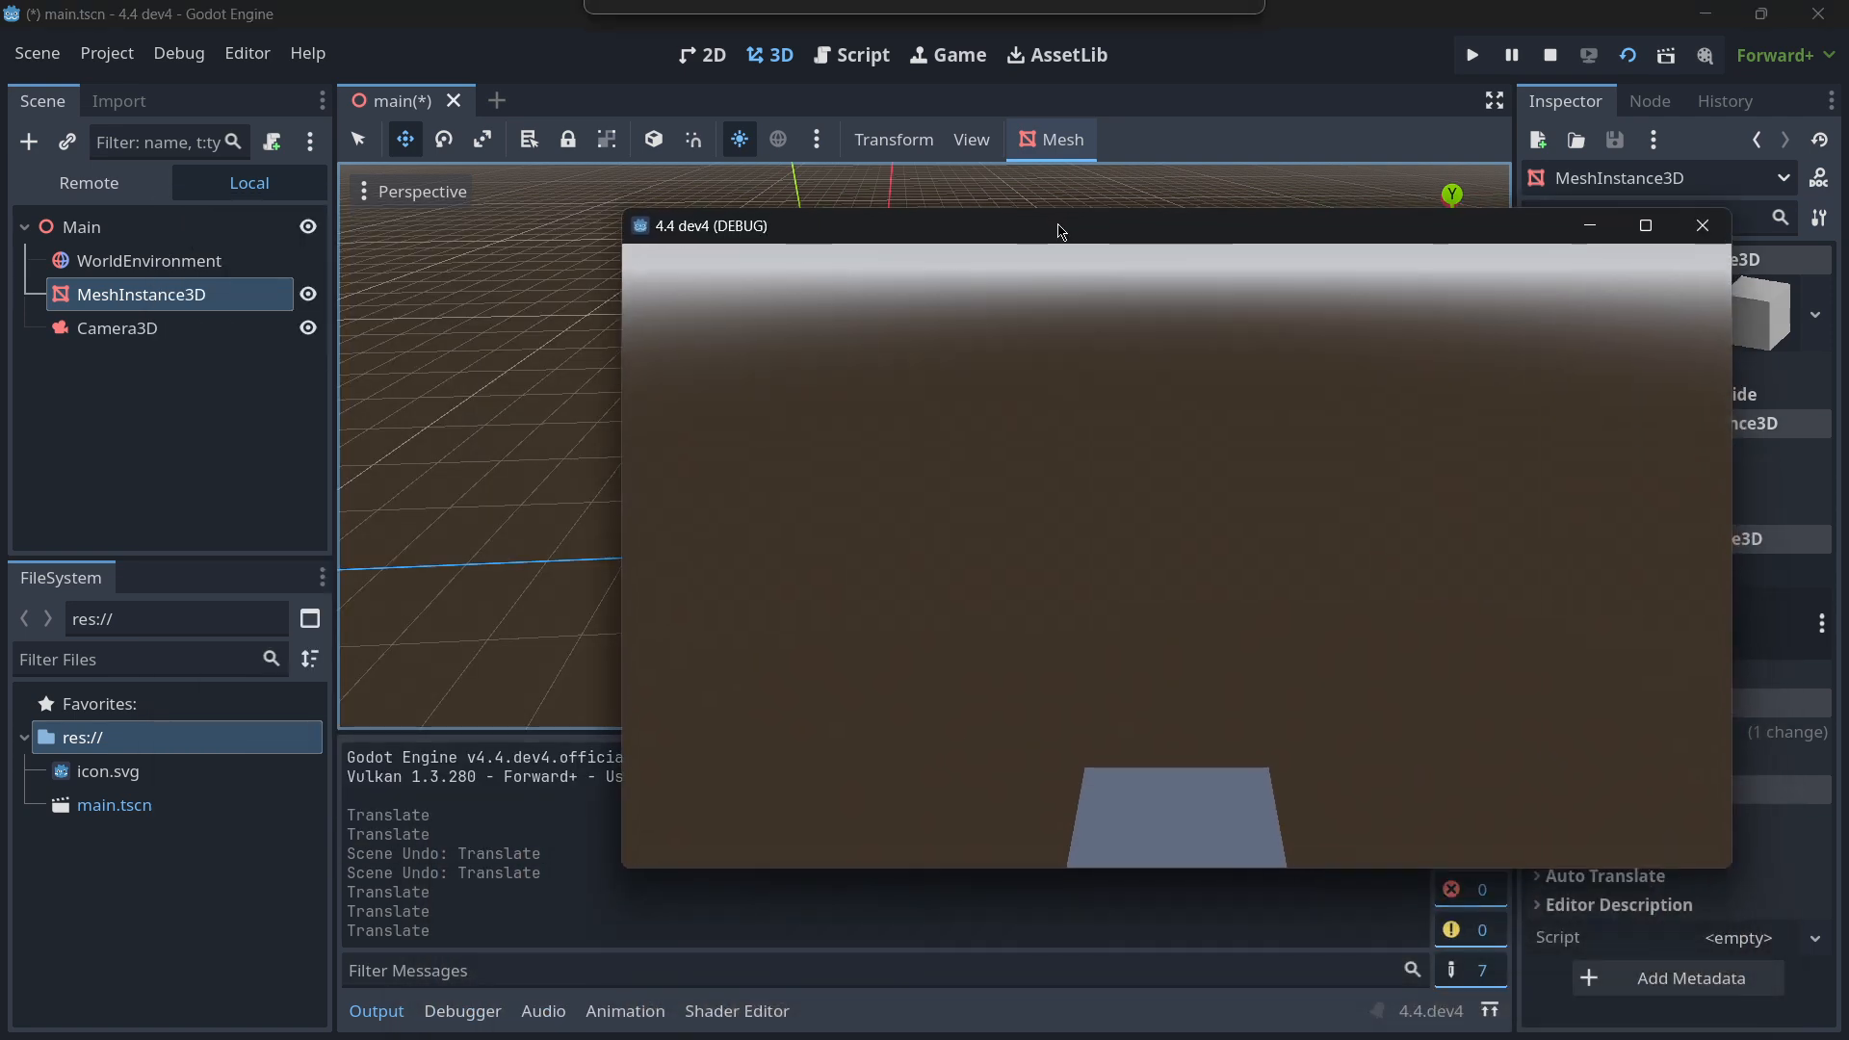
click(89, 182)
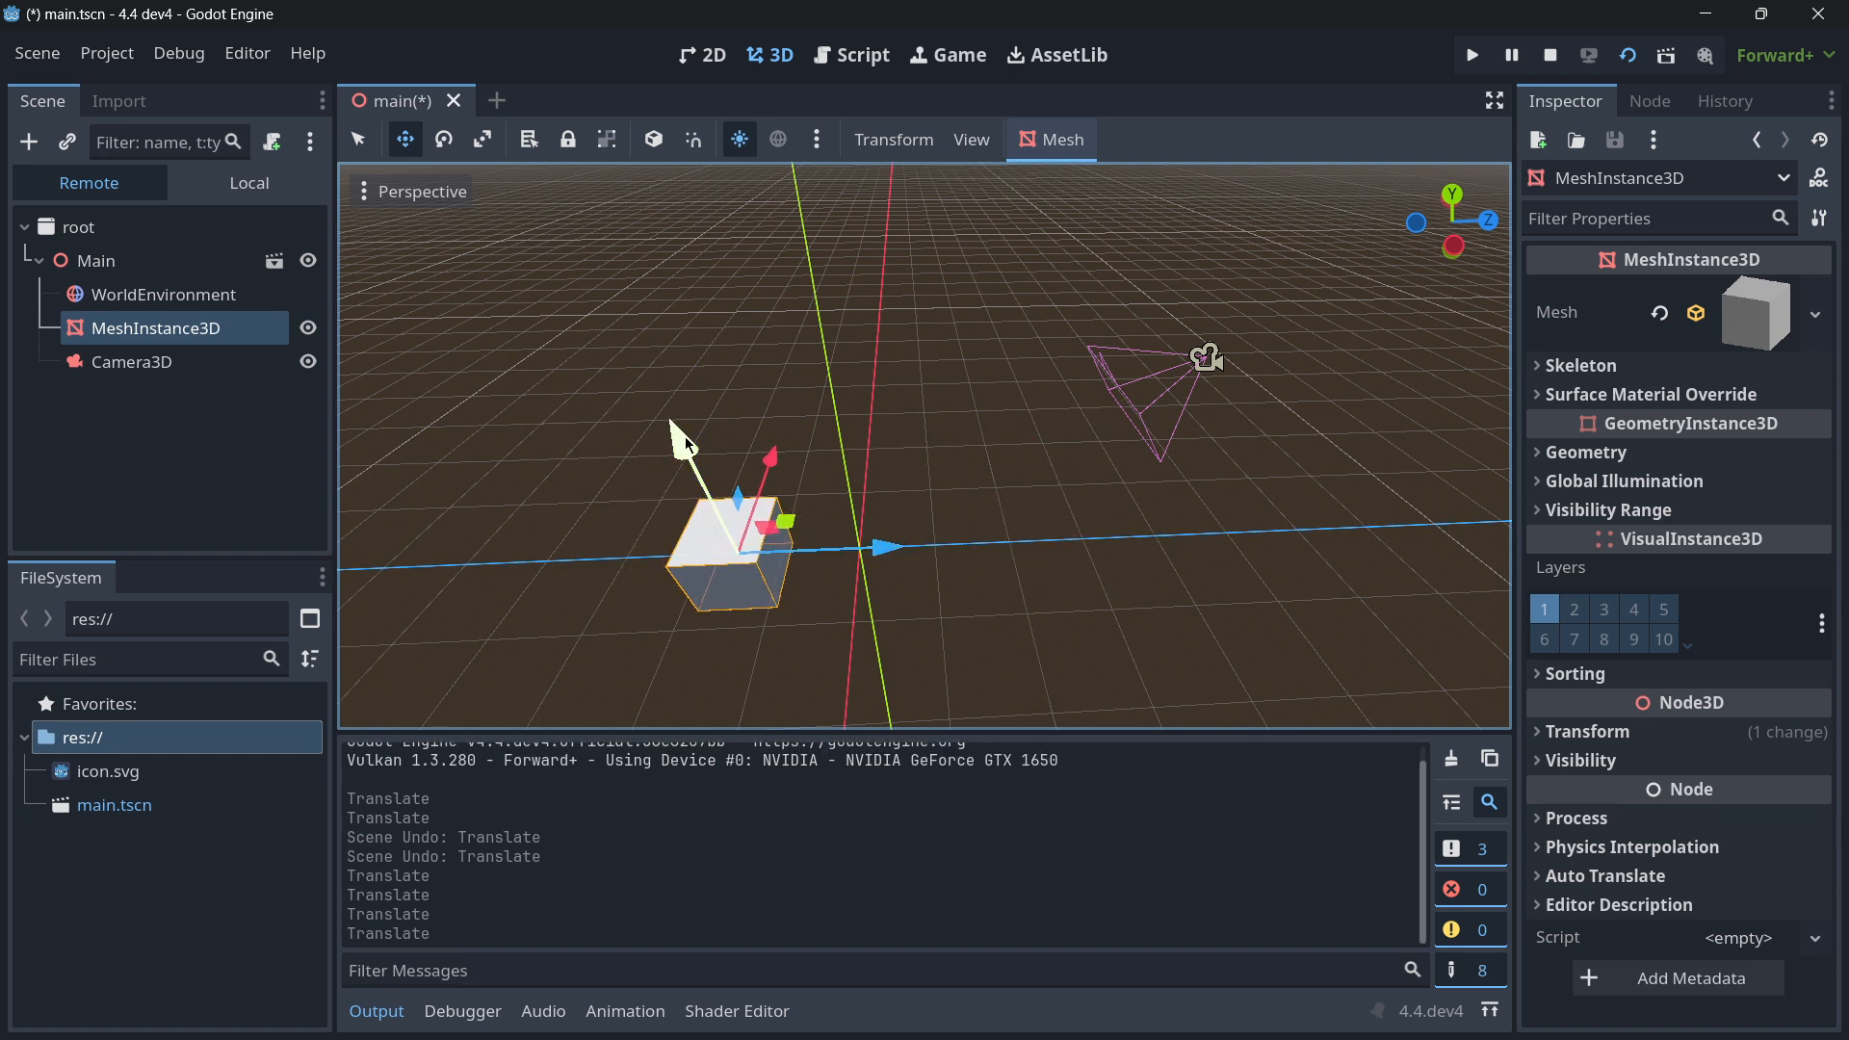
- Drag the game window around to inspect the box, then close it to stop debugging
click(1469, 54)
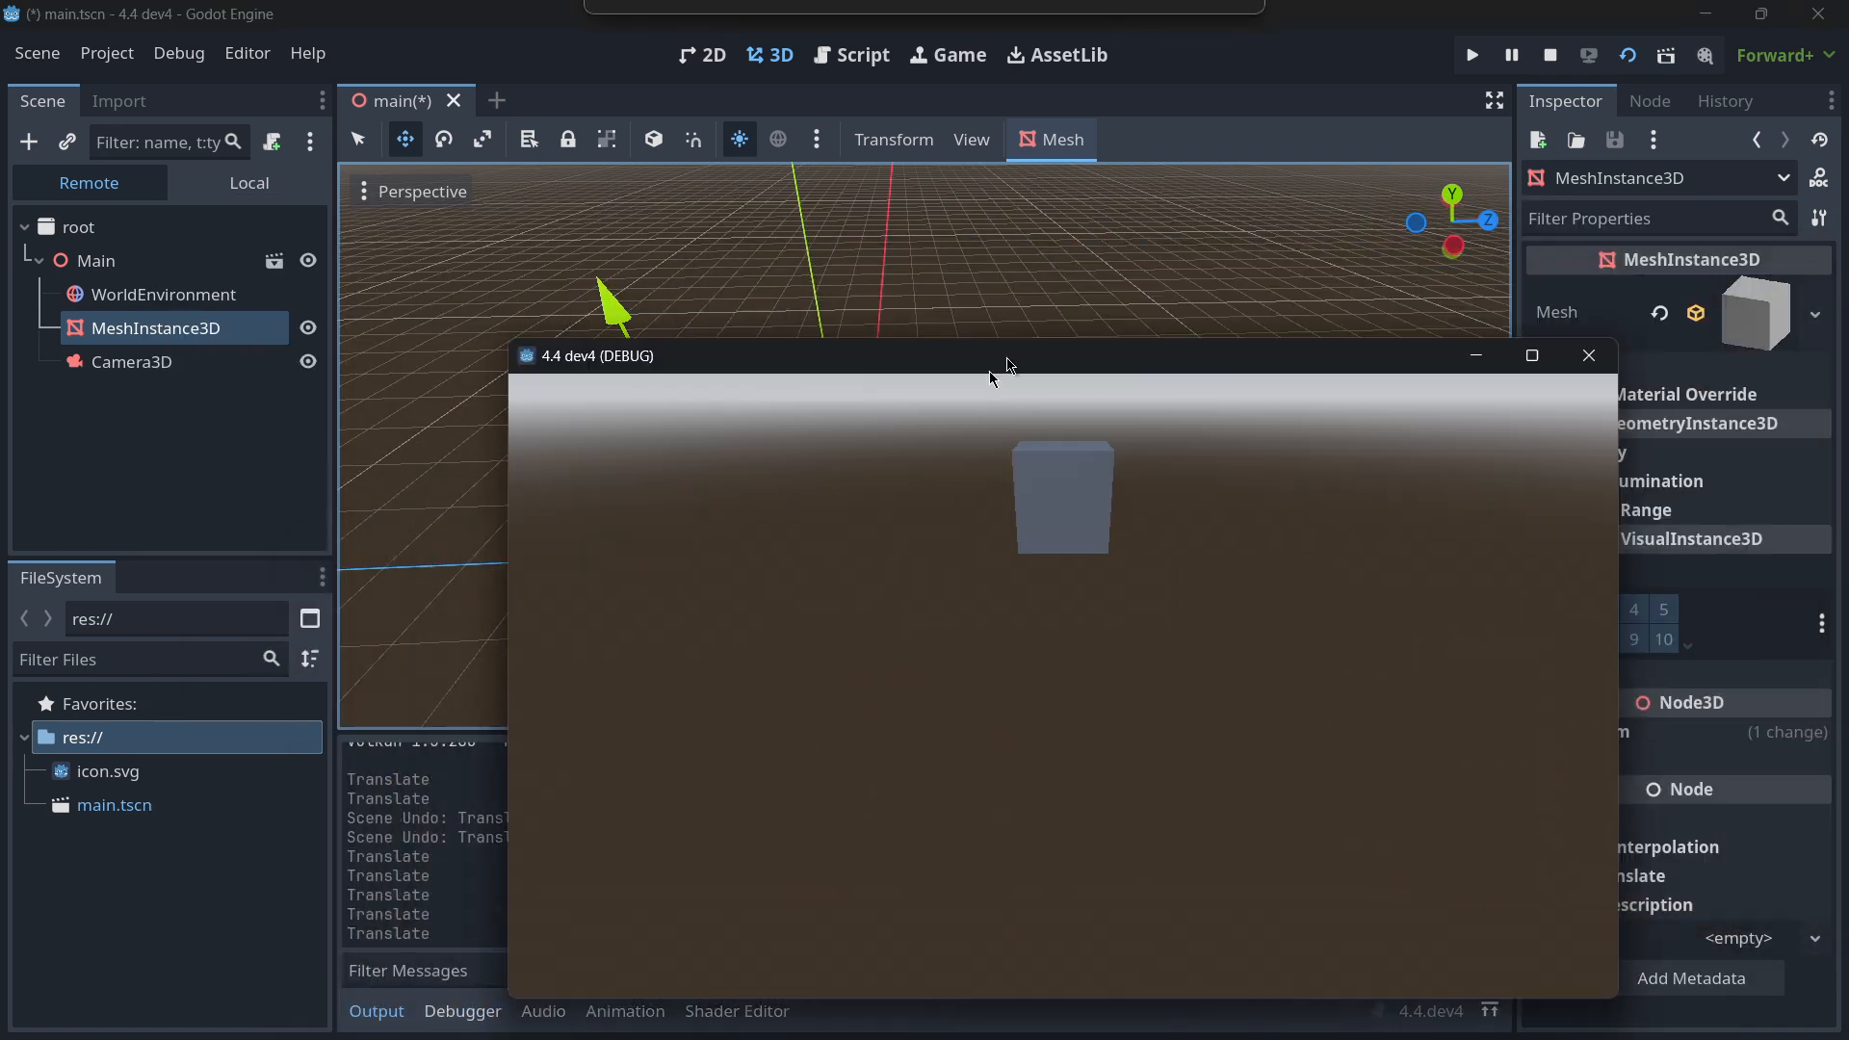
drag(1007, 355, 728, 382)
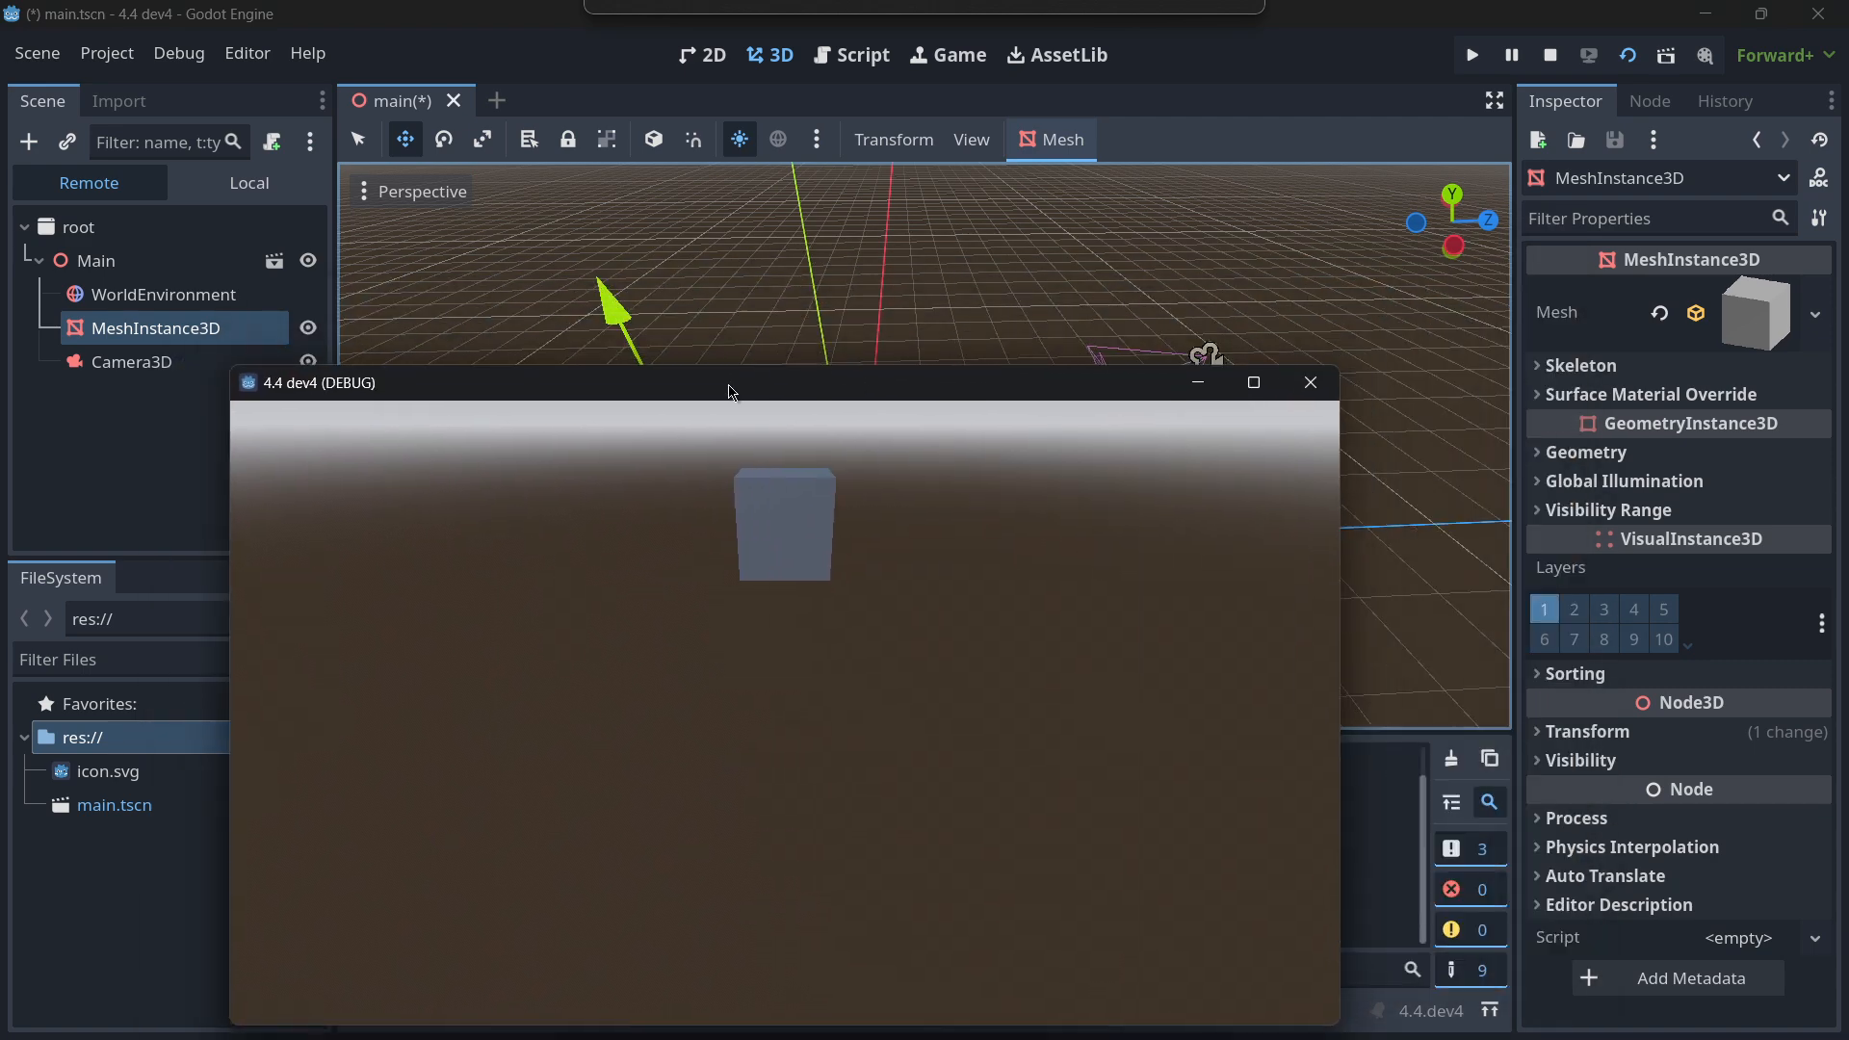
drag(728, 382, 999, 360)
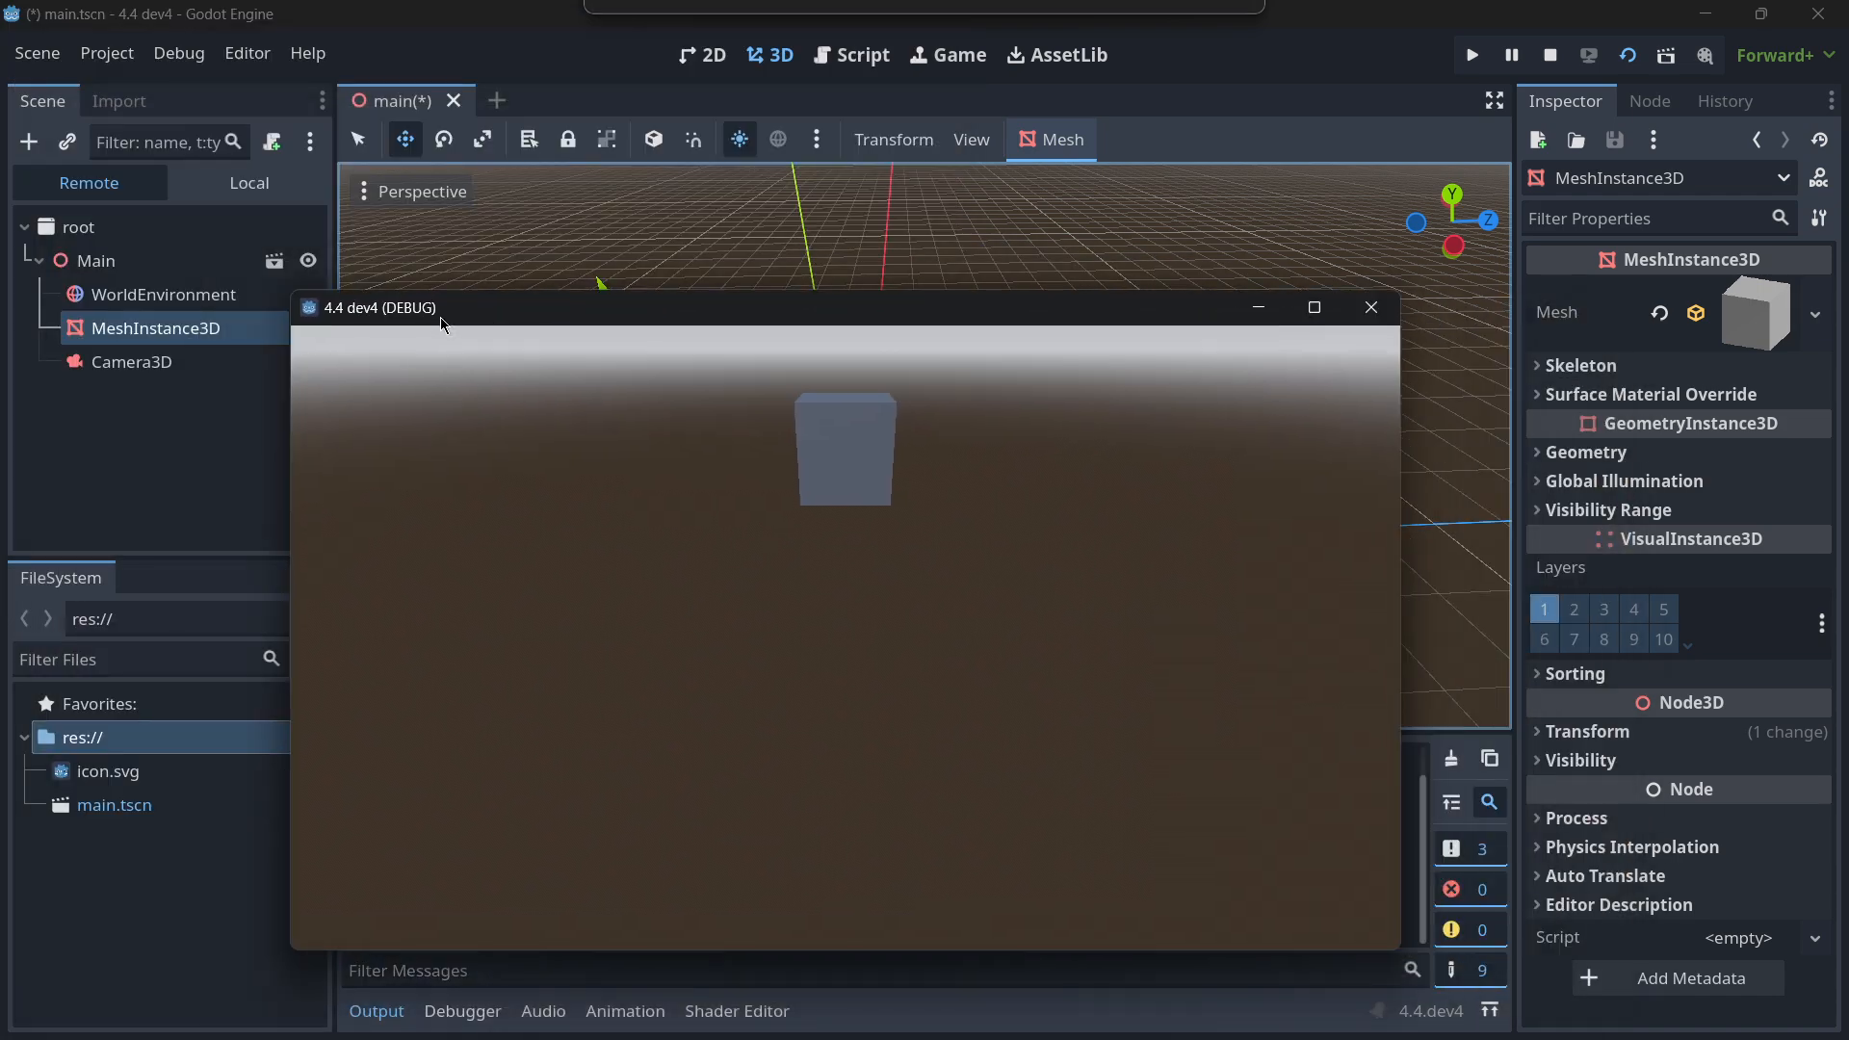
click(1369, 308)
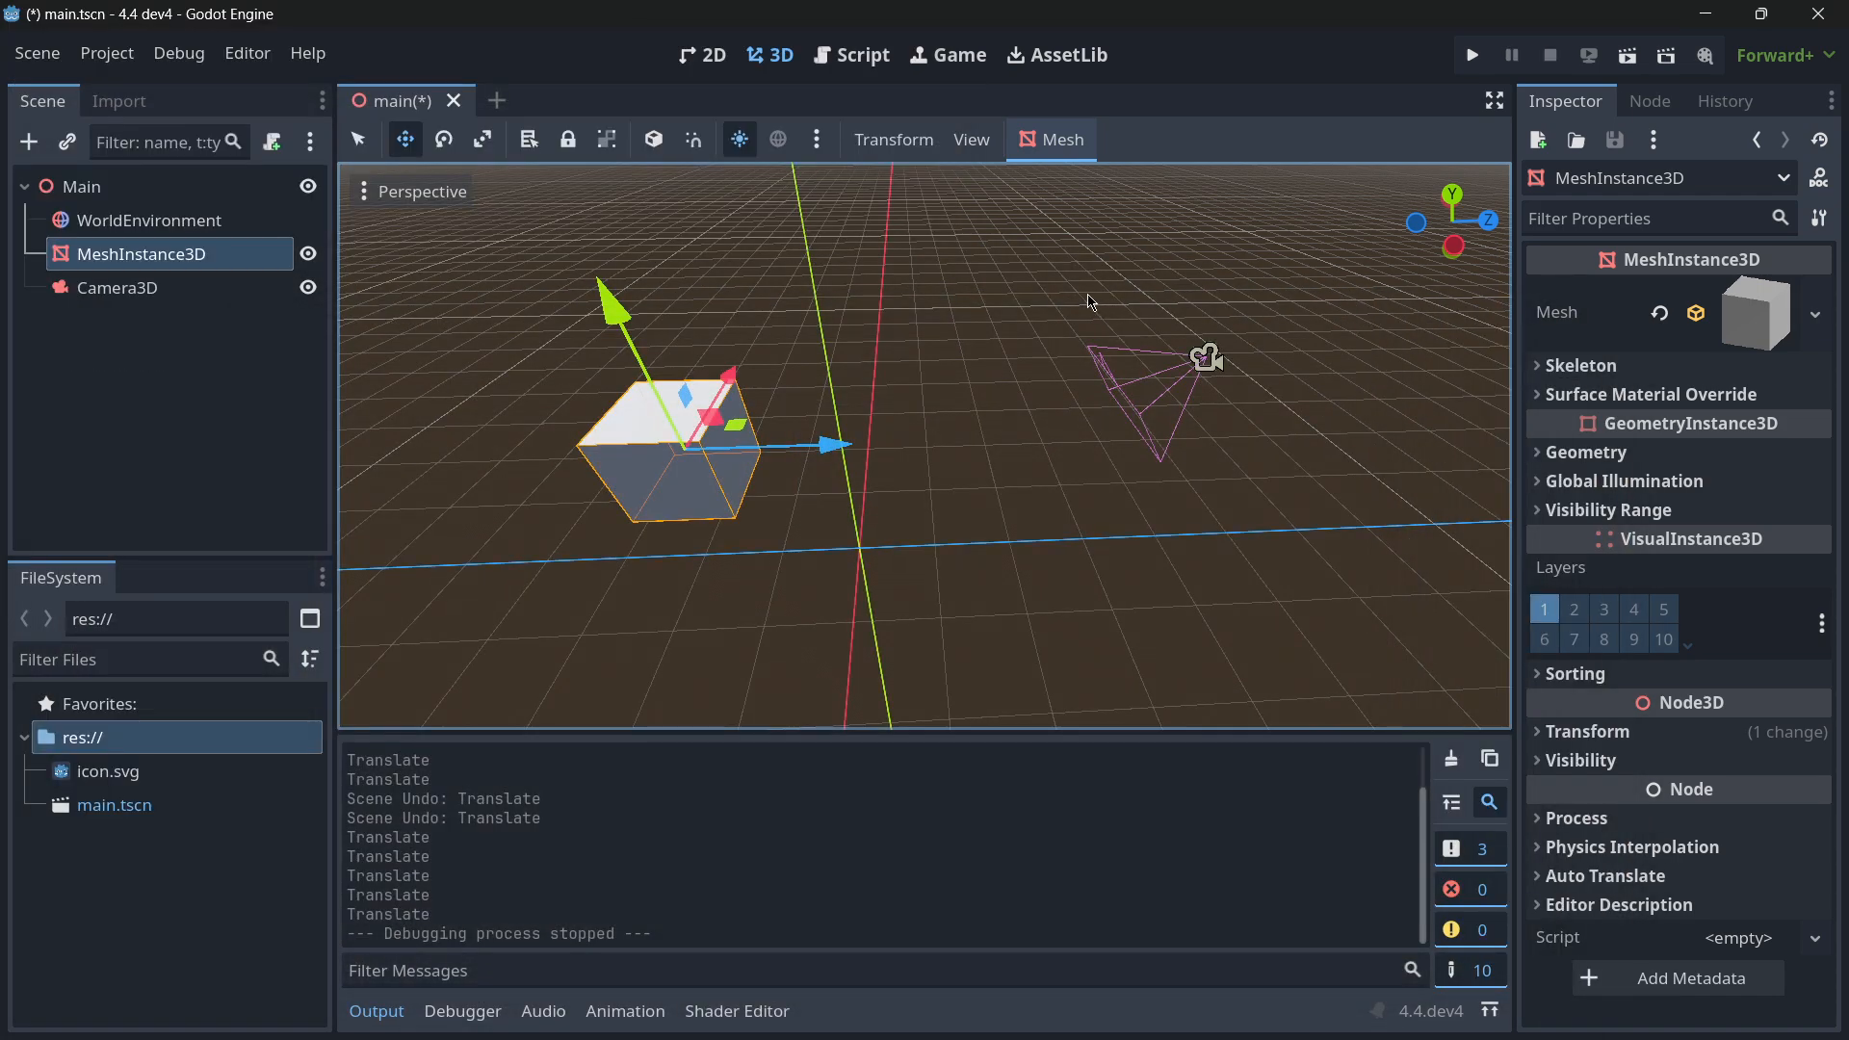